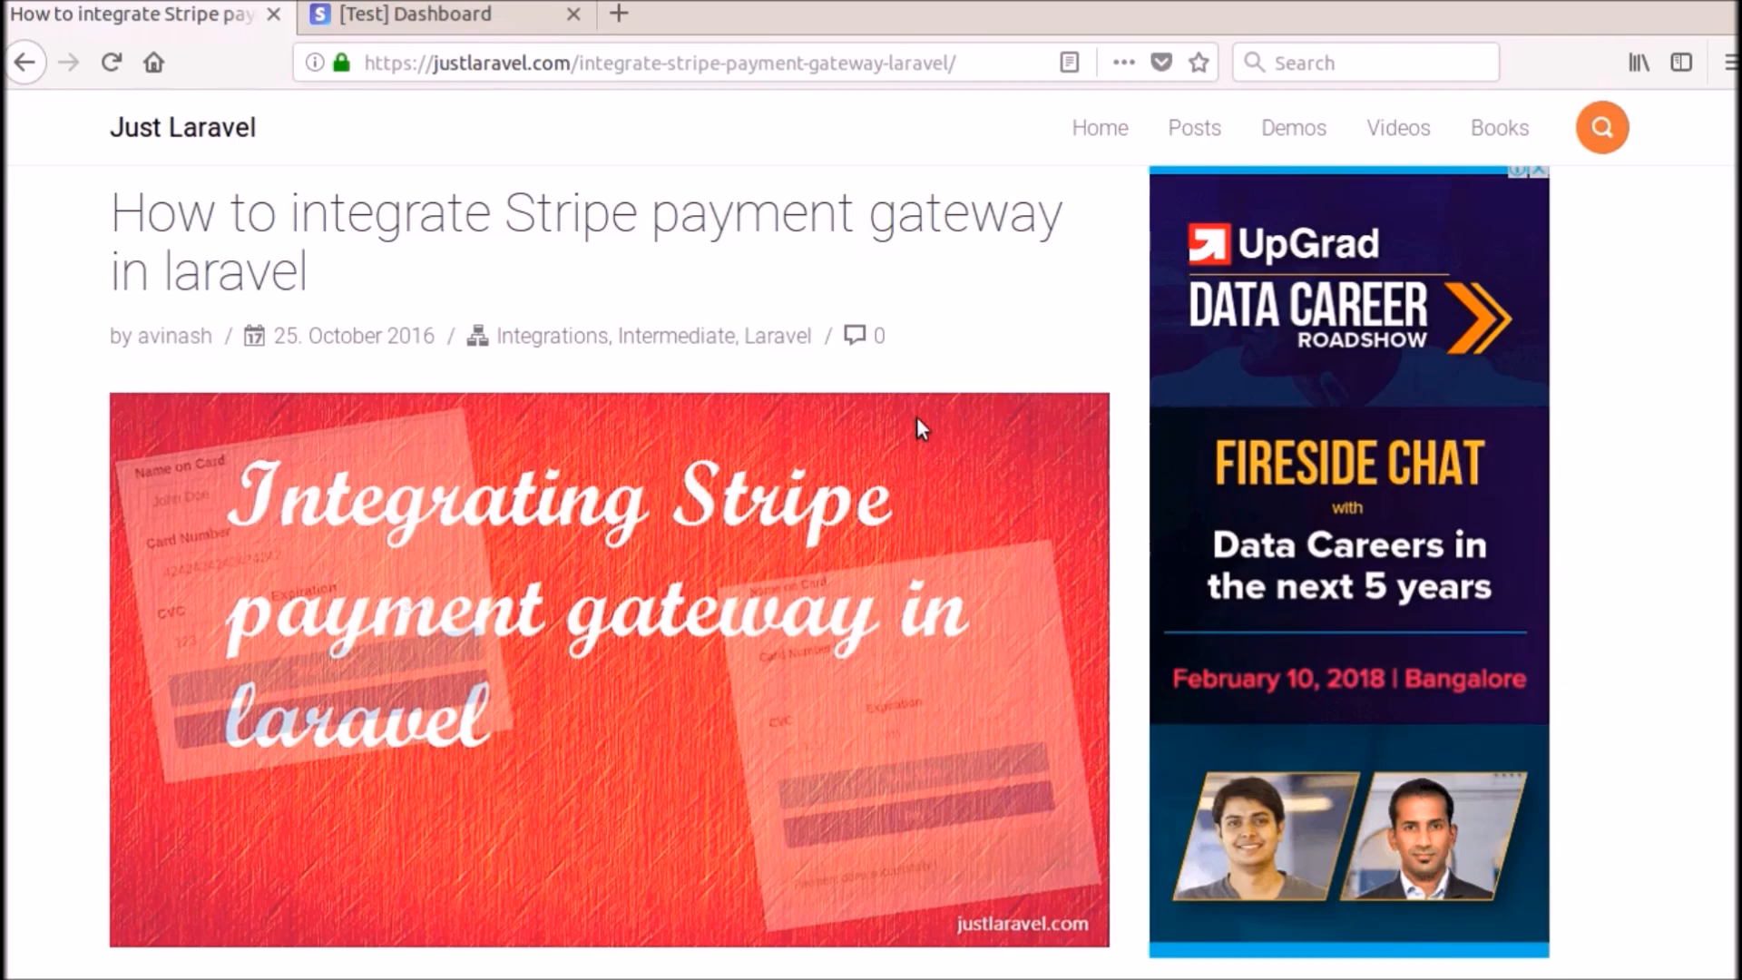
Run composer create-project laravel/laravel Stripe_Laravel_video "5.5" in the Workspace folder
{"action": "scroll", "scroll_direction": "down", "scroll_amount": 3}
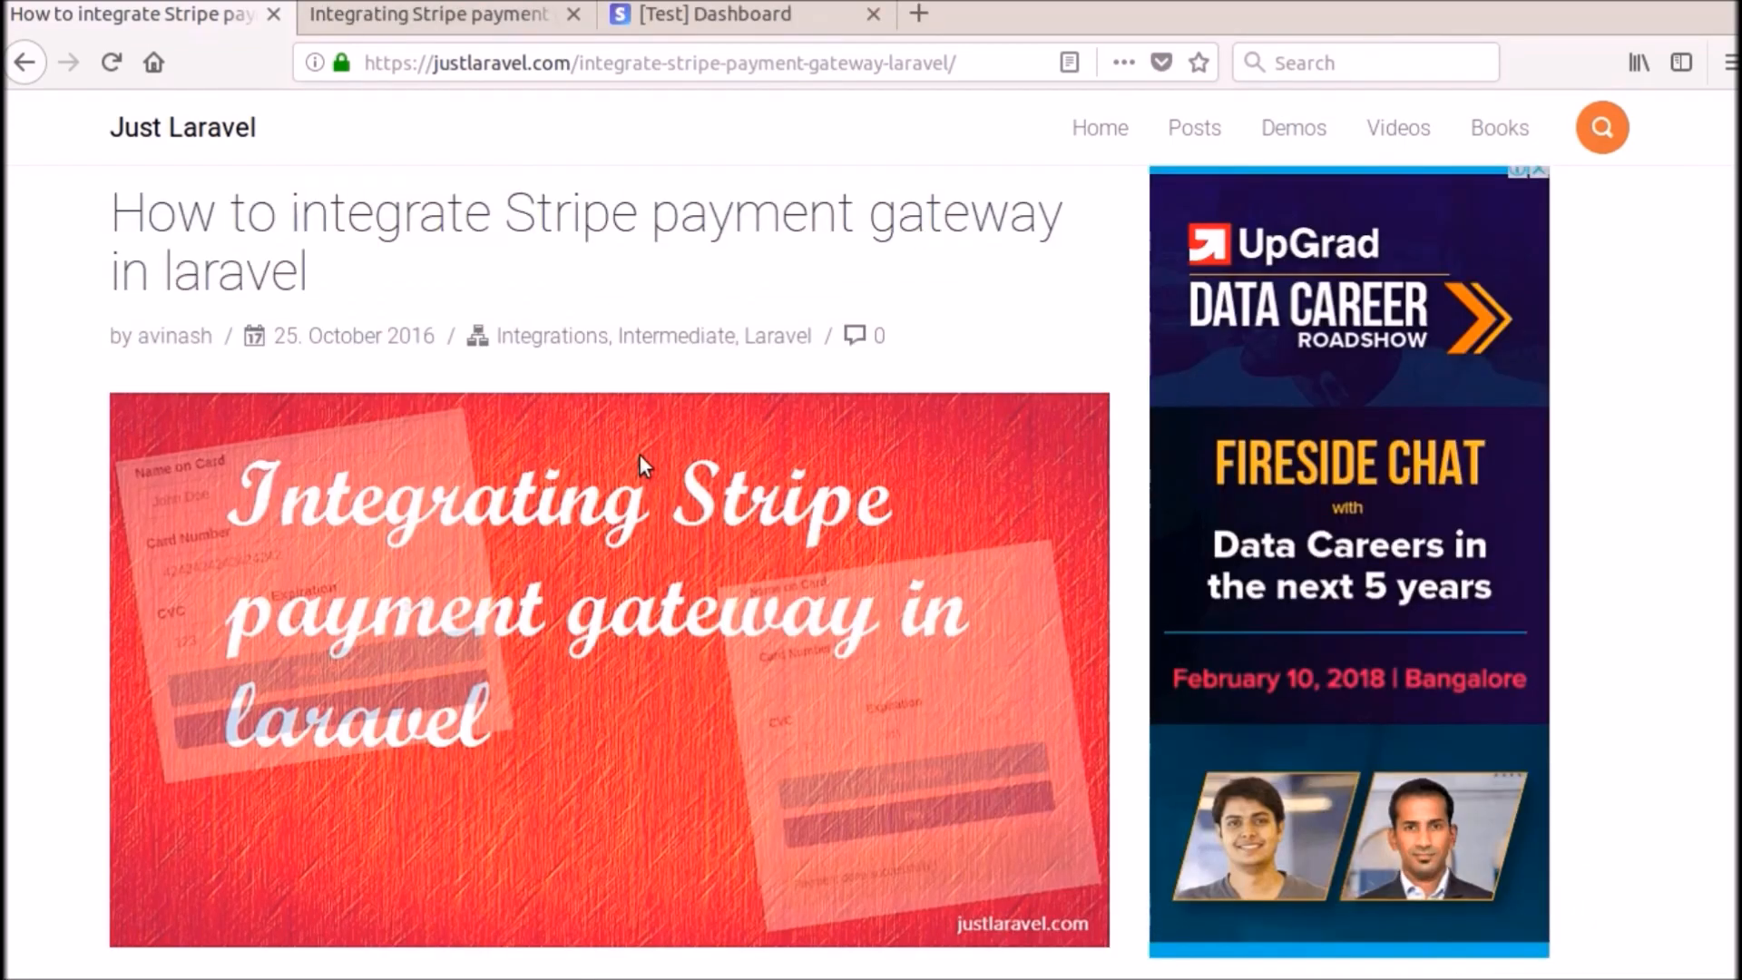
{"action": "scroll", "scroll_direction": "down", "scroll_amount": 3}
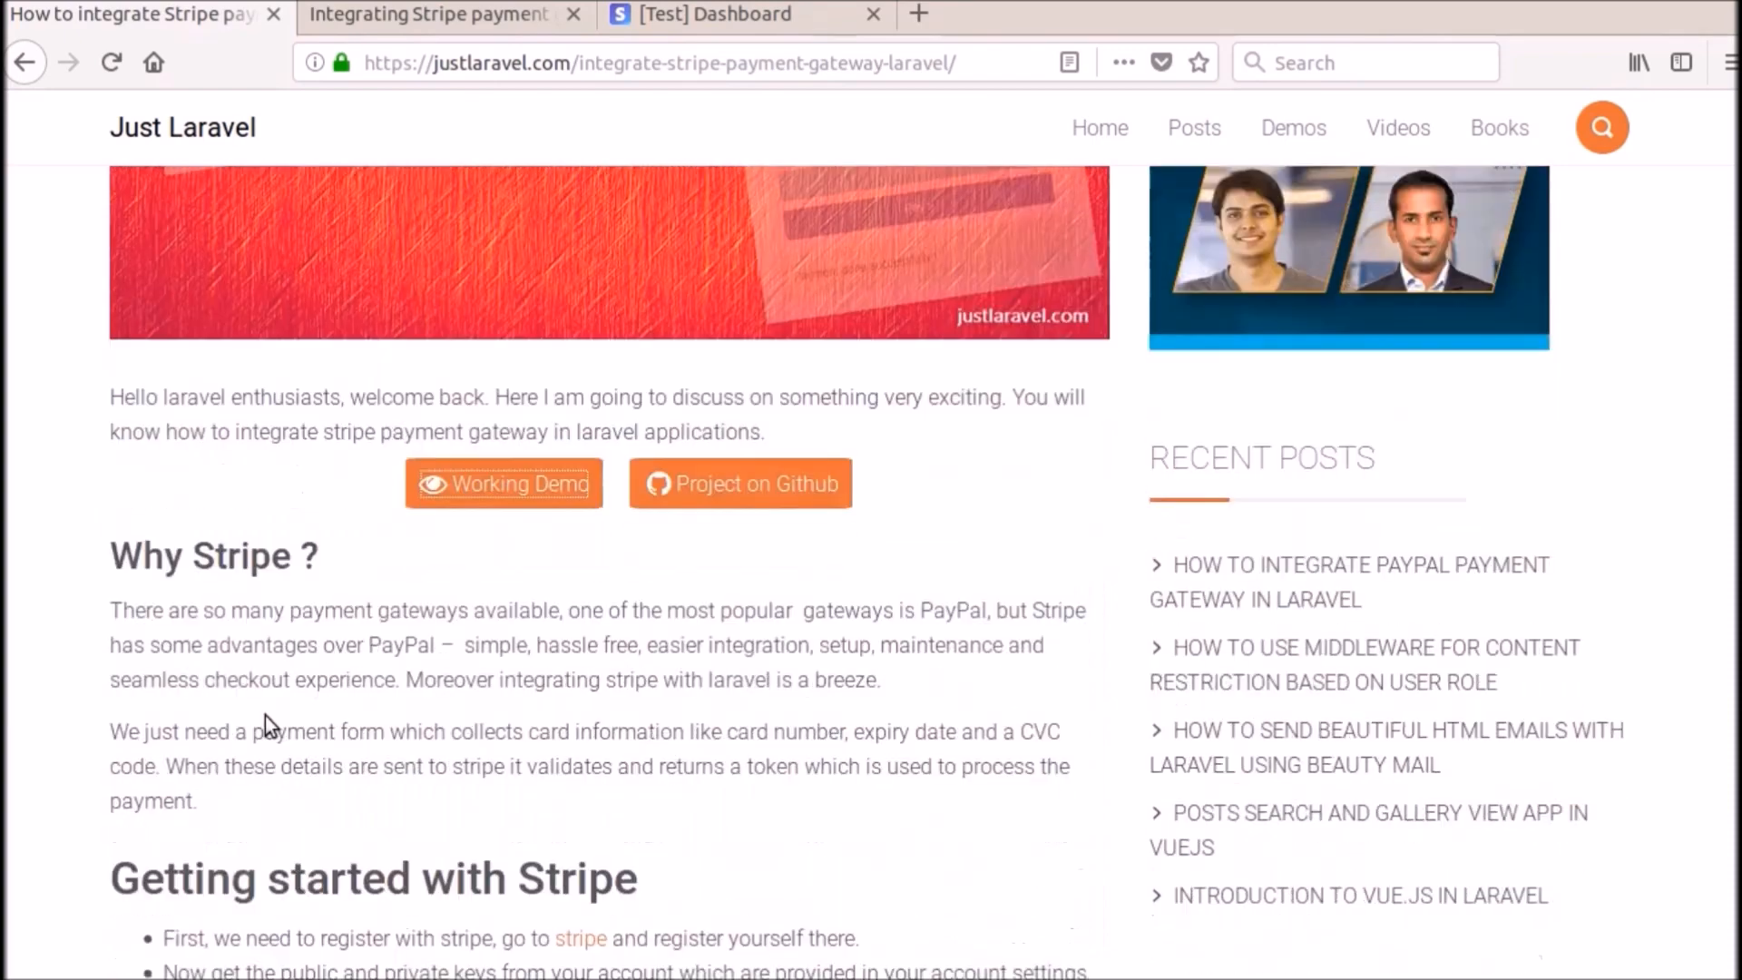
{"action": "scroll", "scroll_direction": "down", "scroll_amount": 3}
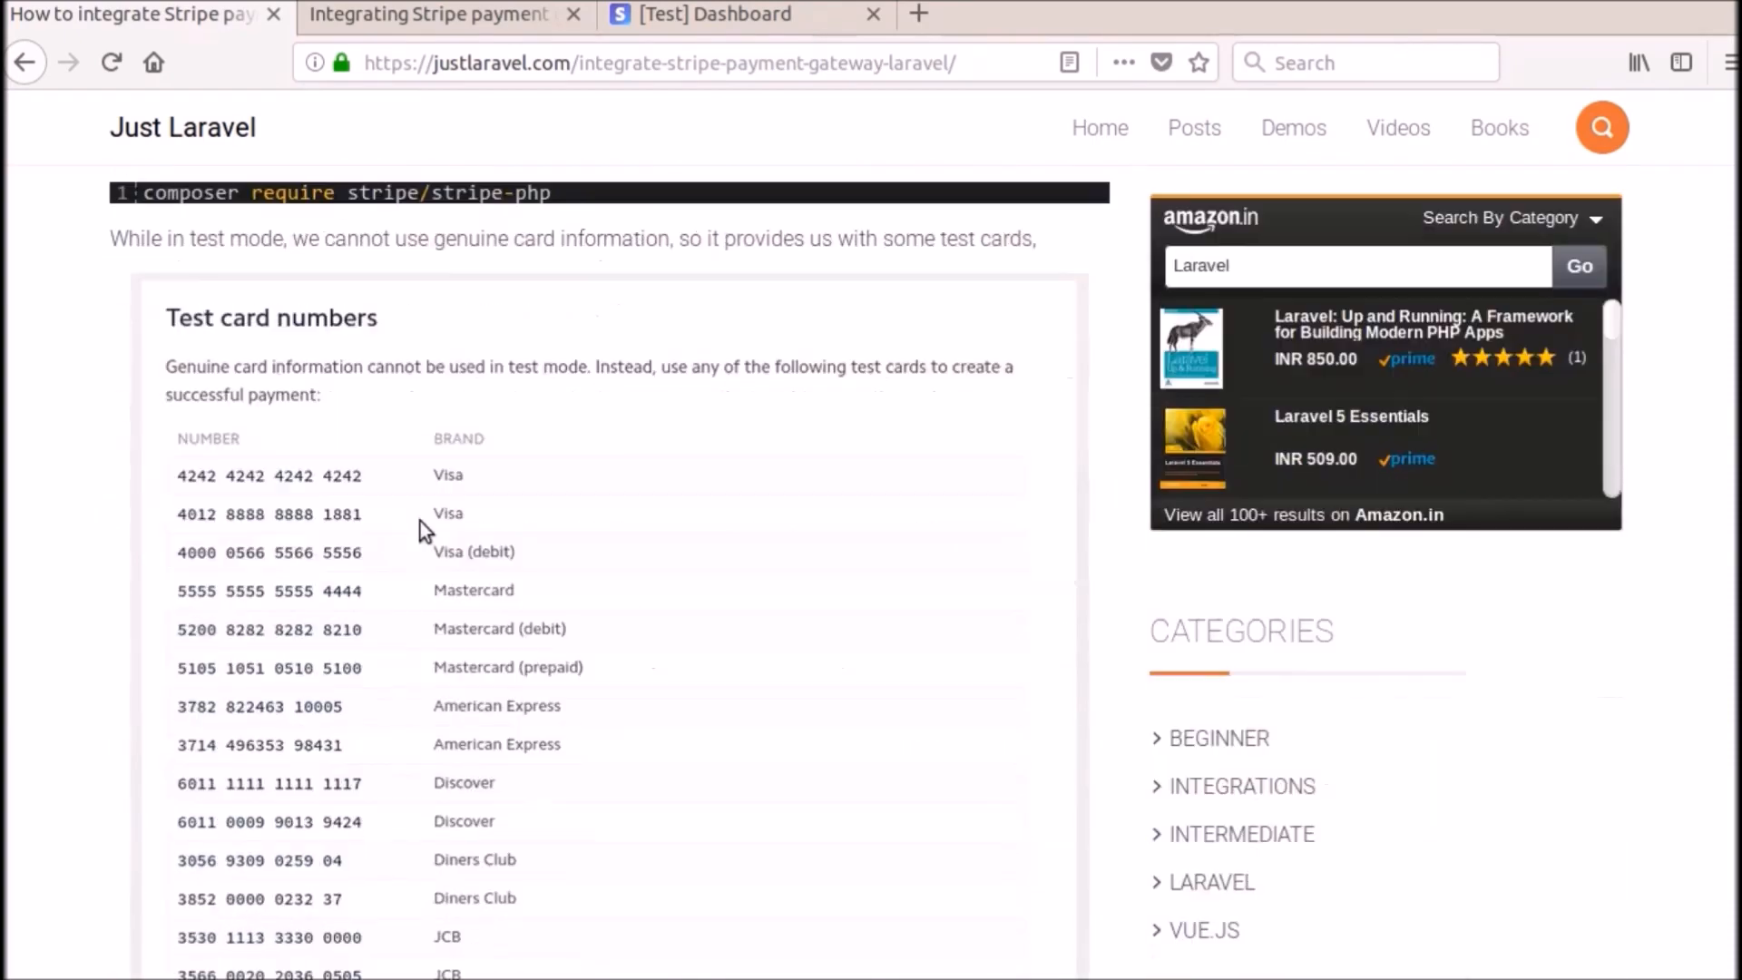
{"action": "scroll", "scroll_direction": "down", "scroll_amount": 3}
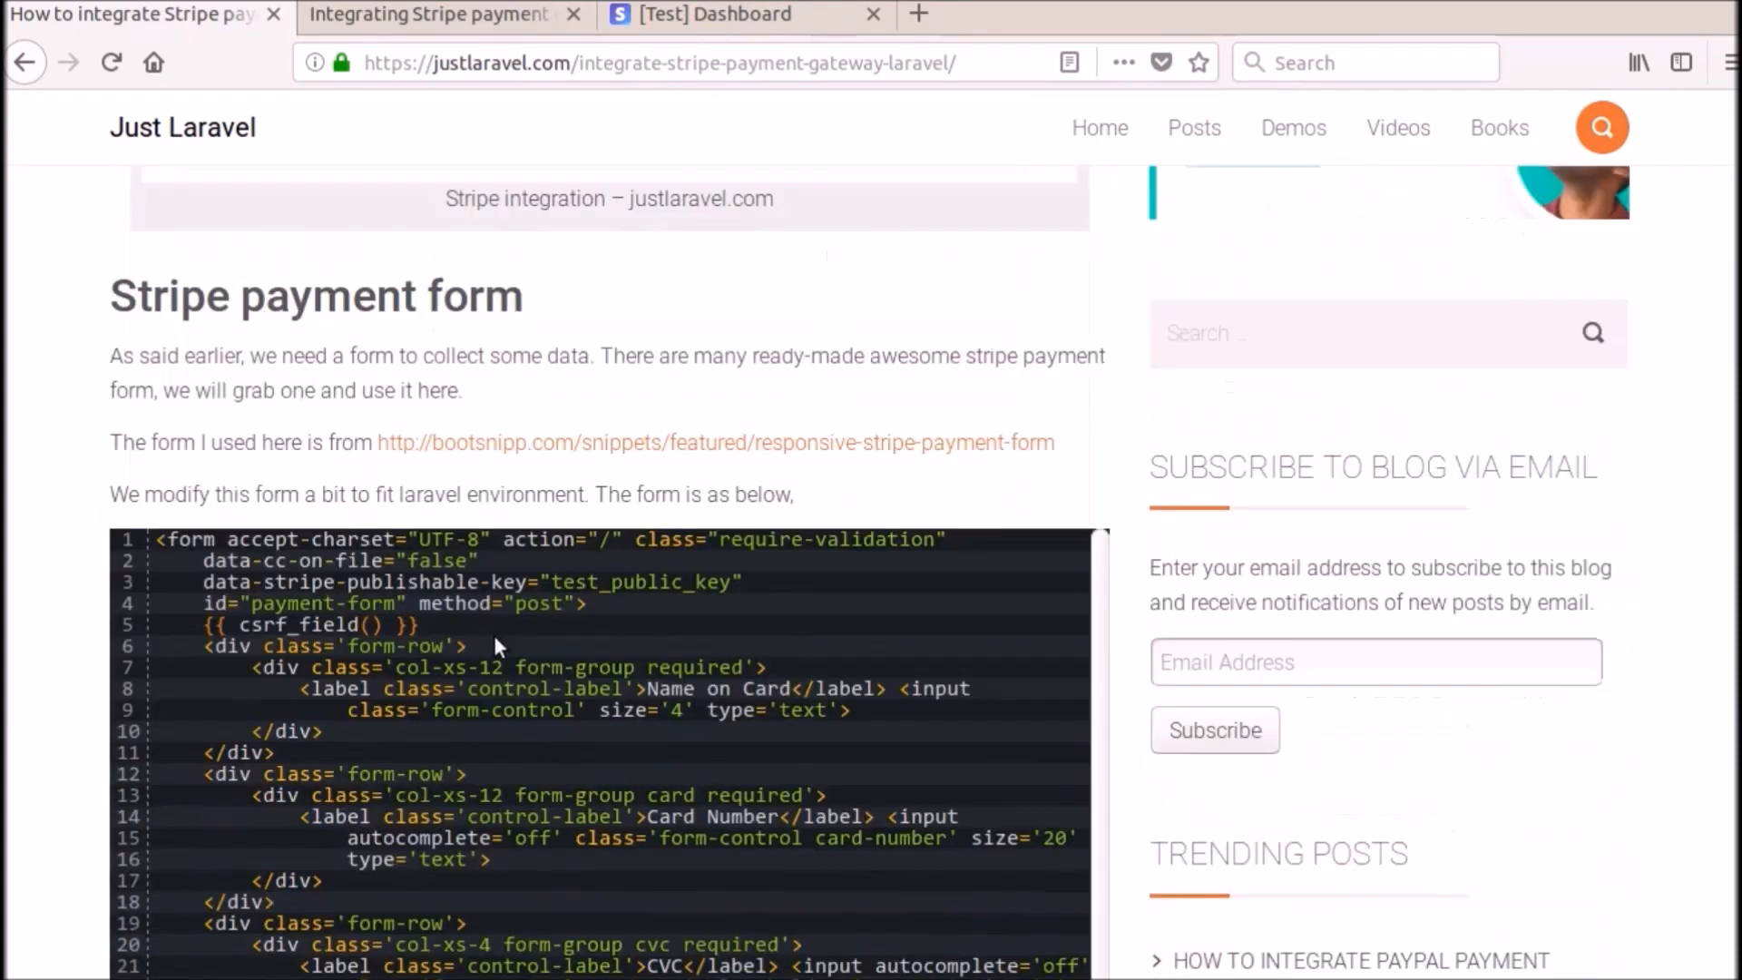
{"action": "mouse_move", "coordinate": [667, 301]}
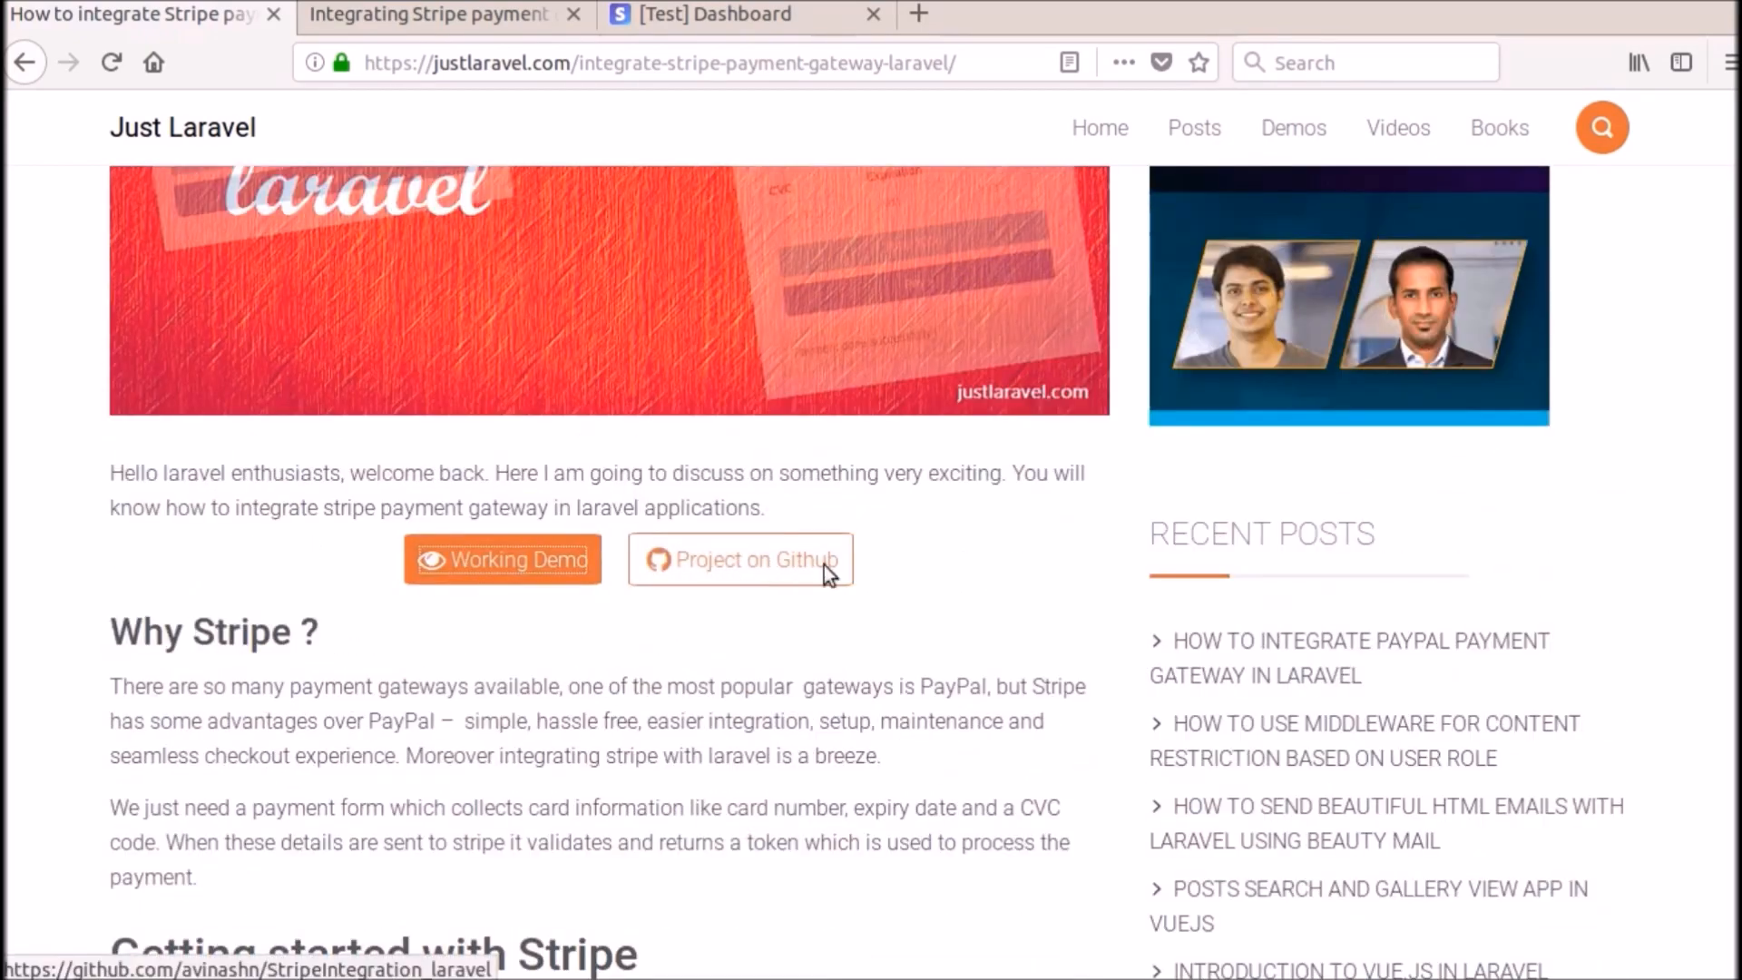
{"action": "scroll", "scroll_direction": "down", "scroll_amount": 3}
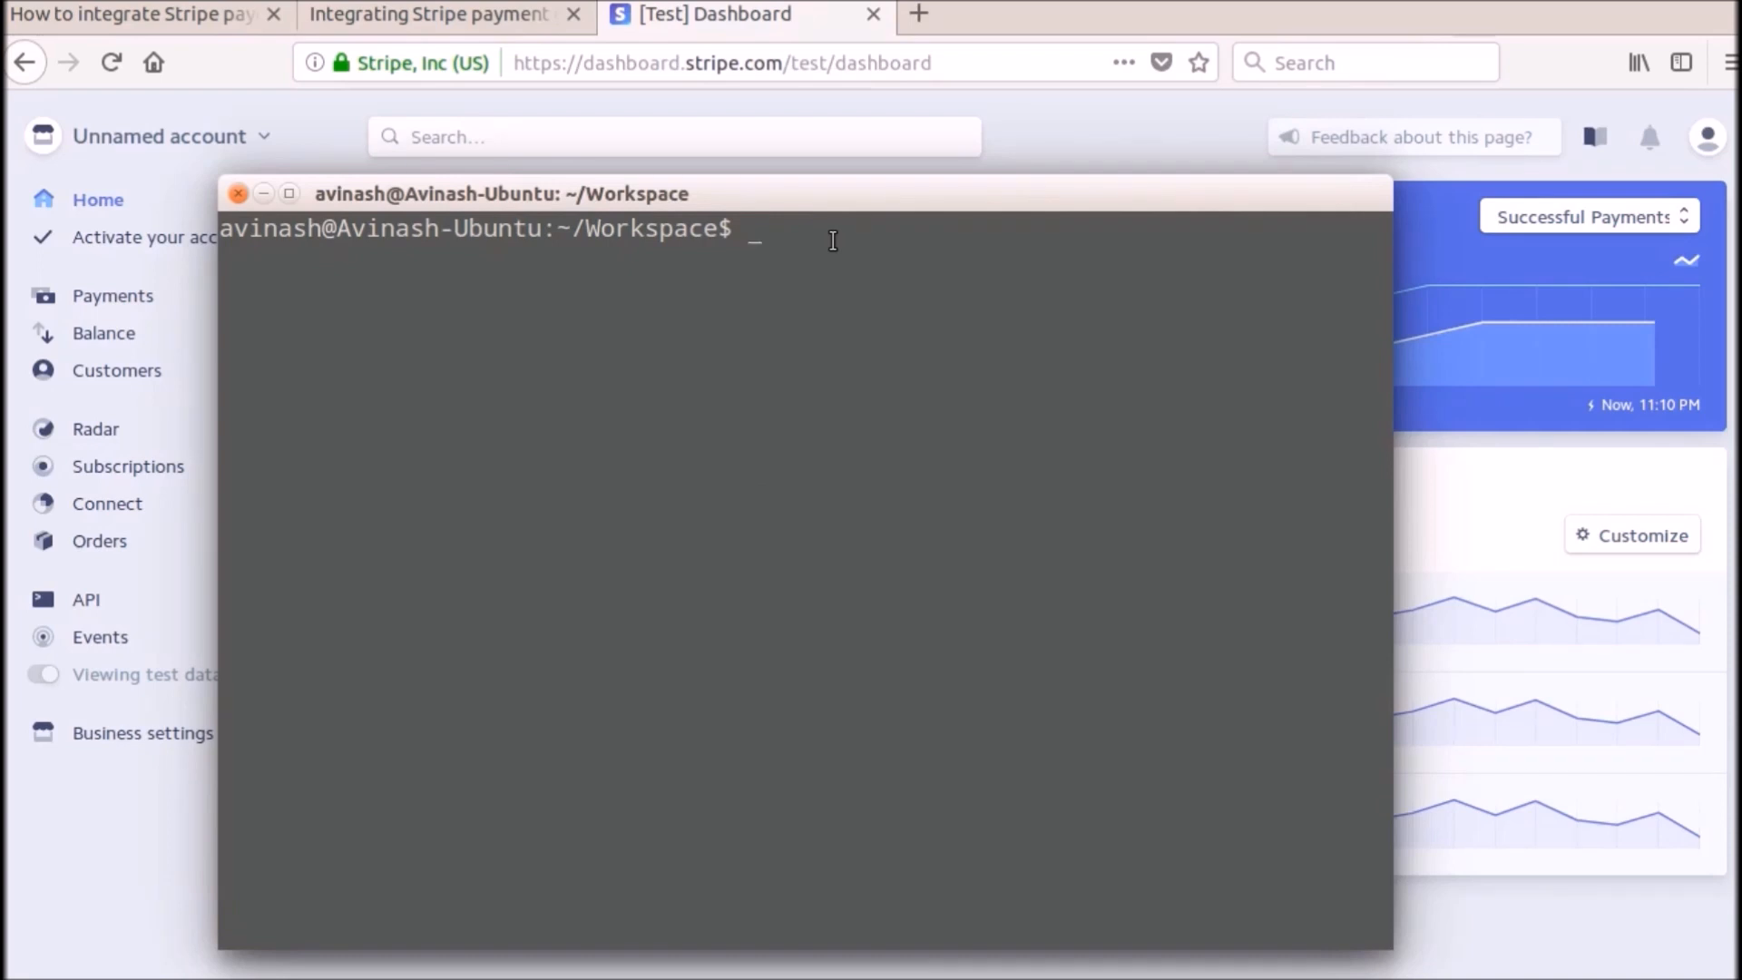
{"action": "type", "text": "composer create-project laravel/larave"}
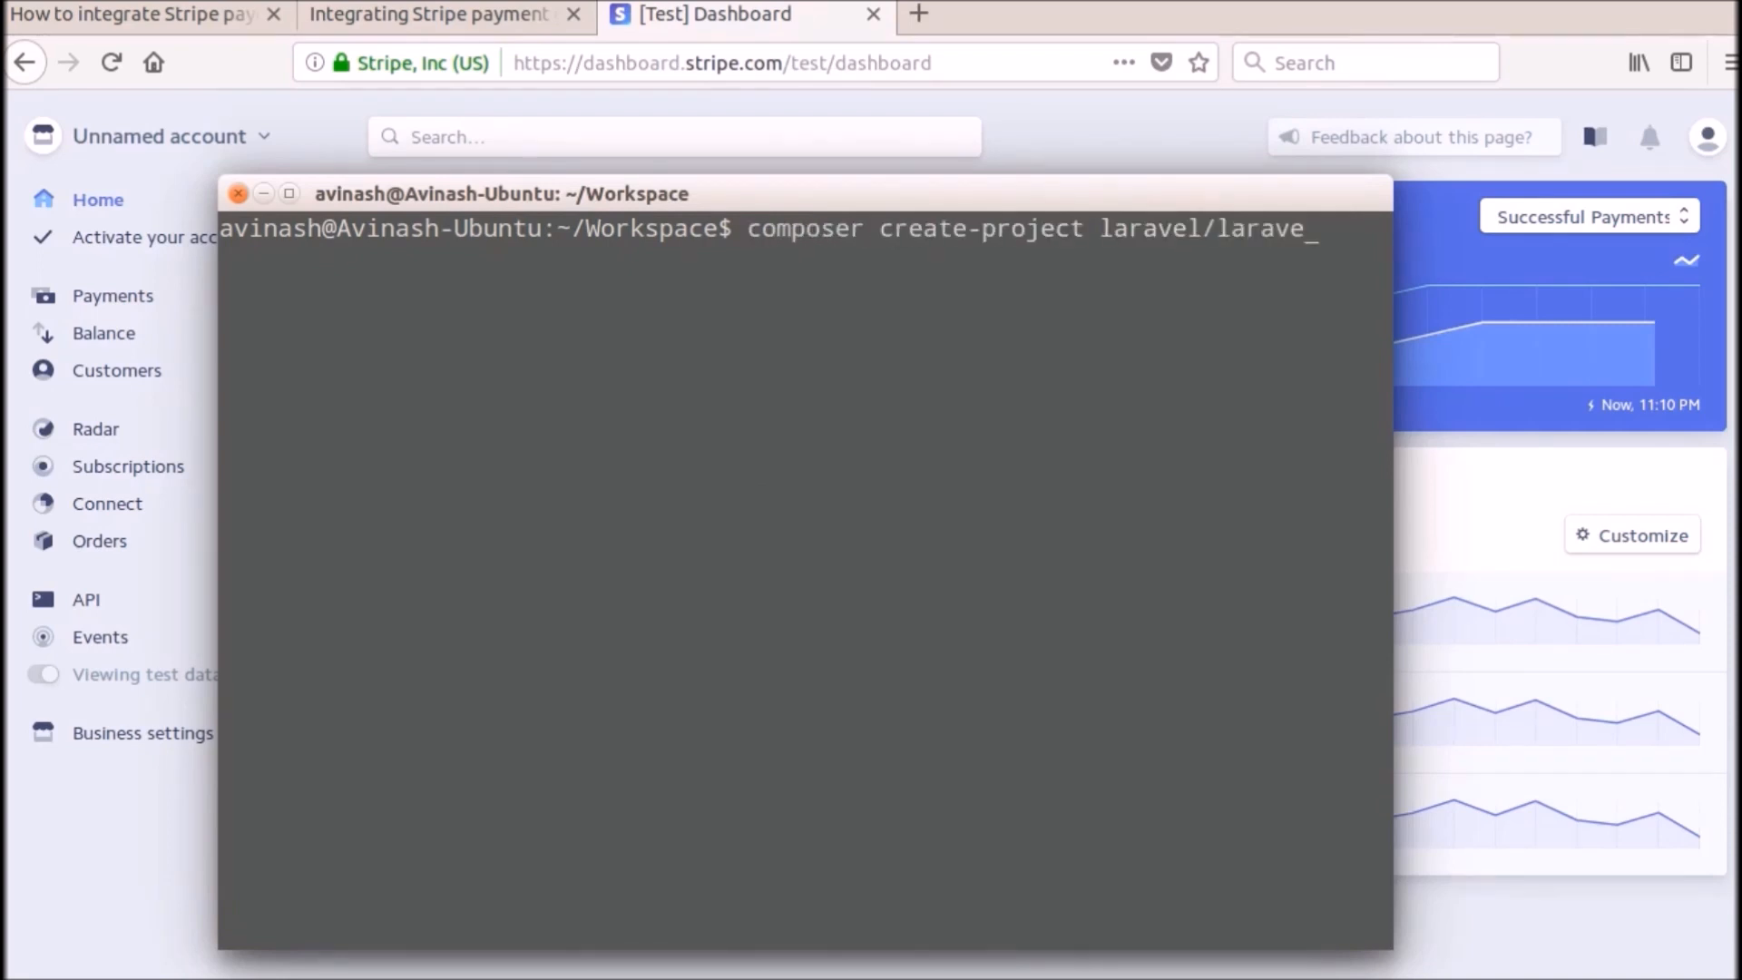
{"action": "type", "text": "l"}
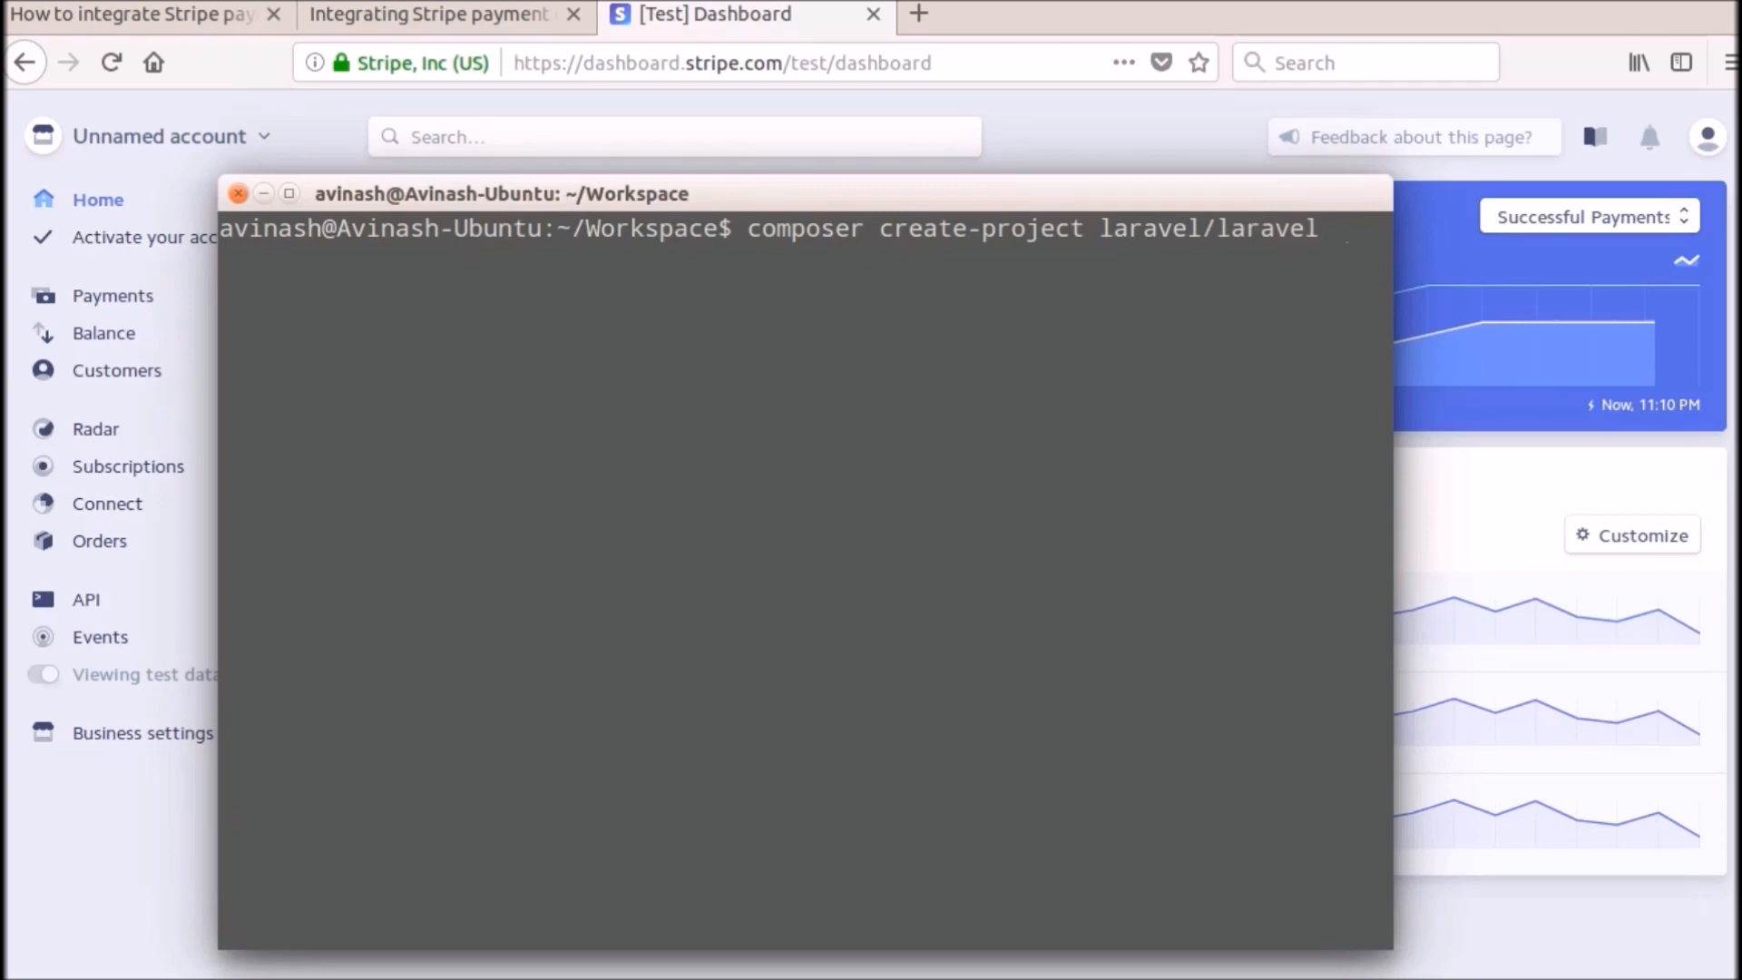
{"action": "type", "text": "Stri"}
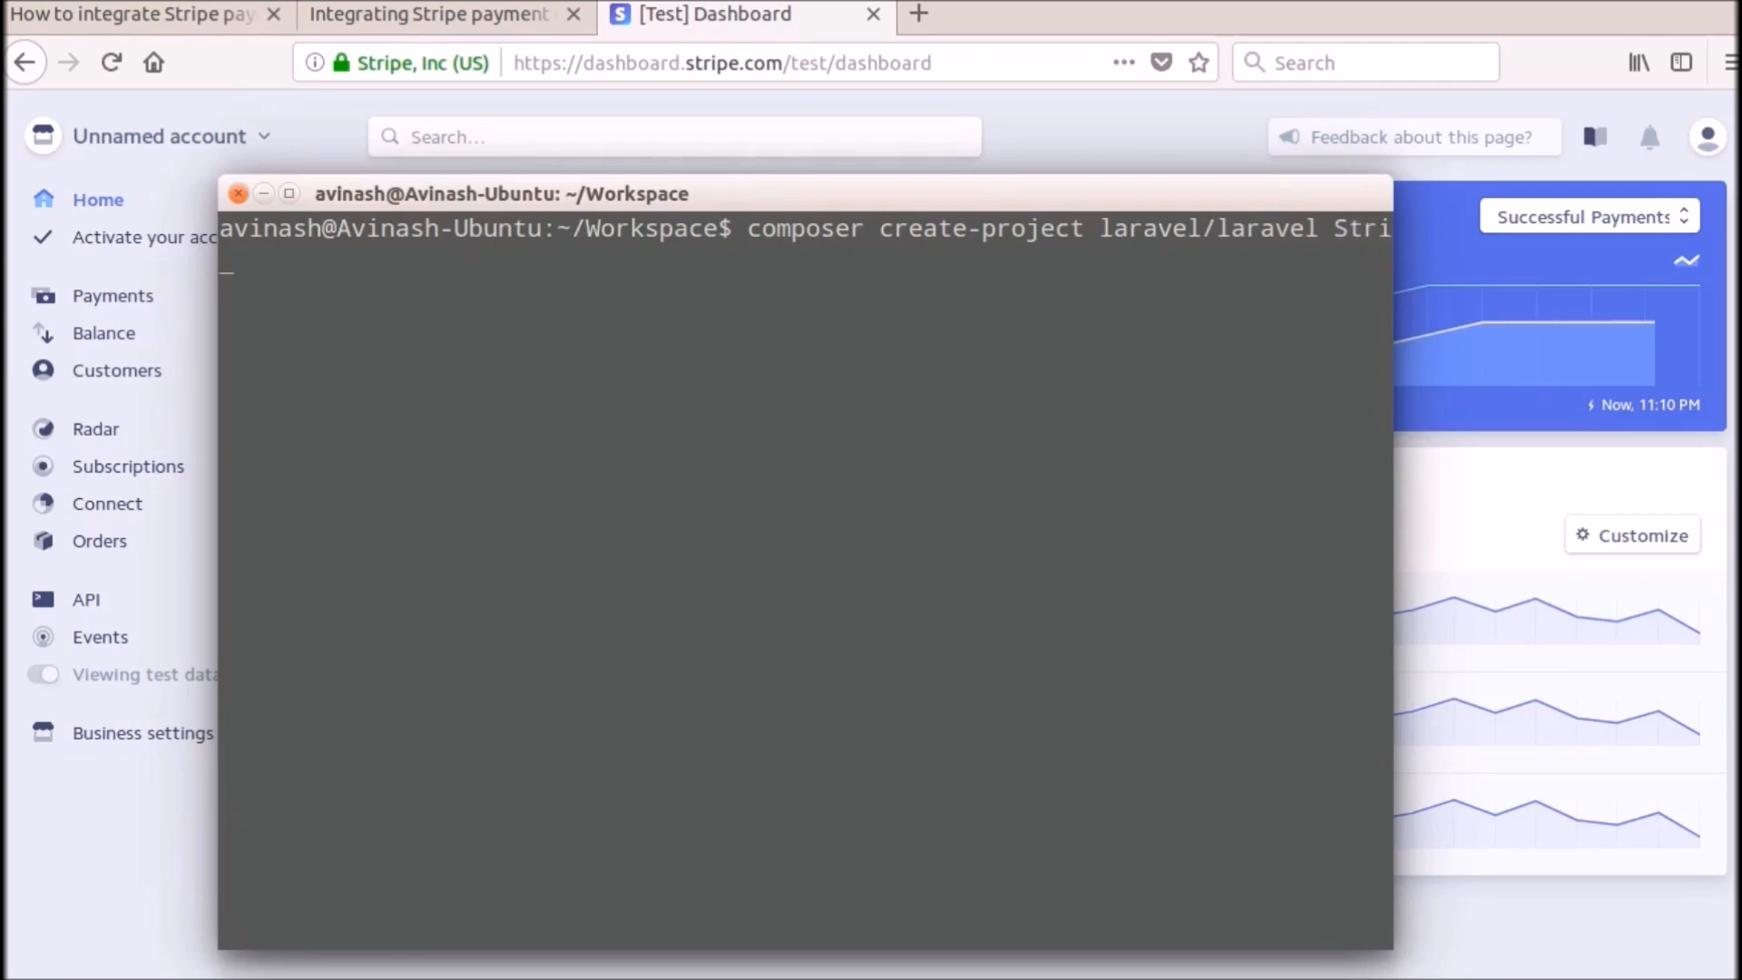
{"action": "type", "text": "pe_Laravel_v"}
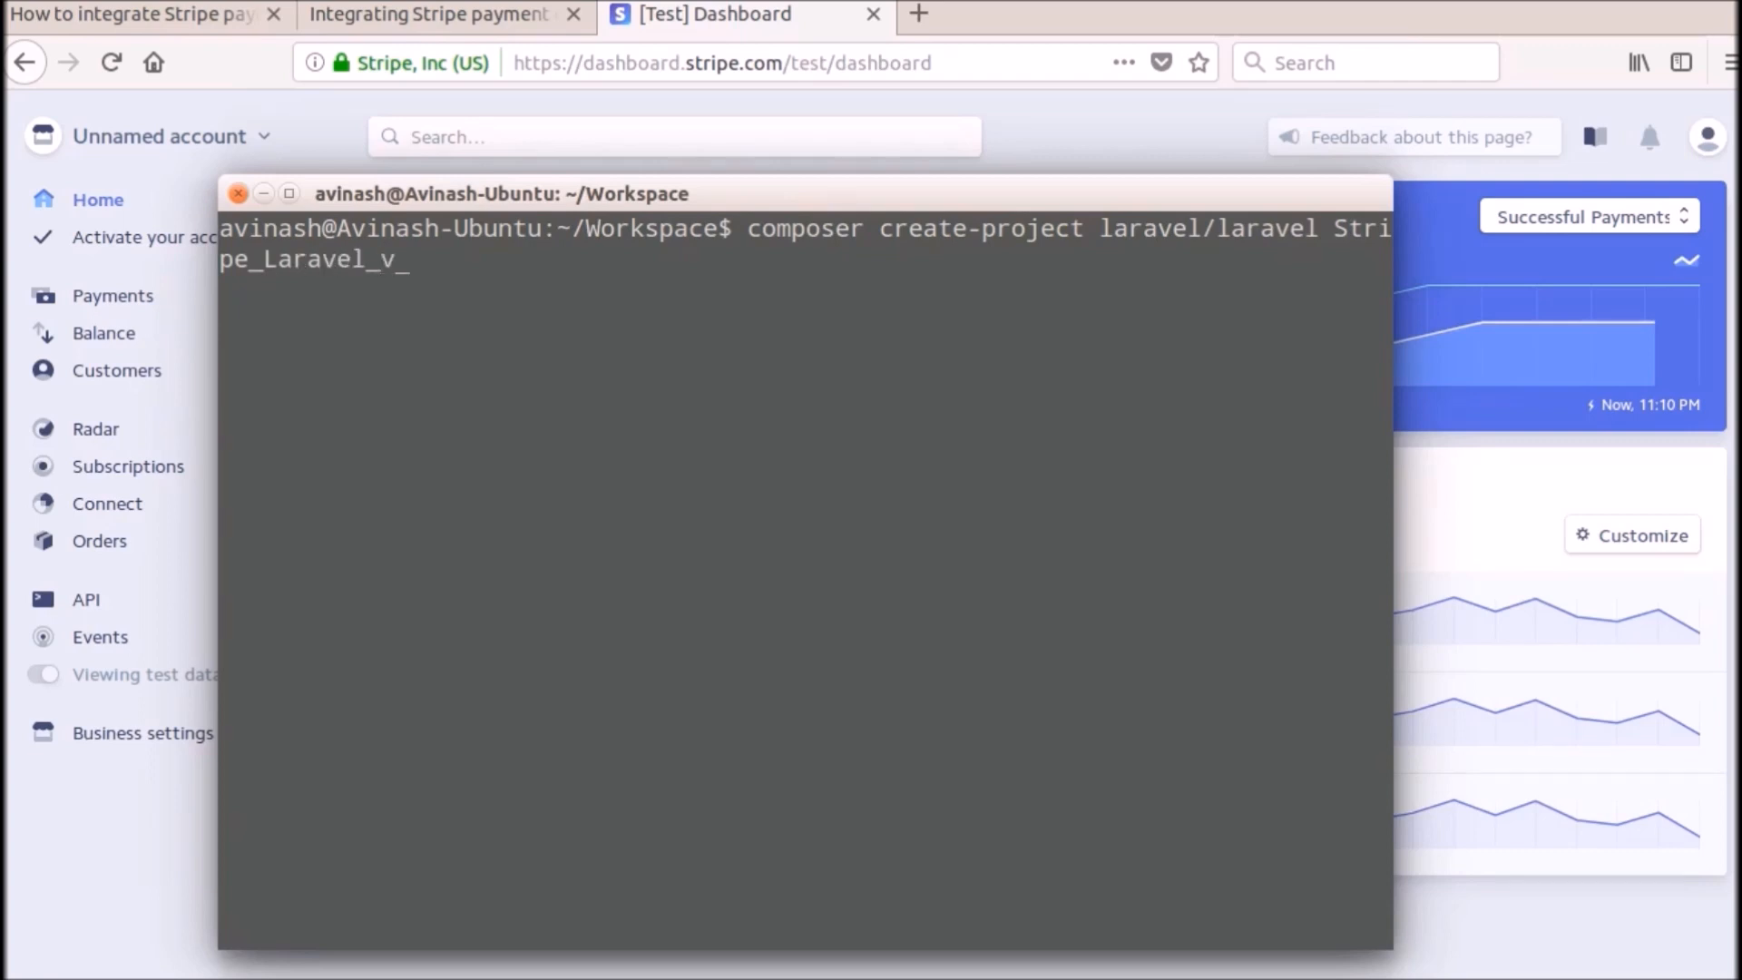
{"action": "type", "text": "ideo"}
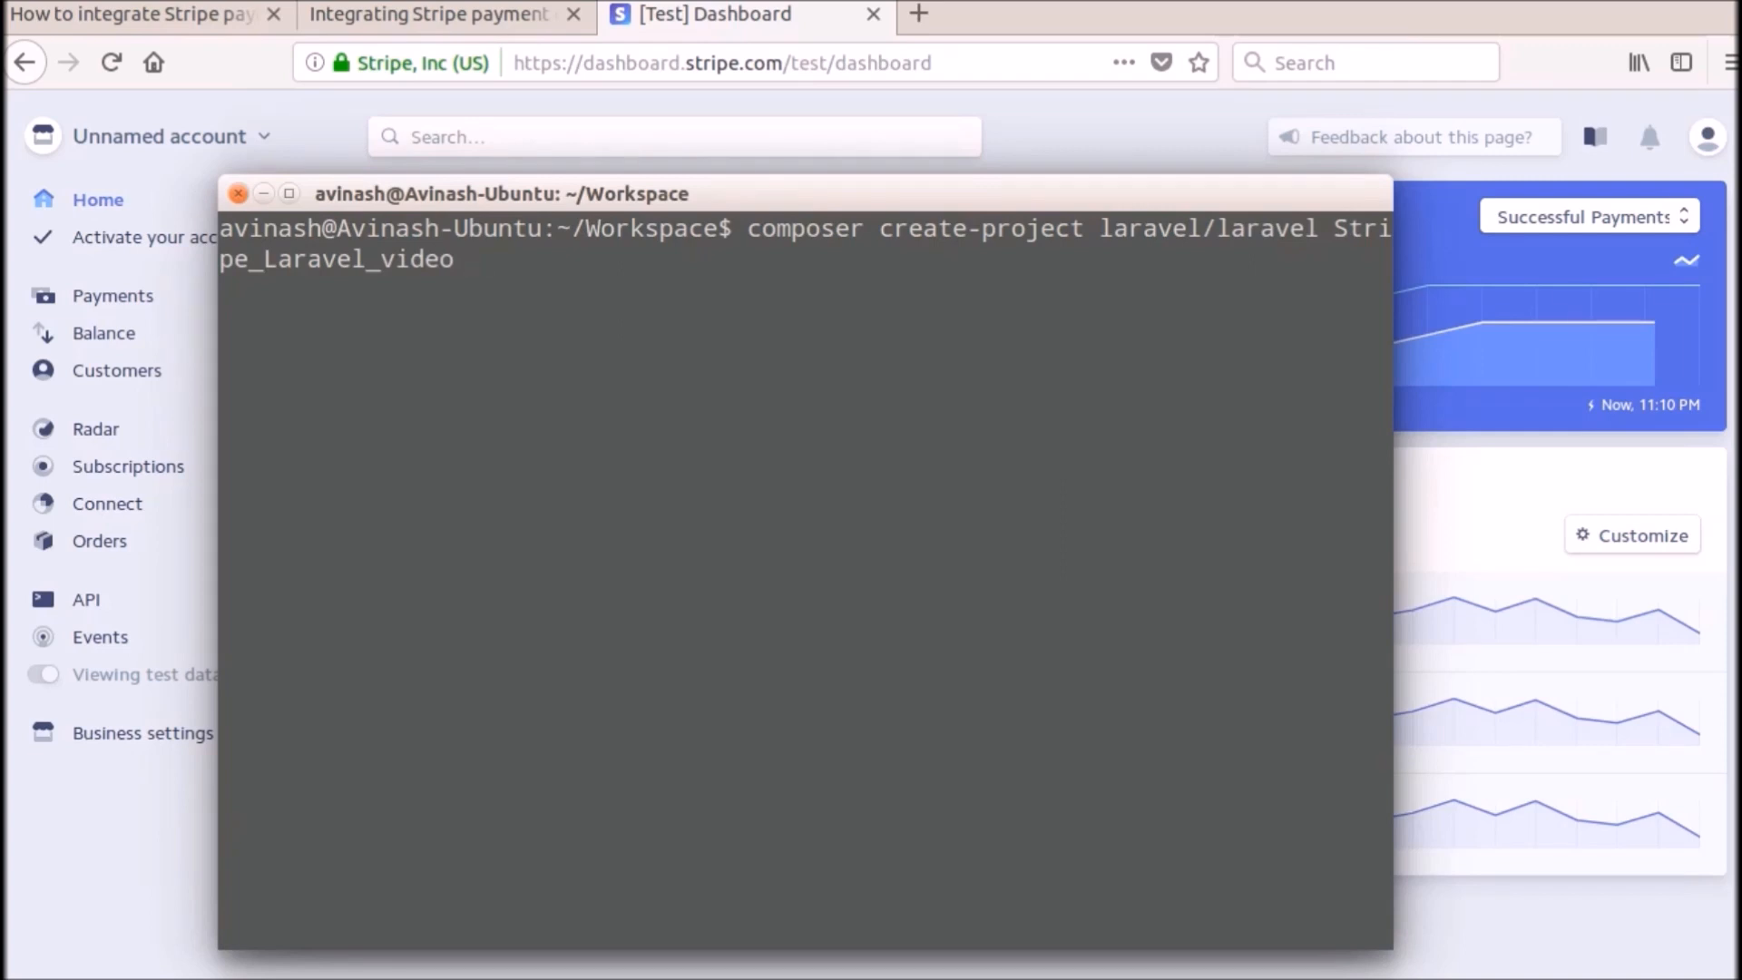
{"action": "type", "text": "5.2"}
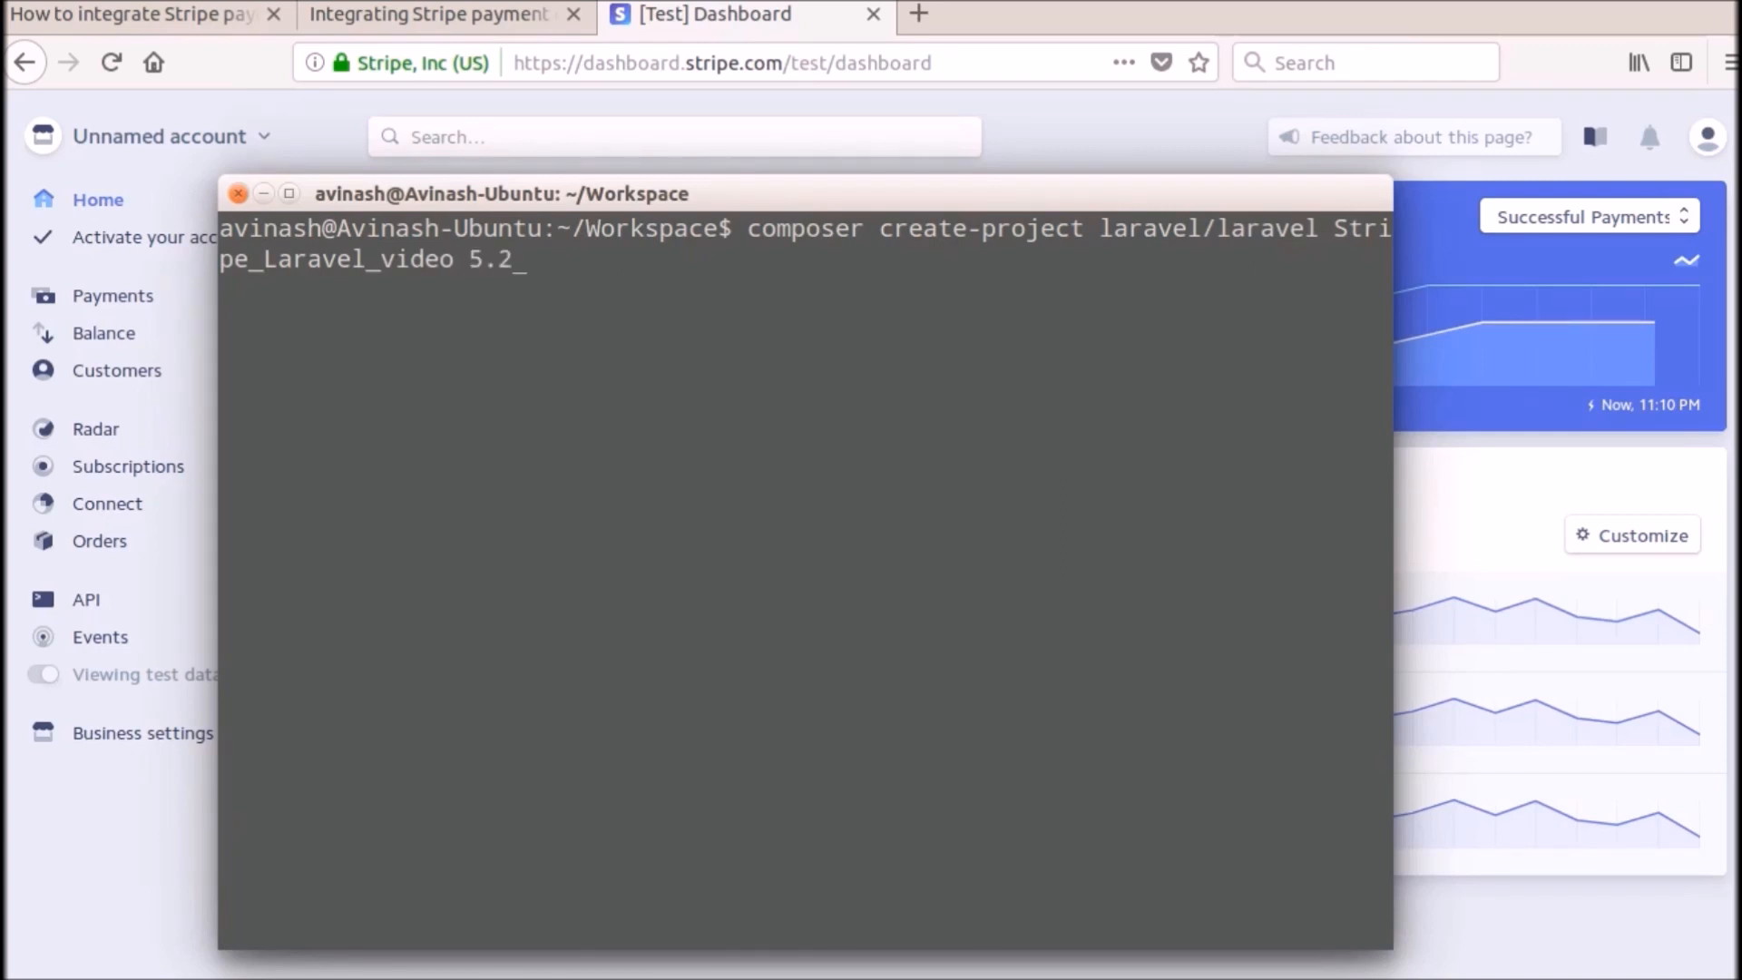
{"action": "type", "text": "\"5.5\""}
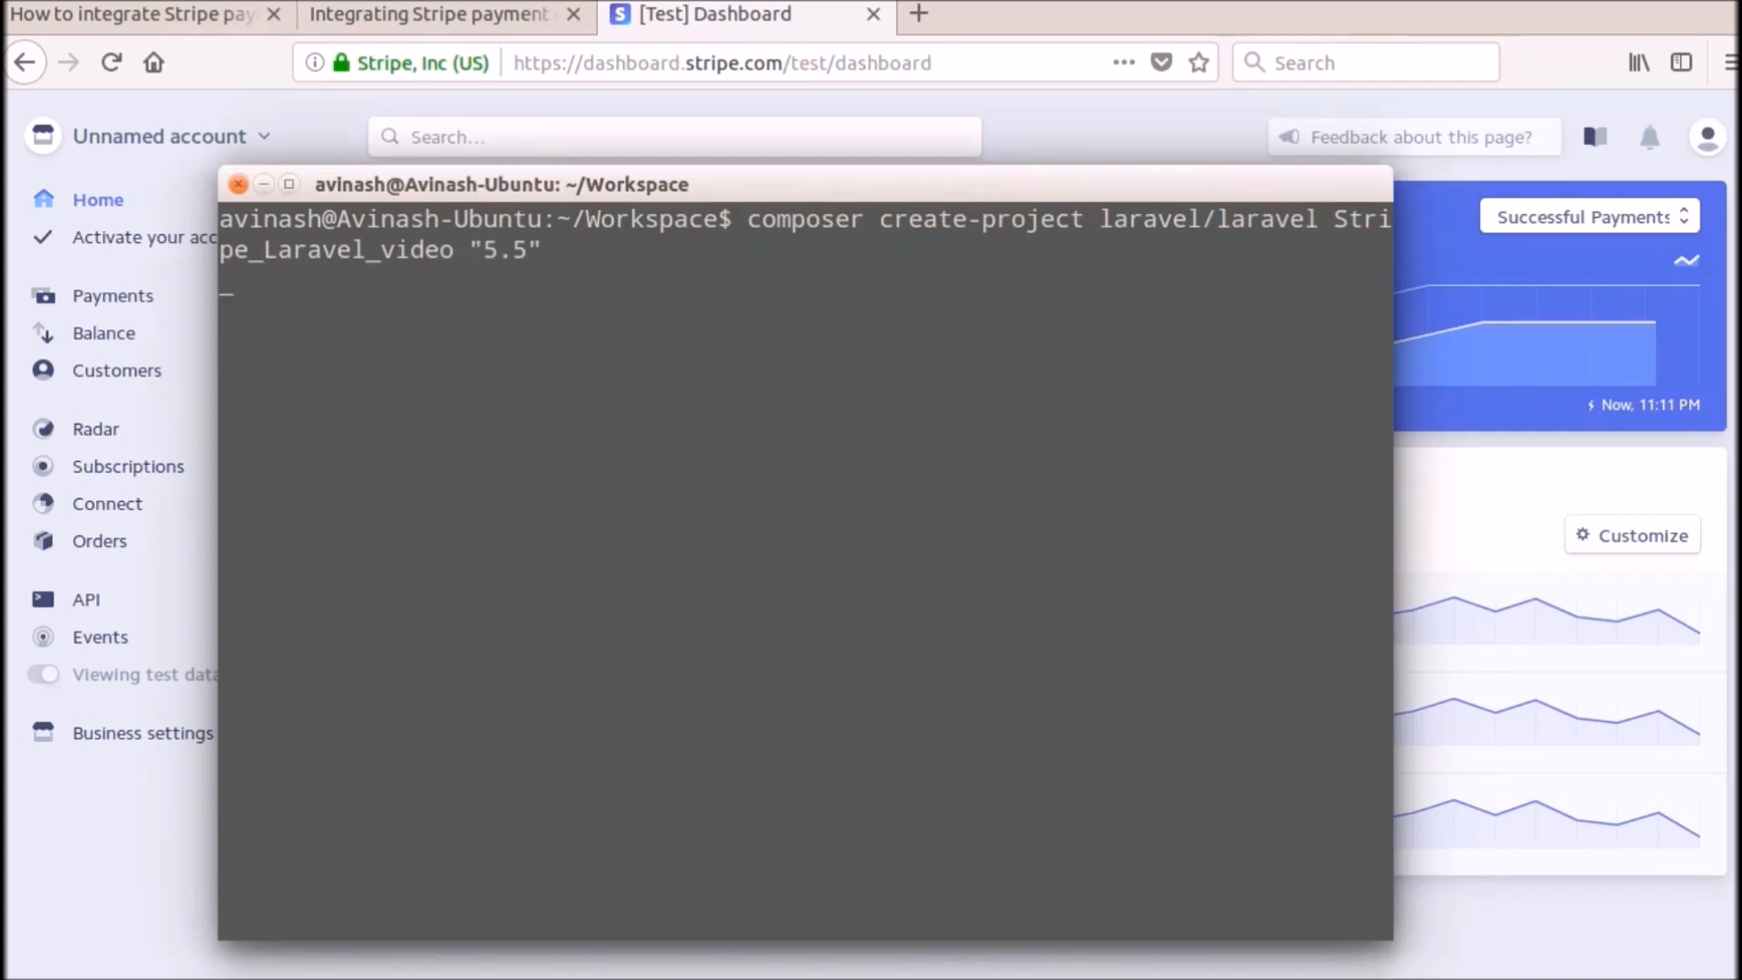
{"action": "key", "text": "Return"}
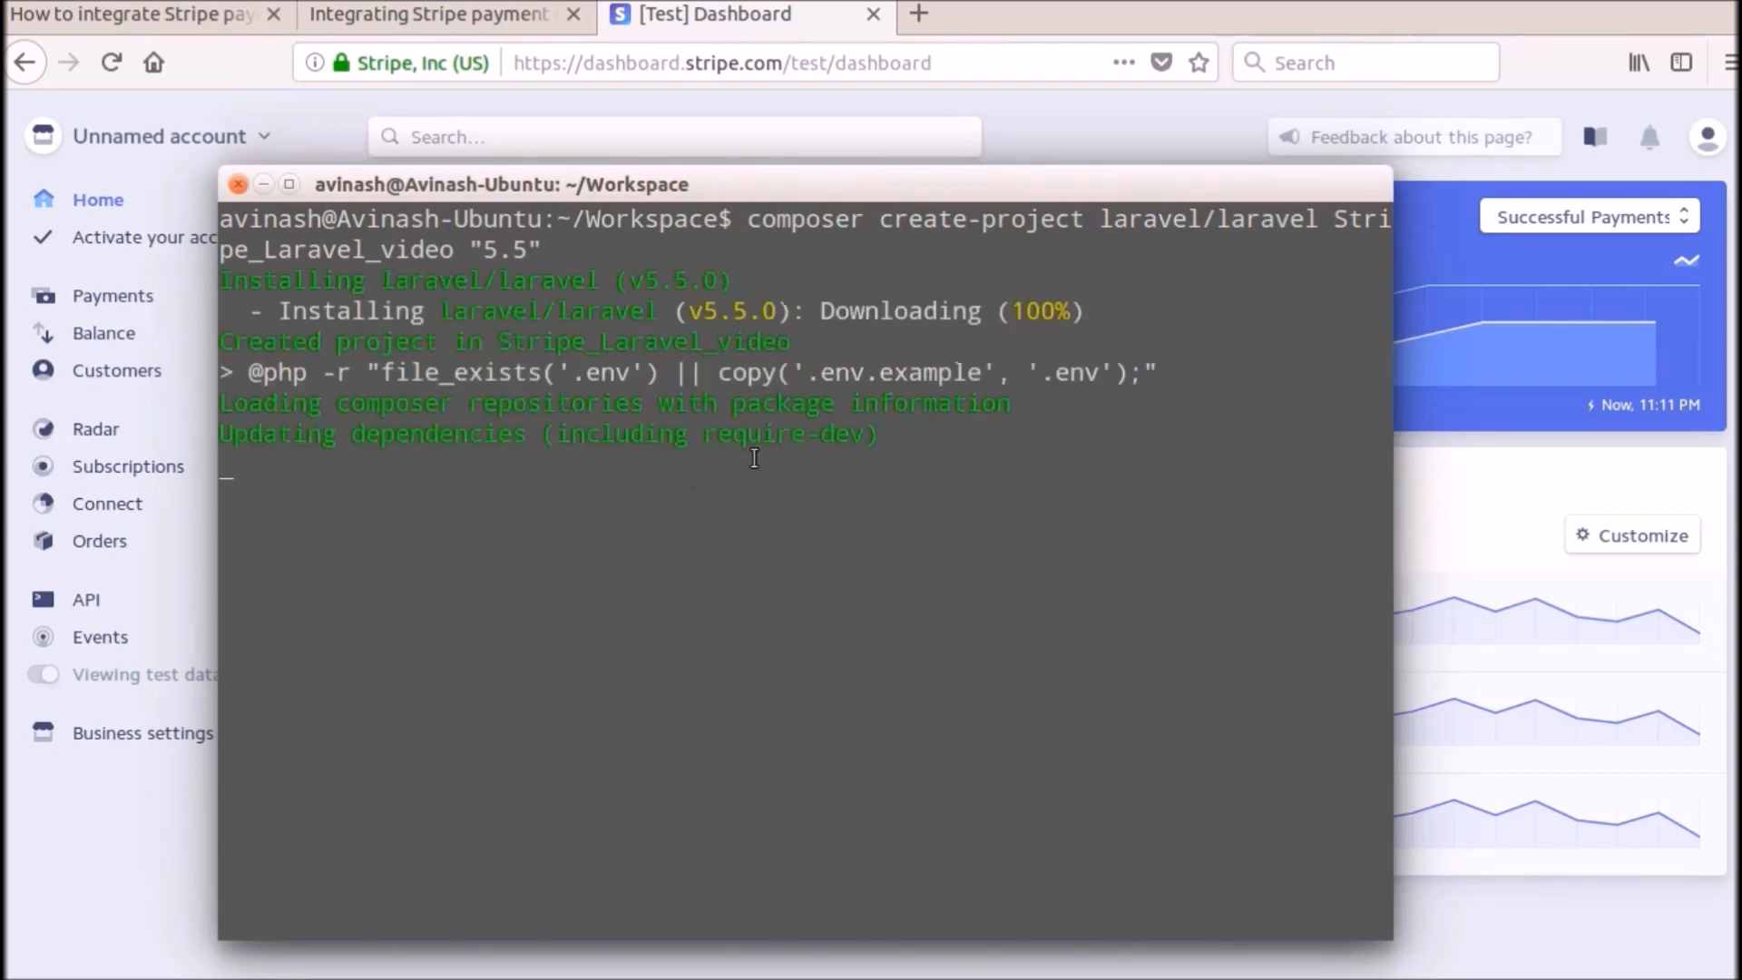
{"action": "mouse_move", "coordinate": [772, 449]}
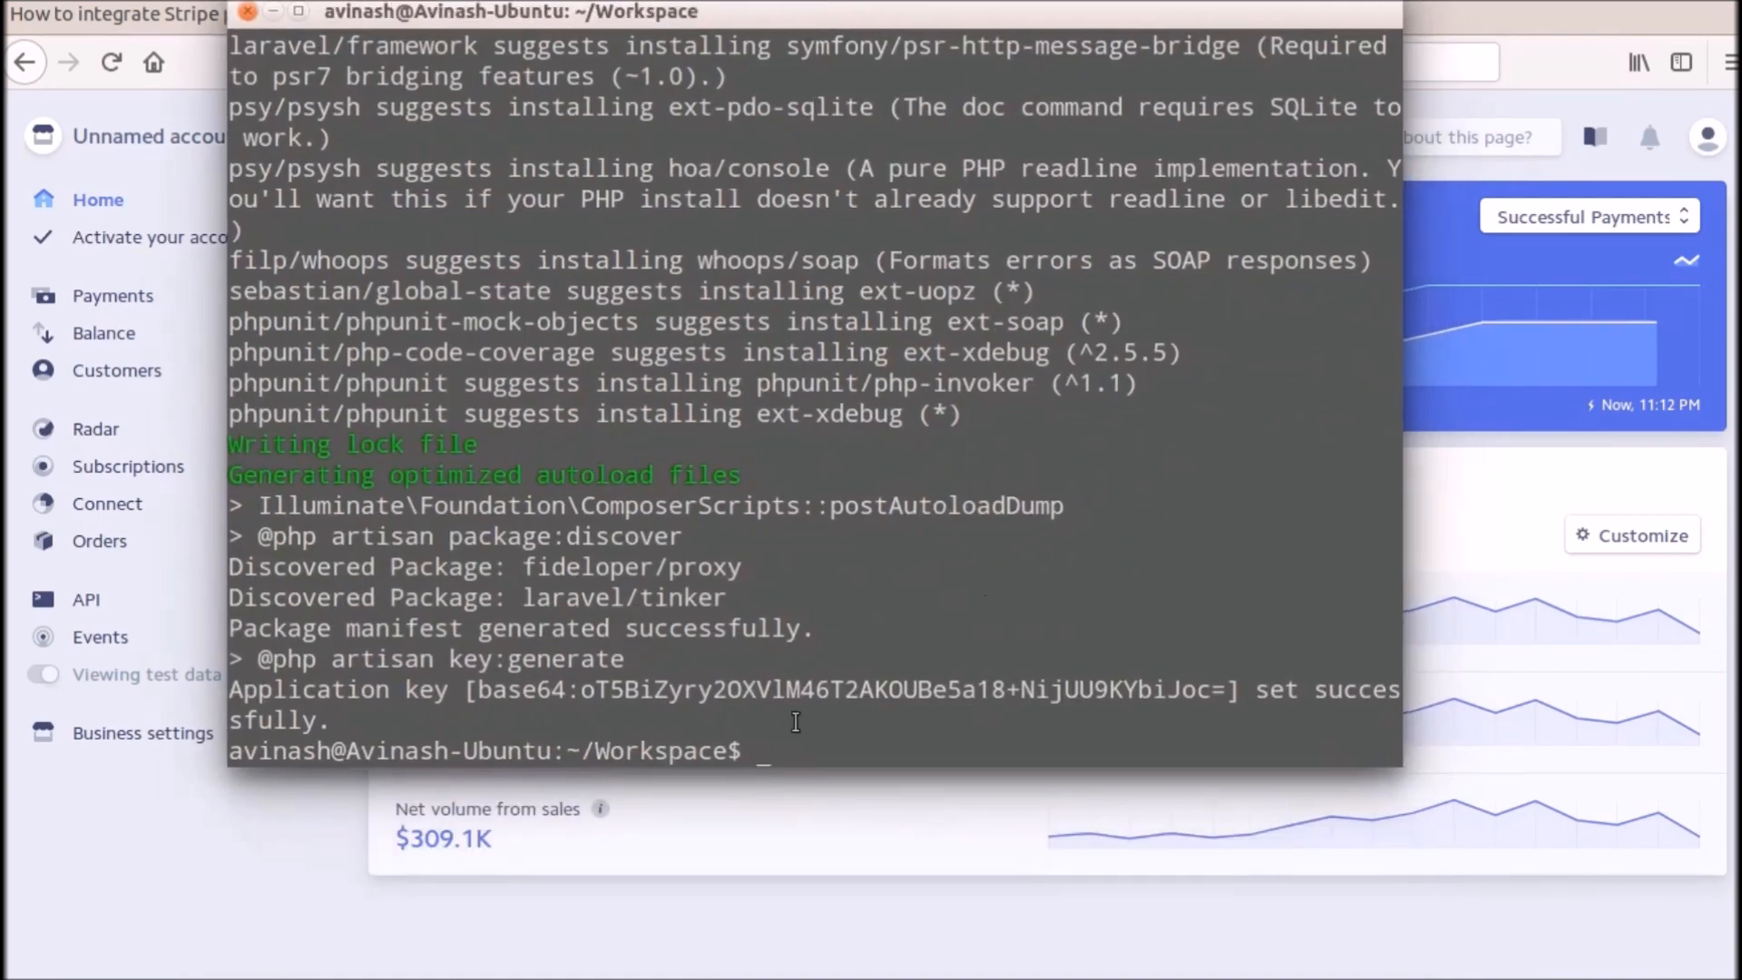
Move into the Stripe_Laravel_video project folder and try php artisan serve
{"action": "type", "text": "cd"}
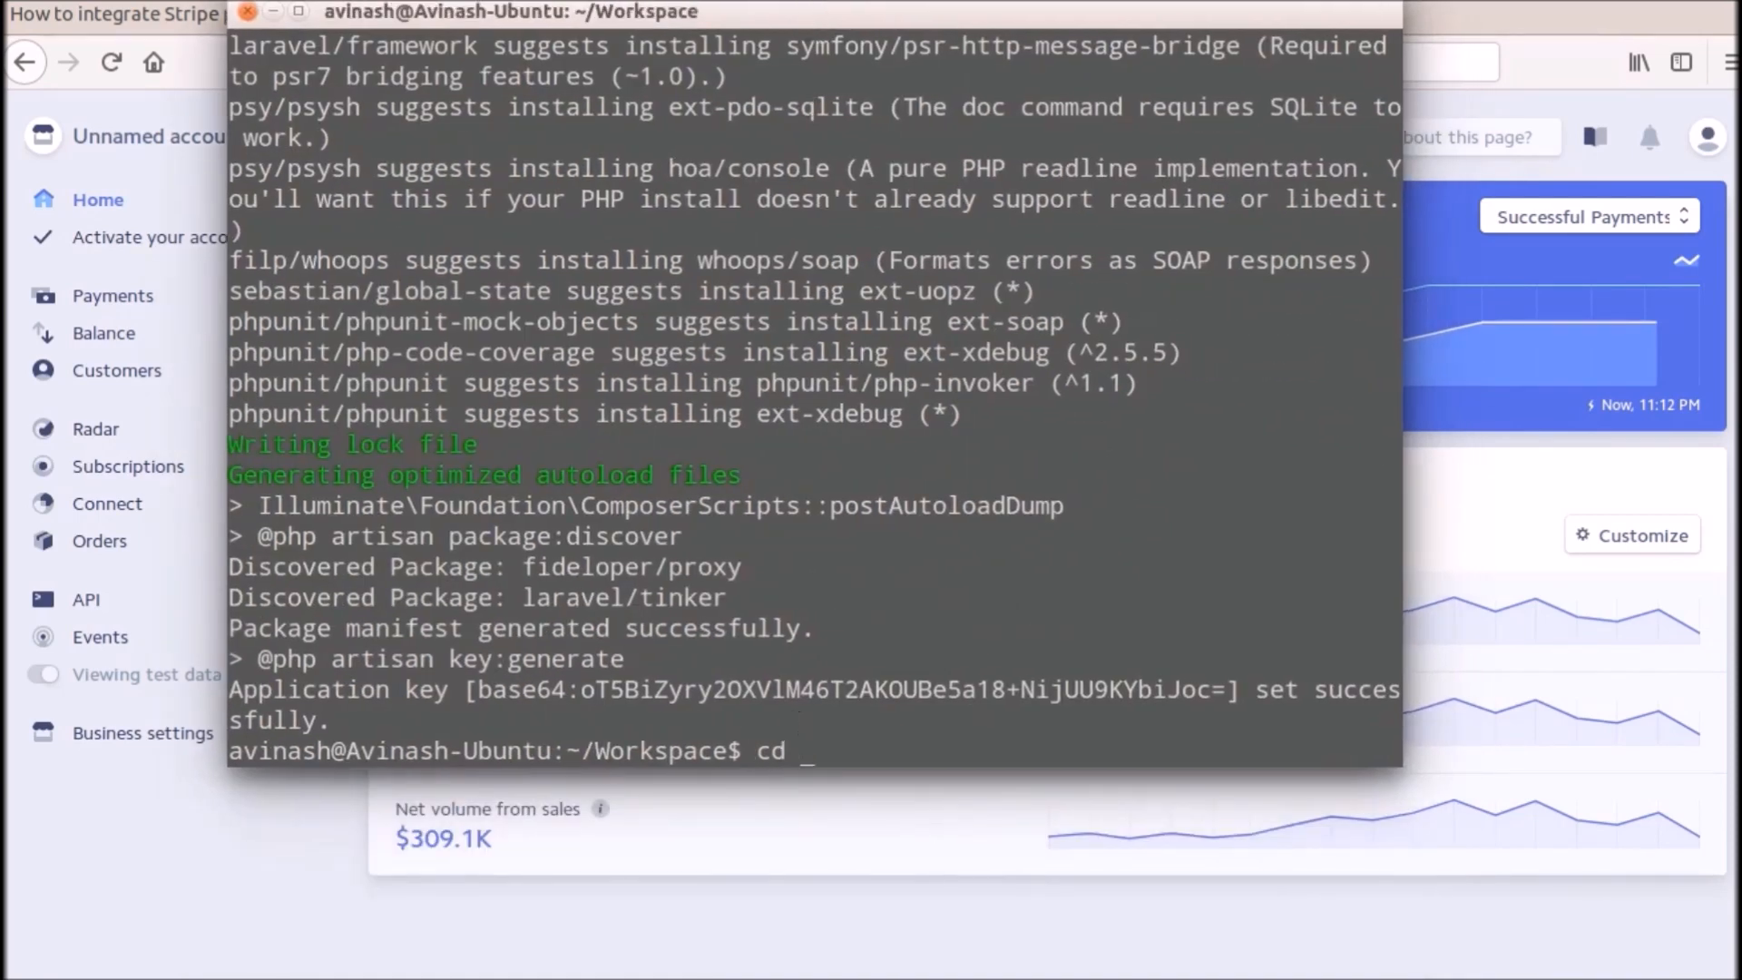
{"action": "type", "text": "Stipq"}
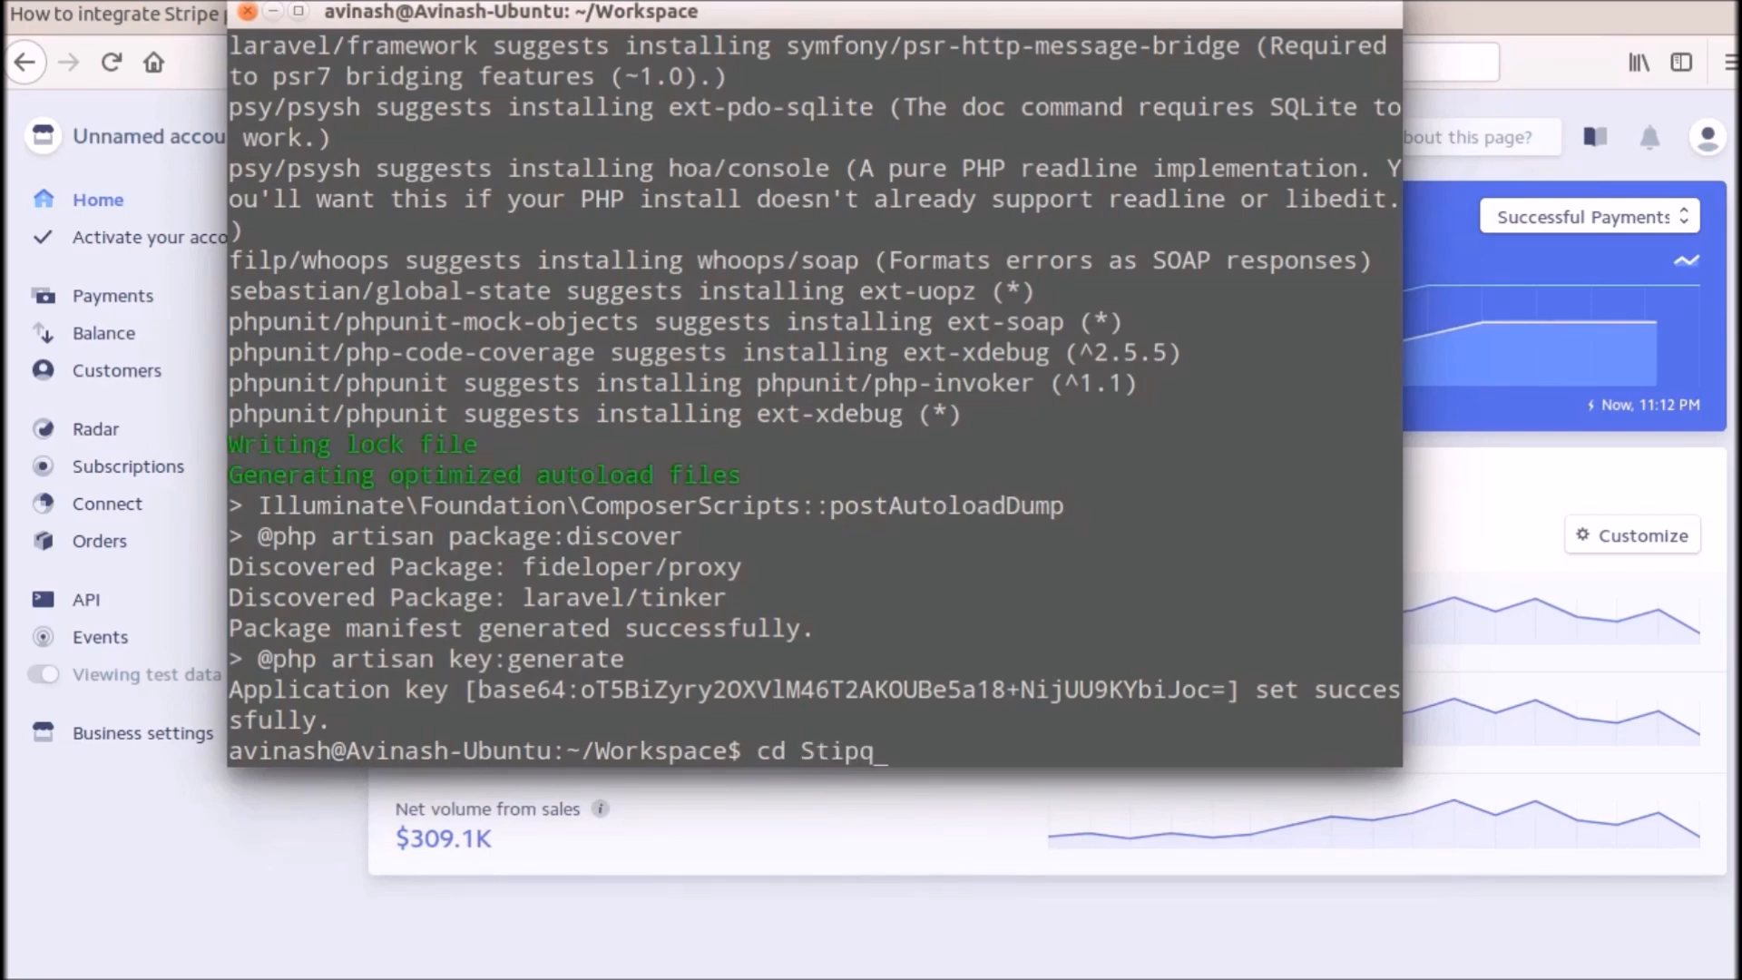
{"action": "key", "text": "Backspace"}
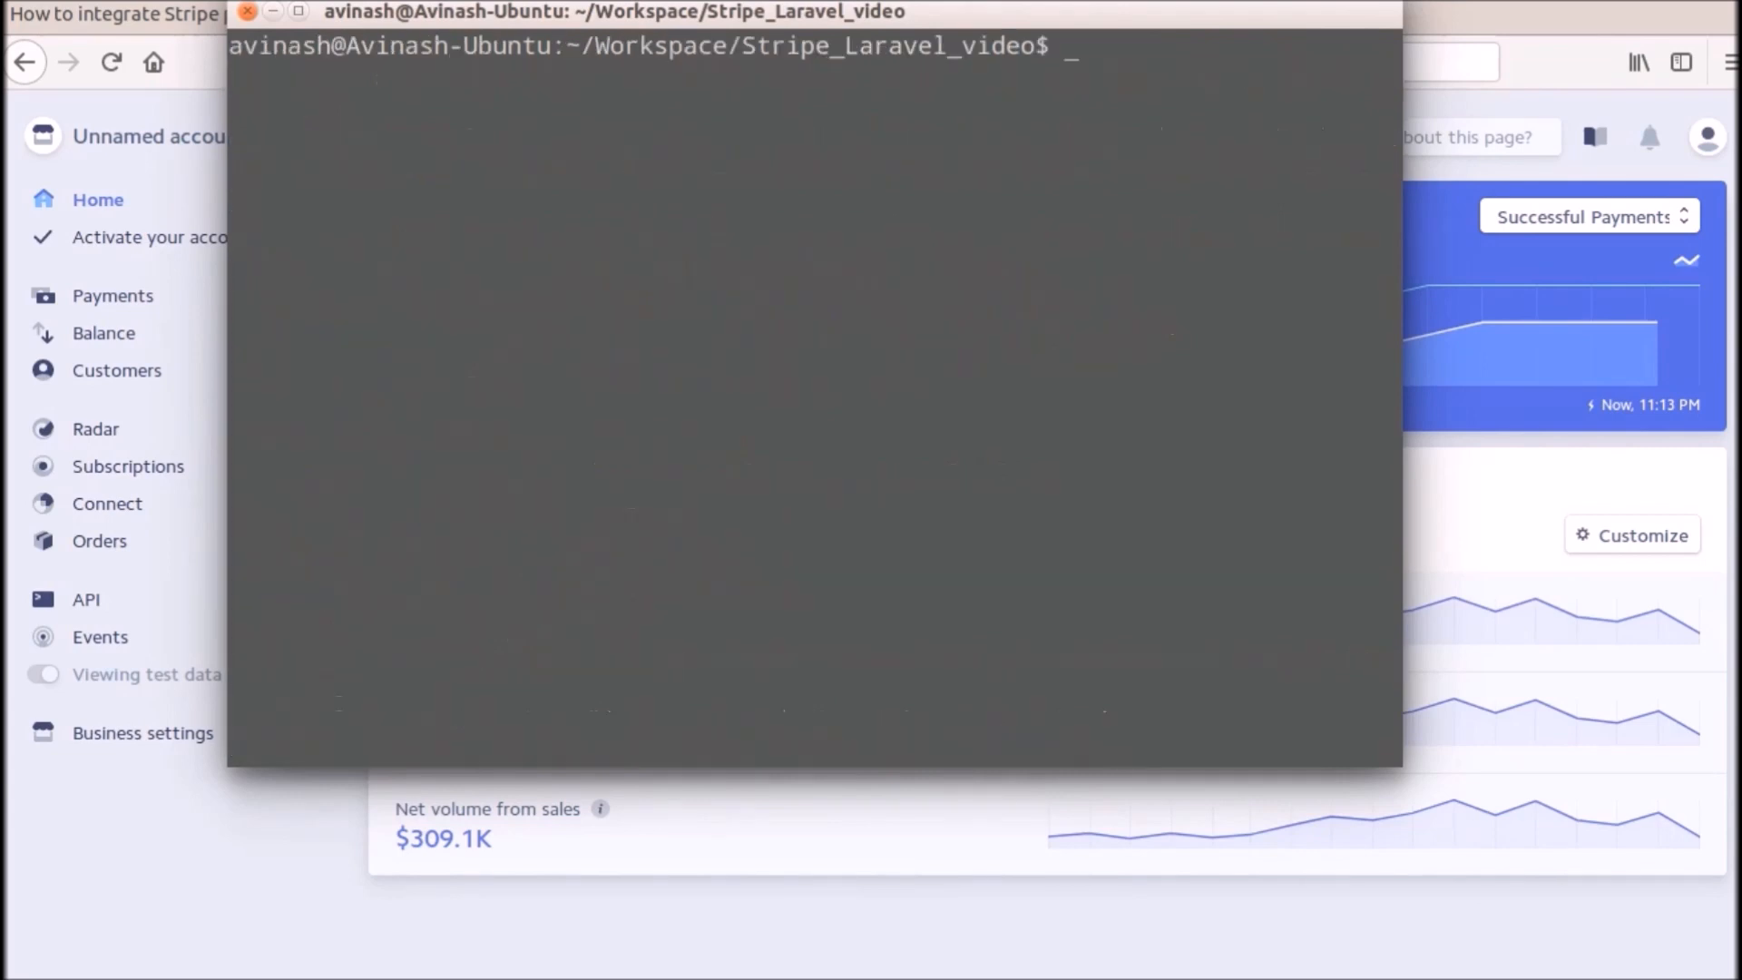
{"action": "type", "text": "php"}
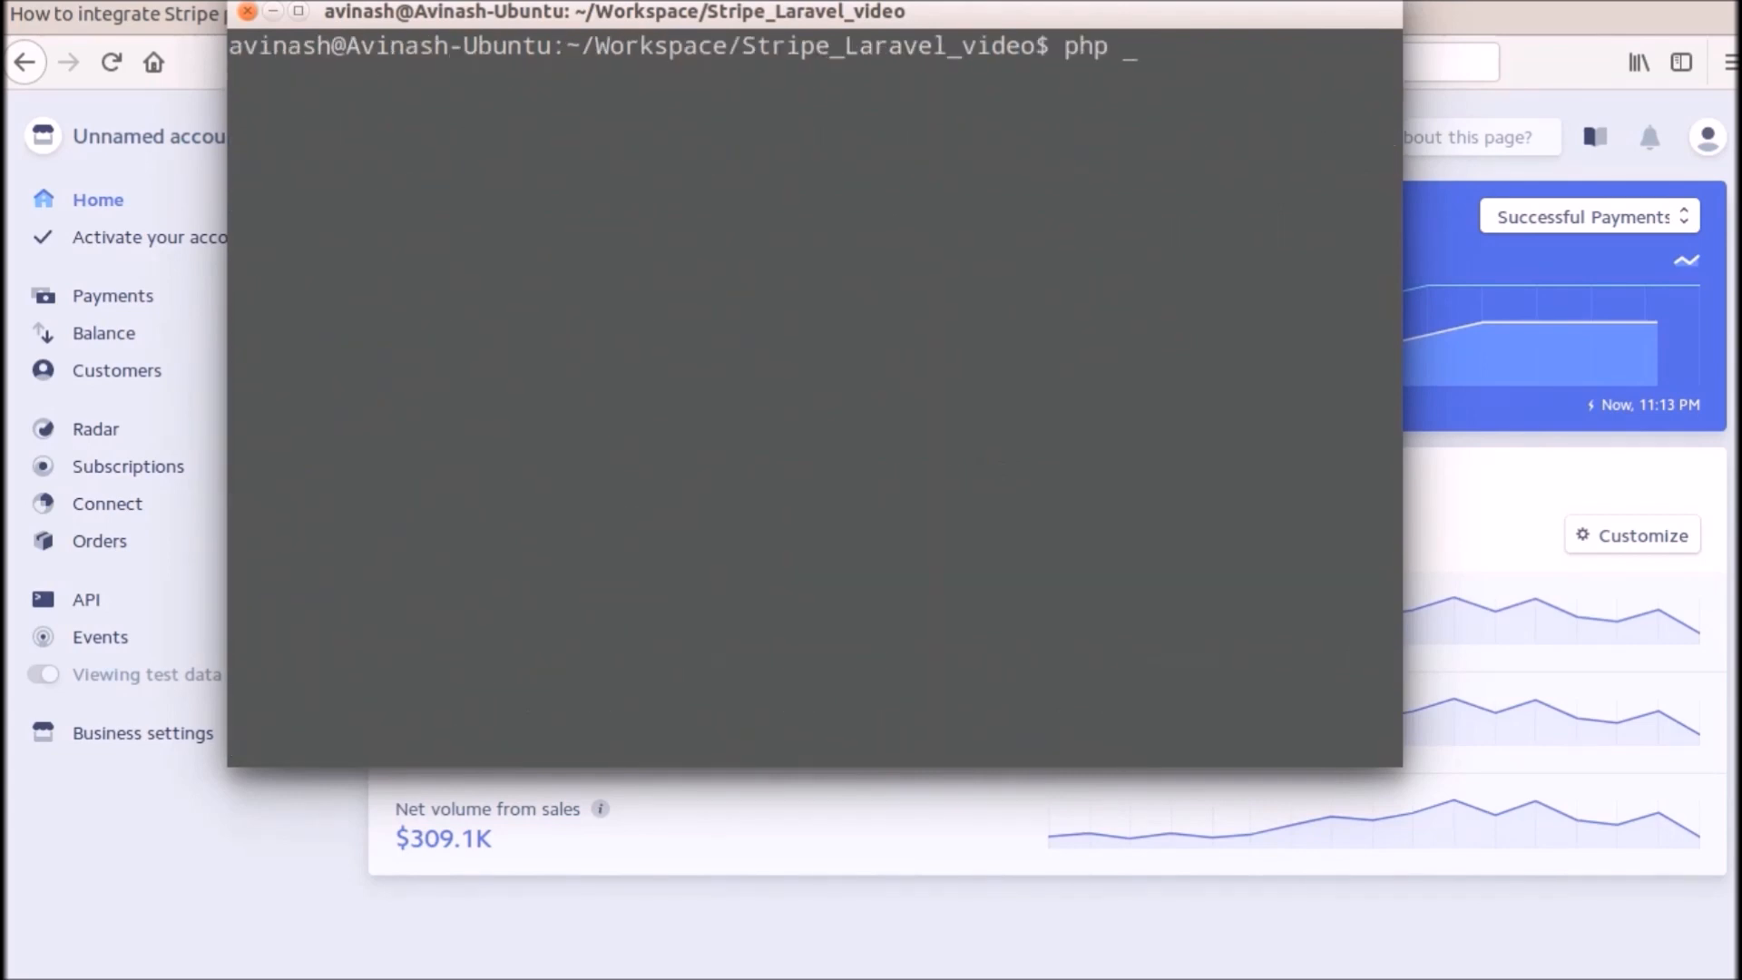
{"action": "type", "text": "artisan serve"}
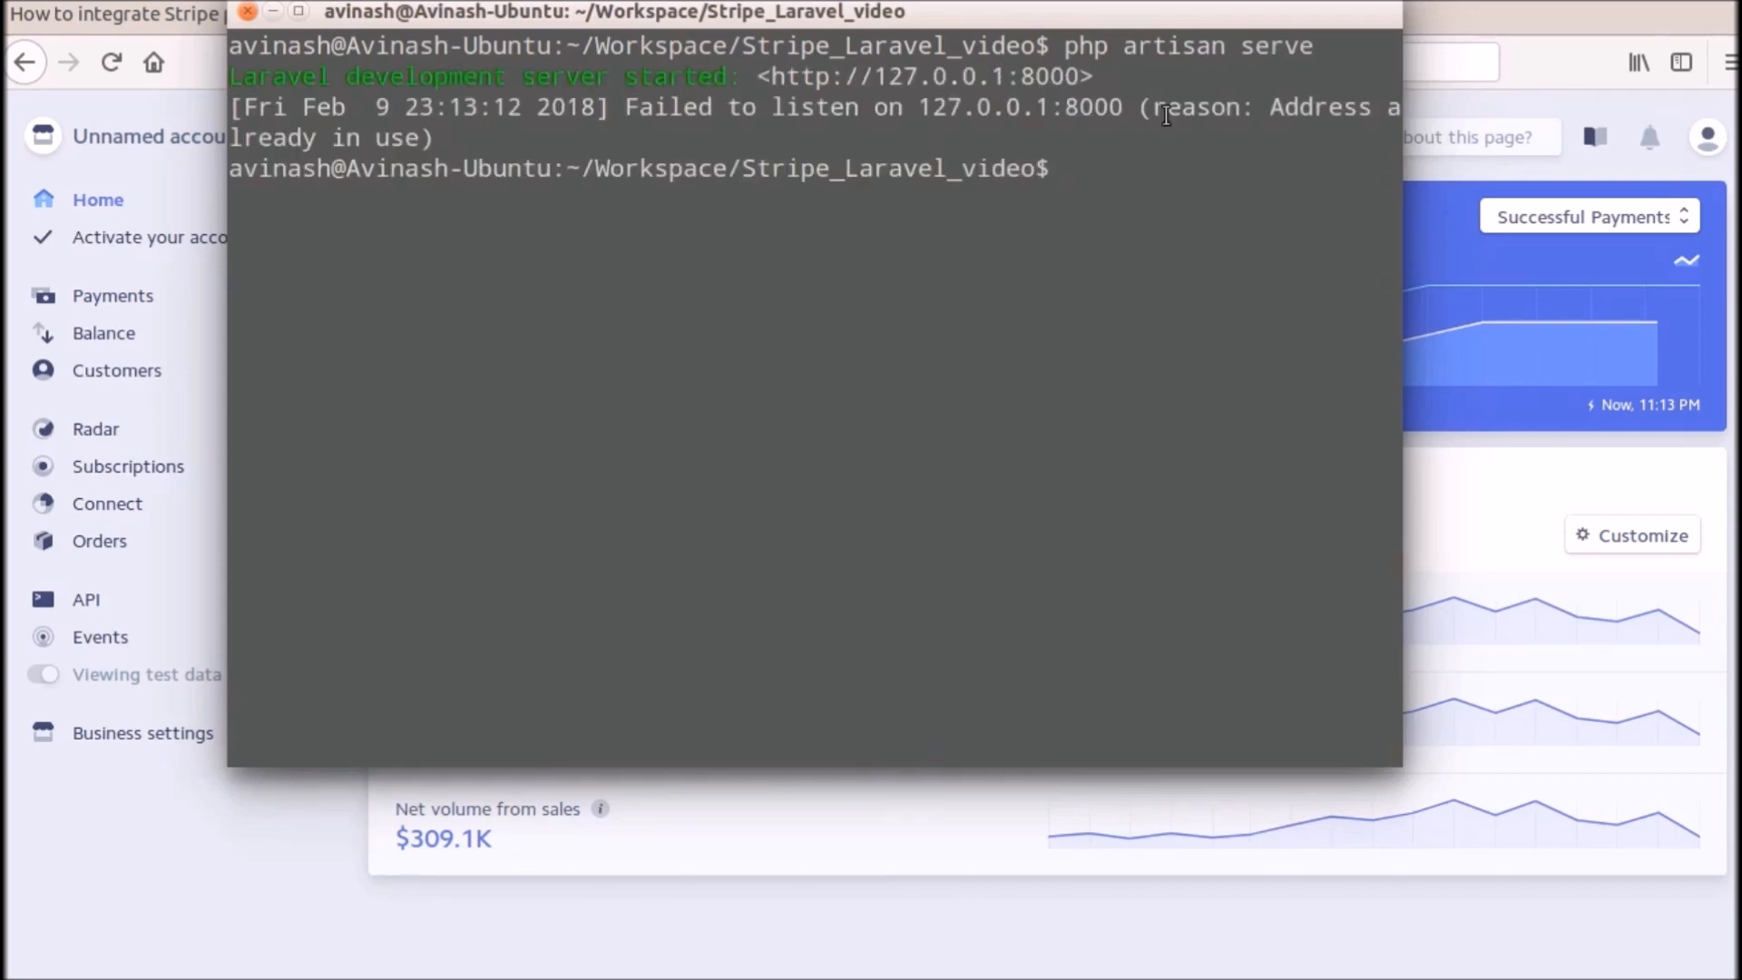
{"action": "type", "text": "cd Stripe_Laravel_video/"}
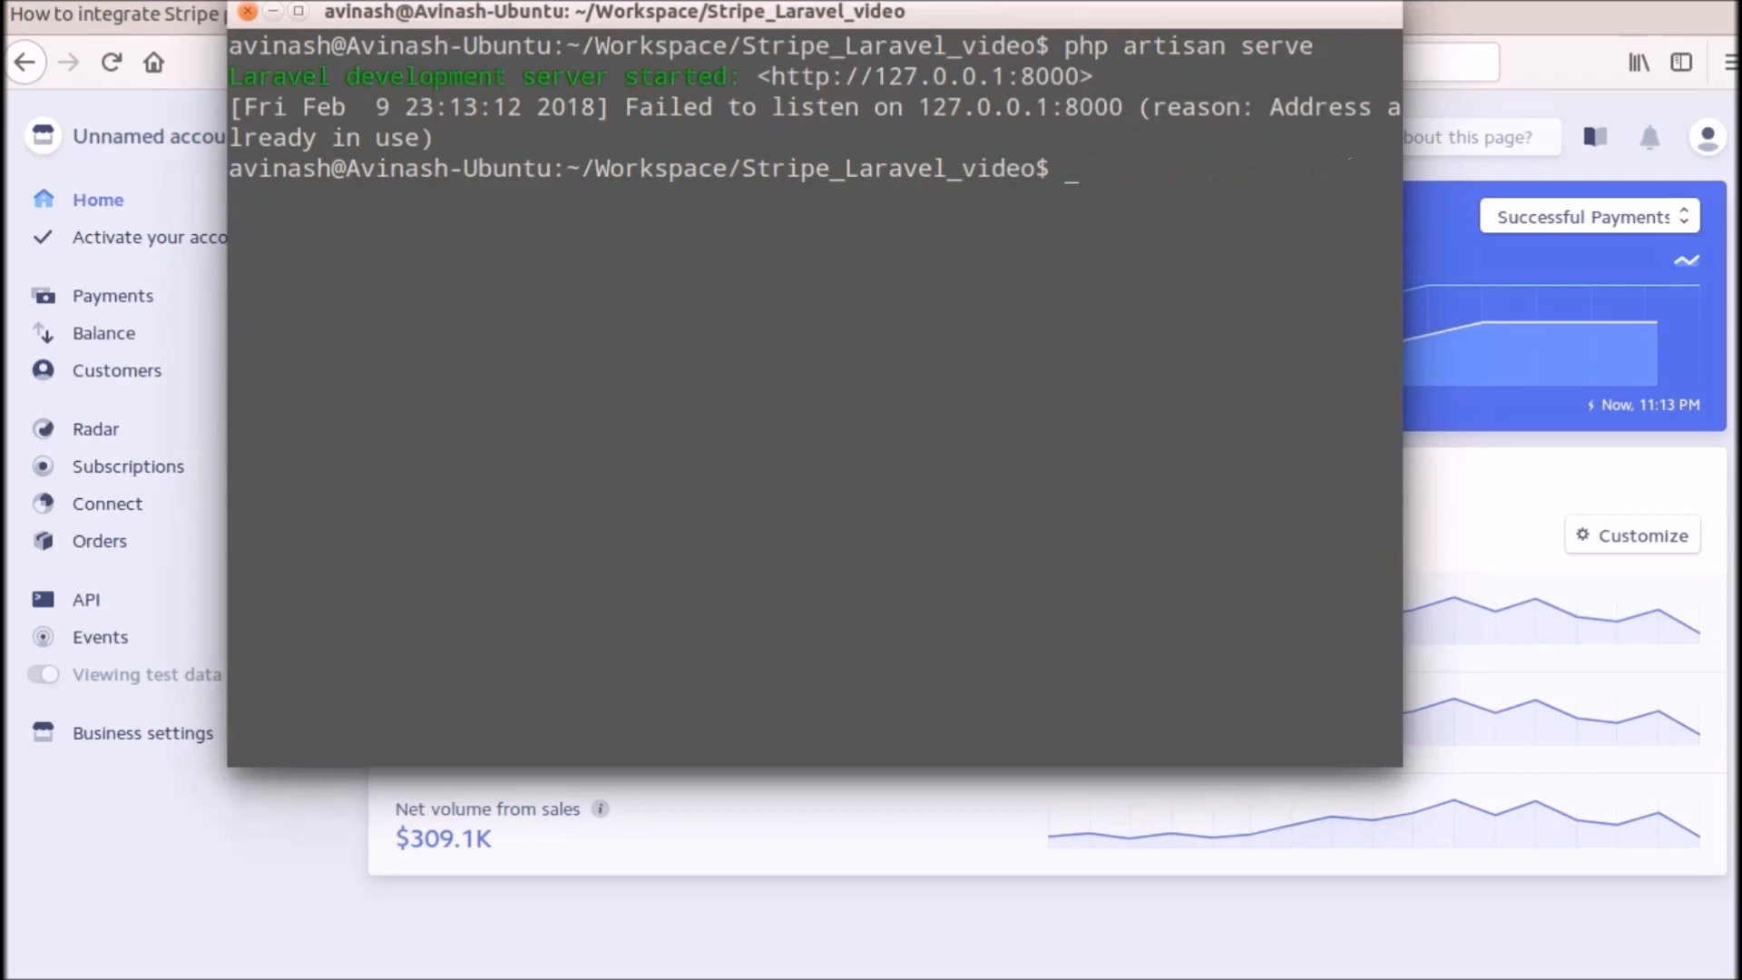
Serve the app on port 8594 instead of the taken port 8000
{"action": "type", "text": "php aartisan"}
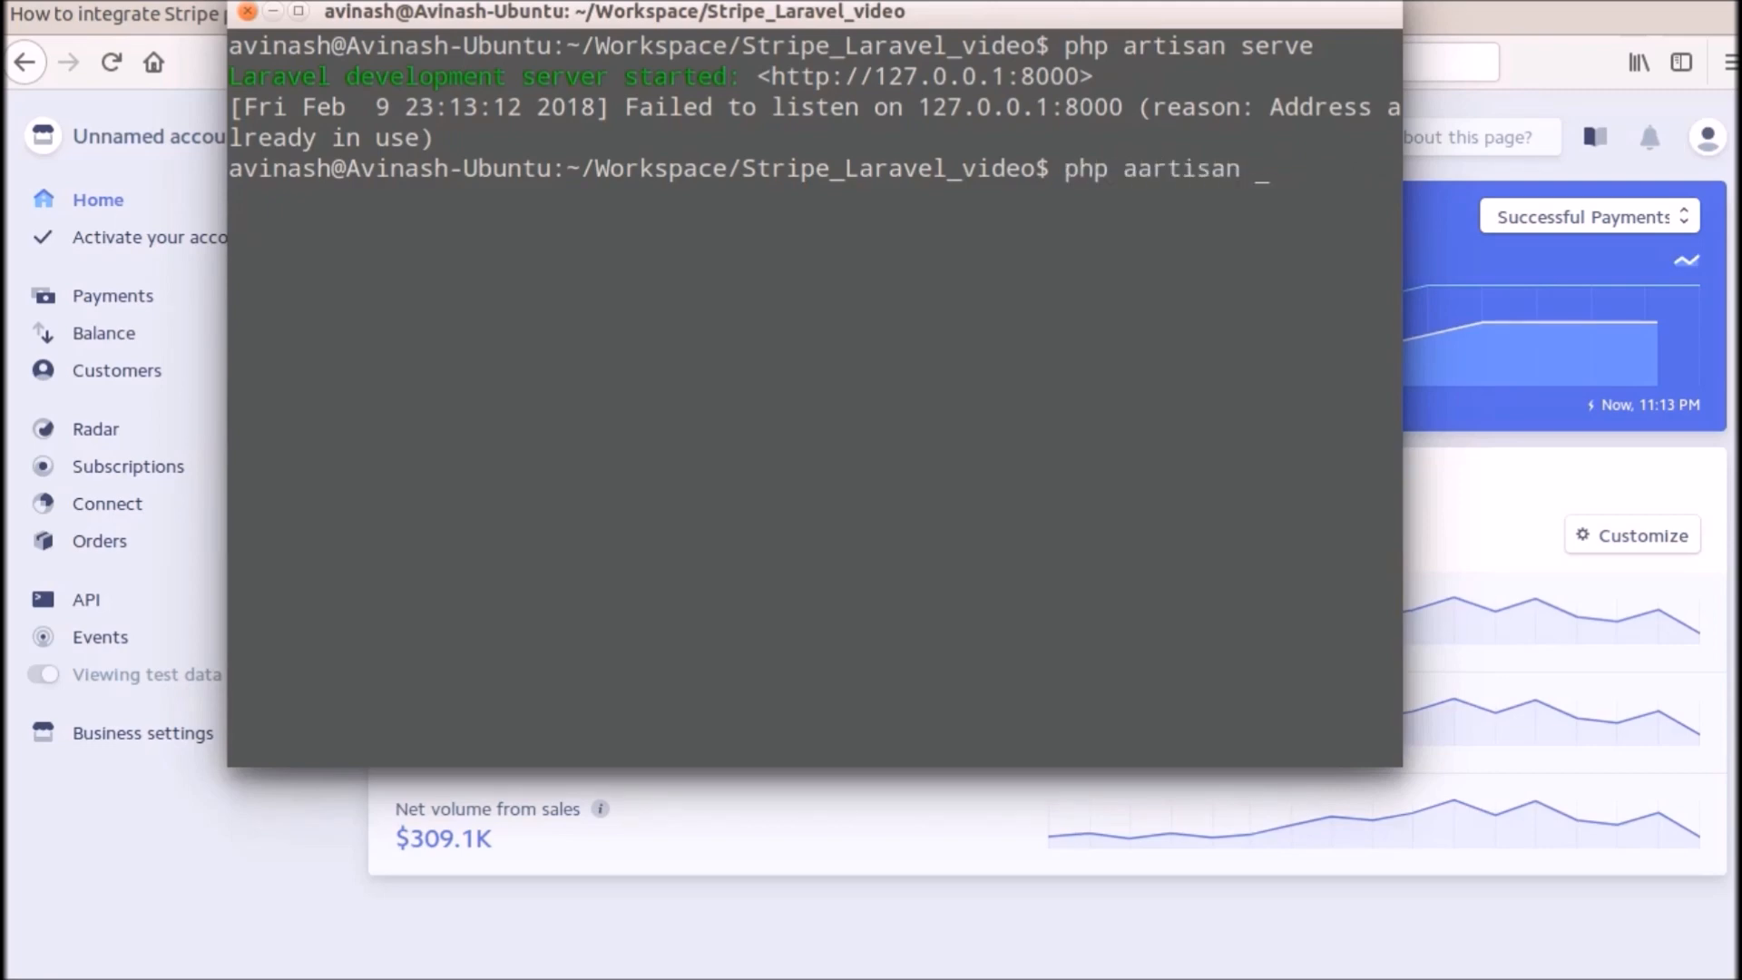
{"action": "type", "text": "serve"}
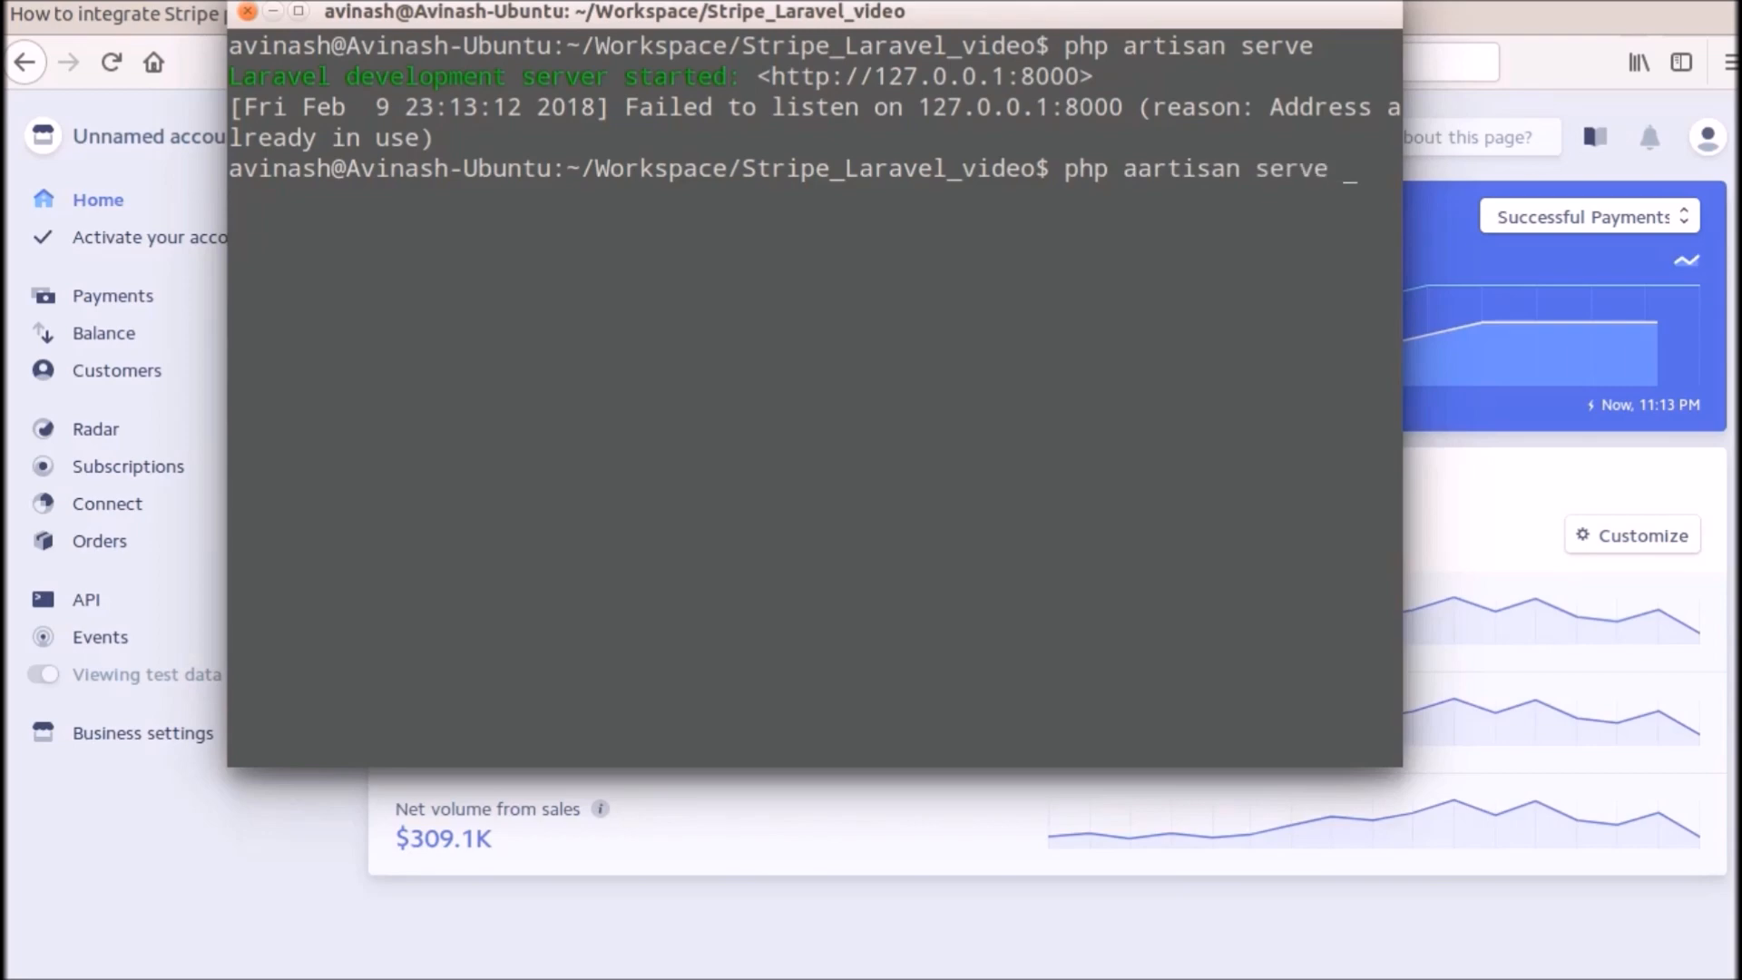
{"action": "type", "text": "--por"}
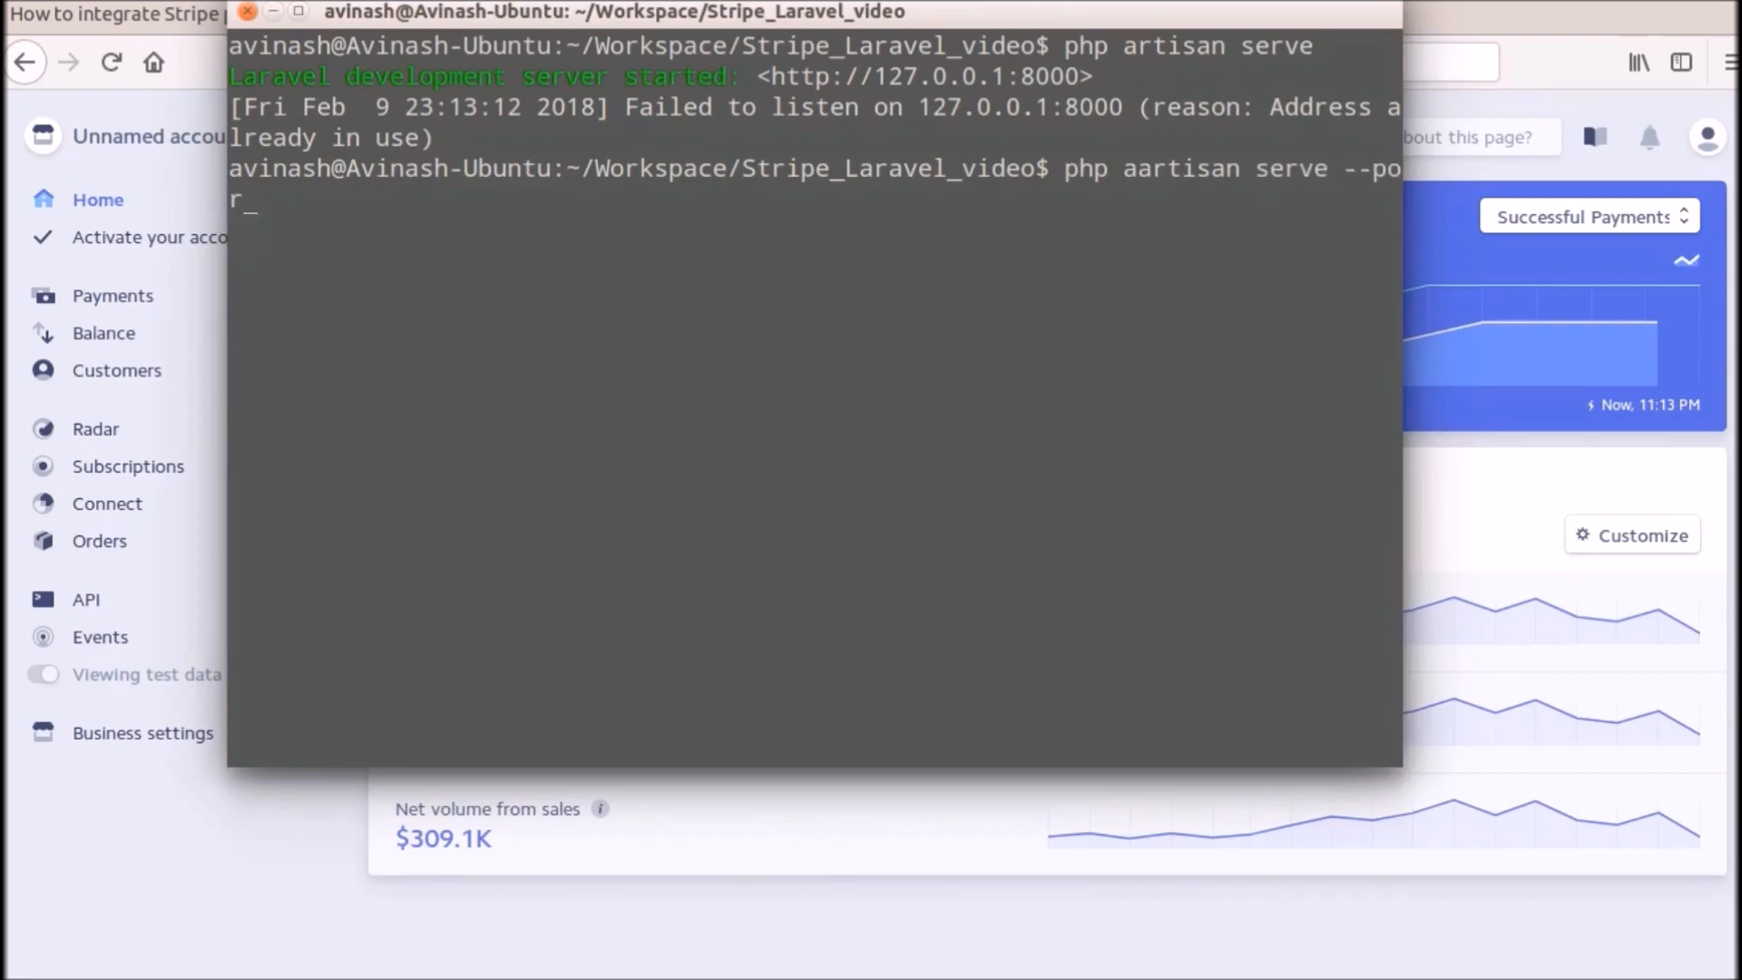
{"action": "type", "text": "t"}
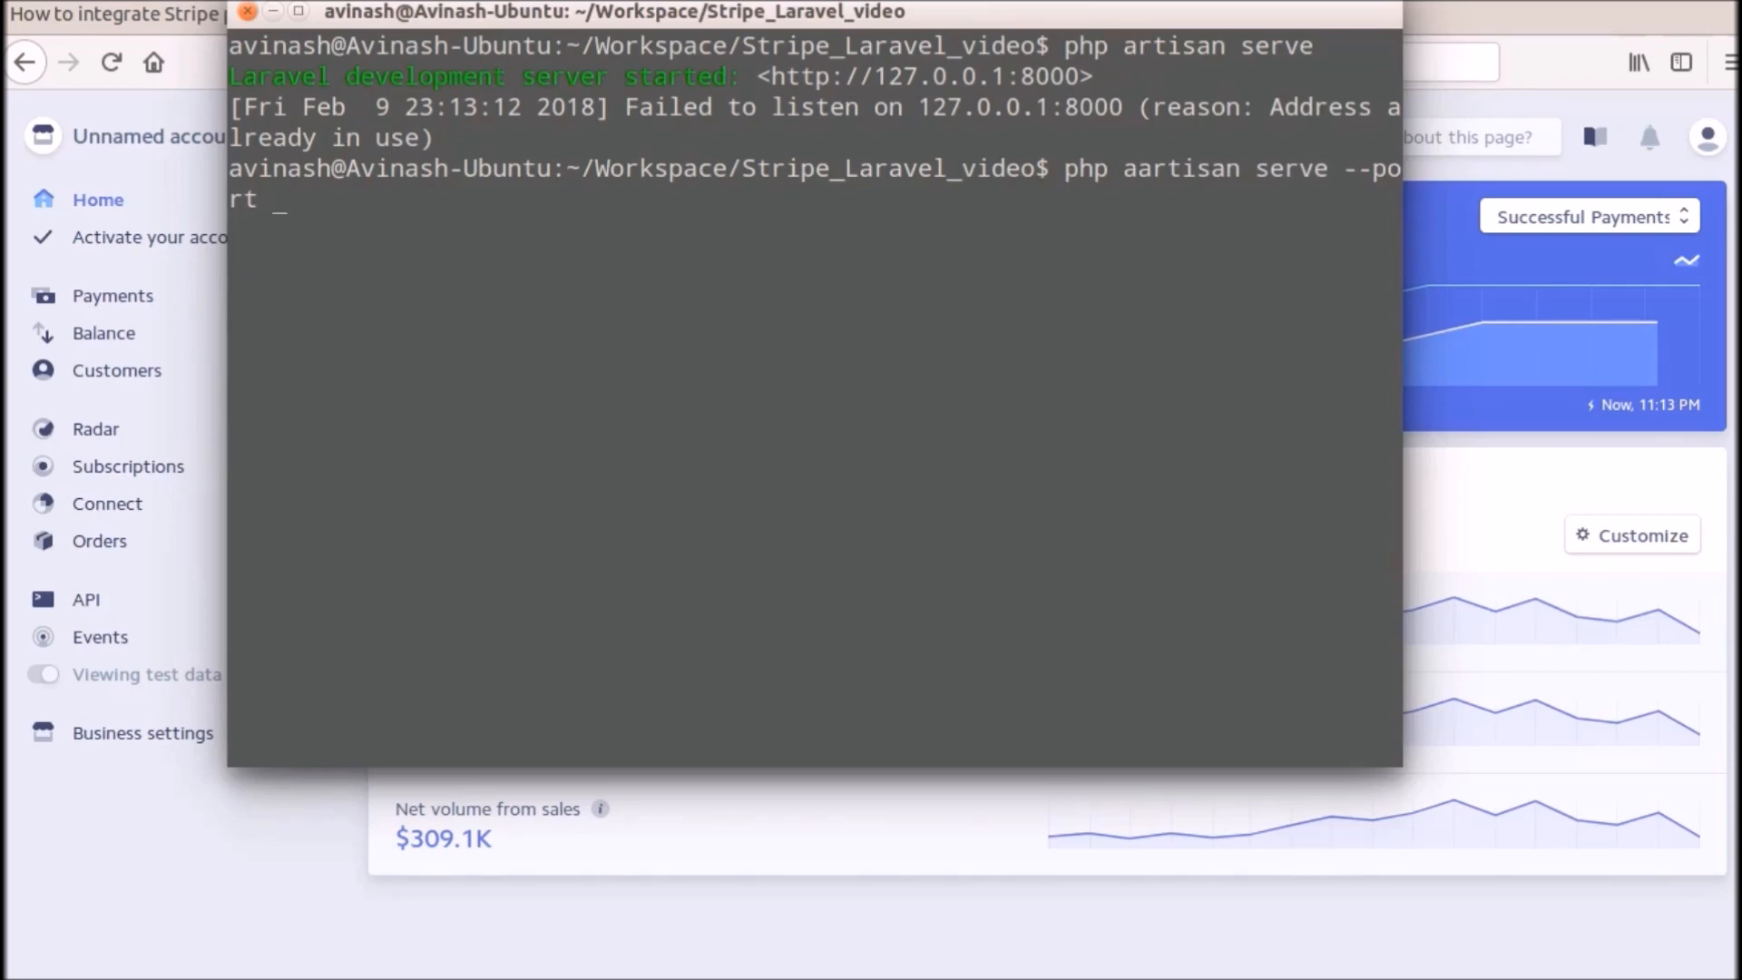
{"action": "type", "text": "8594"}
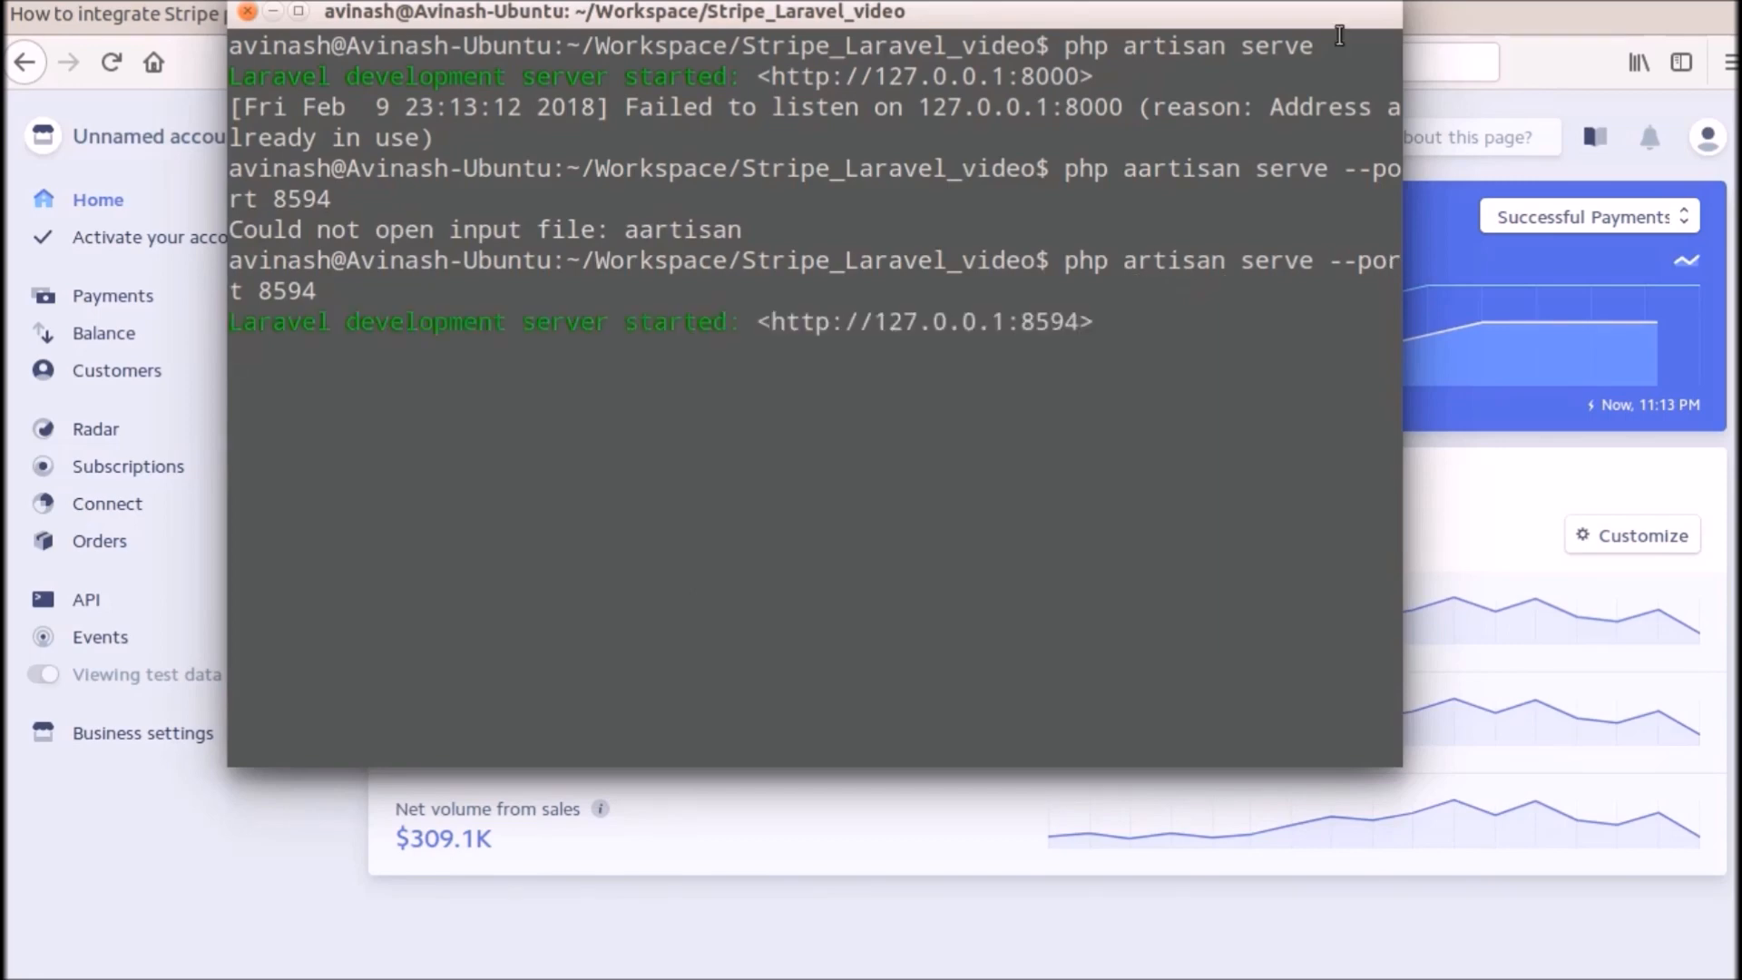
{"action": "right_click", "coordinate": [972, 341]}
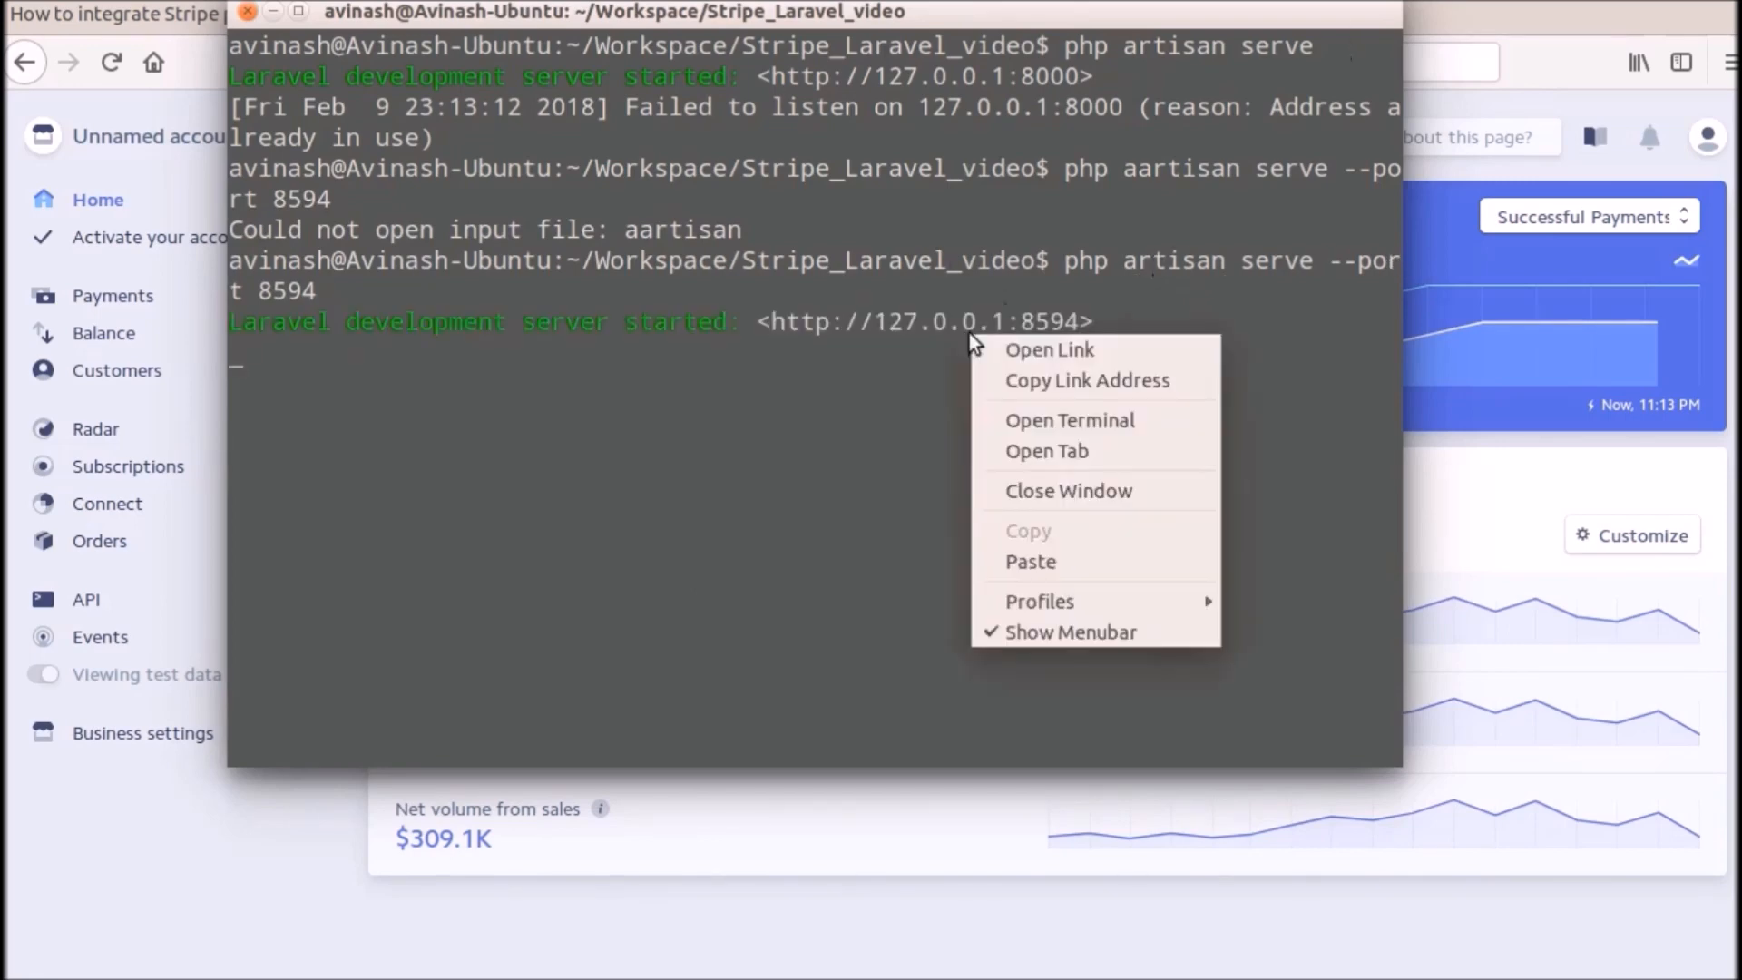
{"action": "left_click", "coordinate": [1046, 349]}
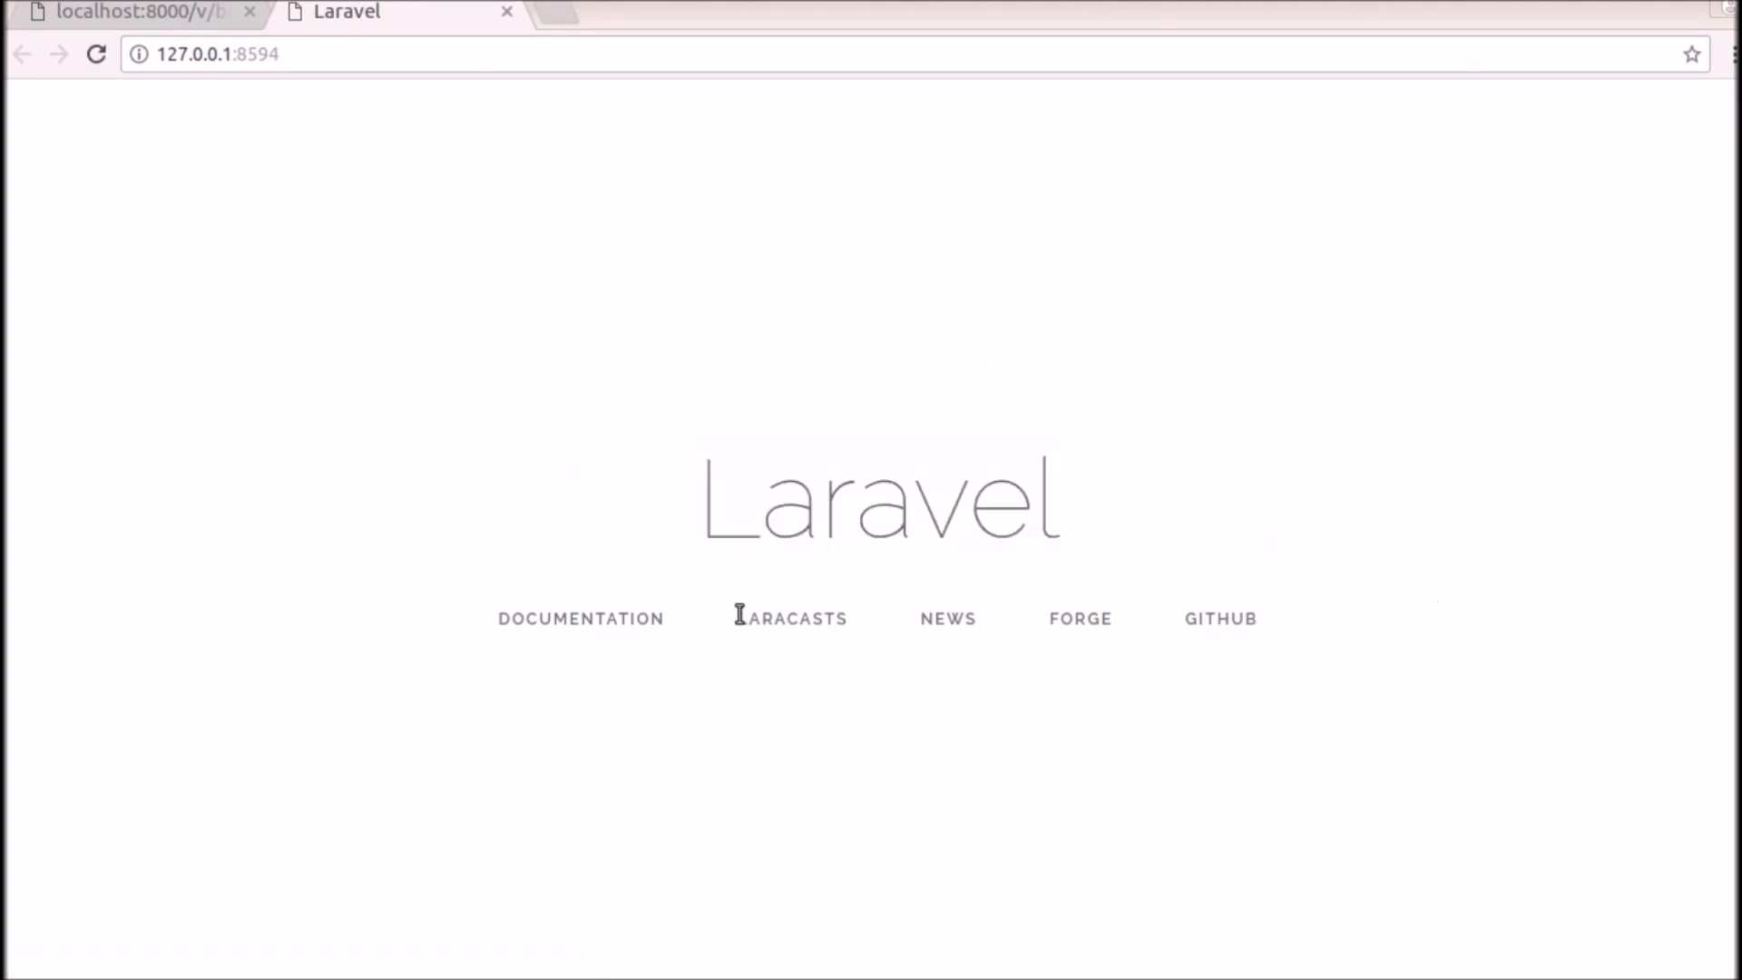
{"action": "left_click", "coordinate": [250, 11]}
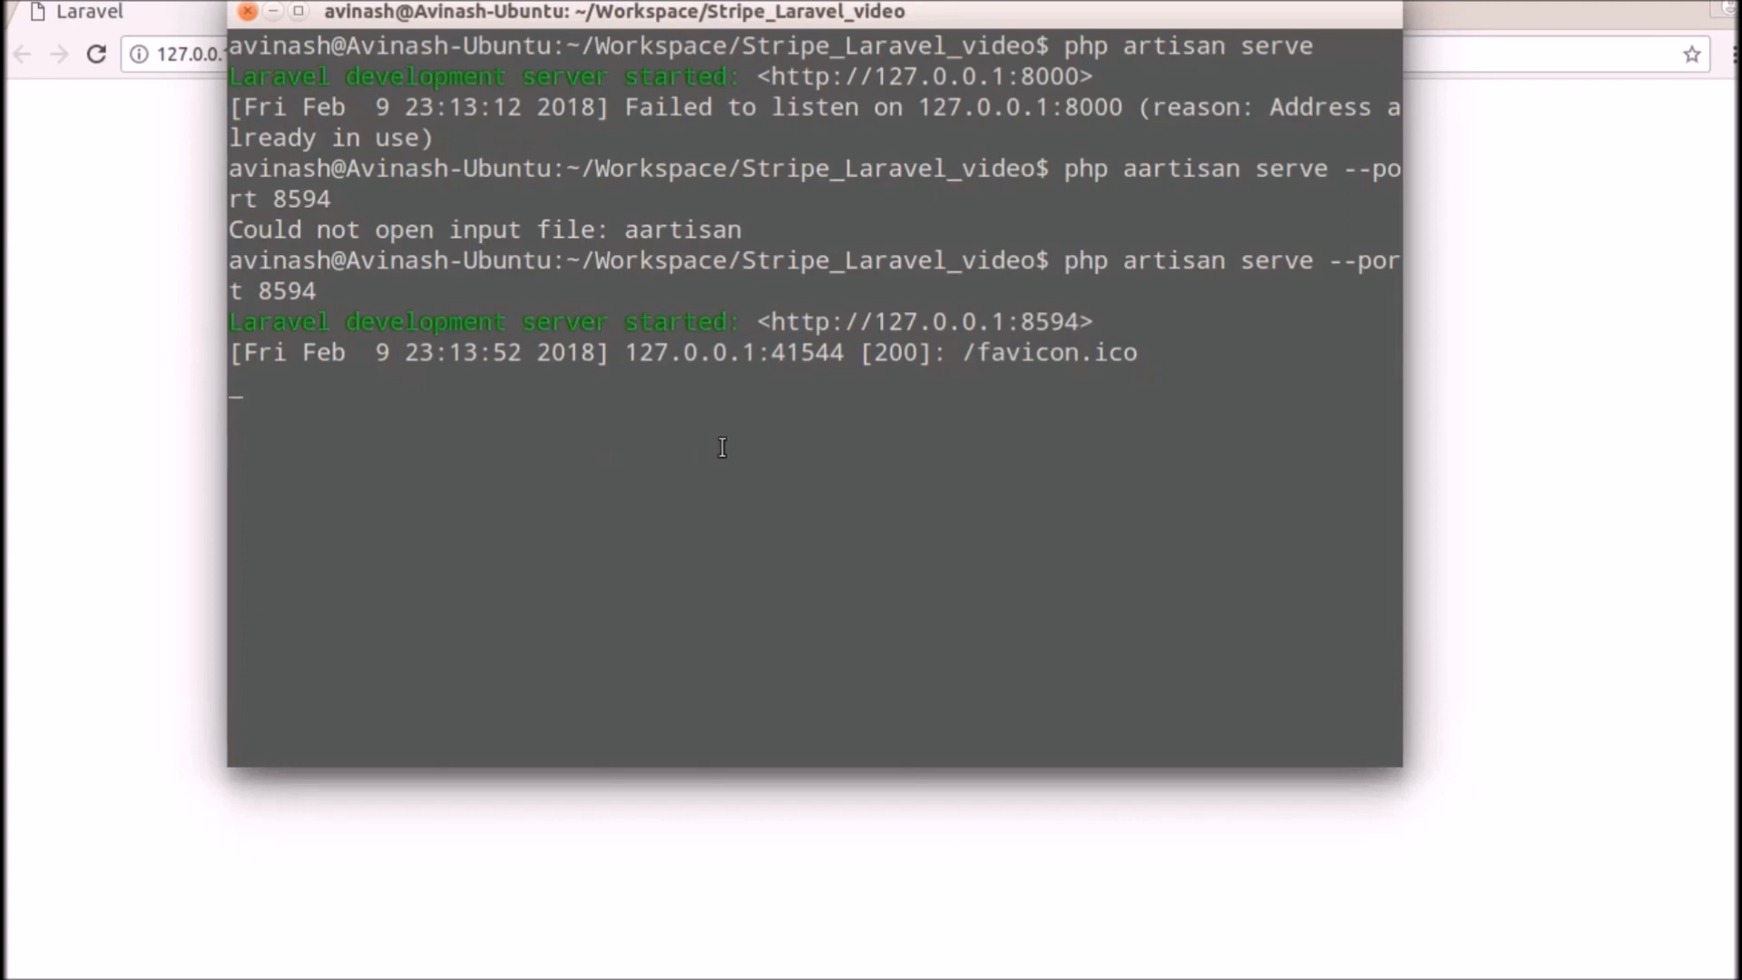
Enter composer require stripe/stripe-php to install the Stripe PHP package
{"action": "type", "text": "com"}
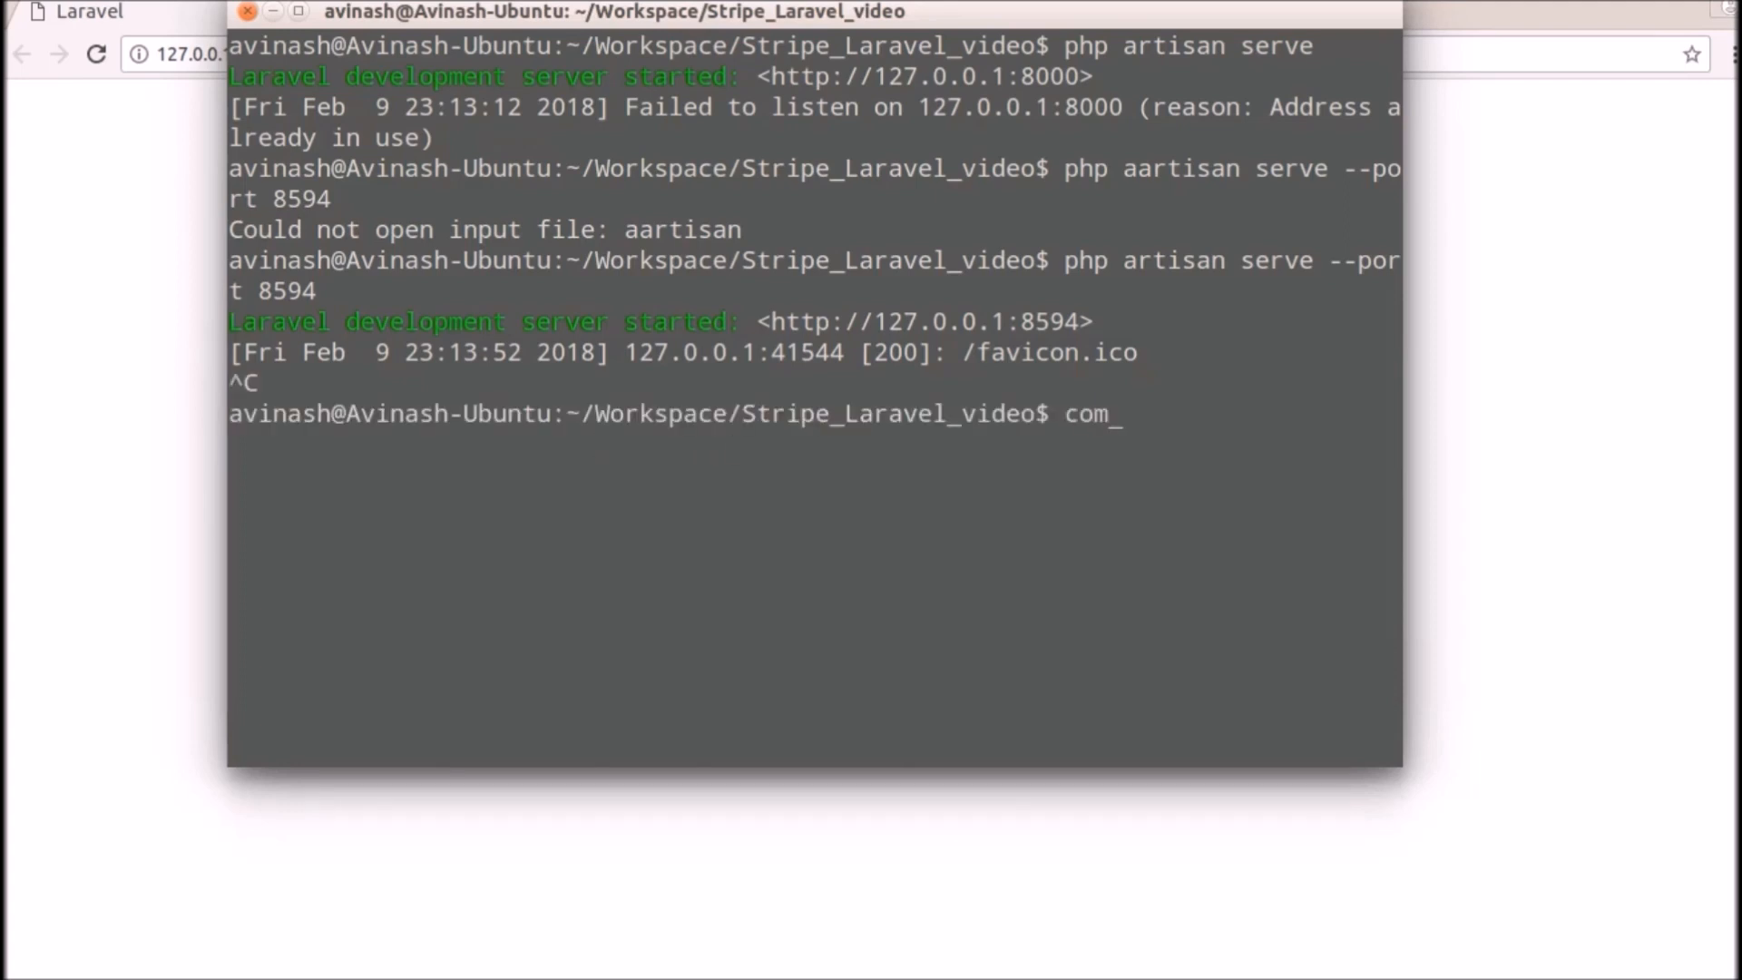
{"action": "type", "text": "poser"}
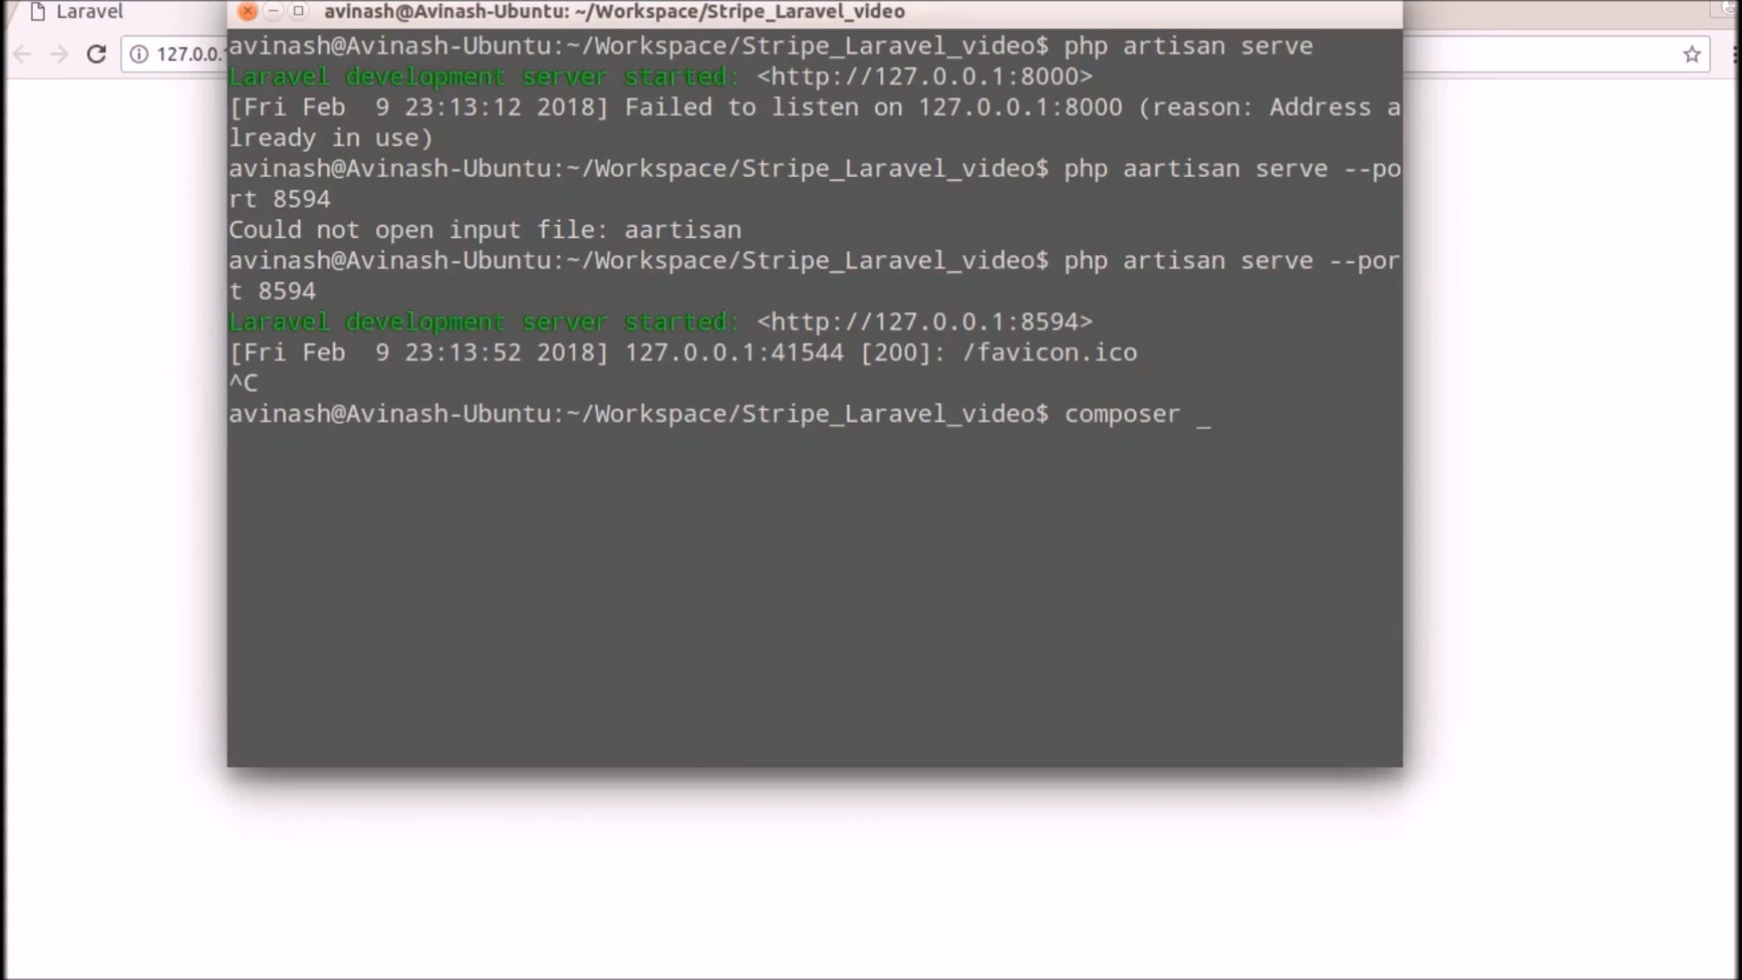
{"action": "type", "text": "require stripe/"}
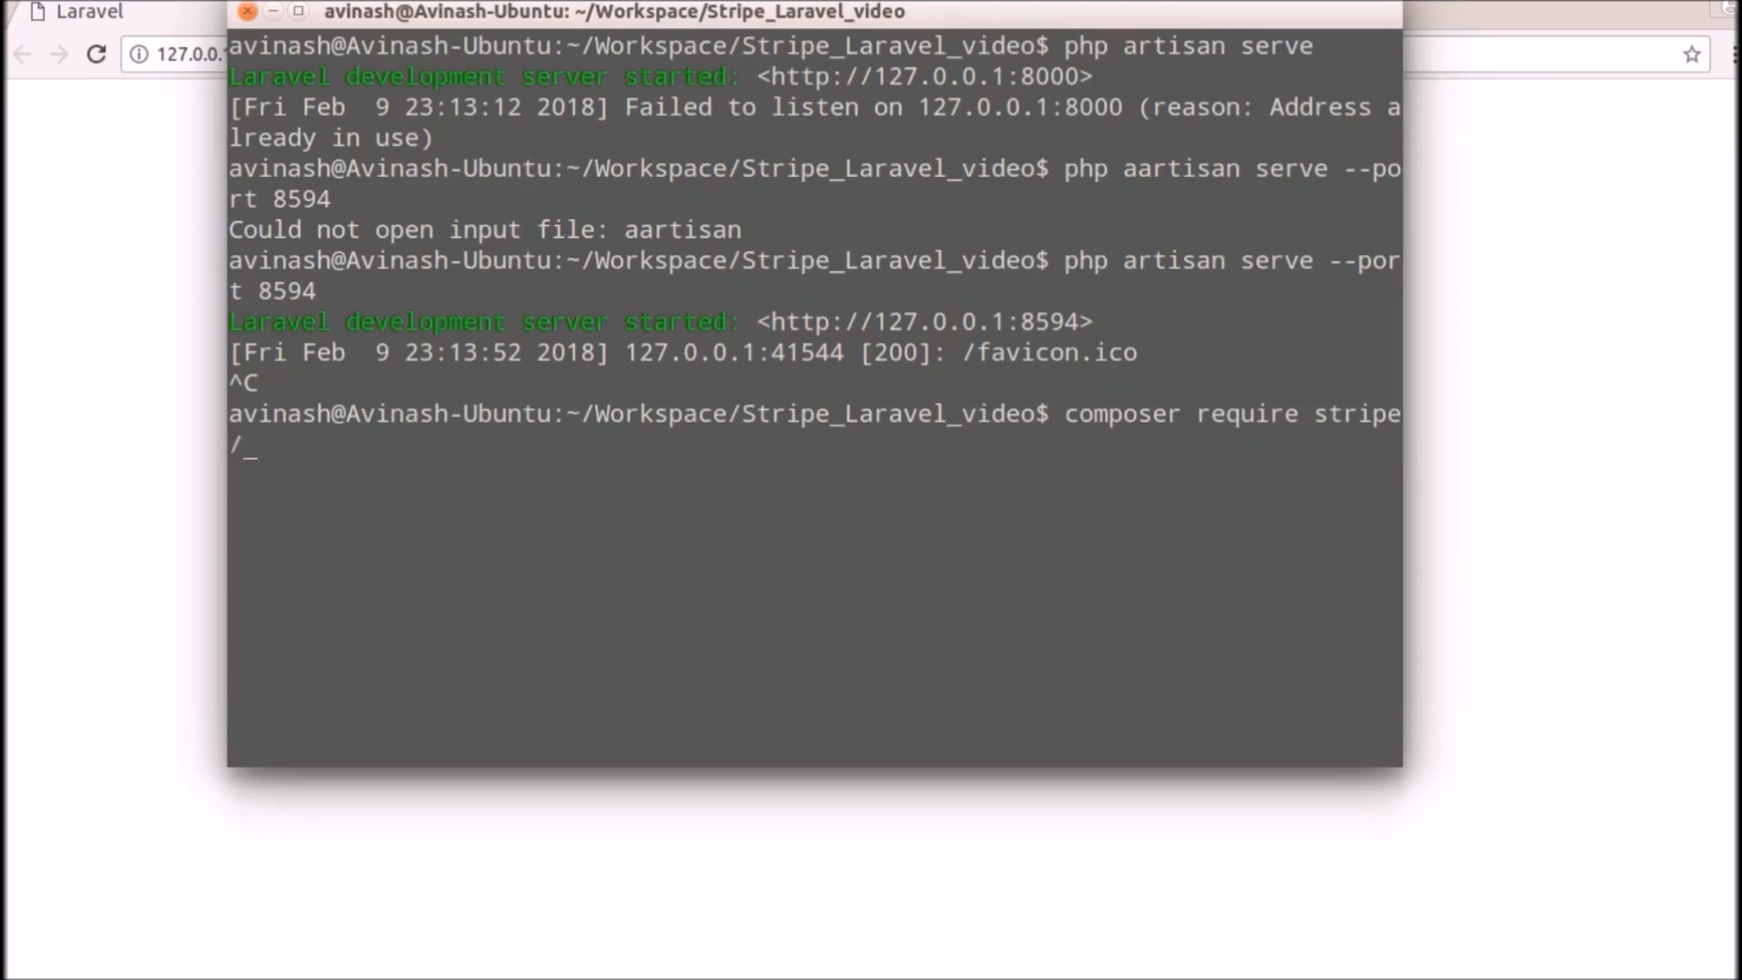
{"action": "type", "text": "stripe-"}
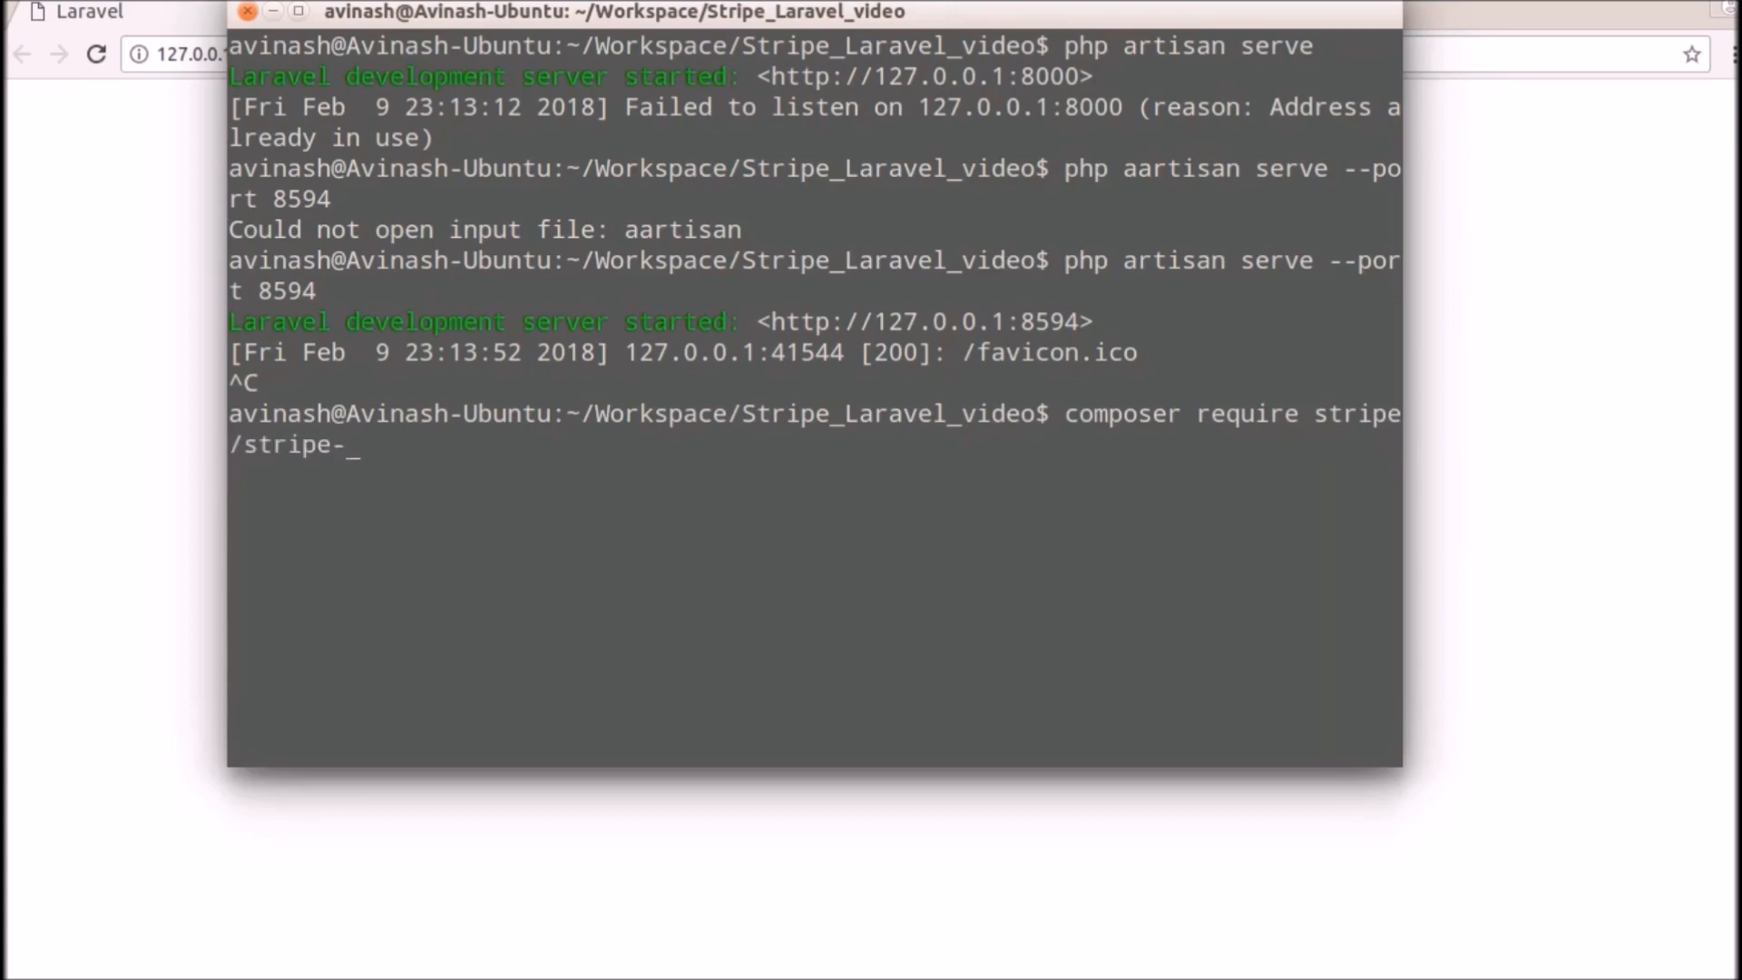
{"action": "type", "text": "php"}
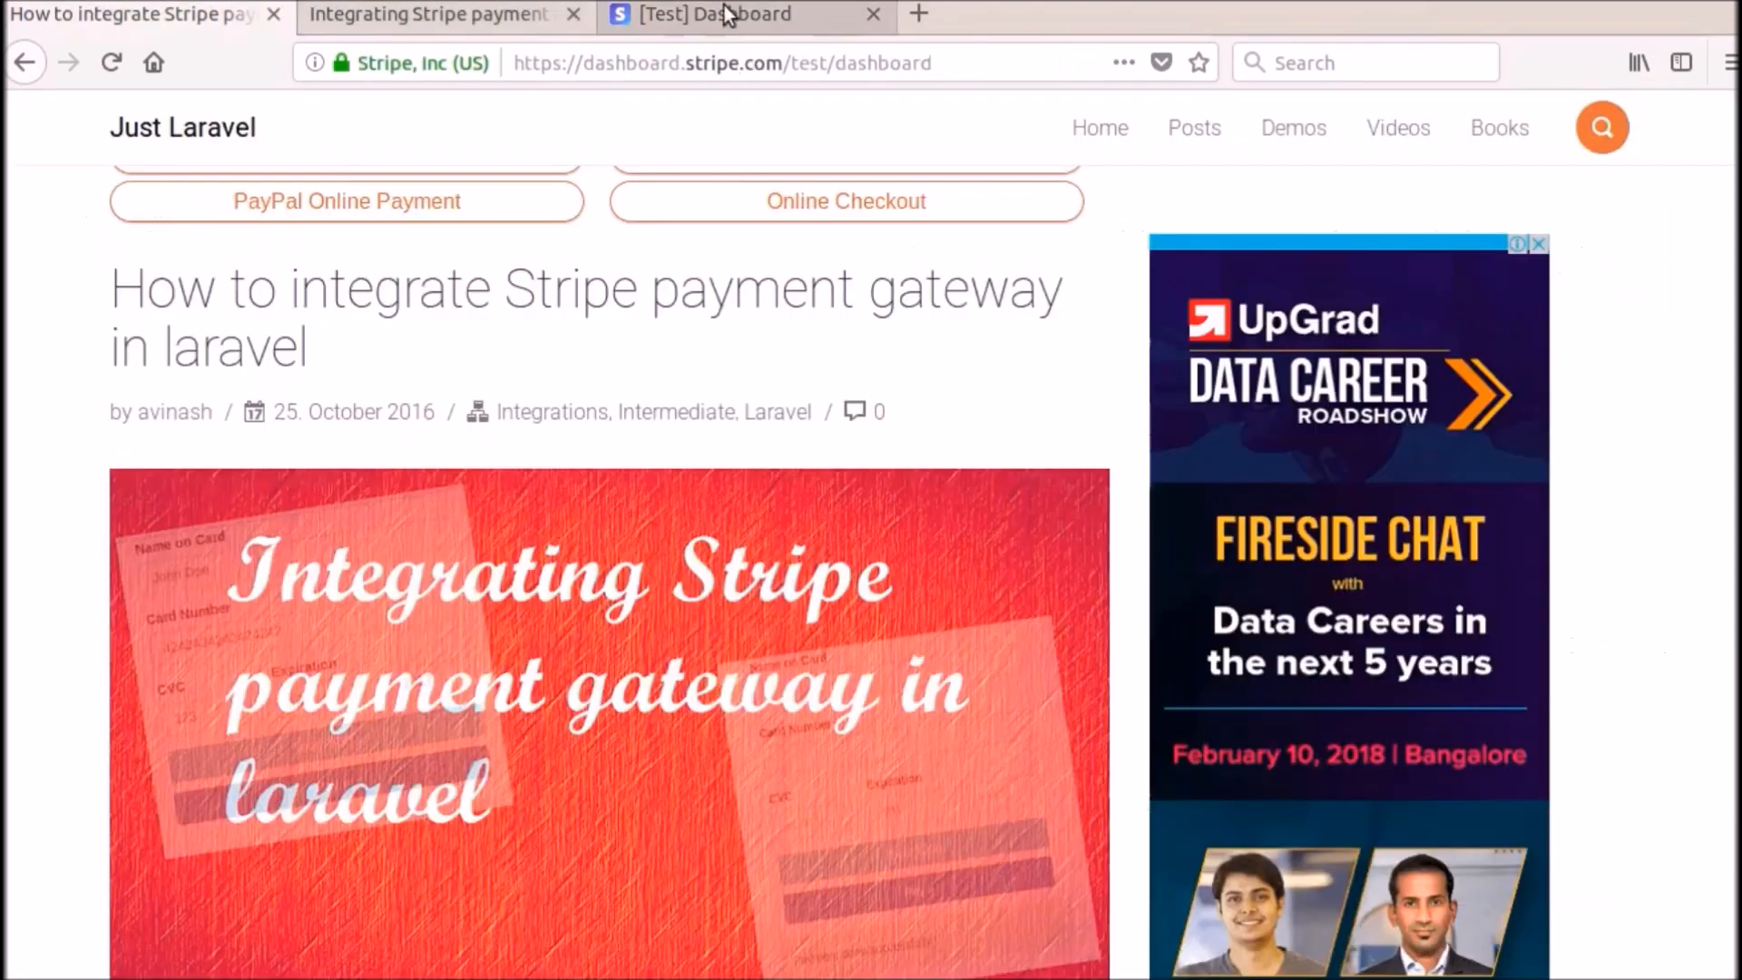
Switch to the Stripe test-mode dashboard showing today's payments and analytics
{"action": "left_click", "coordinate": [716, 15]}
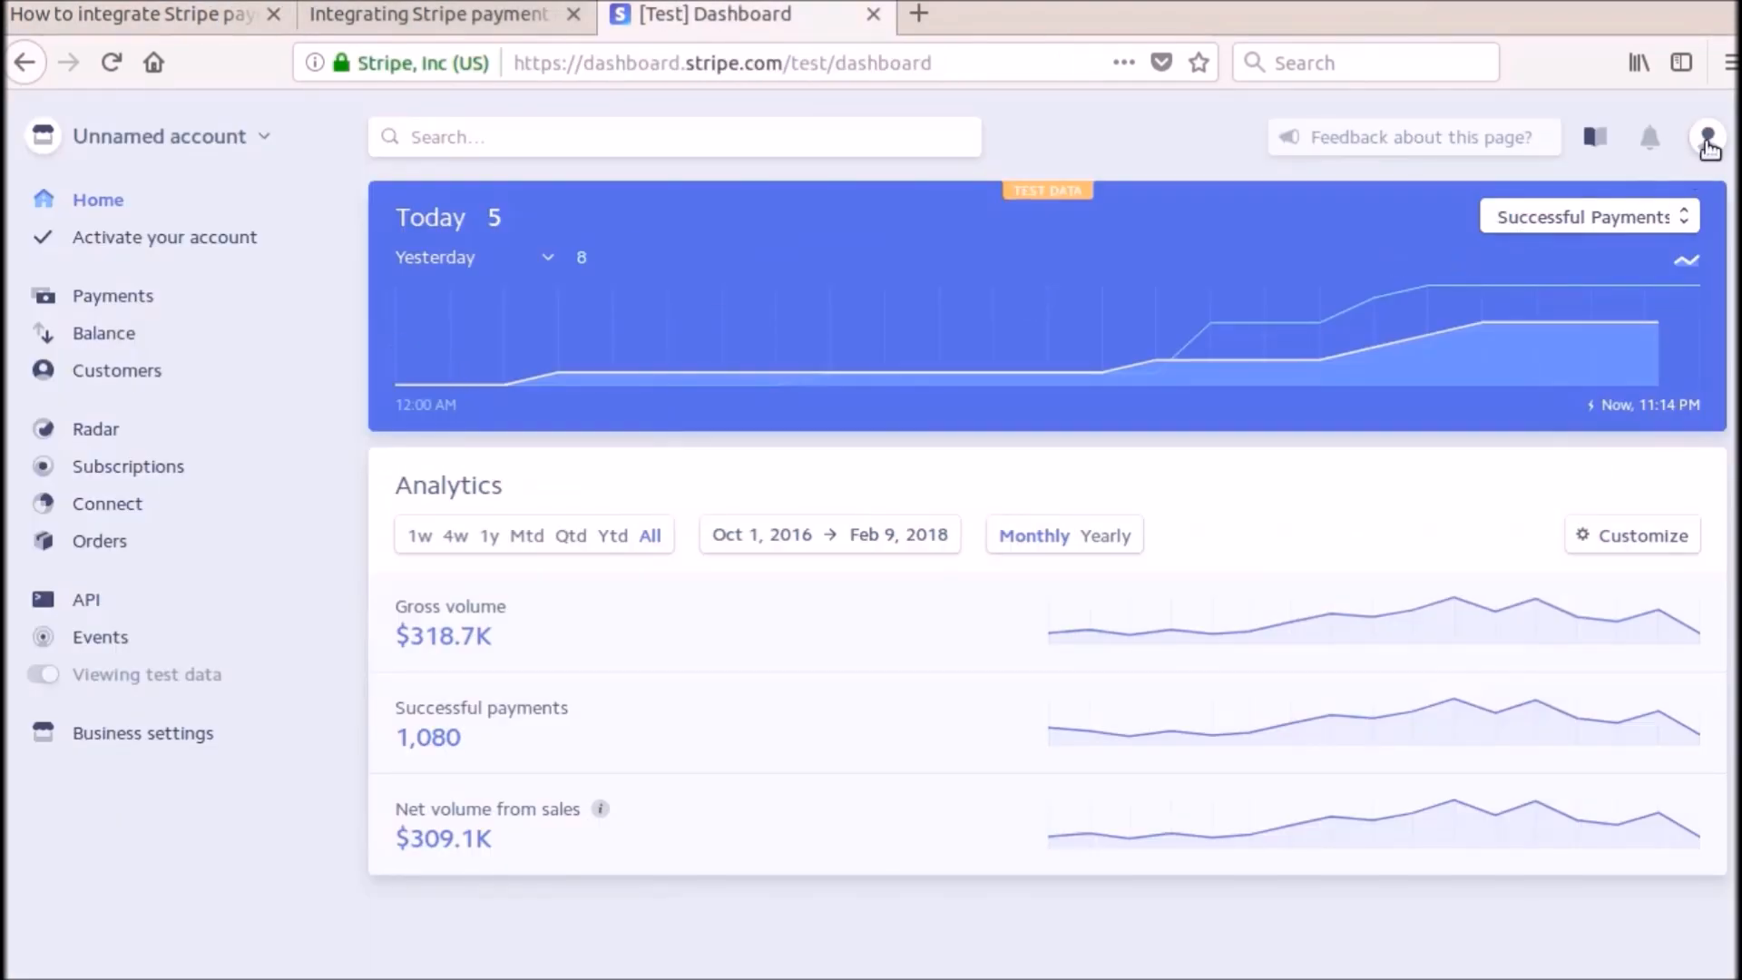
{"action": "mouse_move", "coordinate": [1046, 189]}
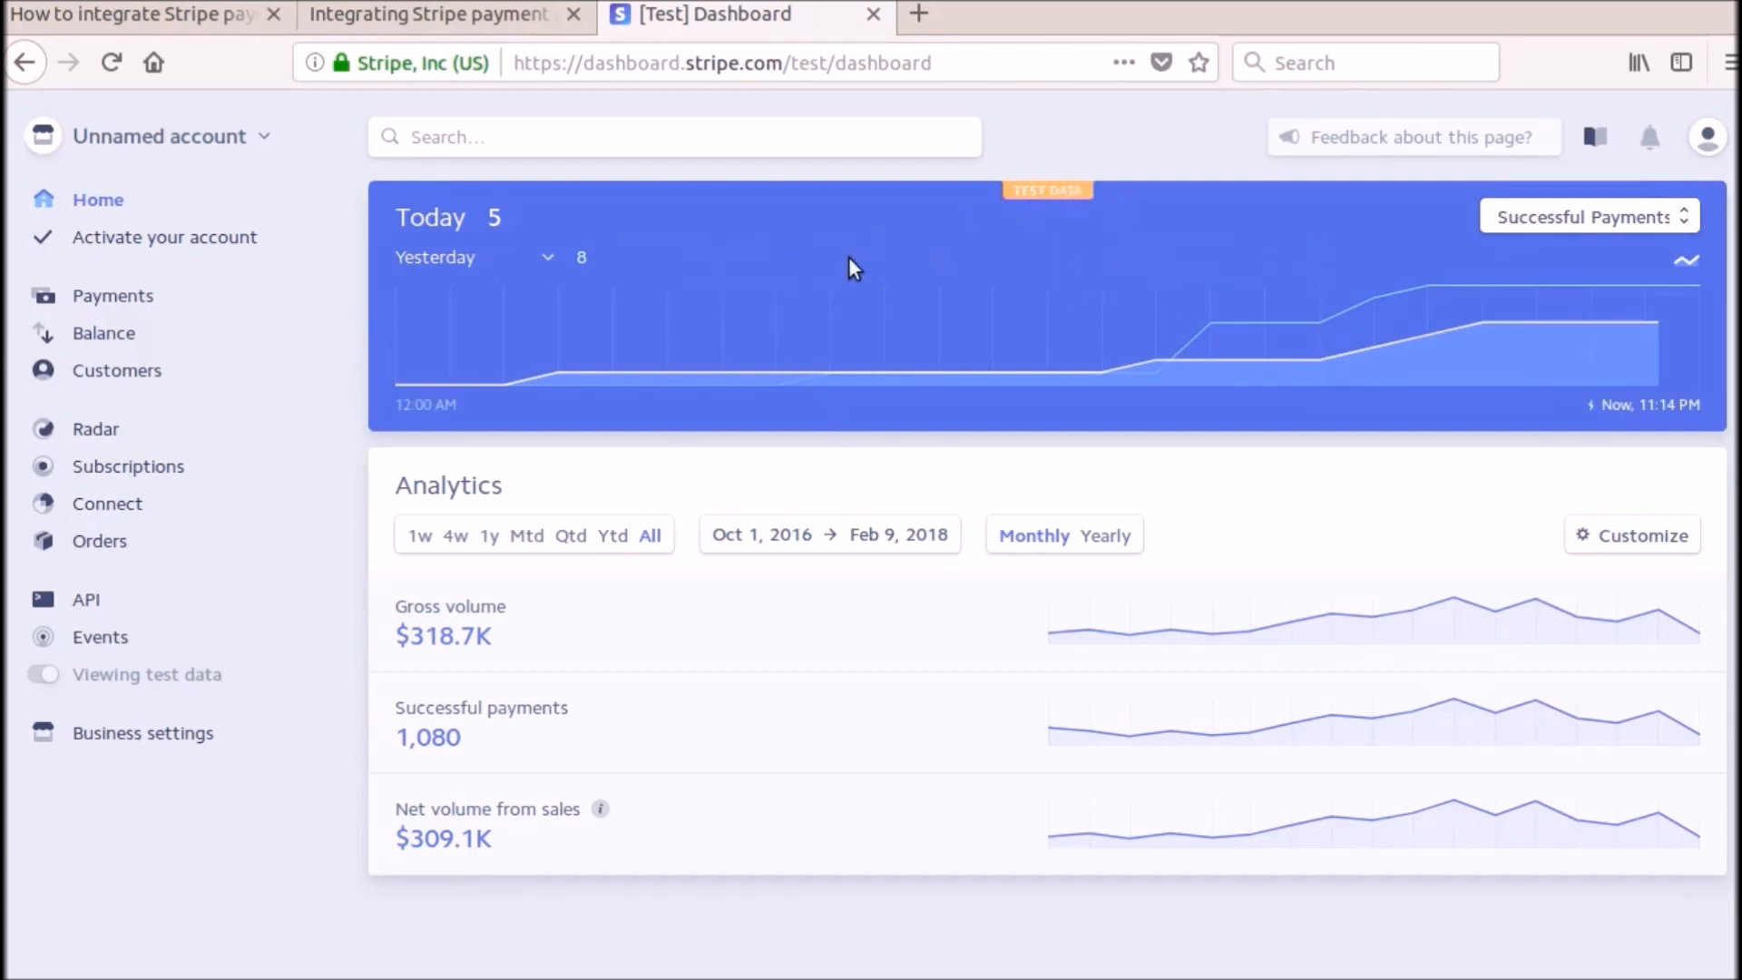
{"action": "mouse_move", "coordinate": [1148, 286]}
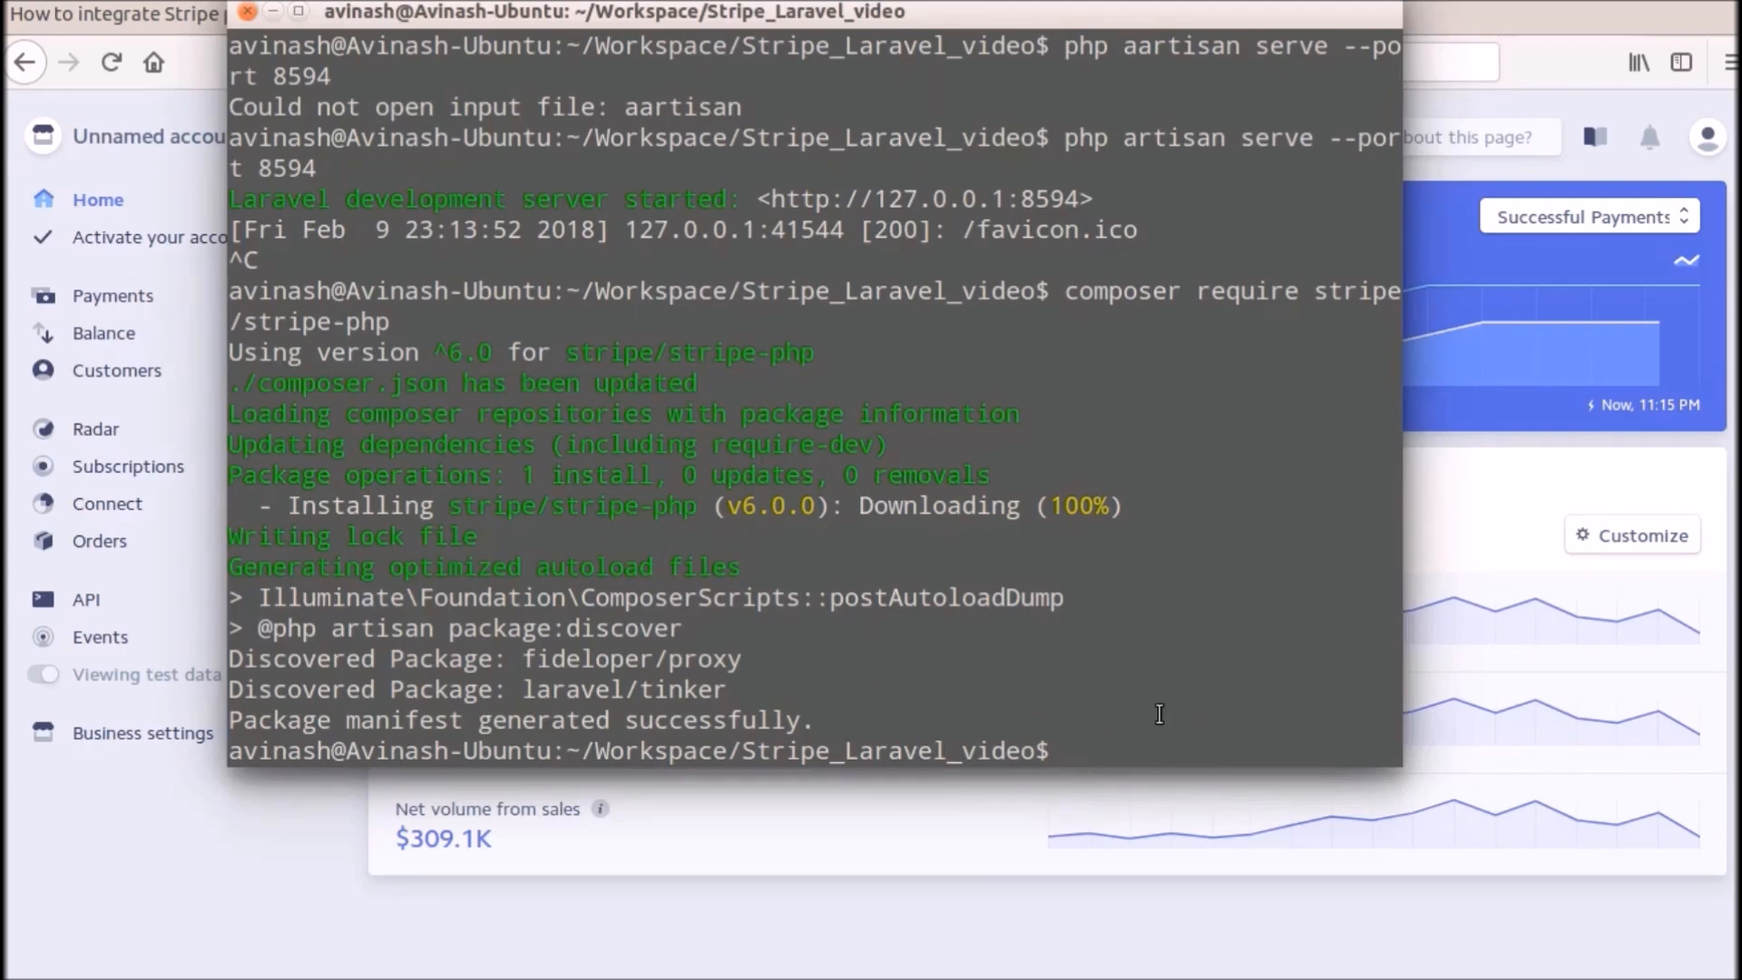
Launch Sublime with subl and scroll the tutorial to its $300 payment form
{"action": "type", "text": "subl"}
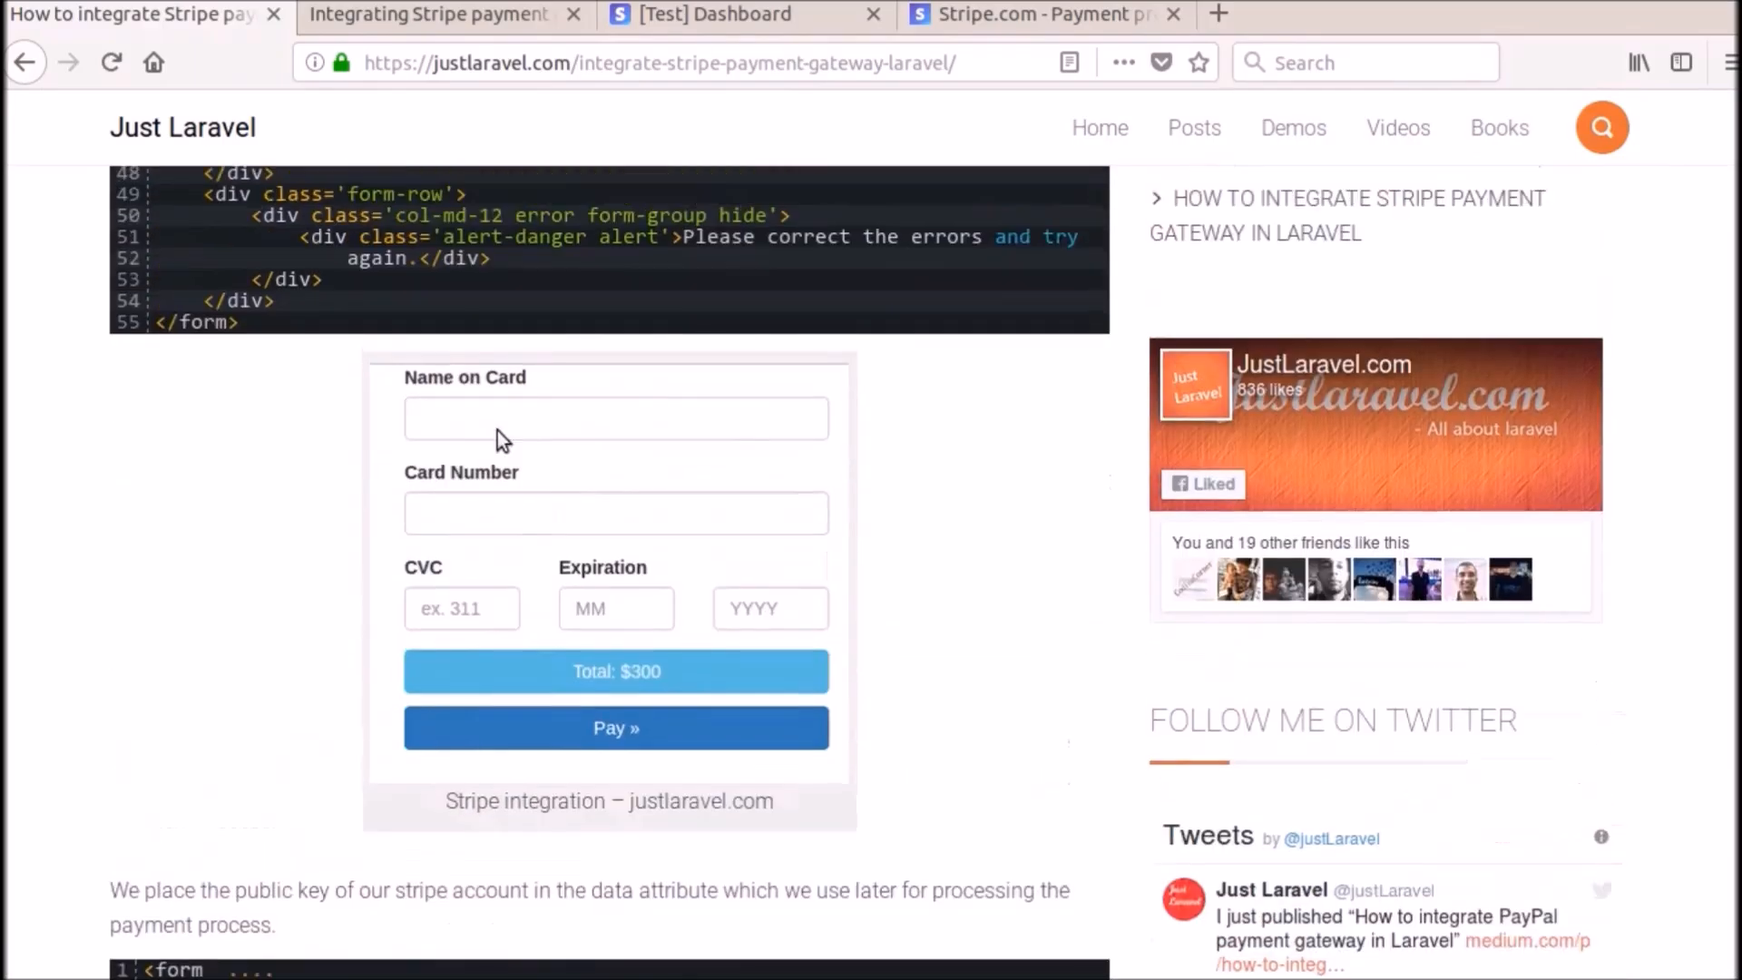
{"action": "mouse_move", "coordinate": [732, 678]}
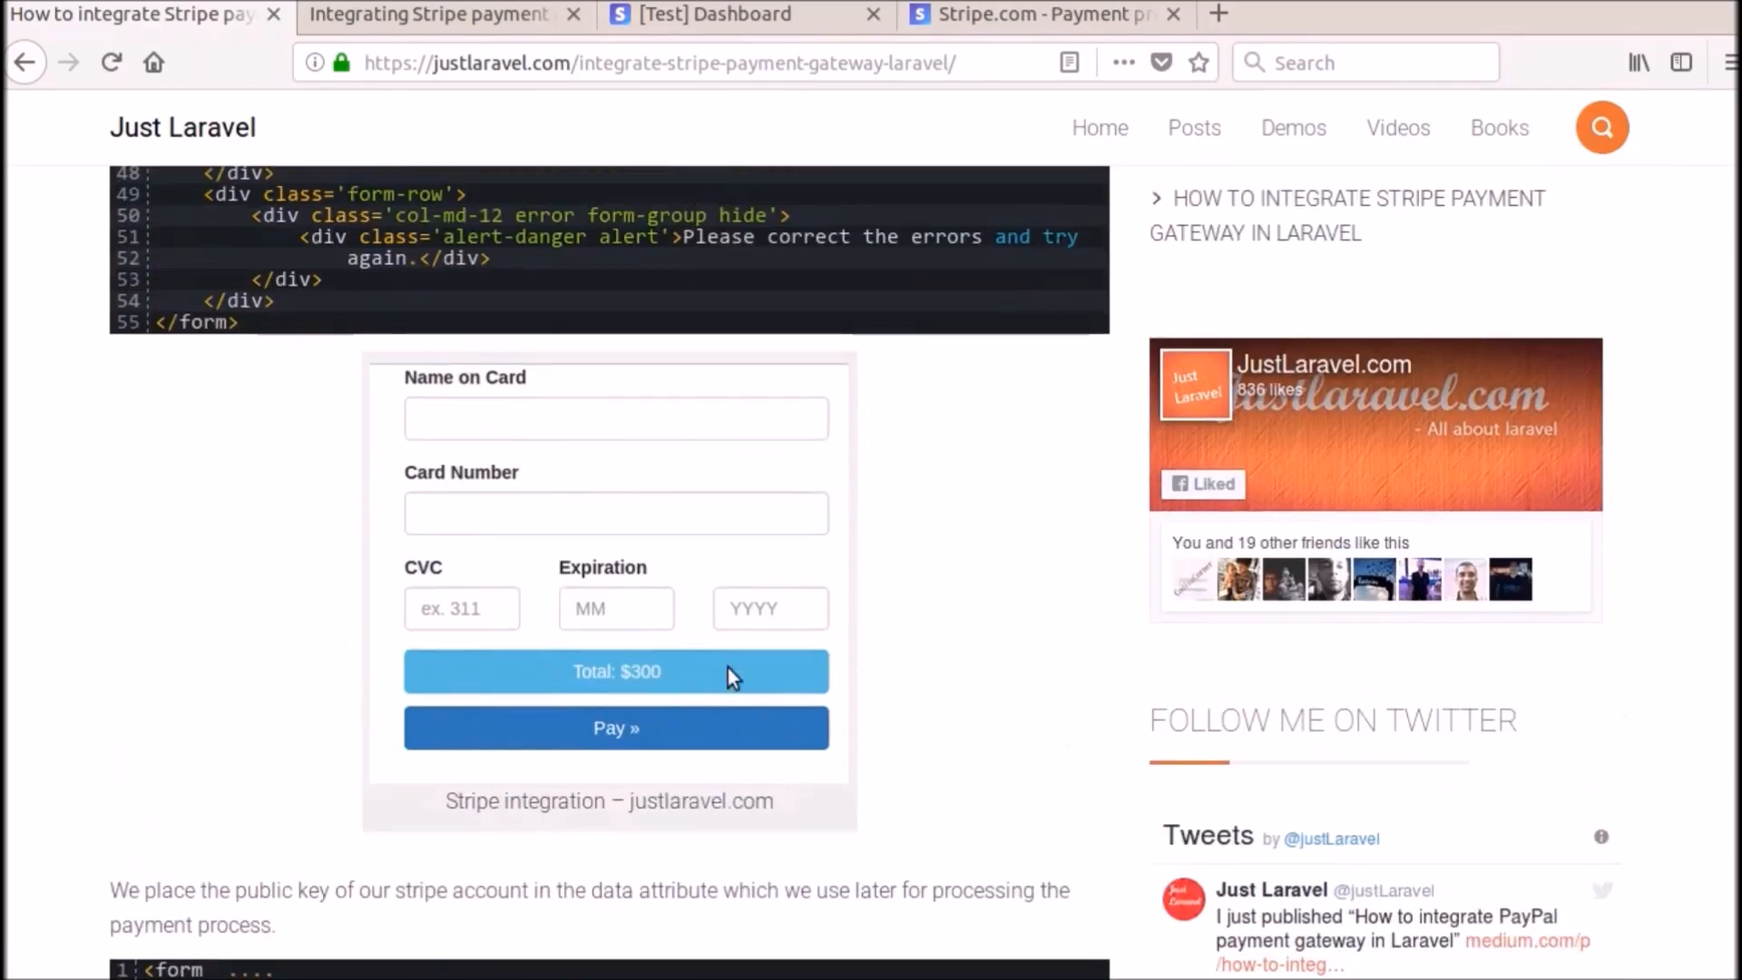
{"action": "scroll", "scroll_direction": "down", "scroll_amount": 3}
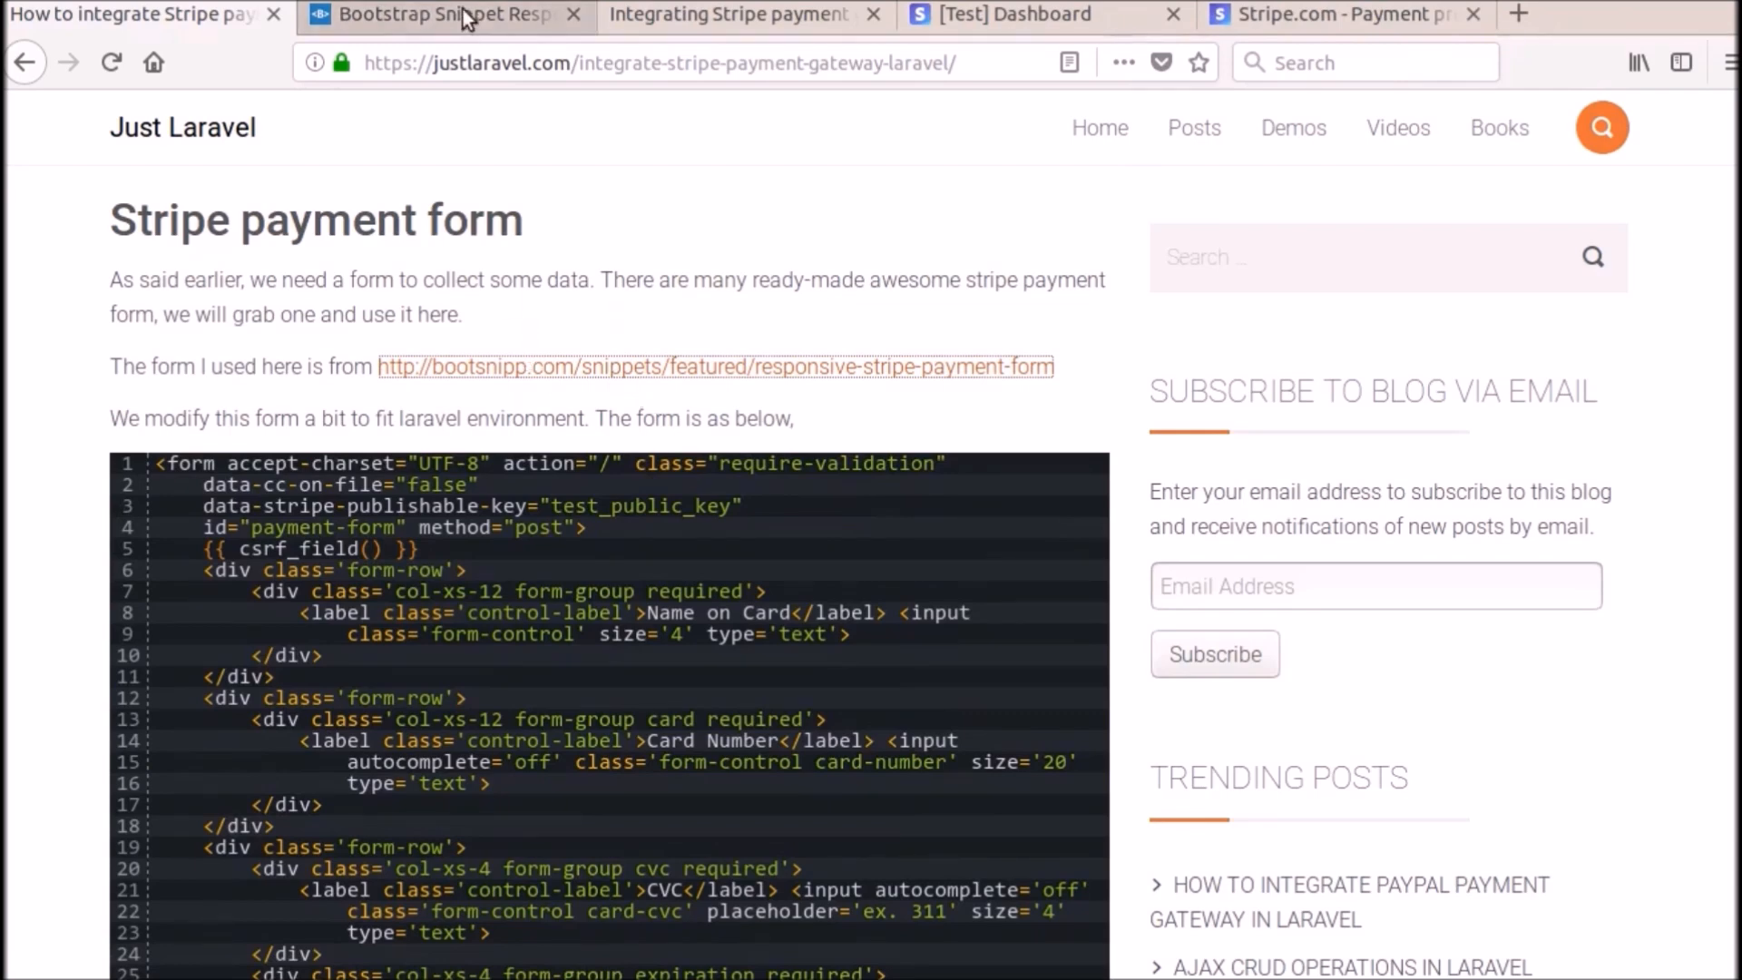
Review the Bootsnipp Stripe form's live demo, CSS and JavaScript code
{"action": "left_click", "coordinate": [442, 15]}
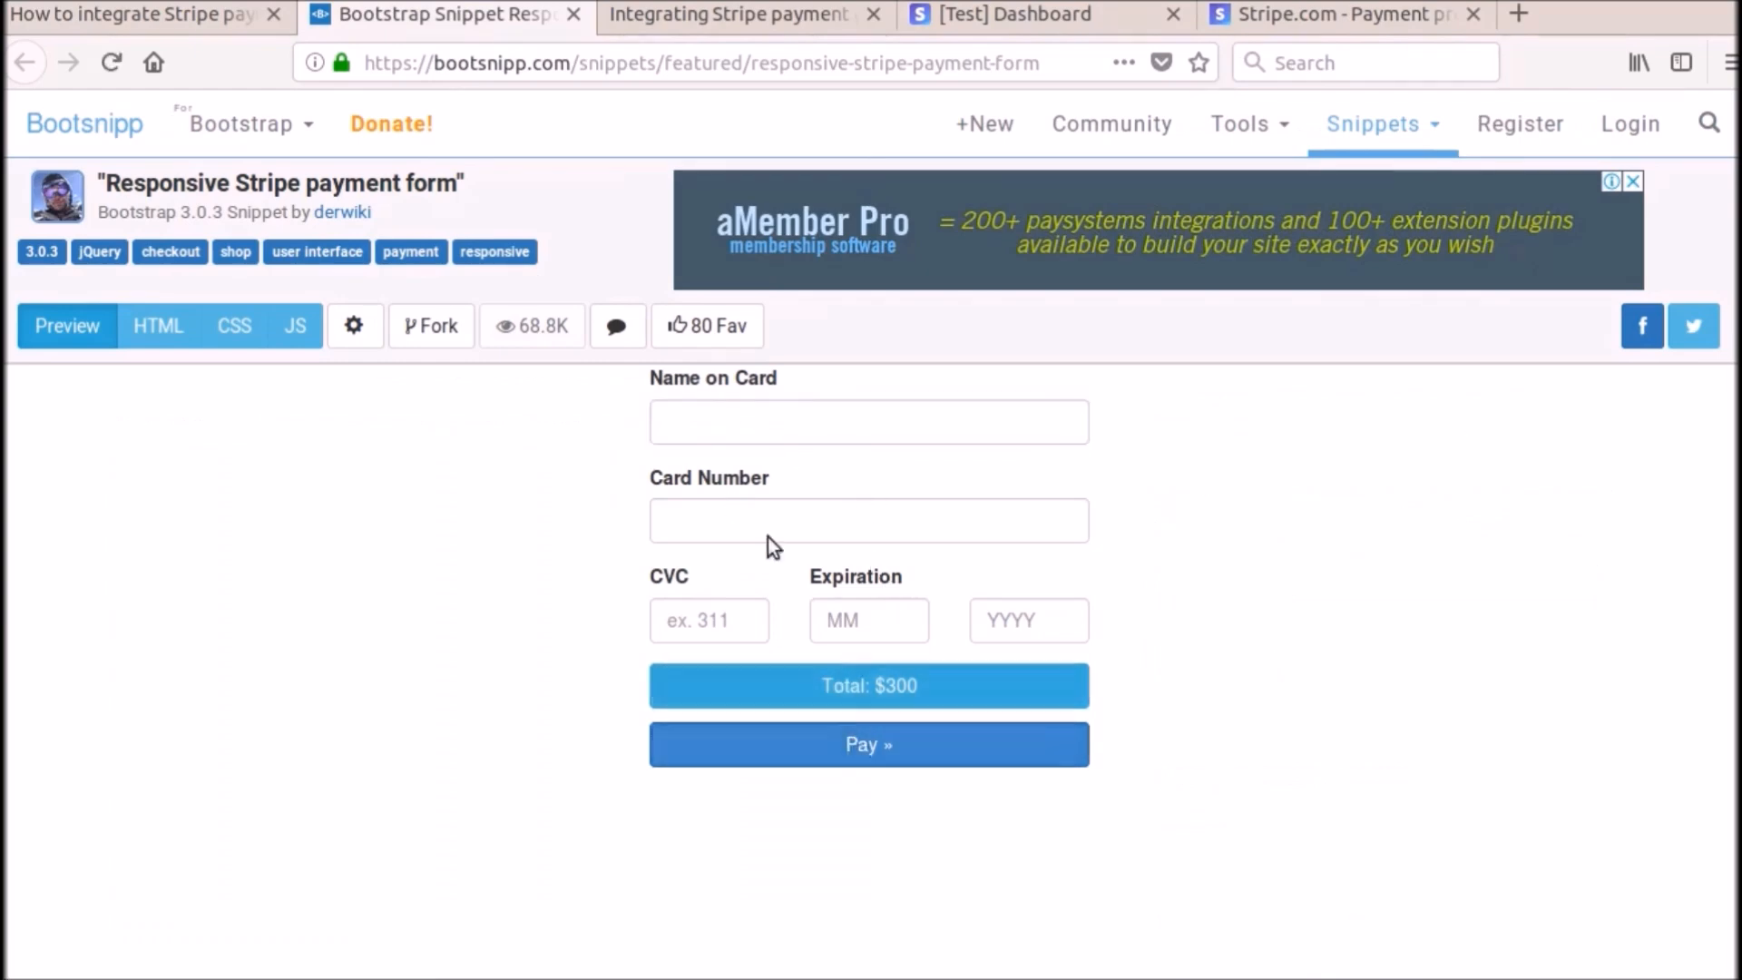
{"action": "left_click", "coordinate": [742, 15]}
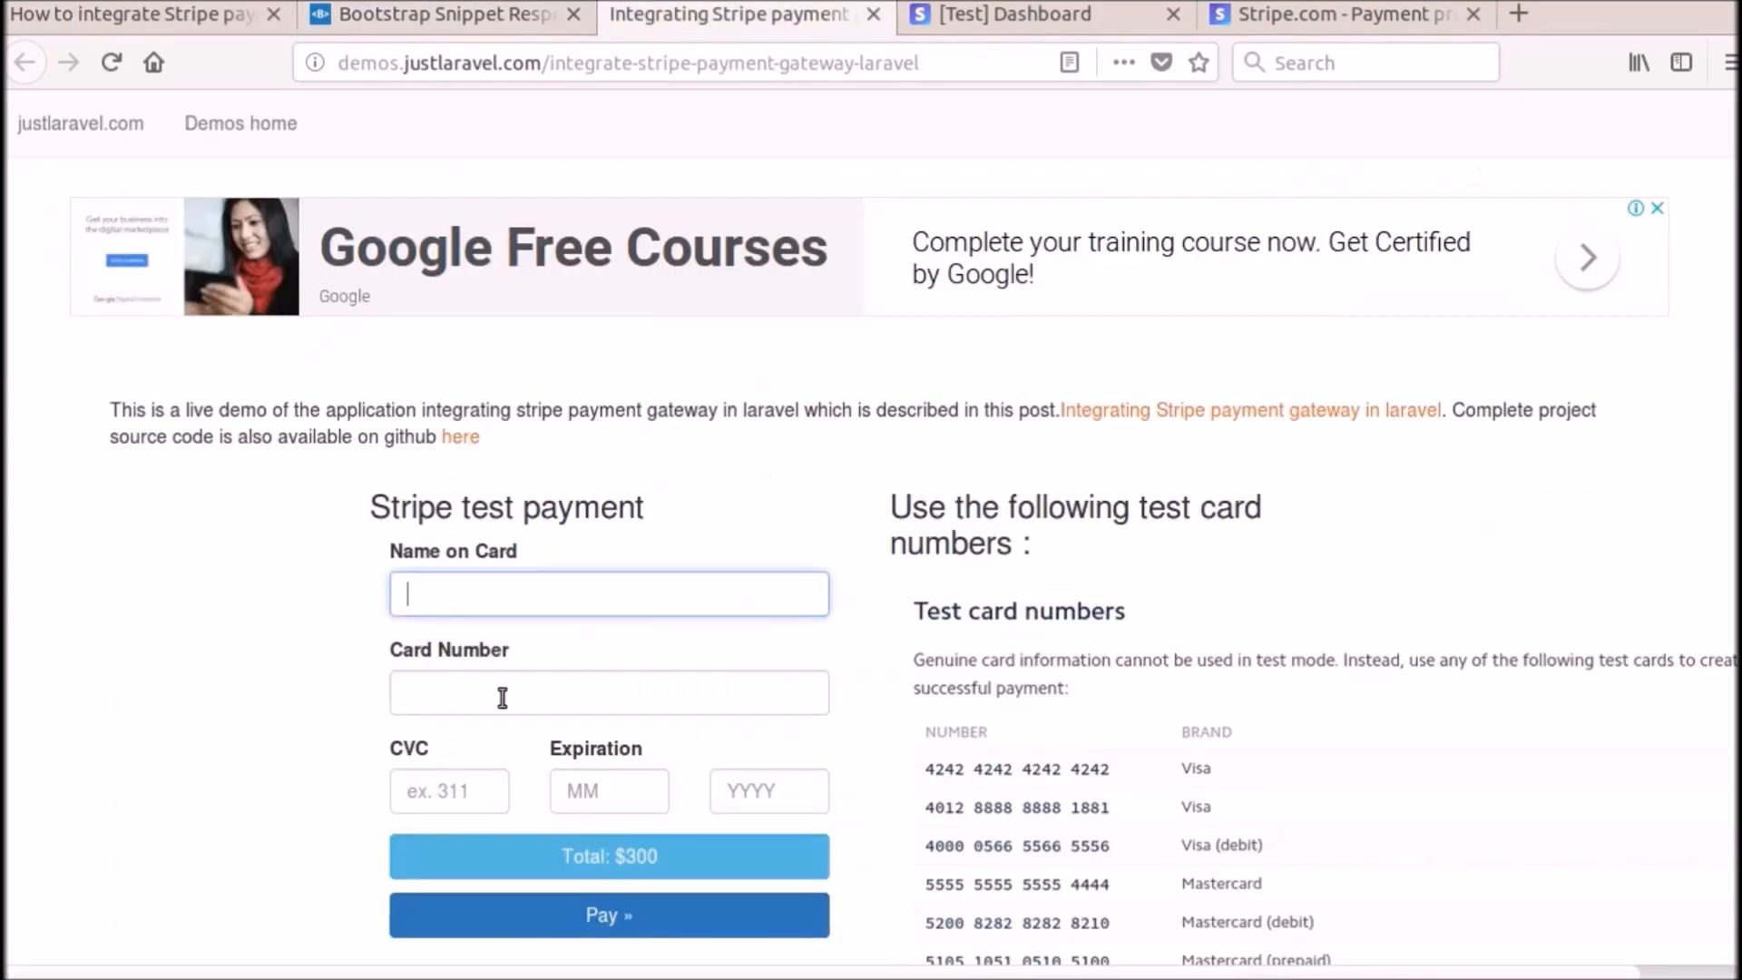
{"action": "left_click", "coordinate": [444, 15]}
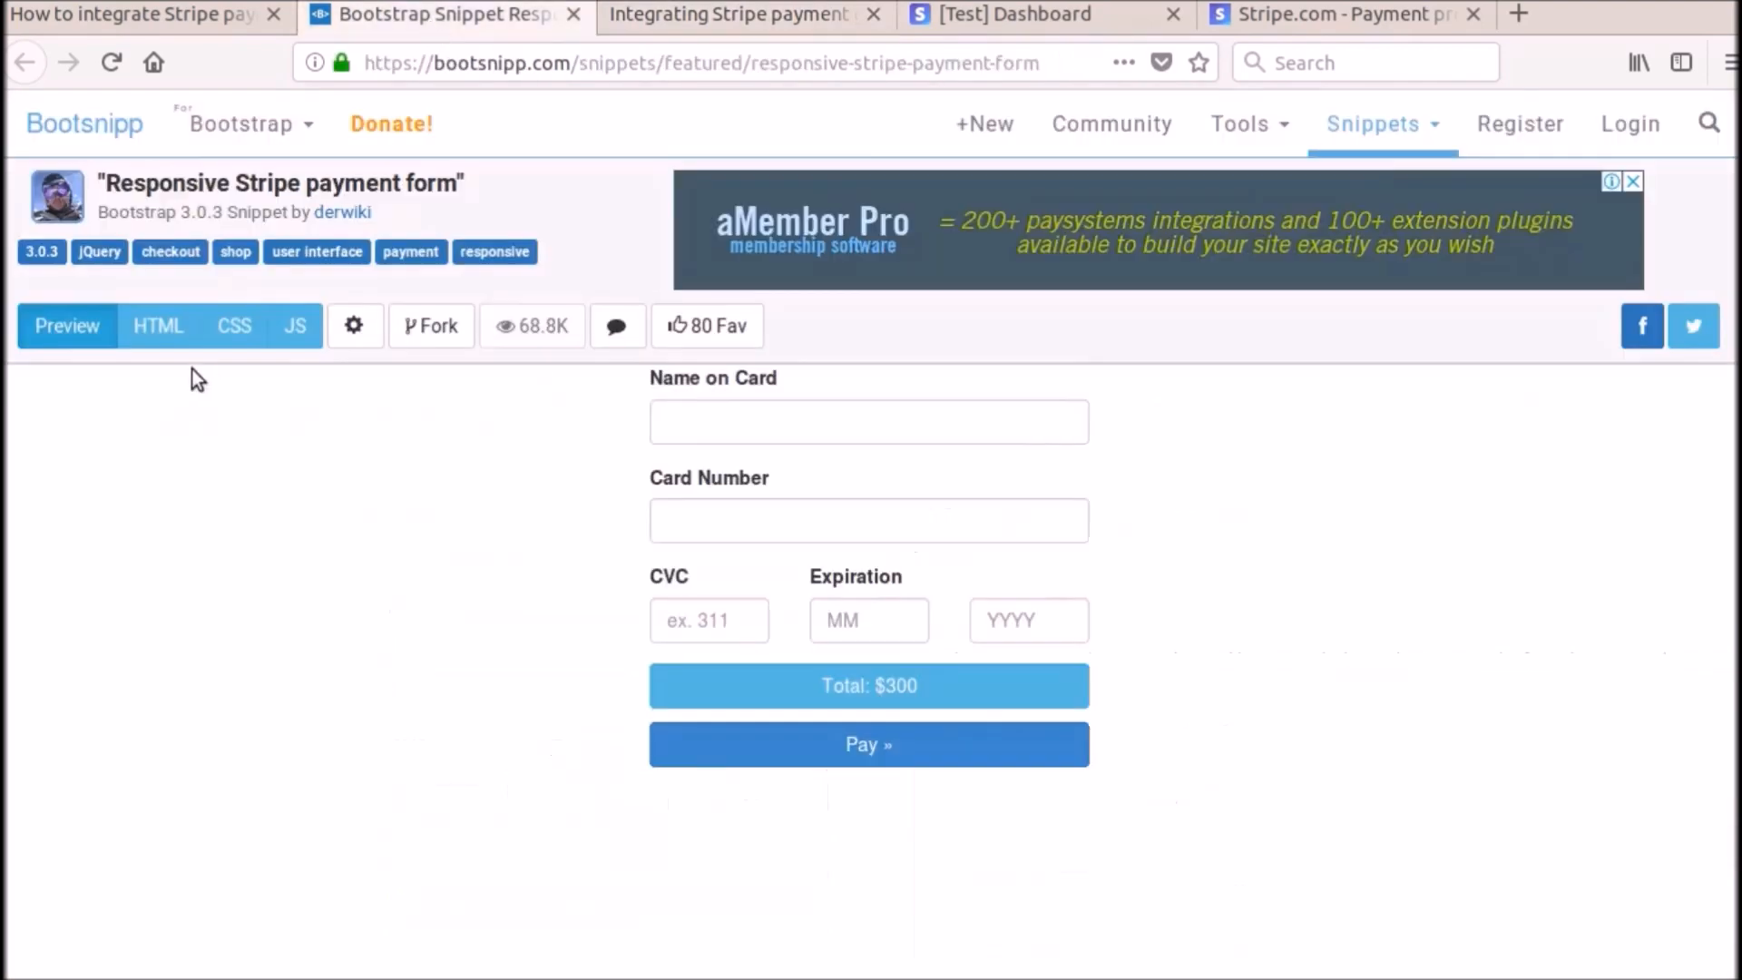
{"action": "left_click", "coordinate": [233, 326]}
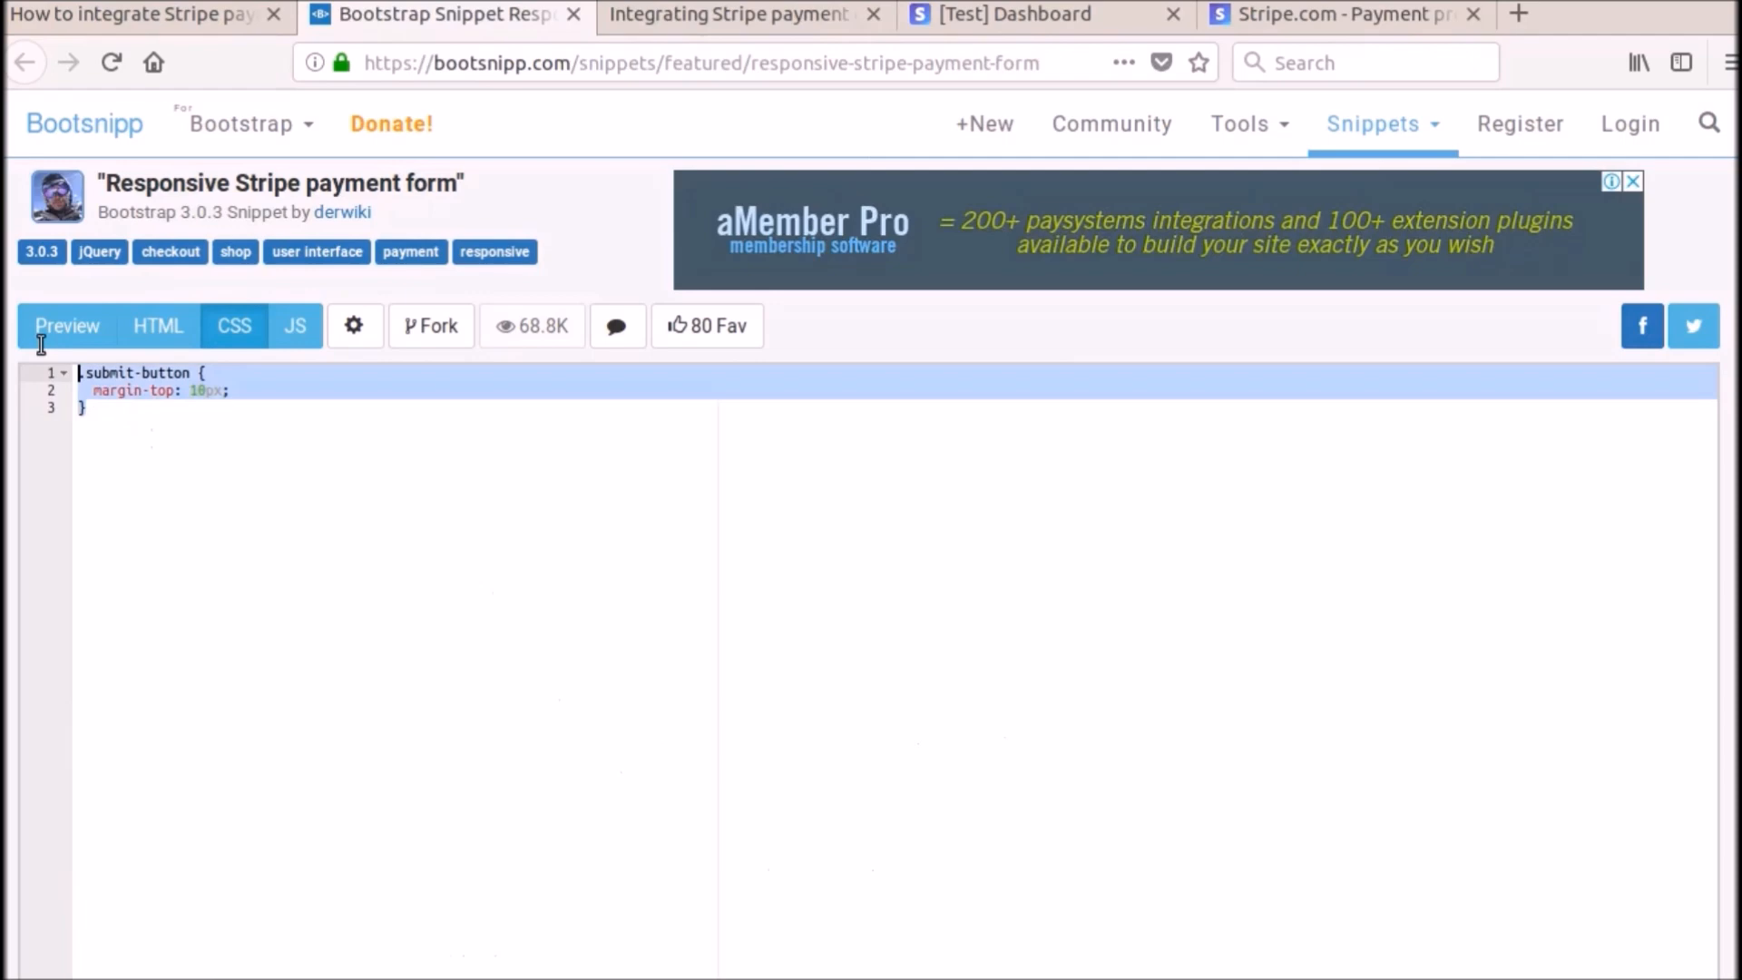
{"action": "left_click", "coordinate": [293, 326]}
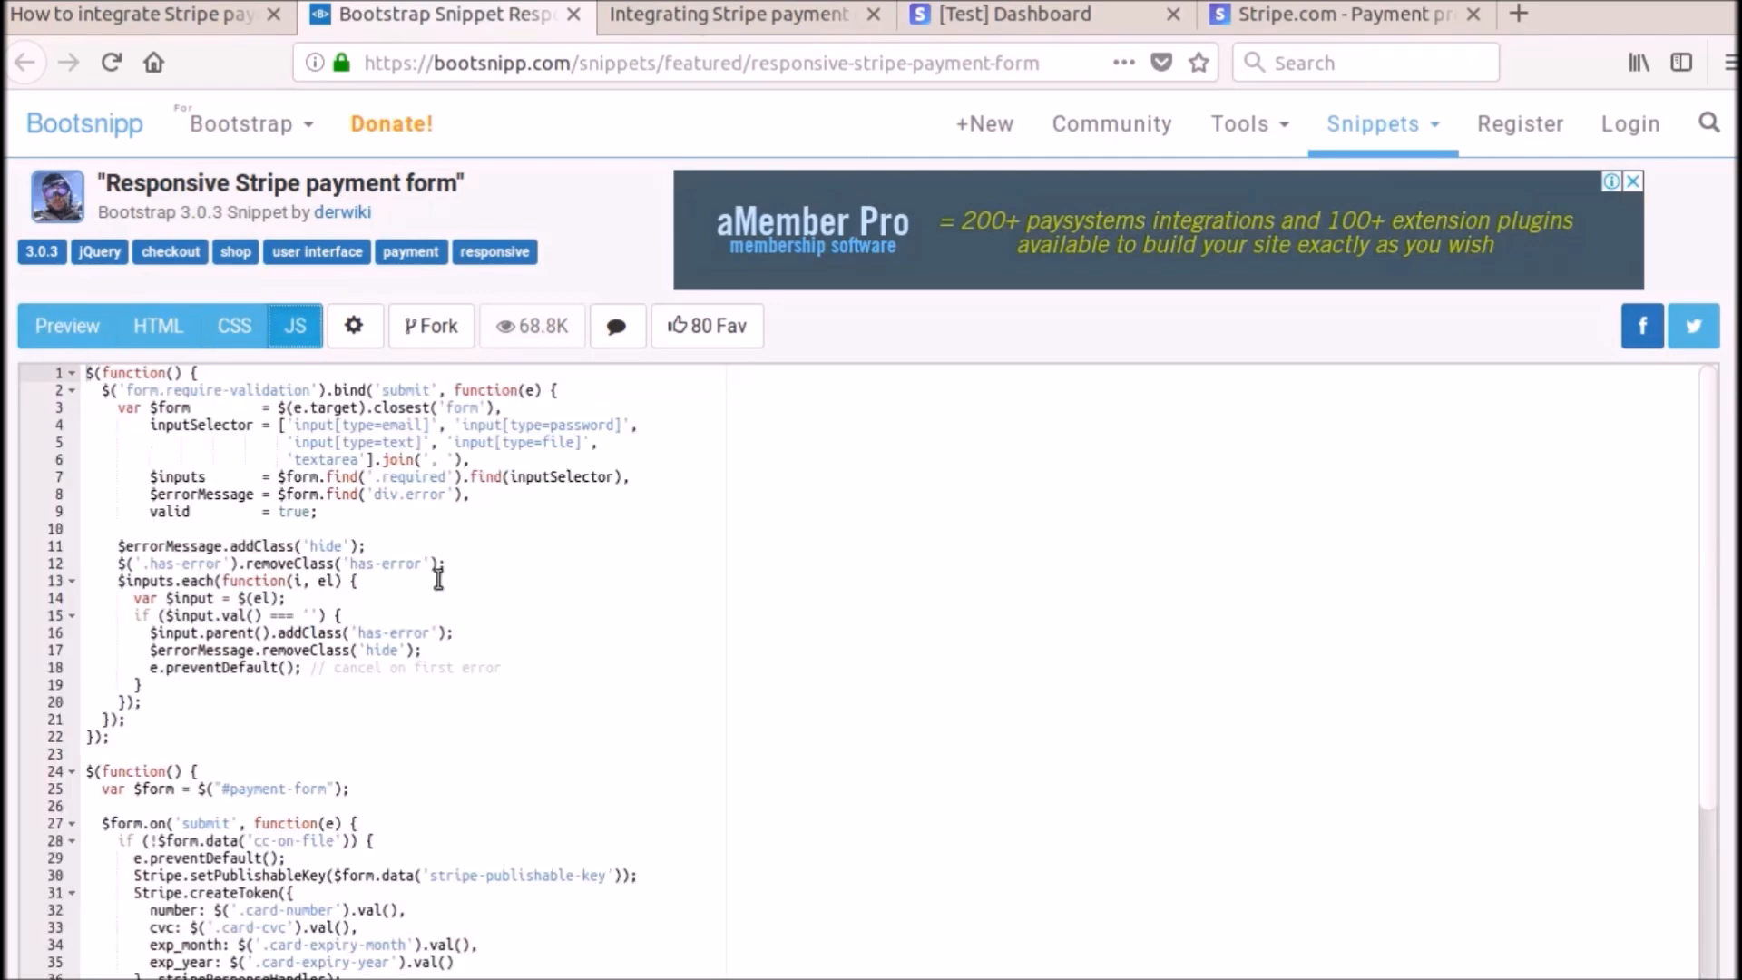
{"action": "scroll", "scroll_direction": "down", "scroll_amount": 3}
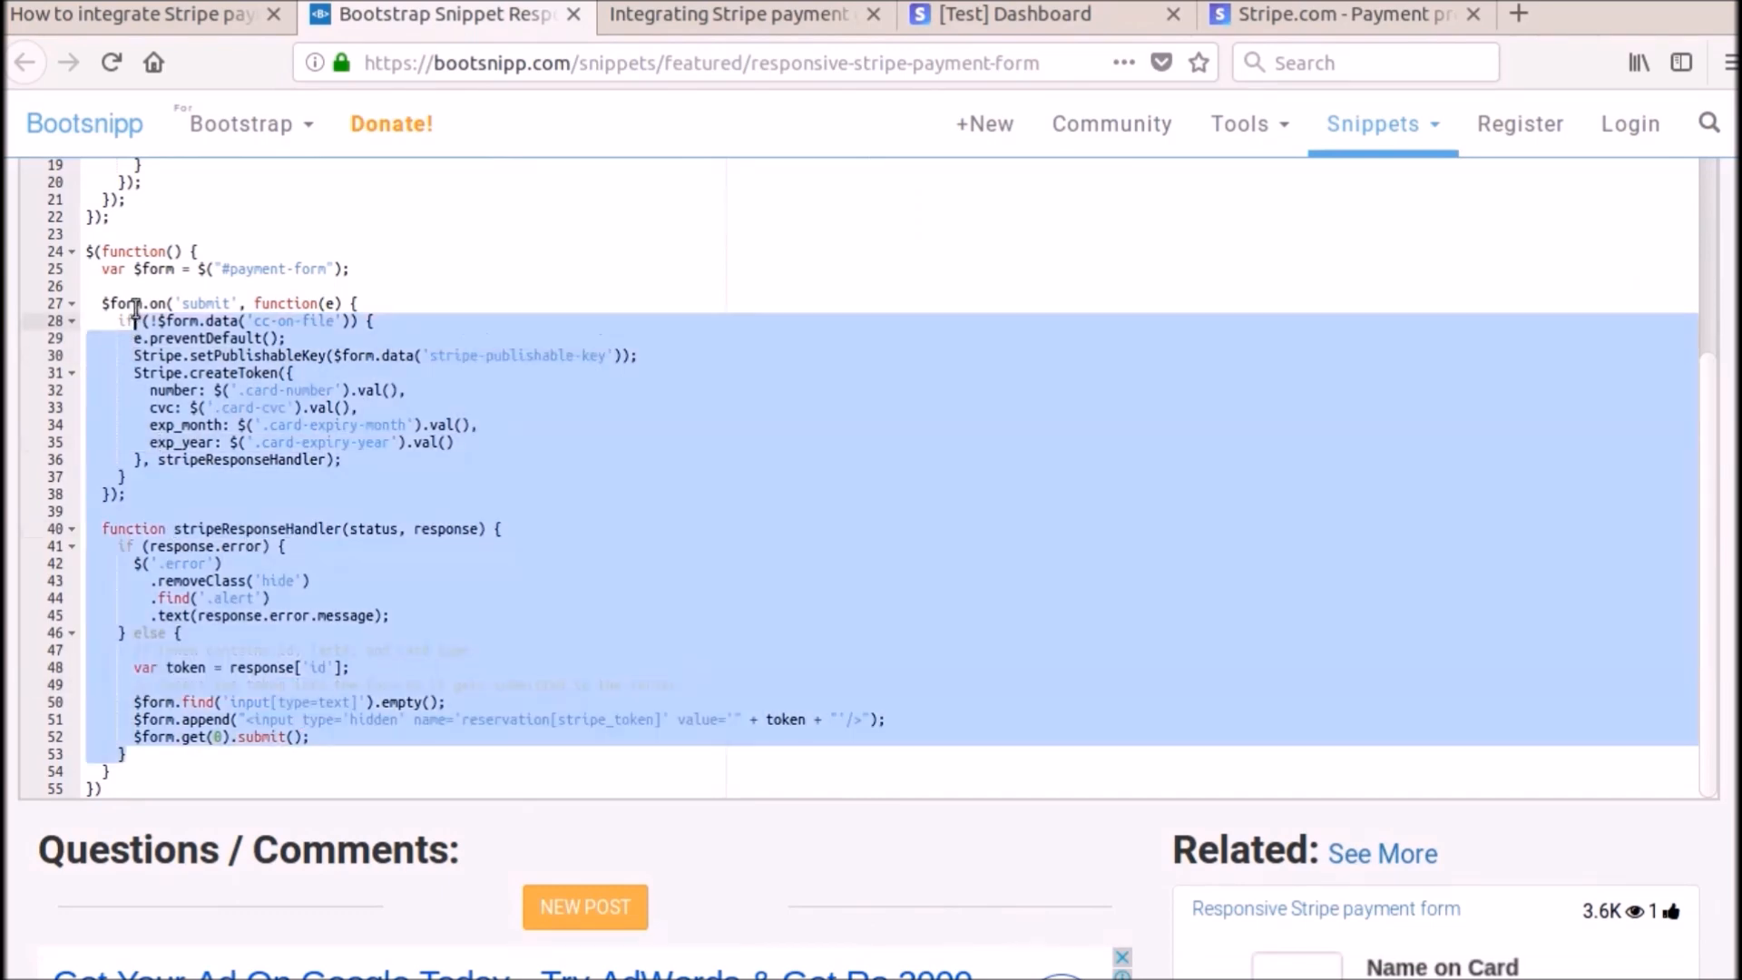
{"action": "left_click", "coordinate": [122, 15]}
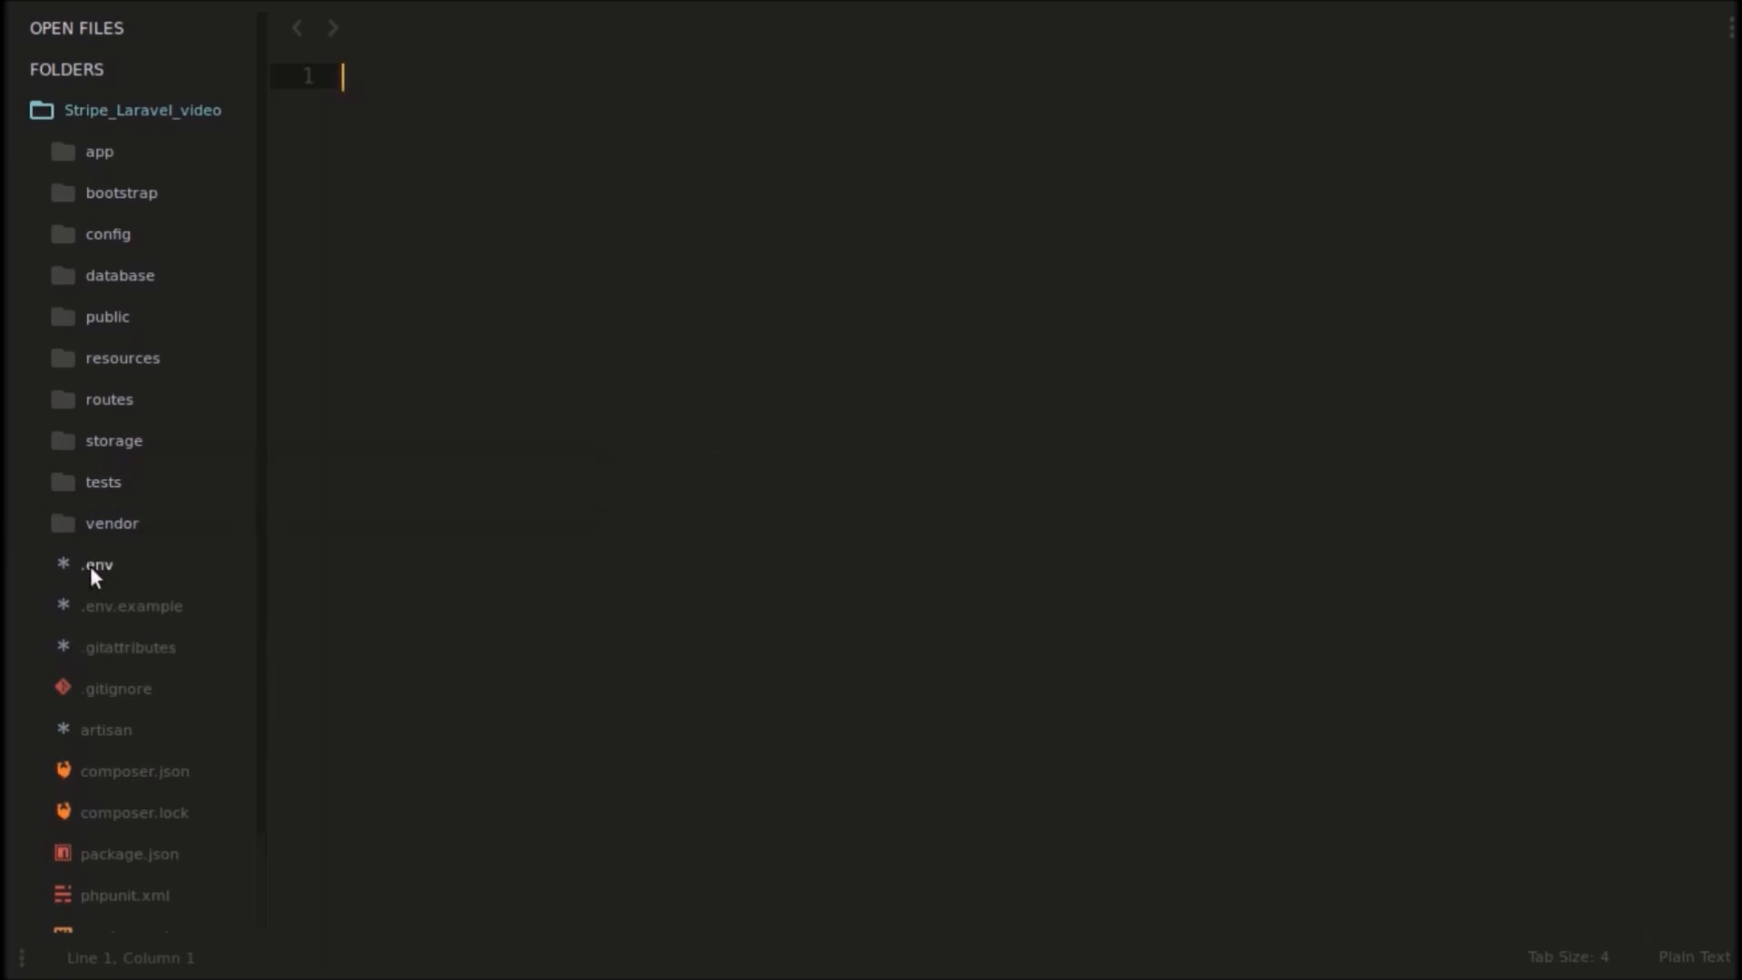
Fill resources/views/welcome.blade.php with the Stripe form markup and select its publishable key
{"action": "left_click", "coordinate": [122, 357]}
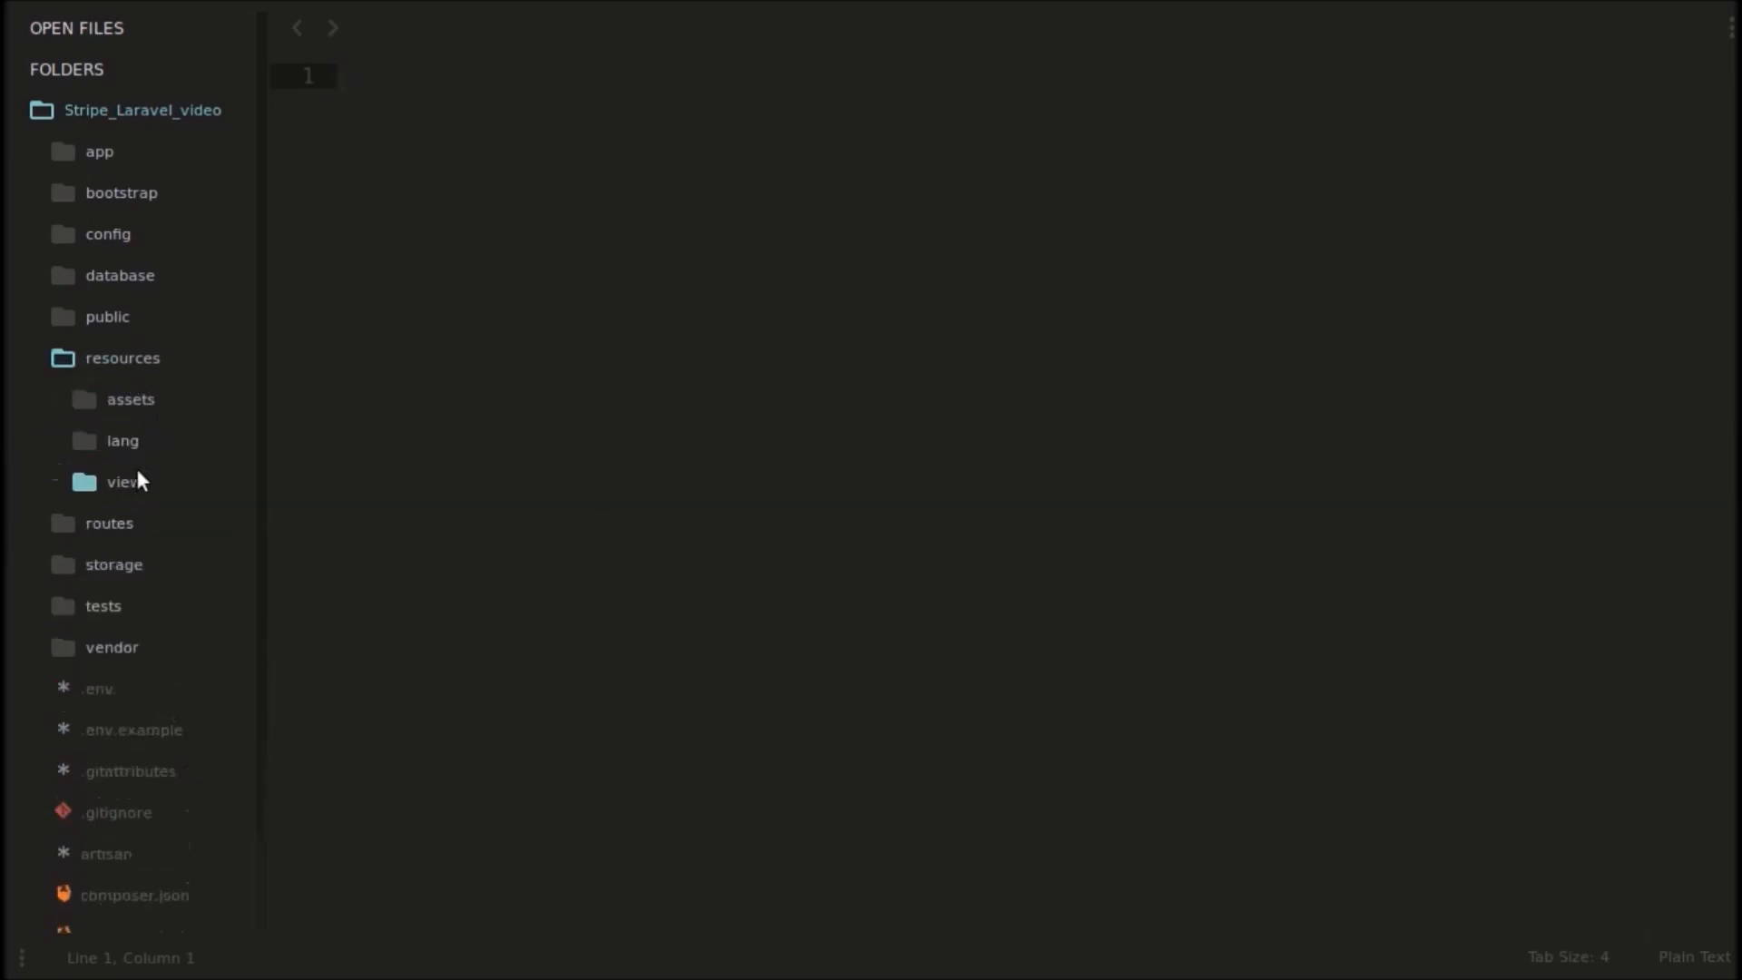
{"action": "left_click", "coordinate": [127, 481]}
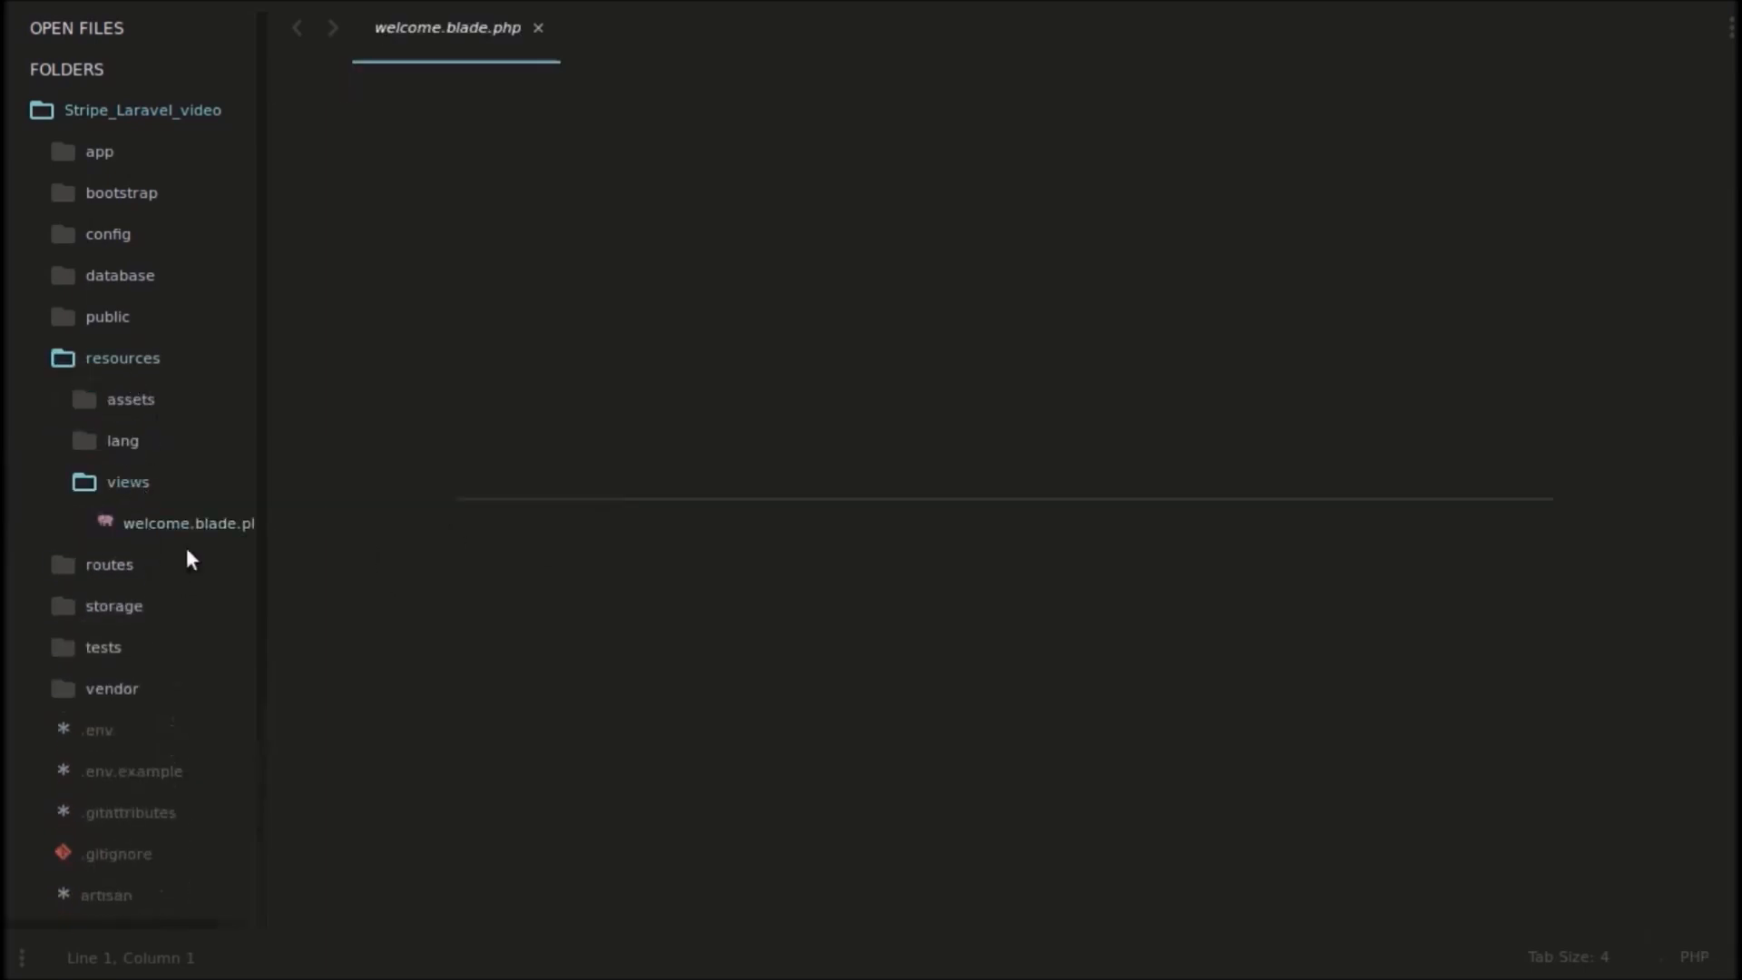
{"action": "left_click", "coordinate": [189, 524]}
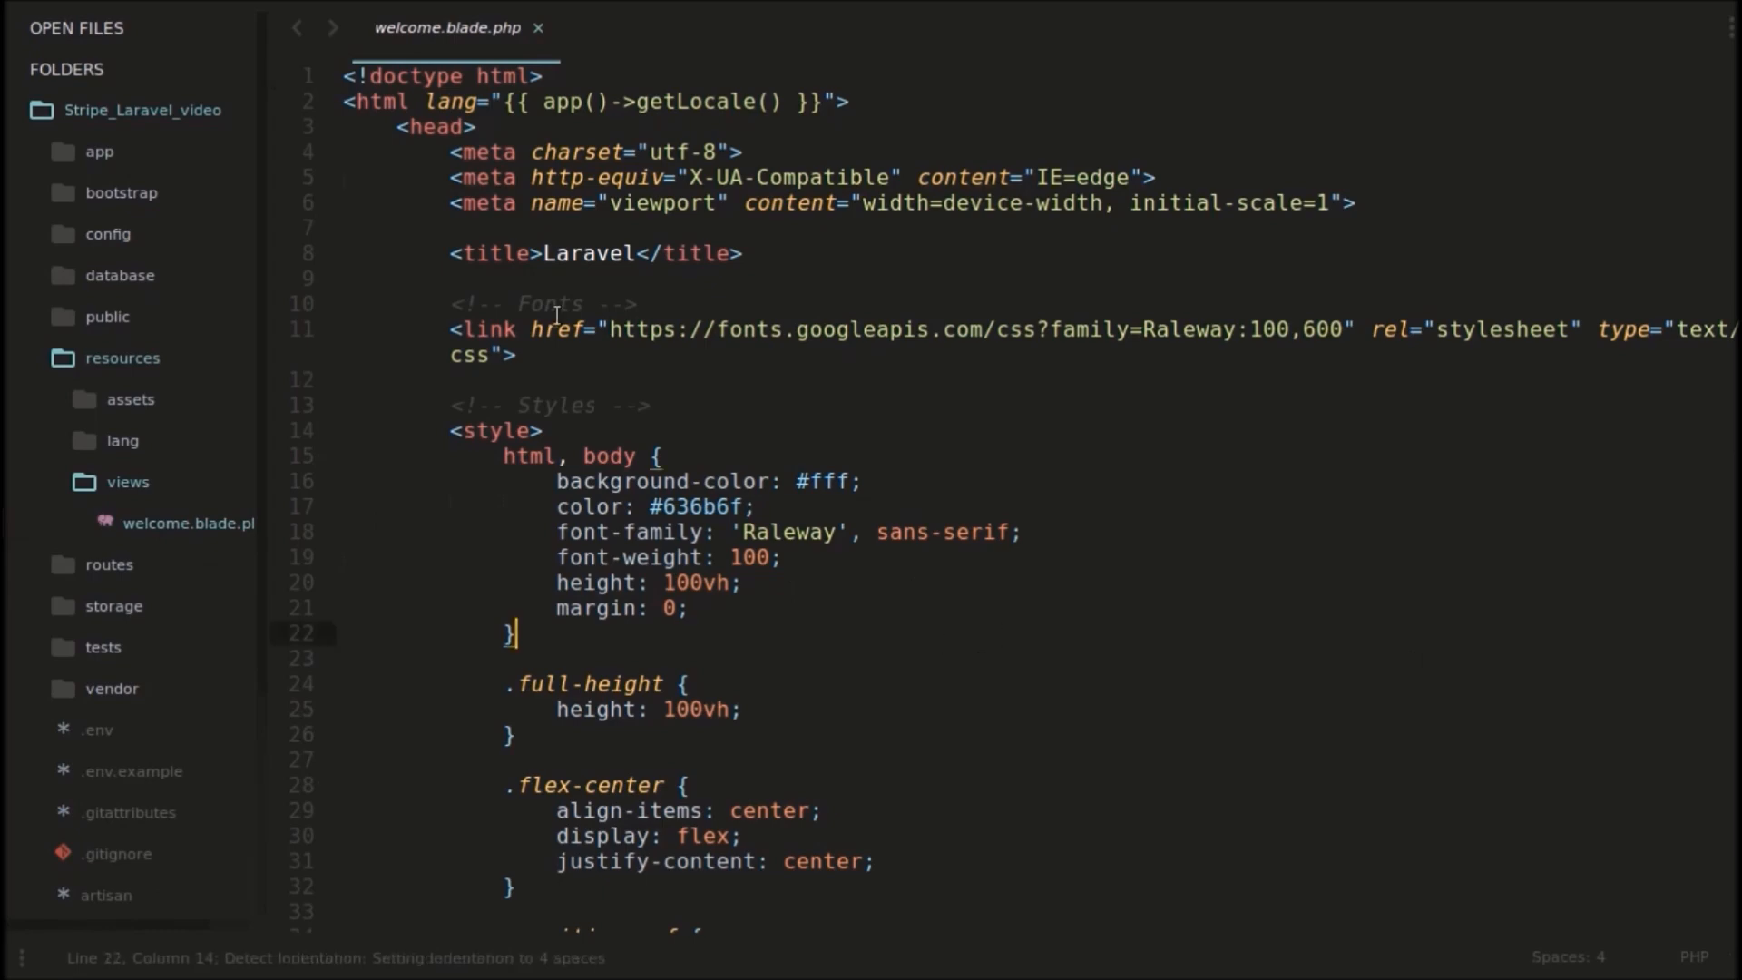
{"action": "key", "text": "alt+tab"}
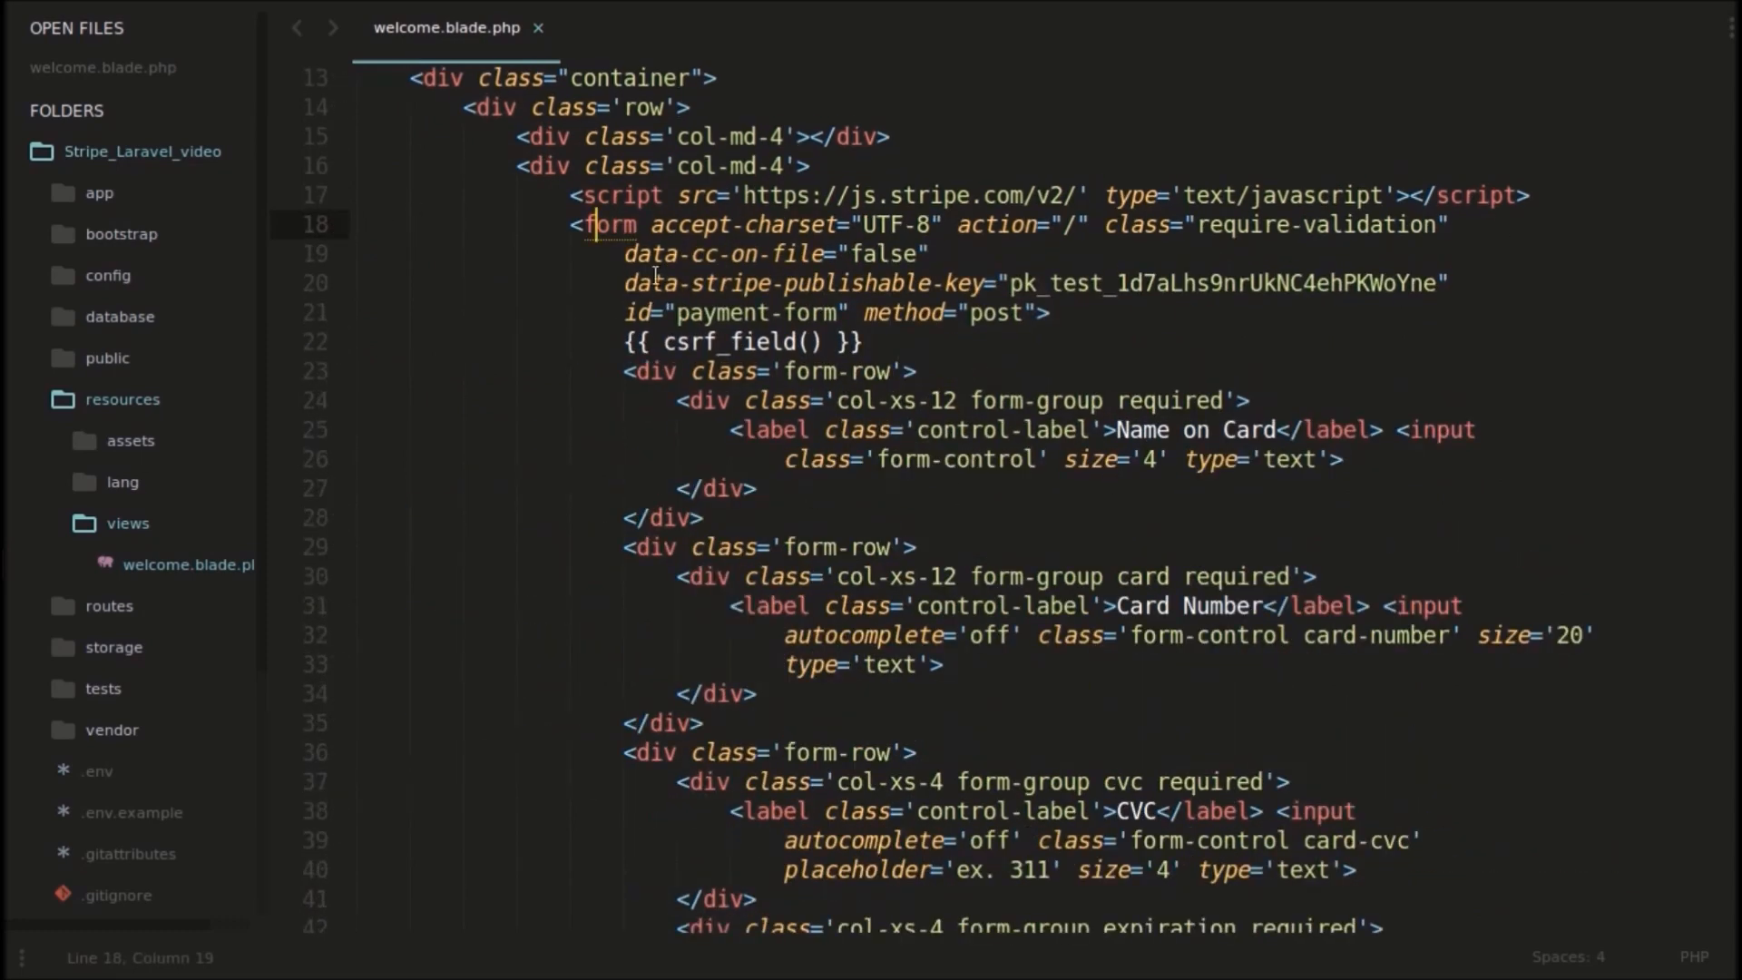
{"action": "double_click", "coordinate": [1222, 224]}
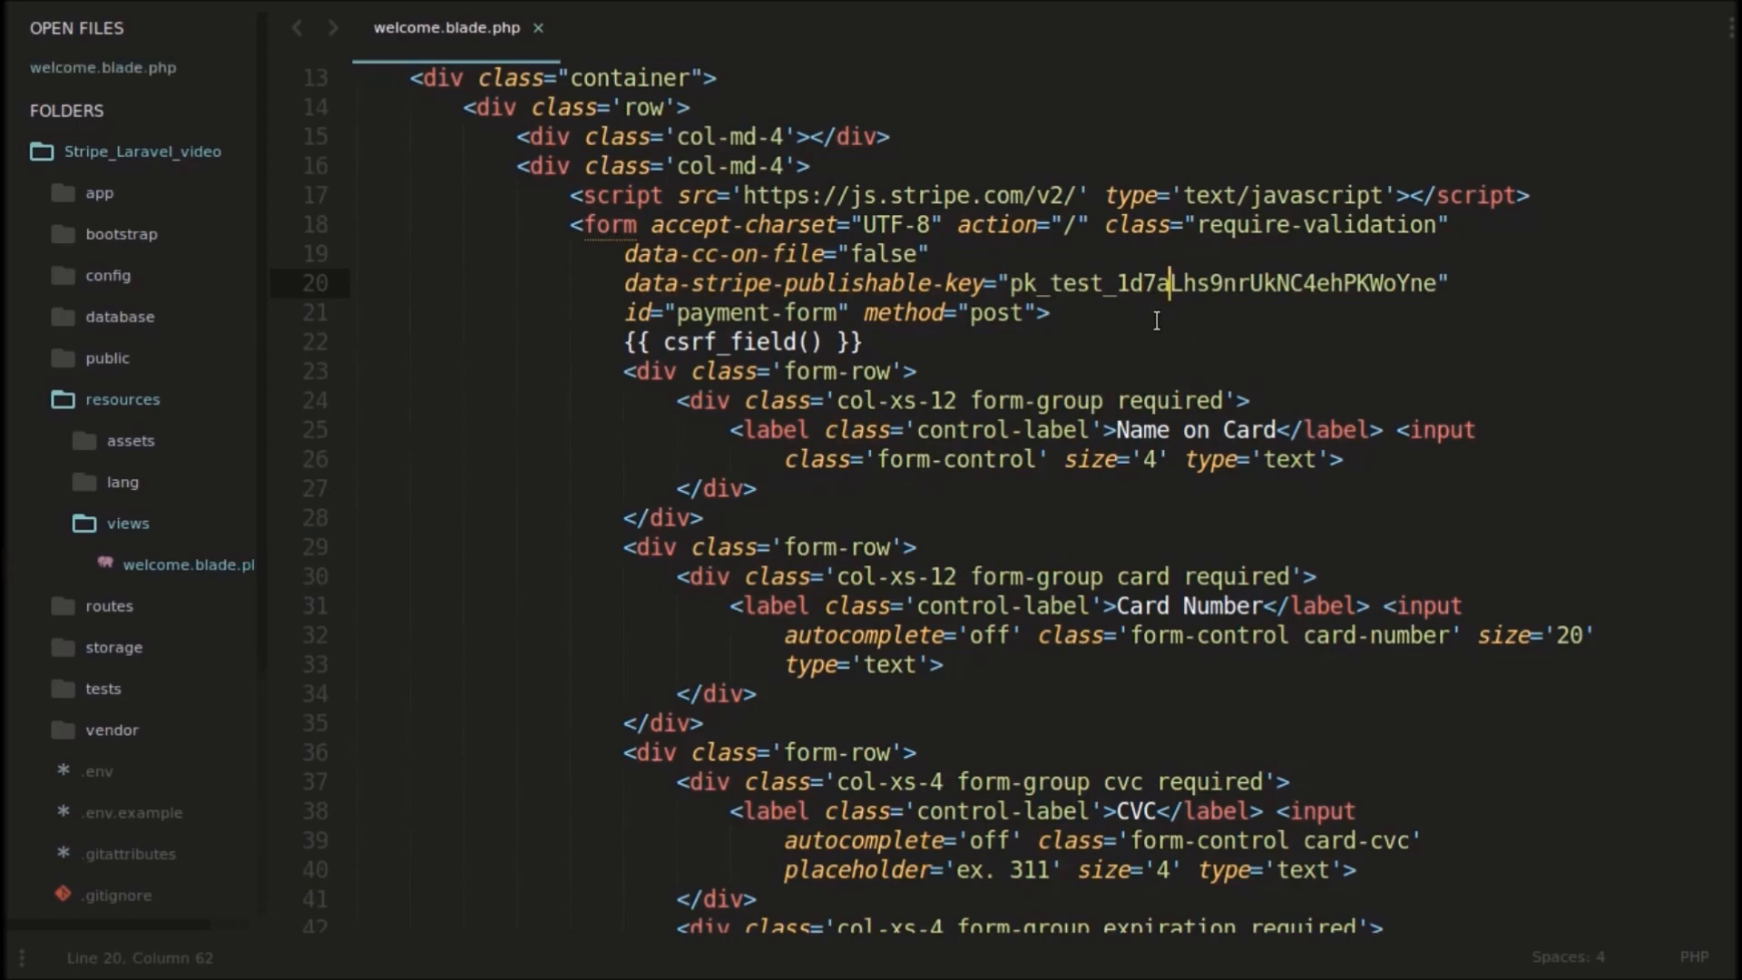
{"action": "mouse_move", "coordinate": [590, 414]}
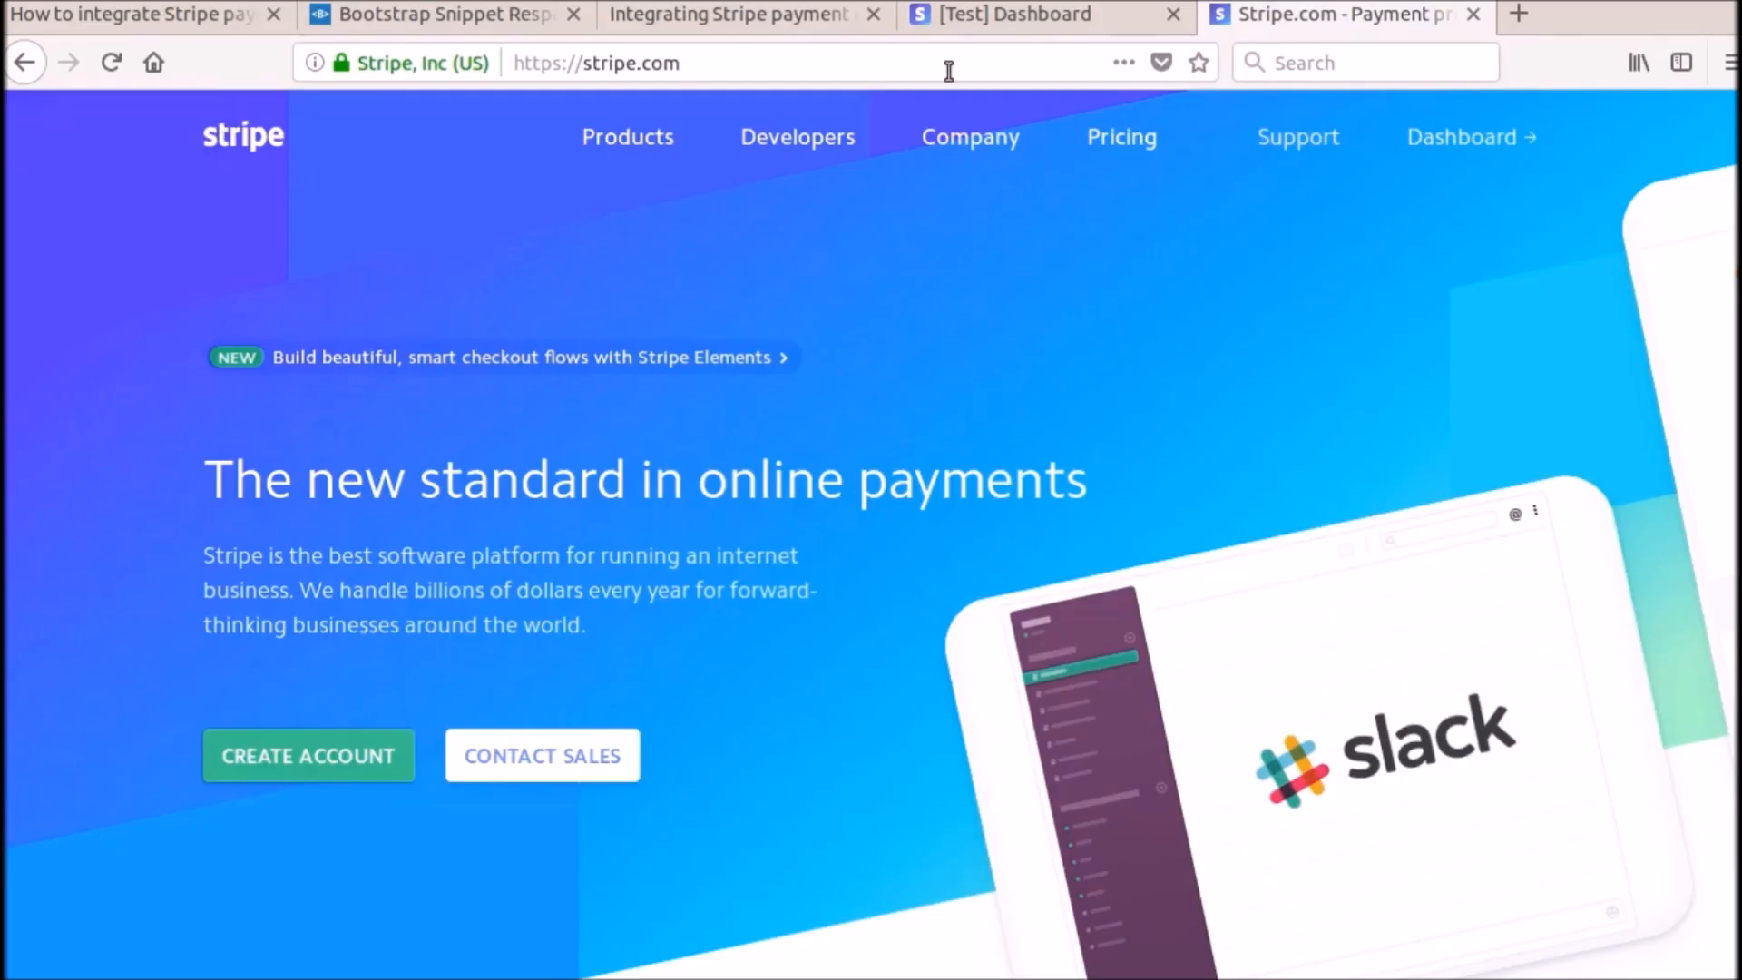
Show the Stripe test API keys page listing publishable and secret keys
{"action": "left_click", "coordinate": [999, 14]}
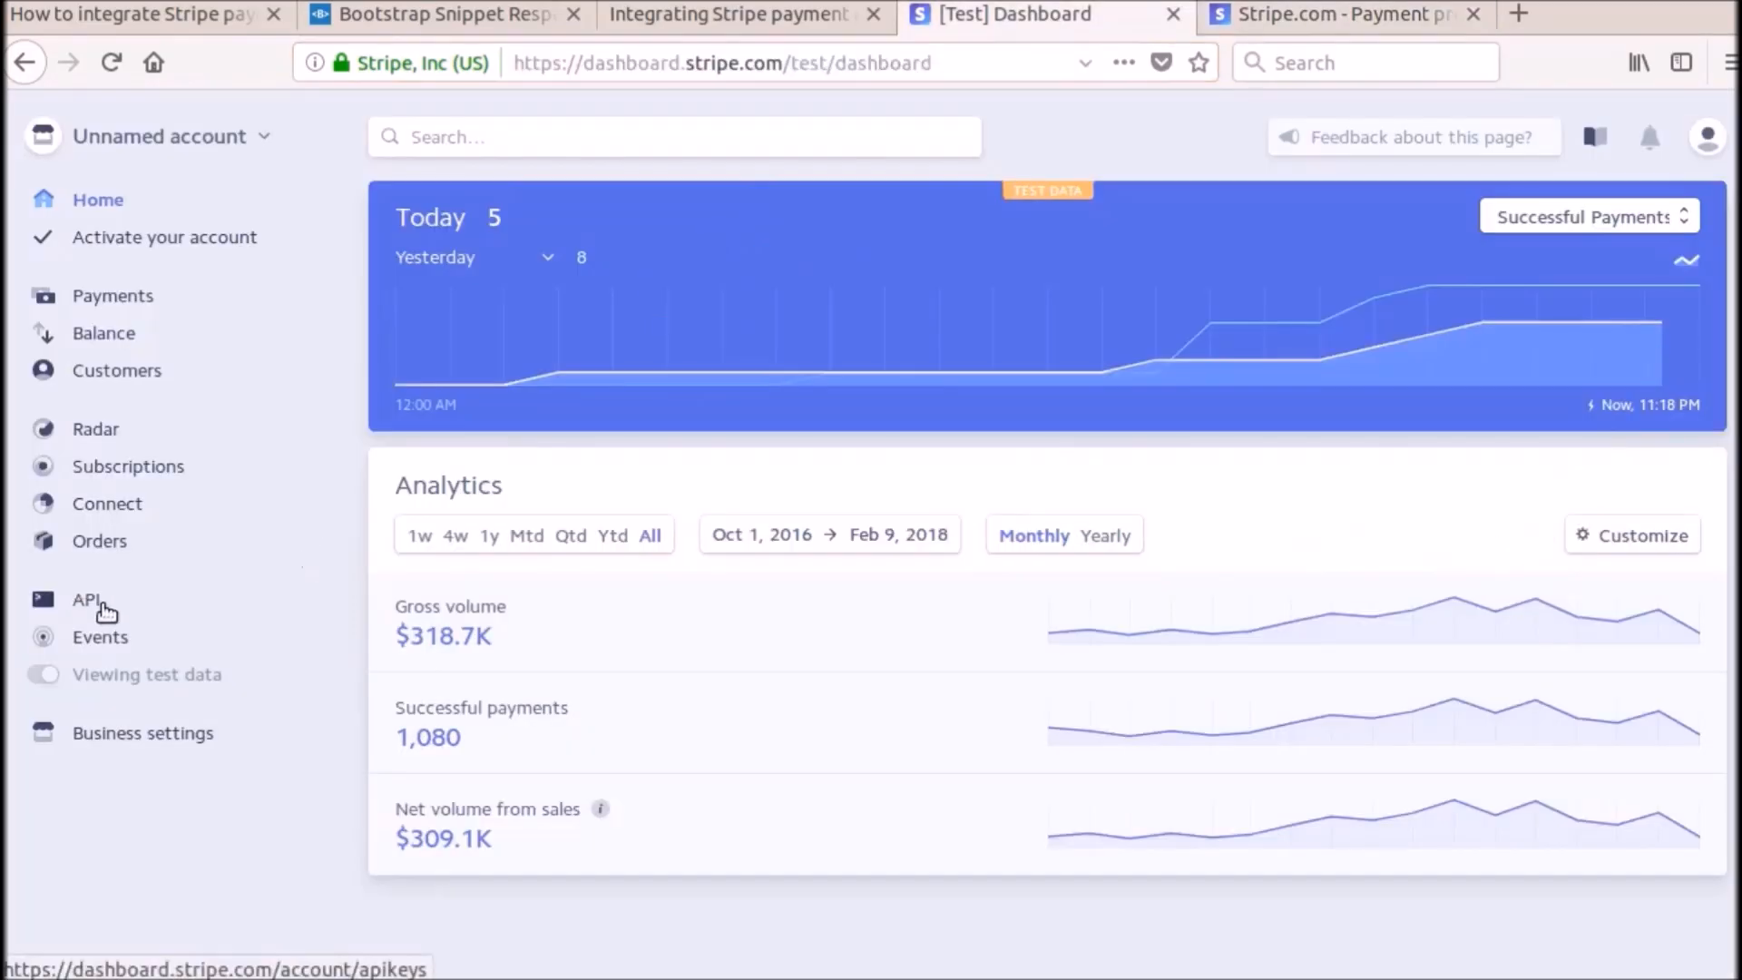
{"action": "left_click", "coordinate": [87, 599]}
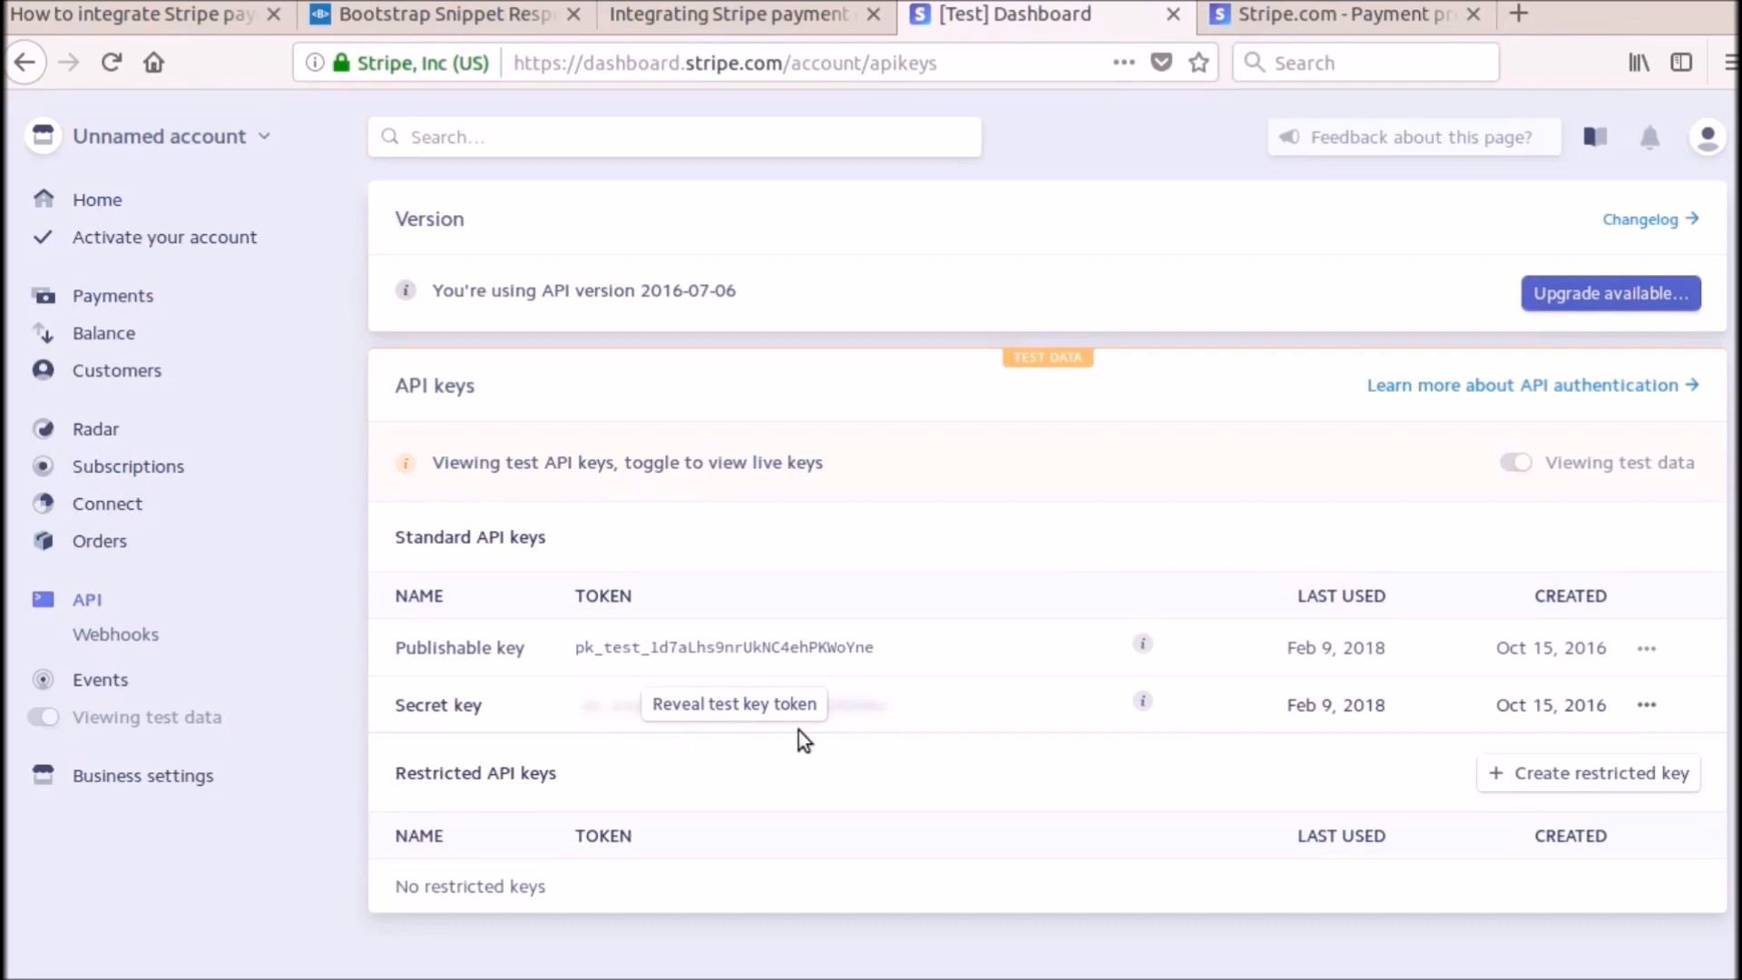
{"action": "mouse_move", "coordinate": [498, 703]}
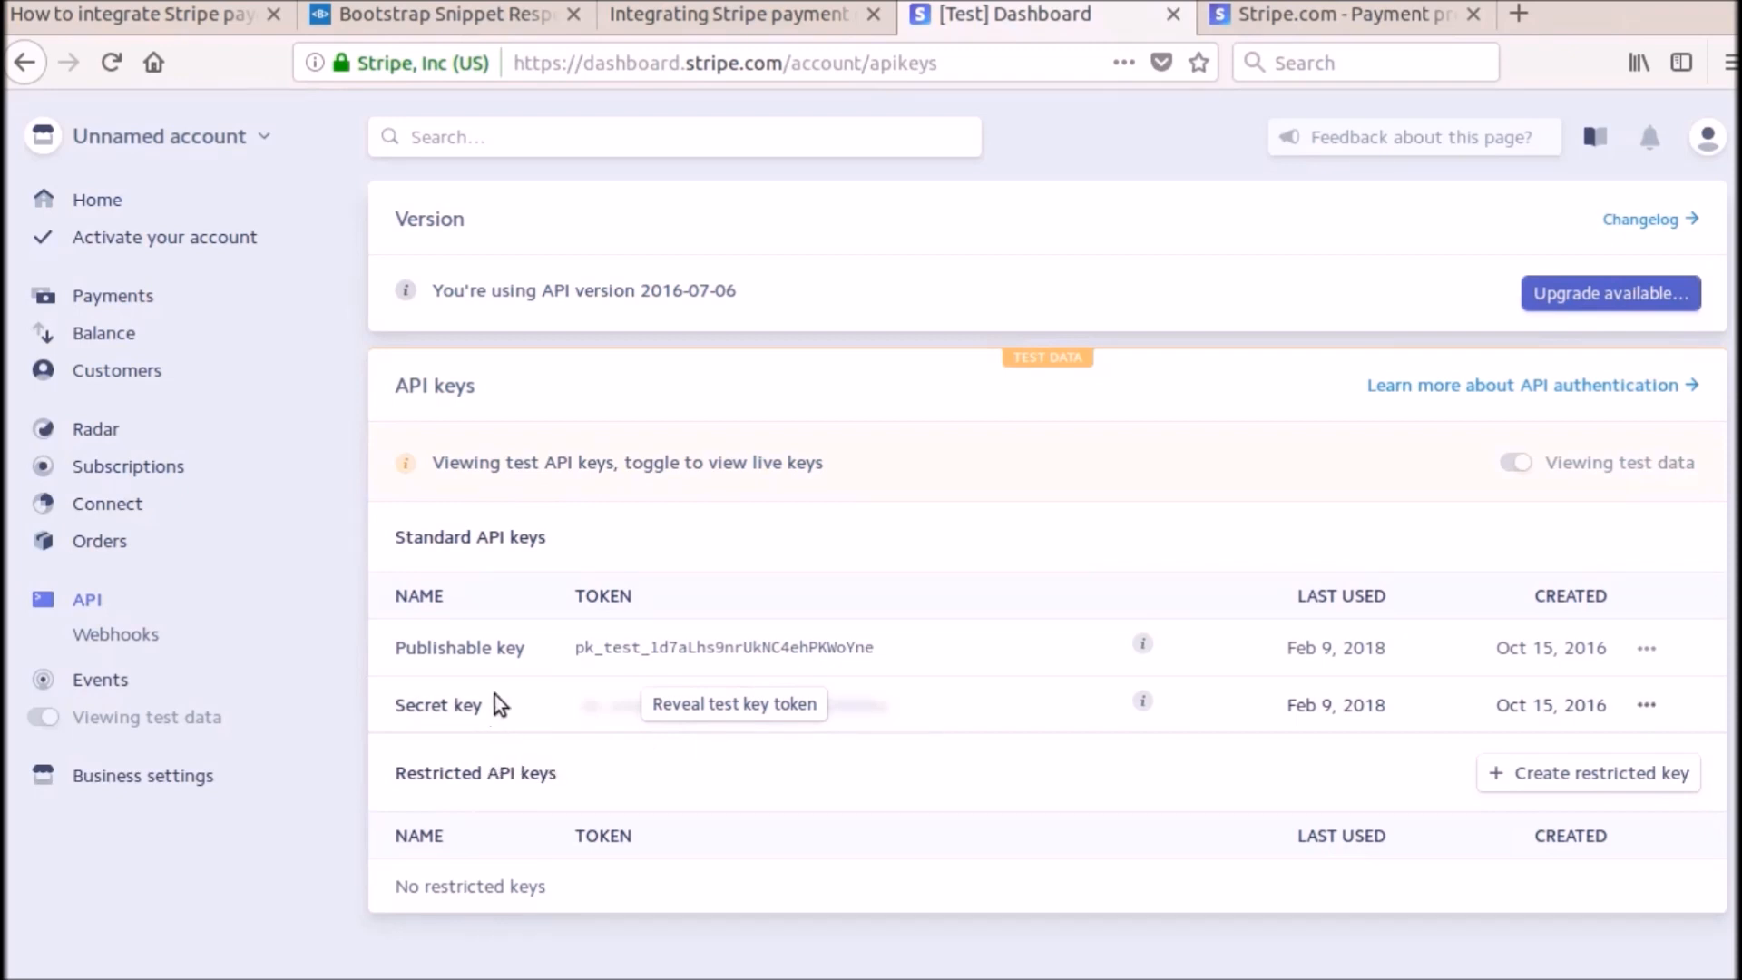
{"action": "mouse_move", "coordinate": [519, 729]}
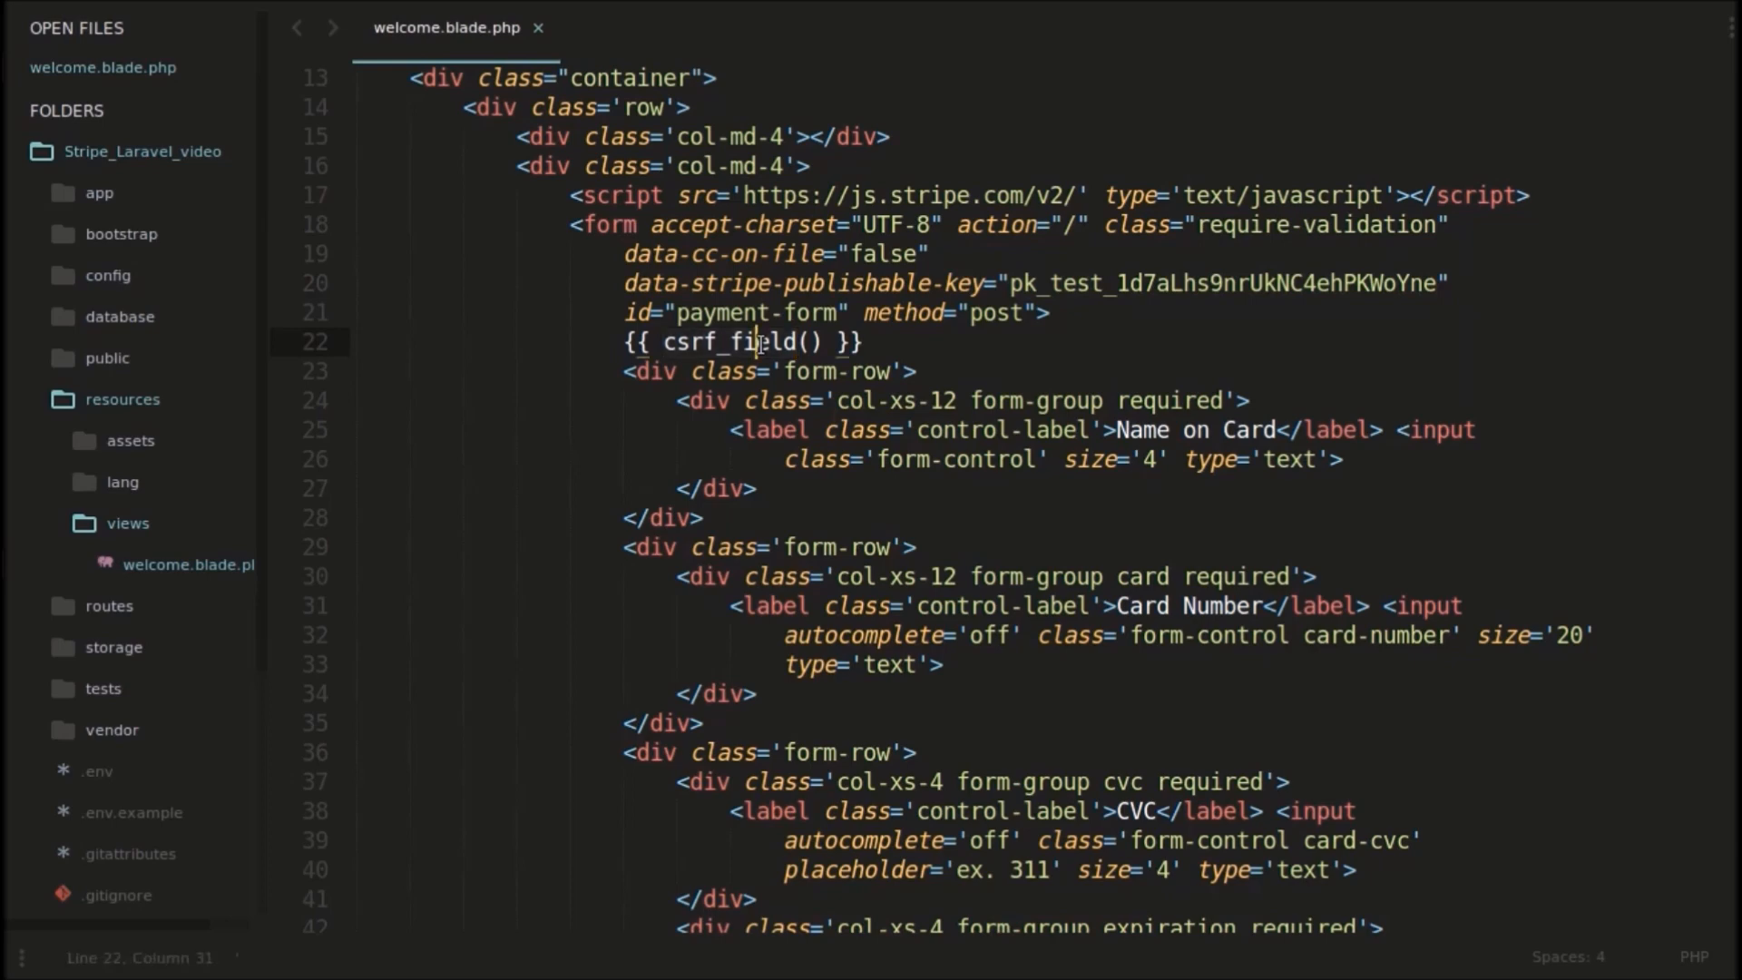
{"action": "mouse_move", "coordinate": [994, 251]}
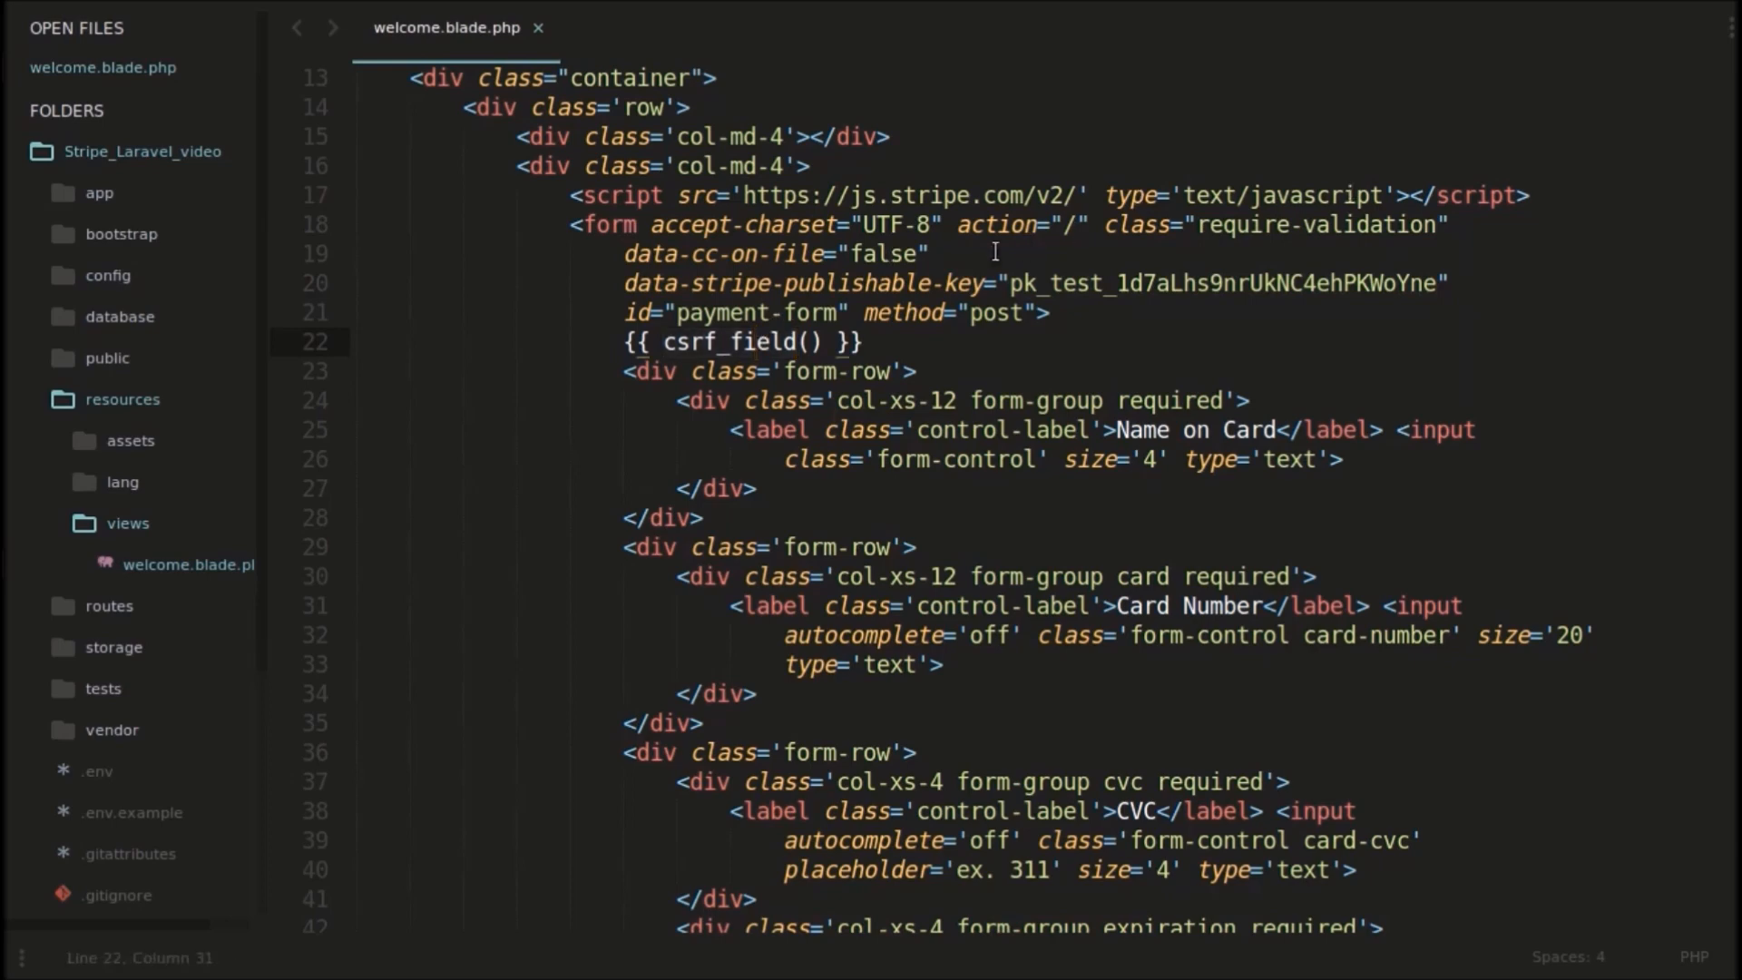
{"action": "left_click", "coordinate": [667, 341]}
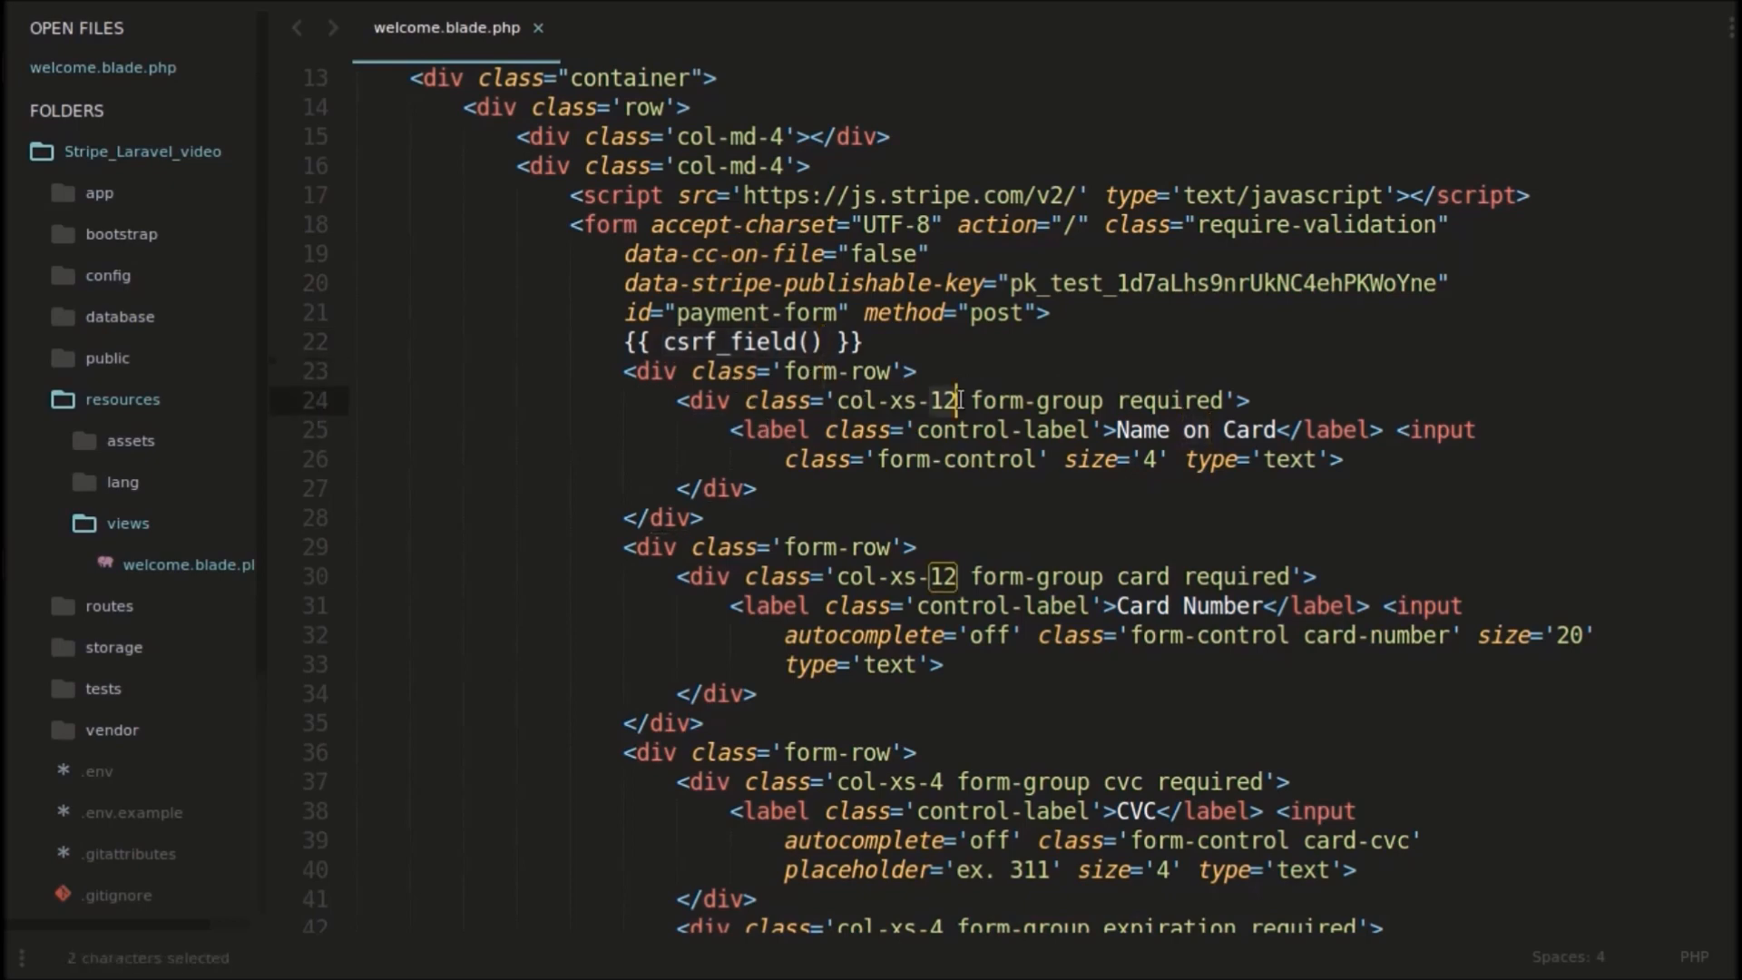
{"action": "double_click", "coordinate": [1139, 605]}
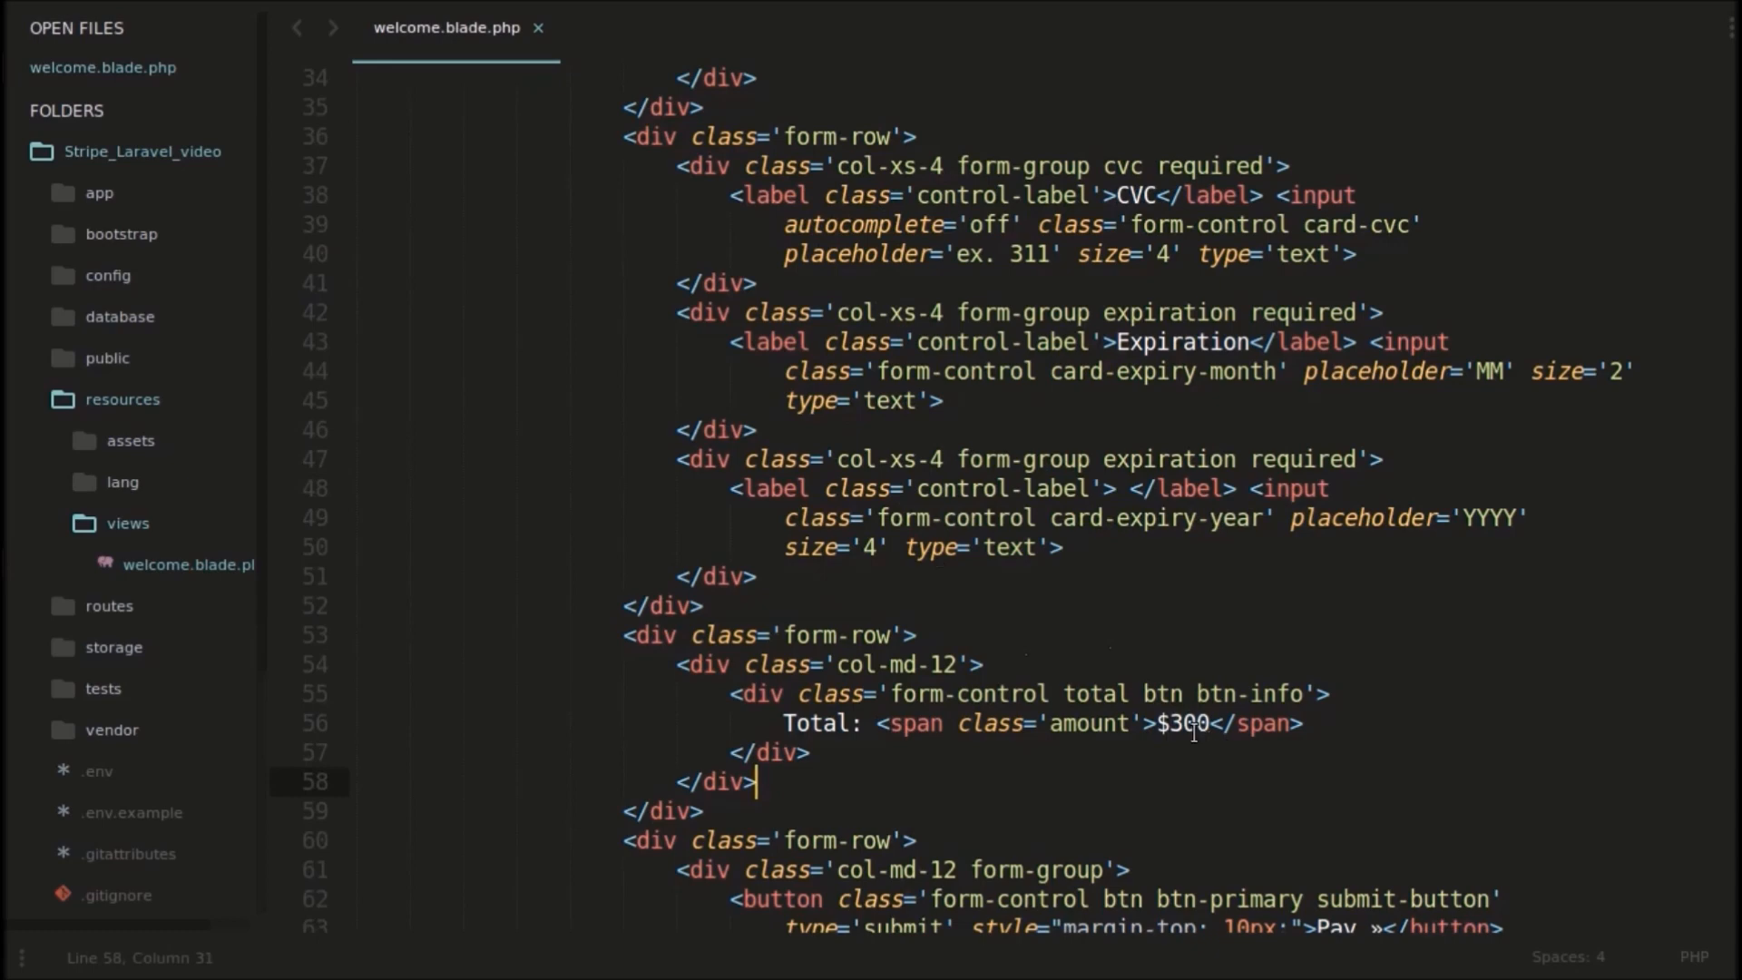
{"action": "left_click", "coordinate": [1183, 723]}
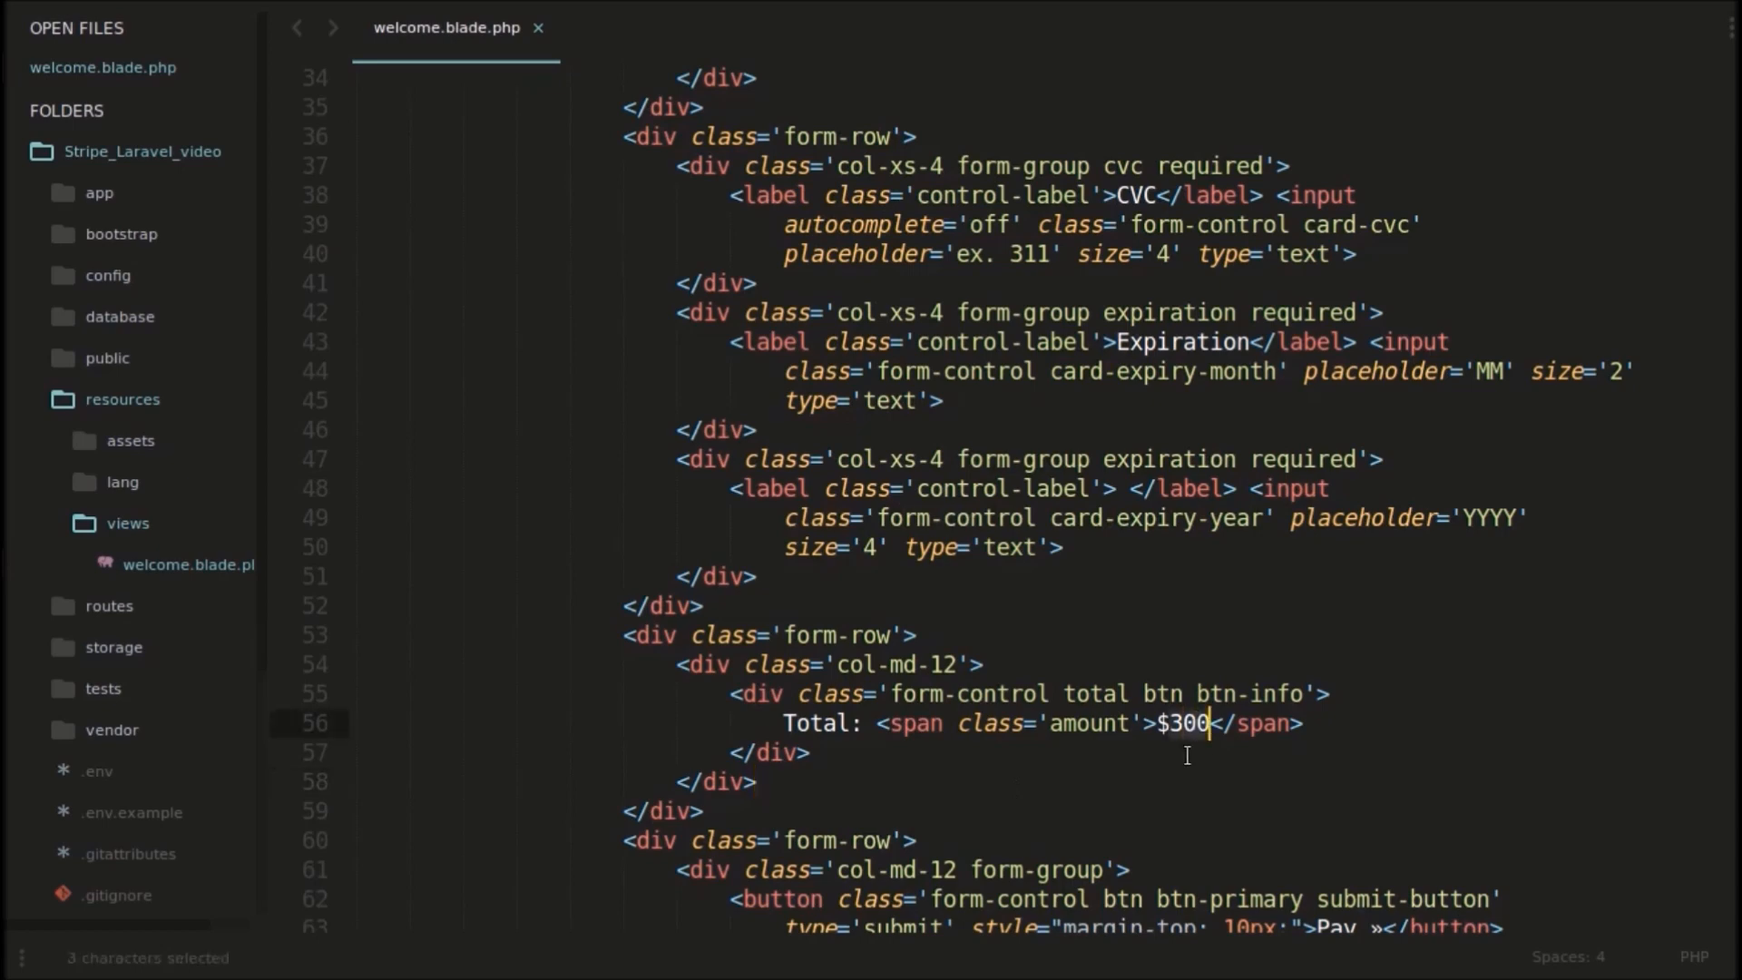
{"action": "scroll", "scroll_direction": "down", "scroll_amount": 3}
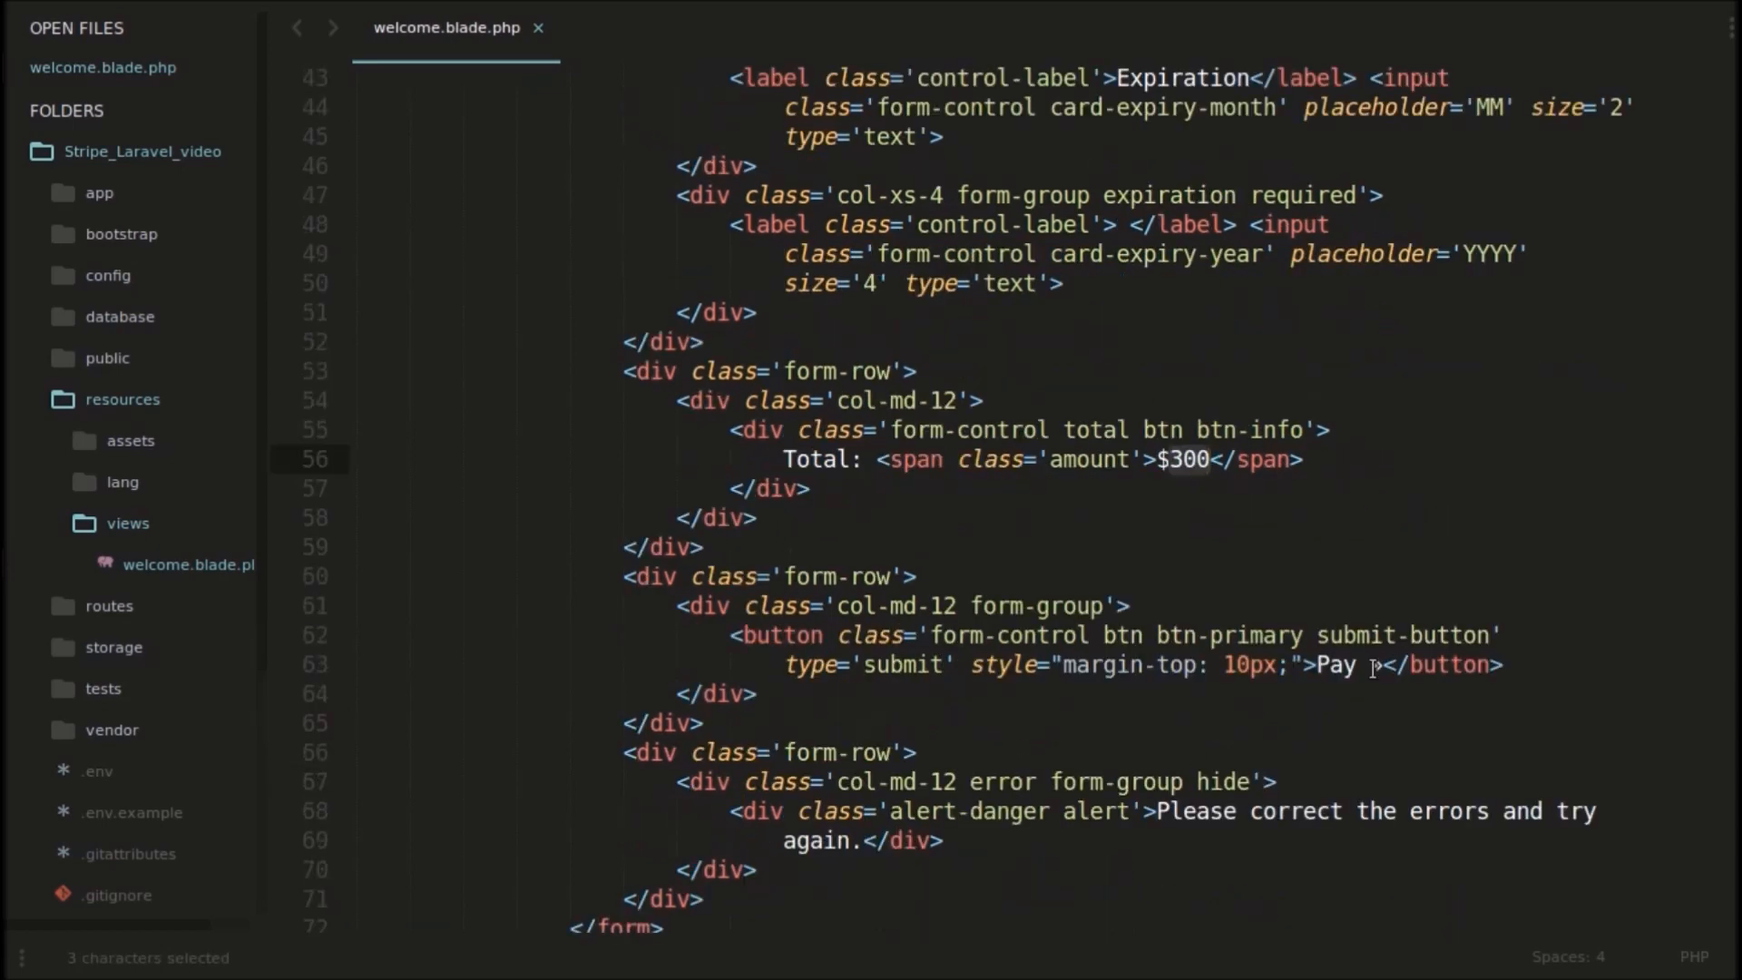
{"action": "scroll", "scroll_direction": "down", "scroll_amount": 3}
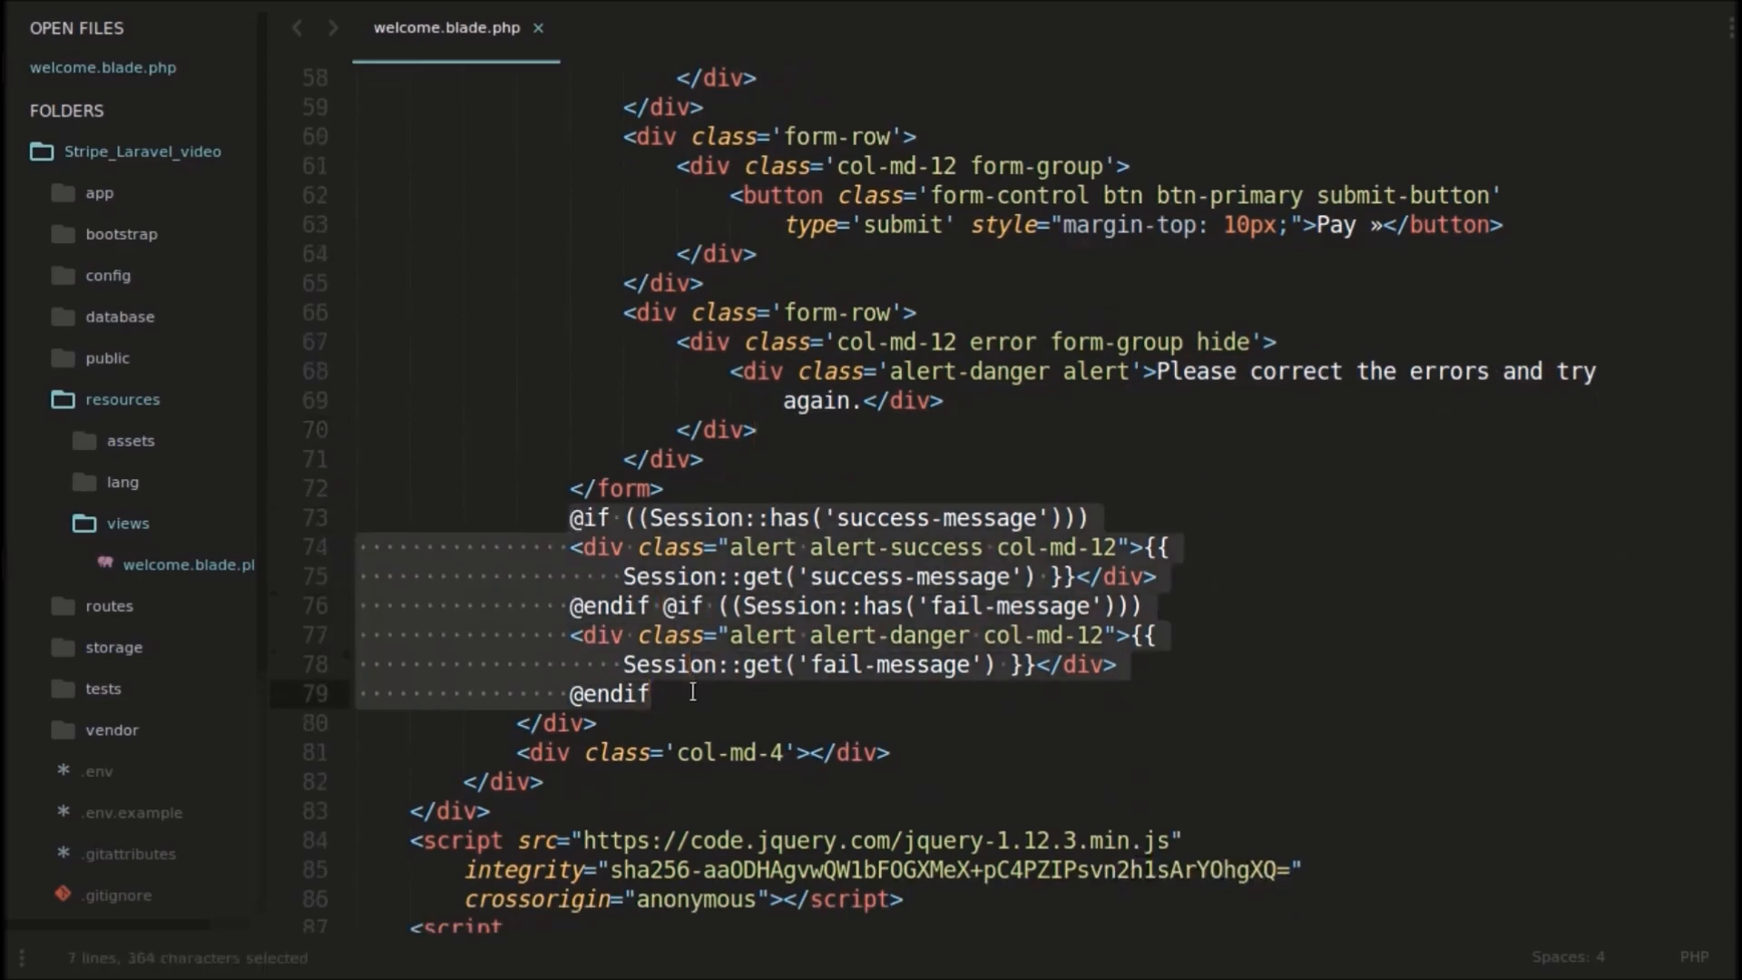
{"action": "left_click", "coordinate": [655, 694]}
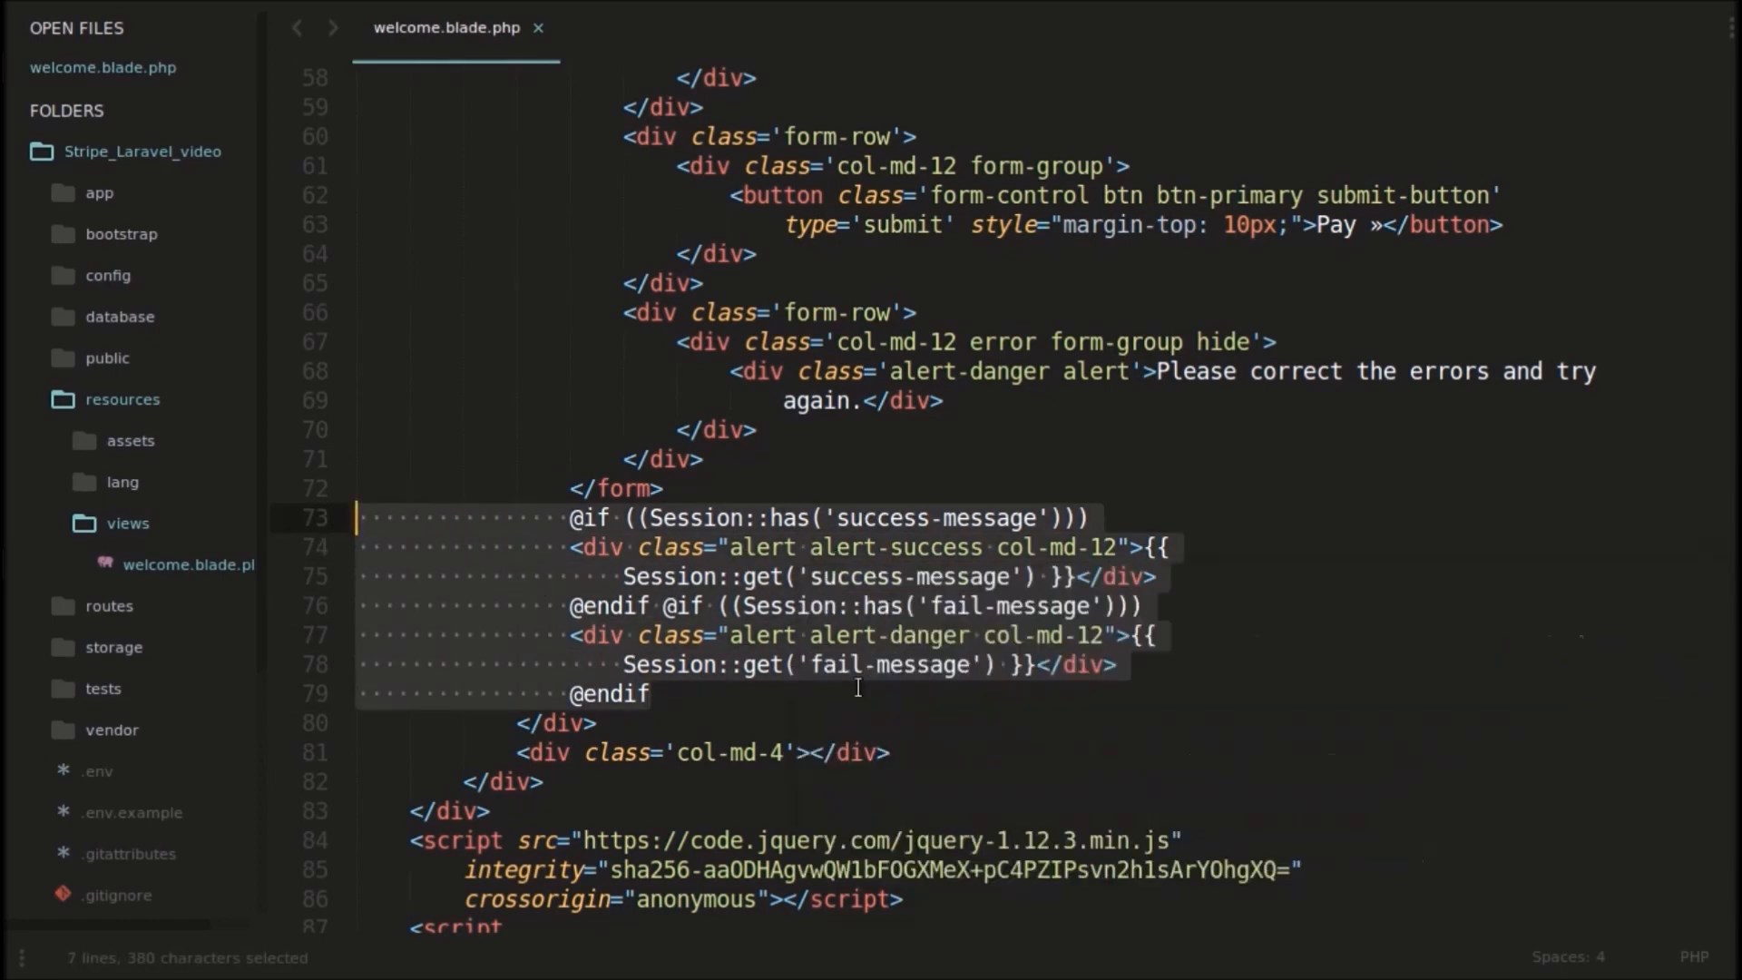
{"action": "scroll", "scroll_direction": "down", "scroll_amount": 3}
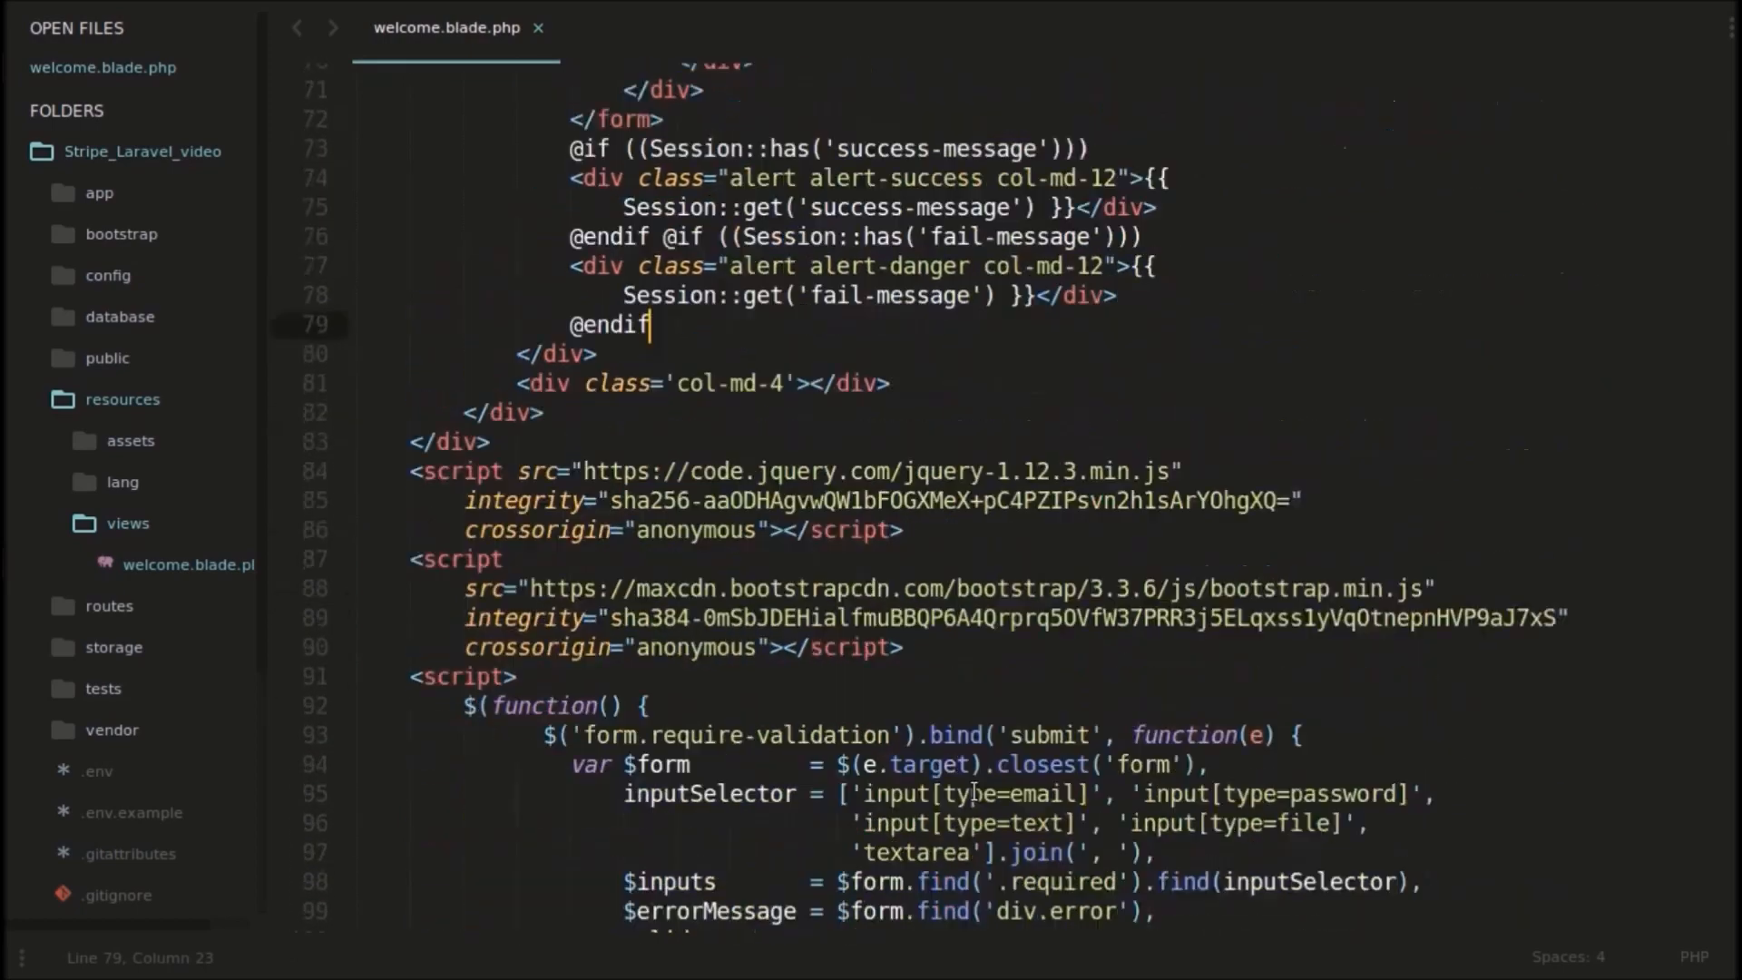
{"action": "scroll", "scroll_direction": "up", "scroll_amount": 3}
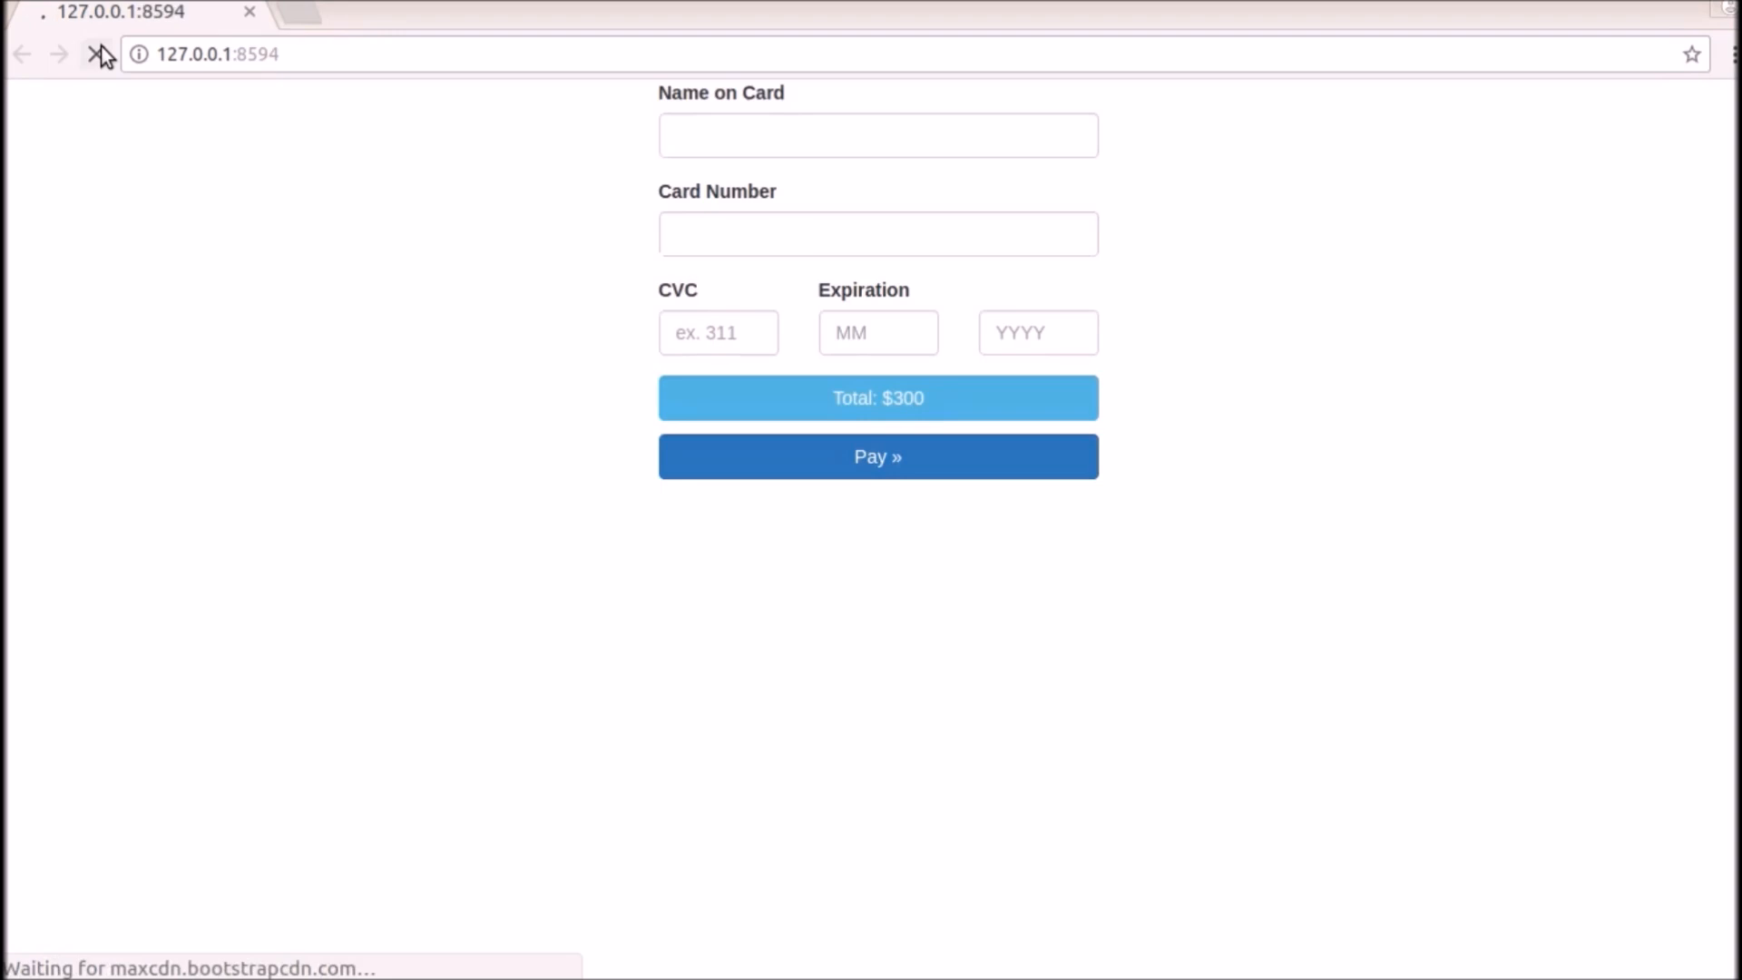
Enter dummy text 'saf' in the card form fields and submit the $300 payment
{"action": "left_click", "coordinate": [876, 134]}
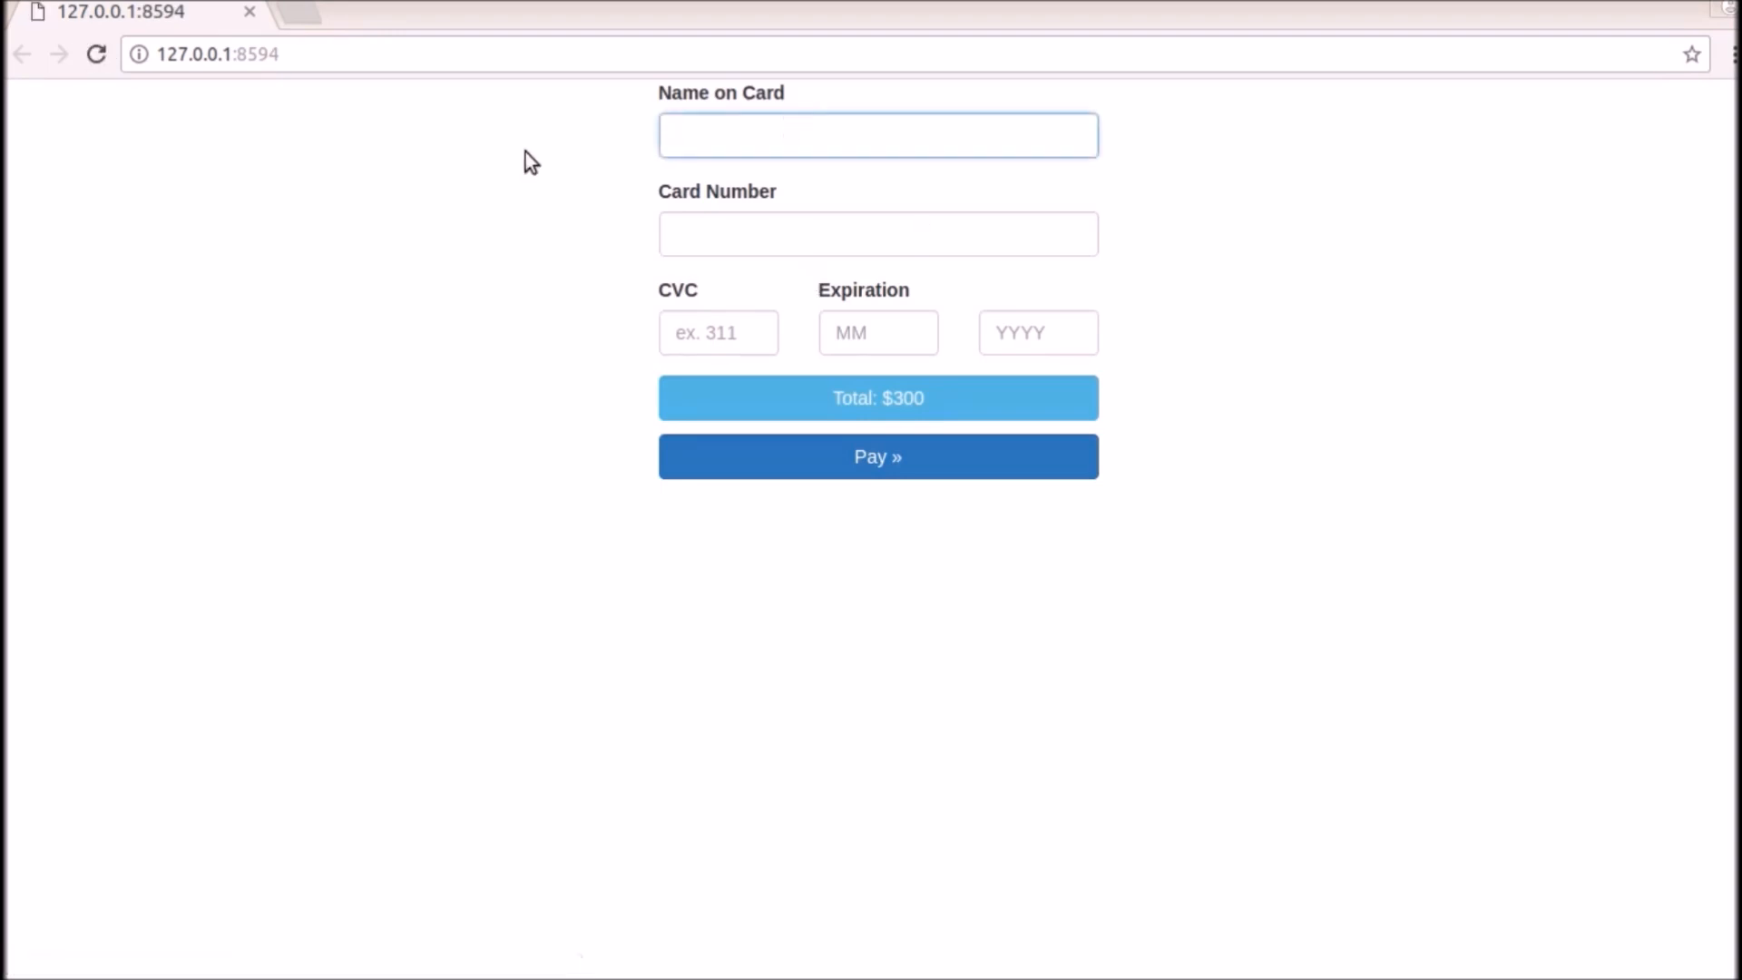
{"action": "type", "text": "saf"}
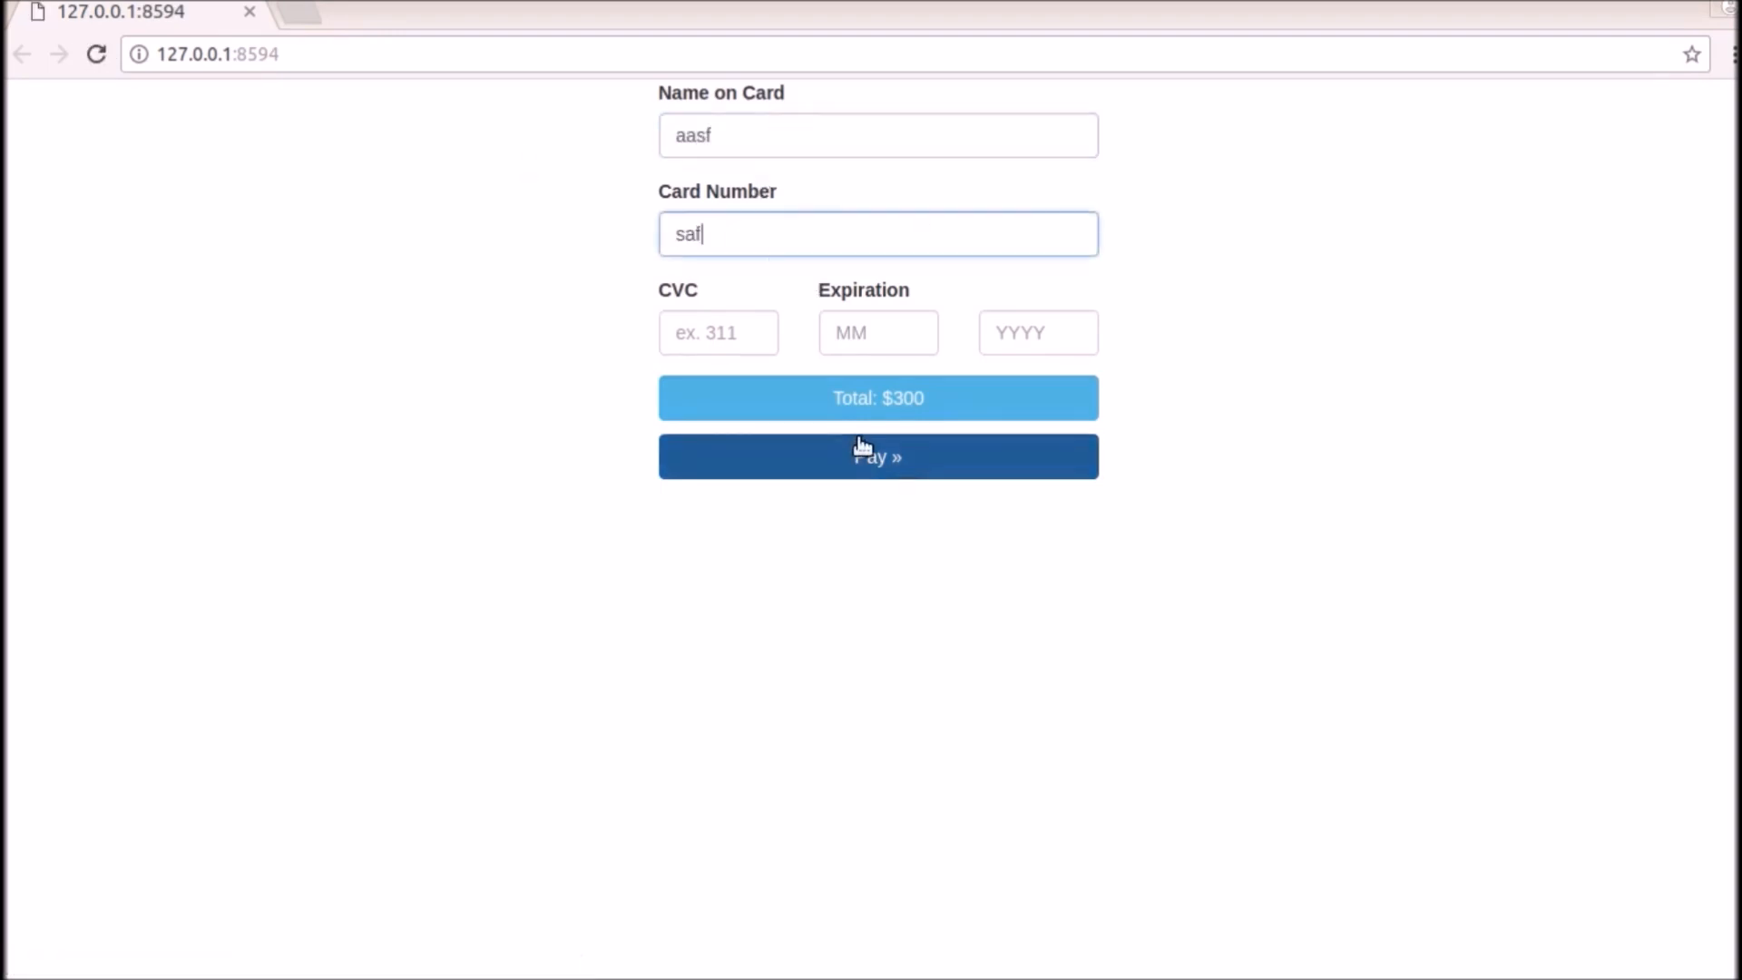
{"action": "left_click", "coordinate": [877, 455]}
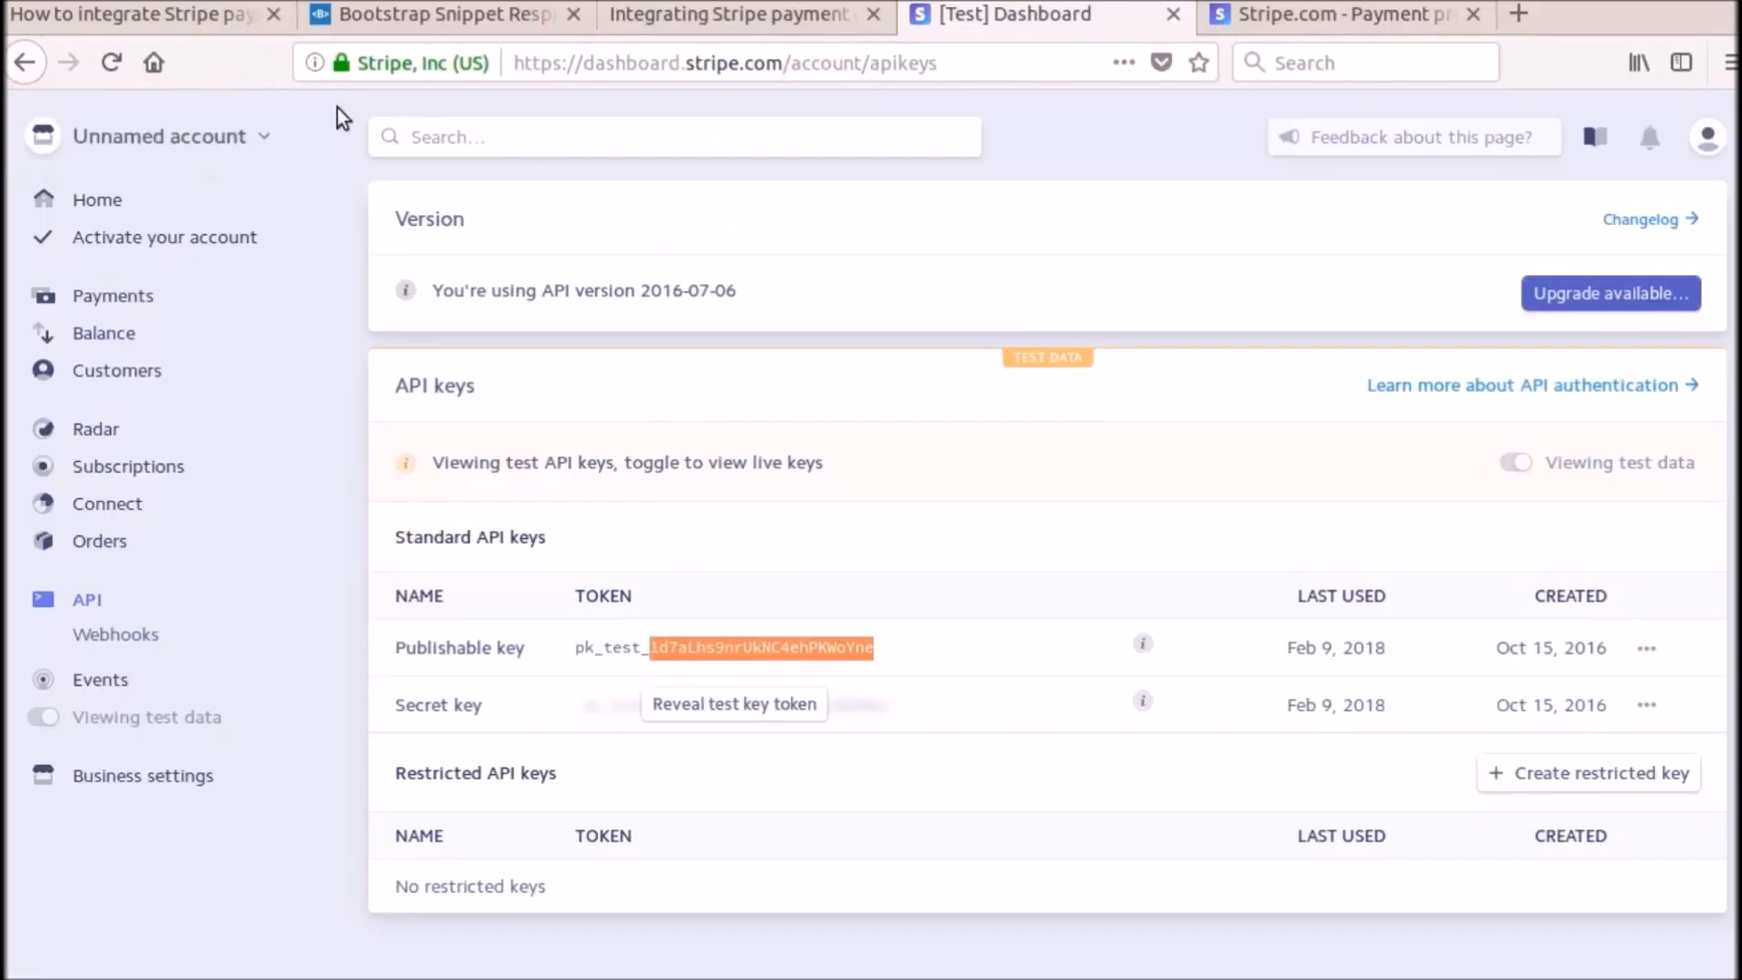
Leave the Stripe publishable test key page and return to the Sublime Text view script
{"action": "left_click", "coordinate": [445, 14]}
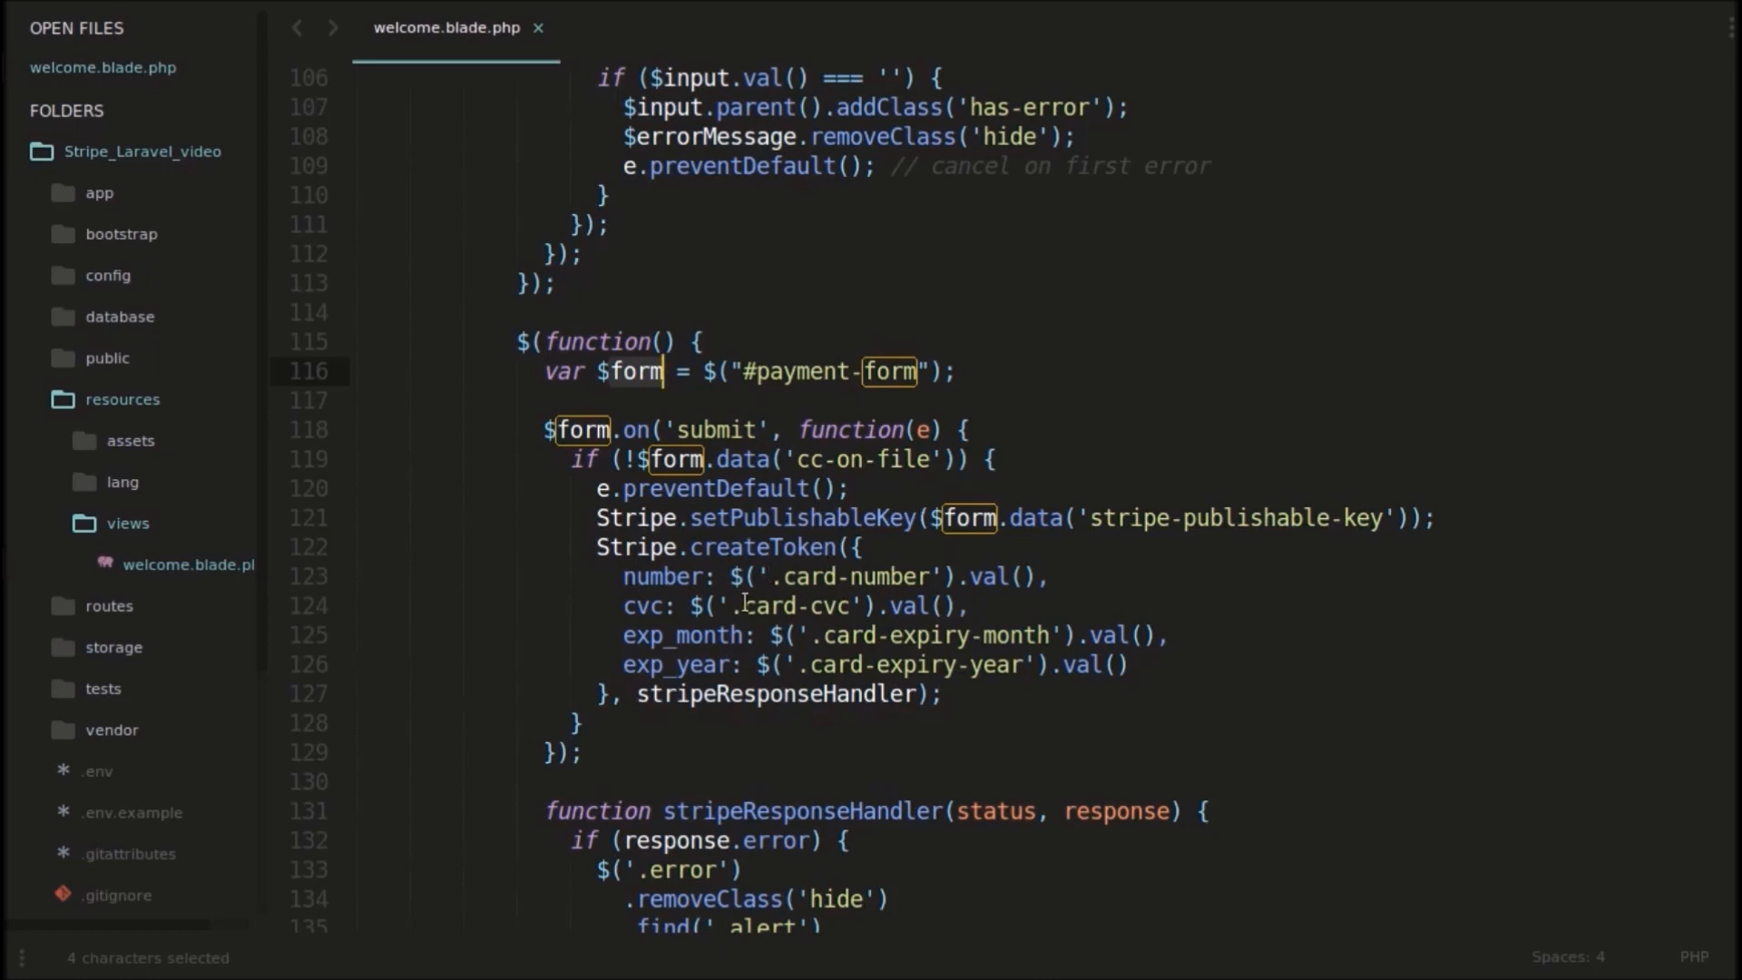
{"action": "double_click", "coordinate": [766, 546]}
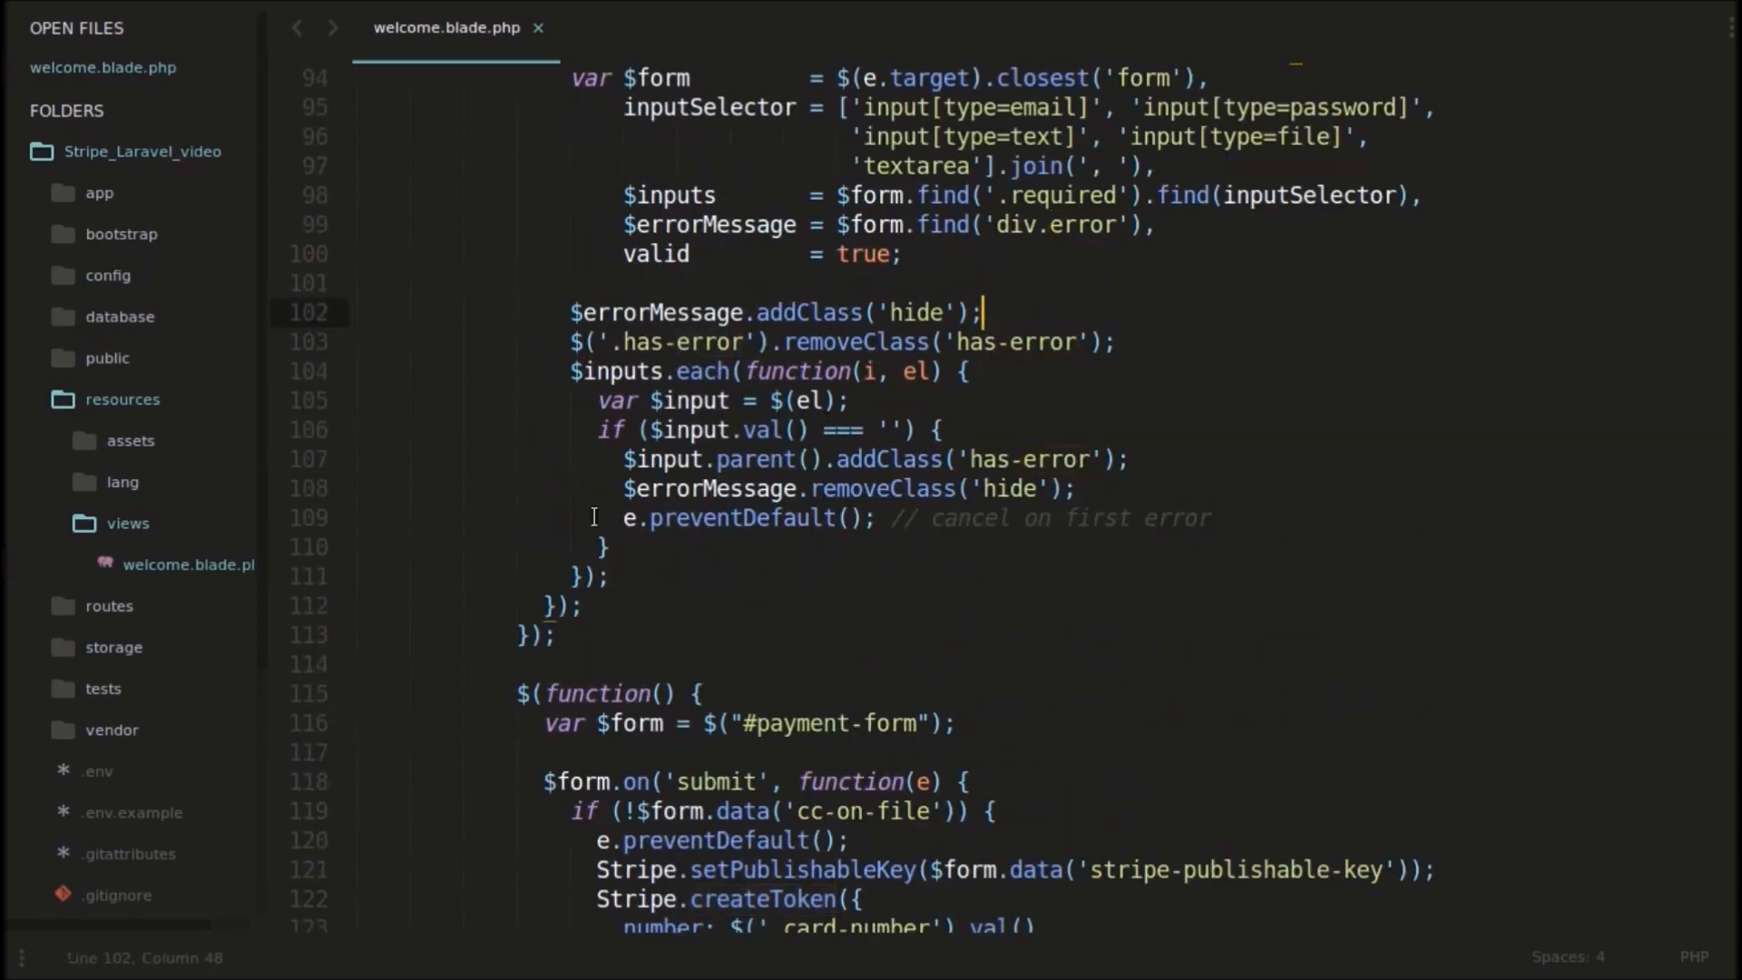
{"action": "scroll", "scroll_direction": "down", "scroll_amount": 3}
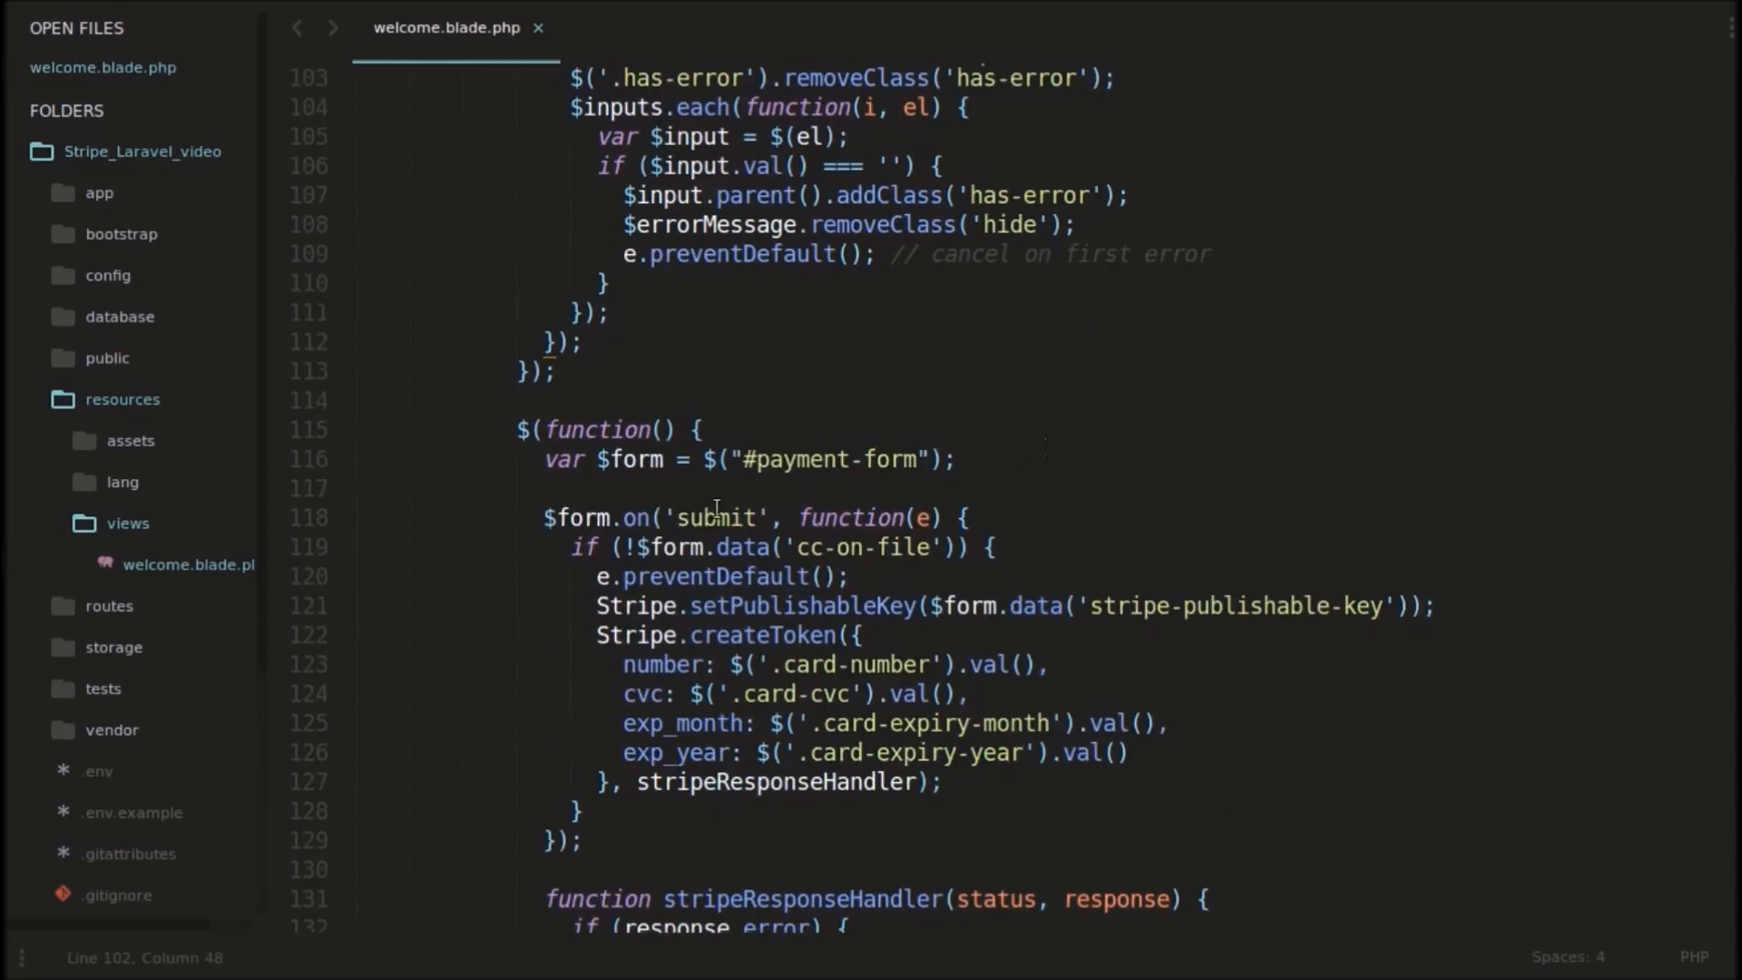
{"action": "double_click", "coordinate": [828, 518]}
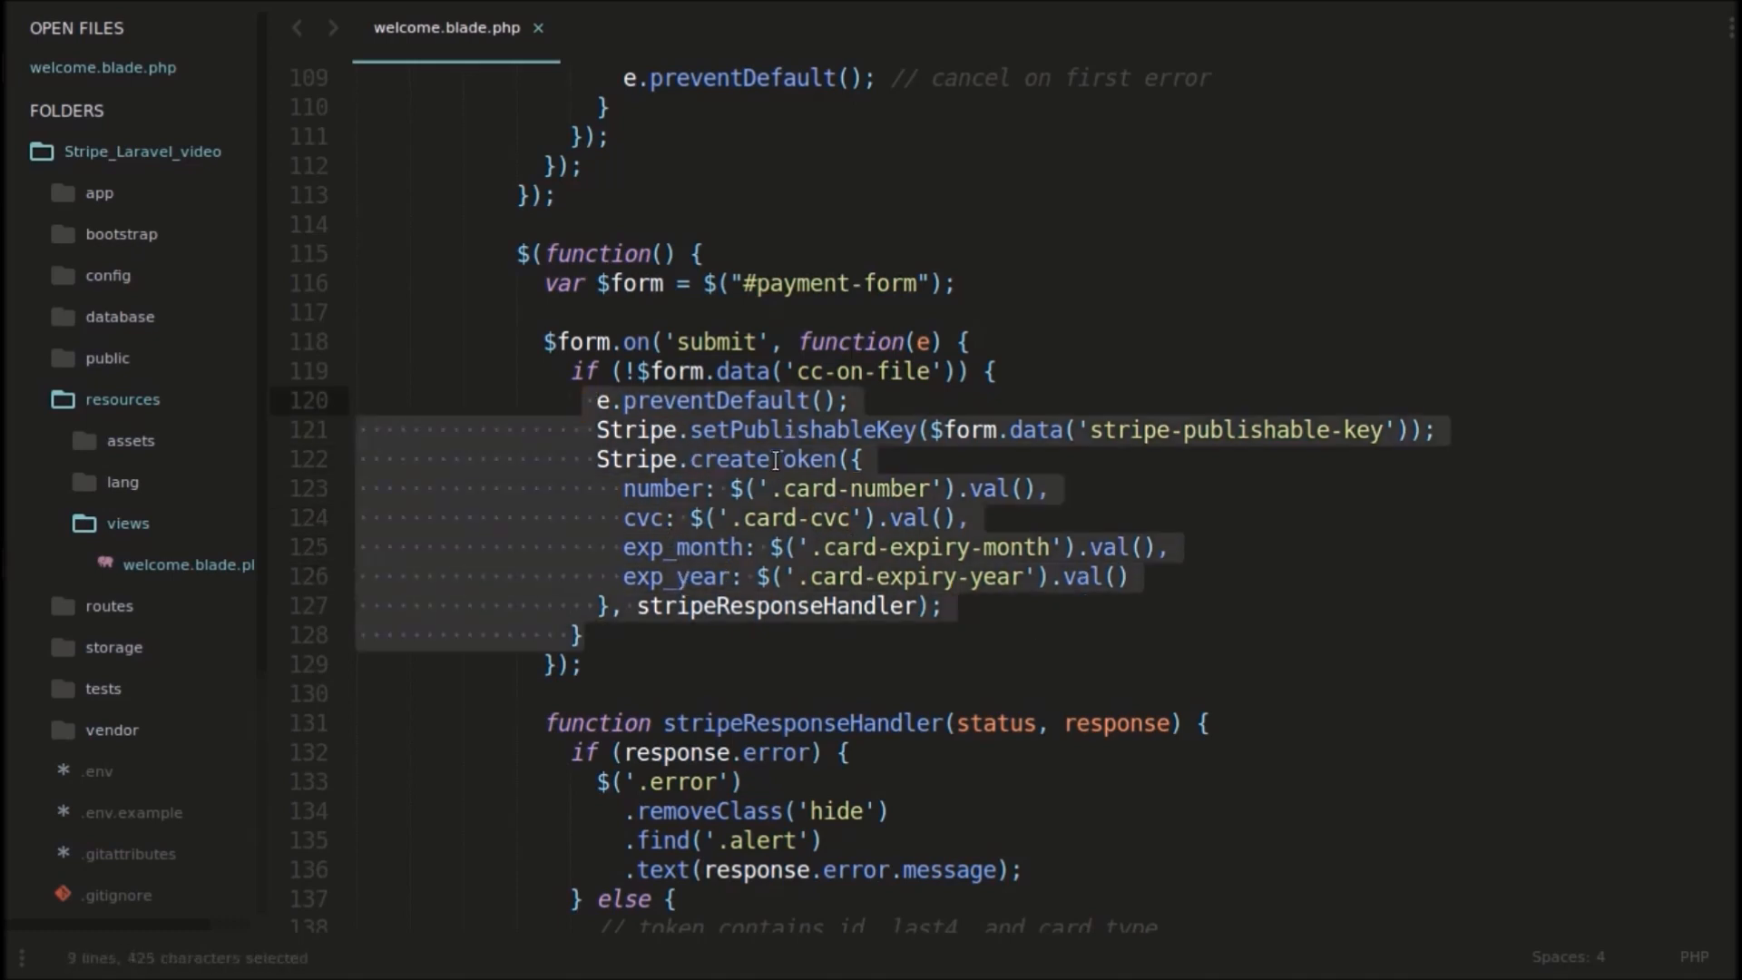
{"action": "left_click", "coordinate": [621, 488]}
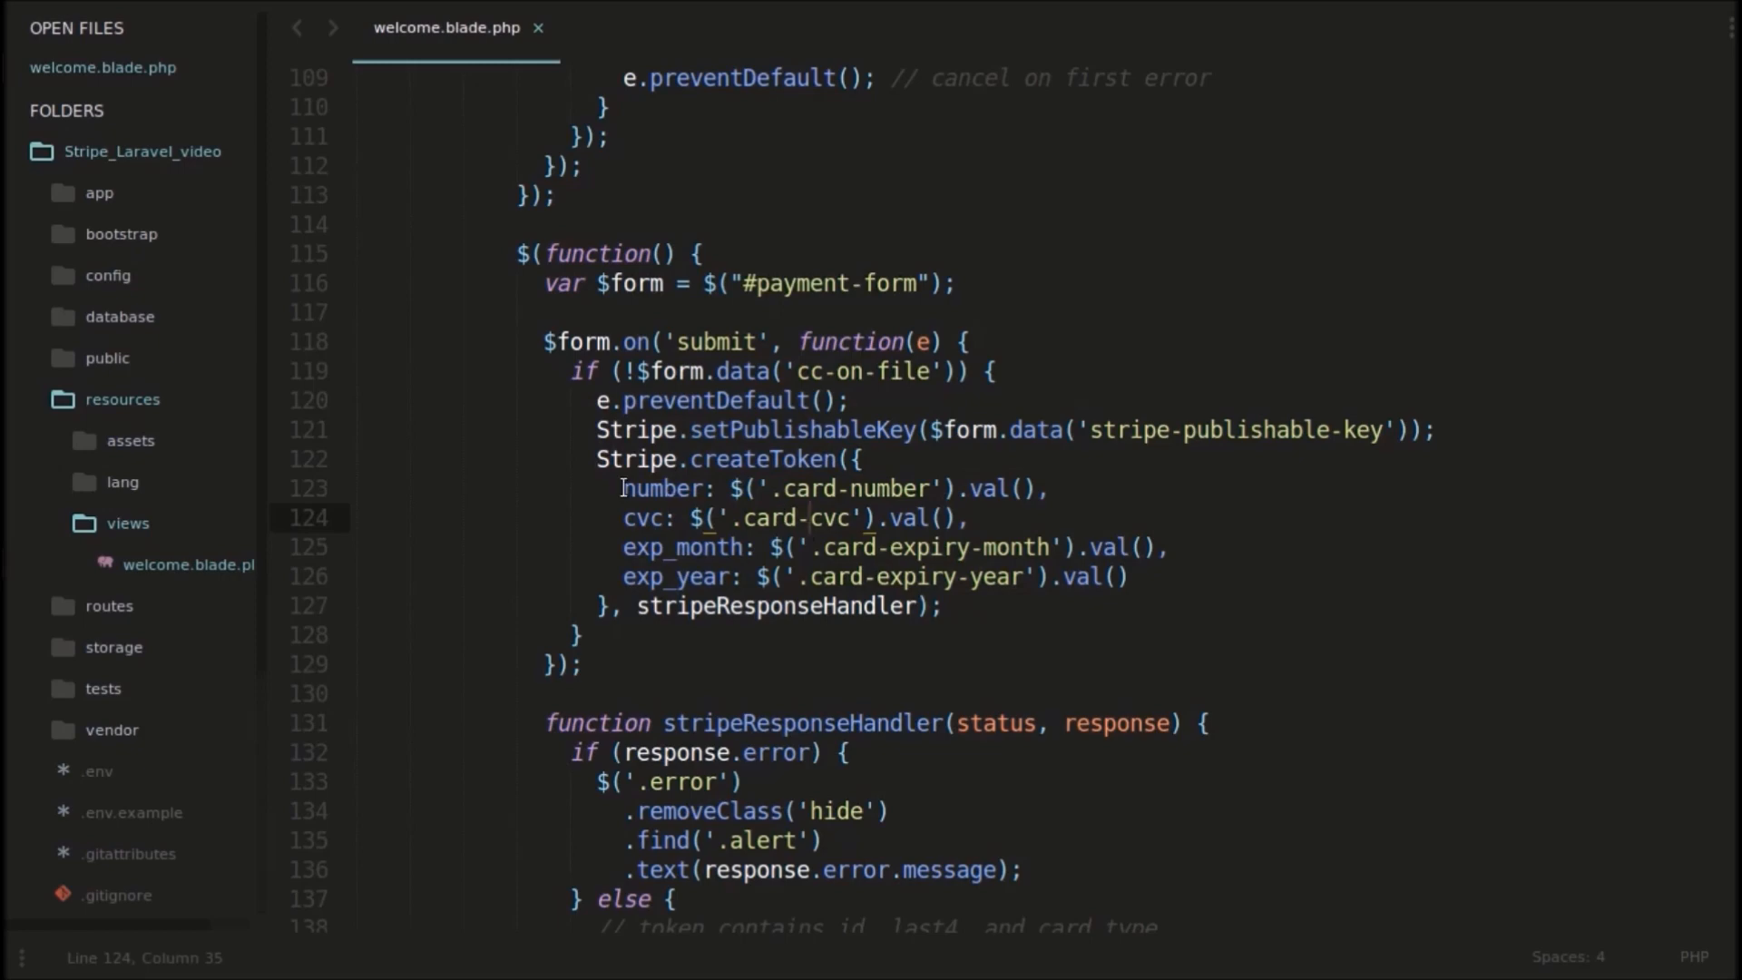
{"action": "mouse_move", "coordinate": [761, 459]}
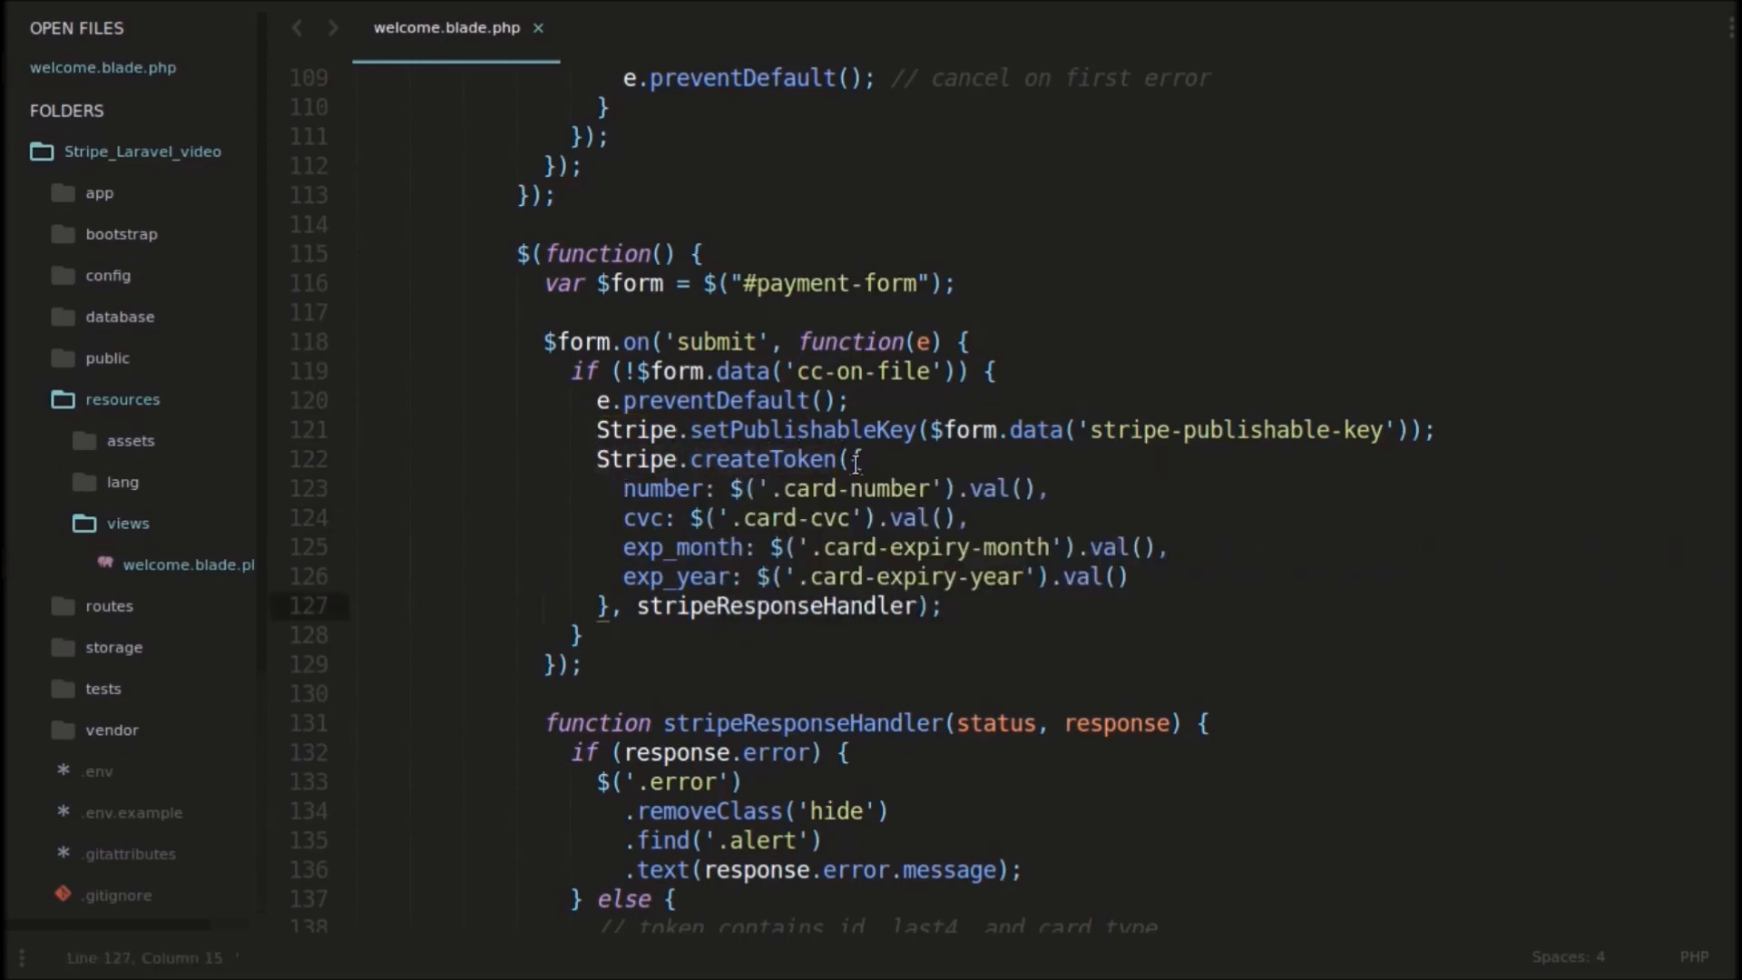
{"action": "left_click_drag", "start_coordinate": [866, 459], "coordinate": [611, 605]}
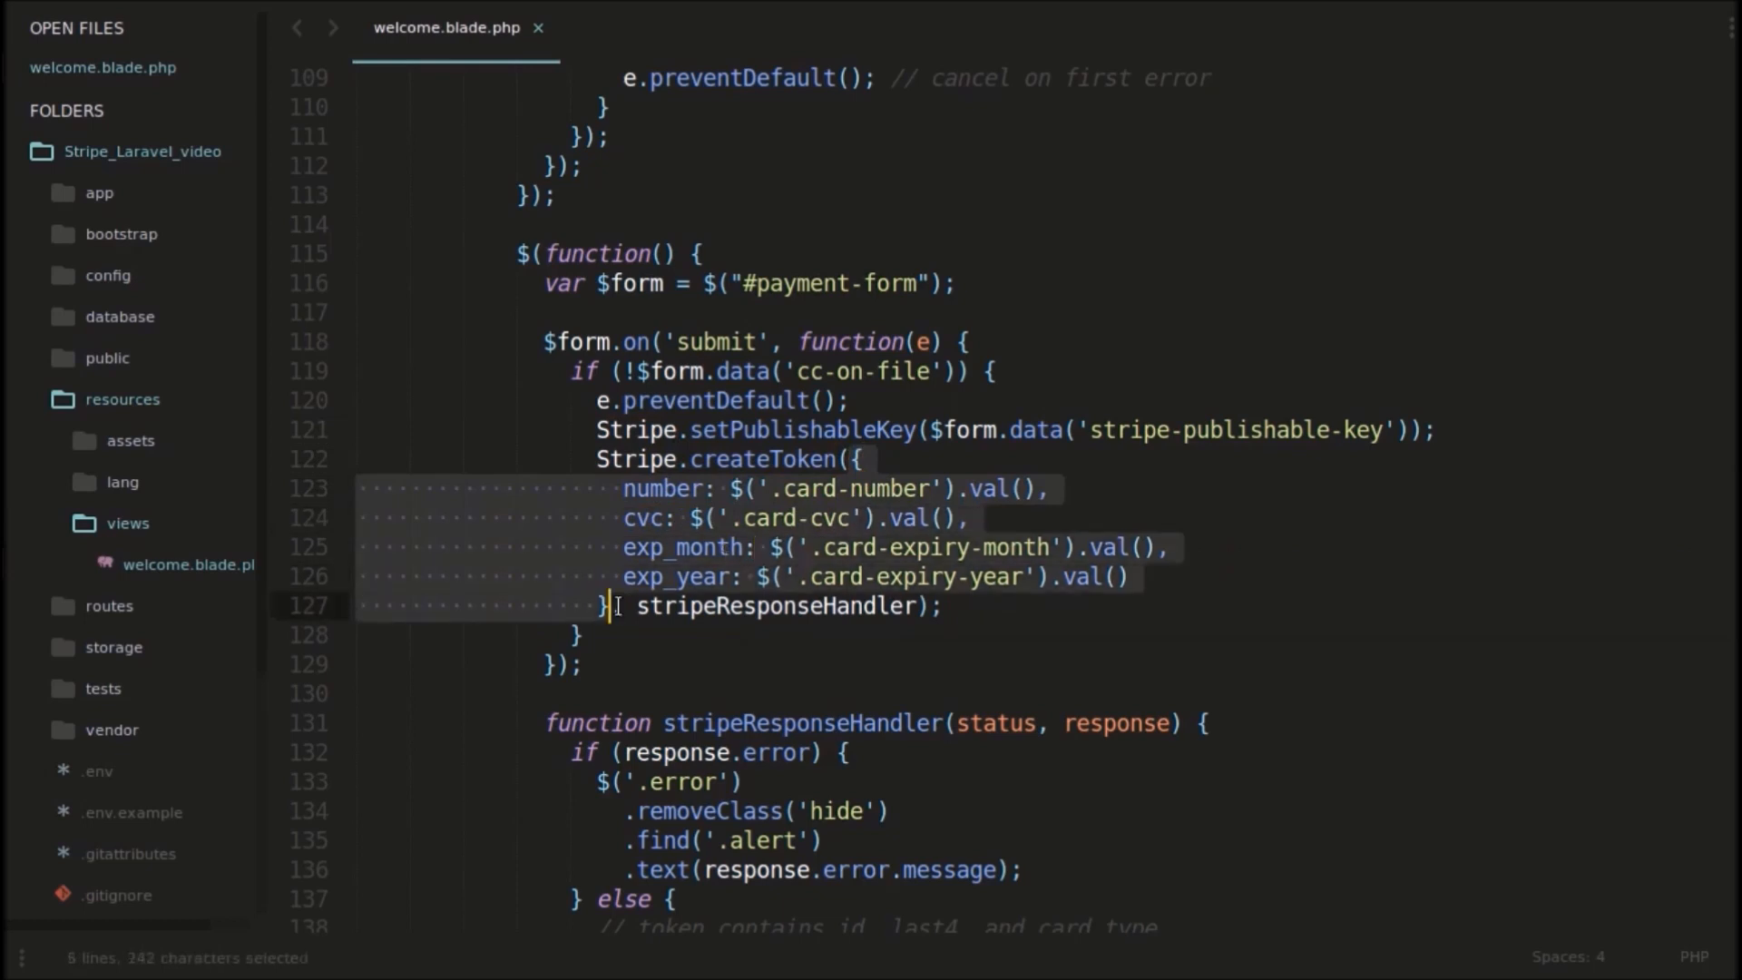
{"action": "left_click", "coordinate": [664, 546]}
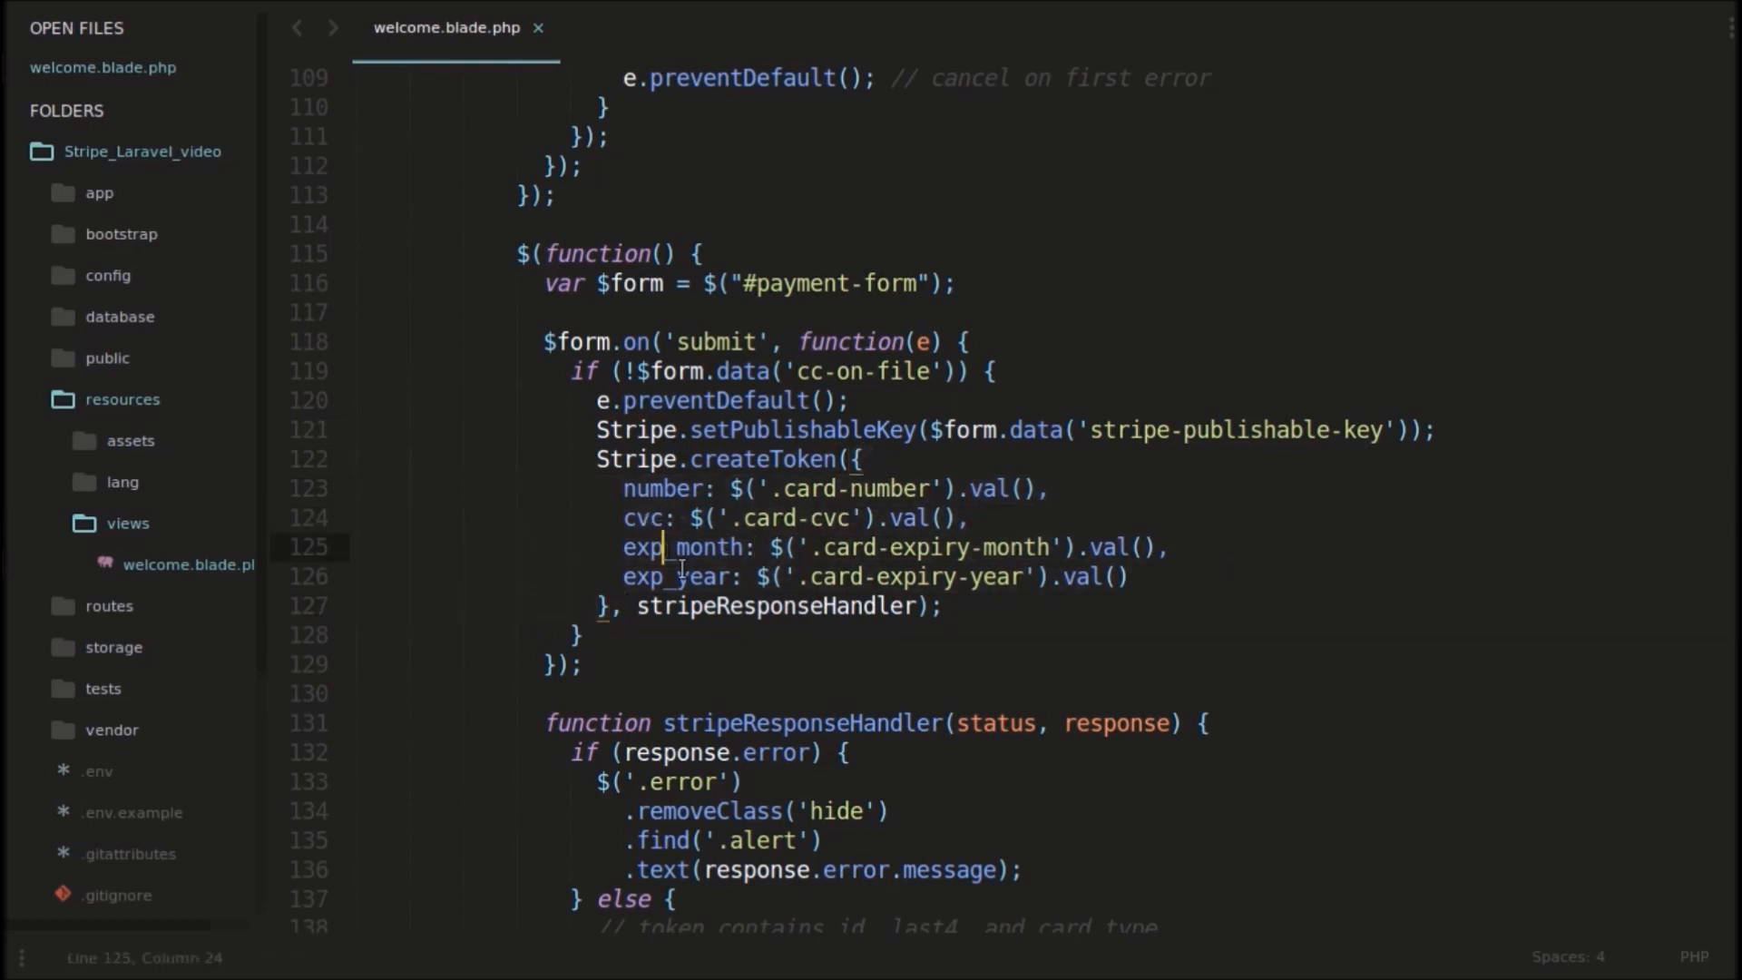
{"action": "left_click", "coordinate": [1124, 577]}
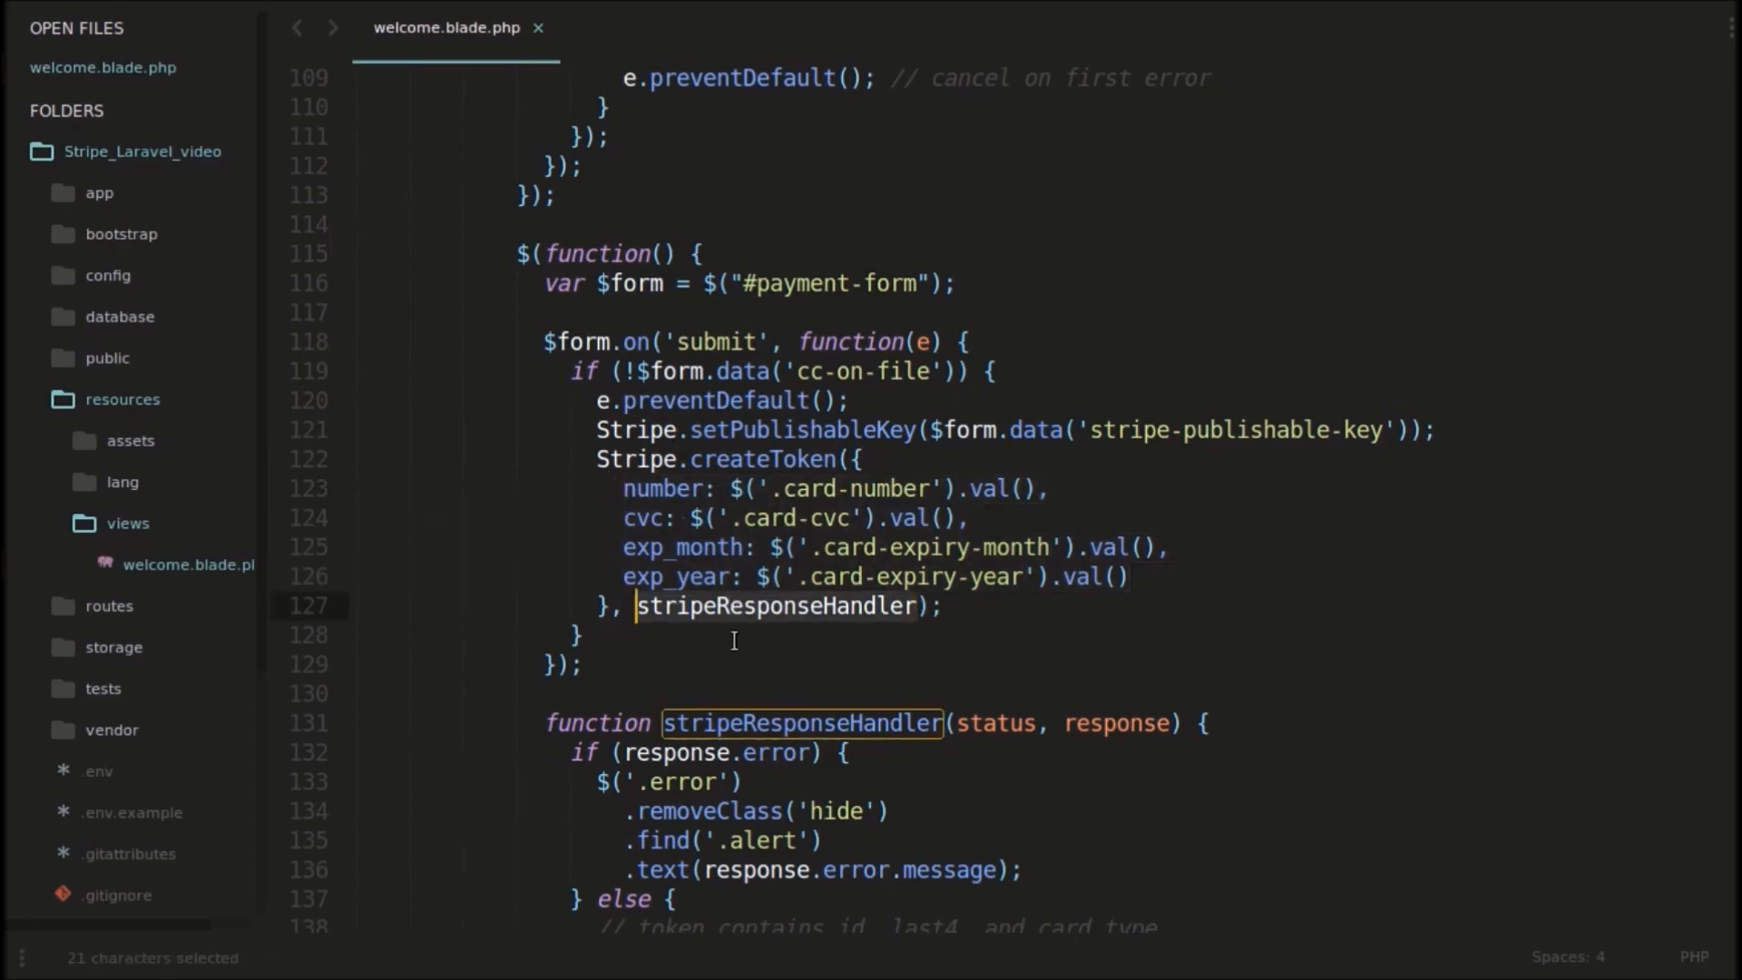
{"action": "scroll", "scroll_direction": "down", "scroll_amount": 3}
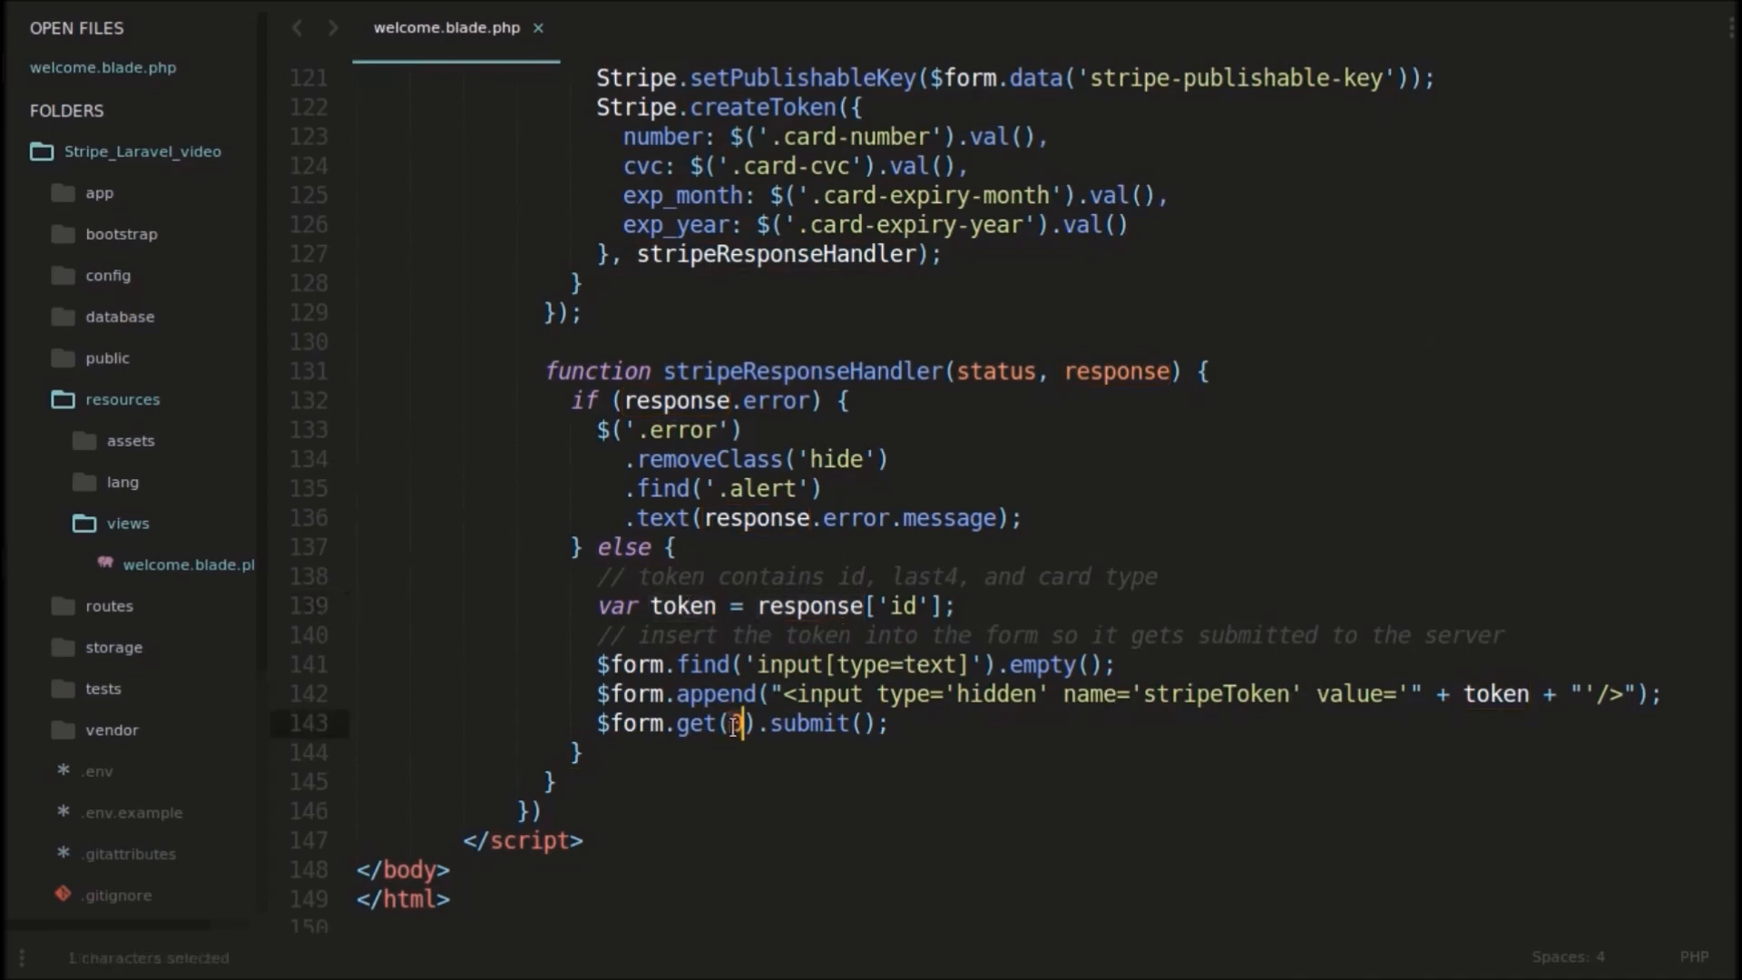
Change the Stripe handler to submit $form.get(0), then bring up routes/web.php
{"action": "type", "text": "0"}
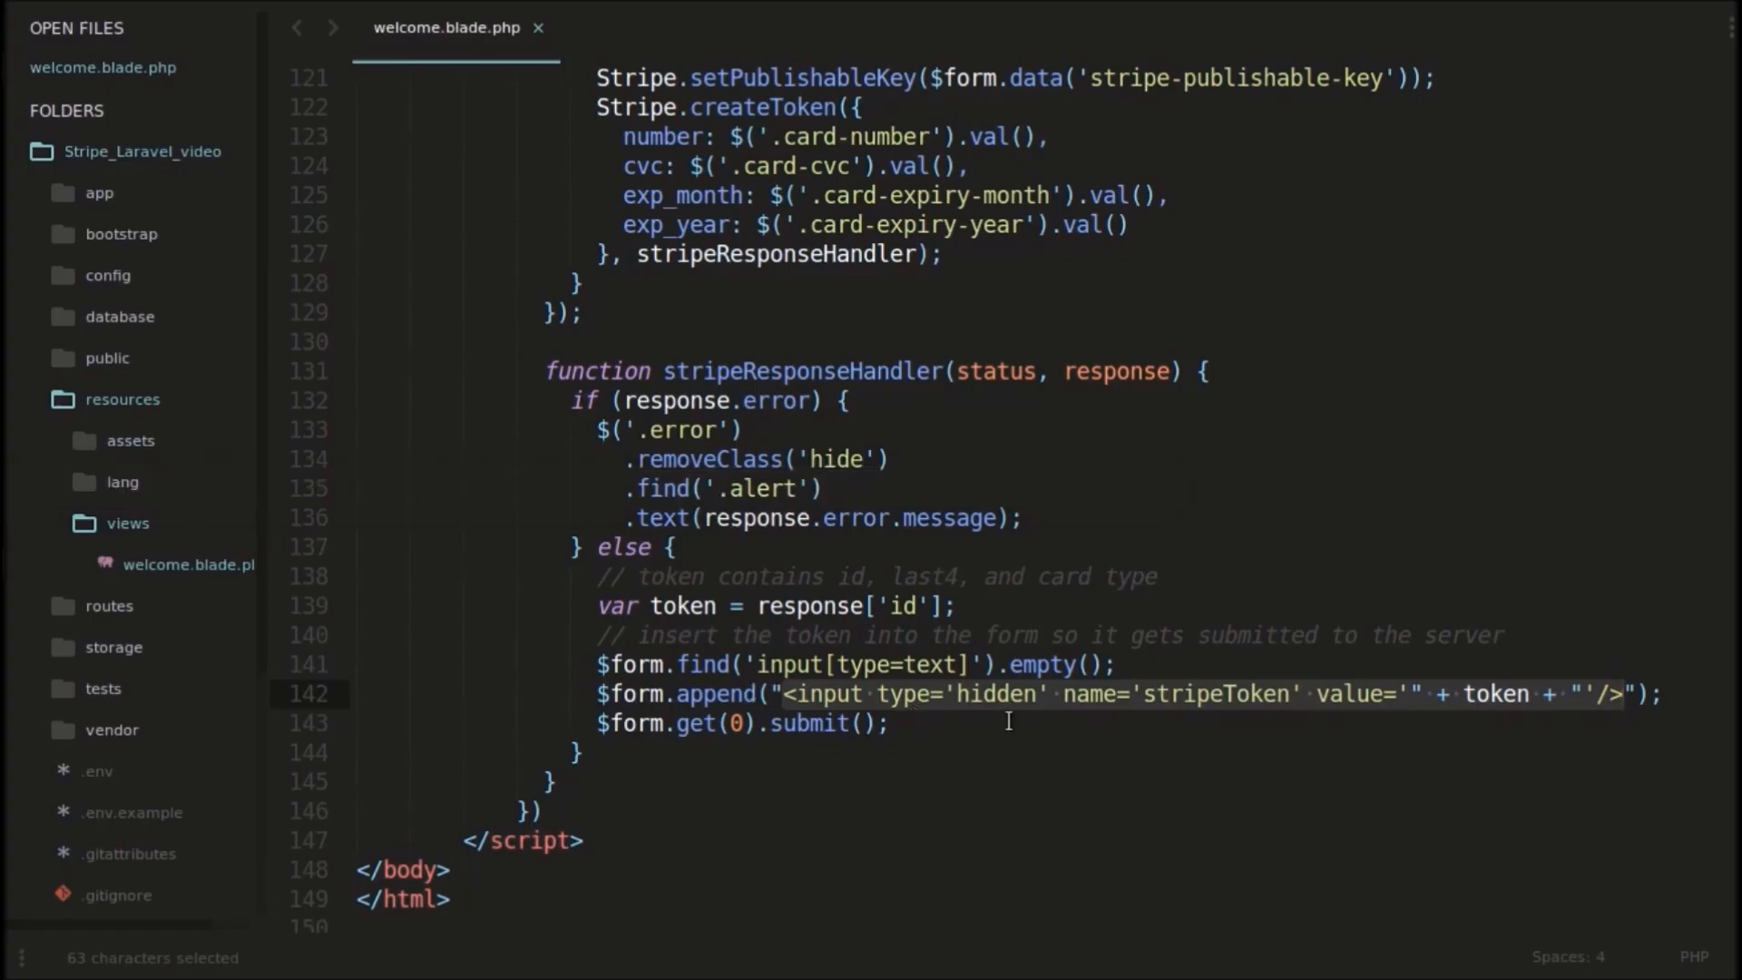
{"action": "left_click", "coordinate": [822, 723]}
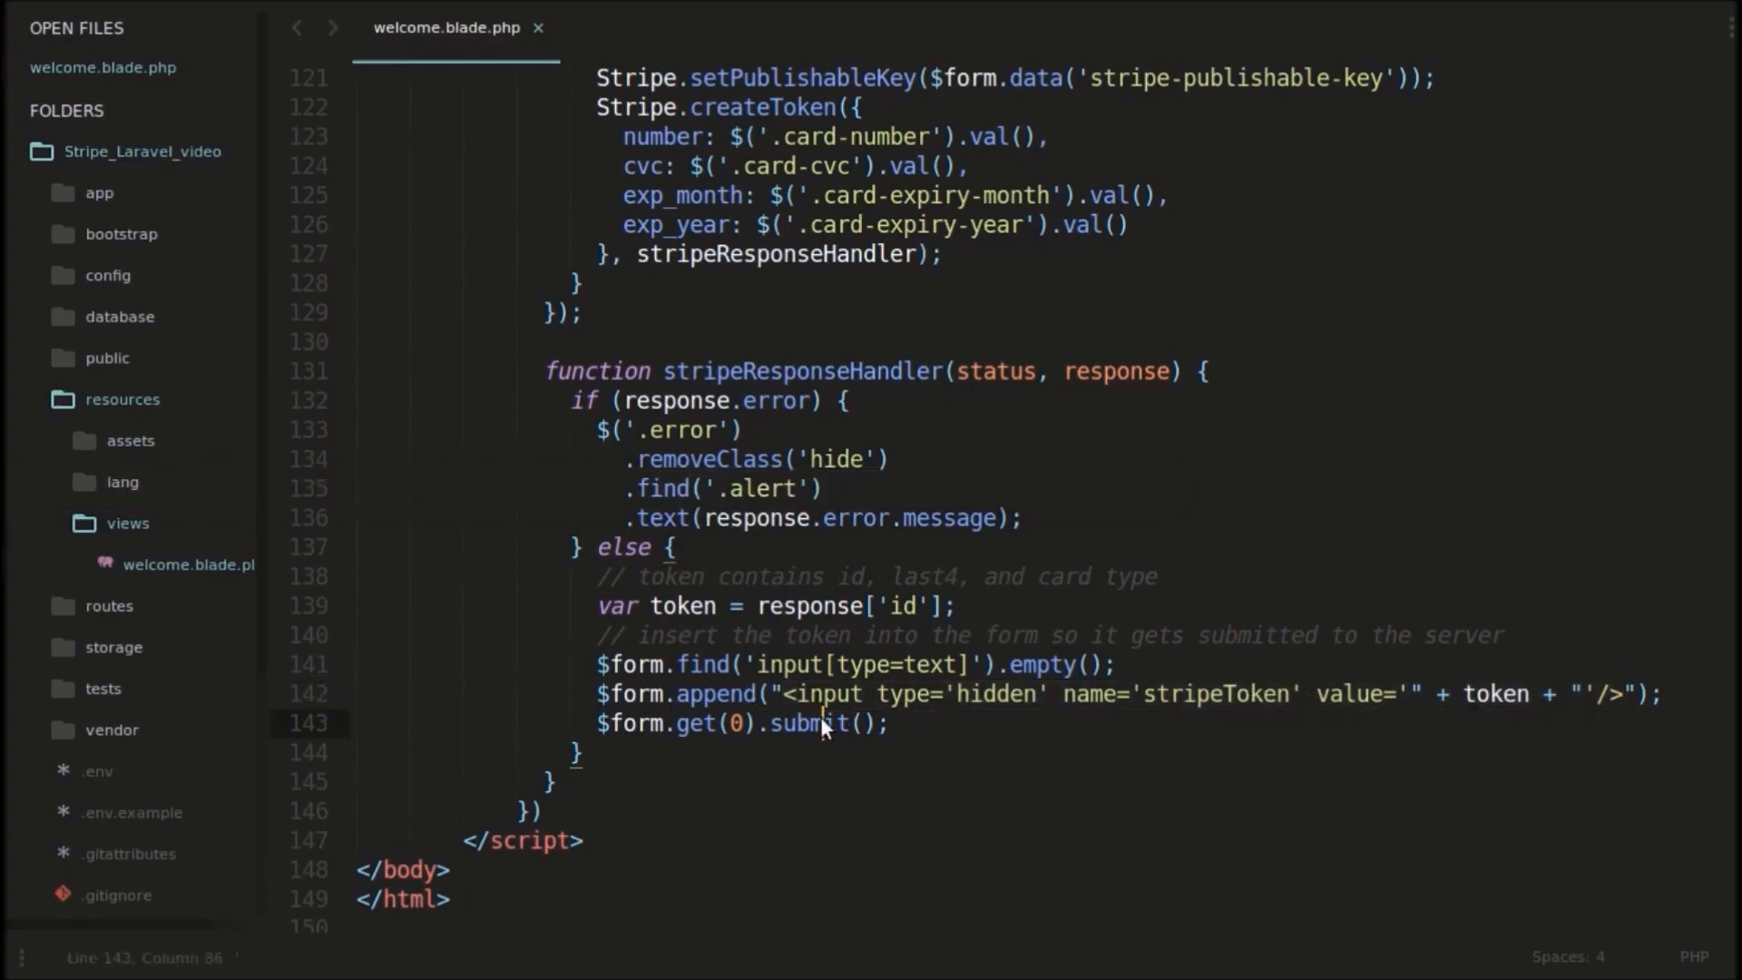
{"action": "double_click", "coordinate": [807, 723]}
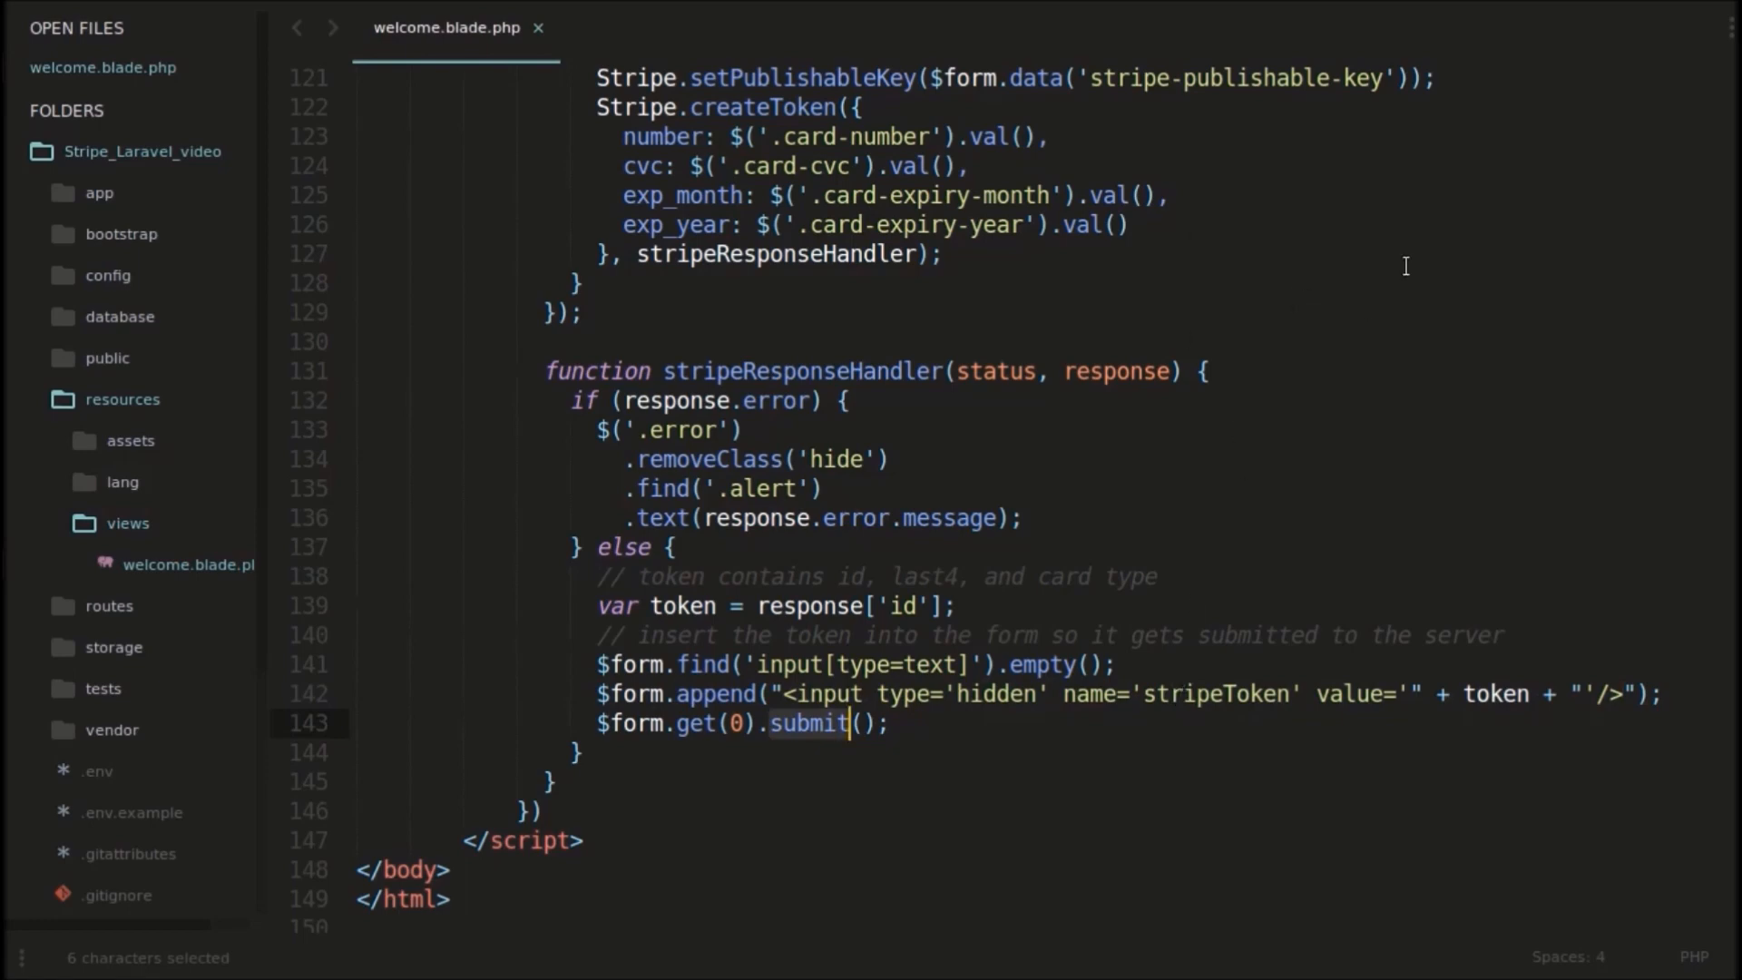
{"action": "scroll", "scroll_direction": "down", "scroll_amount": 3}
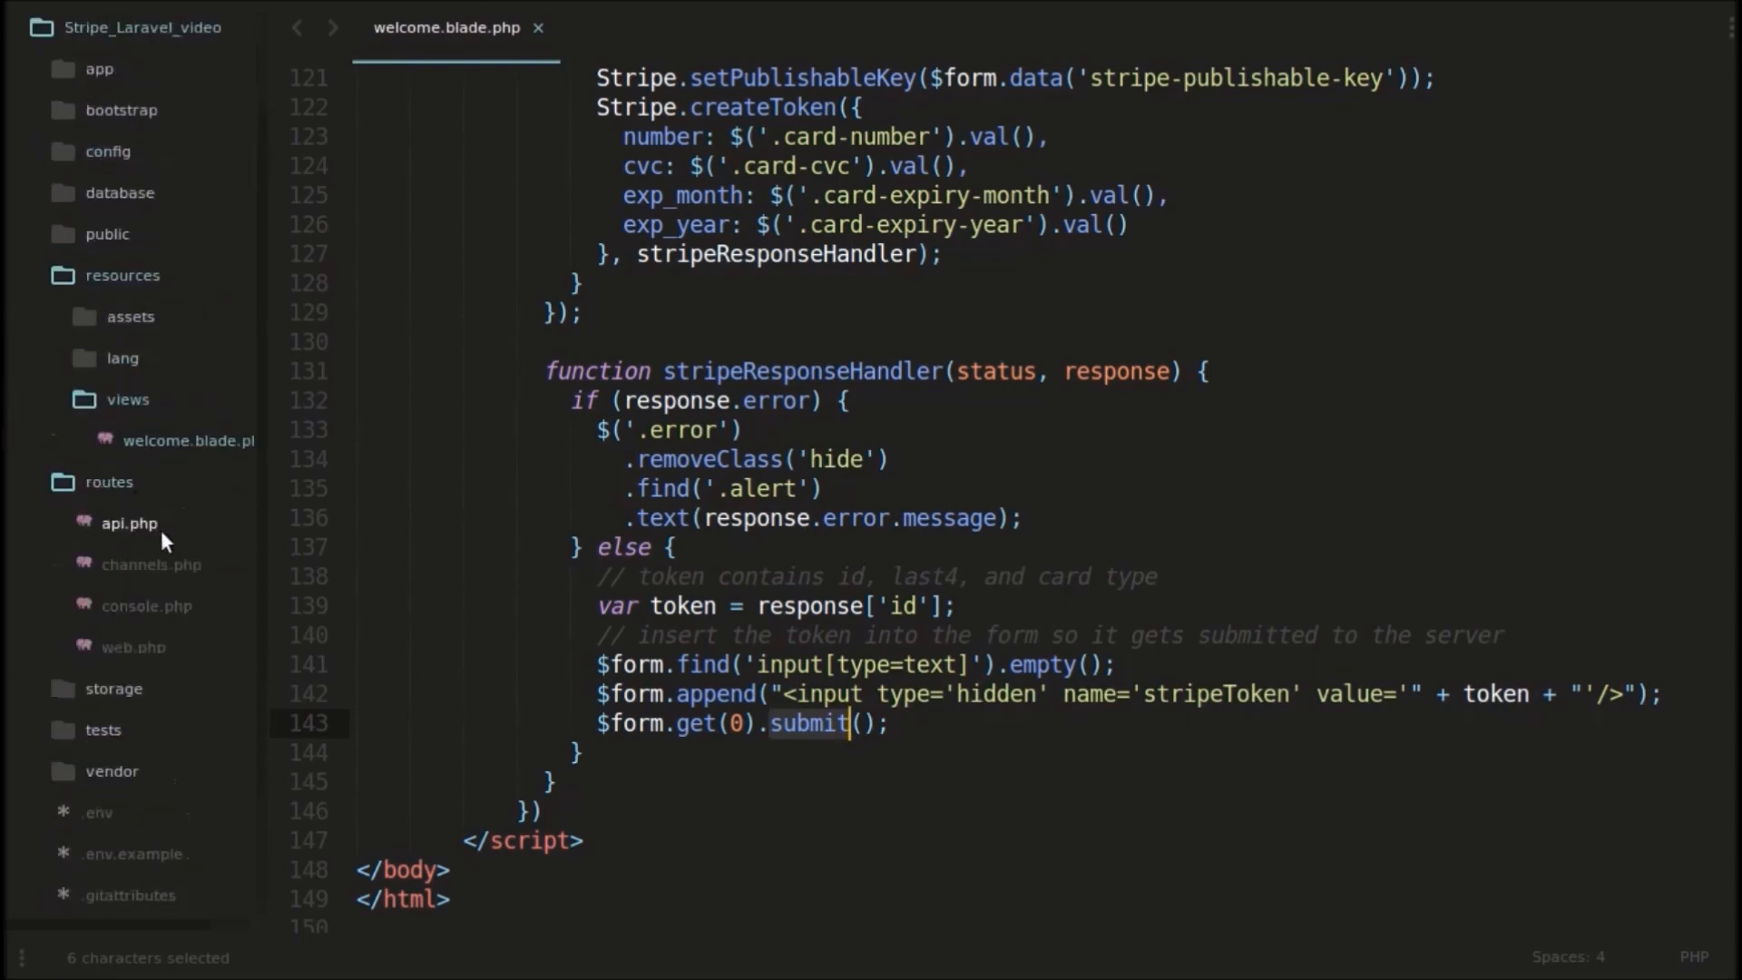
{"action": "left_click", "coordinate": [132, 647]}
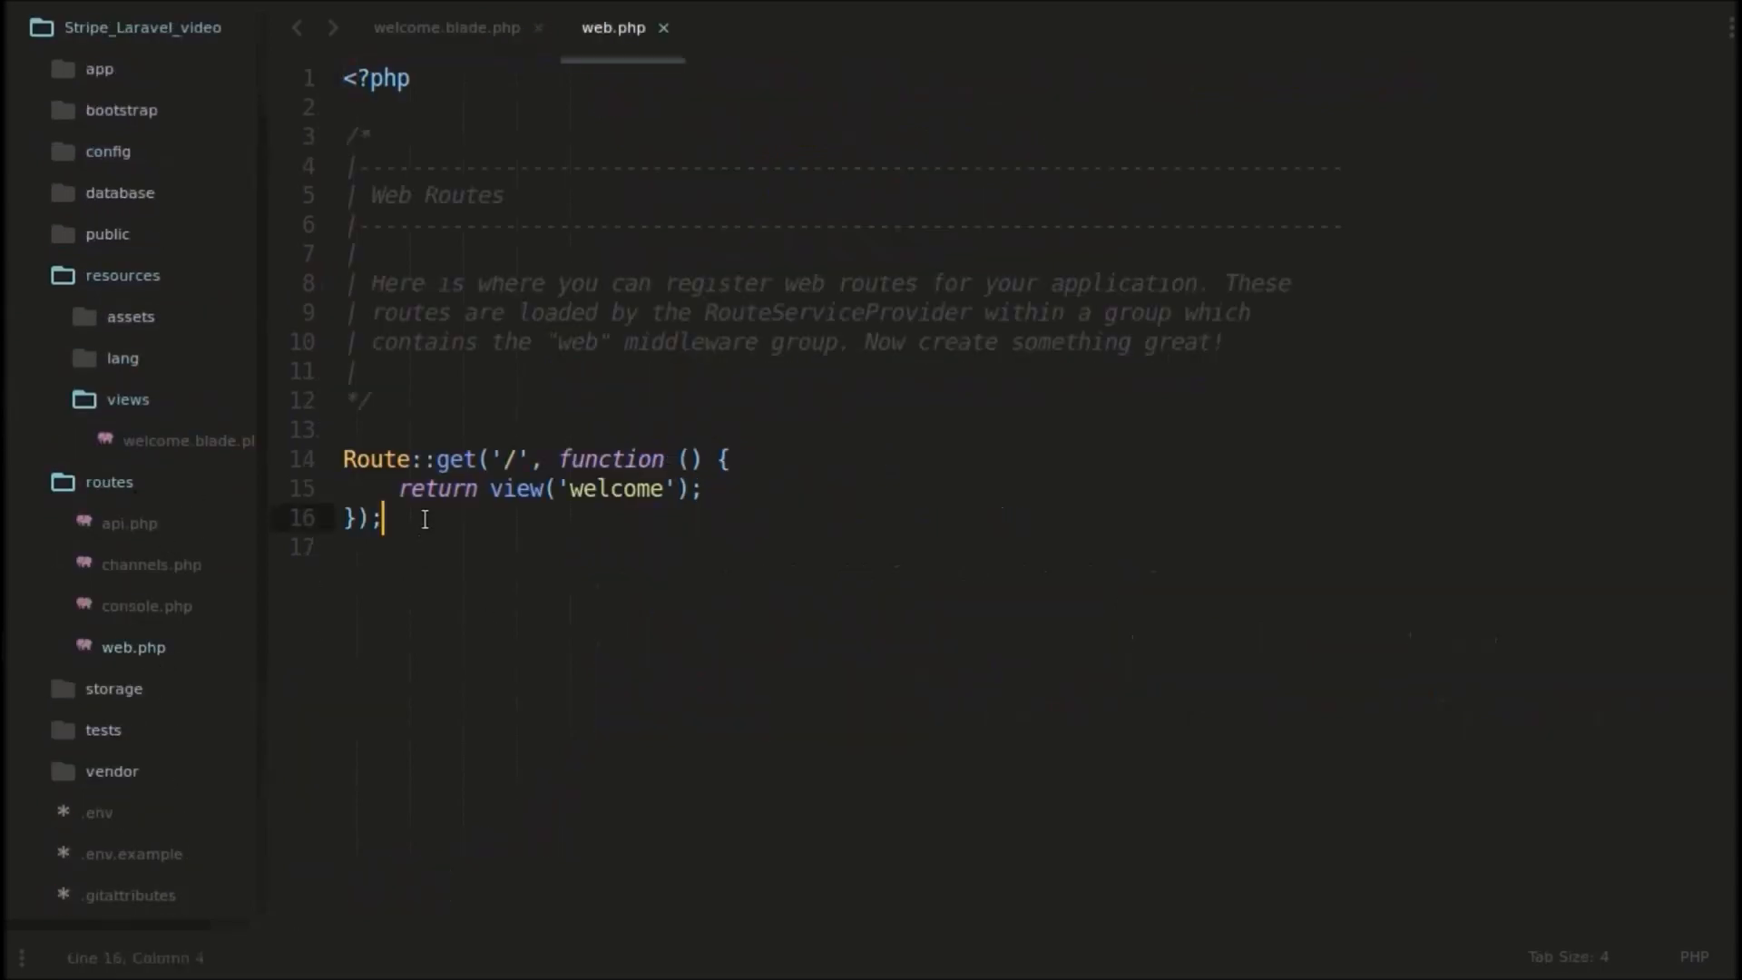
Write Route::post('/', function(Request $request){ }); below the GET route in web.php
{"action": "type", "text": "Ro"}
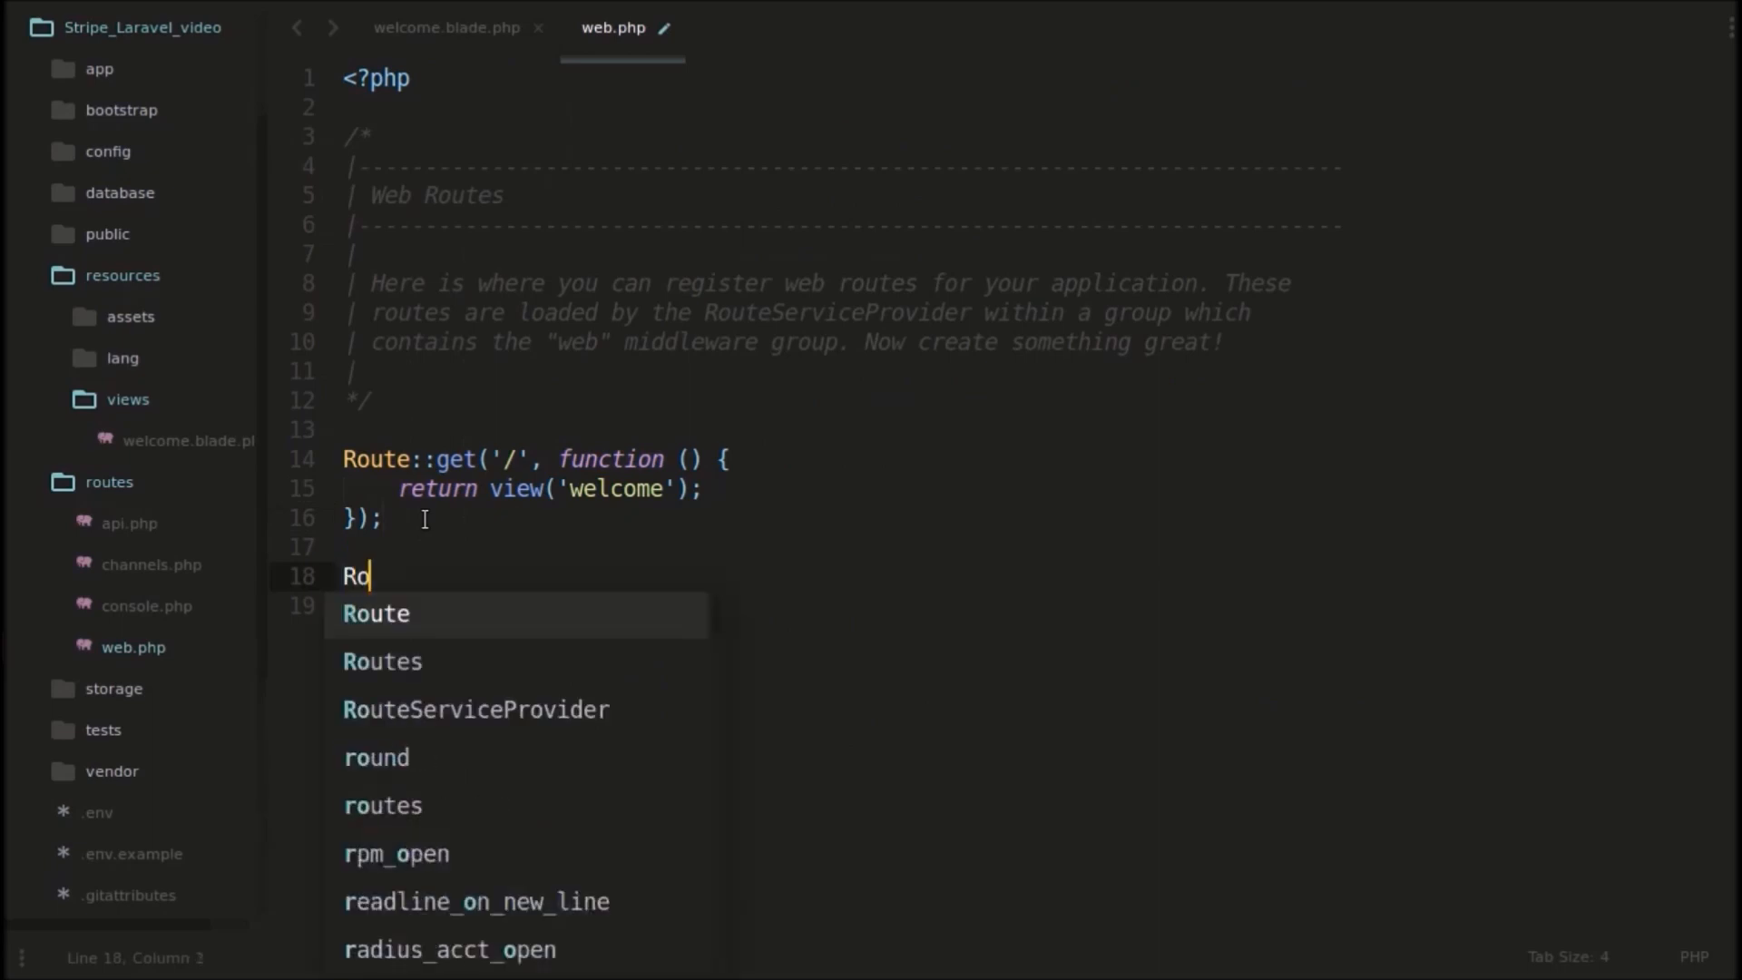
{"action": "type", "text": "Route::"}
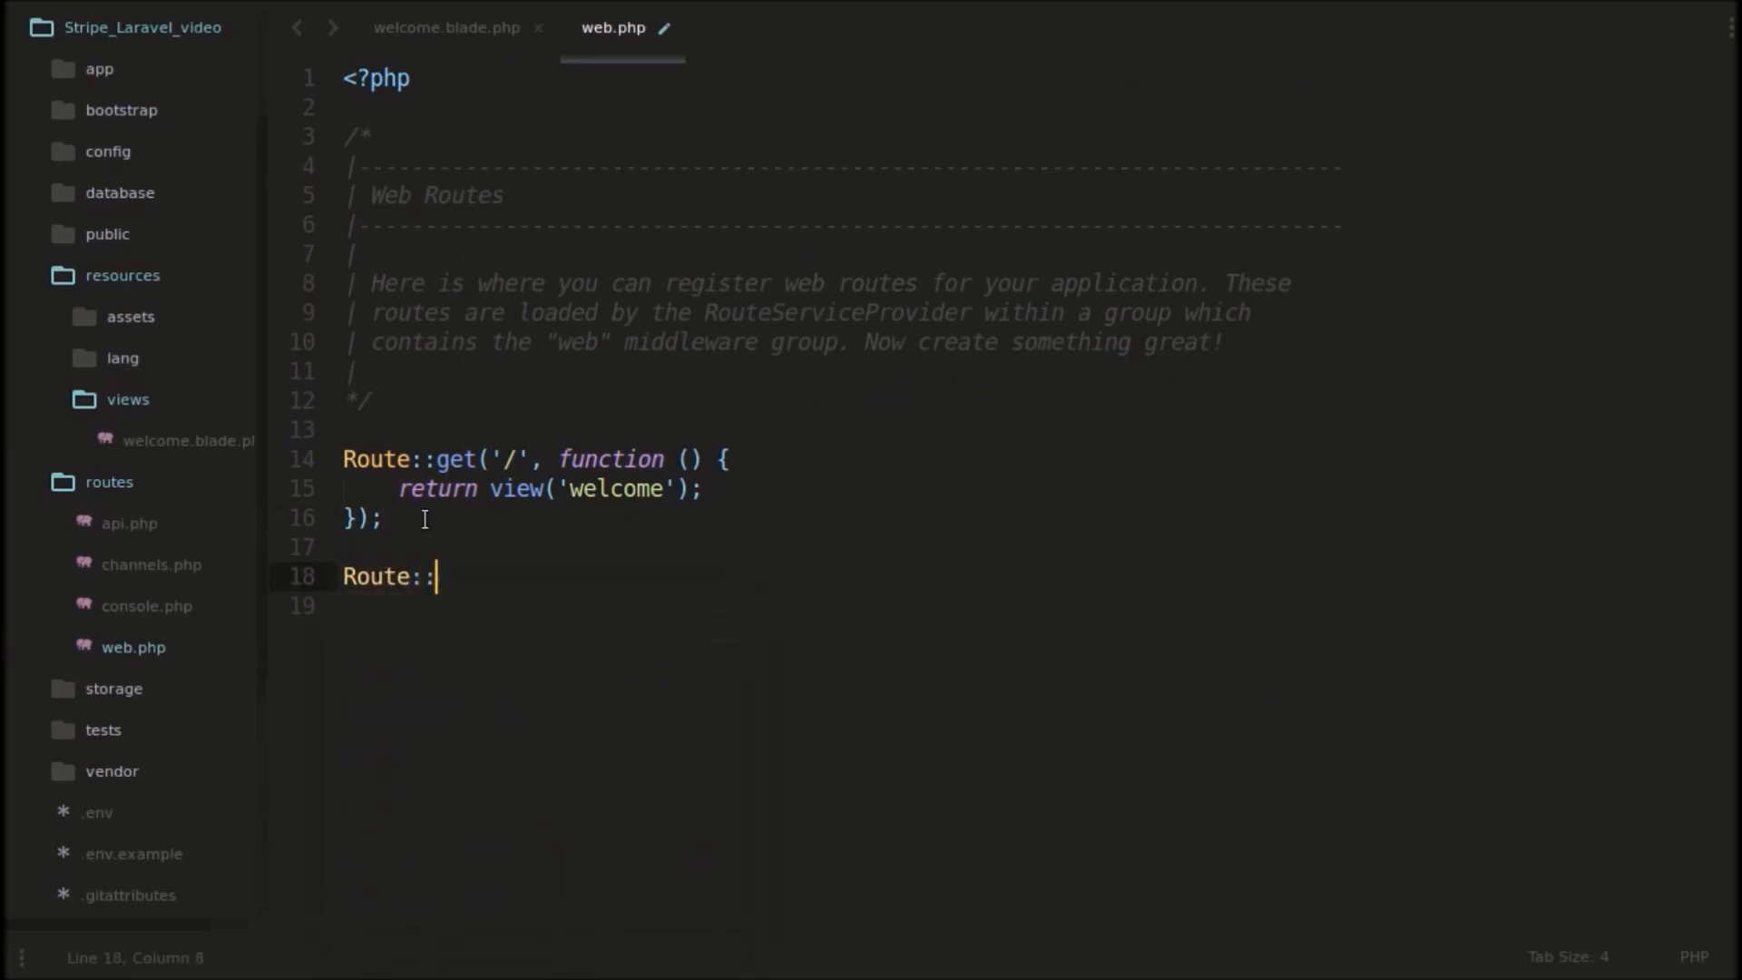
{"action": "type", "text": "post('"}
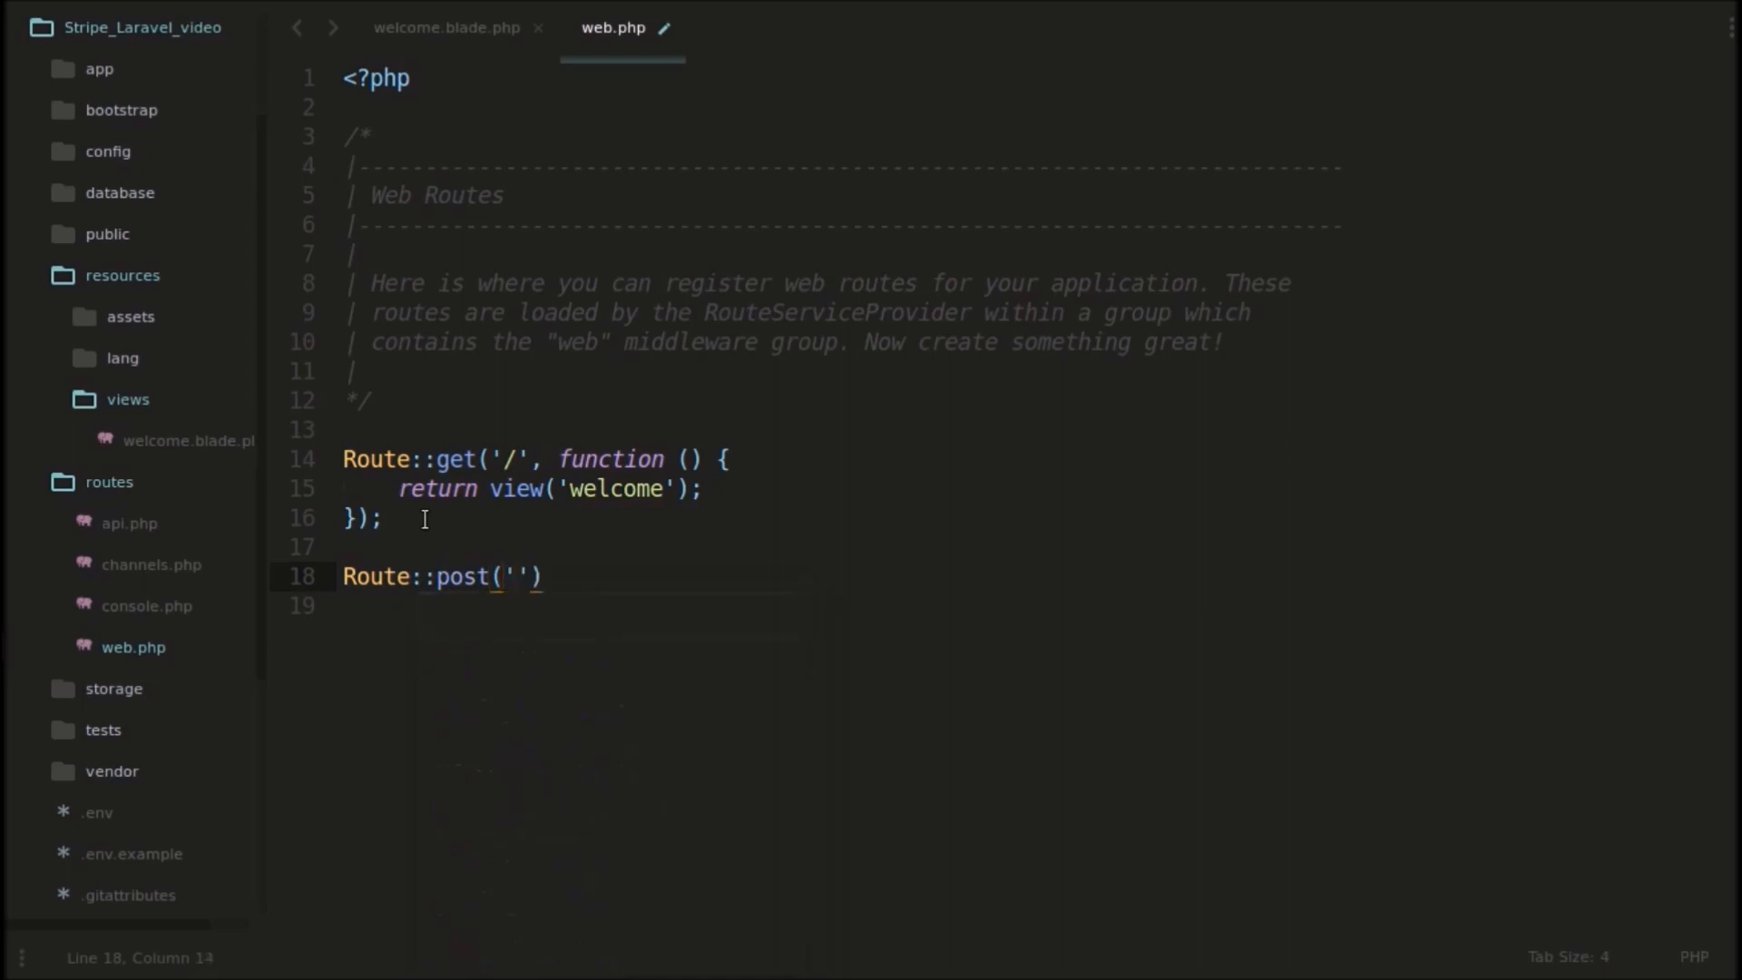
{"action": "type", "text": "/"}
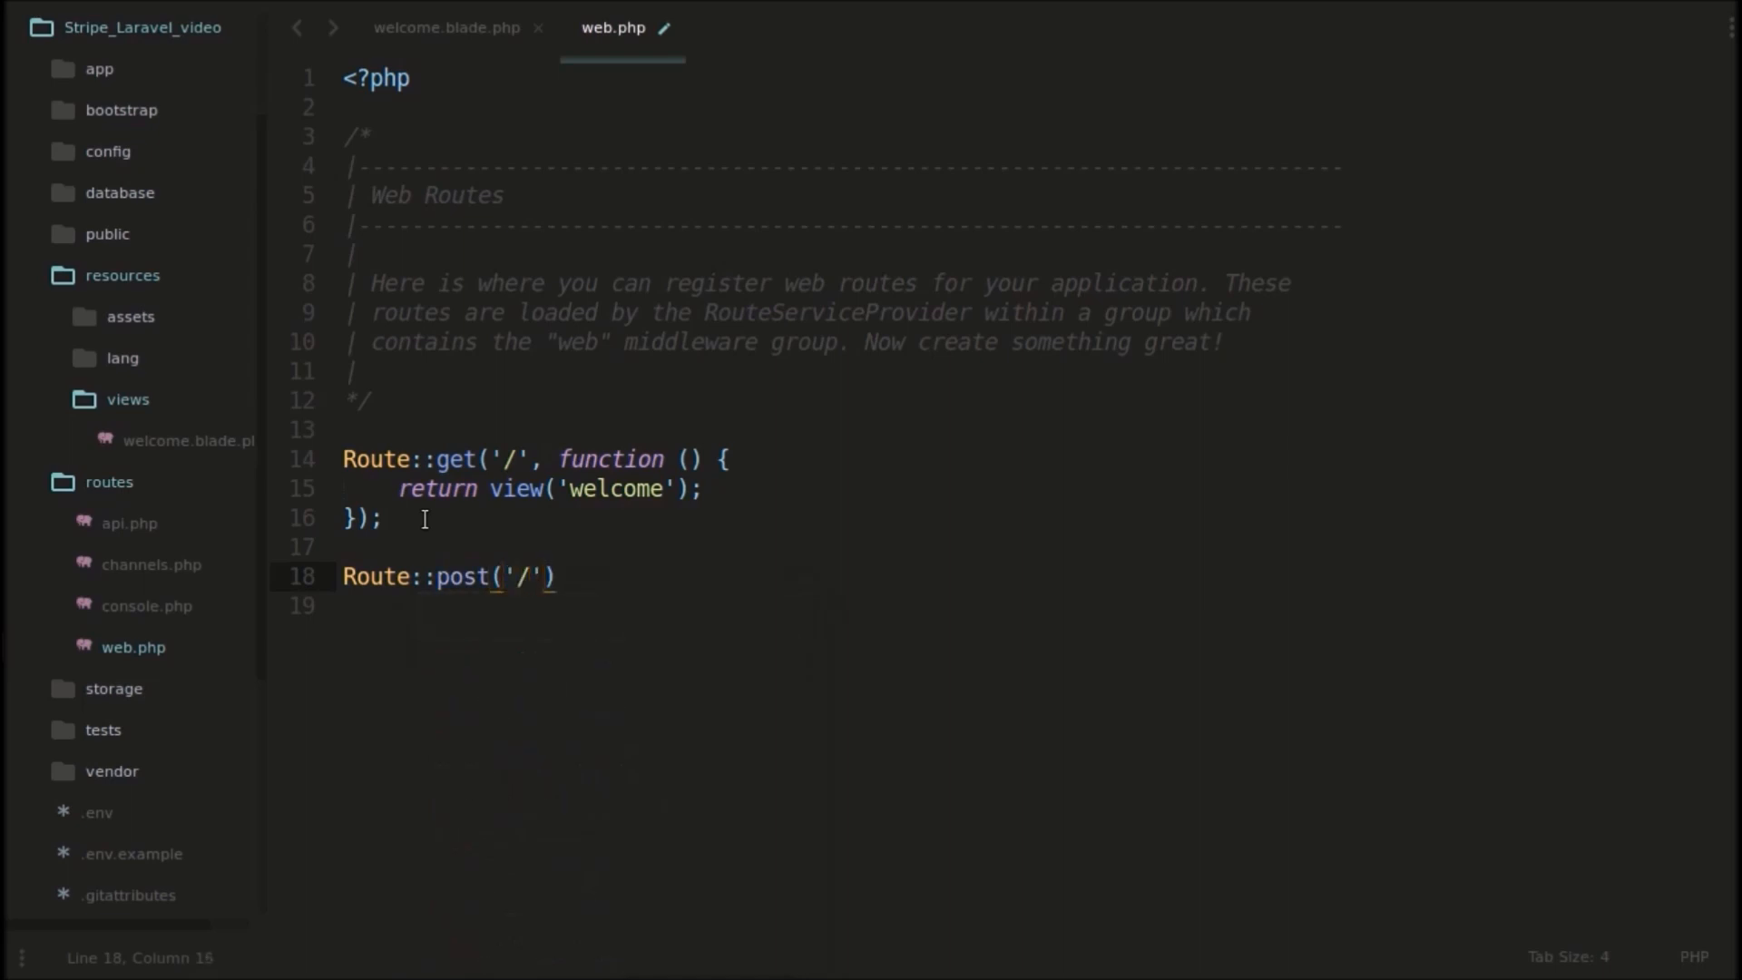
{"action": "type", "text": ","}
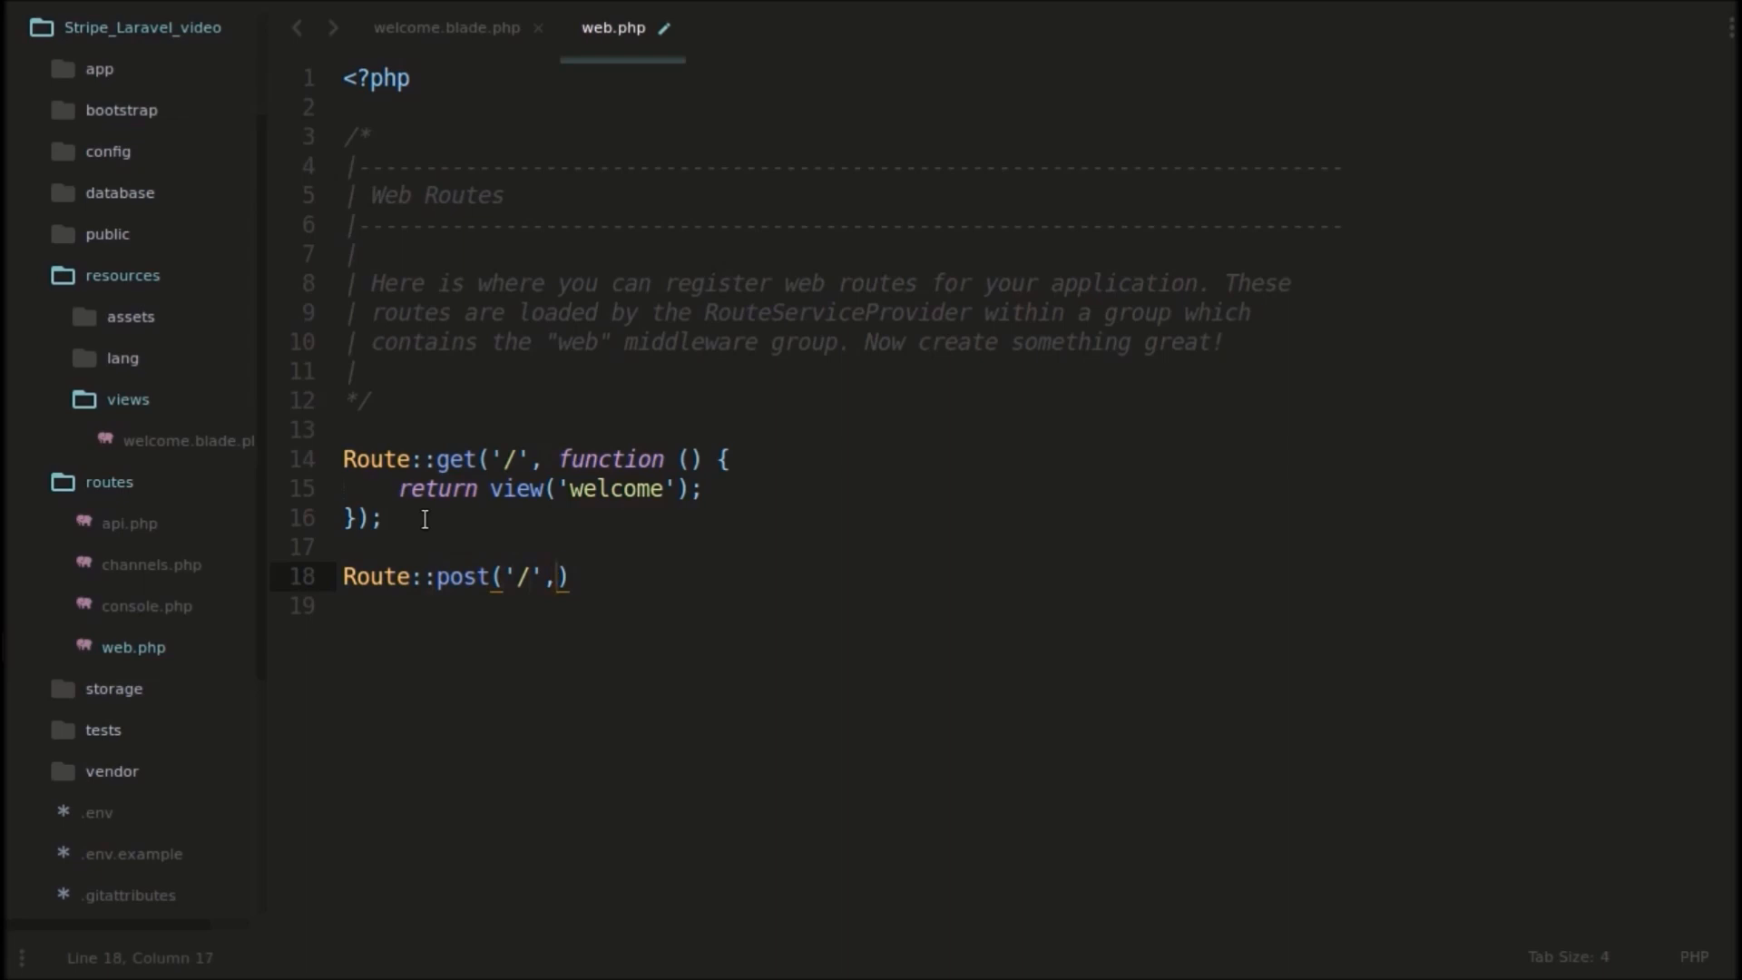
{"action": "type", "text": "\" \""}
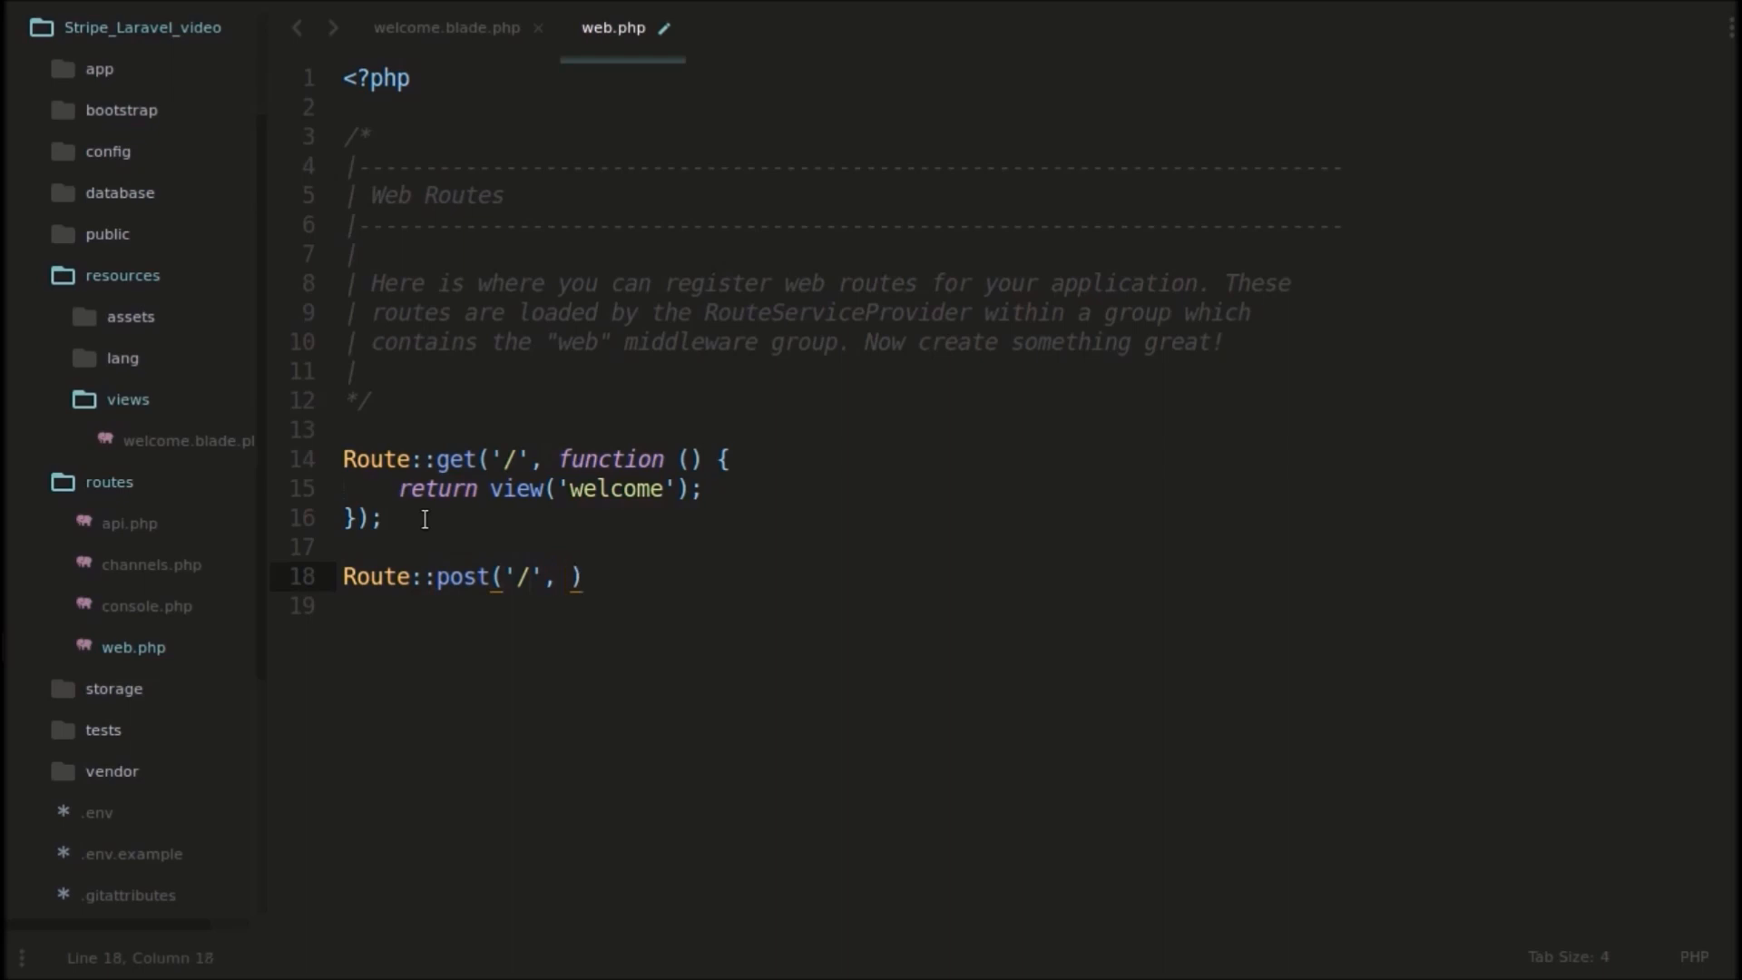
{"action": "type", "text": "function("}
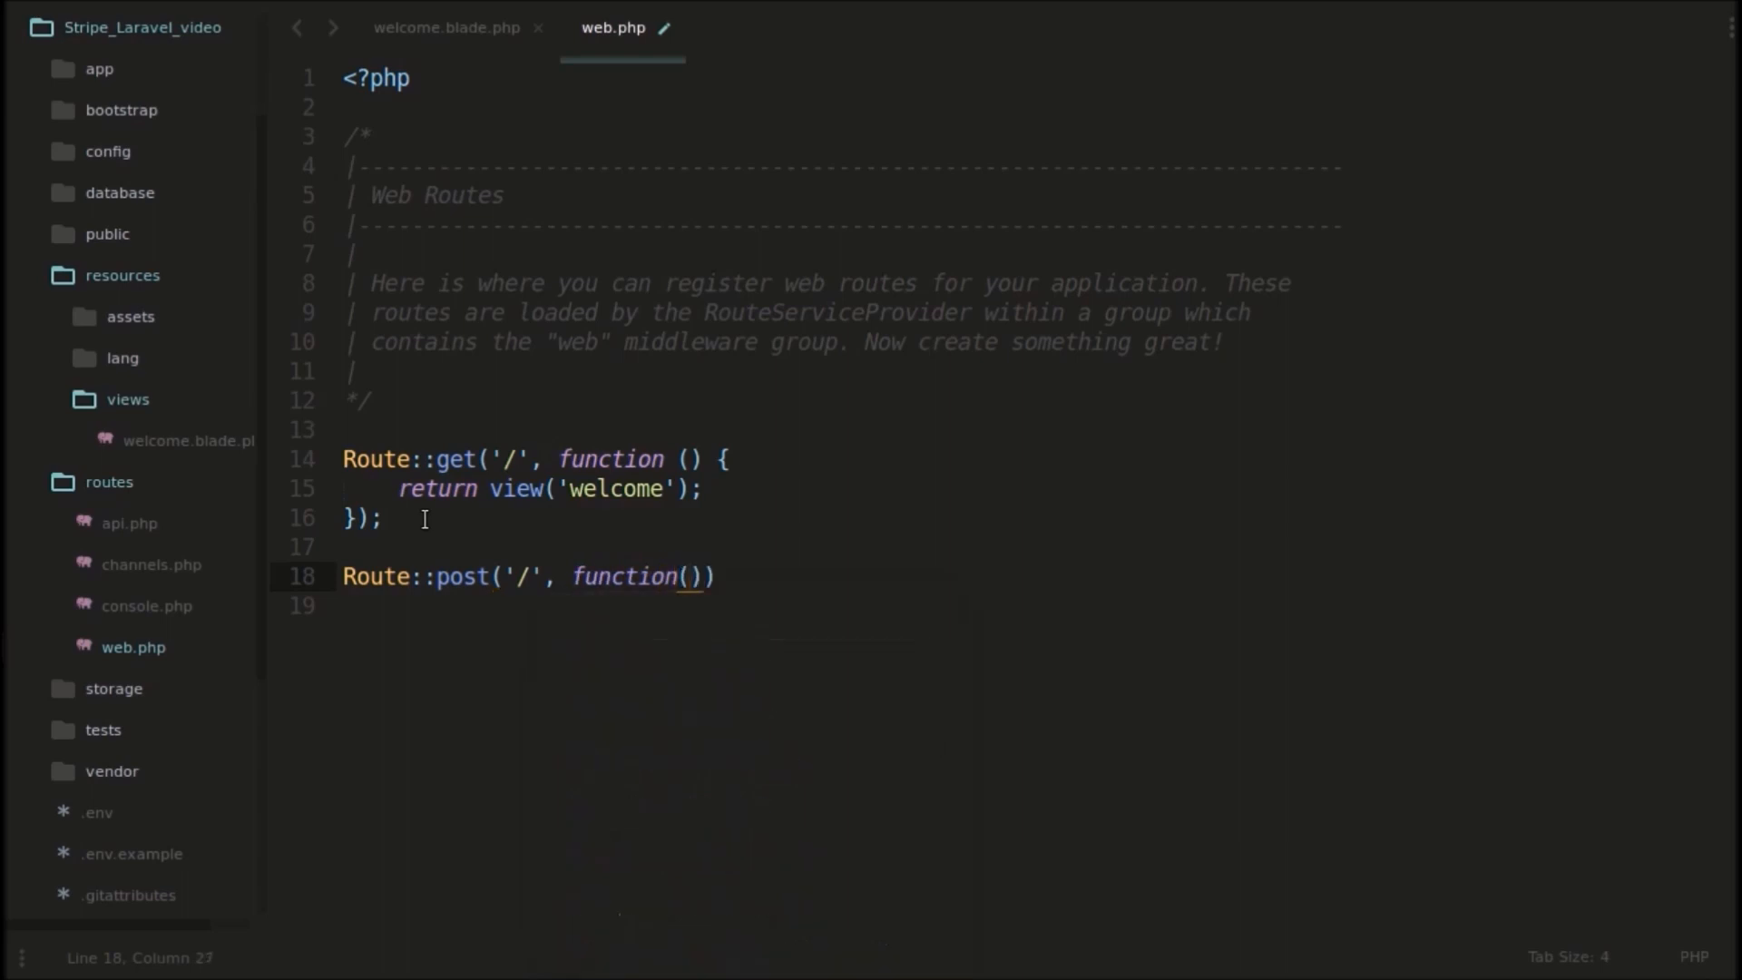
{"action": "type", "text": "{"}
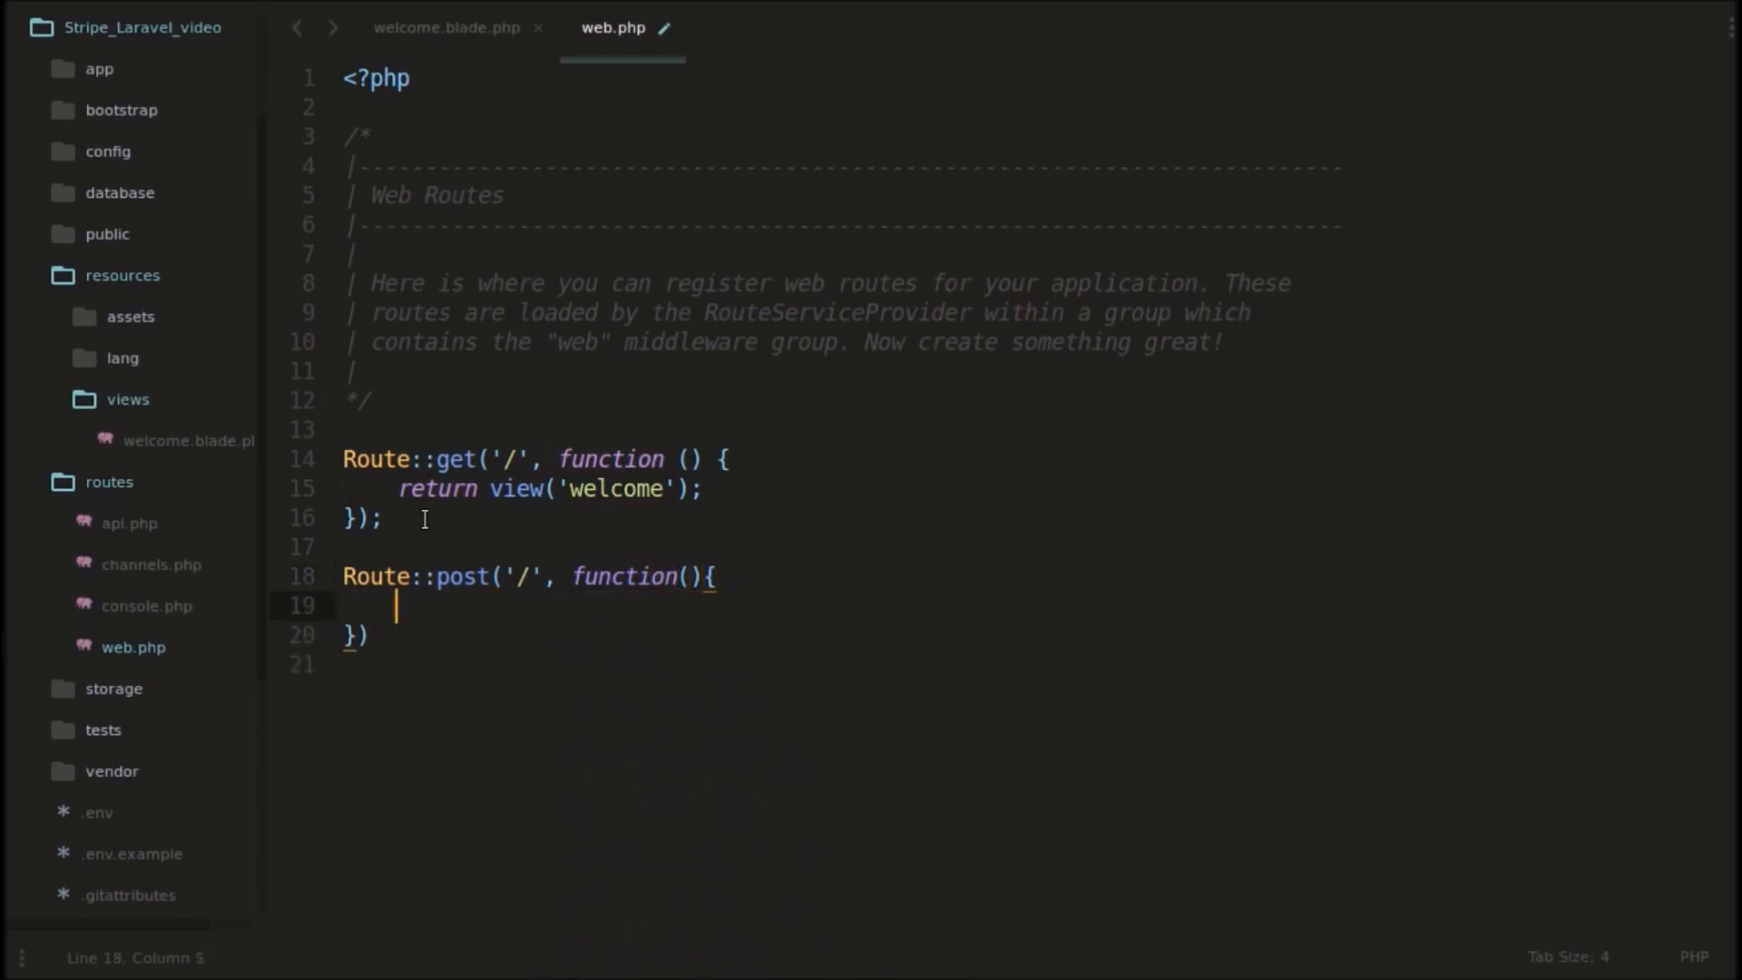
{"action": "type", "text": "Request $request"}
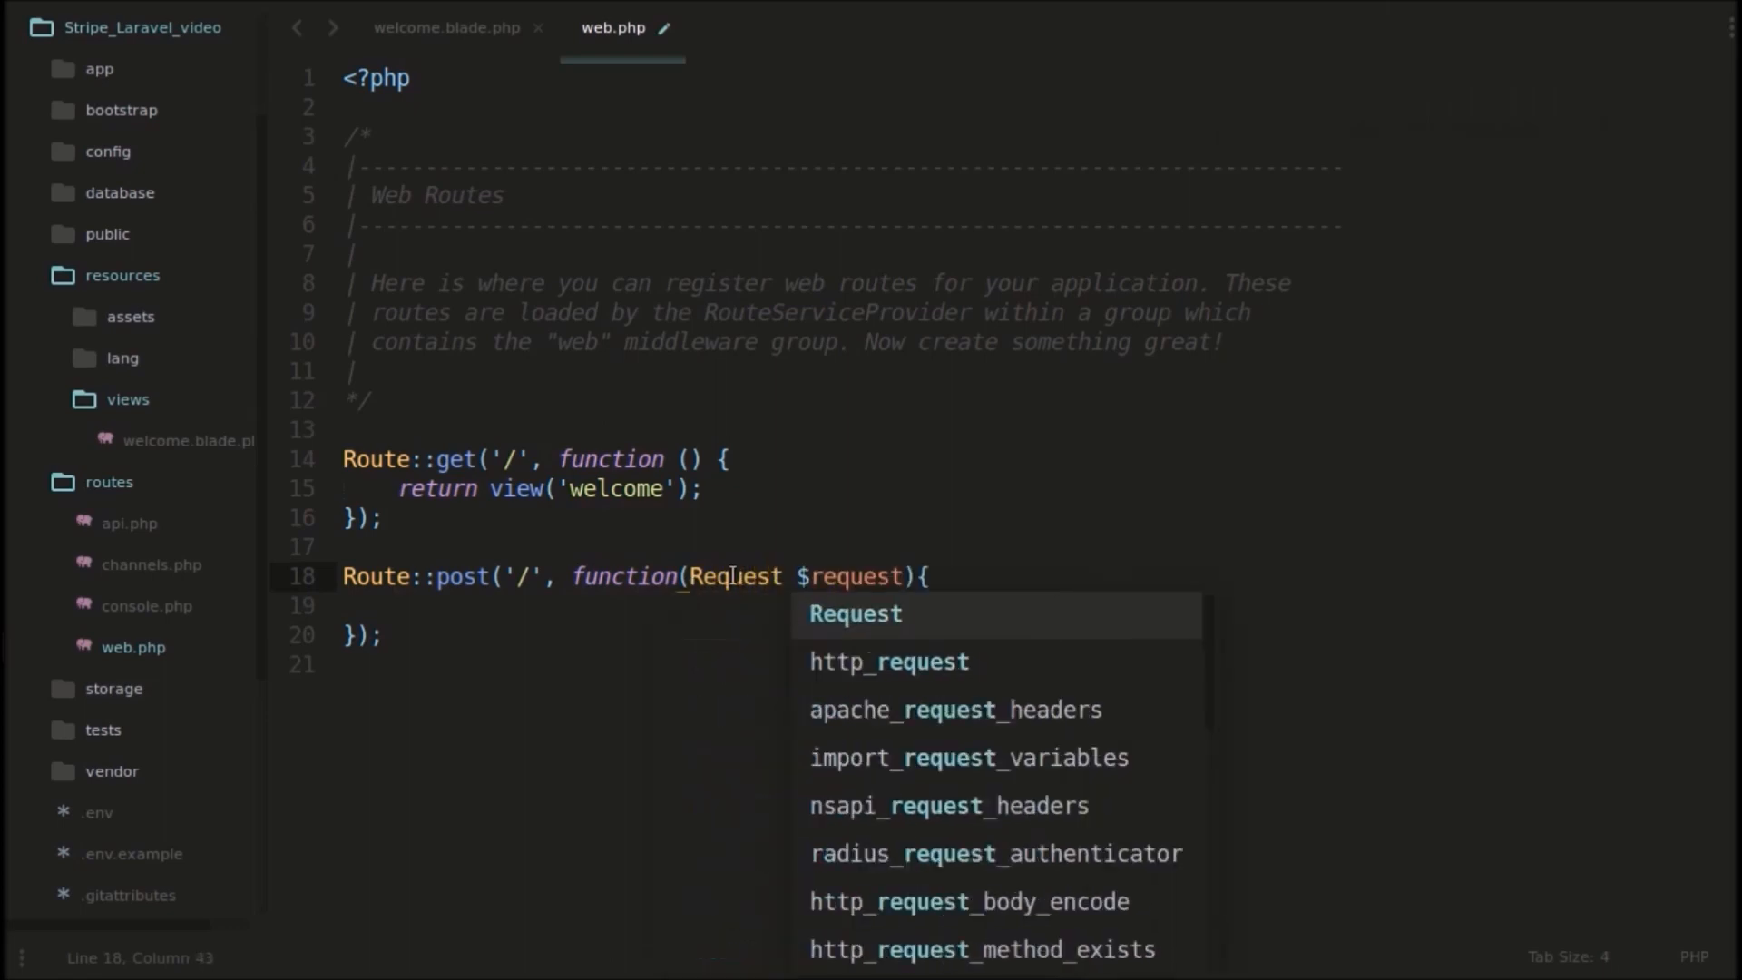
{"action": "key", "text": "Escape"}
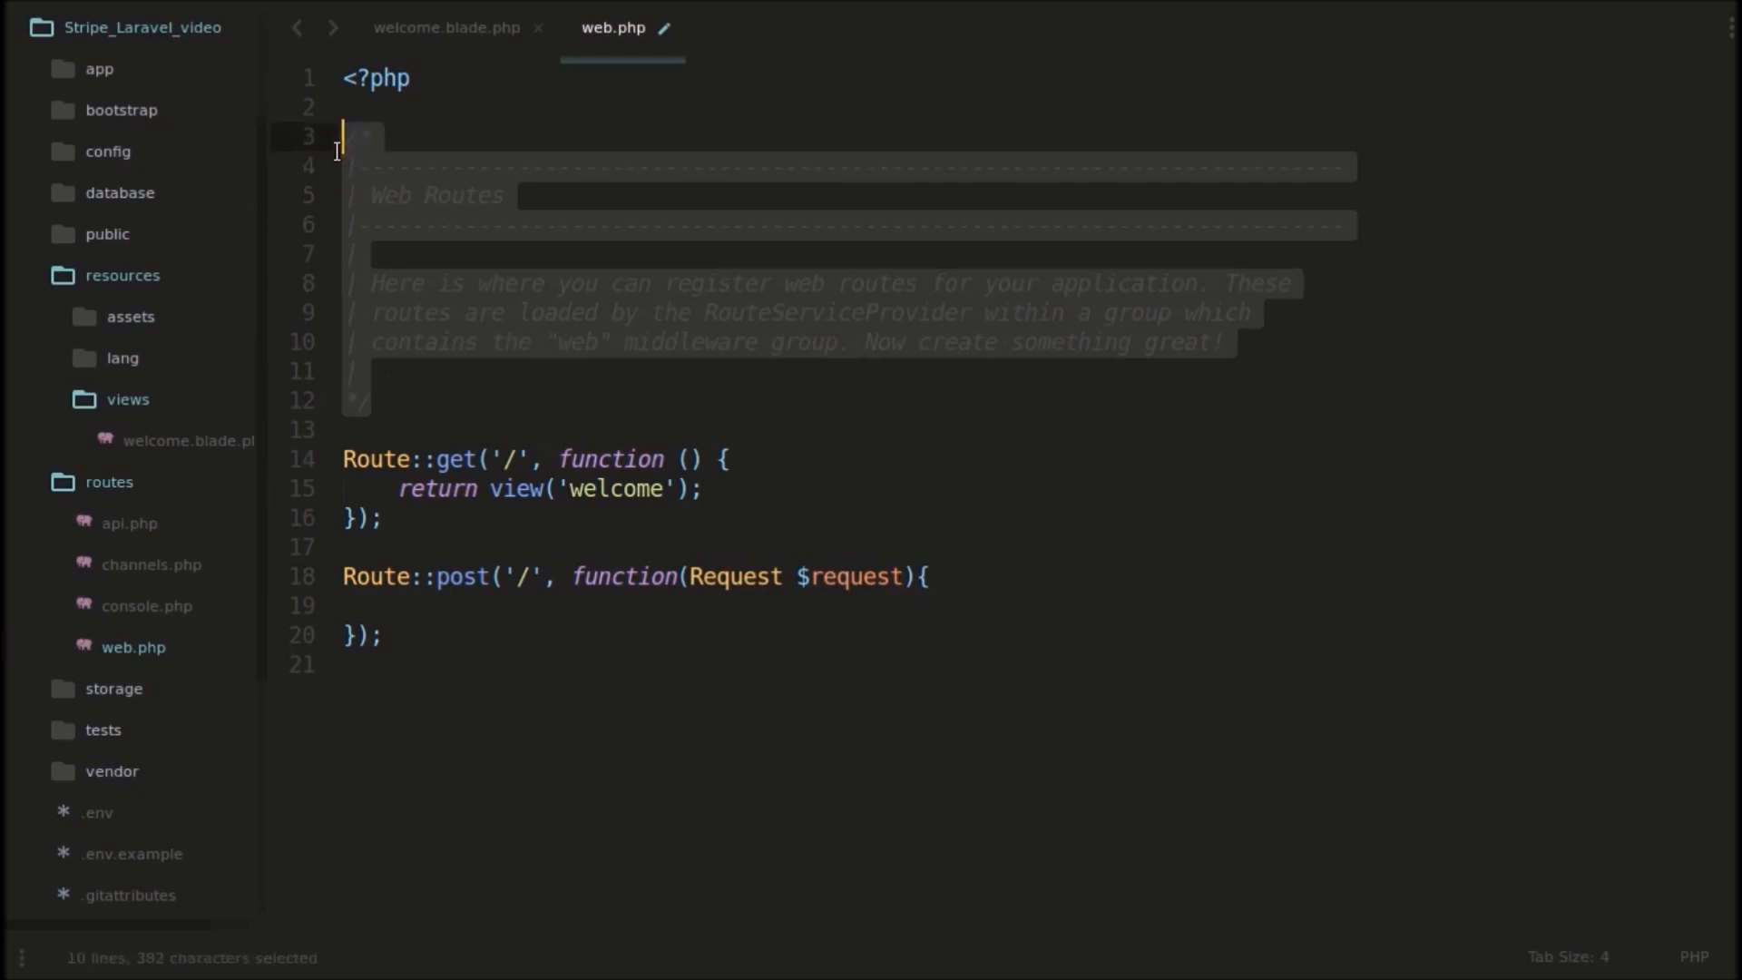
Replace web.php's header comment with use Illuminate\Http\Request;
{"action": "type", "text": "u"}
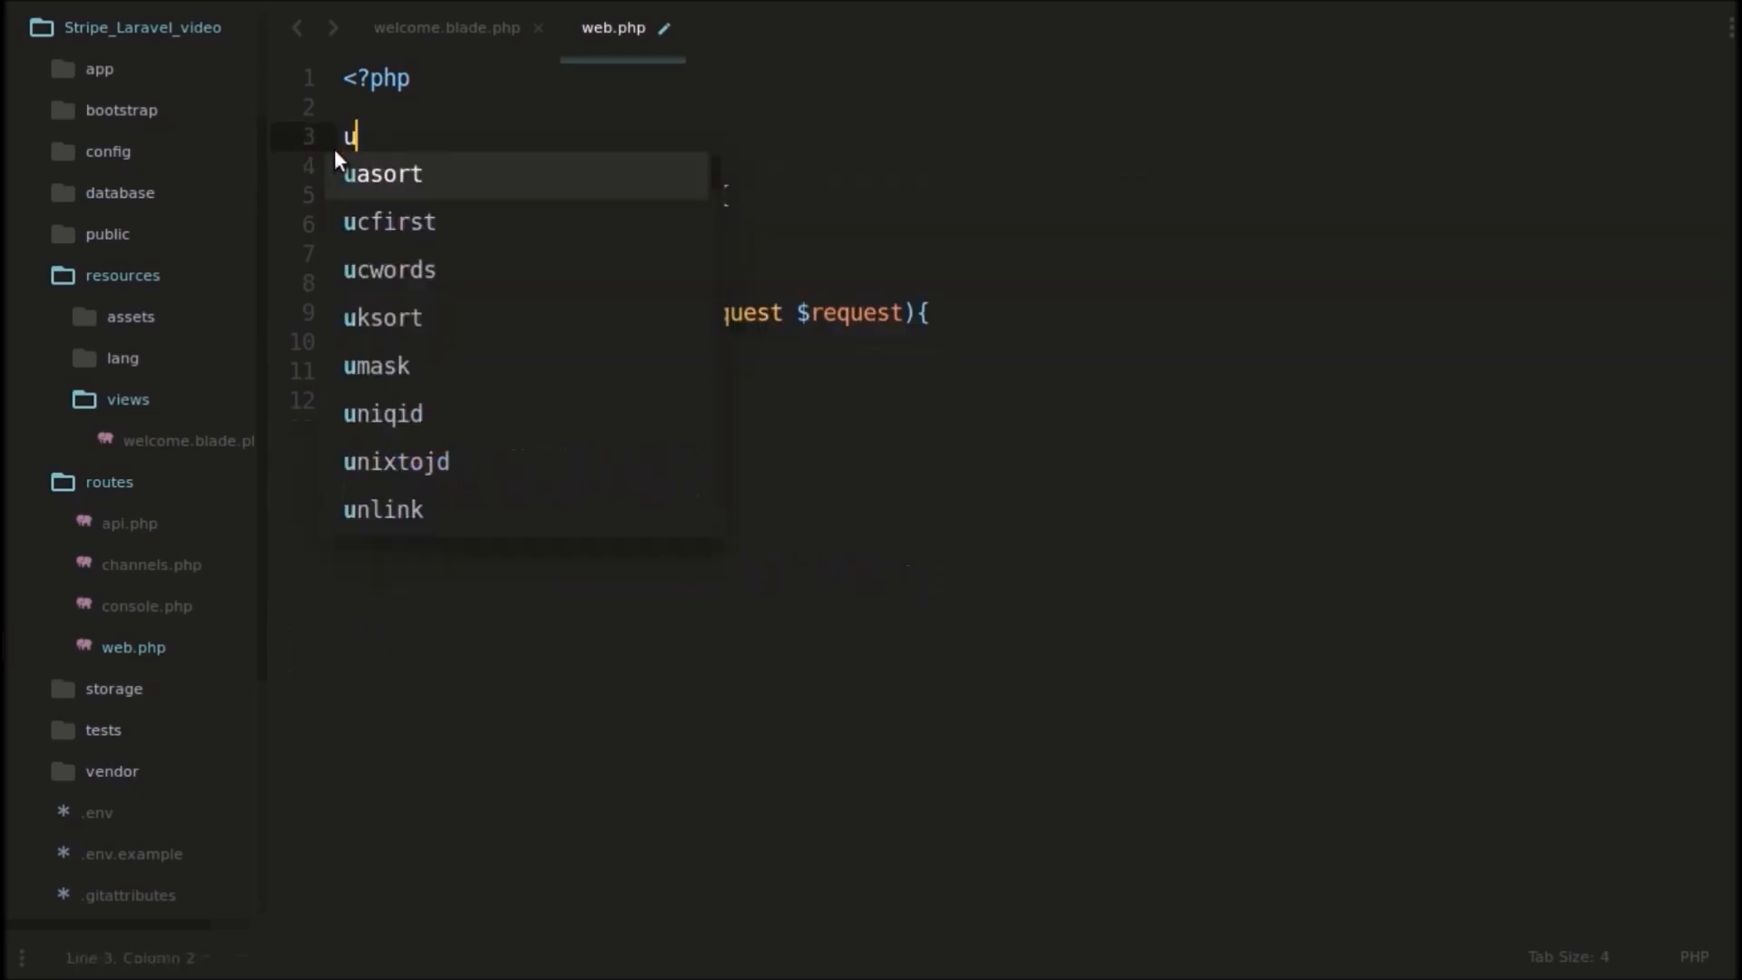
{"action": "type", "text": "se I"}
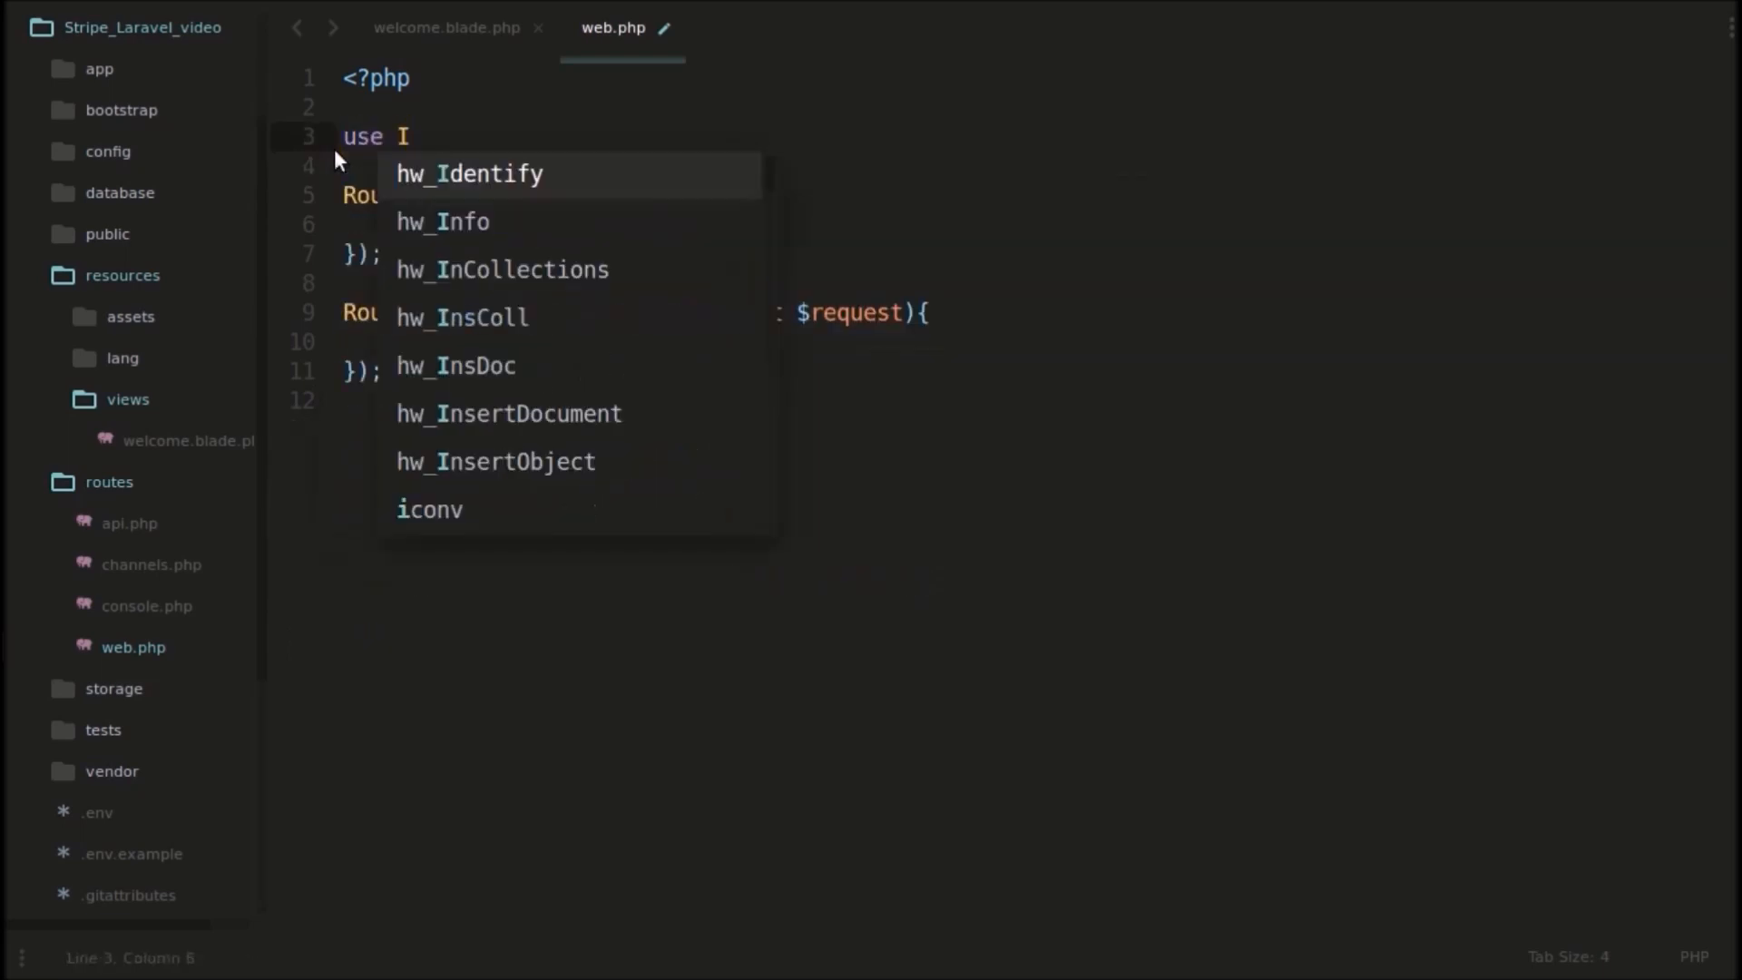
{"action": "type", "text": "lluminate"}
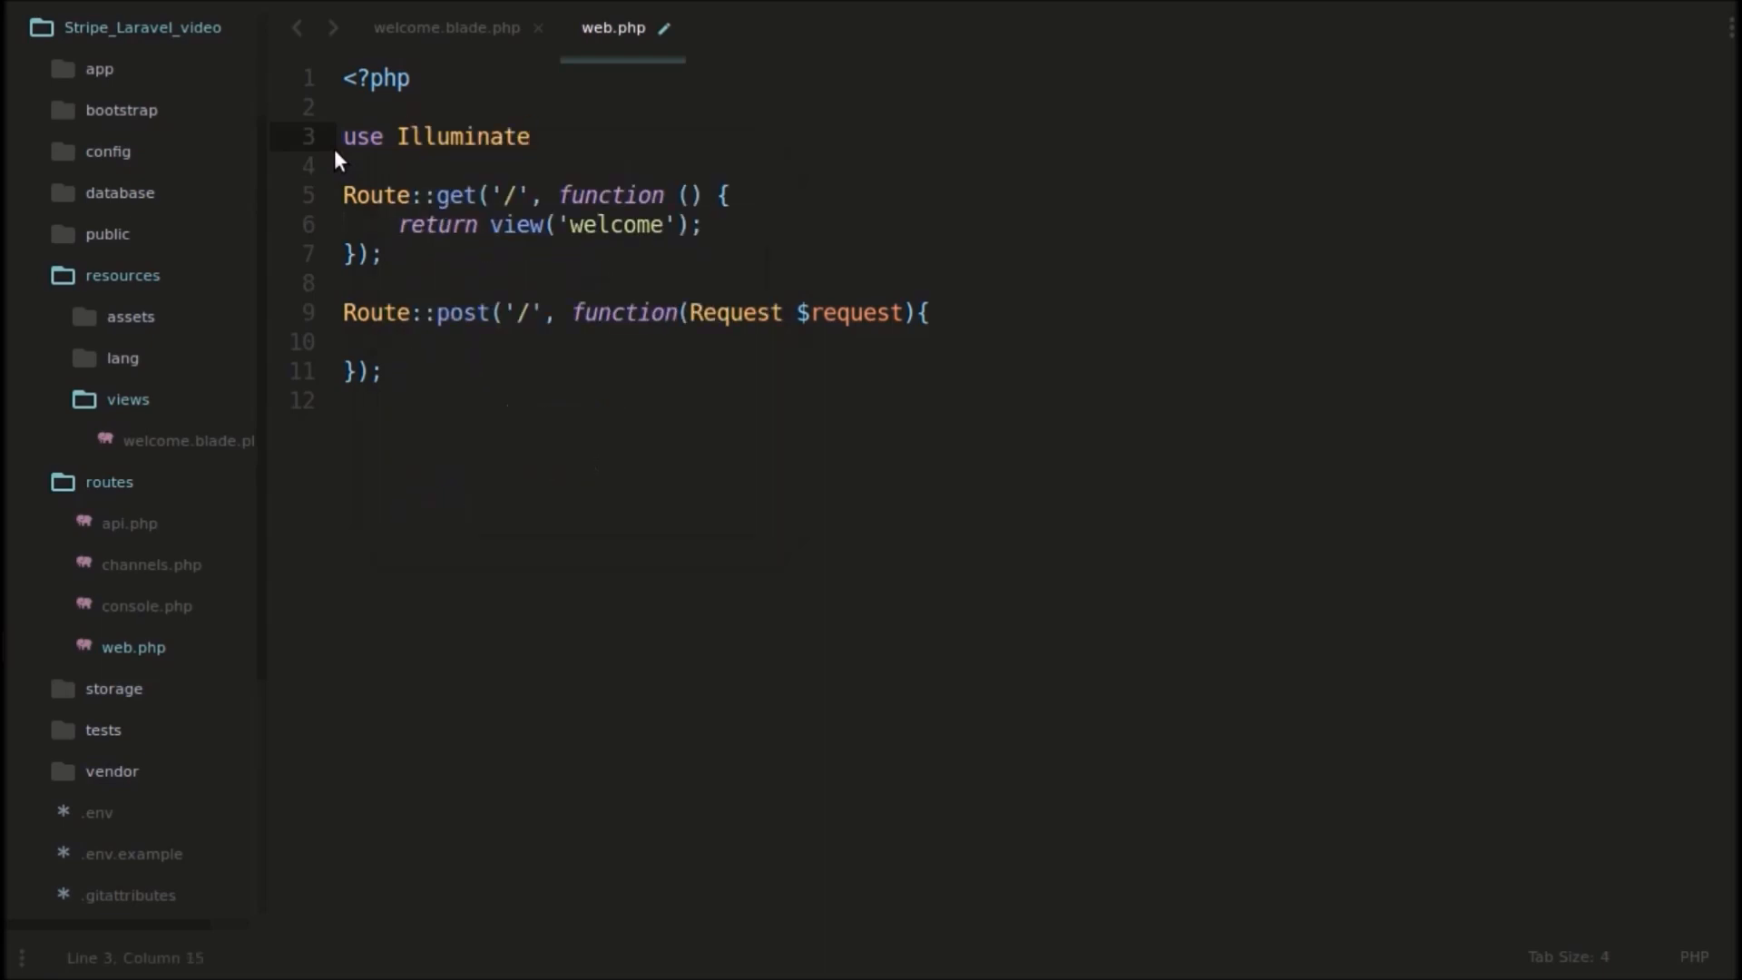
{"action": "type", "text": "\\H"}
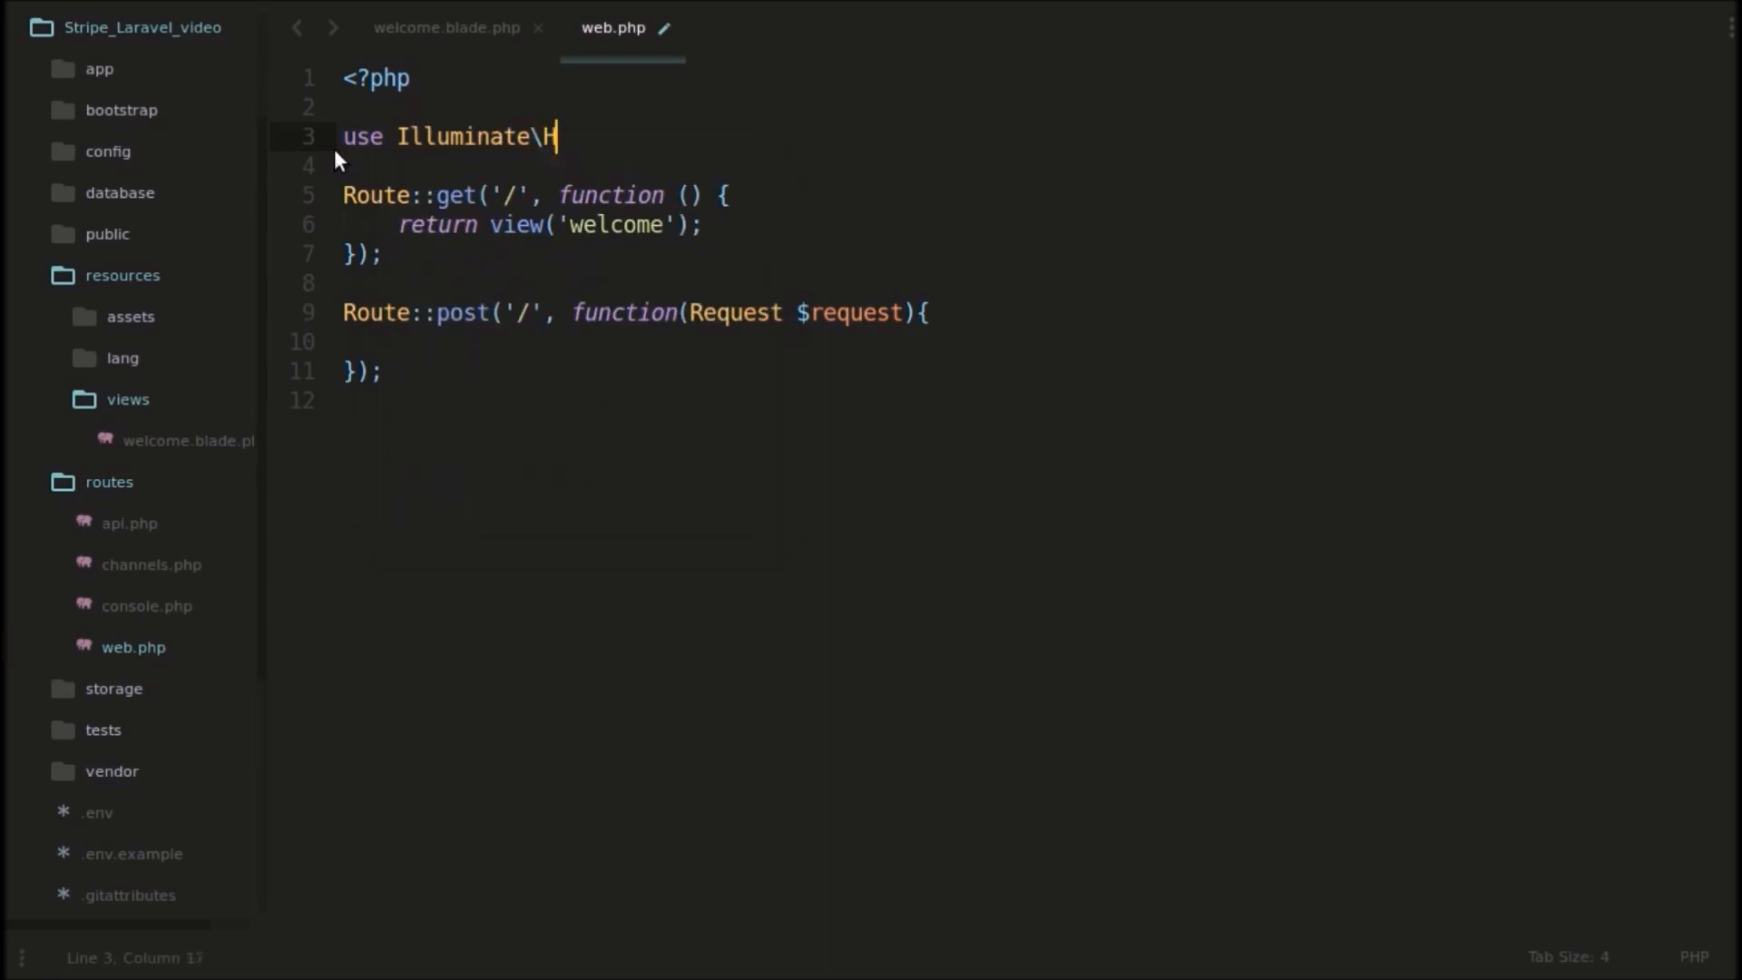
{"action": "type", "text": "ttp\\Request;"}
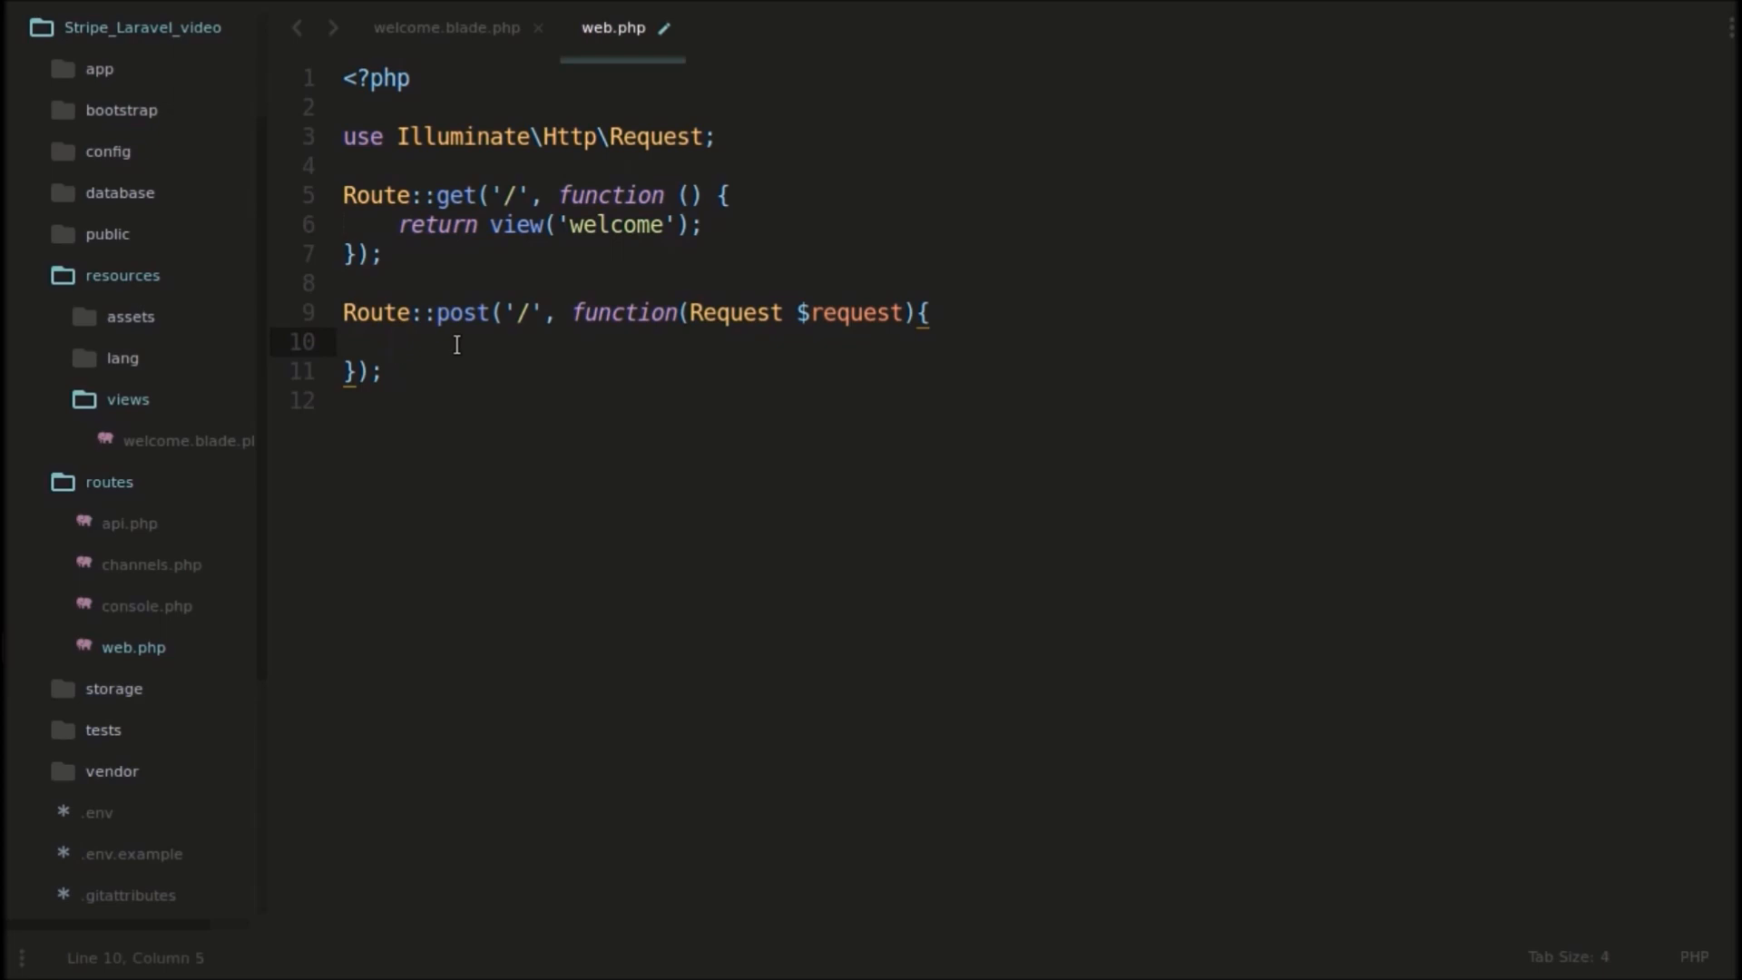
{"action": "type", "text": "Stripe:"}
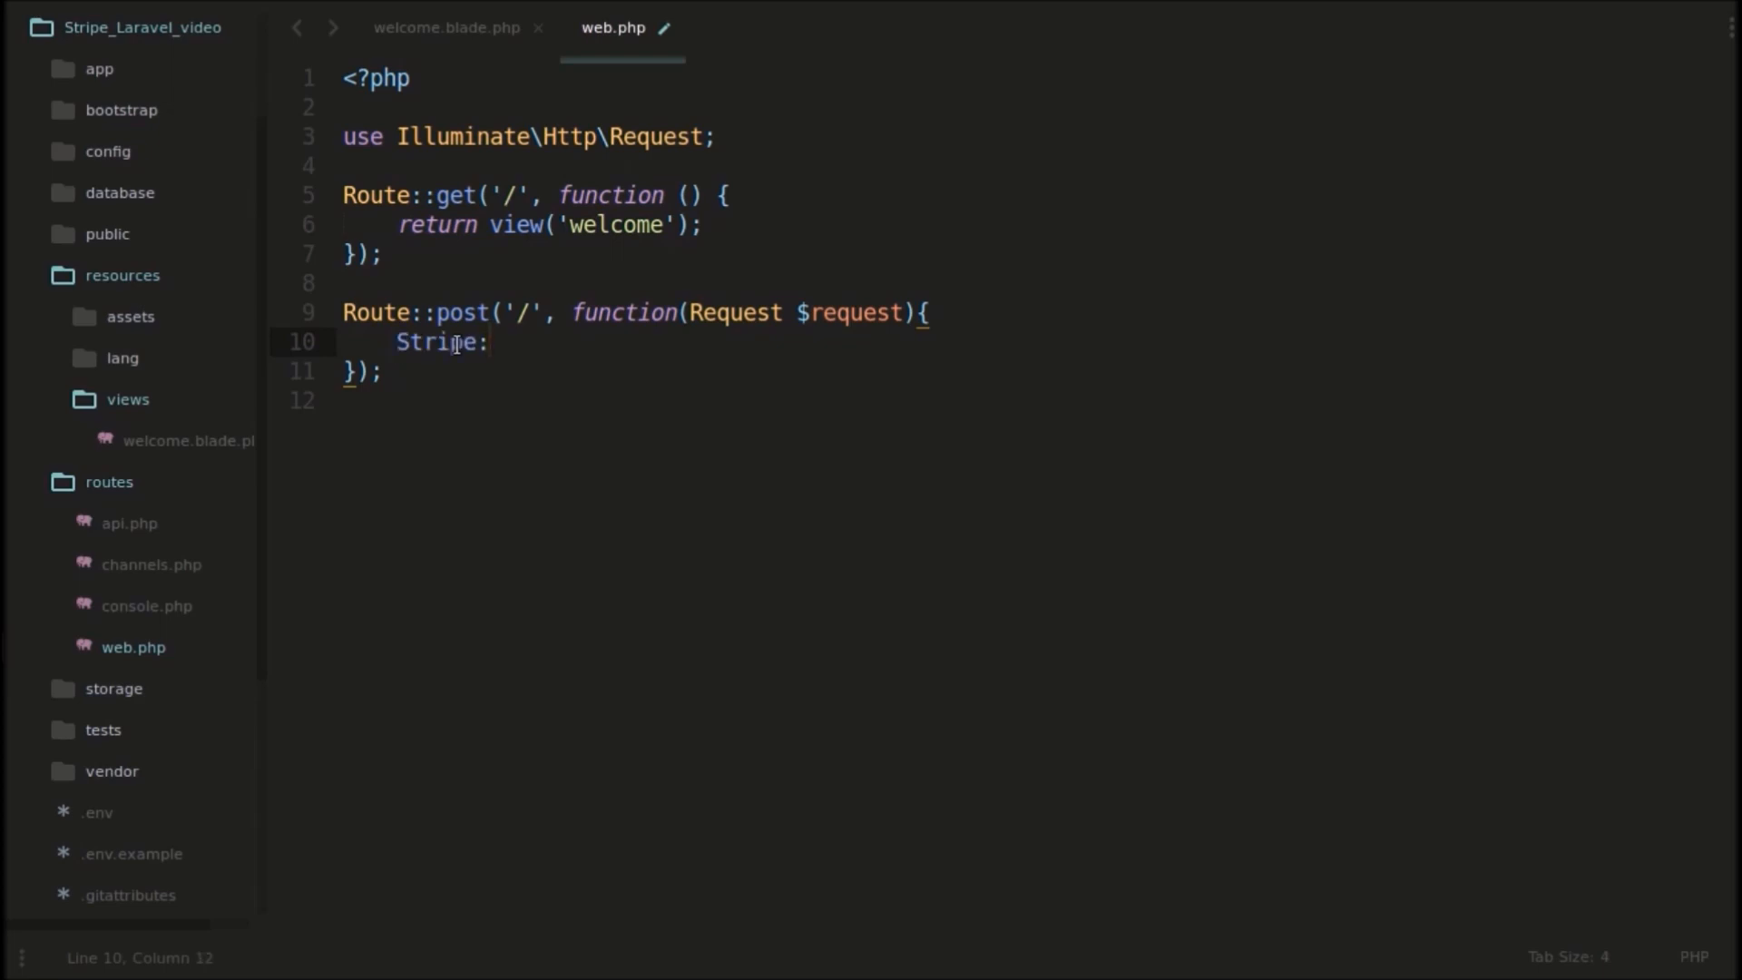
{"action": "type", "text": ":S"}
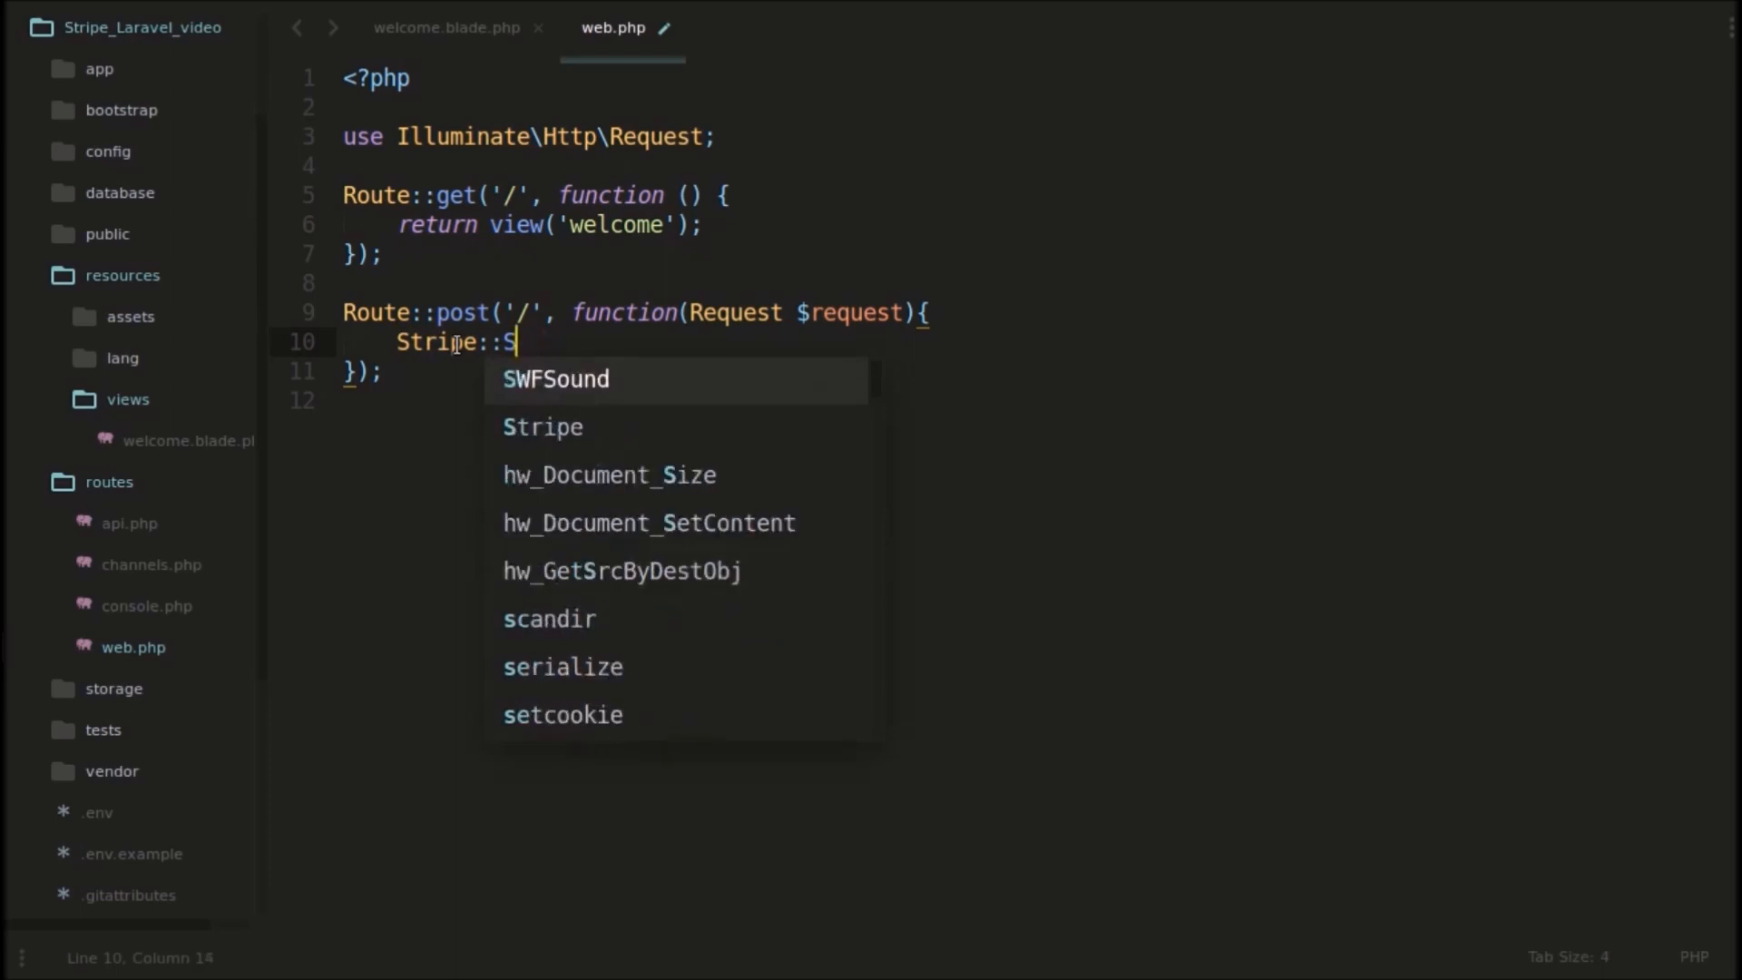
{"action": "type", "text": "setApiKey('sk_t"}
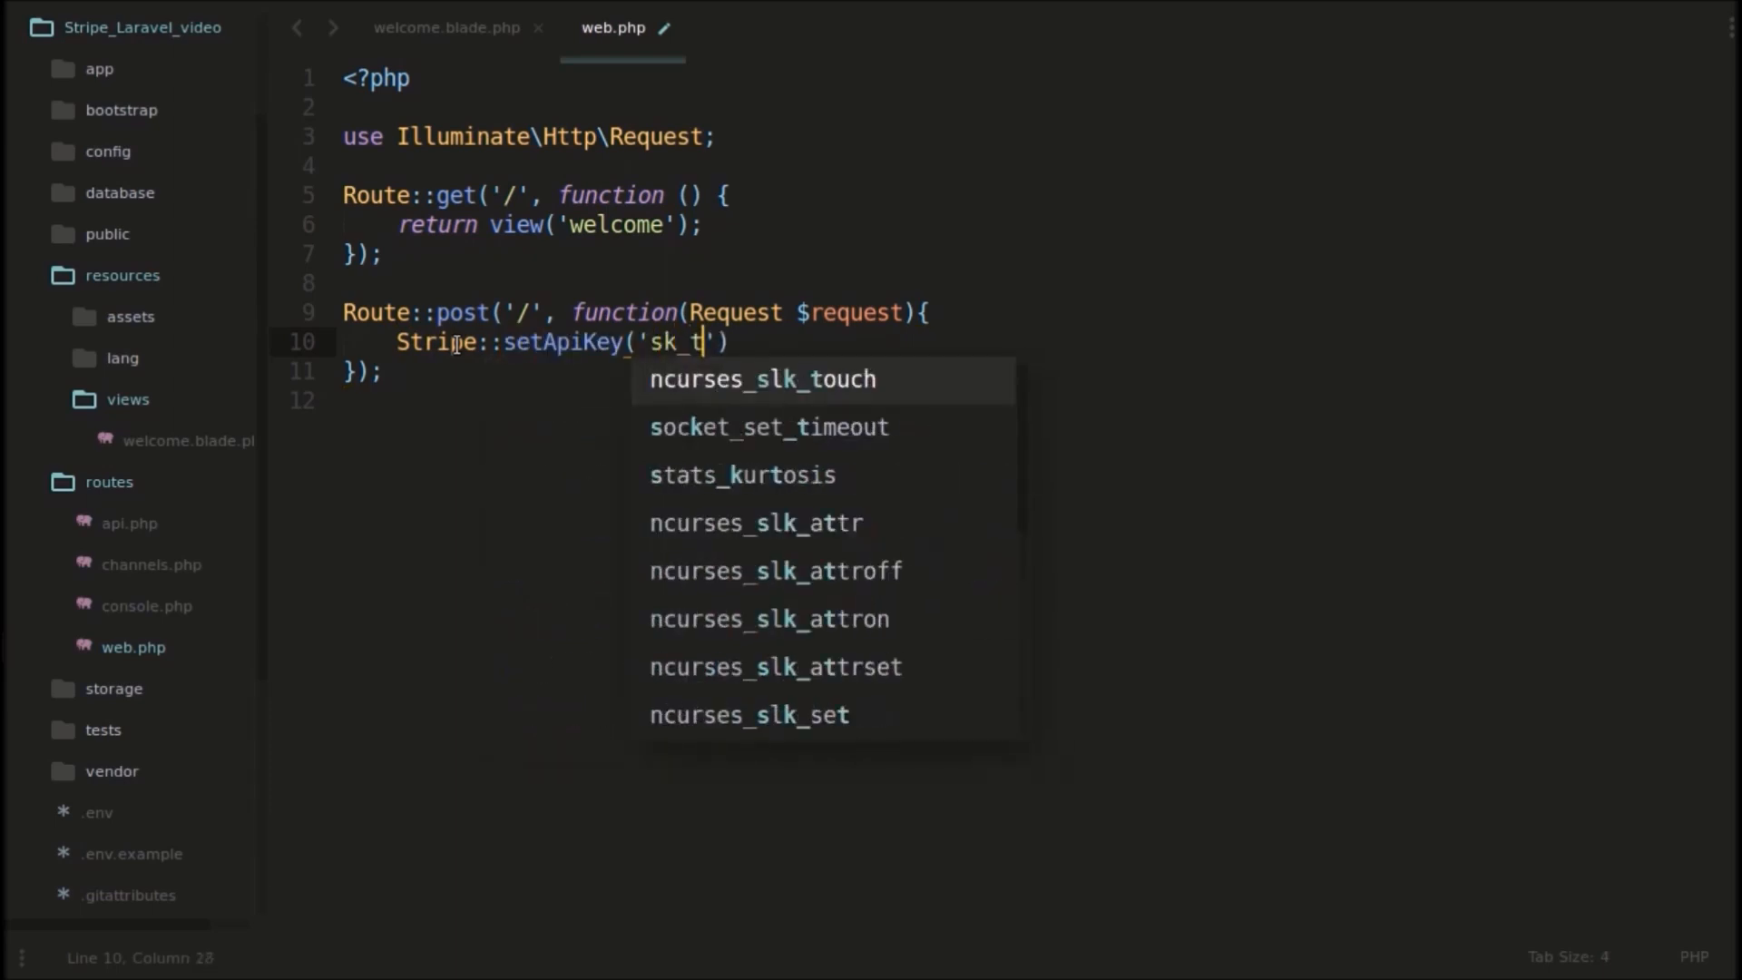
{"action": "type", "text": "ets_"}
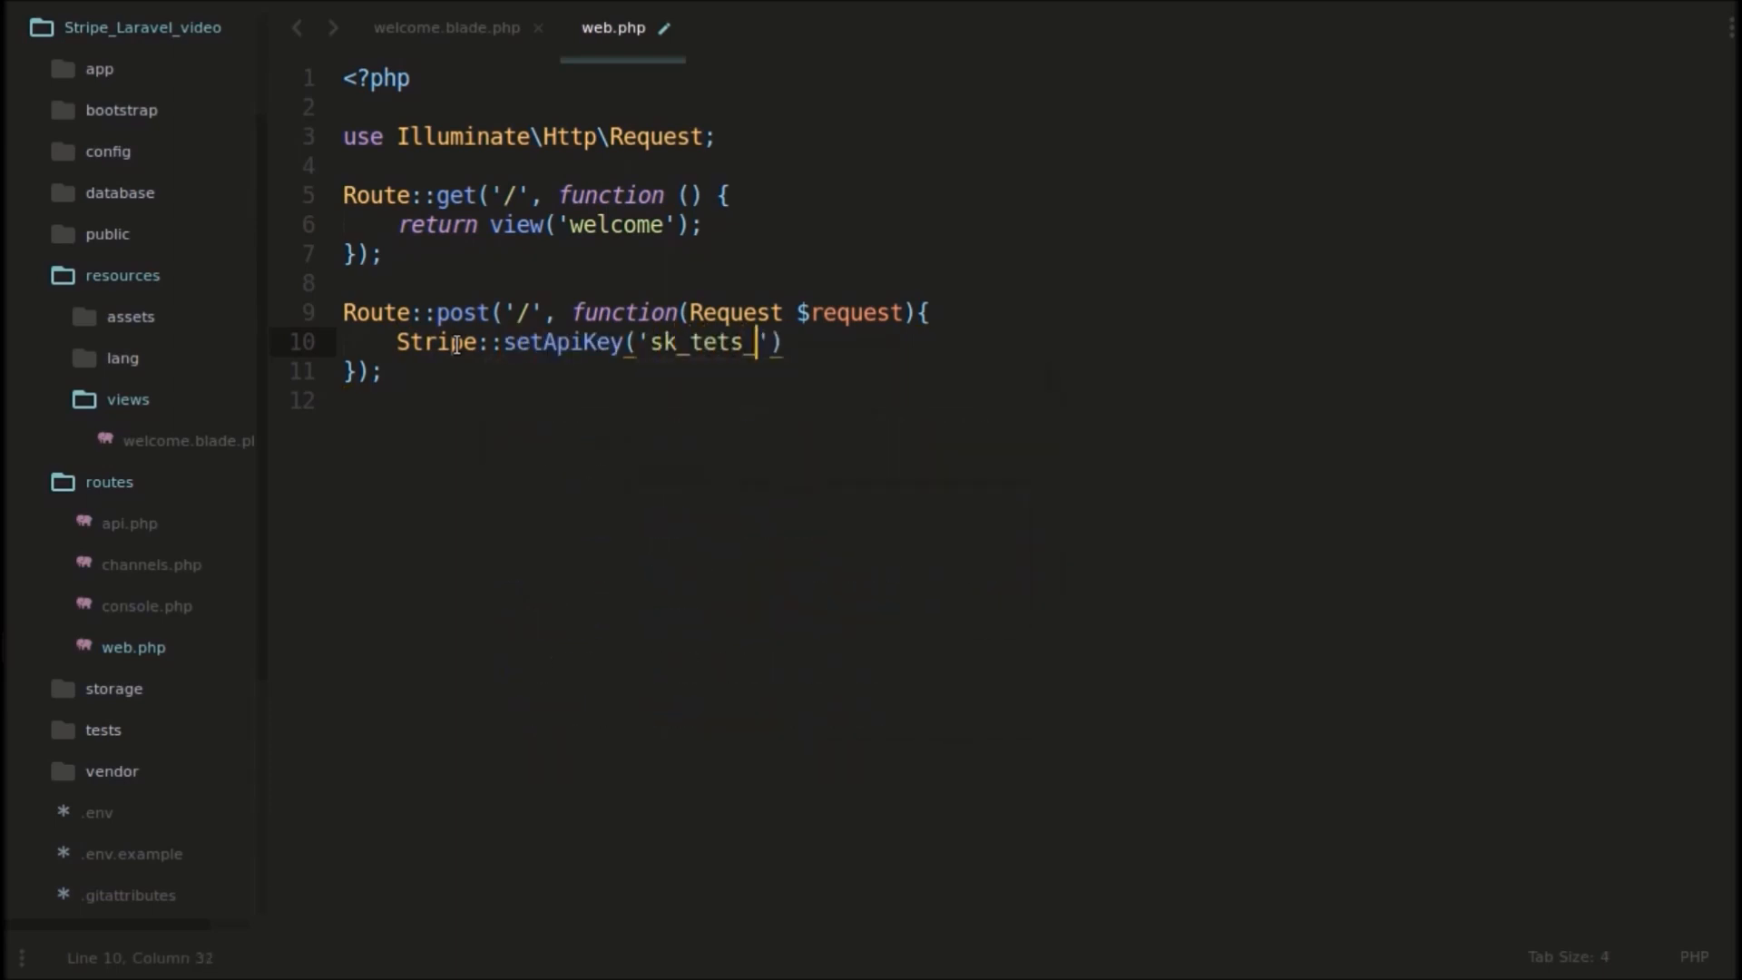
{"action": "type", "text": "key"}
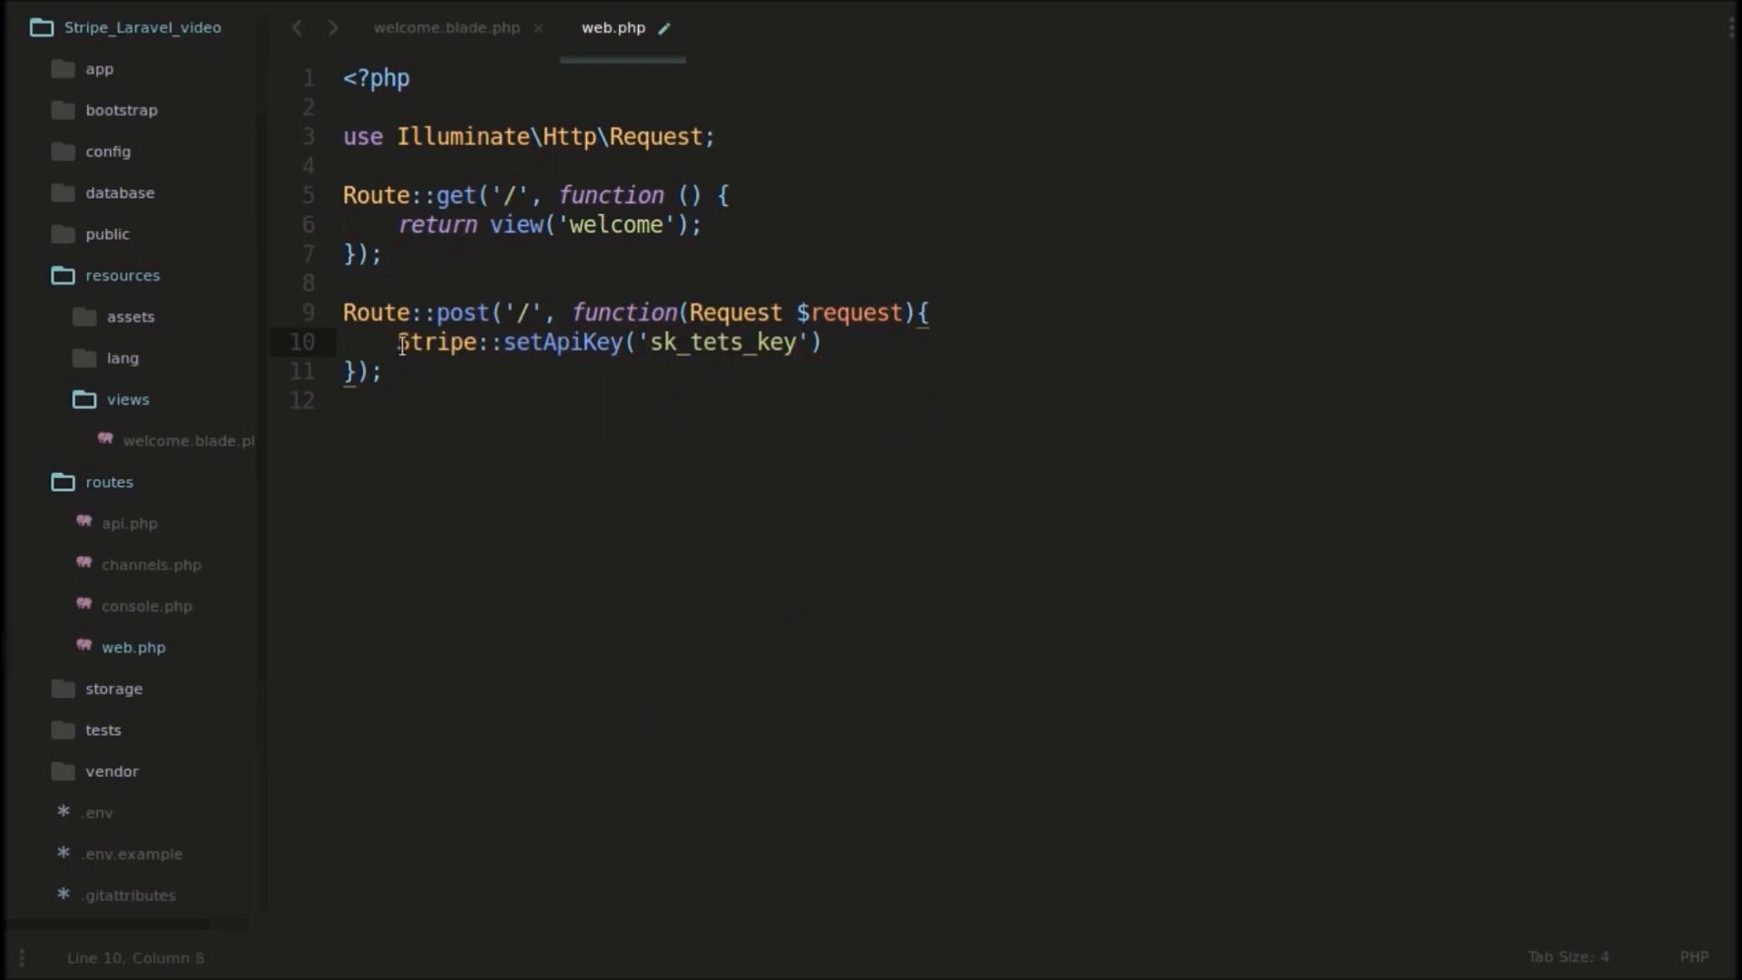
{"action": "type", "text": "/"}
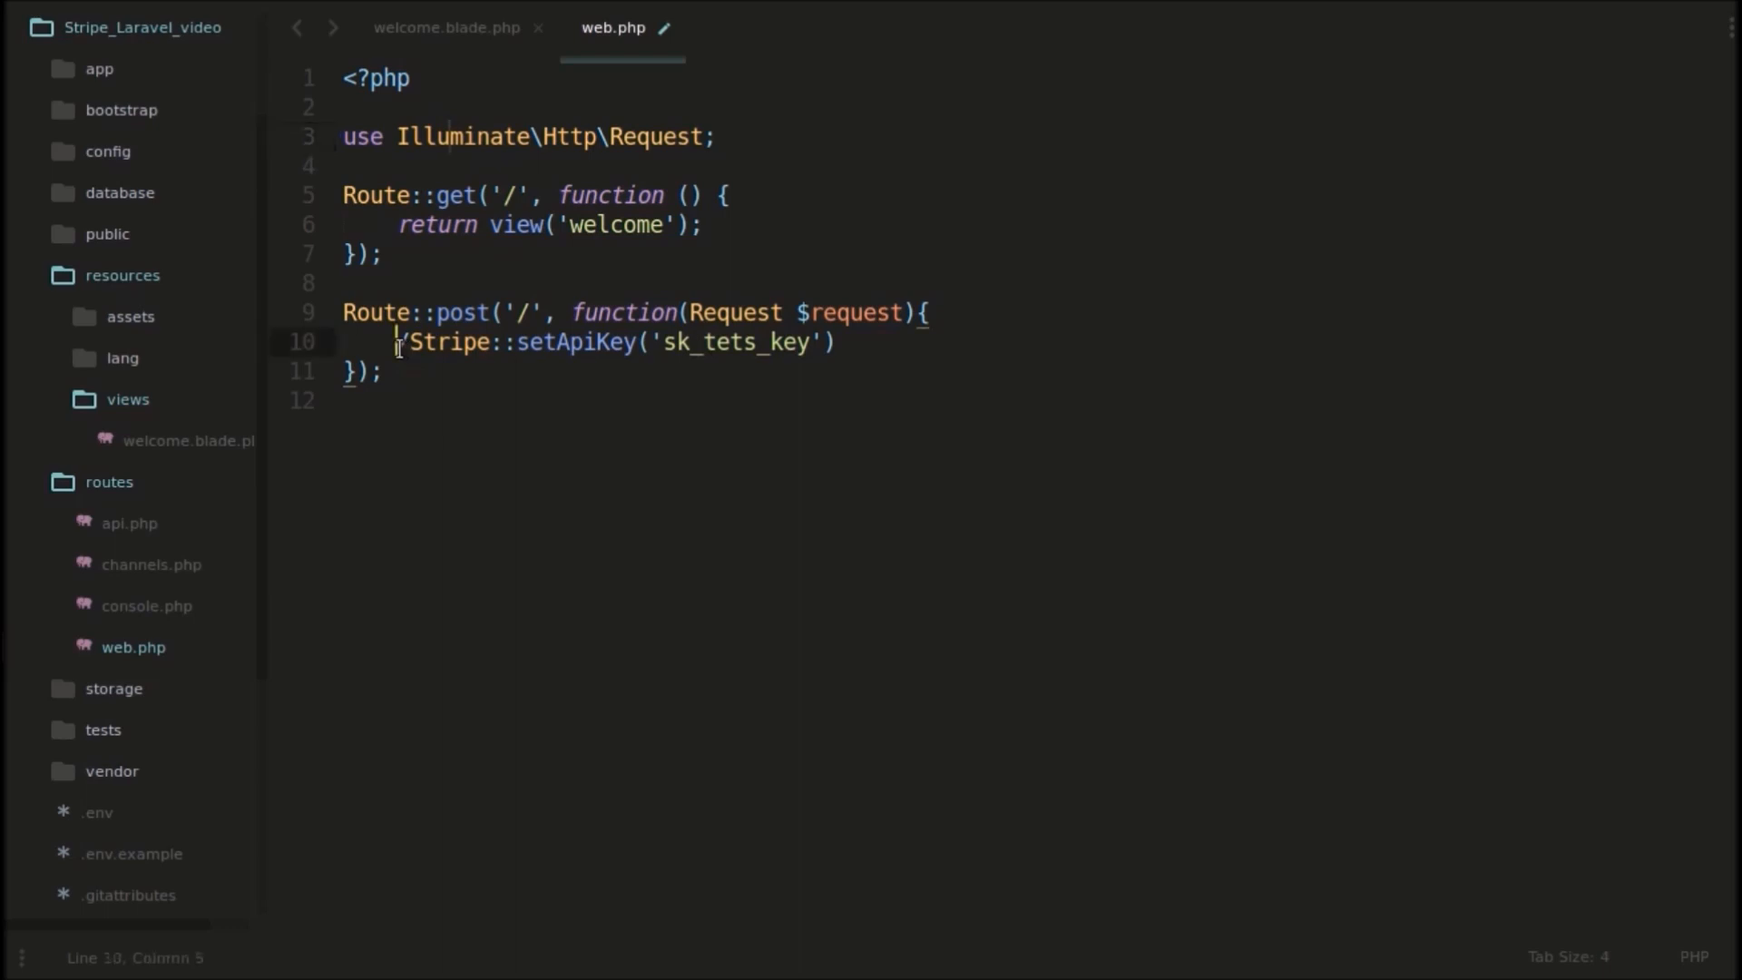
{"action": "type", "text": "Str"}
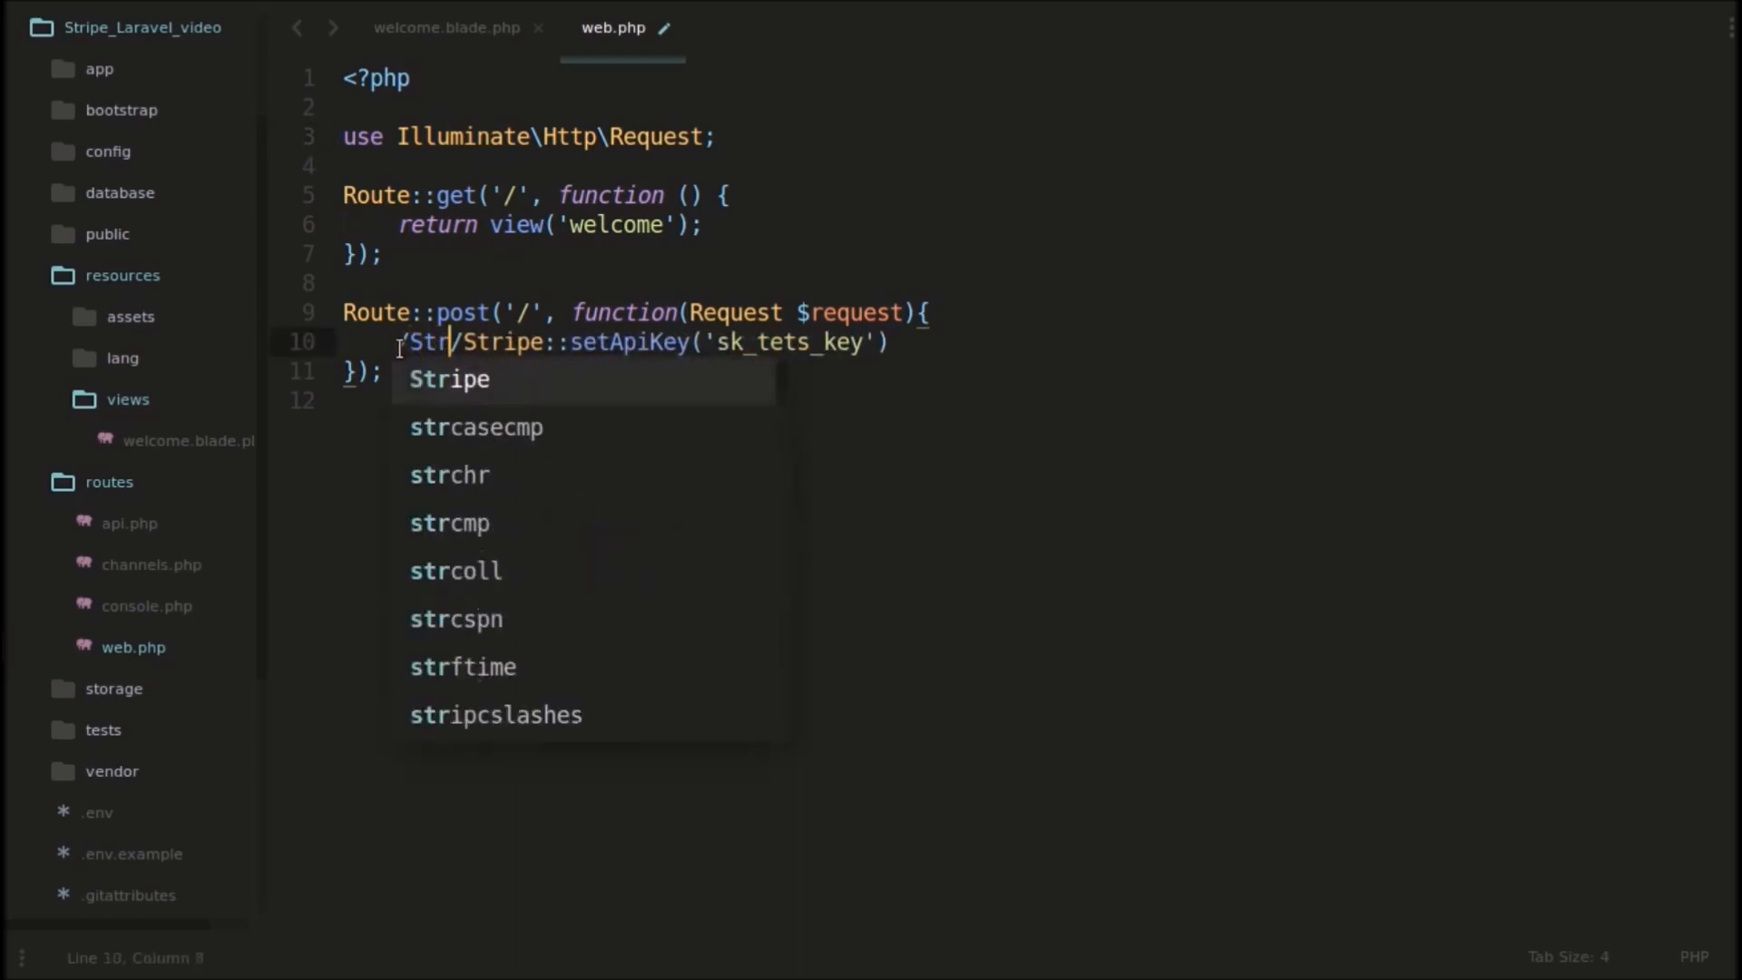
{"action": "type", "text": "ipe"}
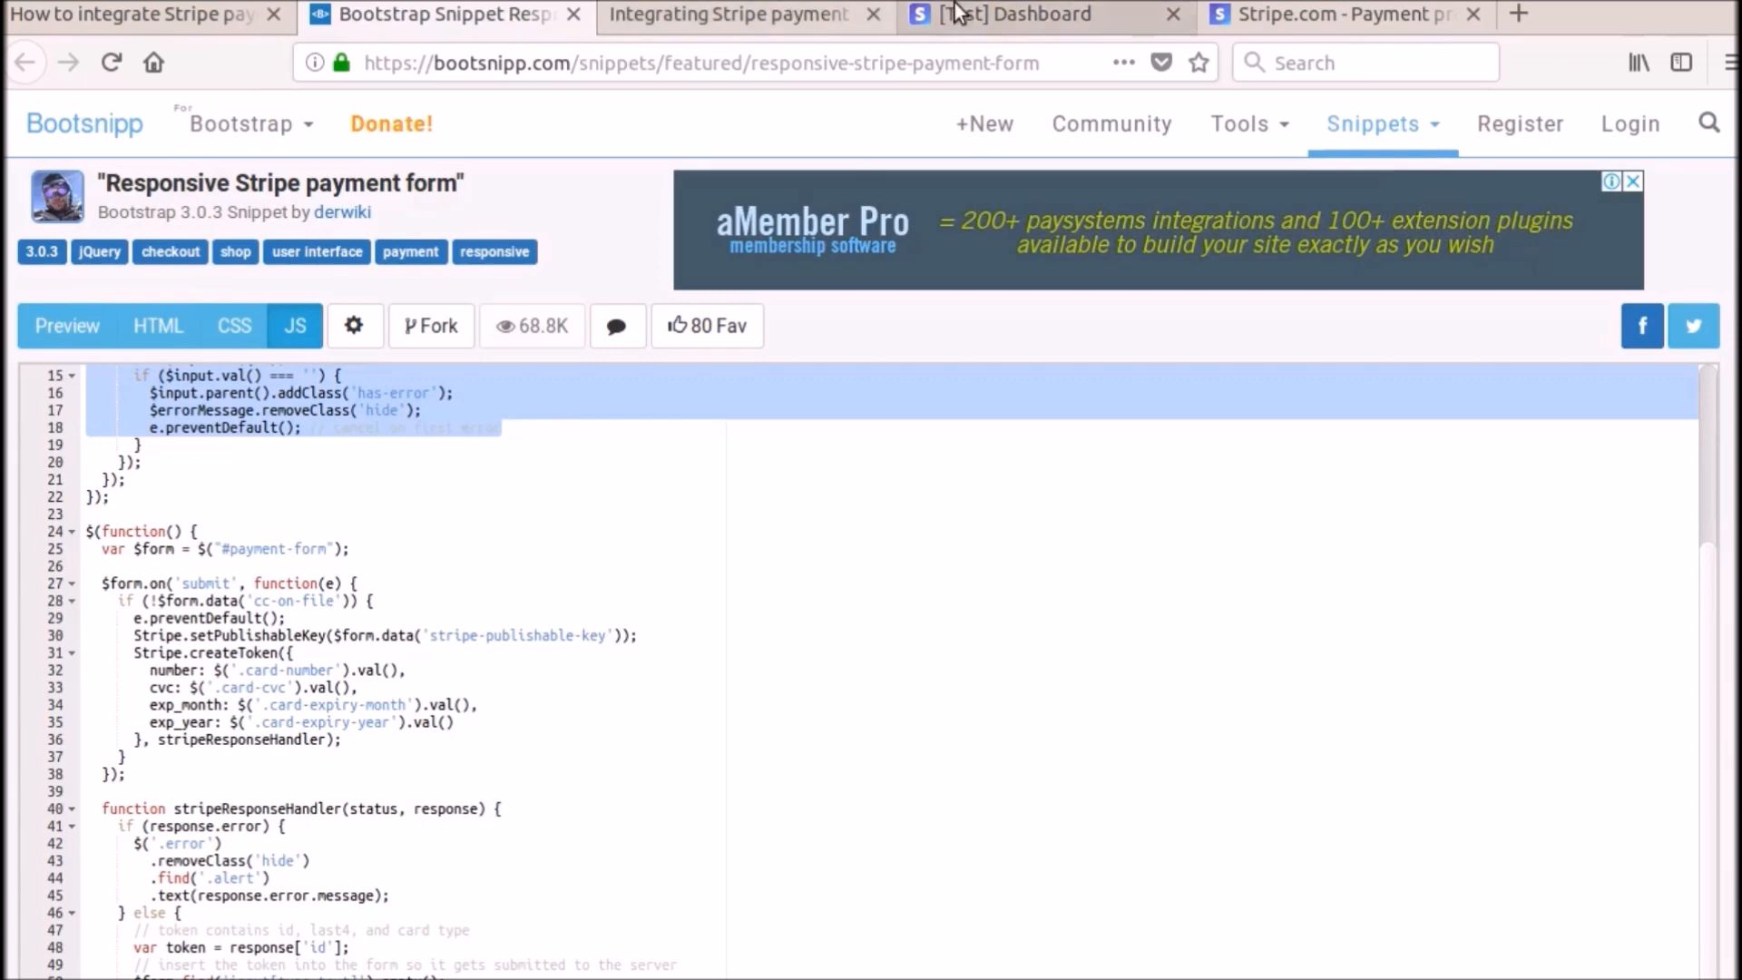
{"action": "left_click", "coordinate": [1016, 14]}
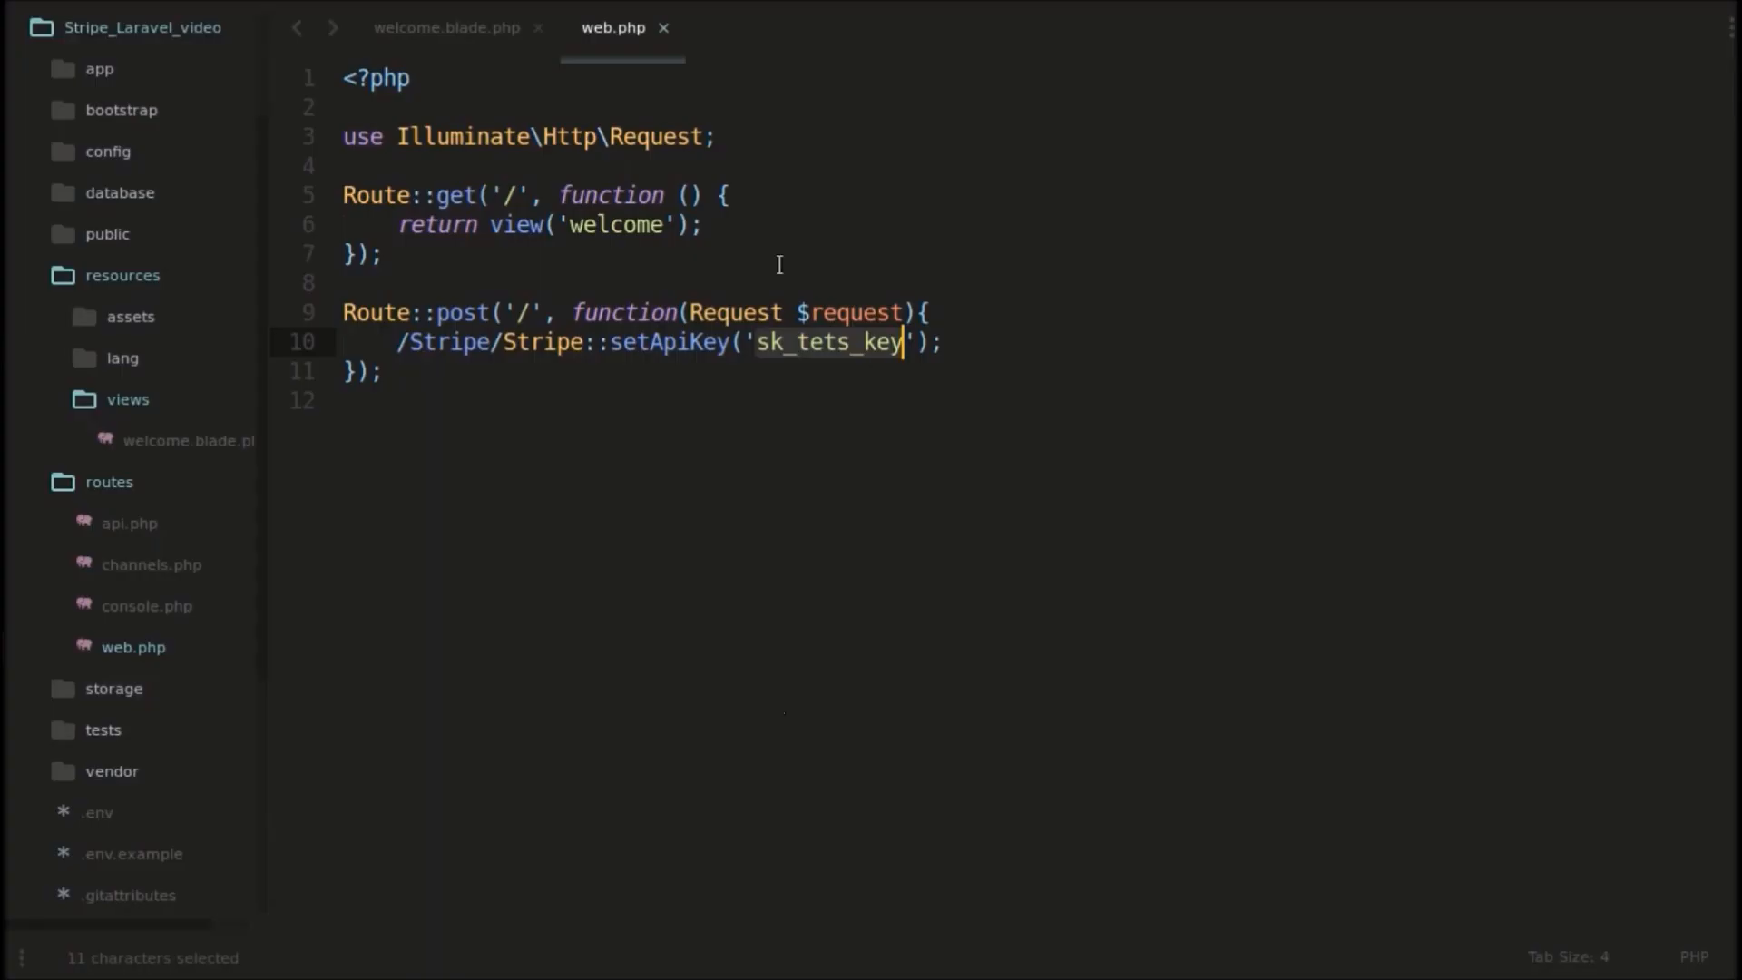
{"action": "mouse_move", "coordinate": [811, 341]}
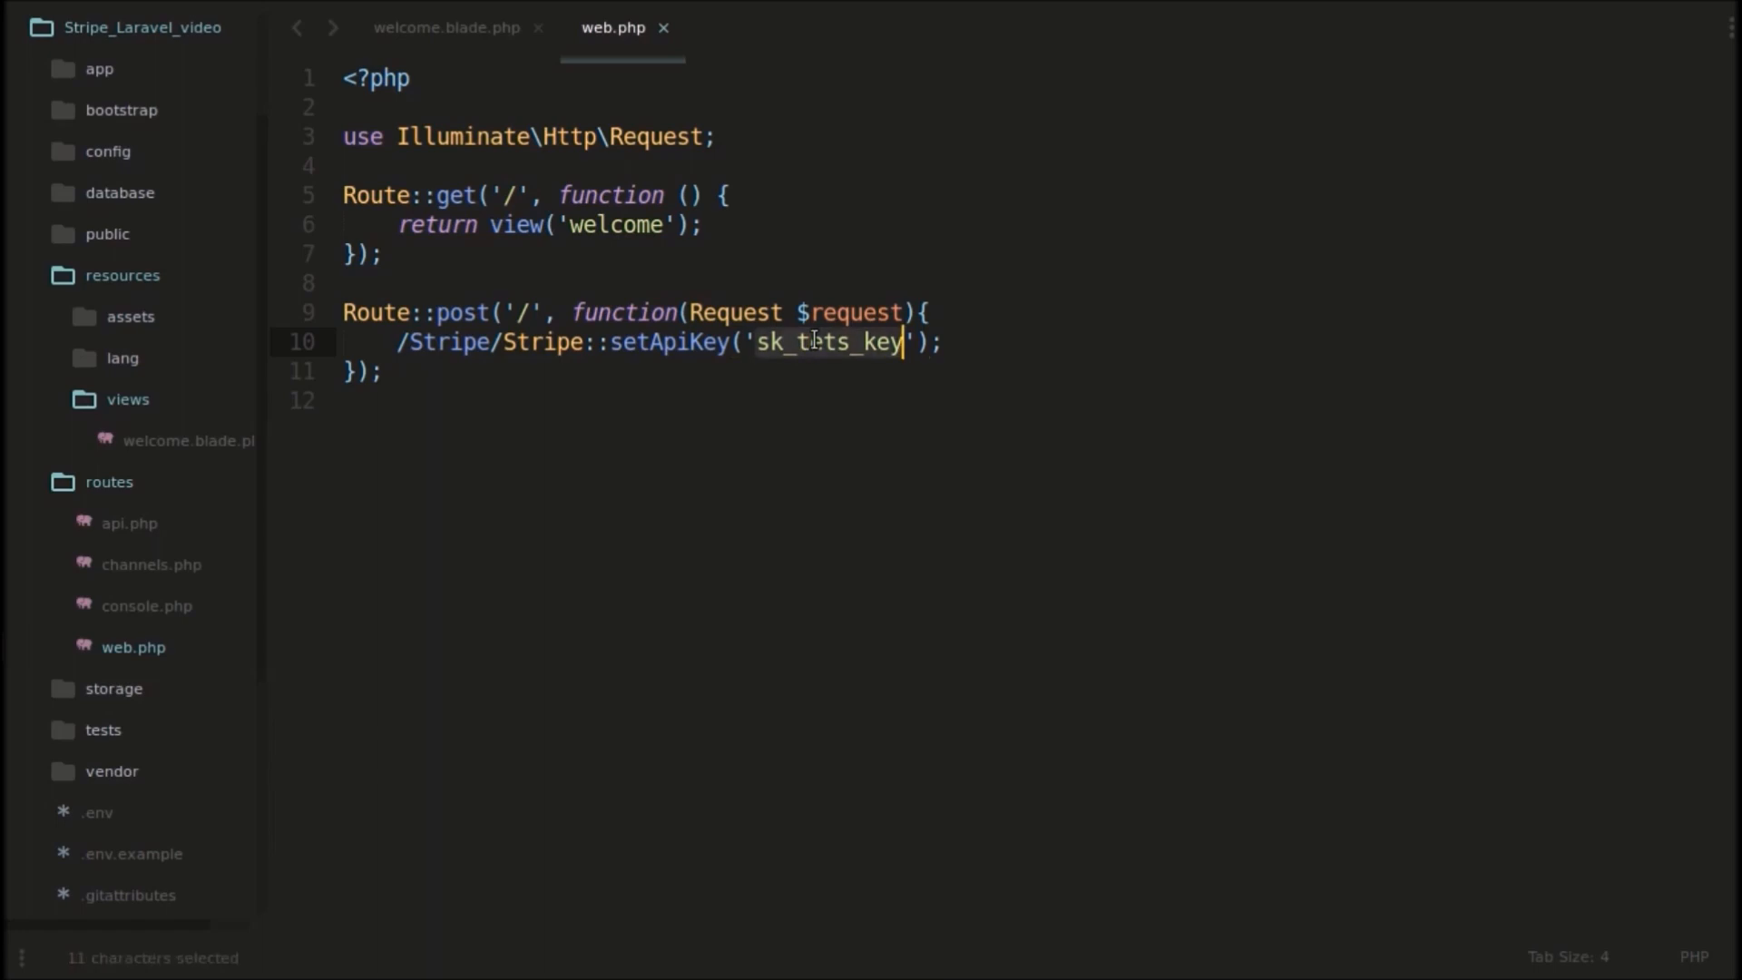
Add an empty try/catch block below the API key call
{"action": "key", "text": "enter"}
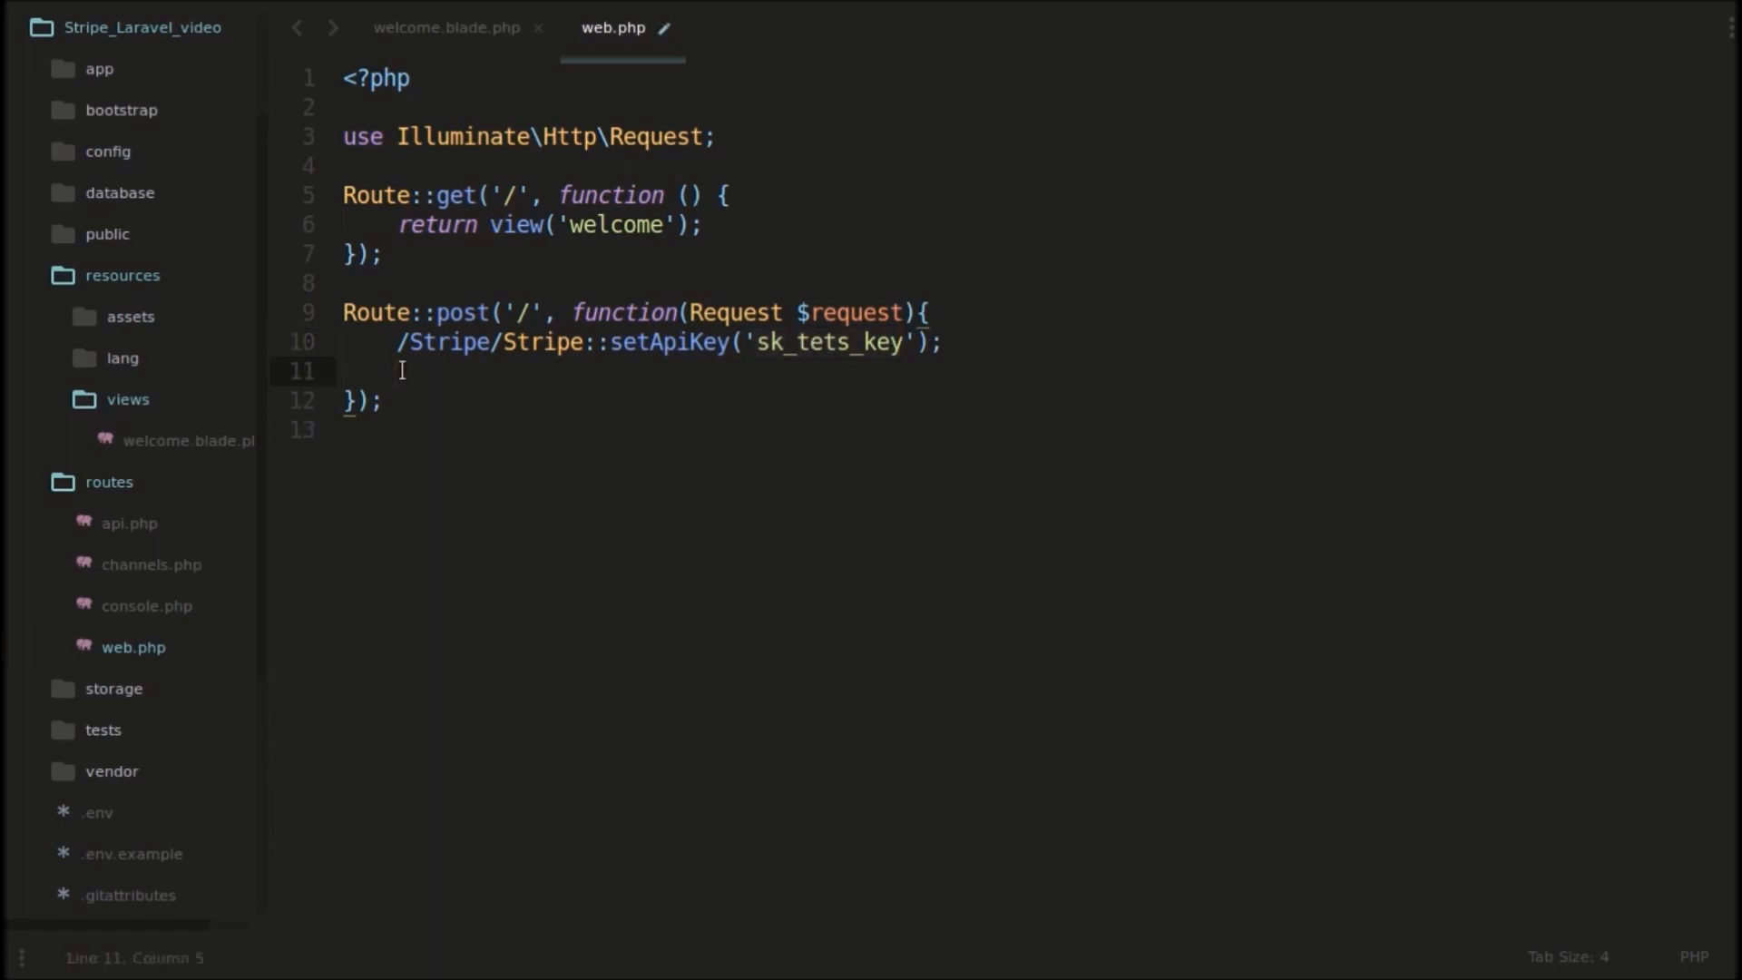
{"action": "type", "text": "try{"}
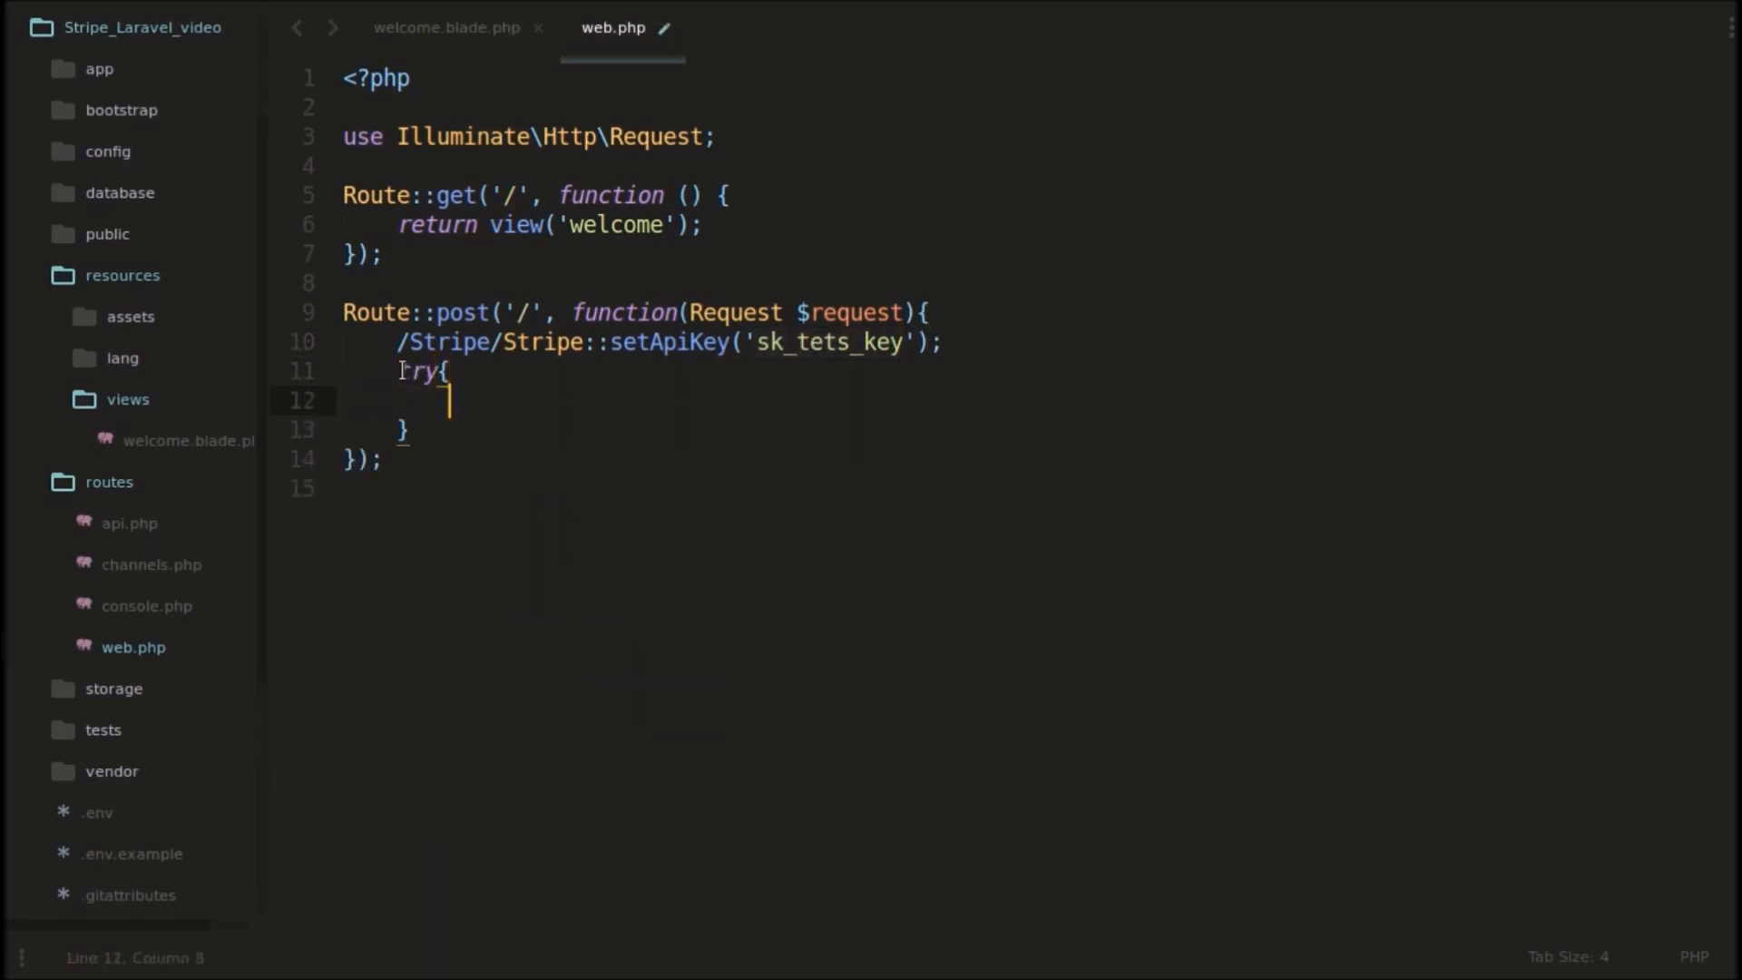
{"action": "type", "text": "catch(){"}
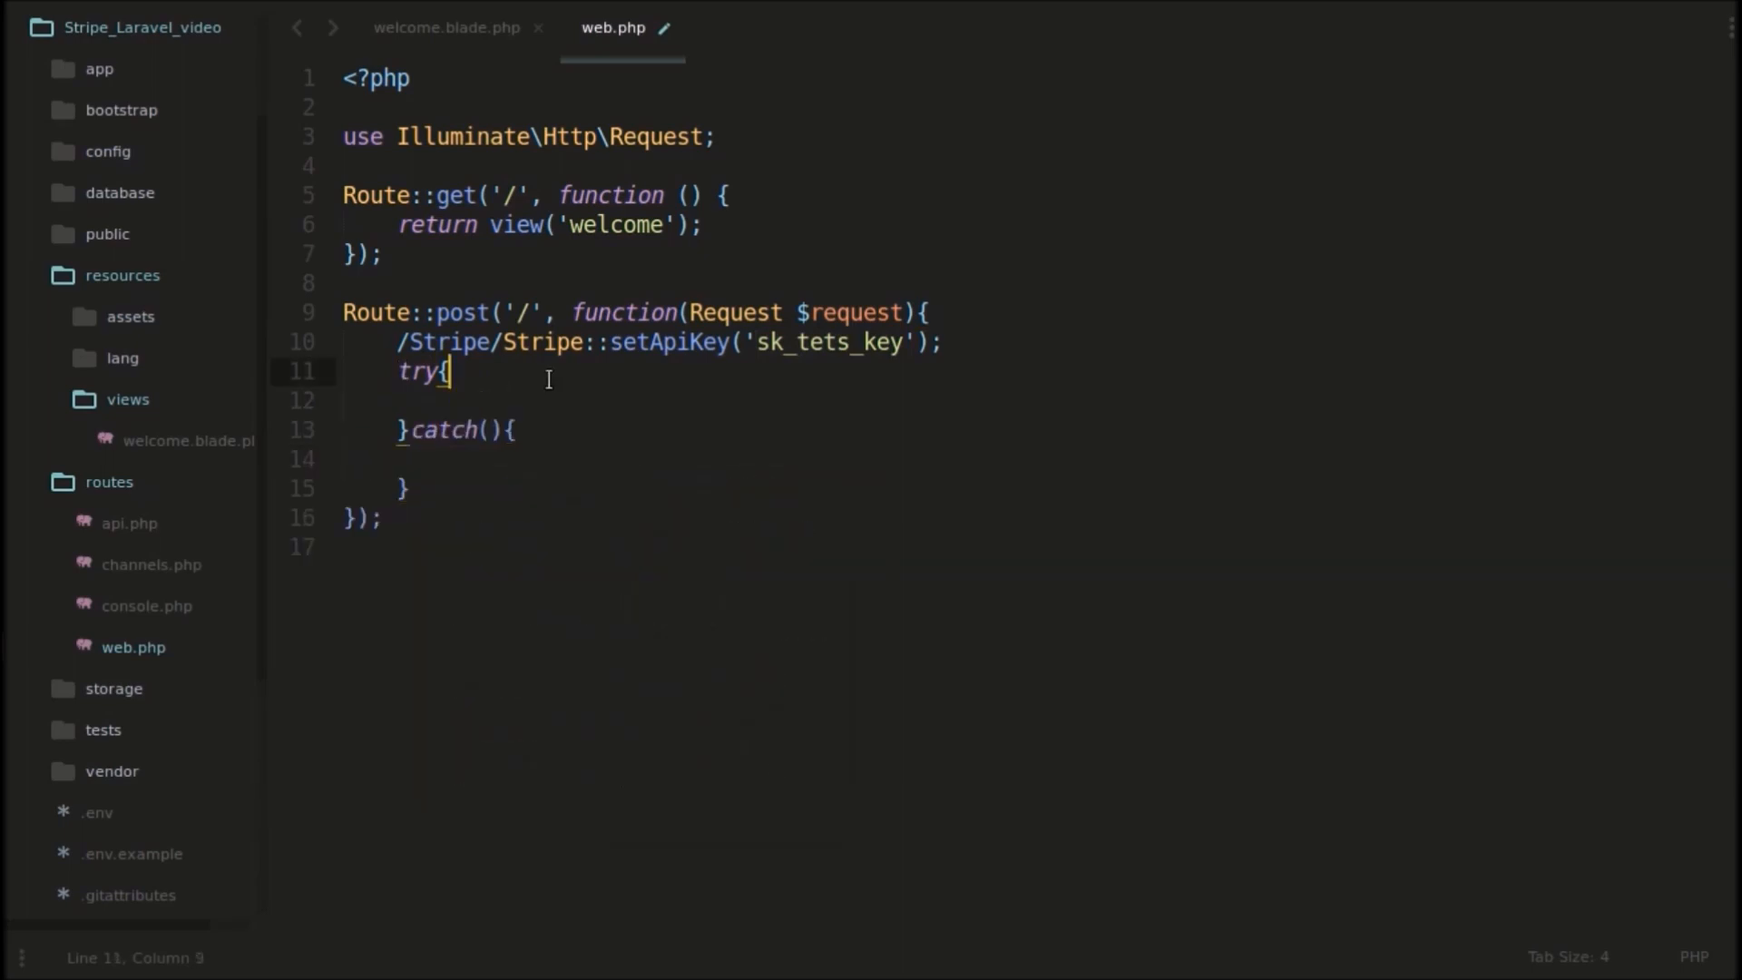
{"action": "key", "text": "Enter"}
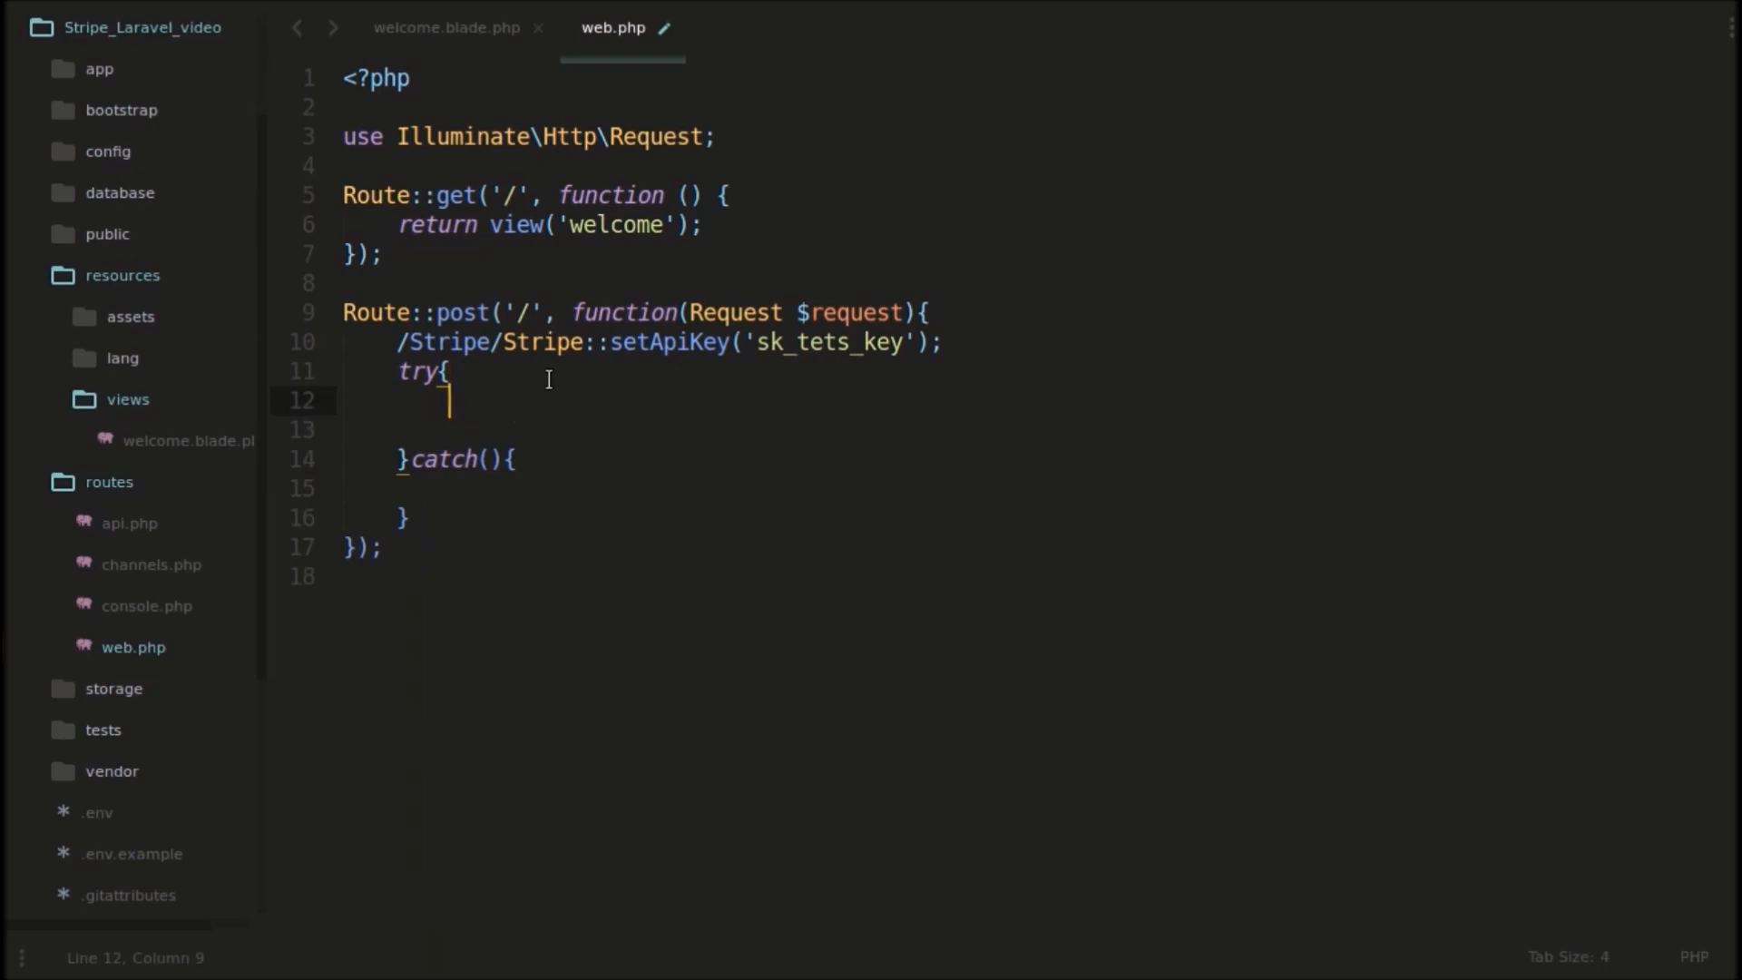
Start a \Stripe\Charge::create() call inside the try block
{"action": "type", "text": "\\S"}
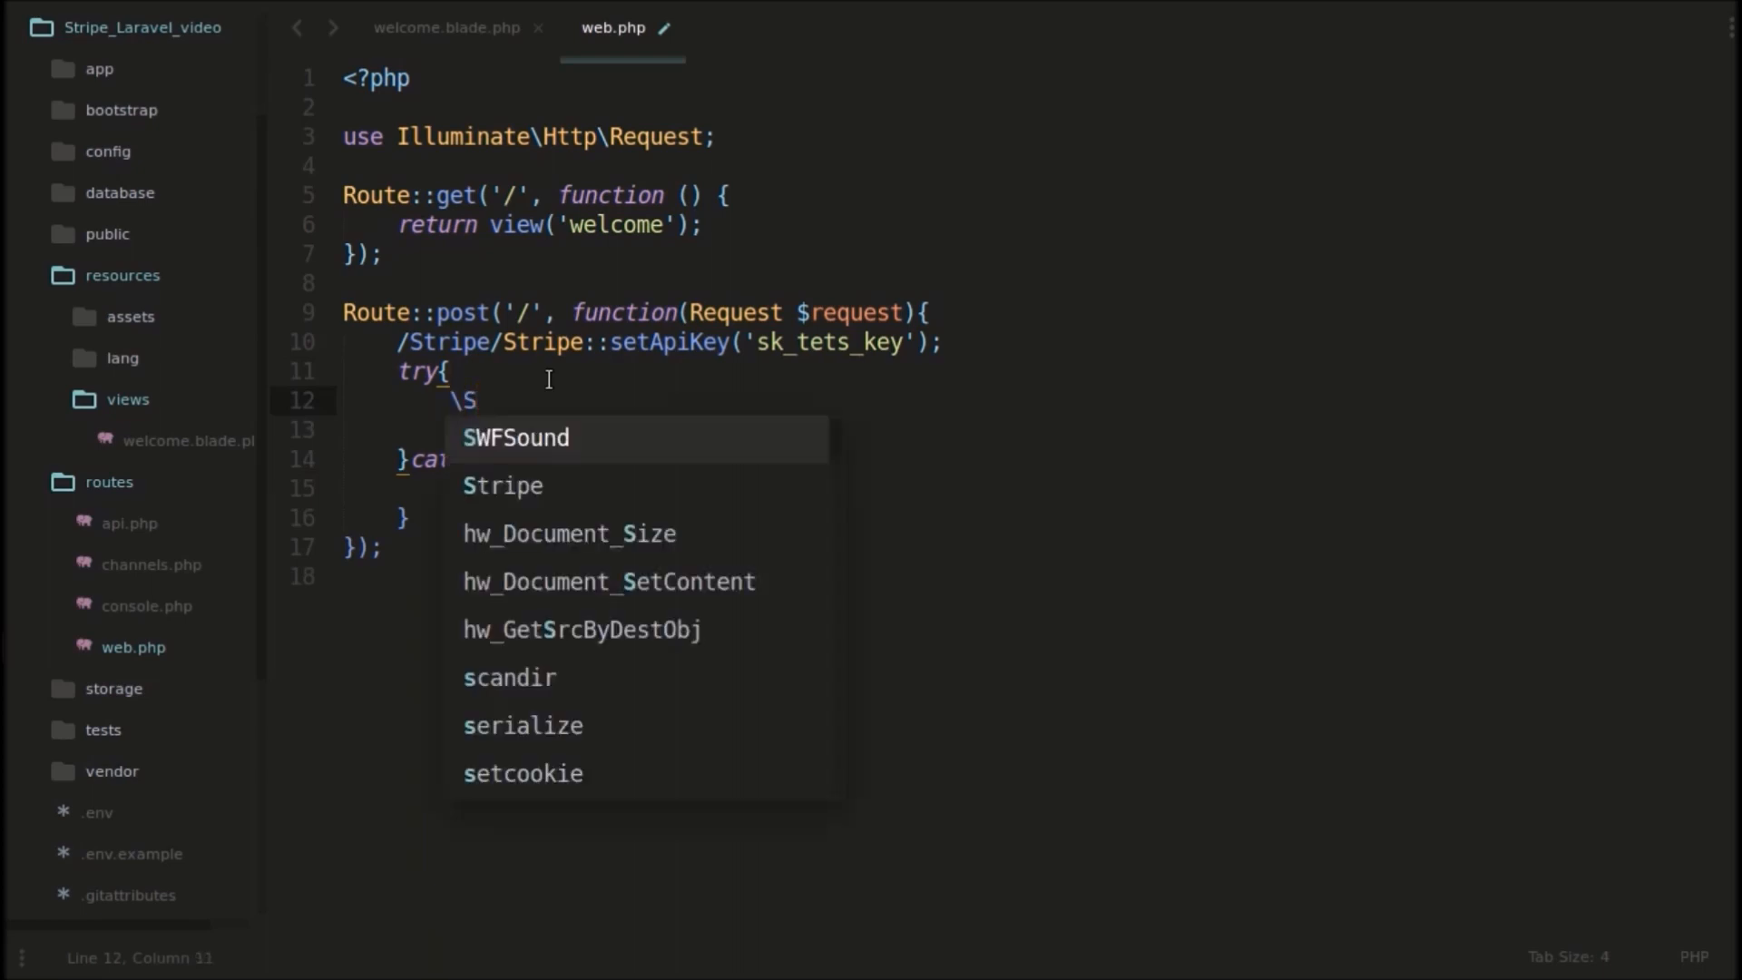
{"action": "type", "text": "Stripe"}
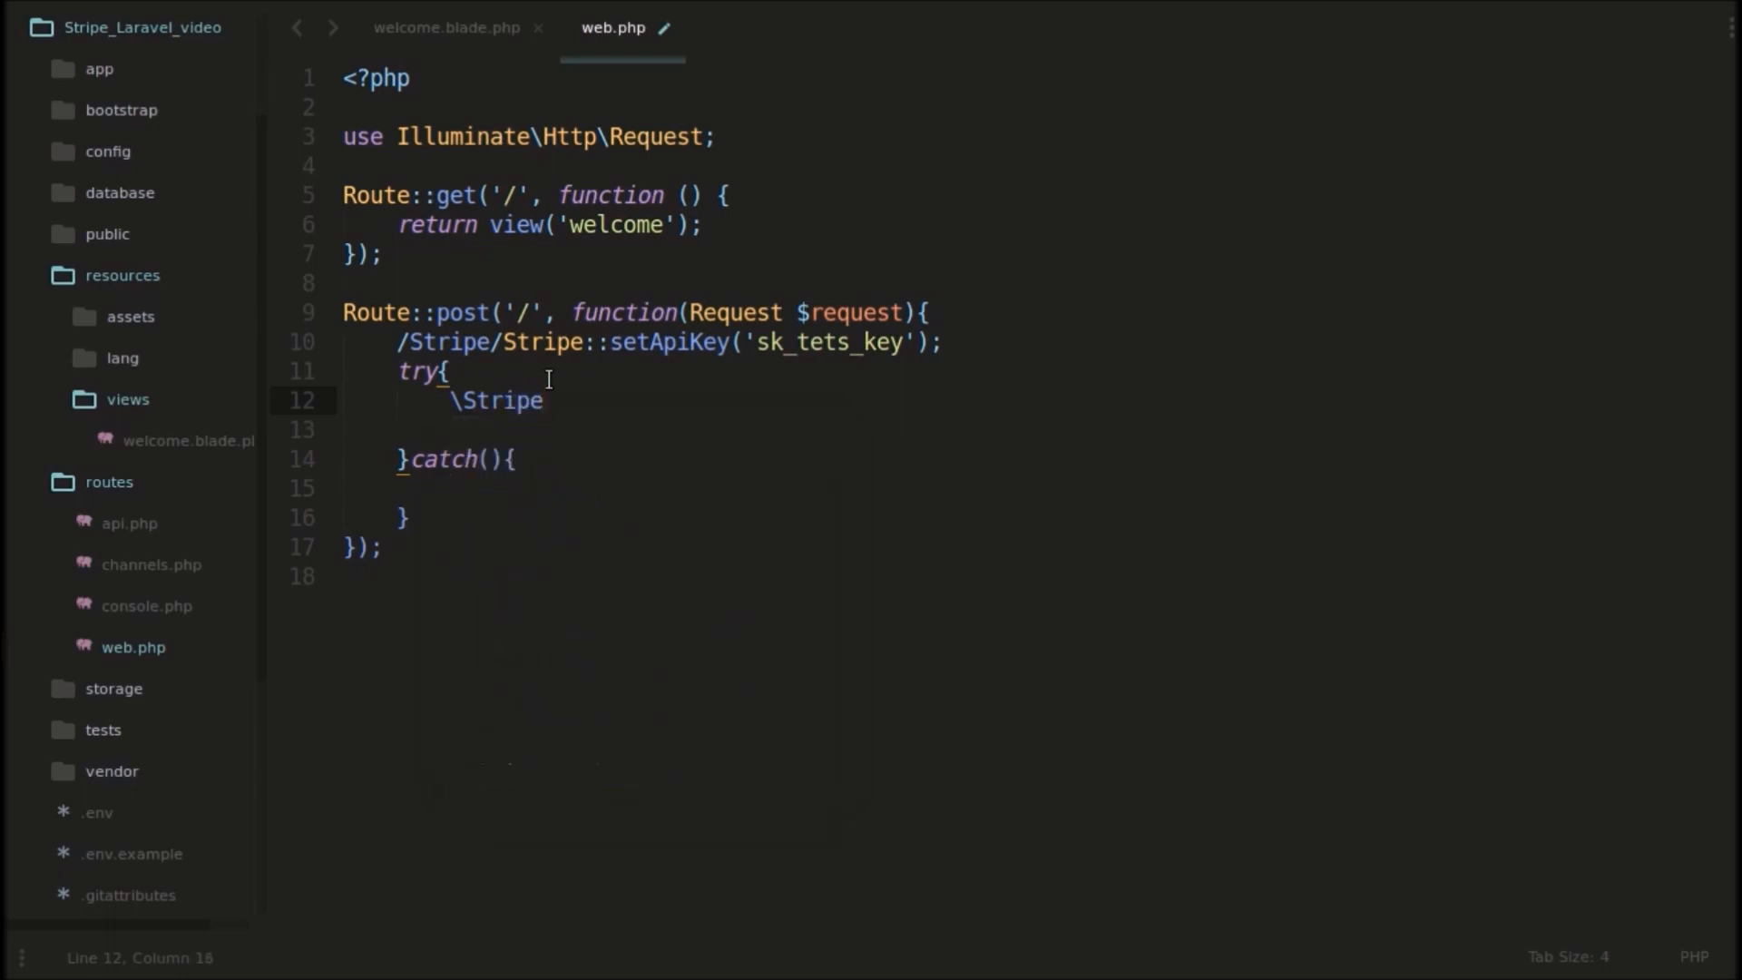
{"action": "type", "text": "\\Cha"}
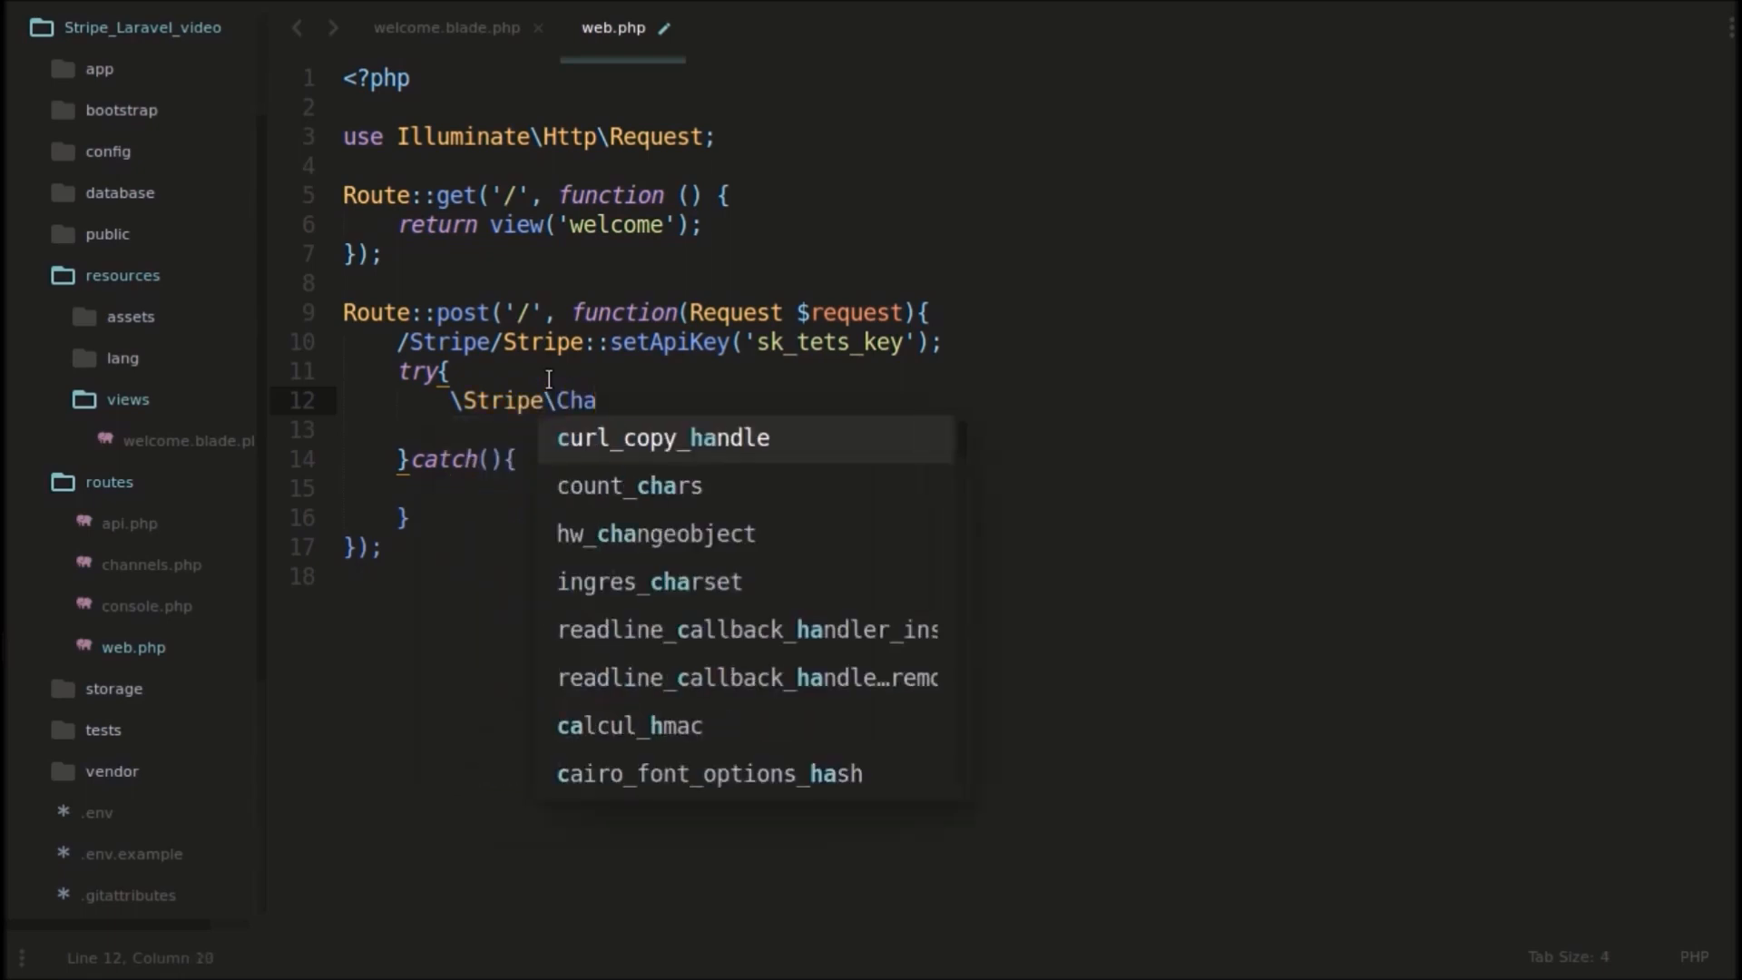
{"action": "type", "text": "rge:"}
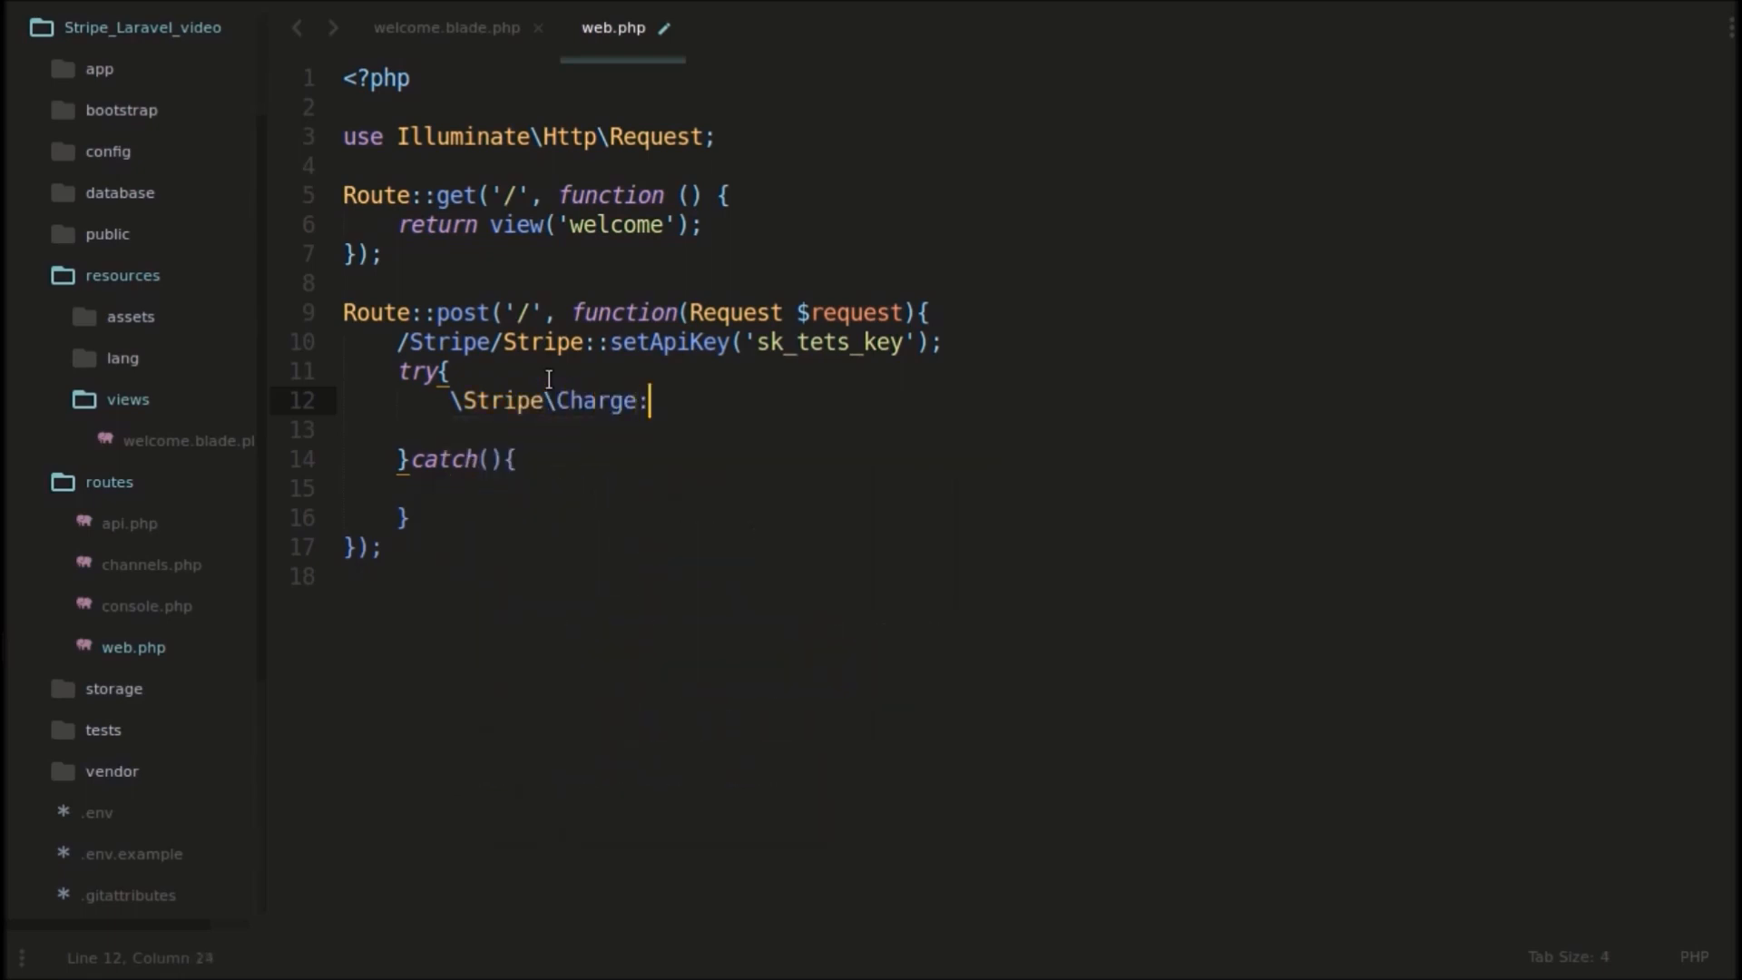
{"action": "type", "text": ":cre"}
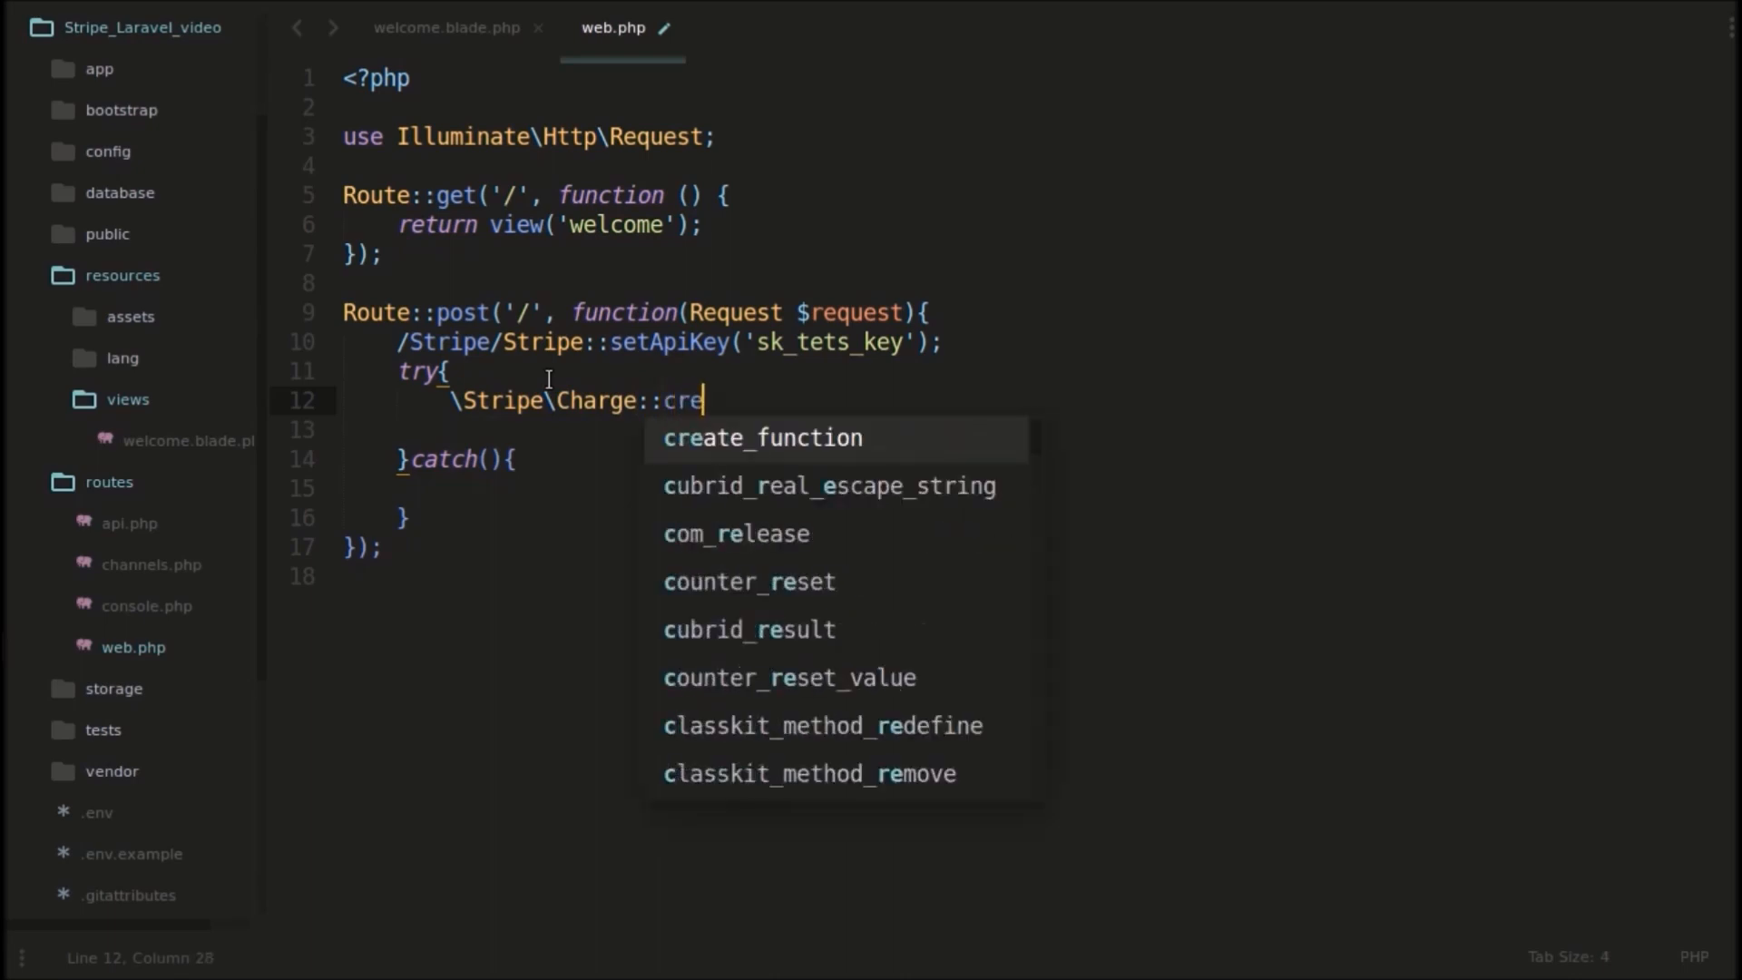
{"action": "type", "text": "ate"}
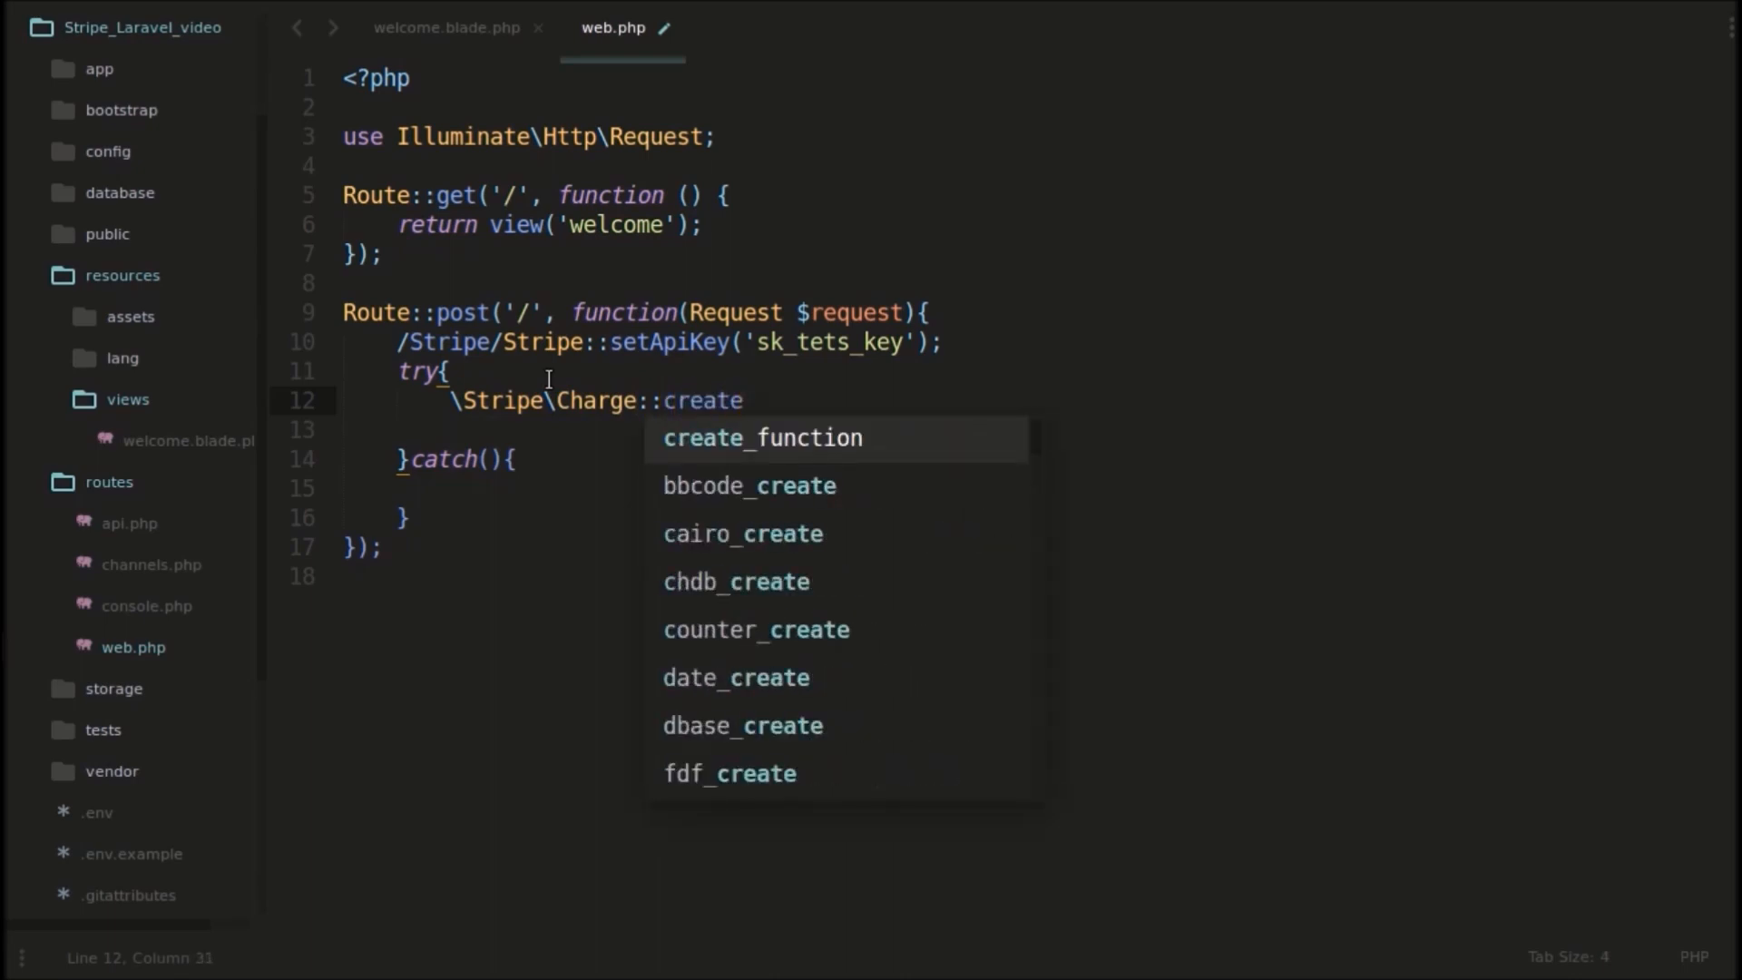
{"action": "type", "text": "()"}
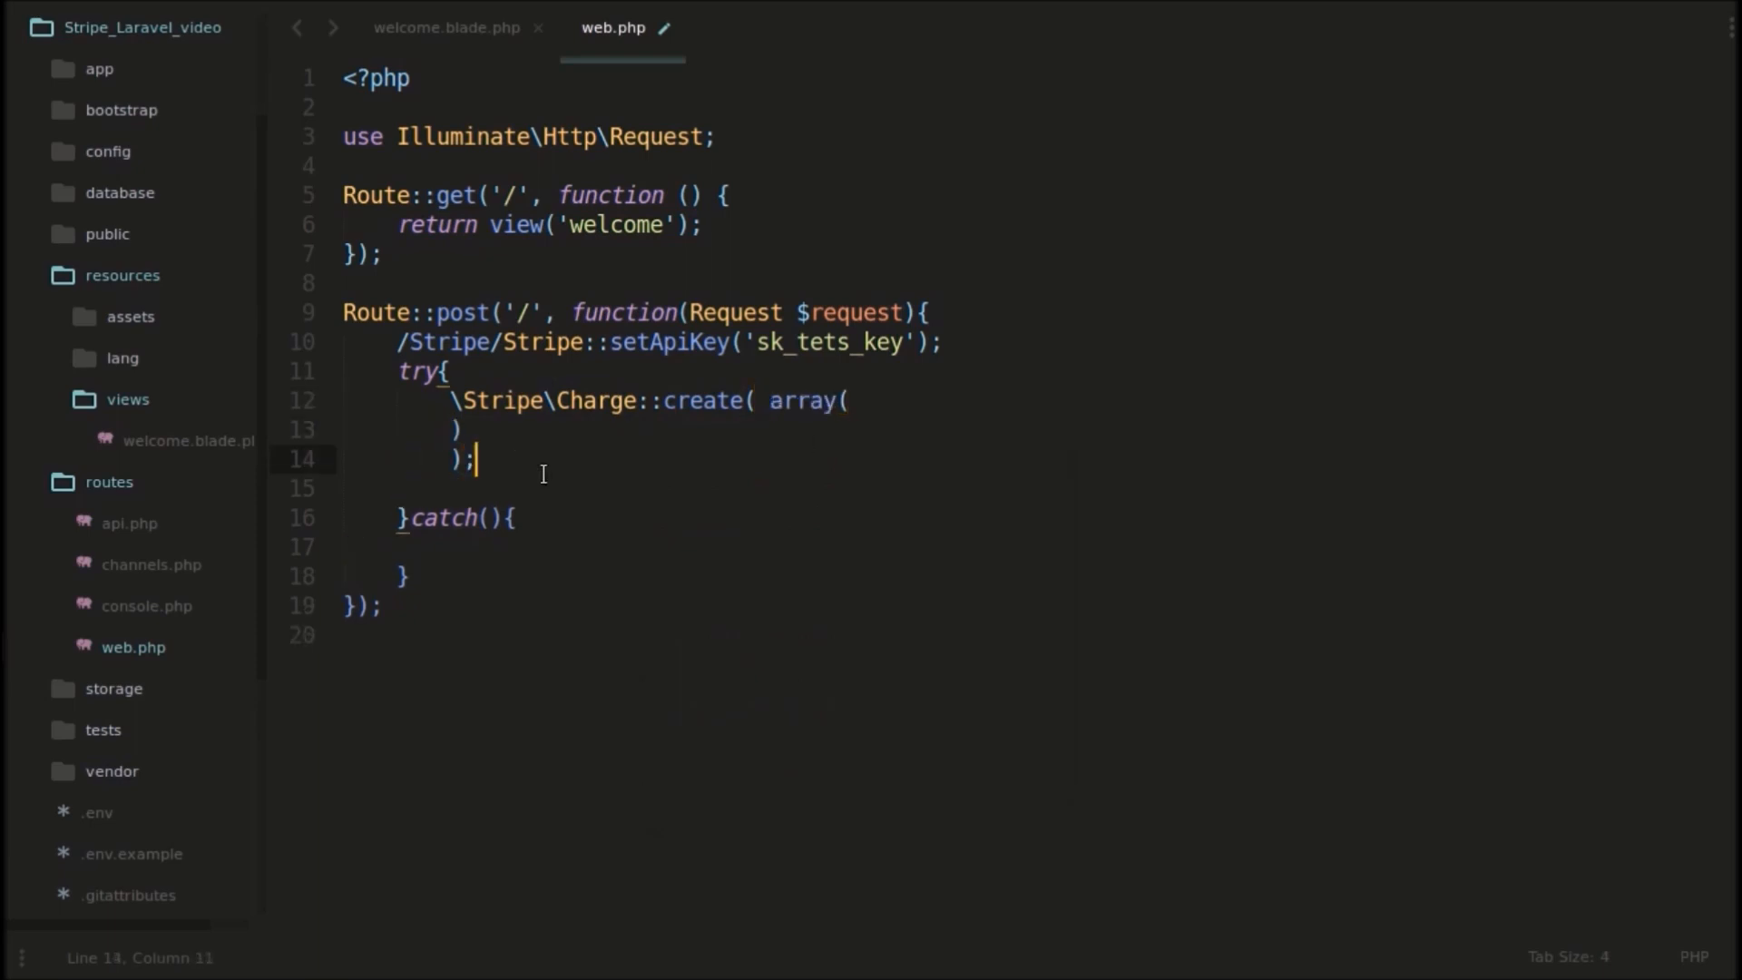
Add "amount" => 300 * 100 to the charge array and start a new line
{"action": "key", "text": "enter"}
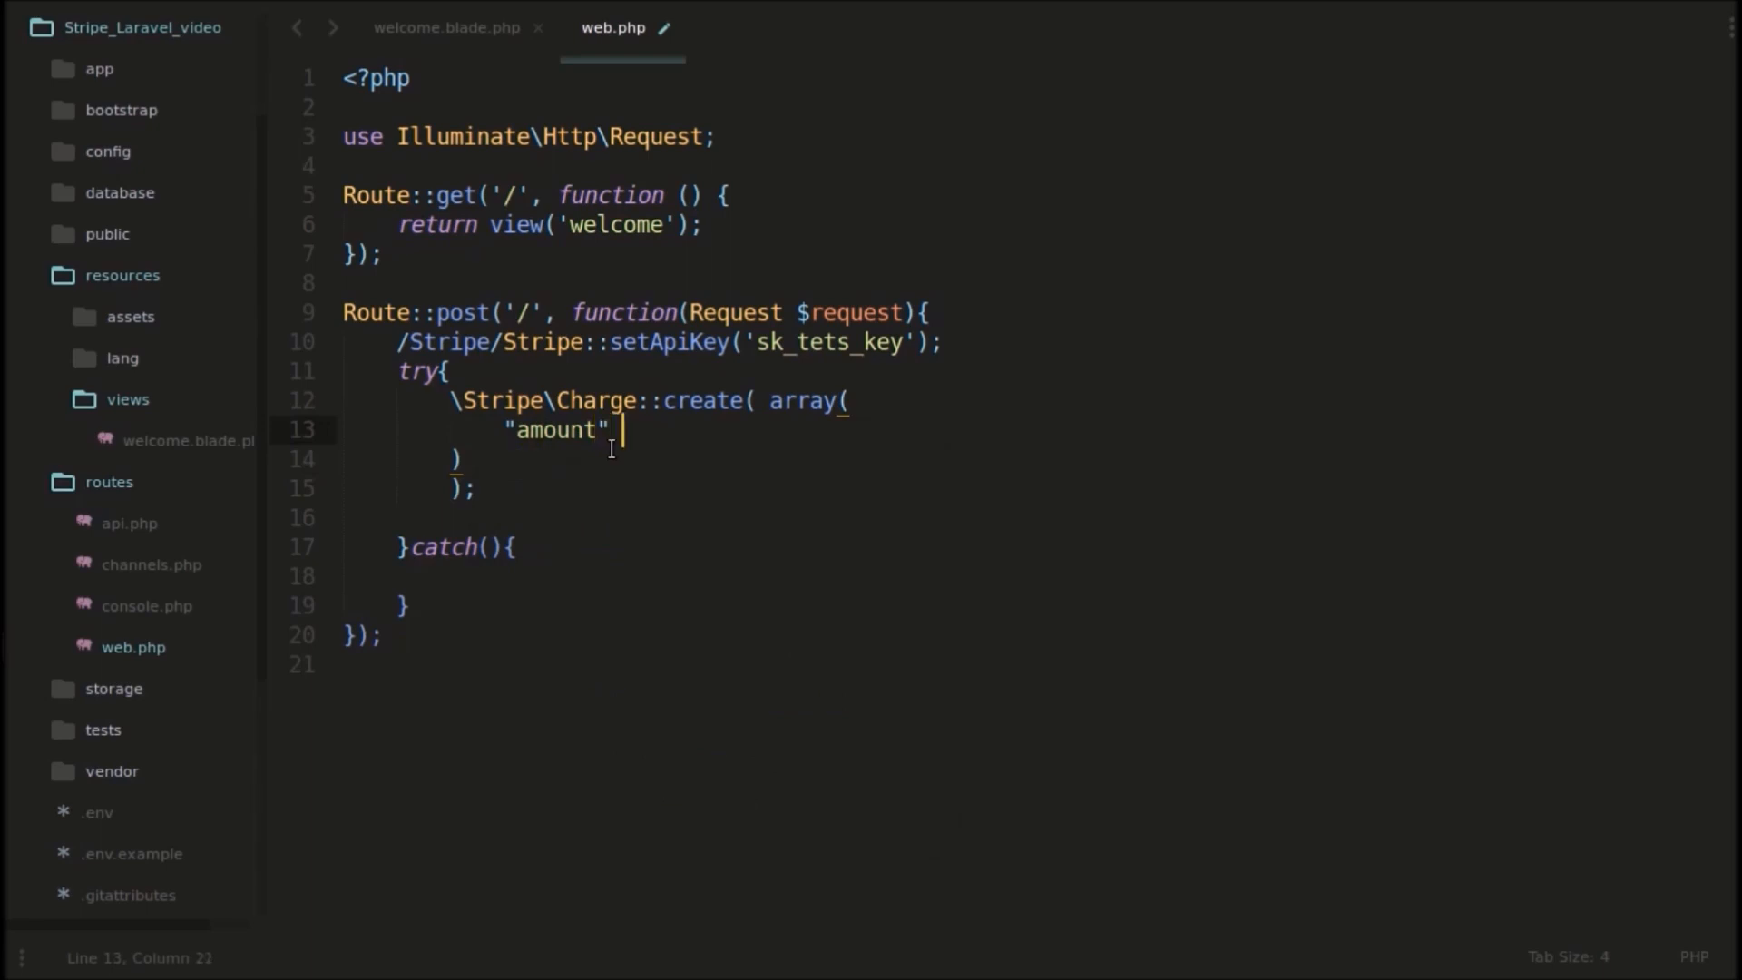
{"action": "type", "text": "=>"}
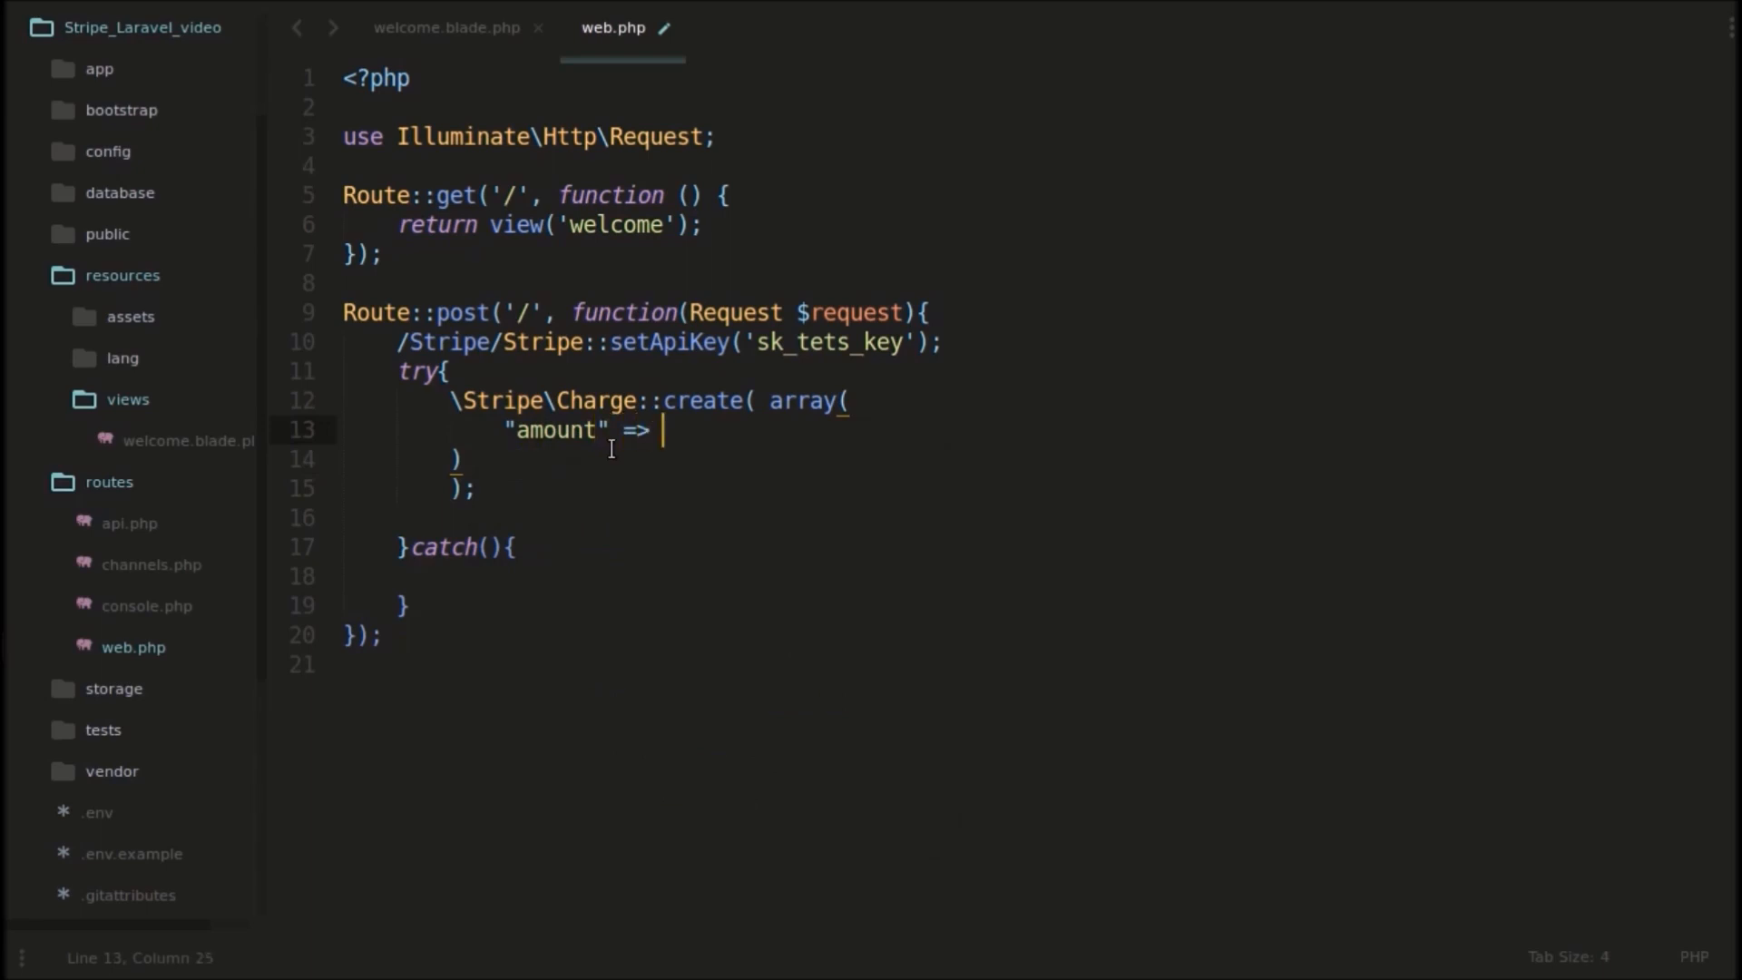
{"action": "type", "text": "3"}
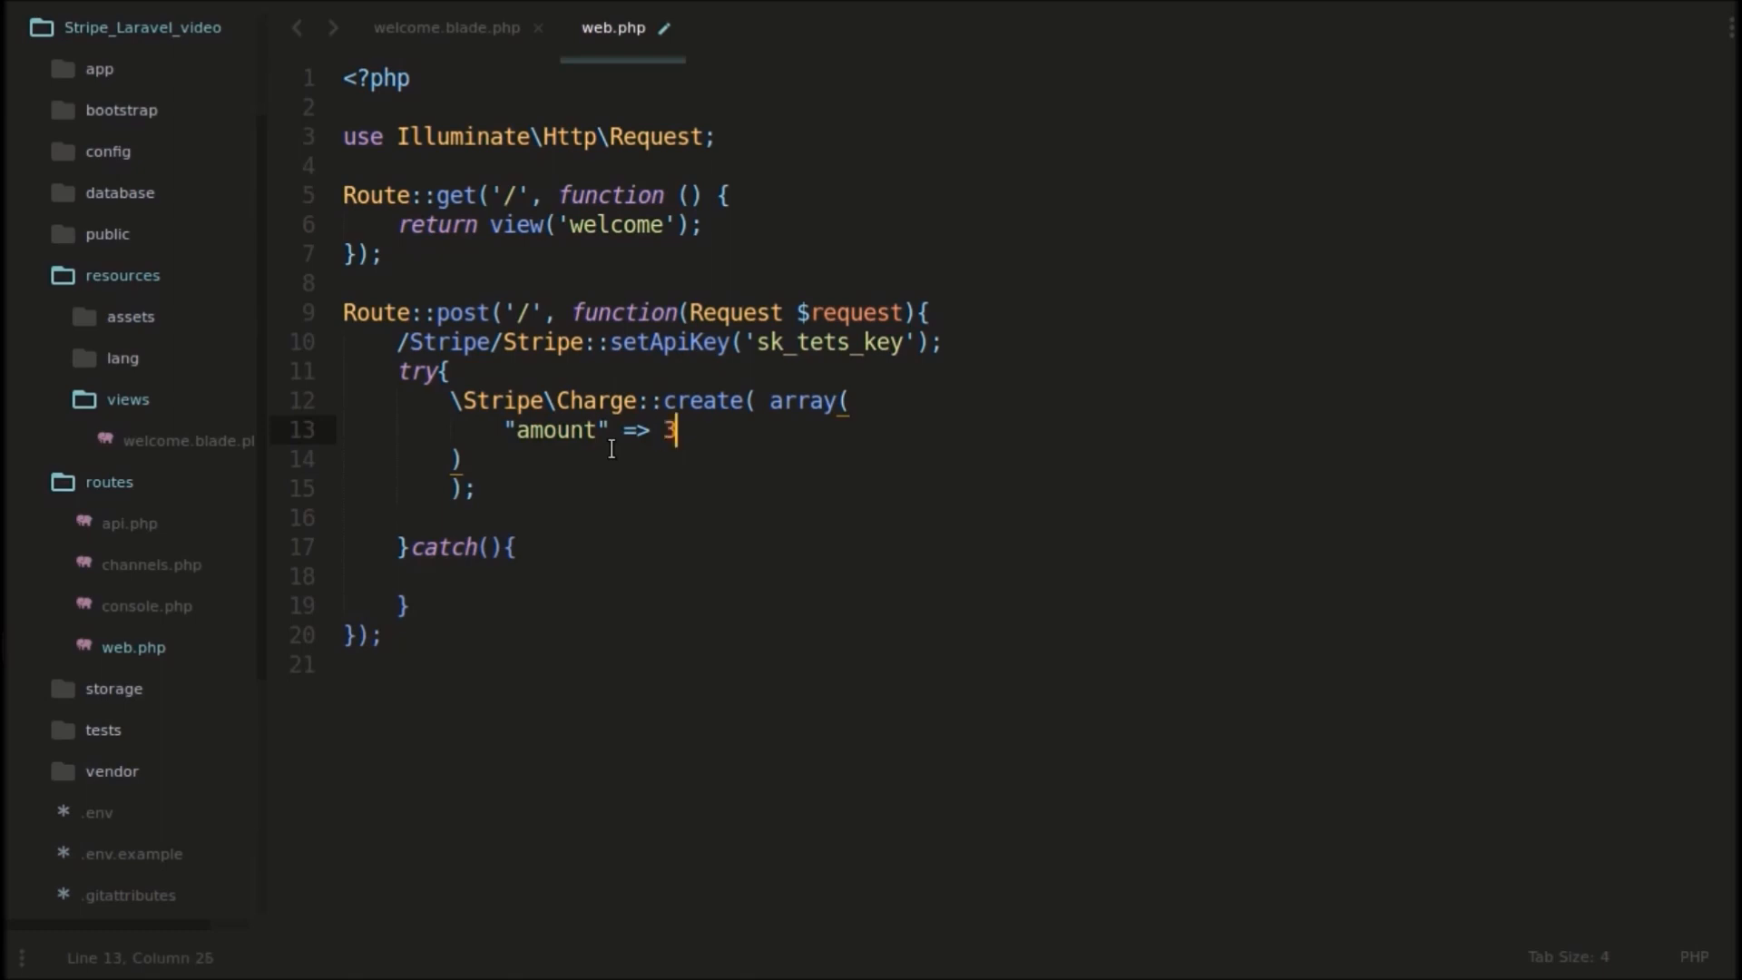
{"action": "type", "text": "00"}
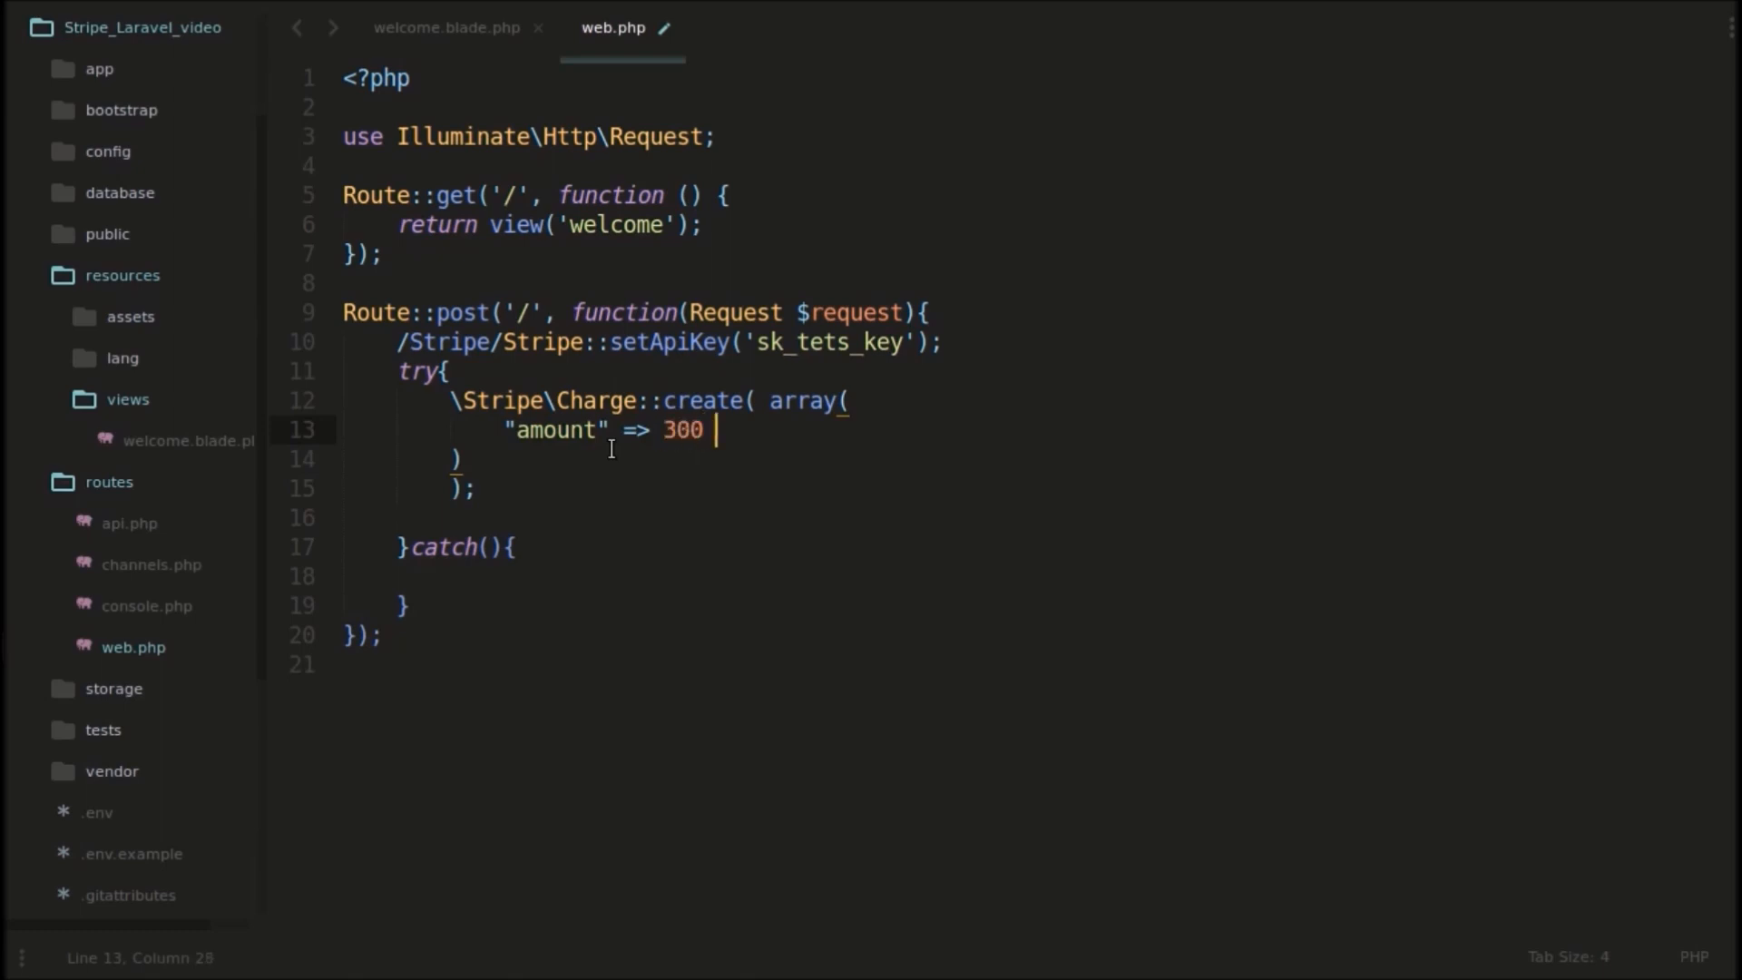
{"action": "type", "text": "* 100"}
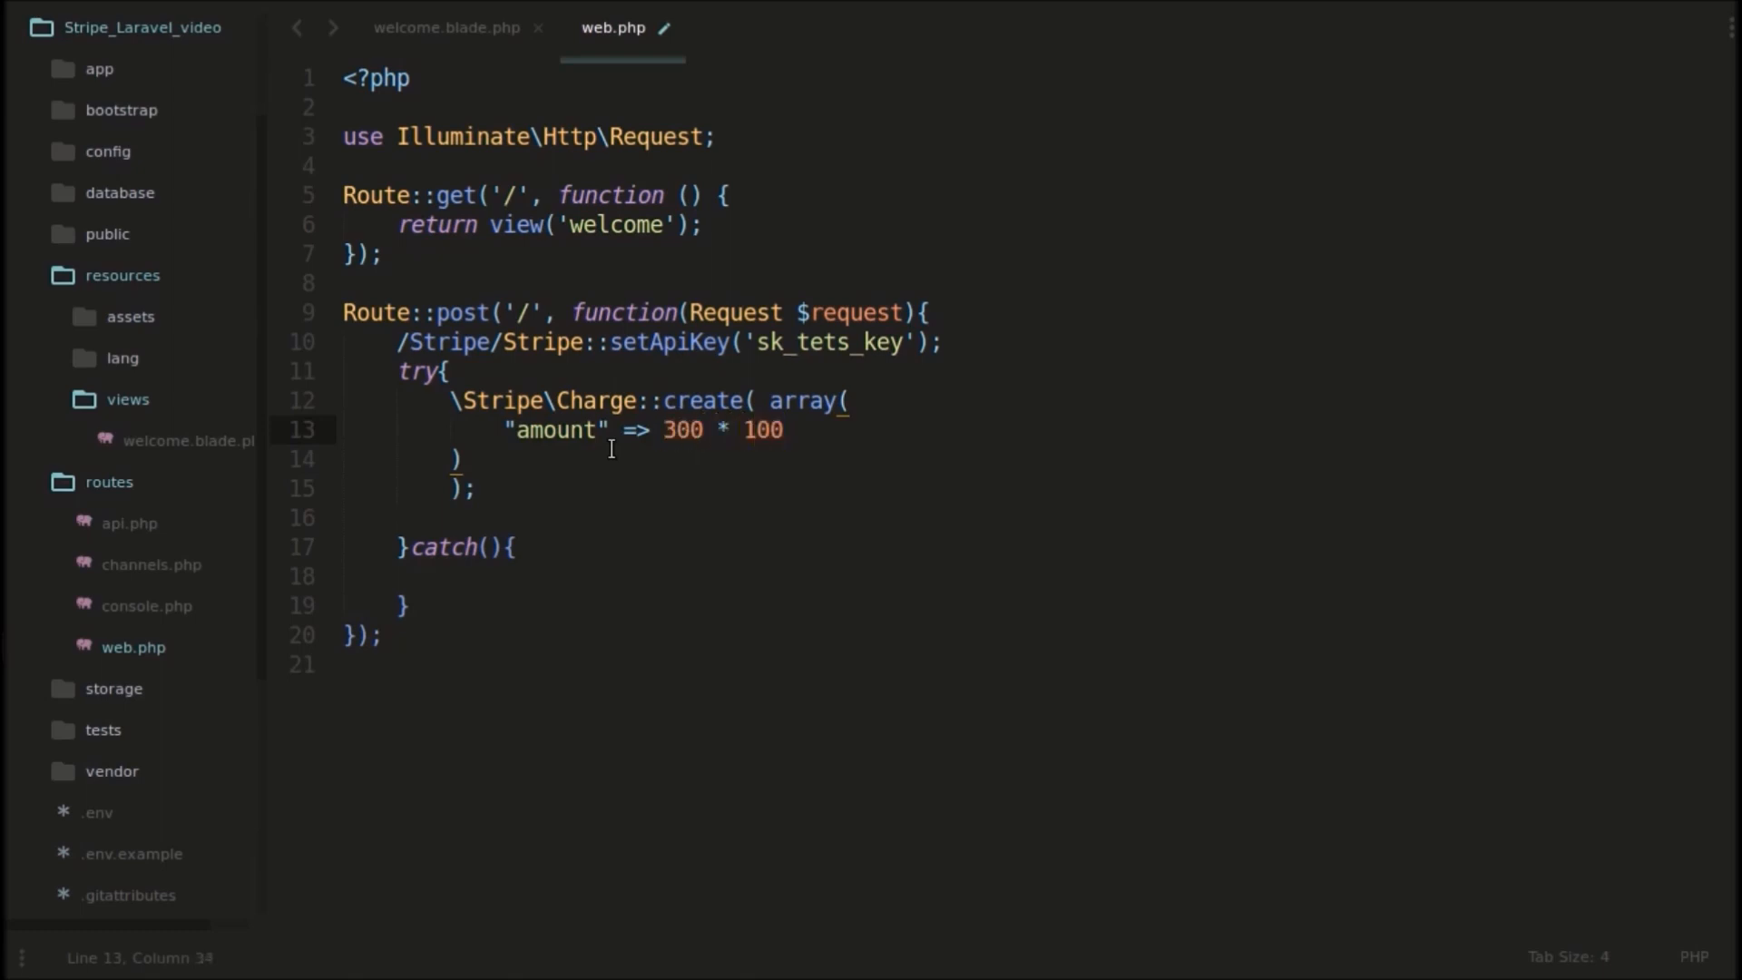
{"action": "type", "text": ","}
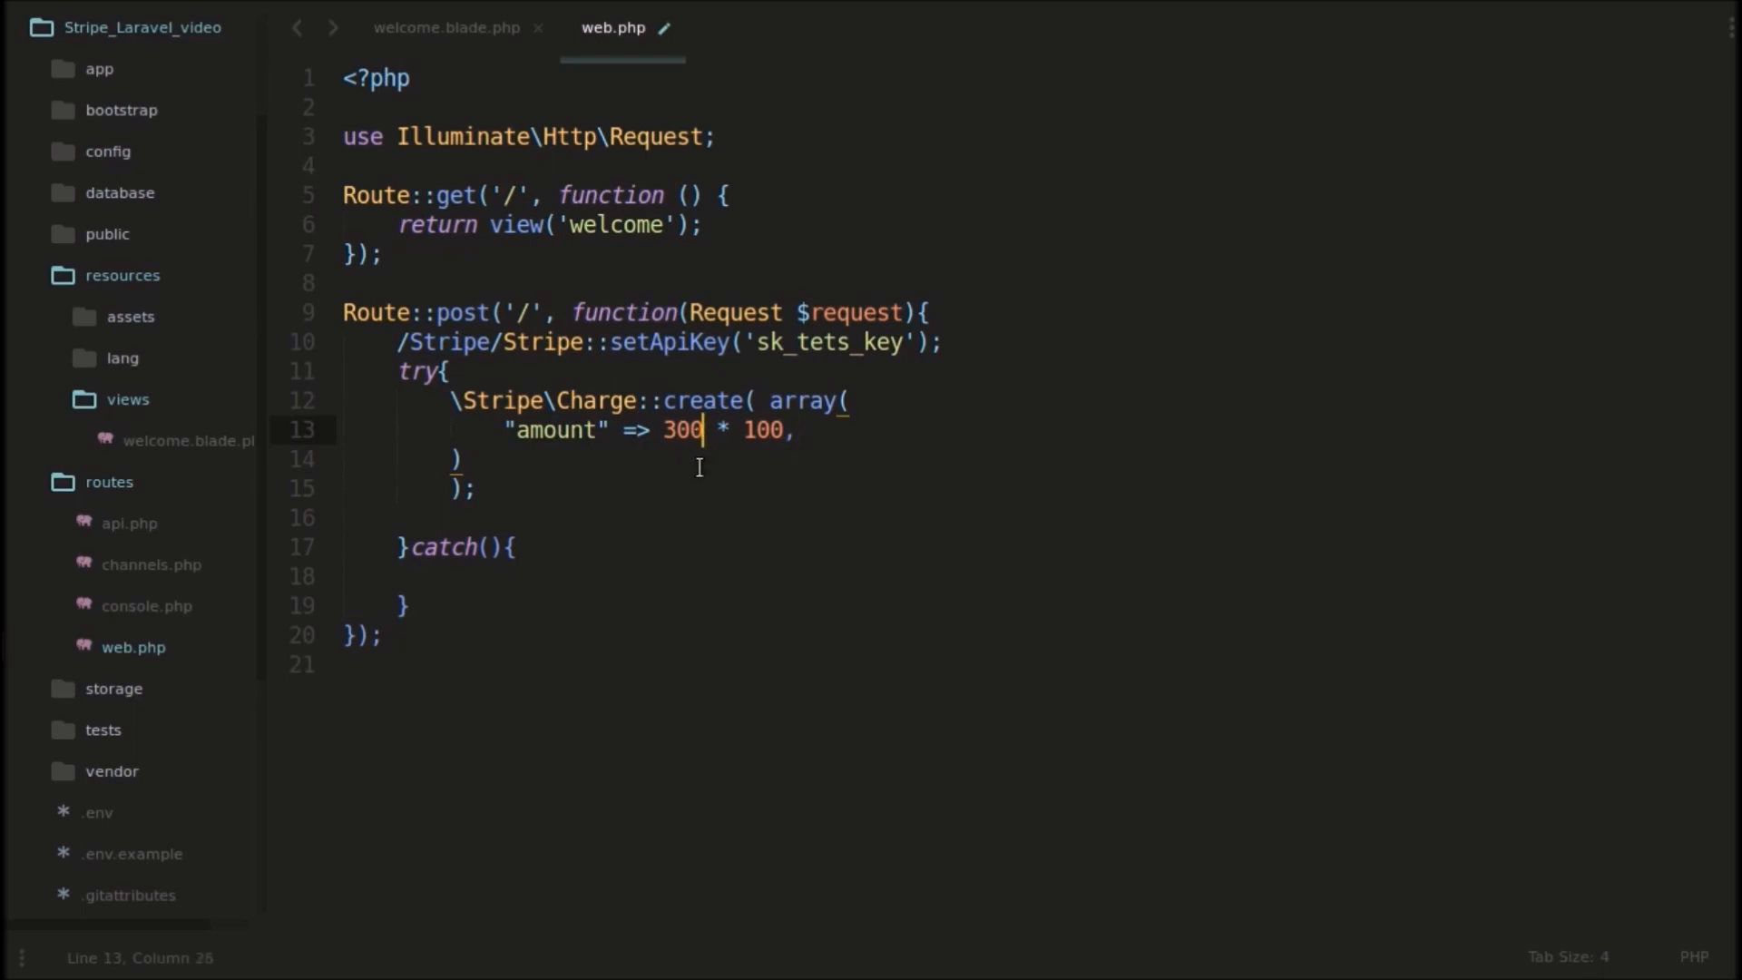
{"action": "double_click", "coordinate": [682, 430]}
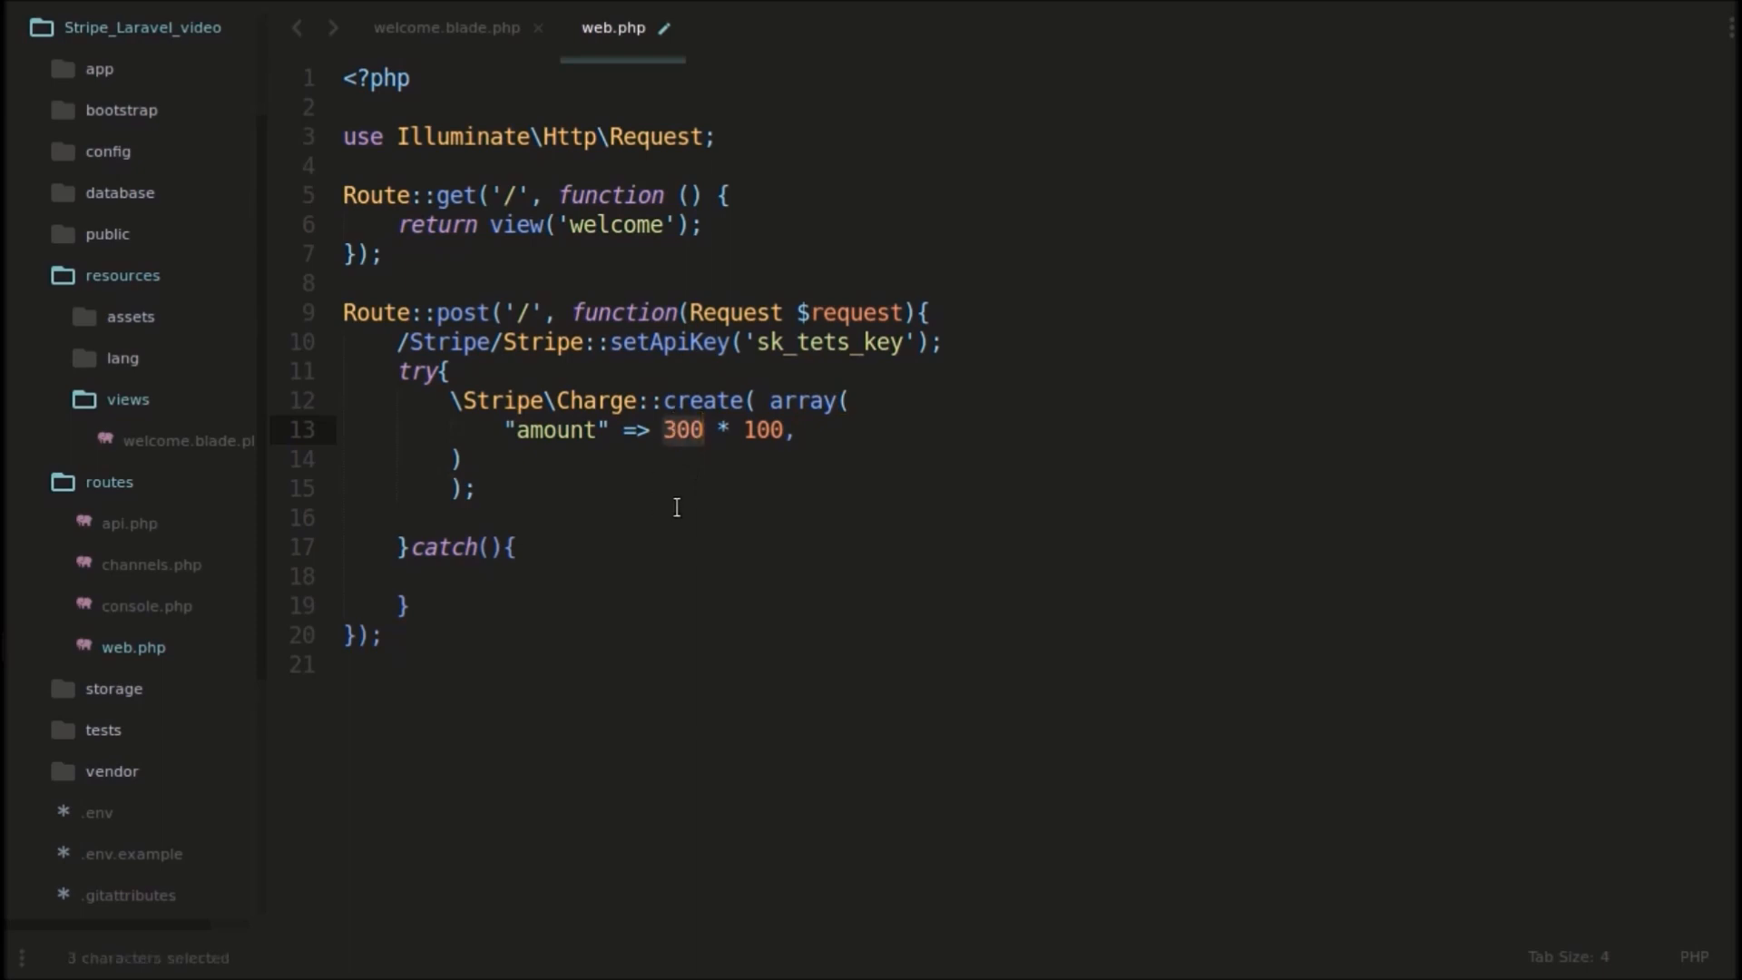
{"action": "left_click", "coordinate": [763, 431]}
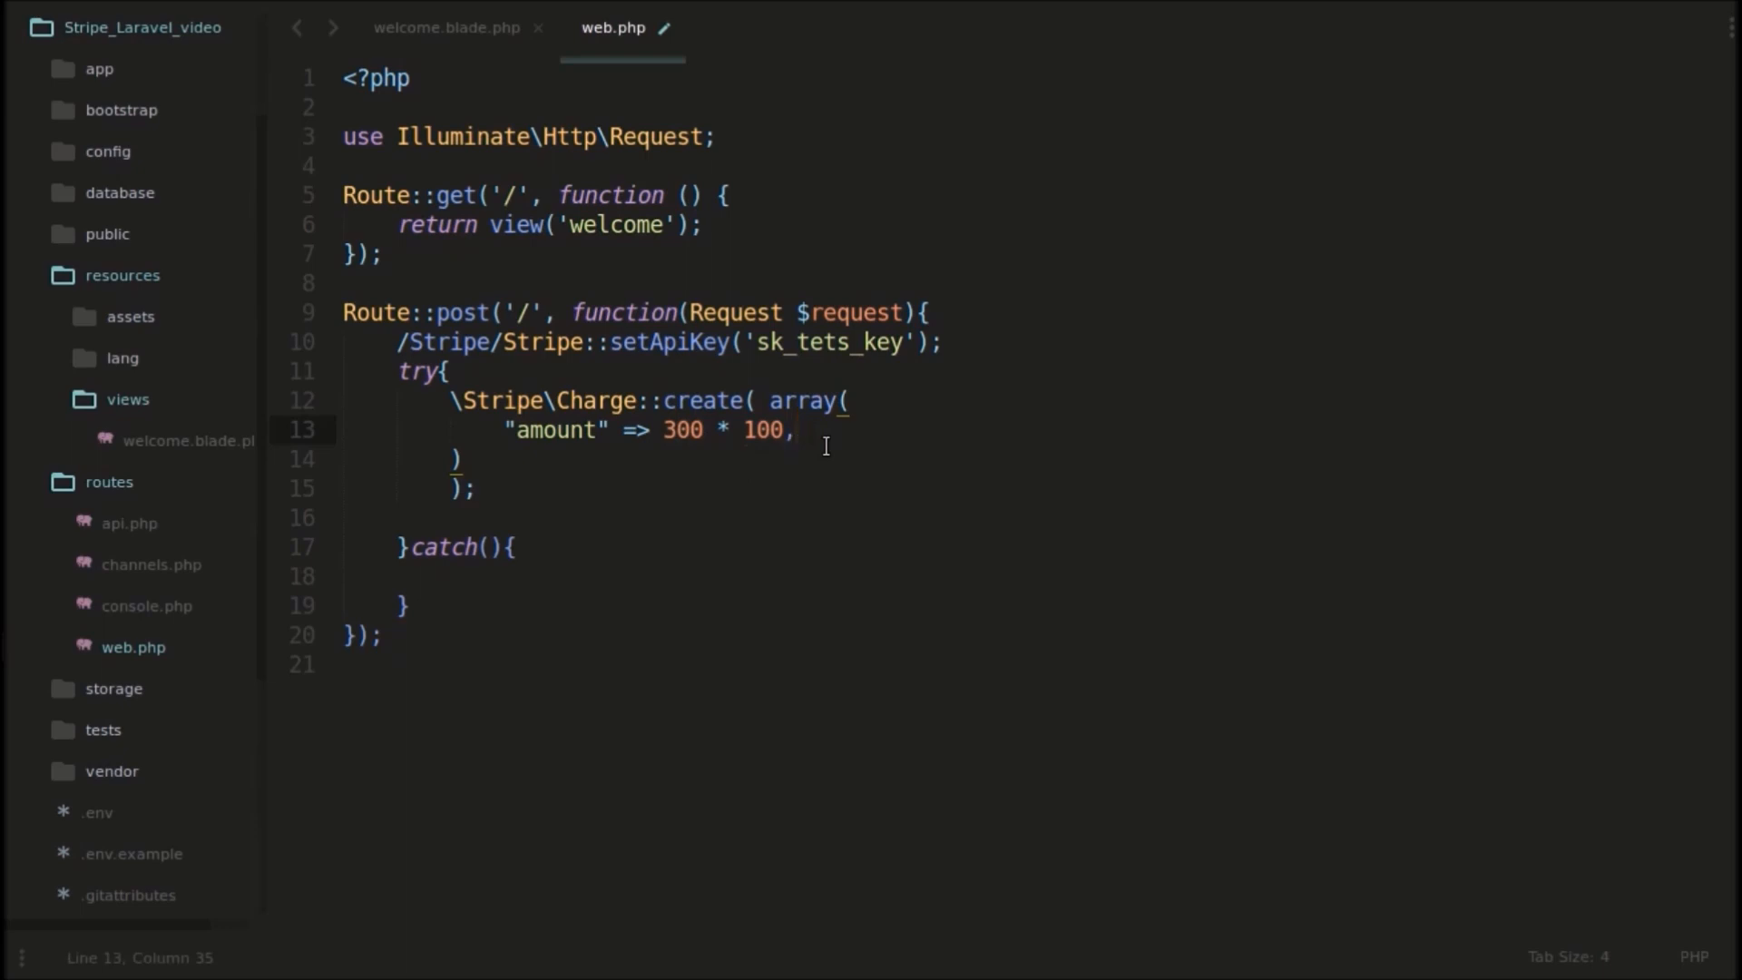
{"action": "key", "text": "Enter"}
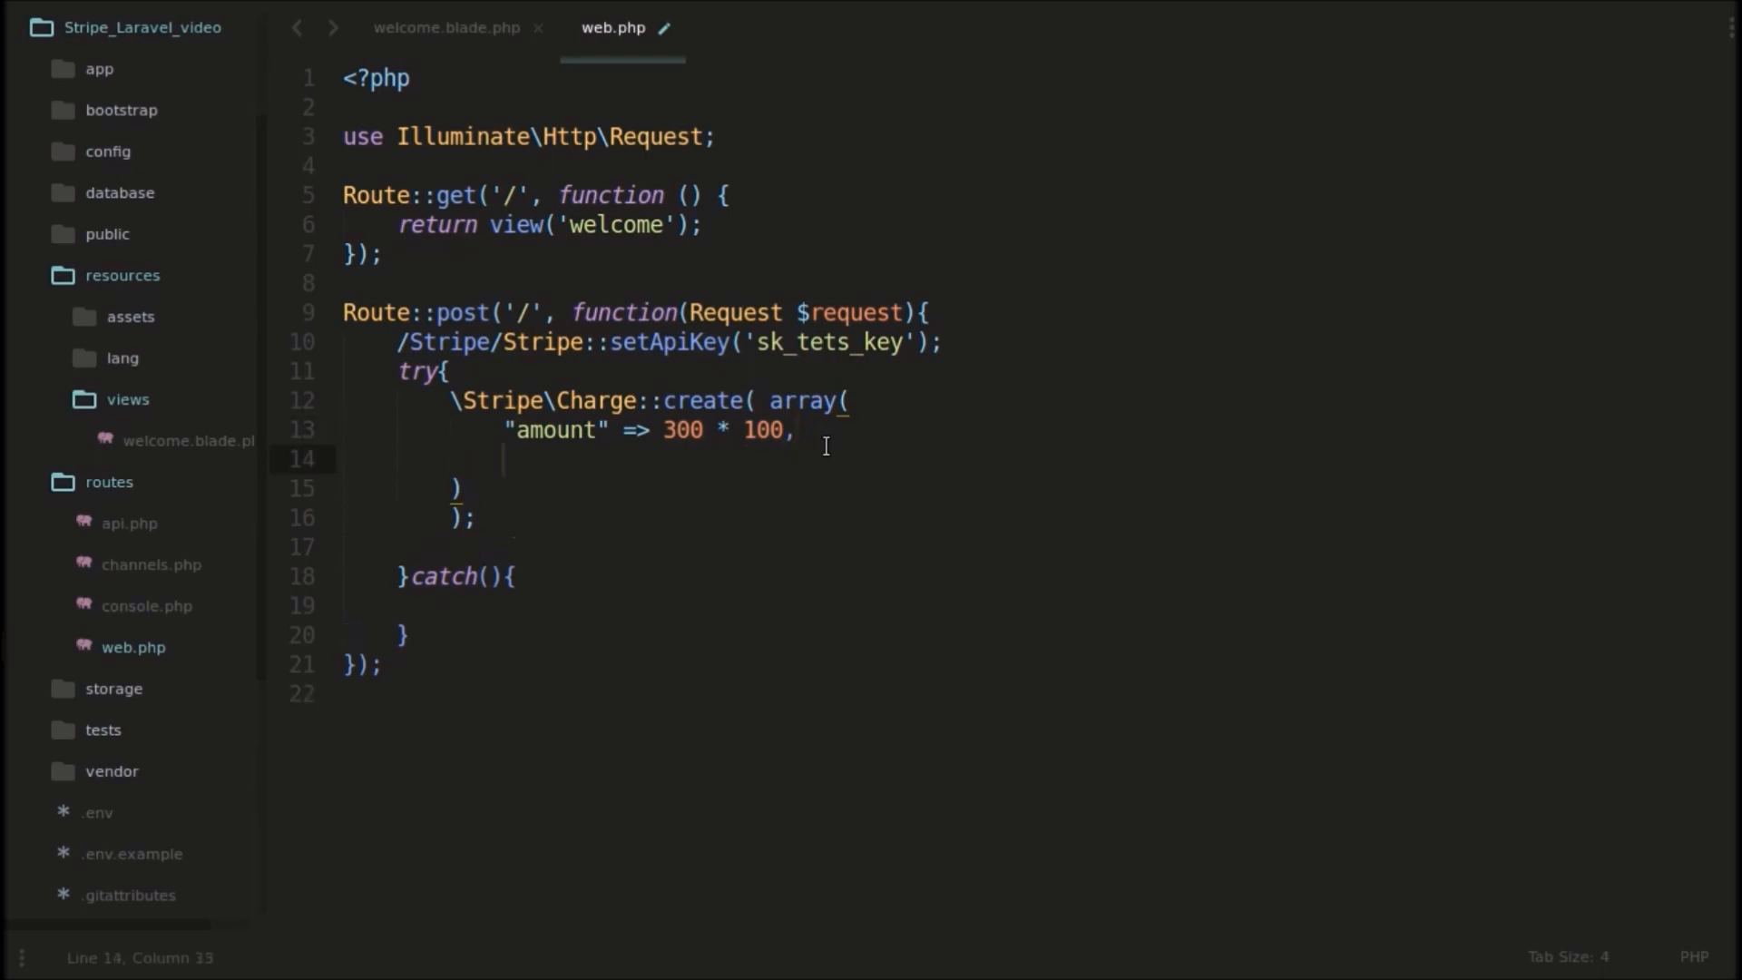
Add "currency" => "usd" to the charge array
{"action": "type", "text": "\"curr"}
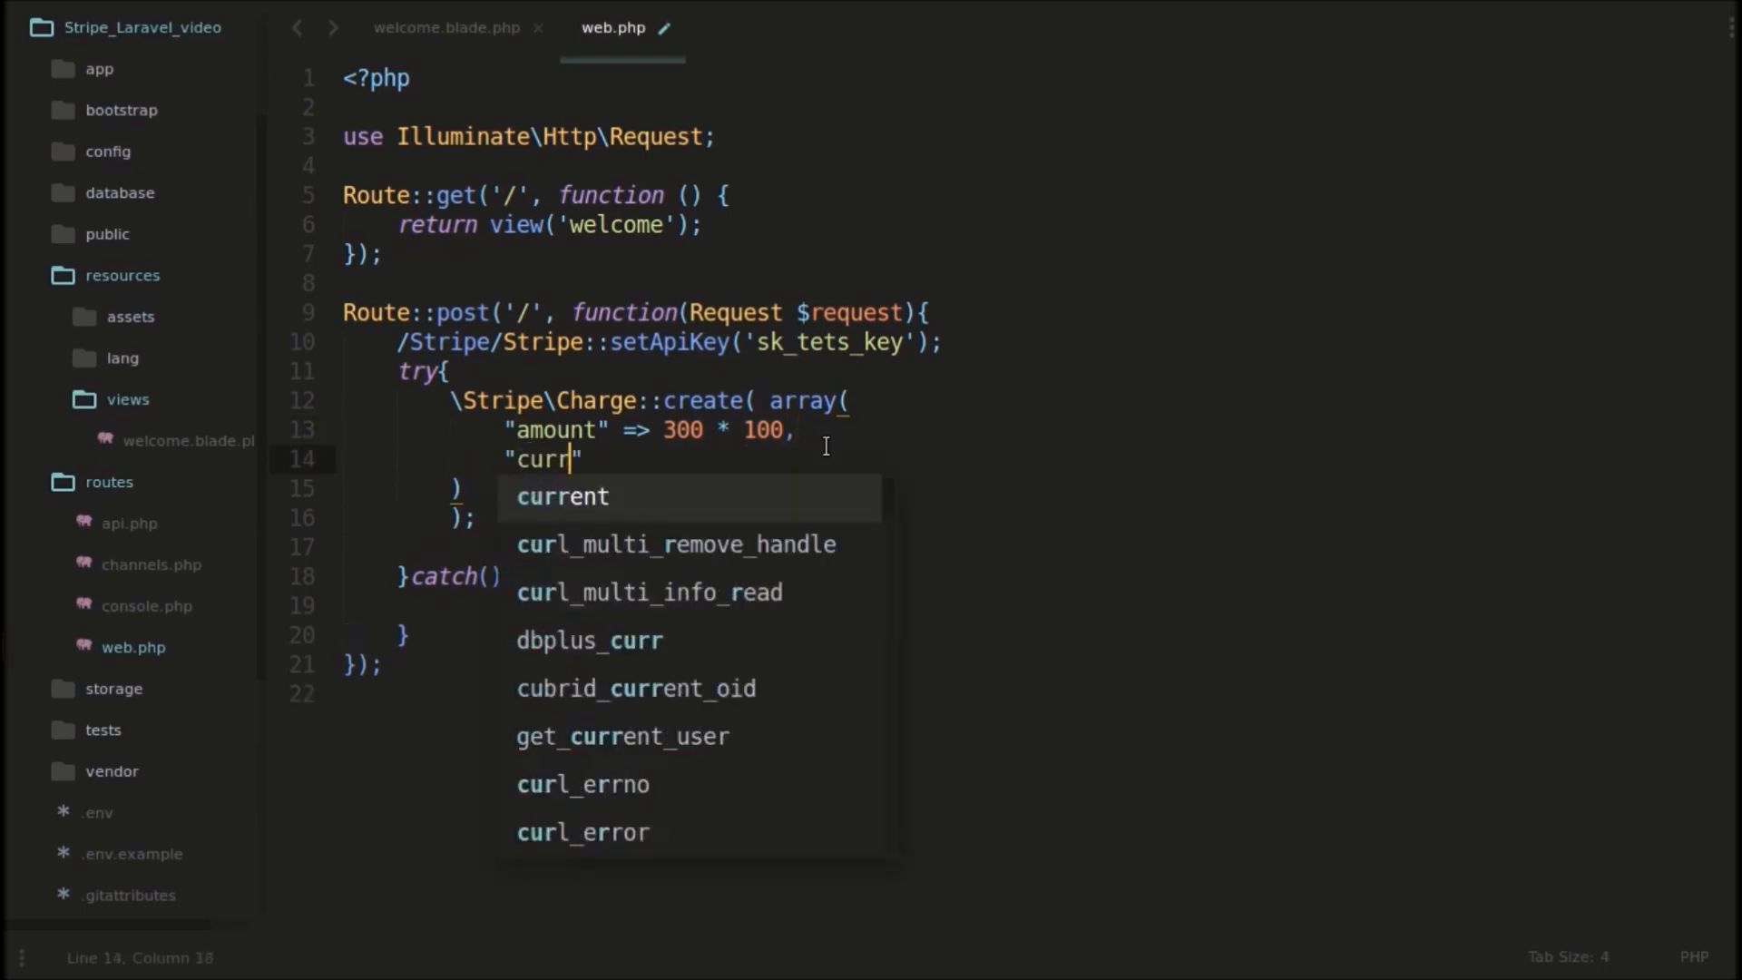
{"action": "type", "text": "end"}
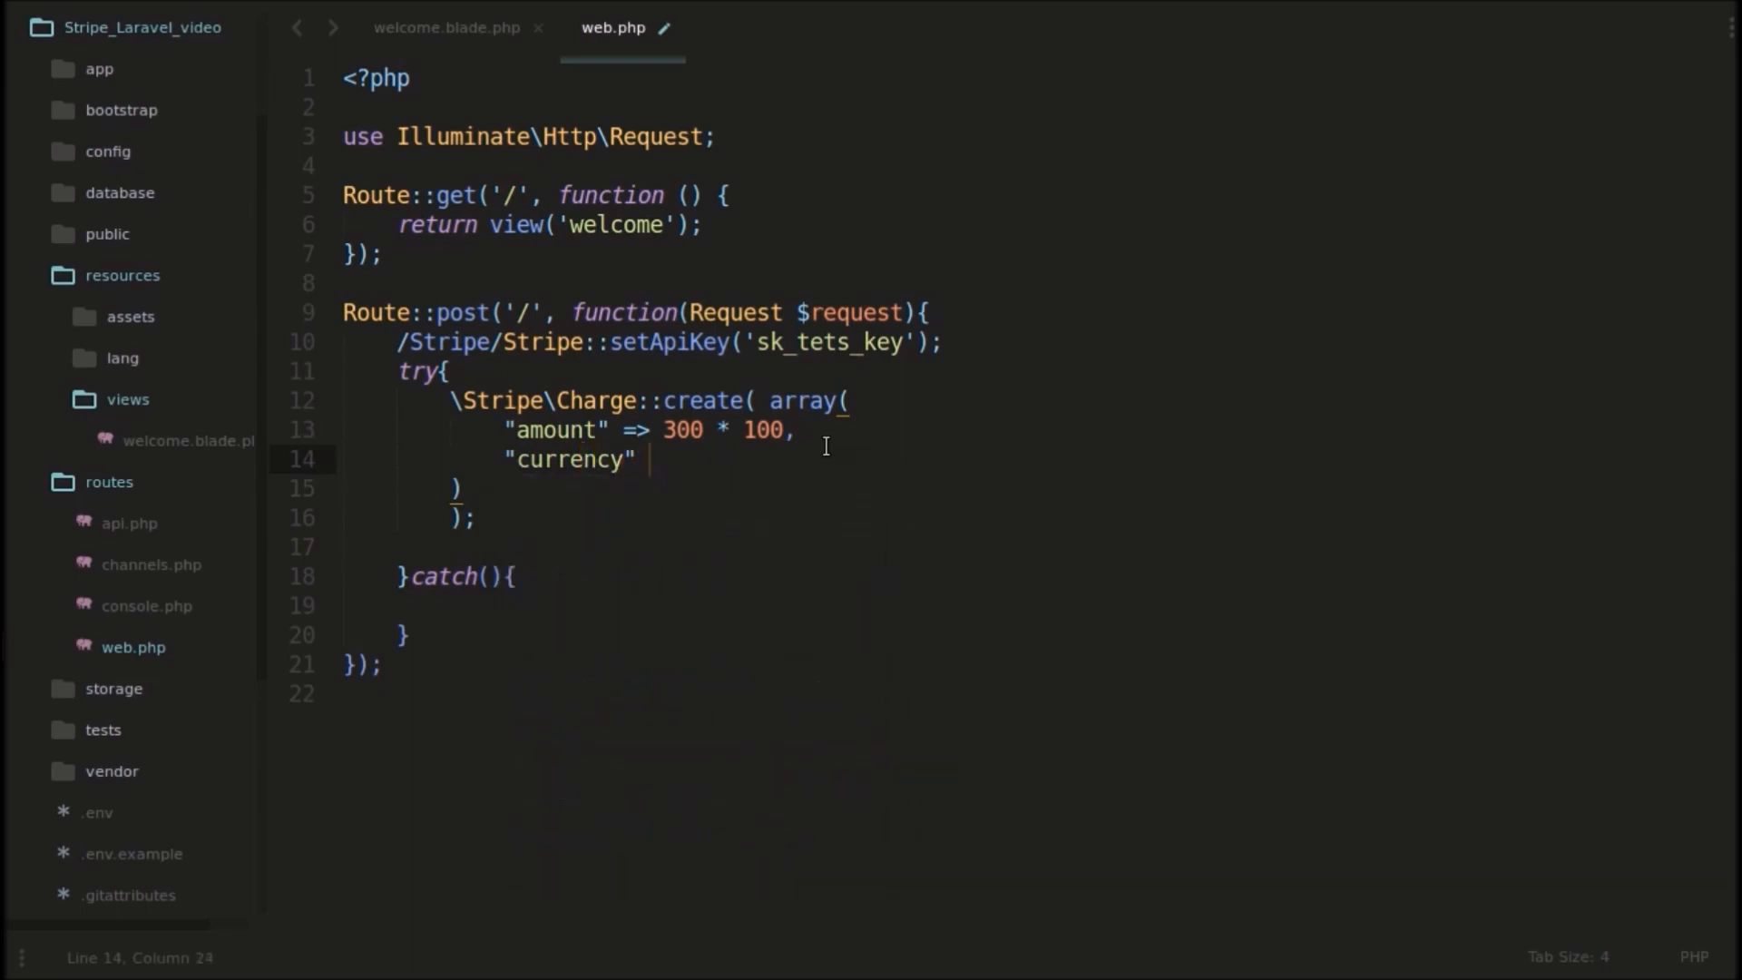
{"action": "type", "text": "=> \"usd\","}
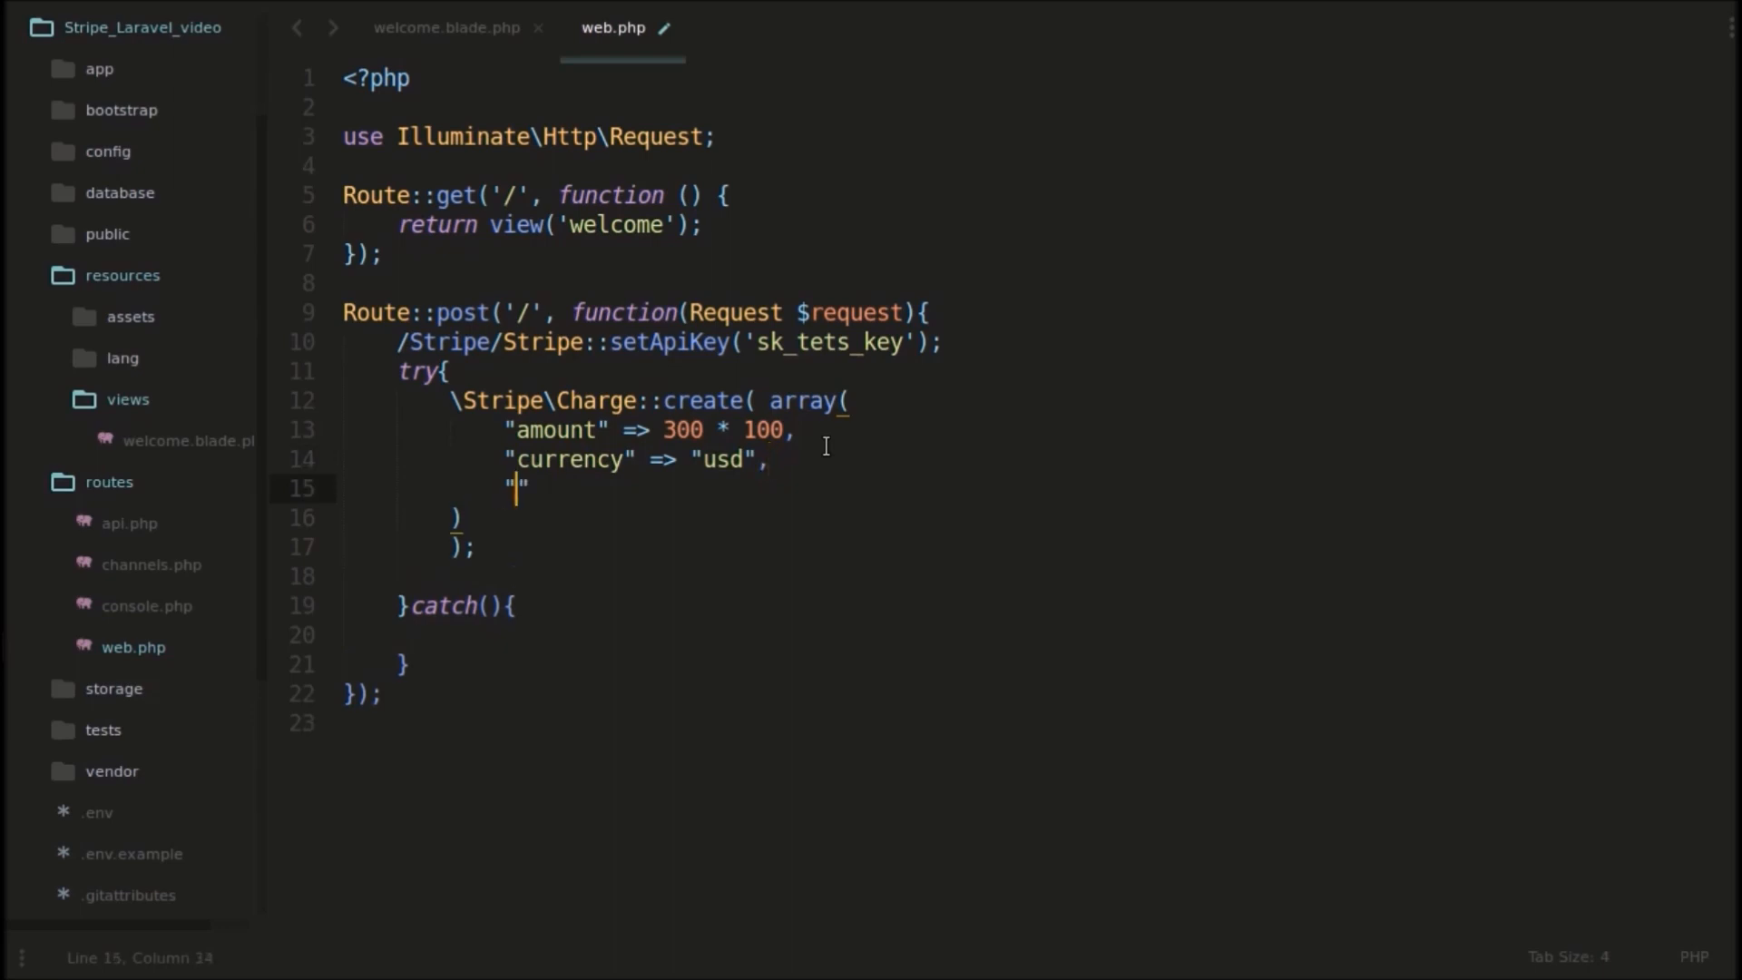
Add "source" => $request->input('stripeToken'), confirming the field name in welcome.blade.php
{"action": "type", "text": "source"}
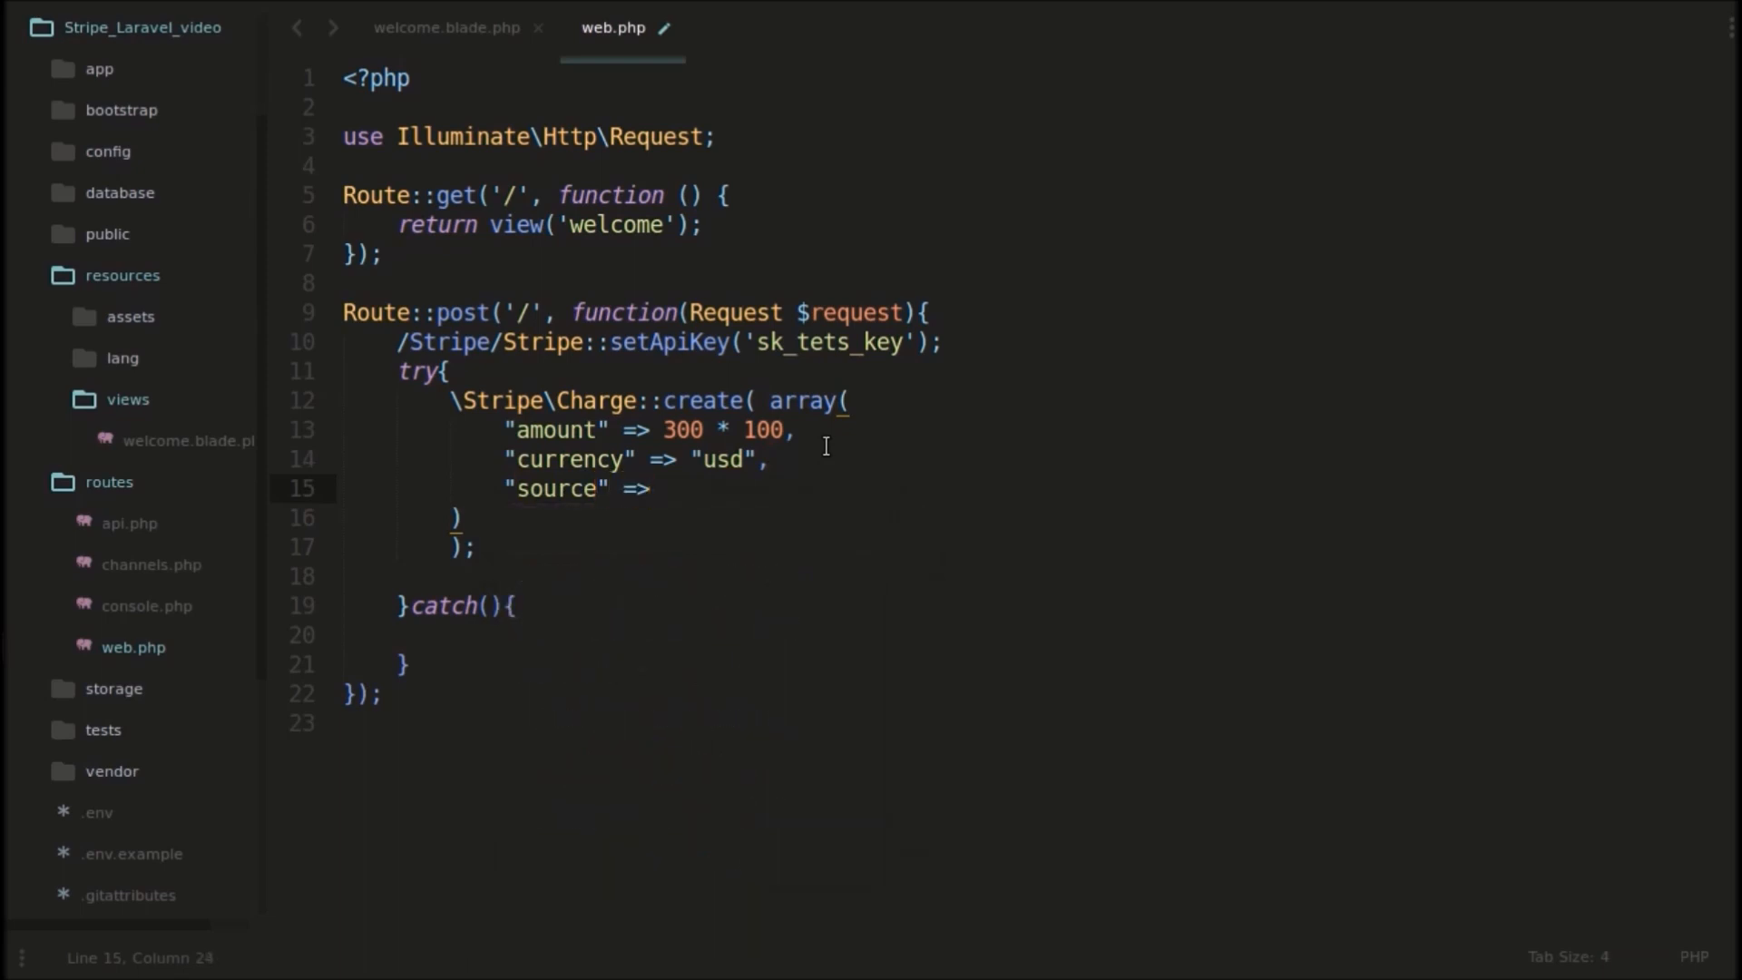
{"action": "type", "text": "$"}
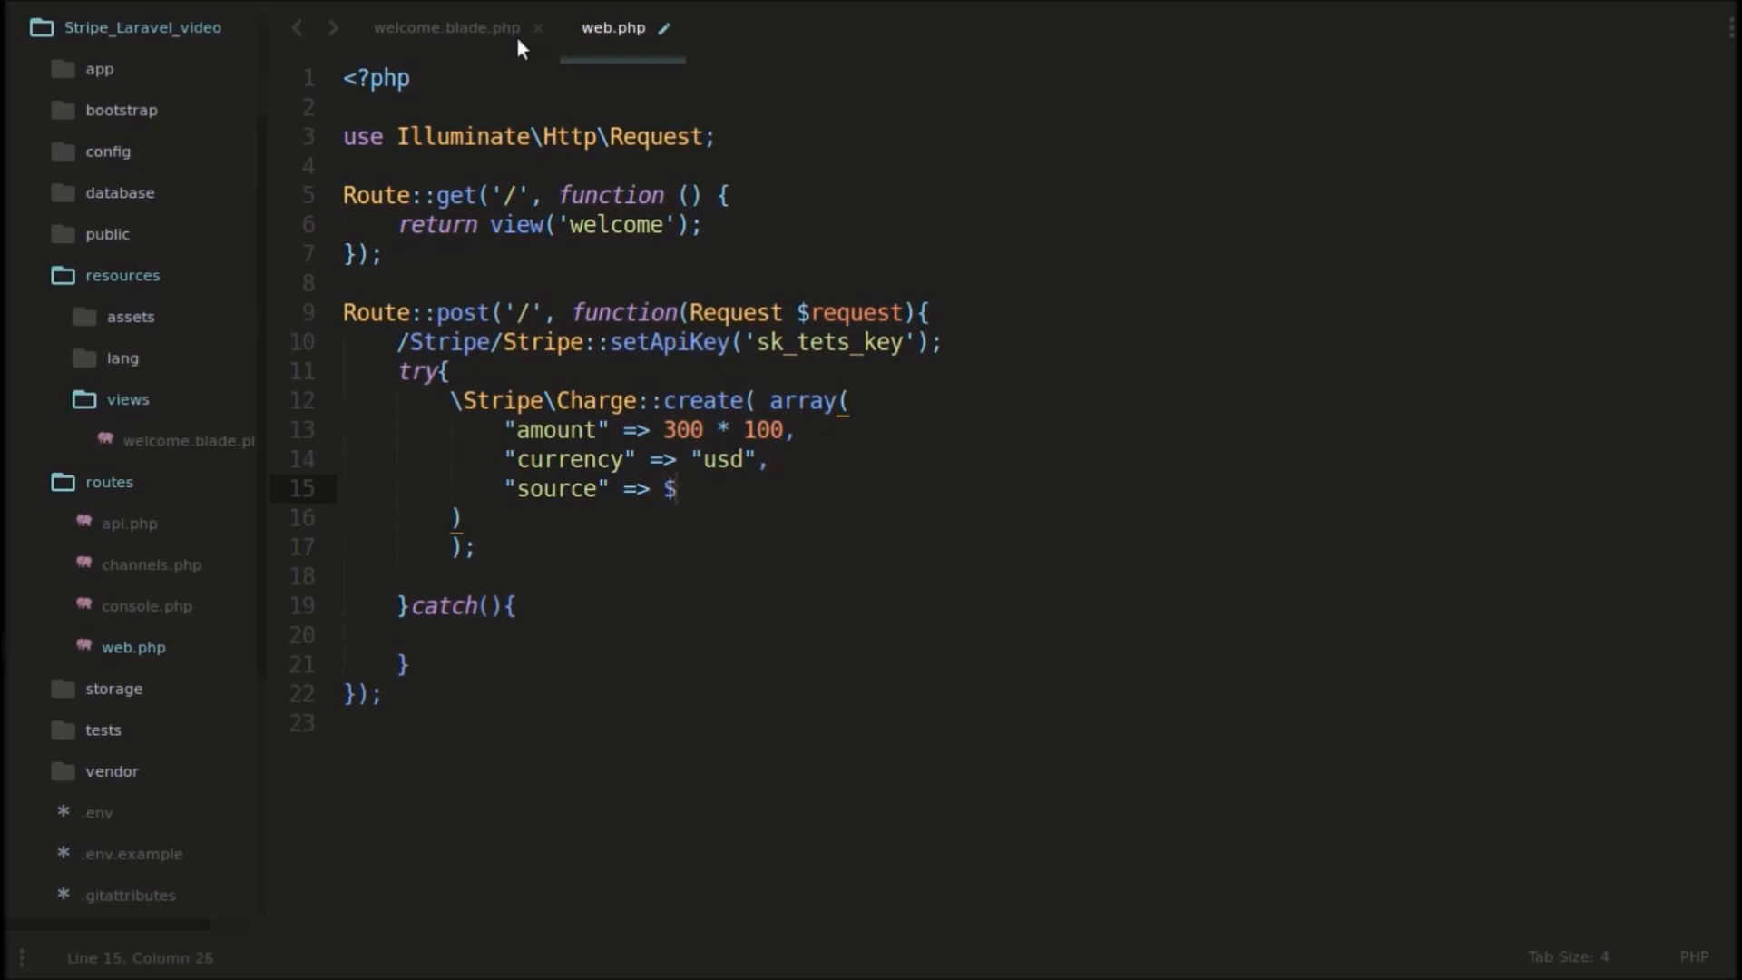
{"action": "left_click", "coordinate": [446, 26]}
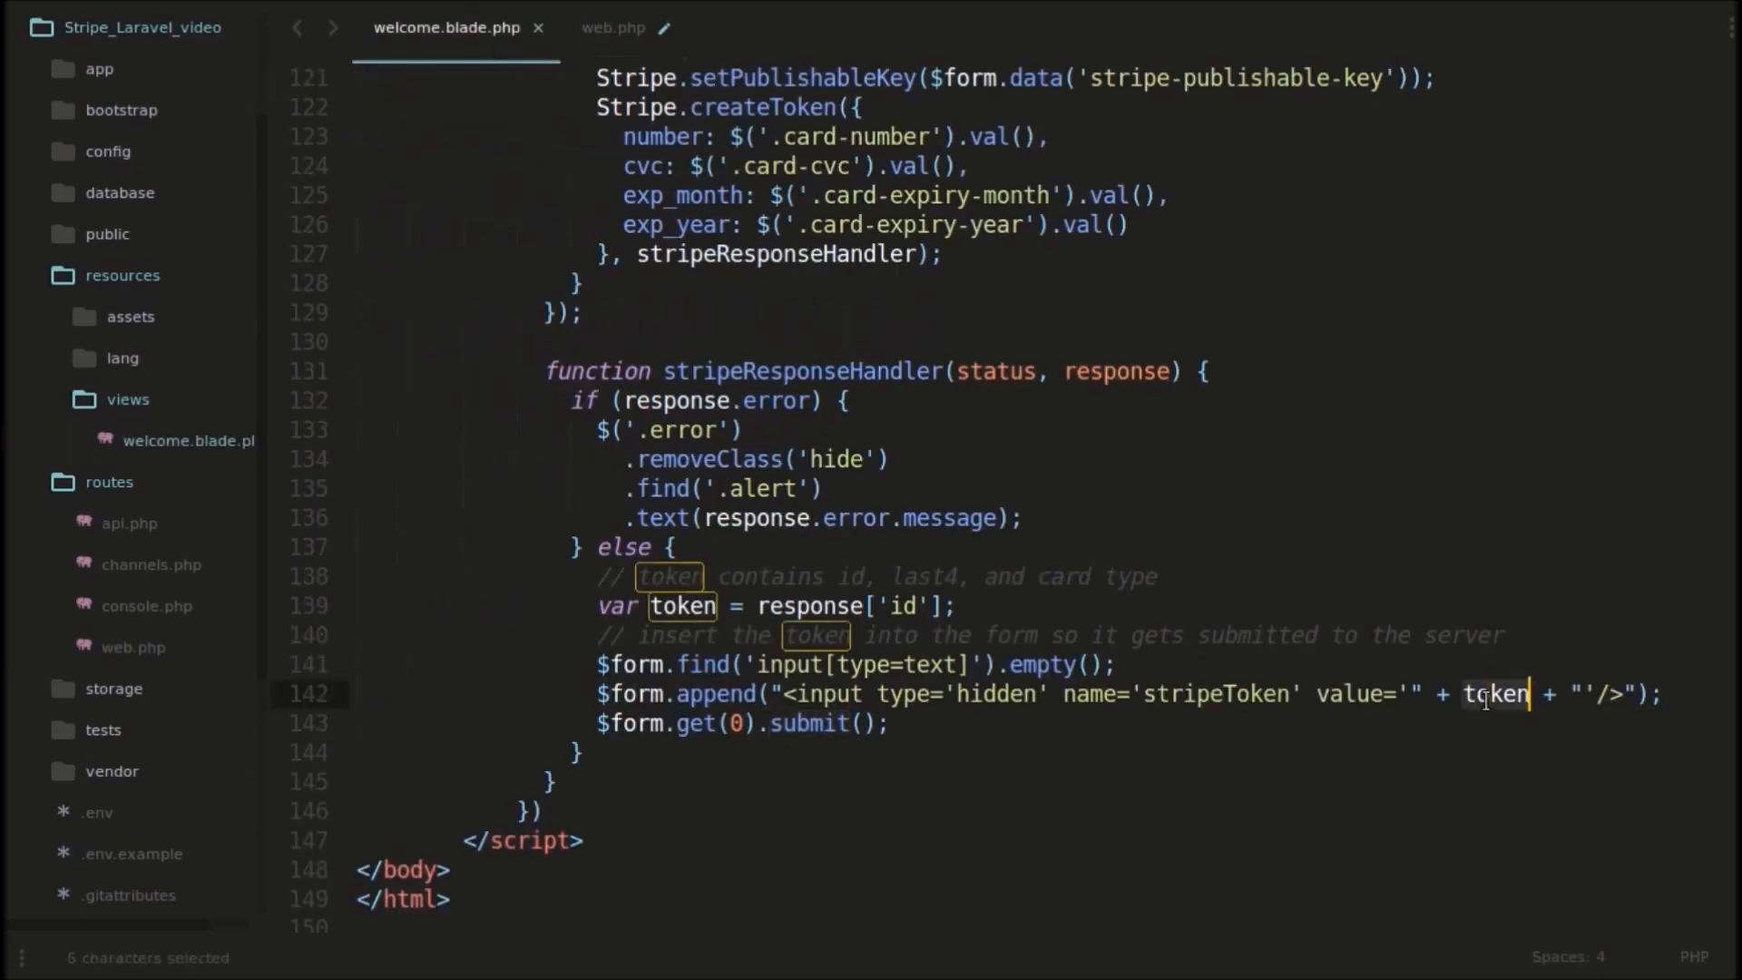
{"action": "left_click", "coordinate": [612, 27]}
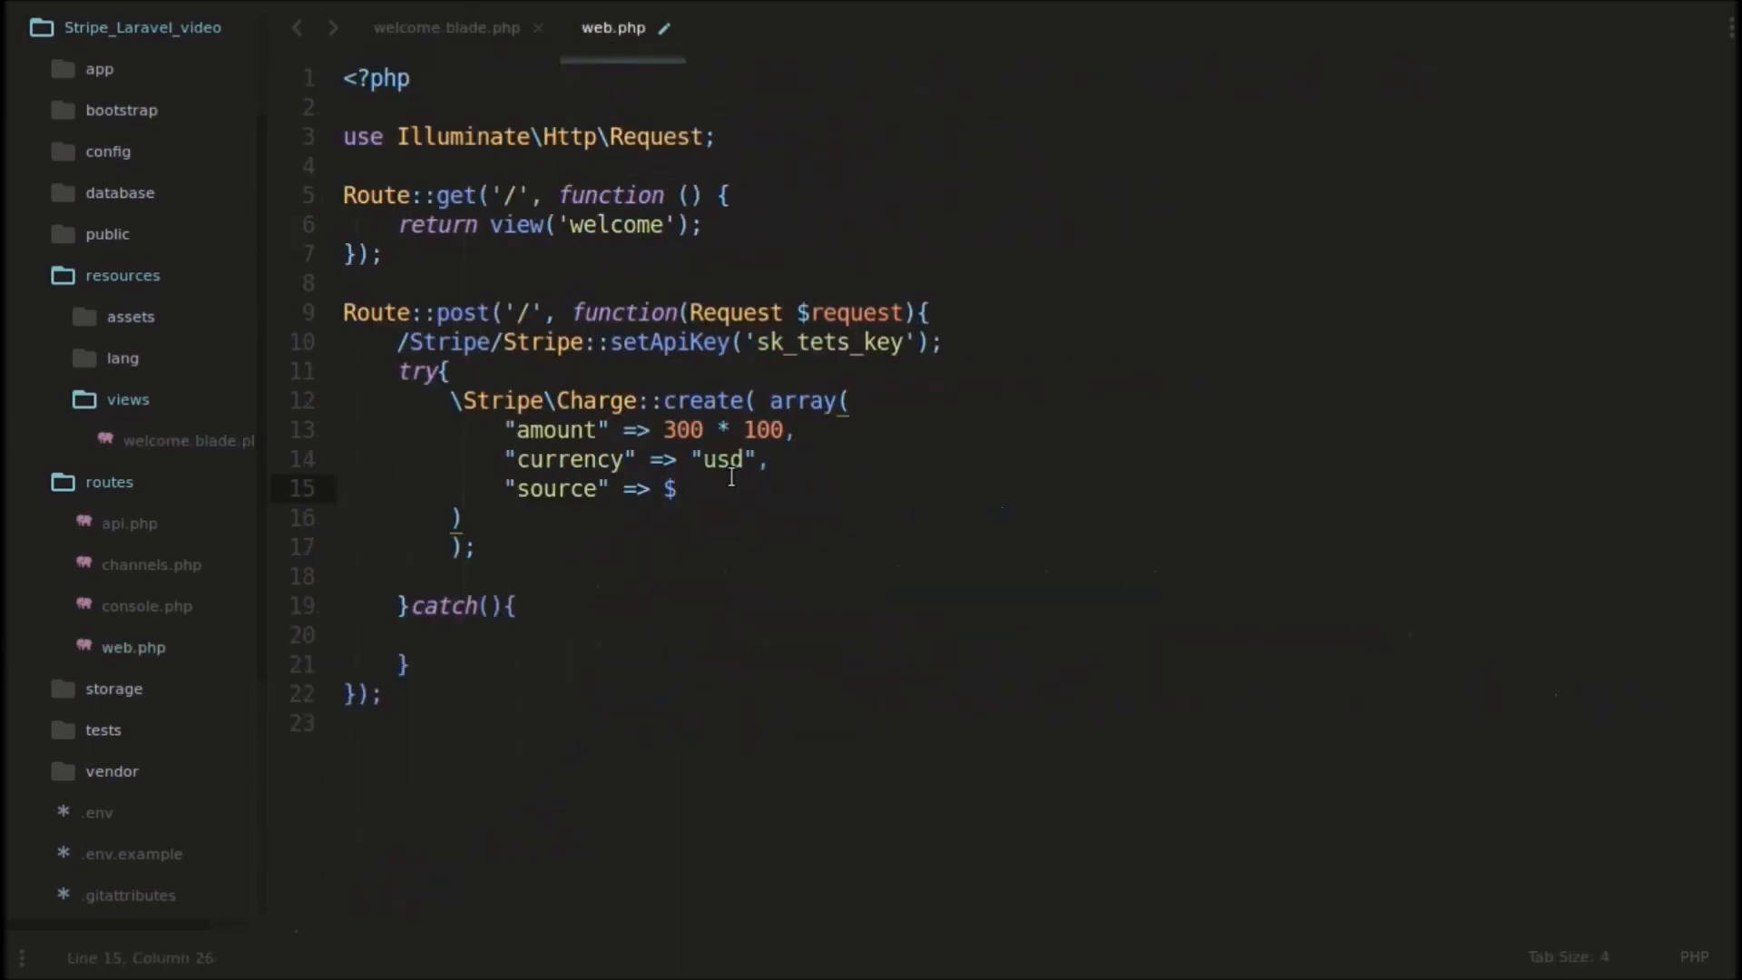
{"action": "type", "text": "request"}
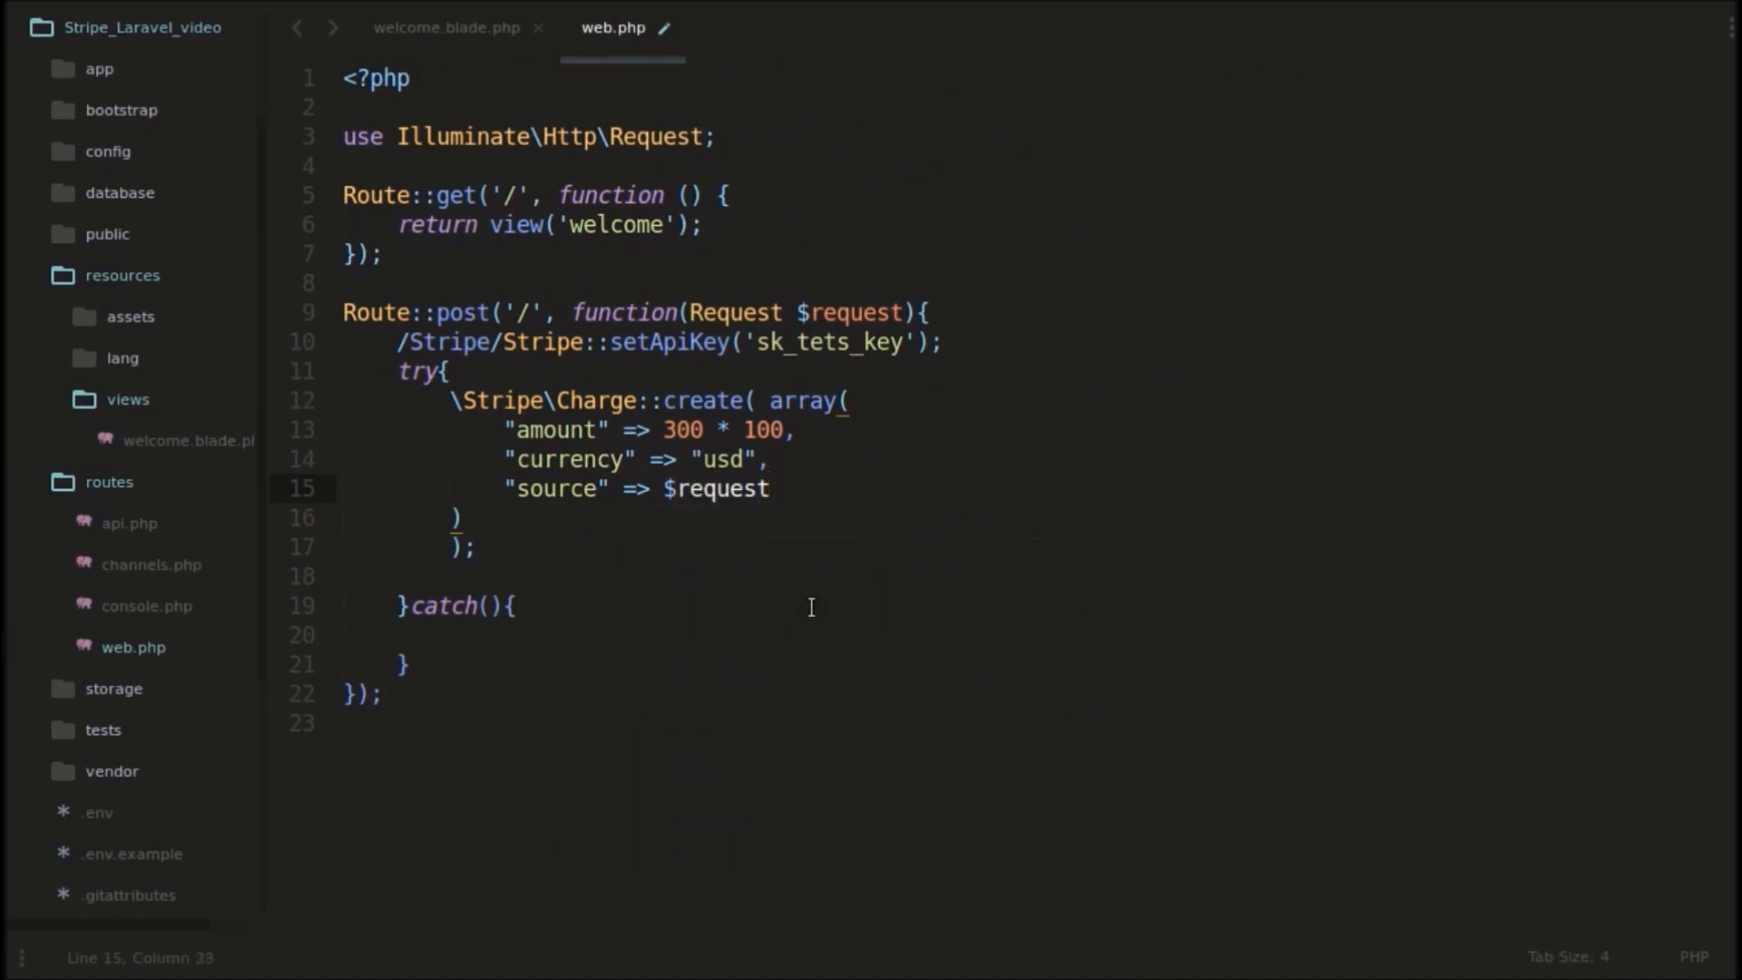
{"action": "type", "text": "->input()"}
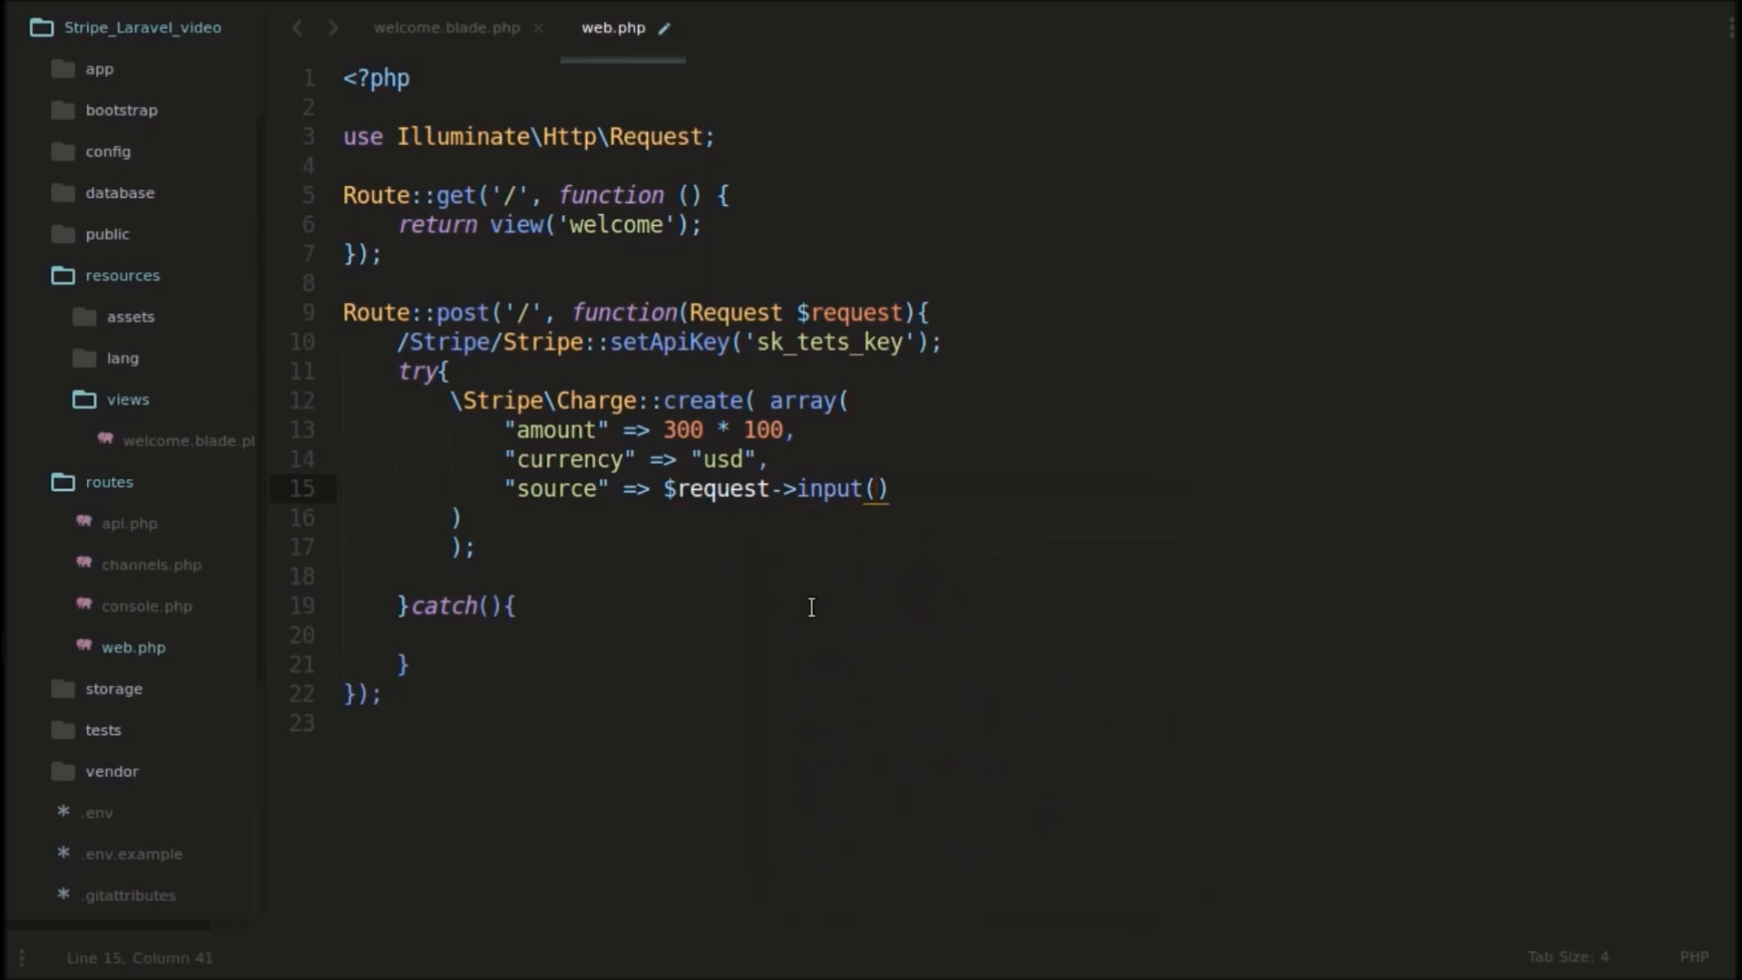
{"action": "type", "text": "'s"}
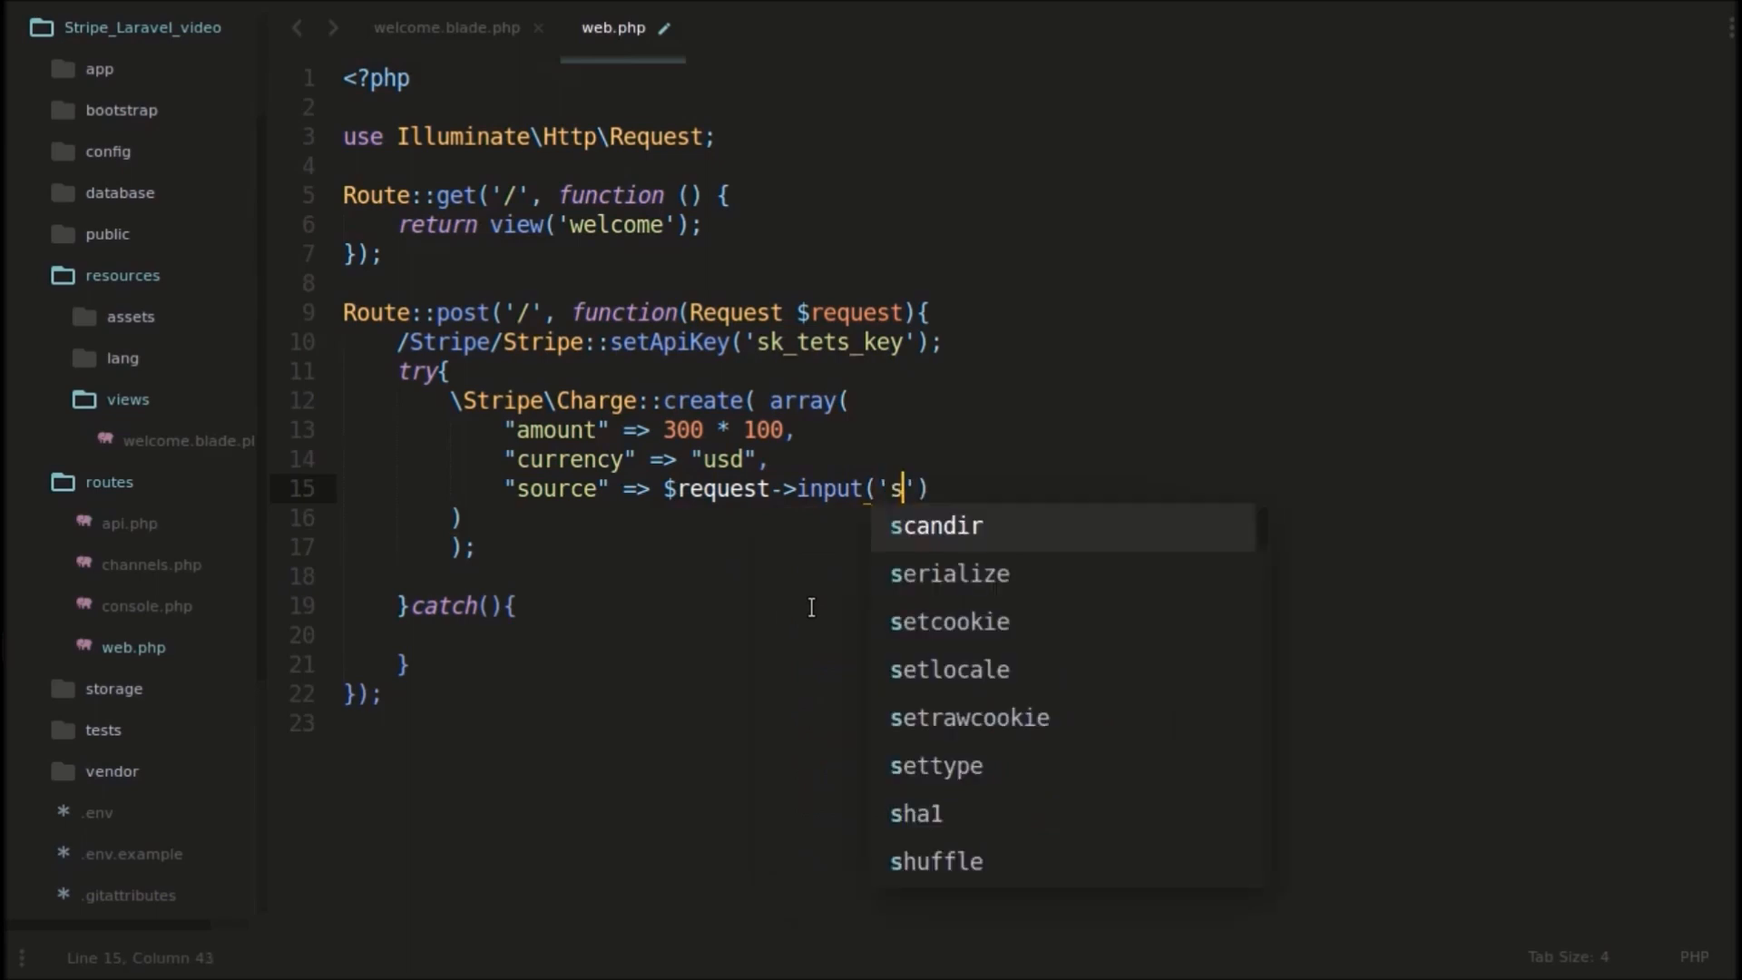
{"action": "left_click", "coordinate": [446, 26]}
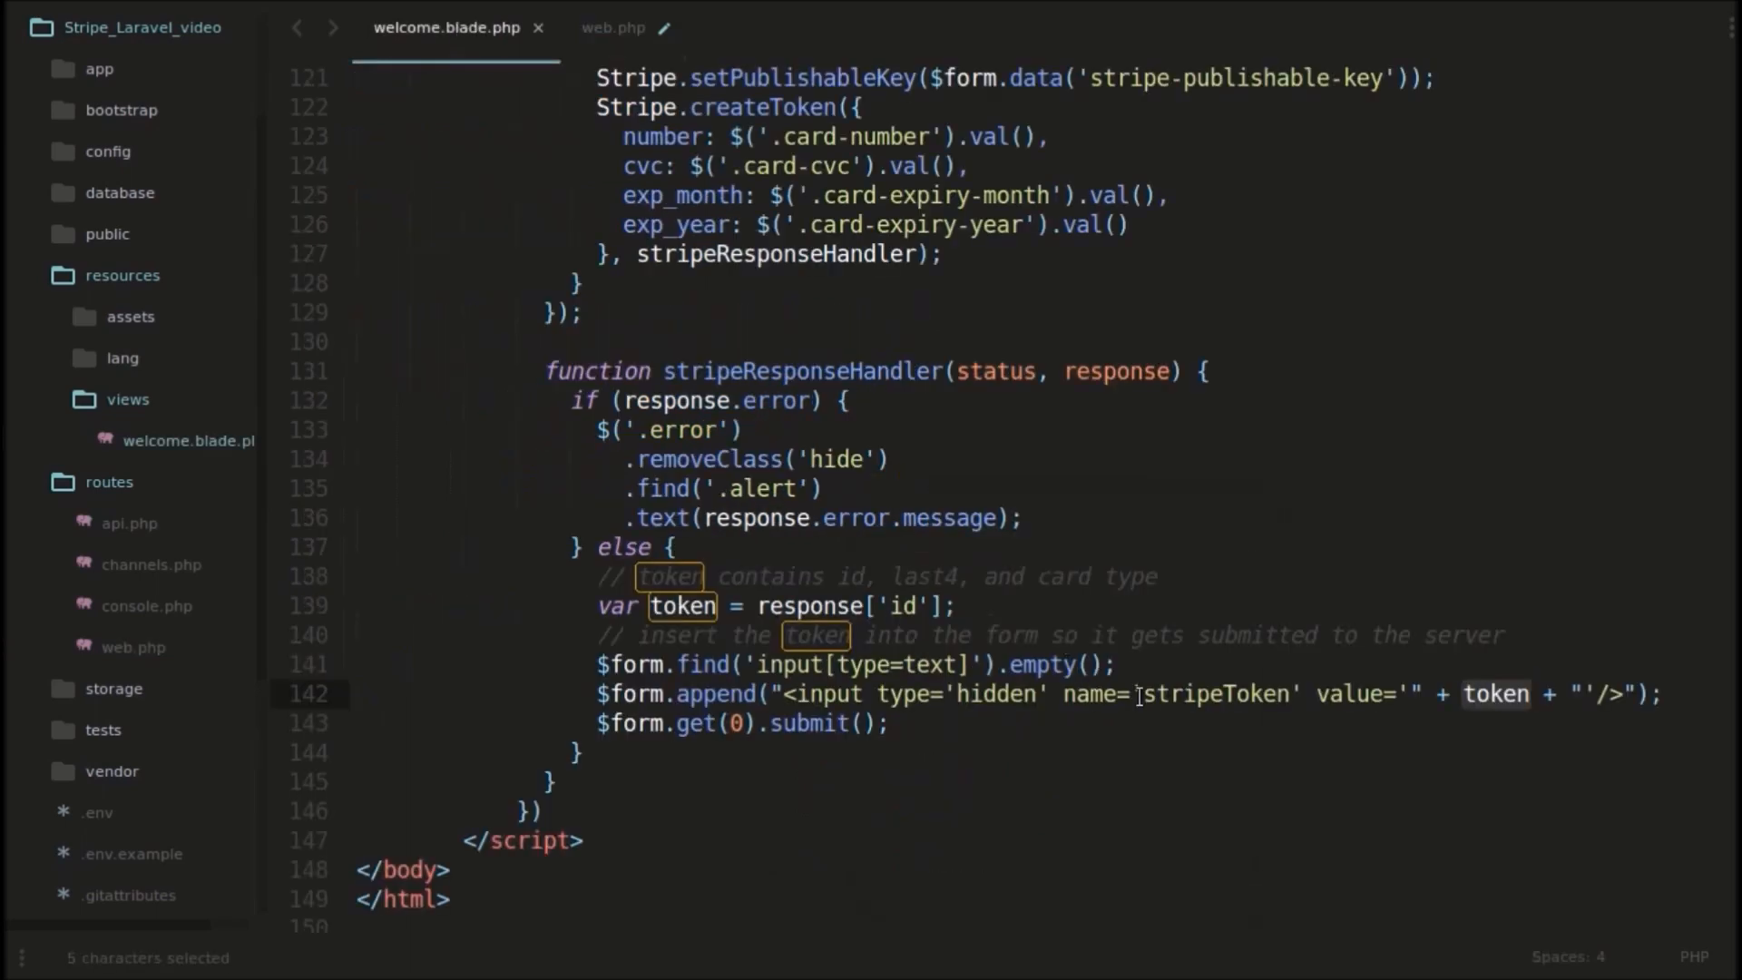
{"action": "left_click", "coordinate": [614, 28]}
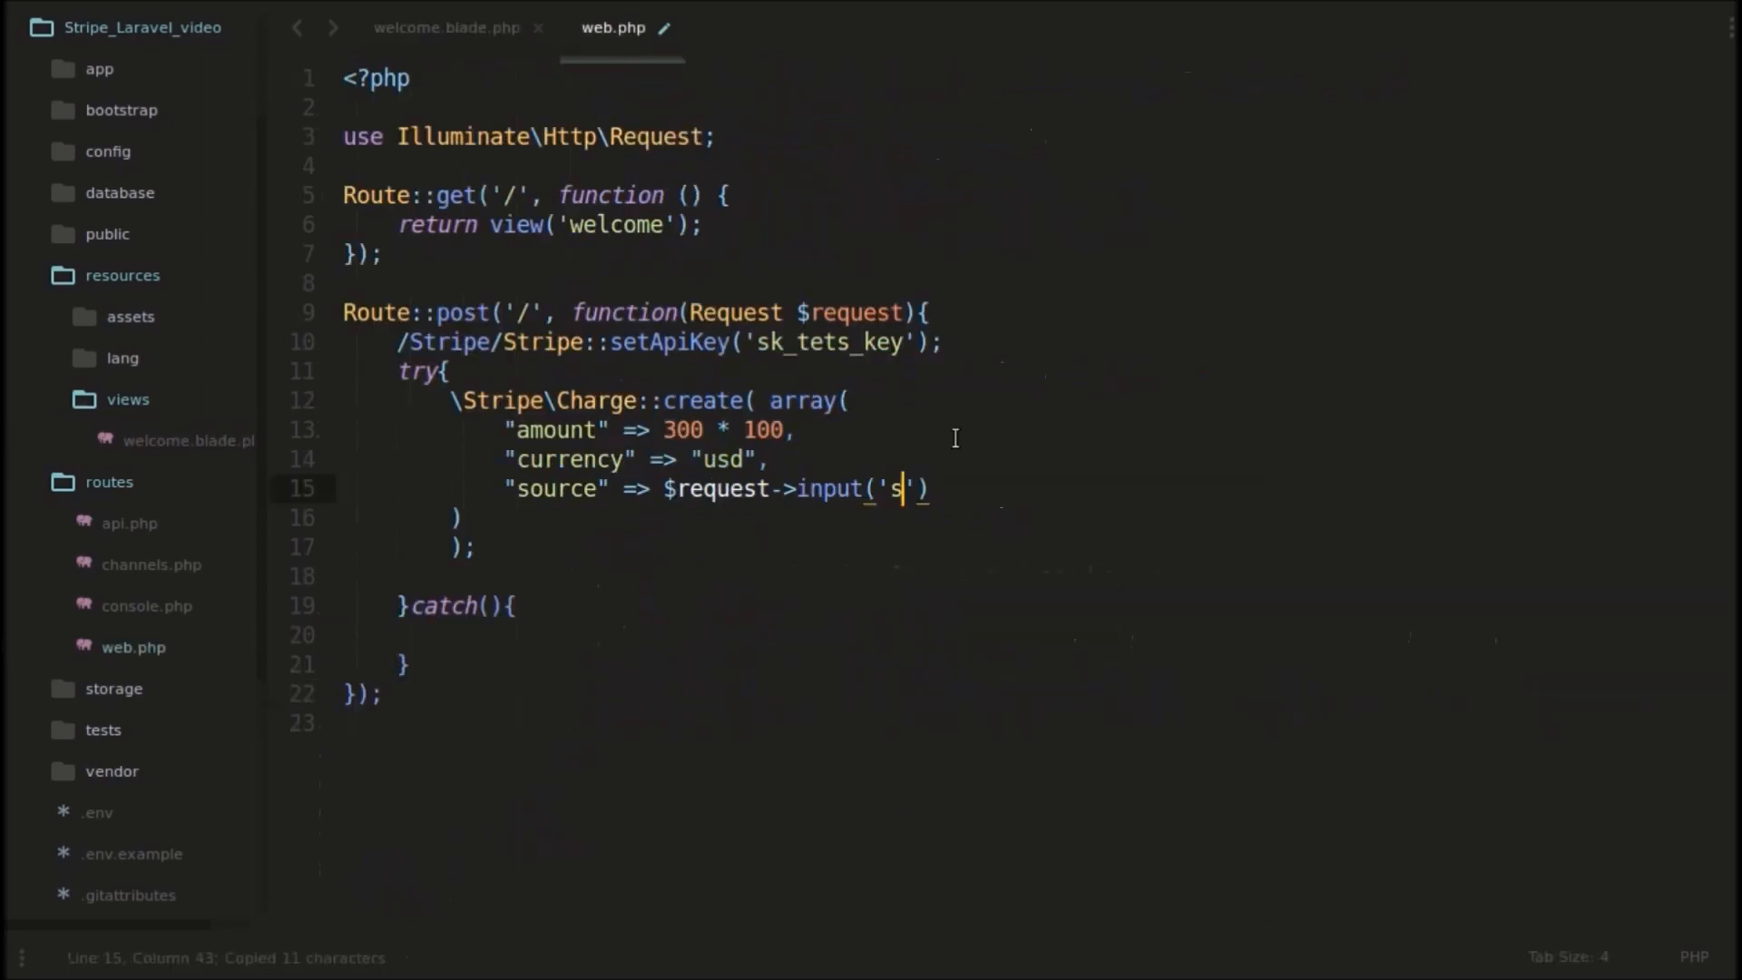
{"action": "type", "text": "tripeToken"}
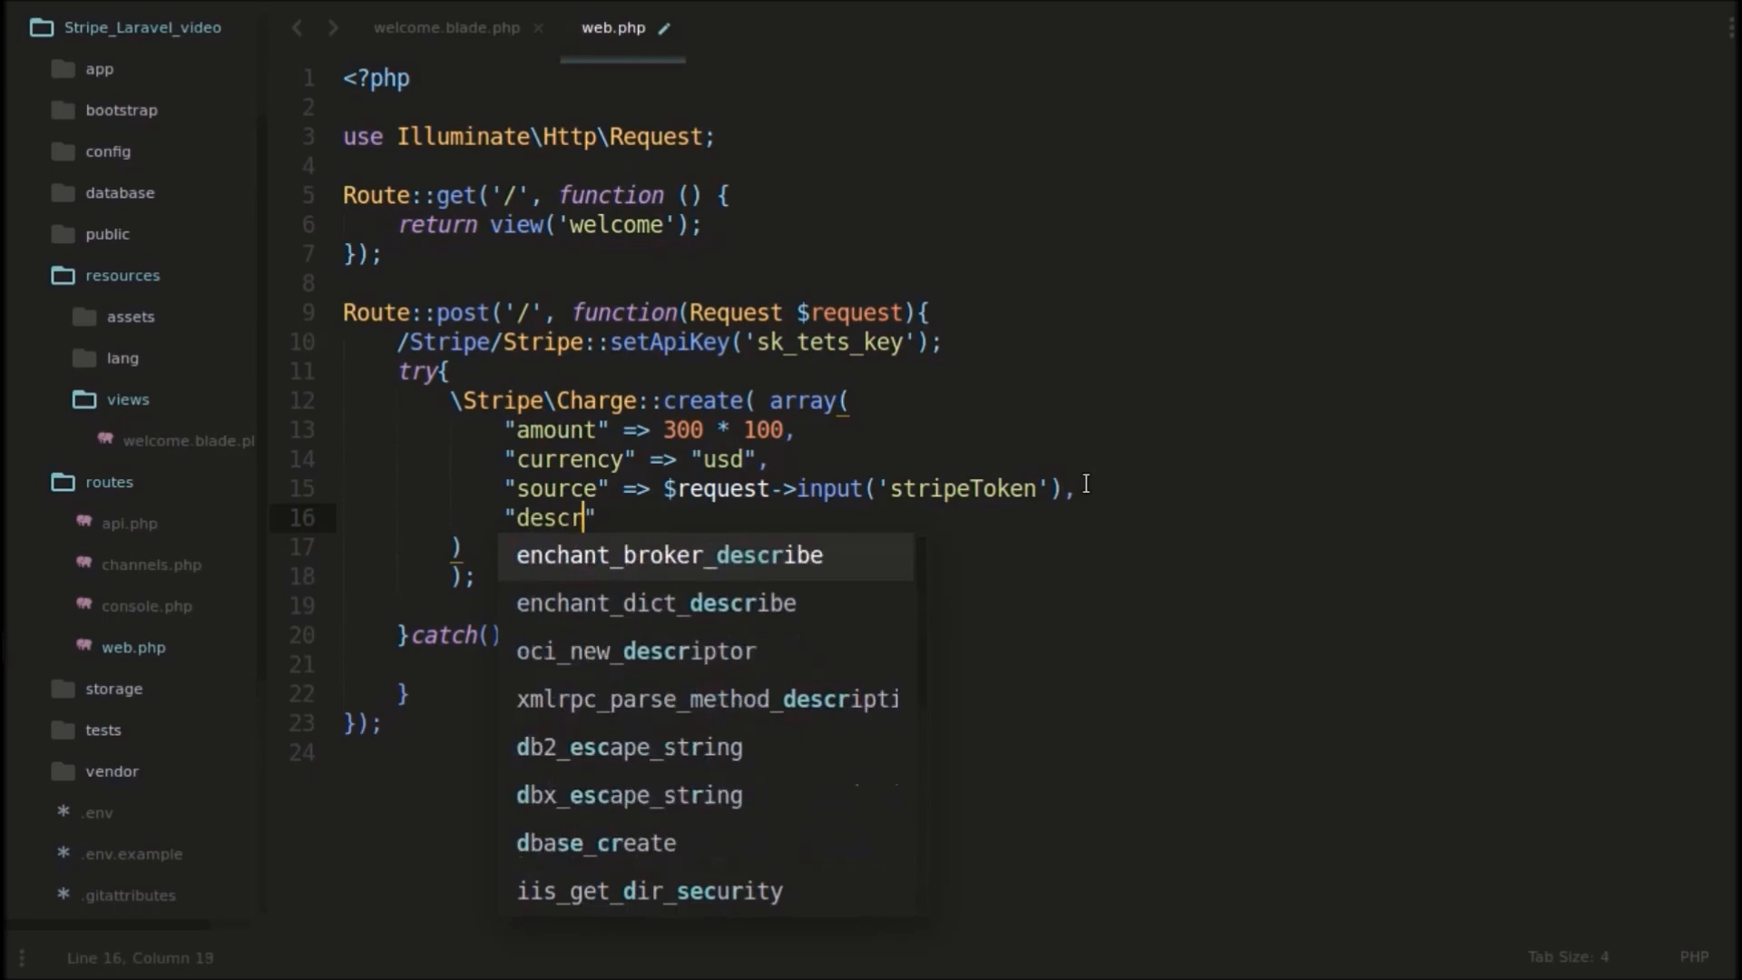
Add "description" => "Sample description" as the last charge array entry
{"action": "type", "text": "iption"}
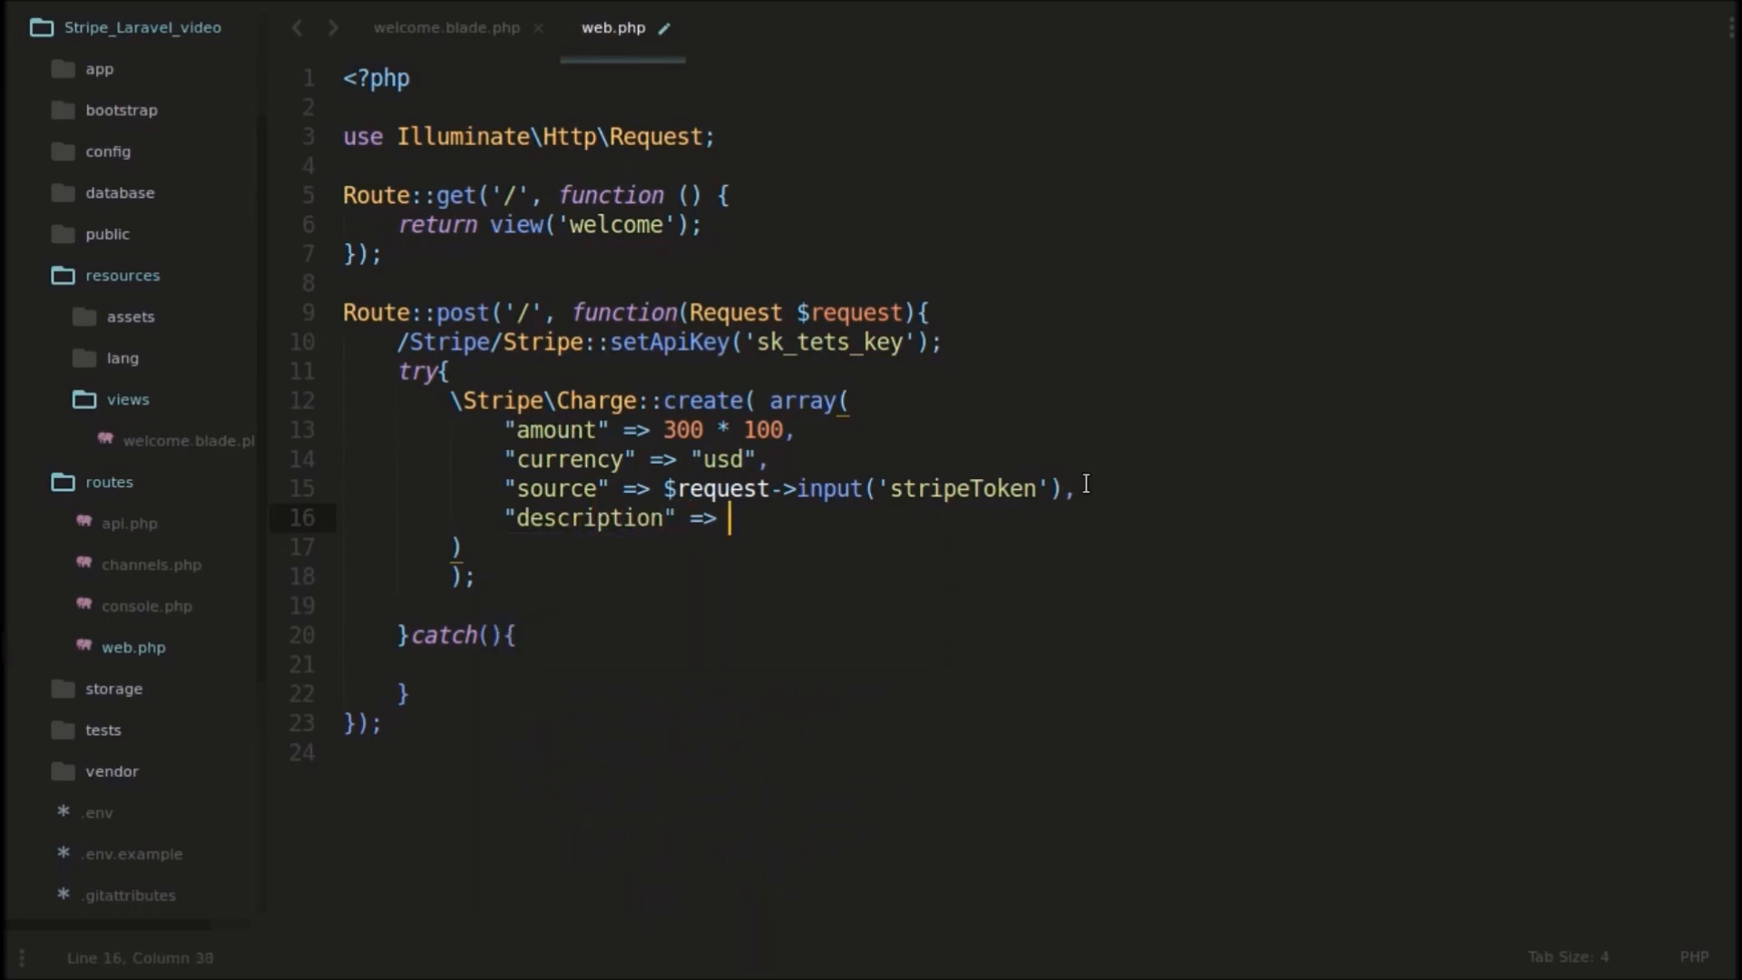
{"action": "type", "text": "\"Samp\""}
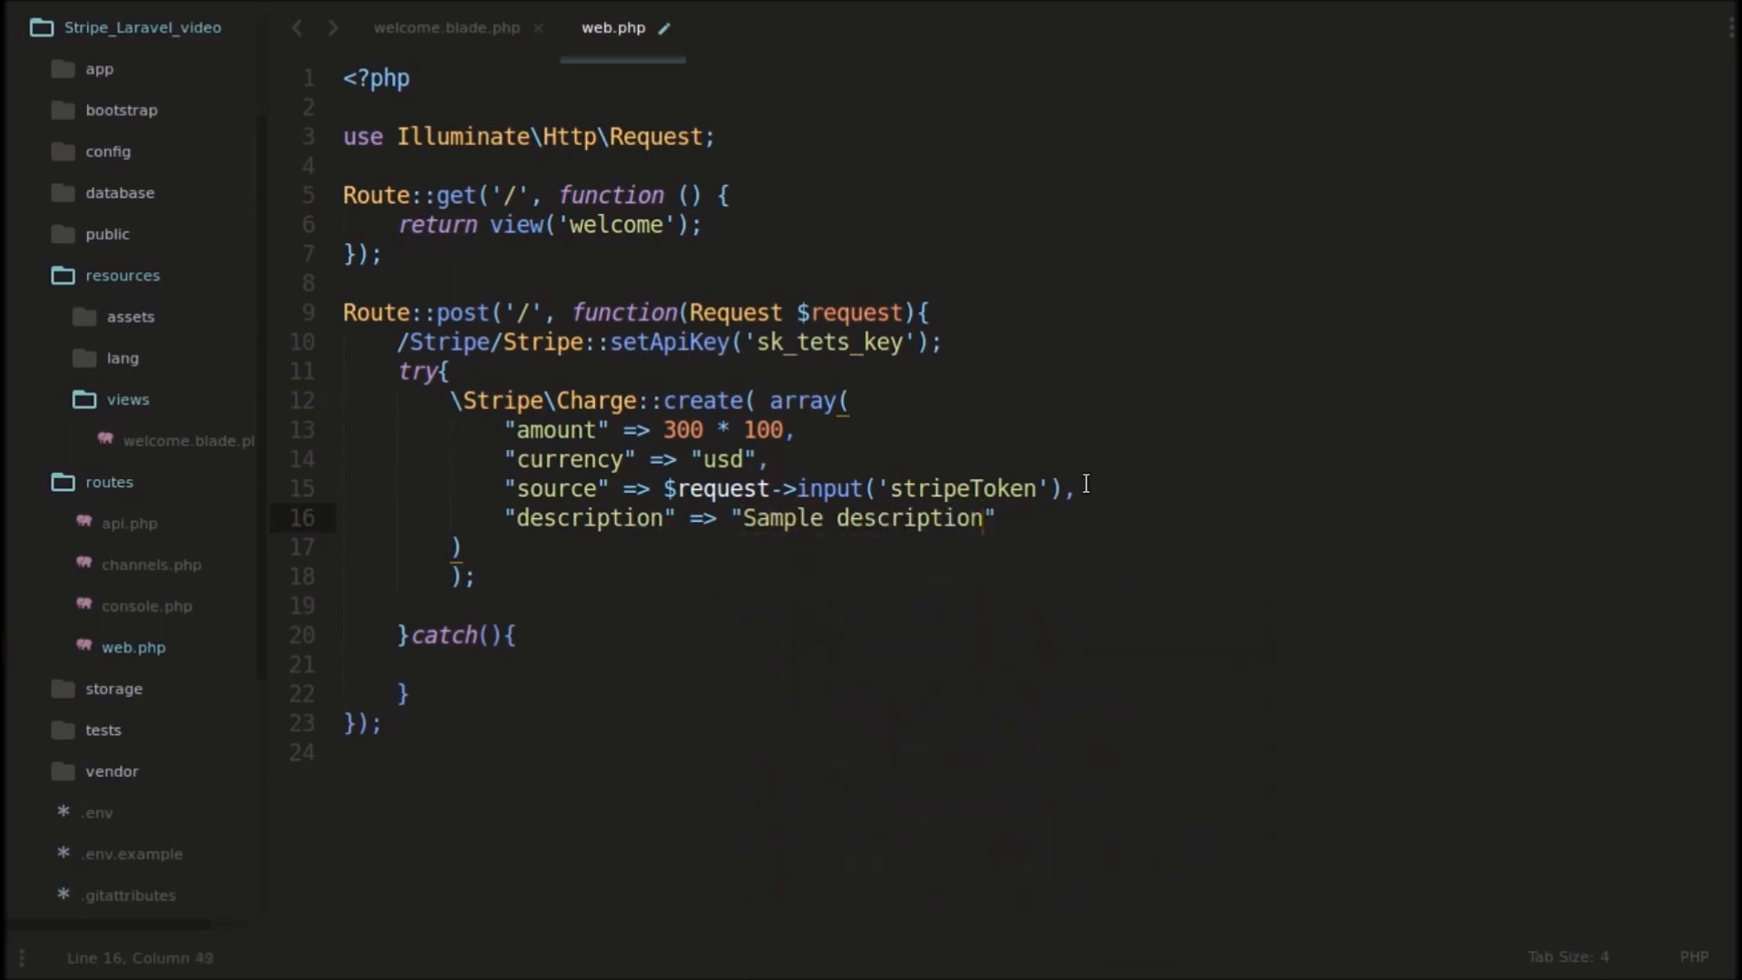
{"action": "type", "text": "Ses"}
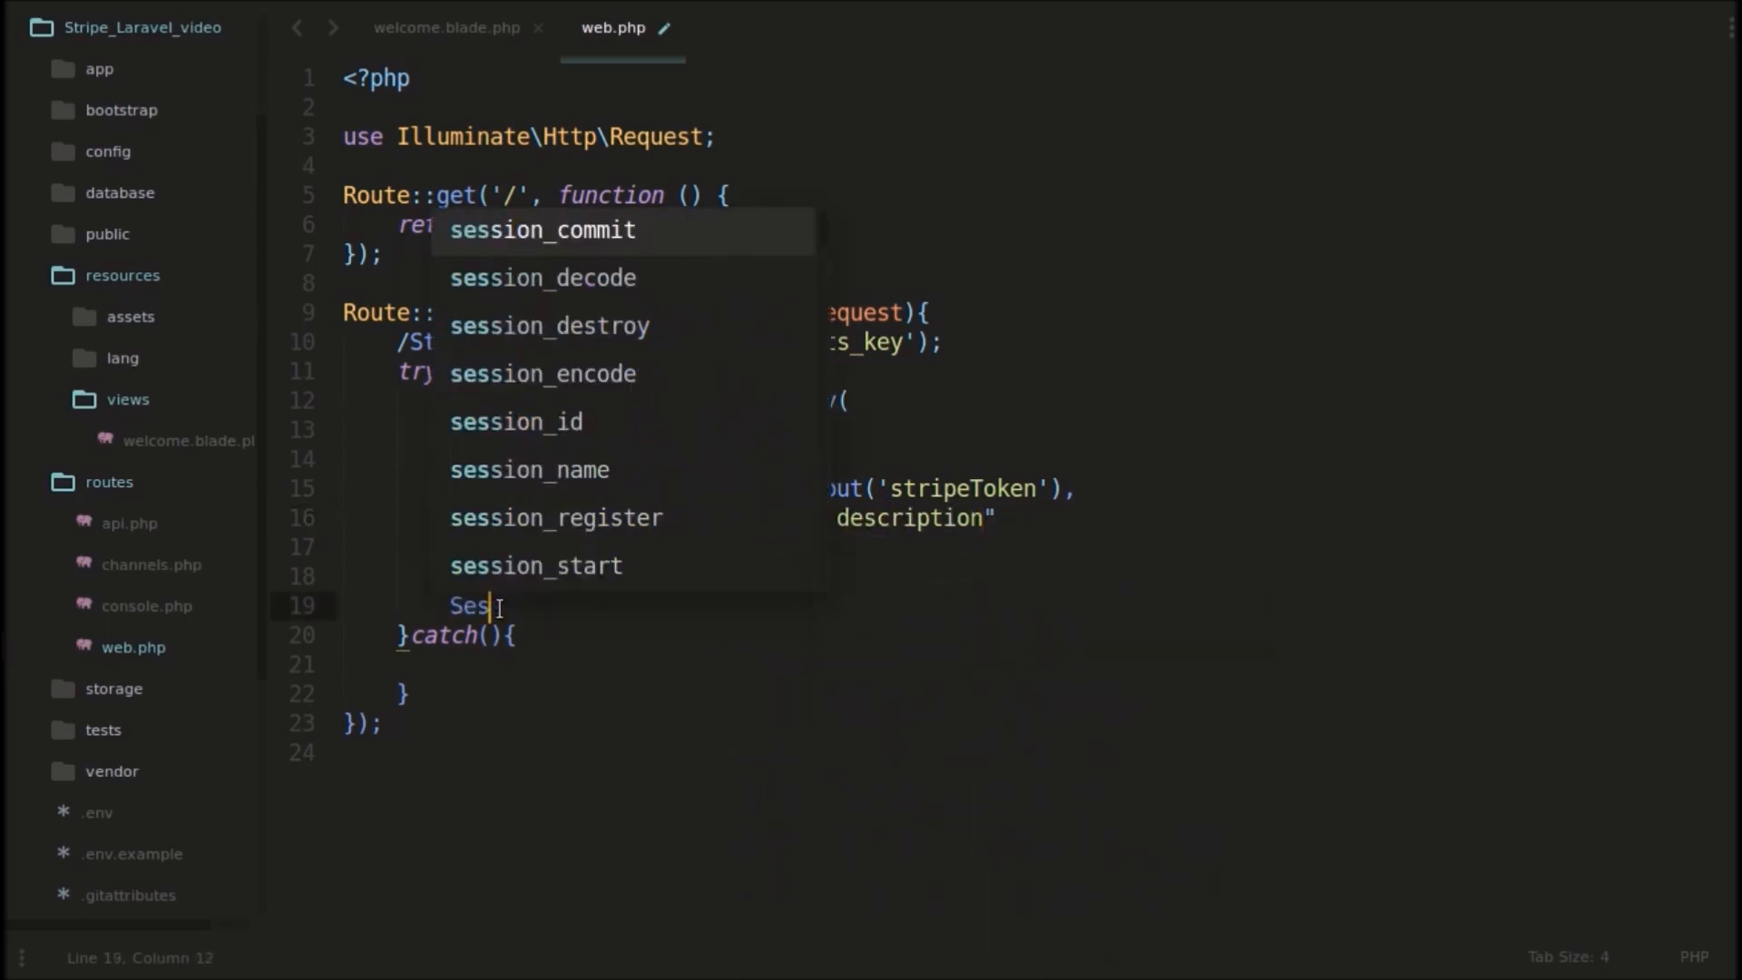
Flash 'success-message' "Payment Done Successfully" and return Redirect::back() after the charge
{"action": "type", "text": "sion::flash("}
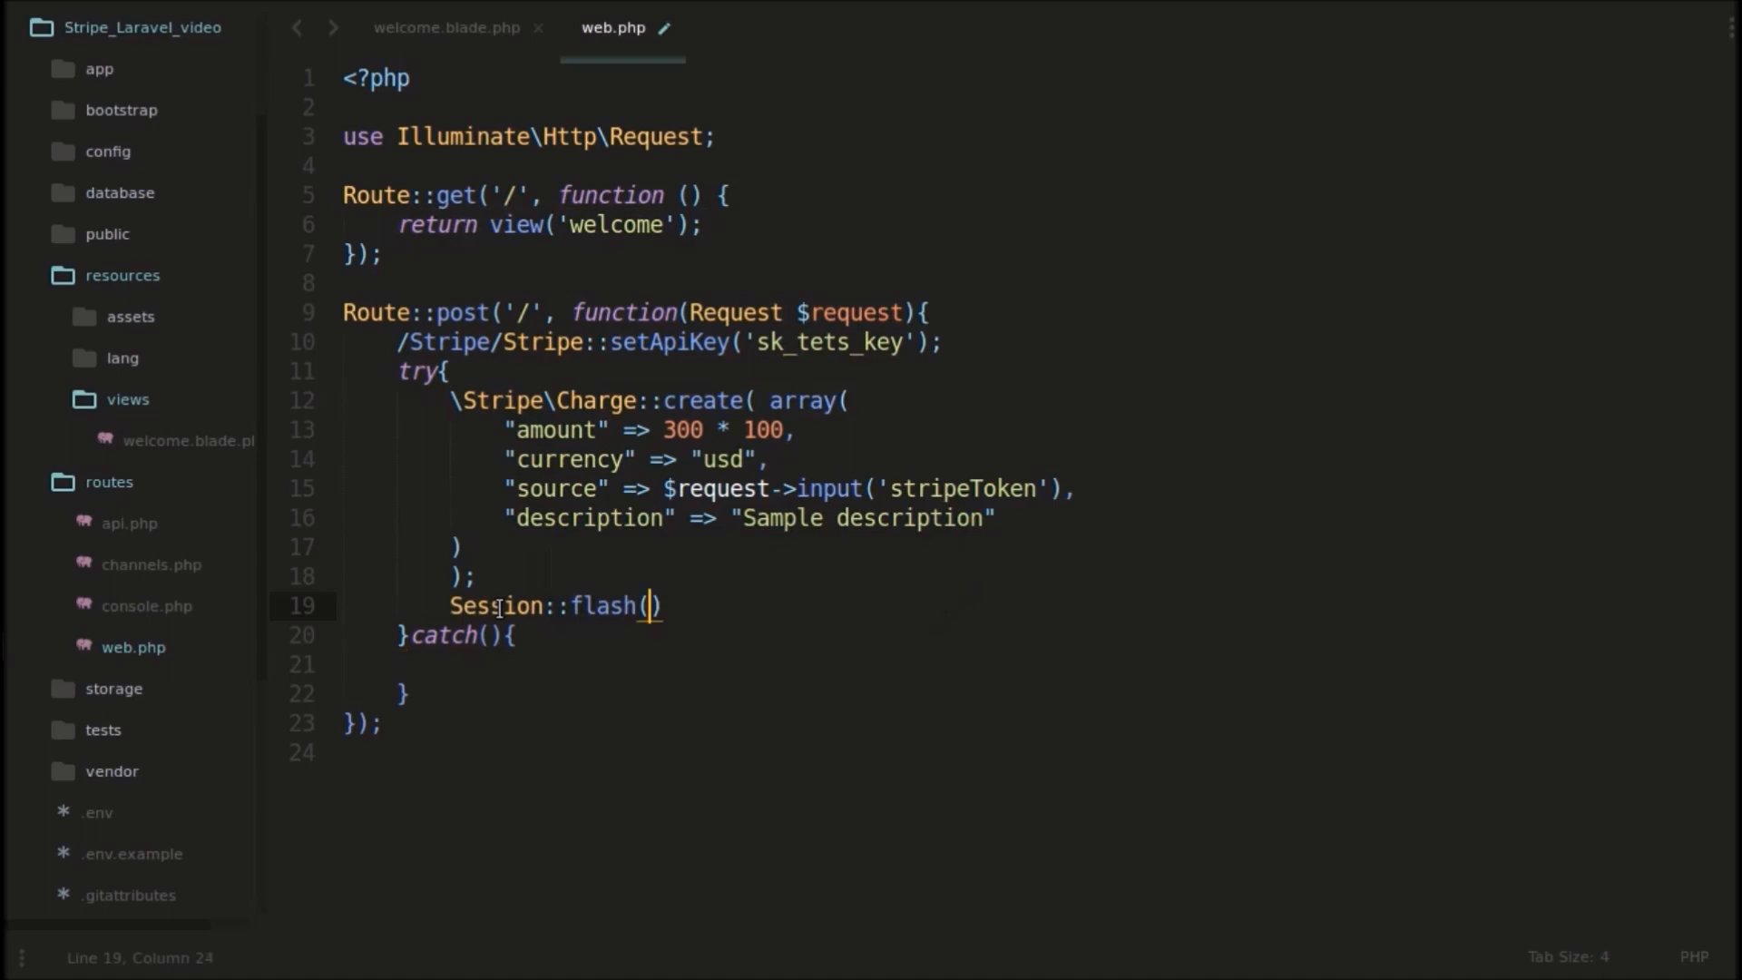
{"action": "type", "text": "'su'"}
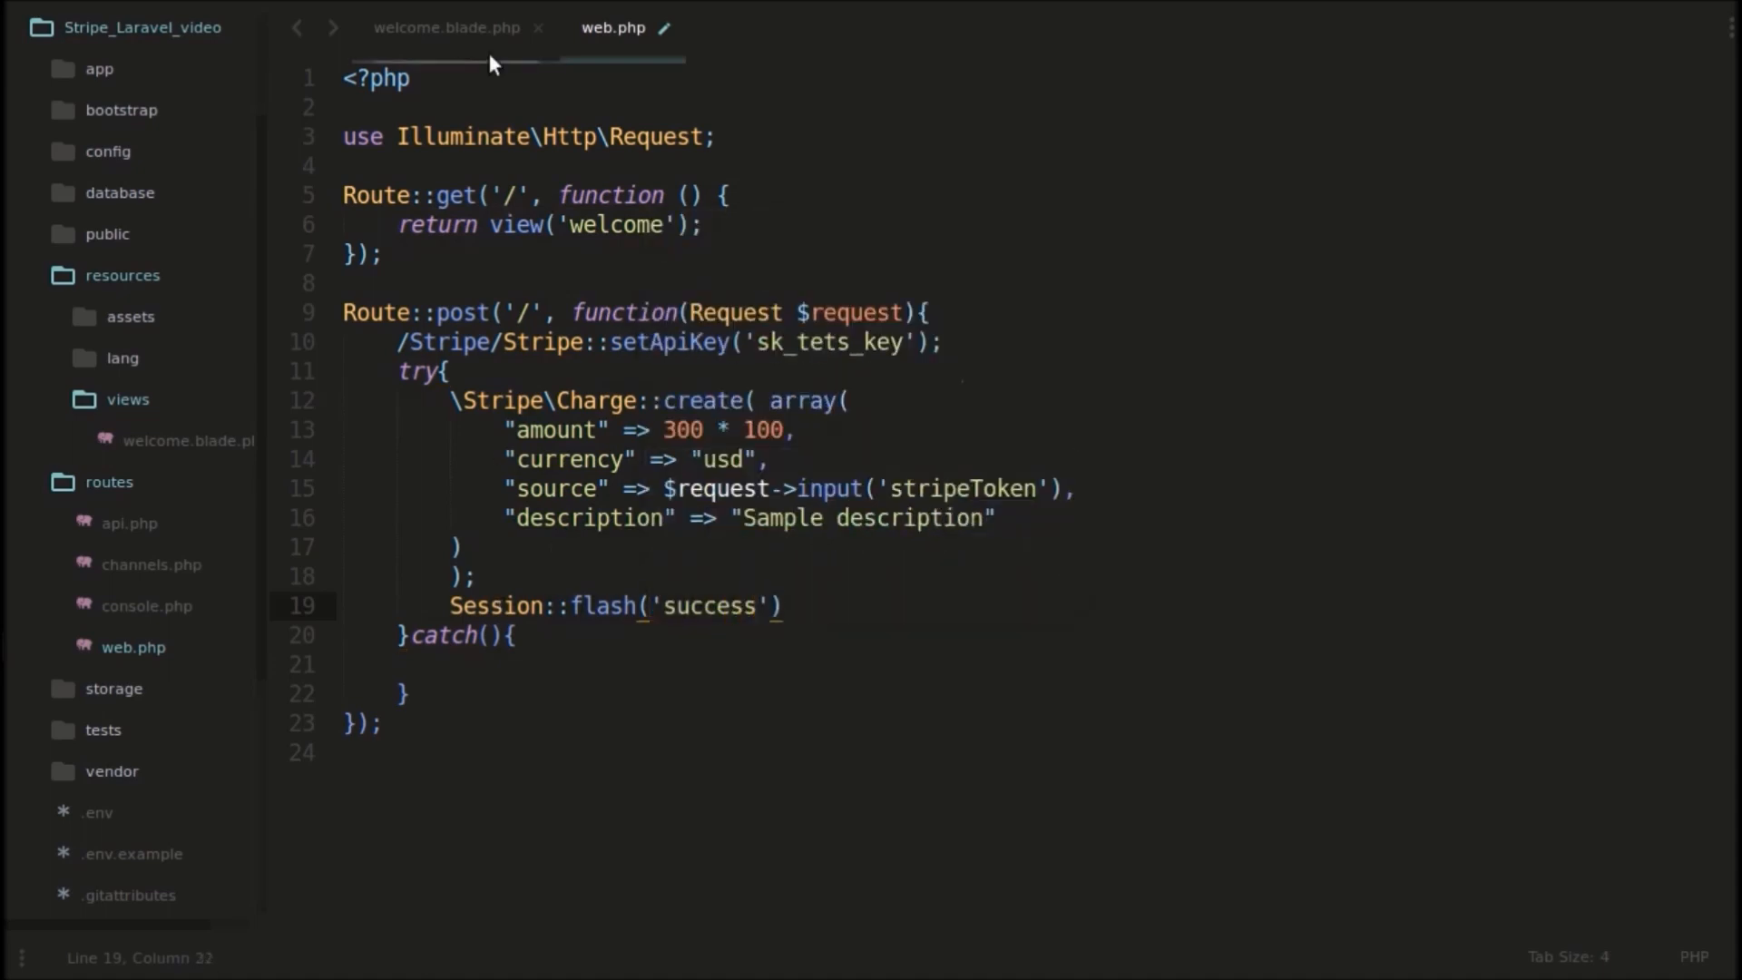
{"action": "left_click", "coordinate": [446, 27]}
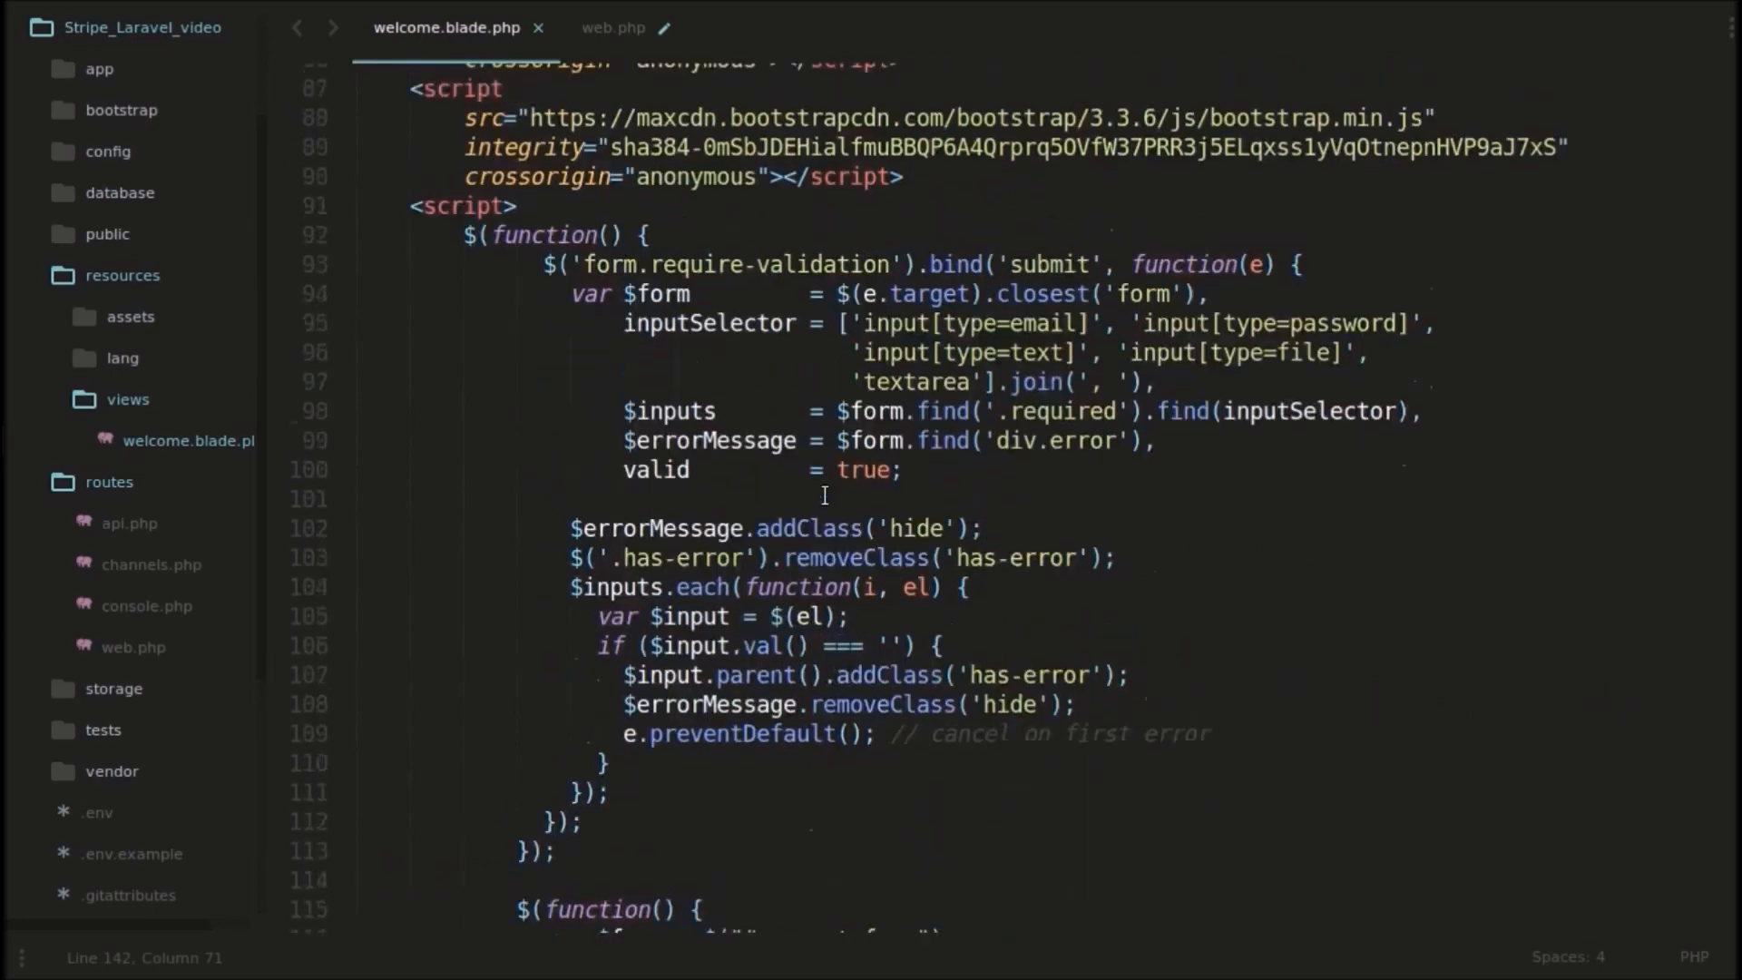
{"action": "scroll", "scroll_direction": "up", "scroll_amount": 3}
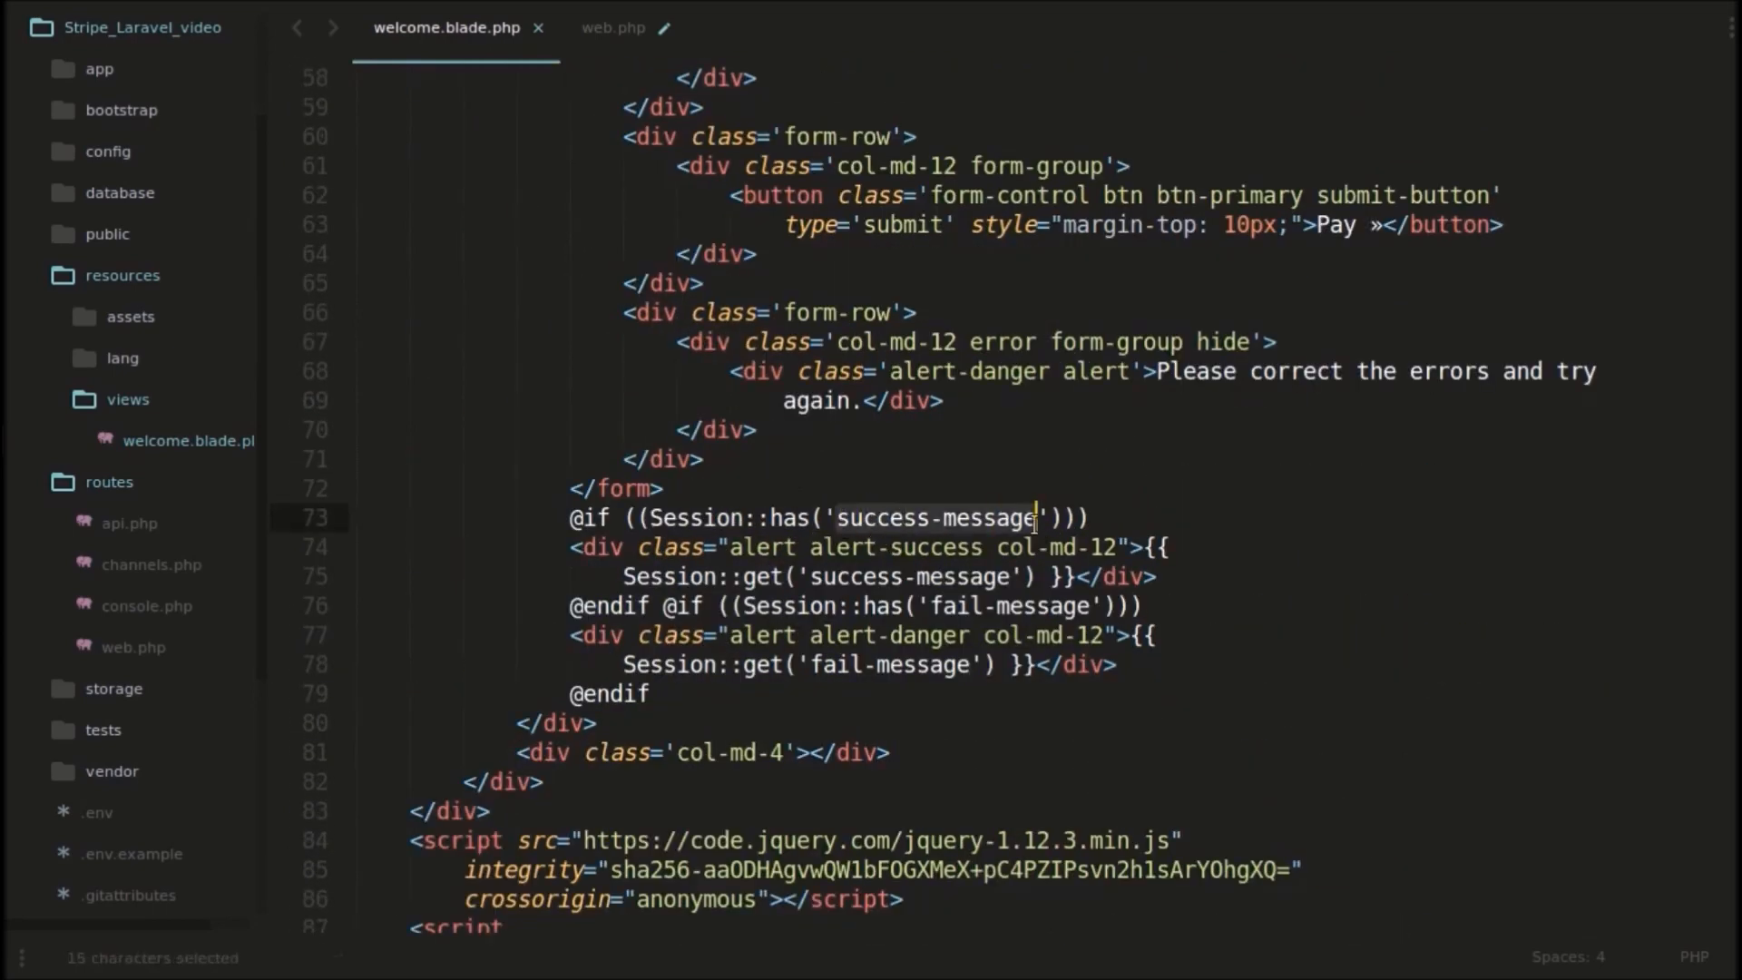
{"action": "left_click", "coordinate": [612, 26]}
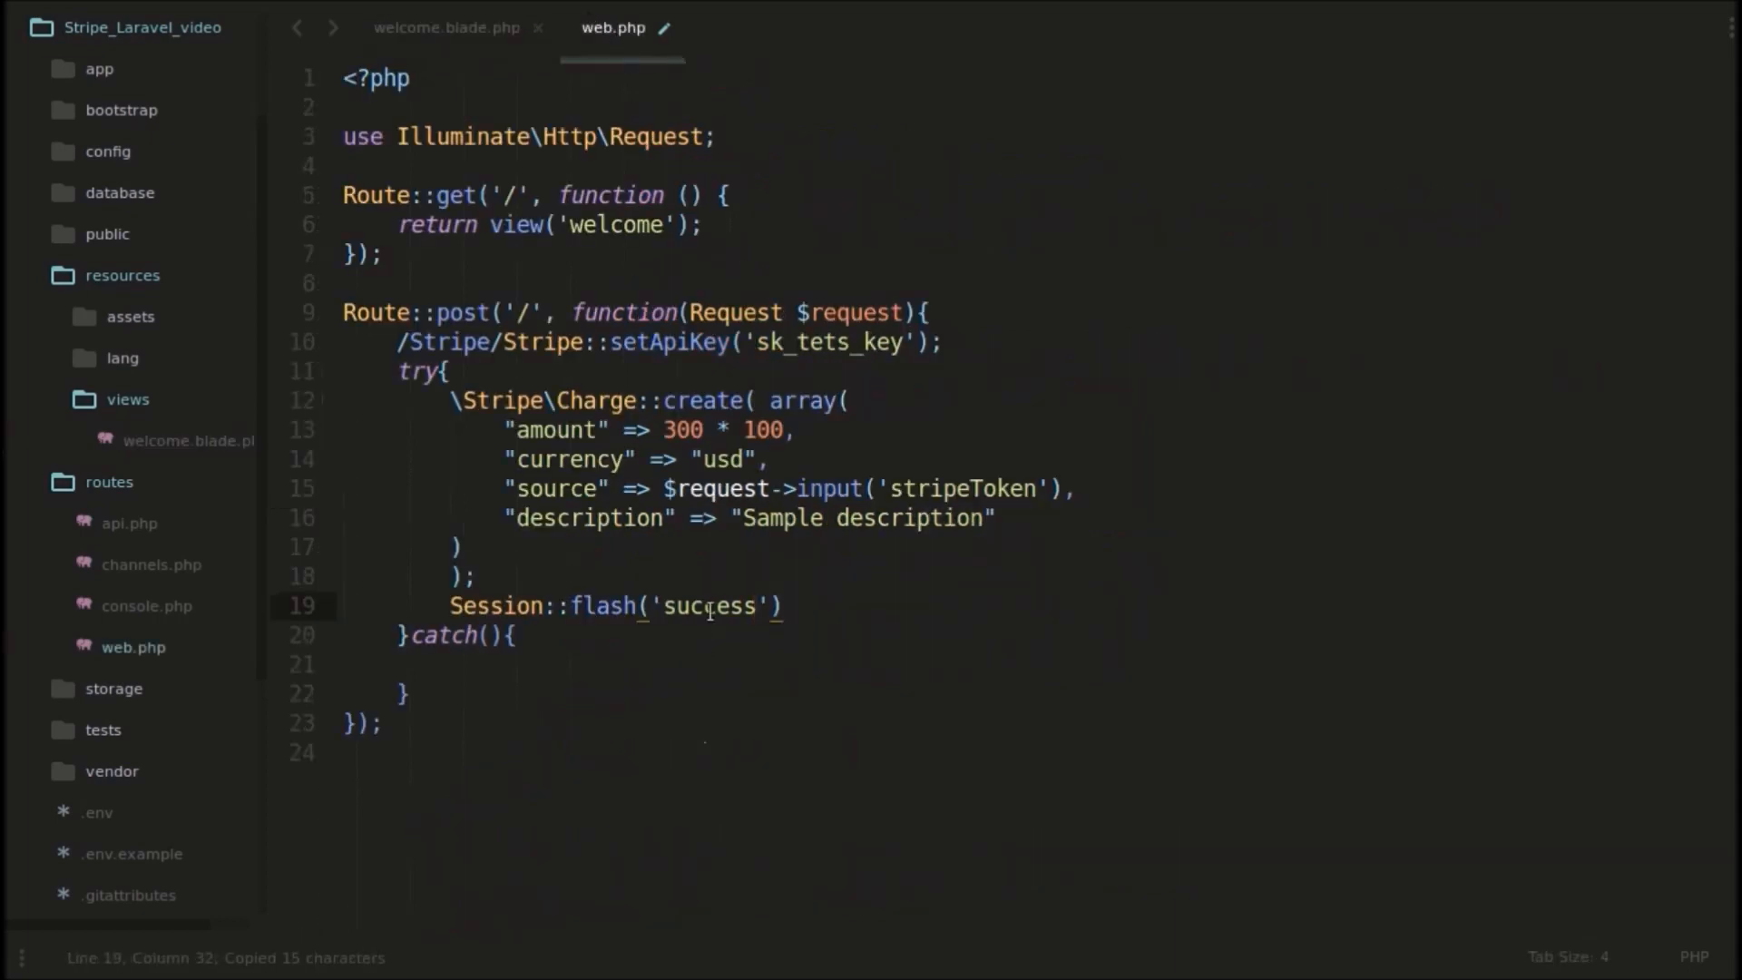
{"action": "type", "text": "-message"}
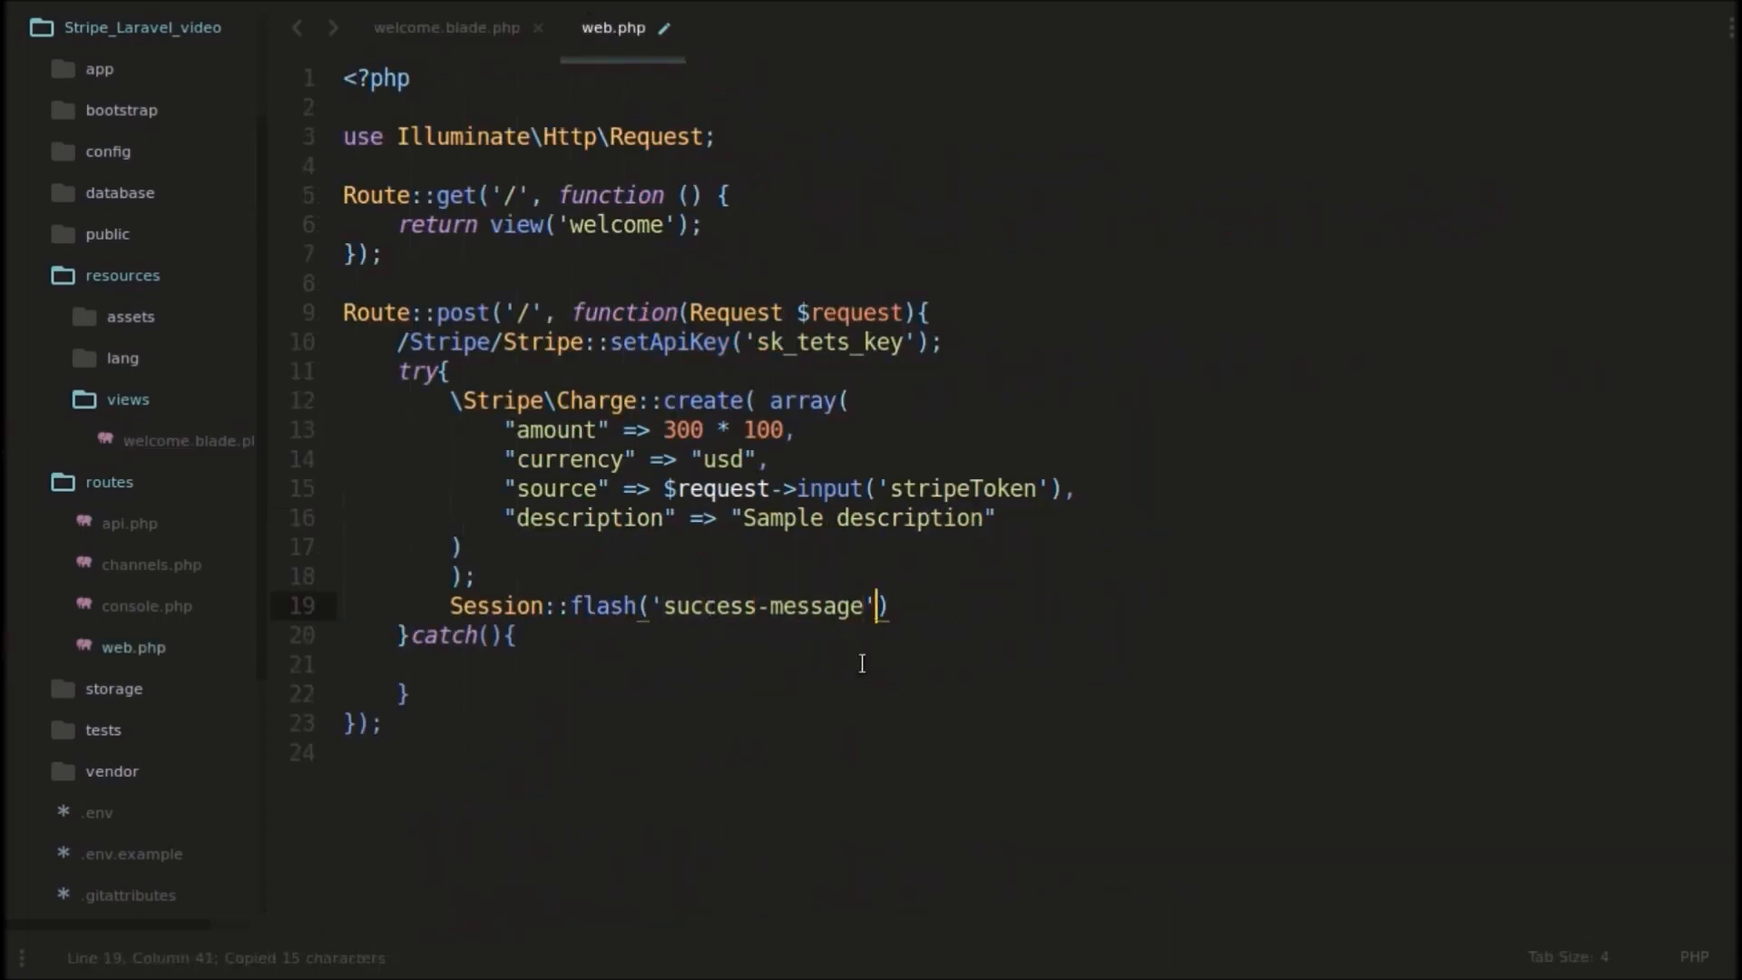
{"action": "type", "text": ", \"\""}
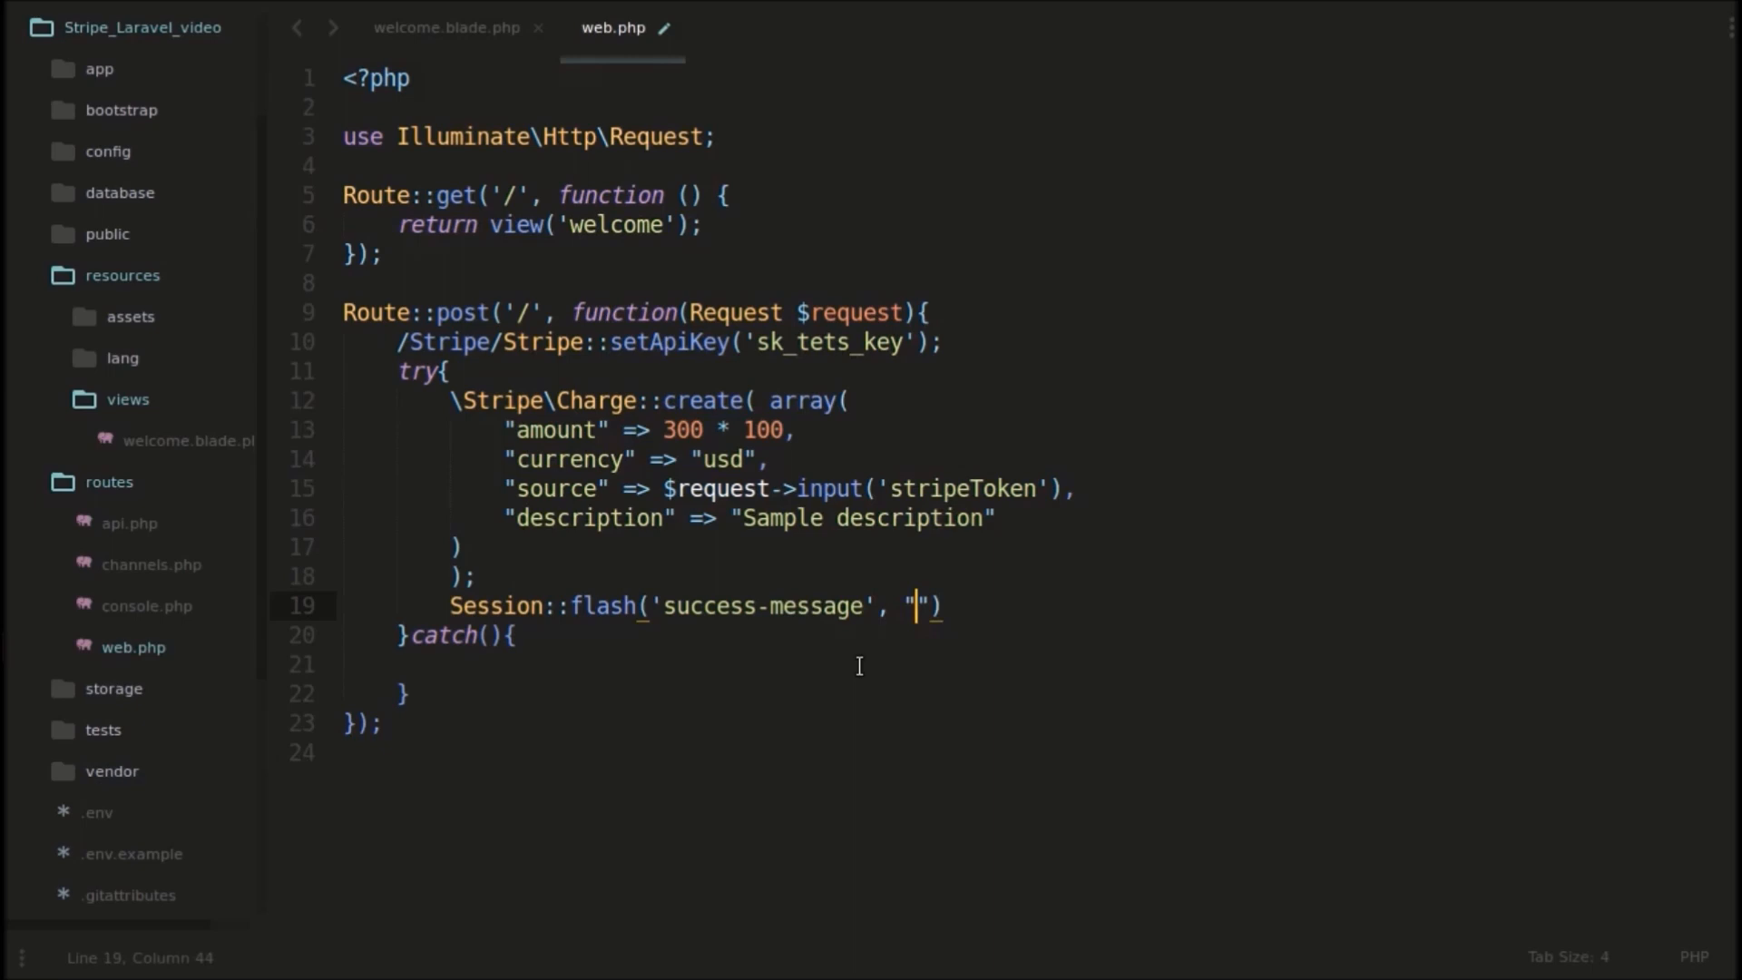
{"action": "type", "text": "Payment Done Successfully"}
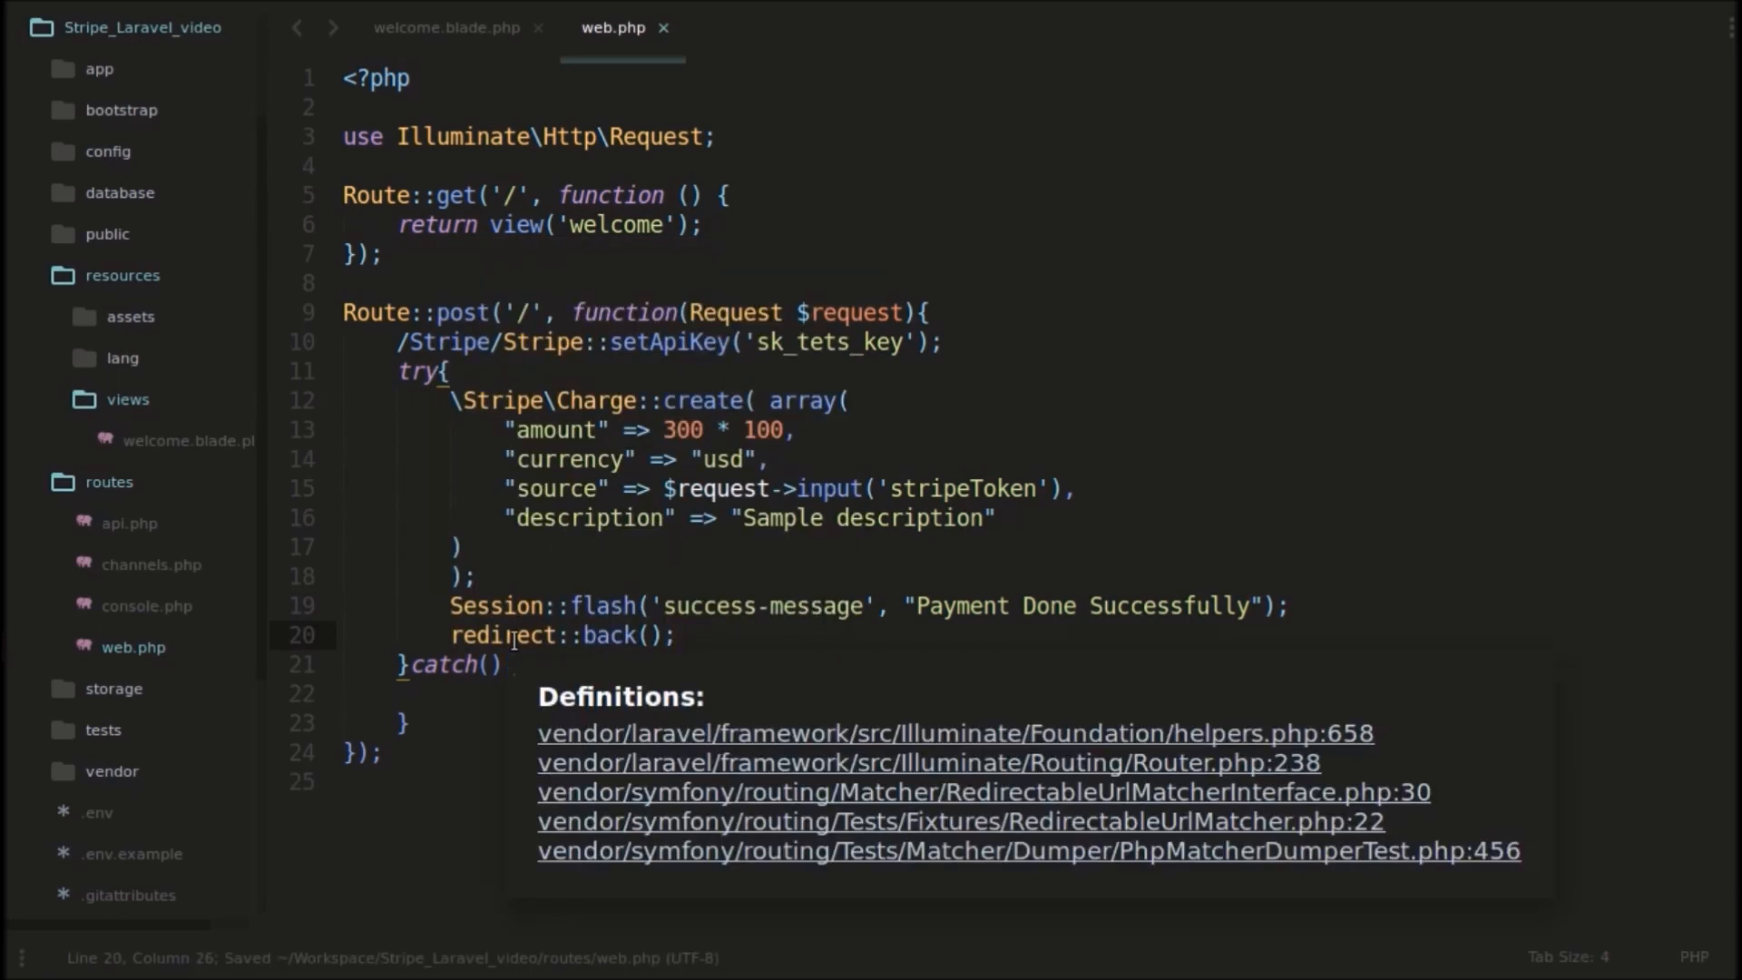
{"action": "type", "text": "return R"}
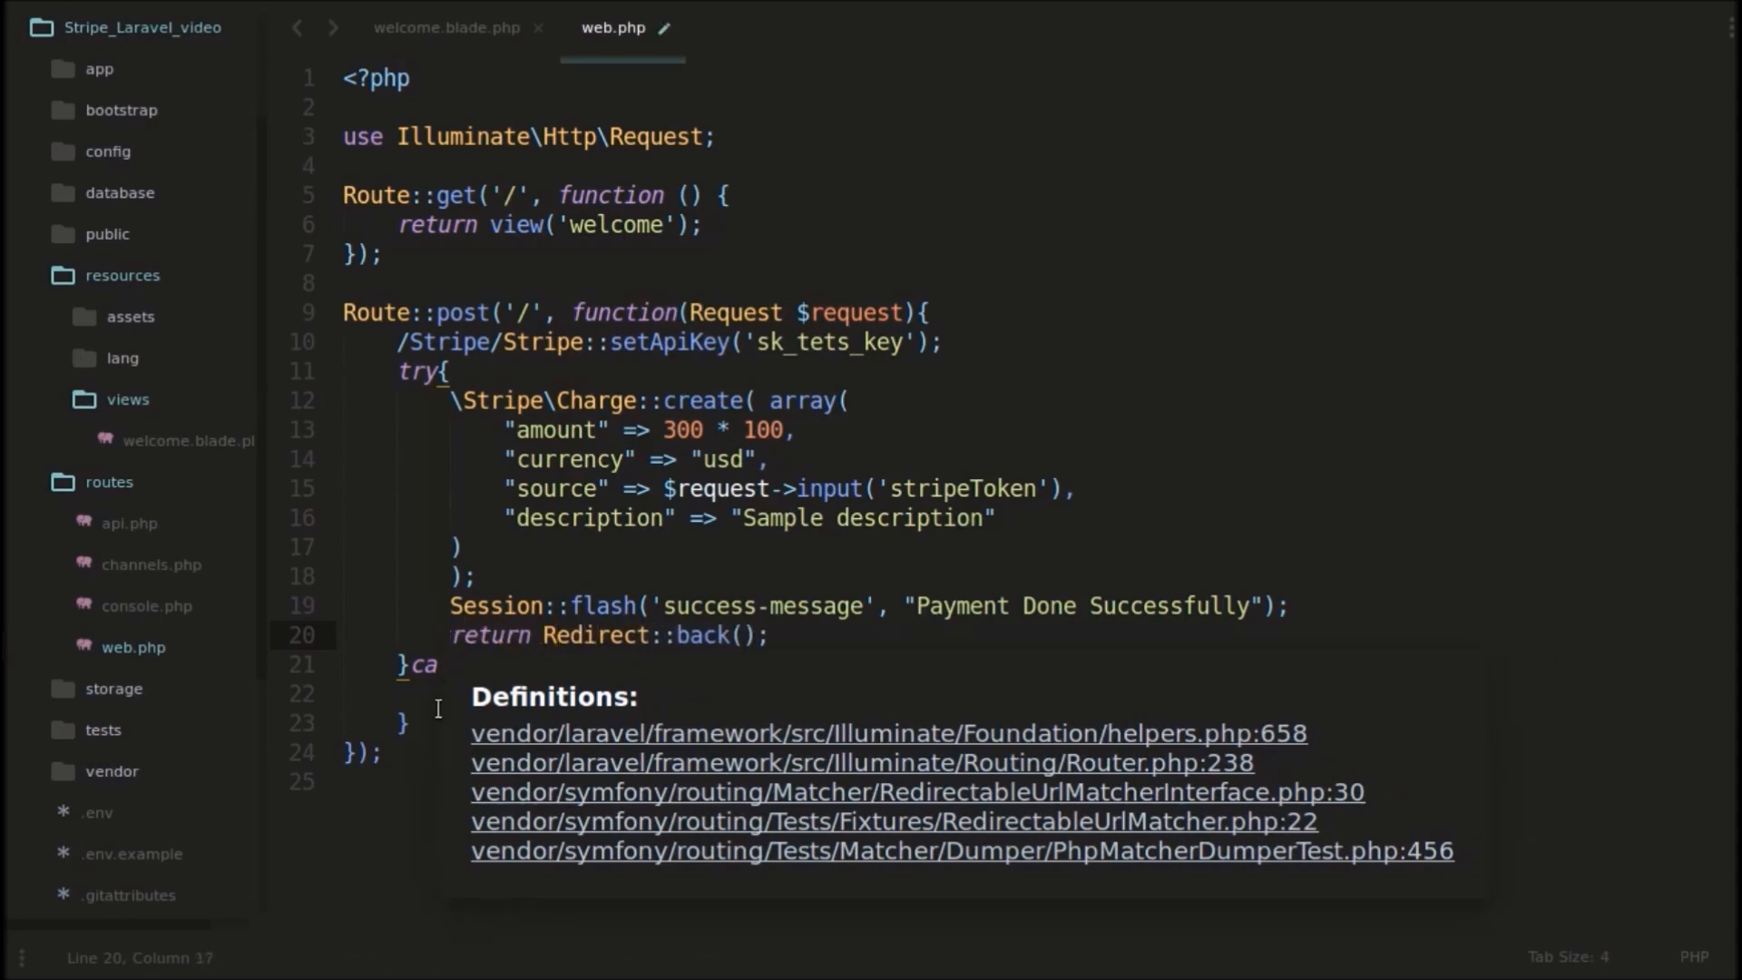
{"action": "type", "text": "tch(){"}
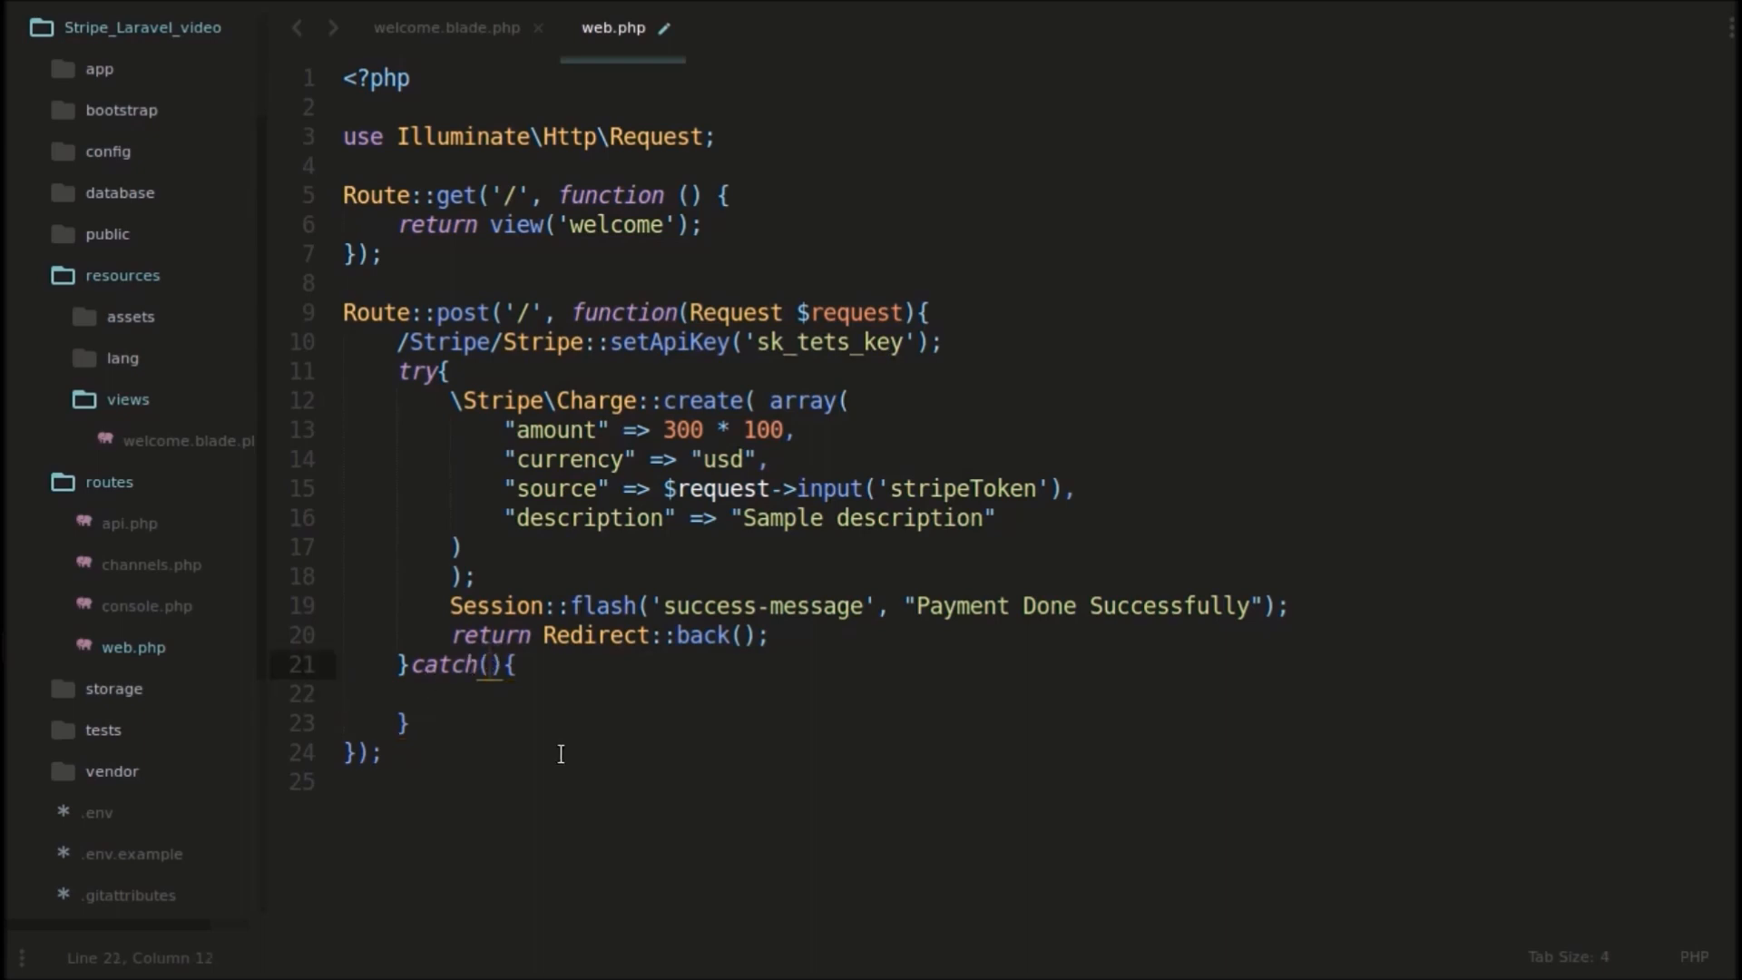
Catch \Exception $e, reusing the flash and redirect lines with 'fail-message' and an 'Error' message
{"action": "type", "text": "\\Exception $e"}
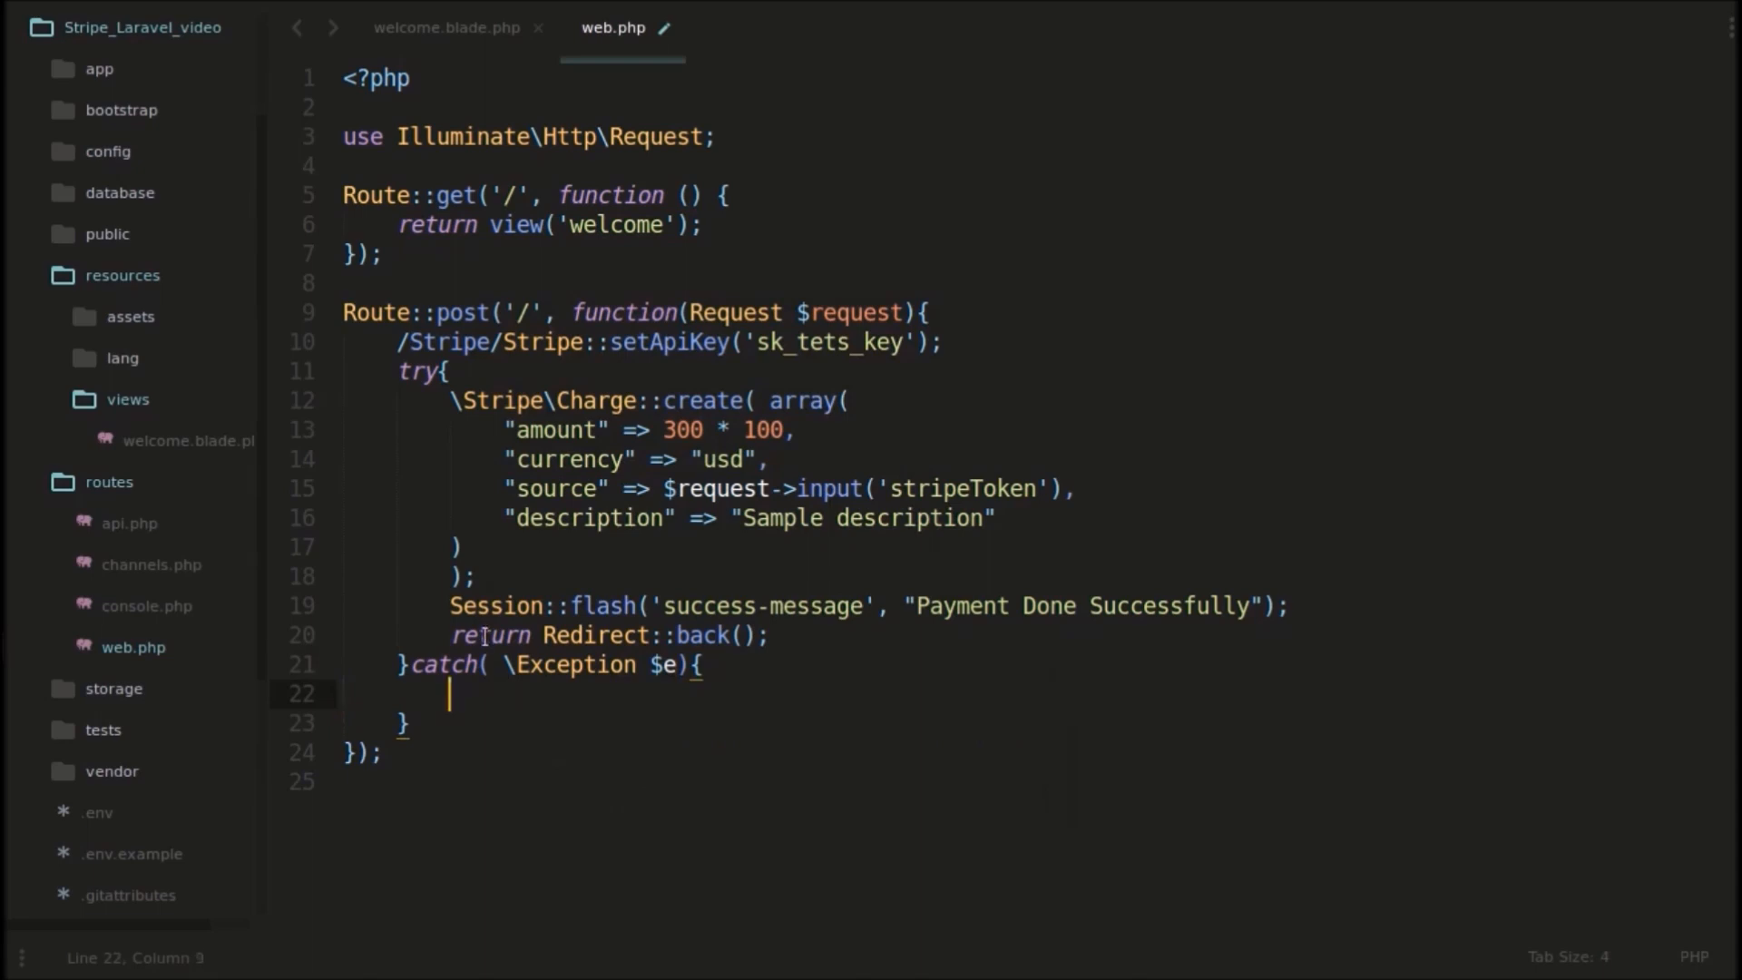
{"action": "left_click_drag", "start_coordinate": [450, 605], "coordinate": [771, 634]}
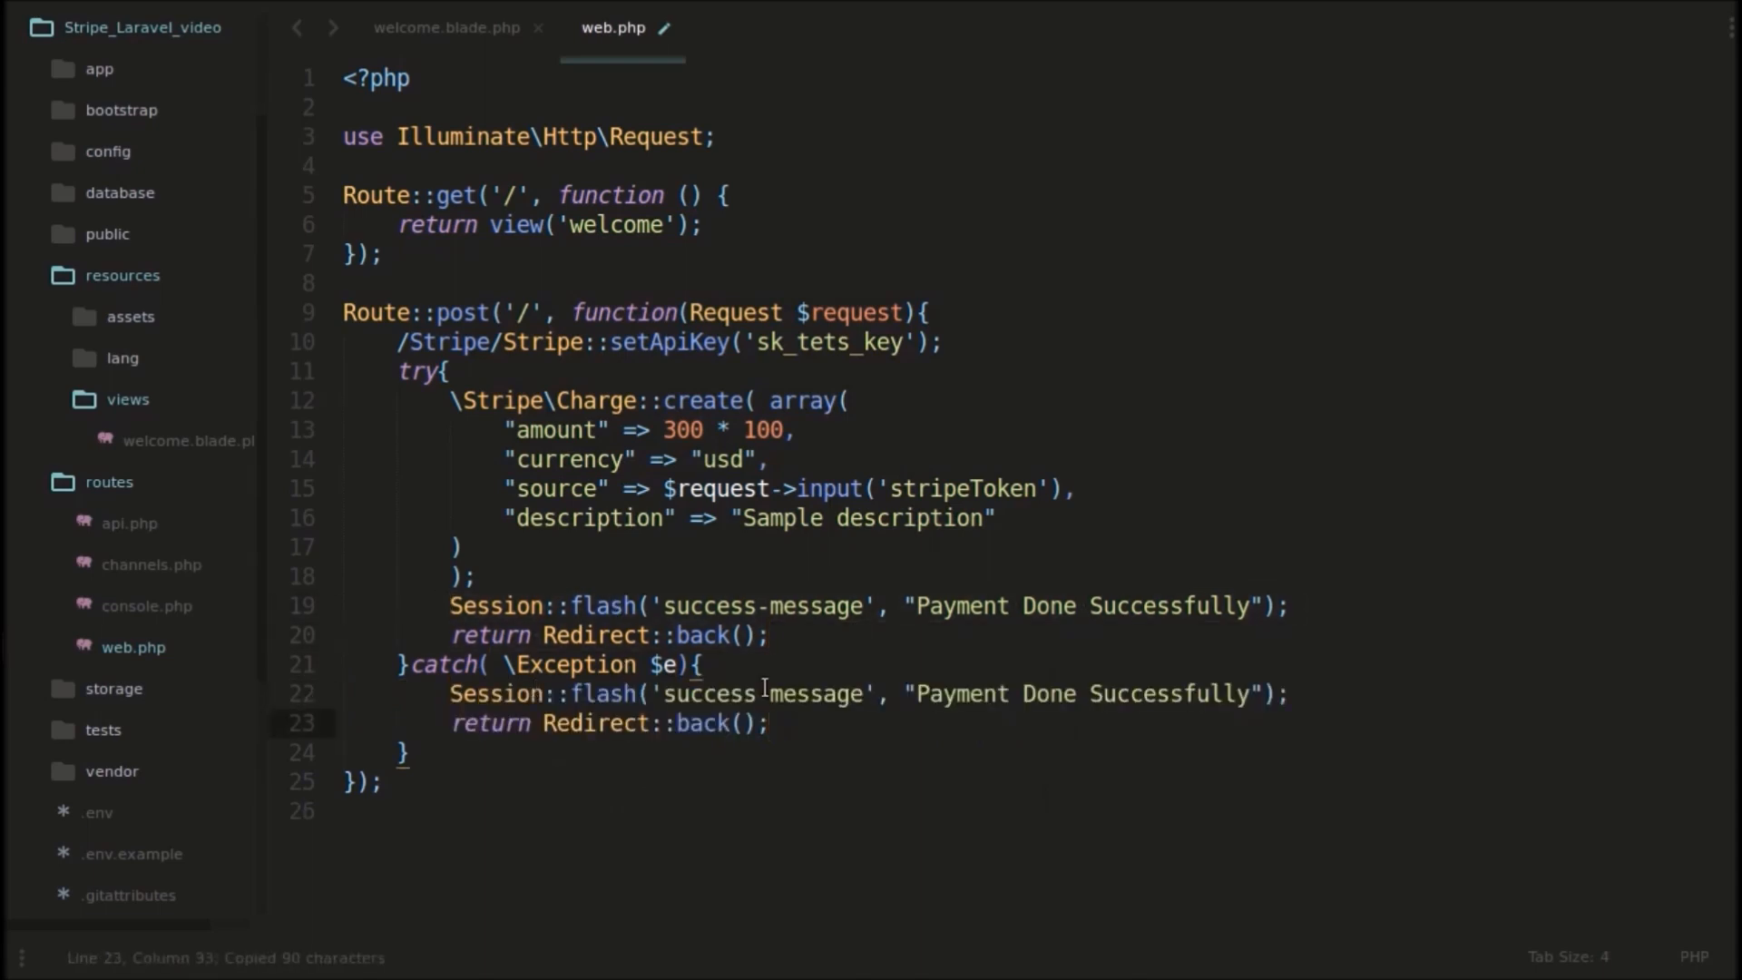
{"action": "double_click", "coordinate": [805, 692]}
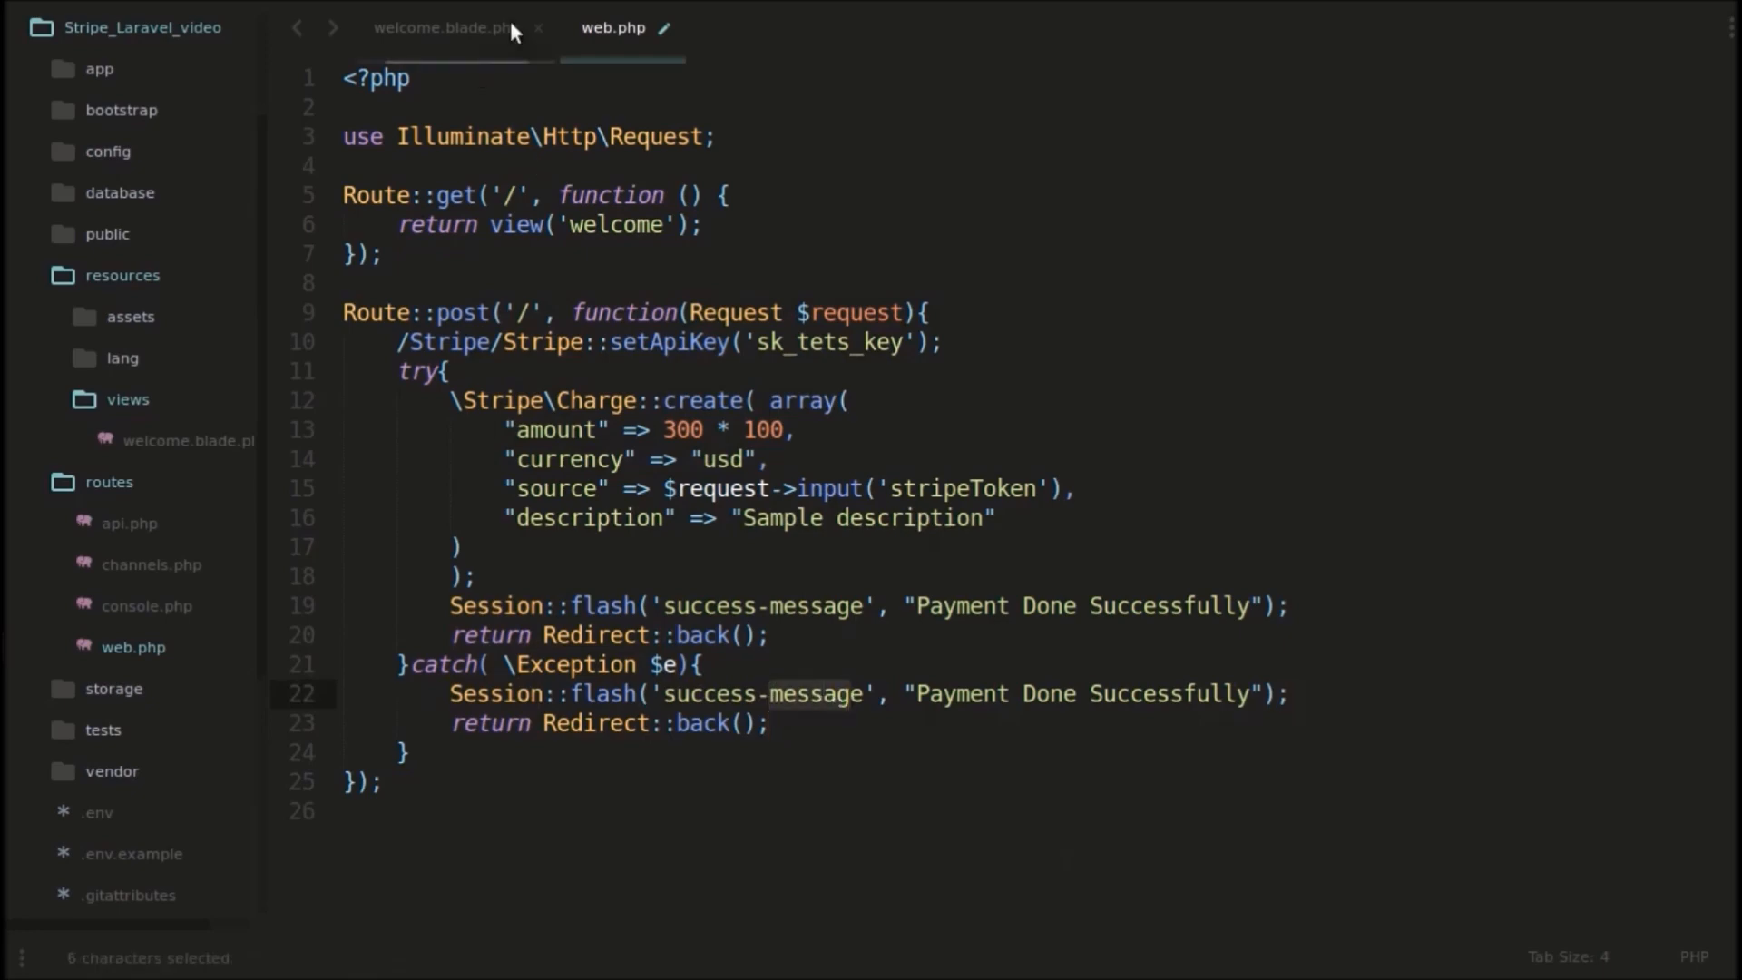
{"action": "left_click", "coordinate": [445, 29]}
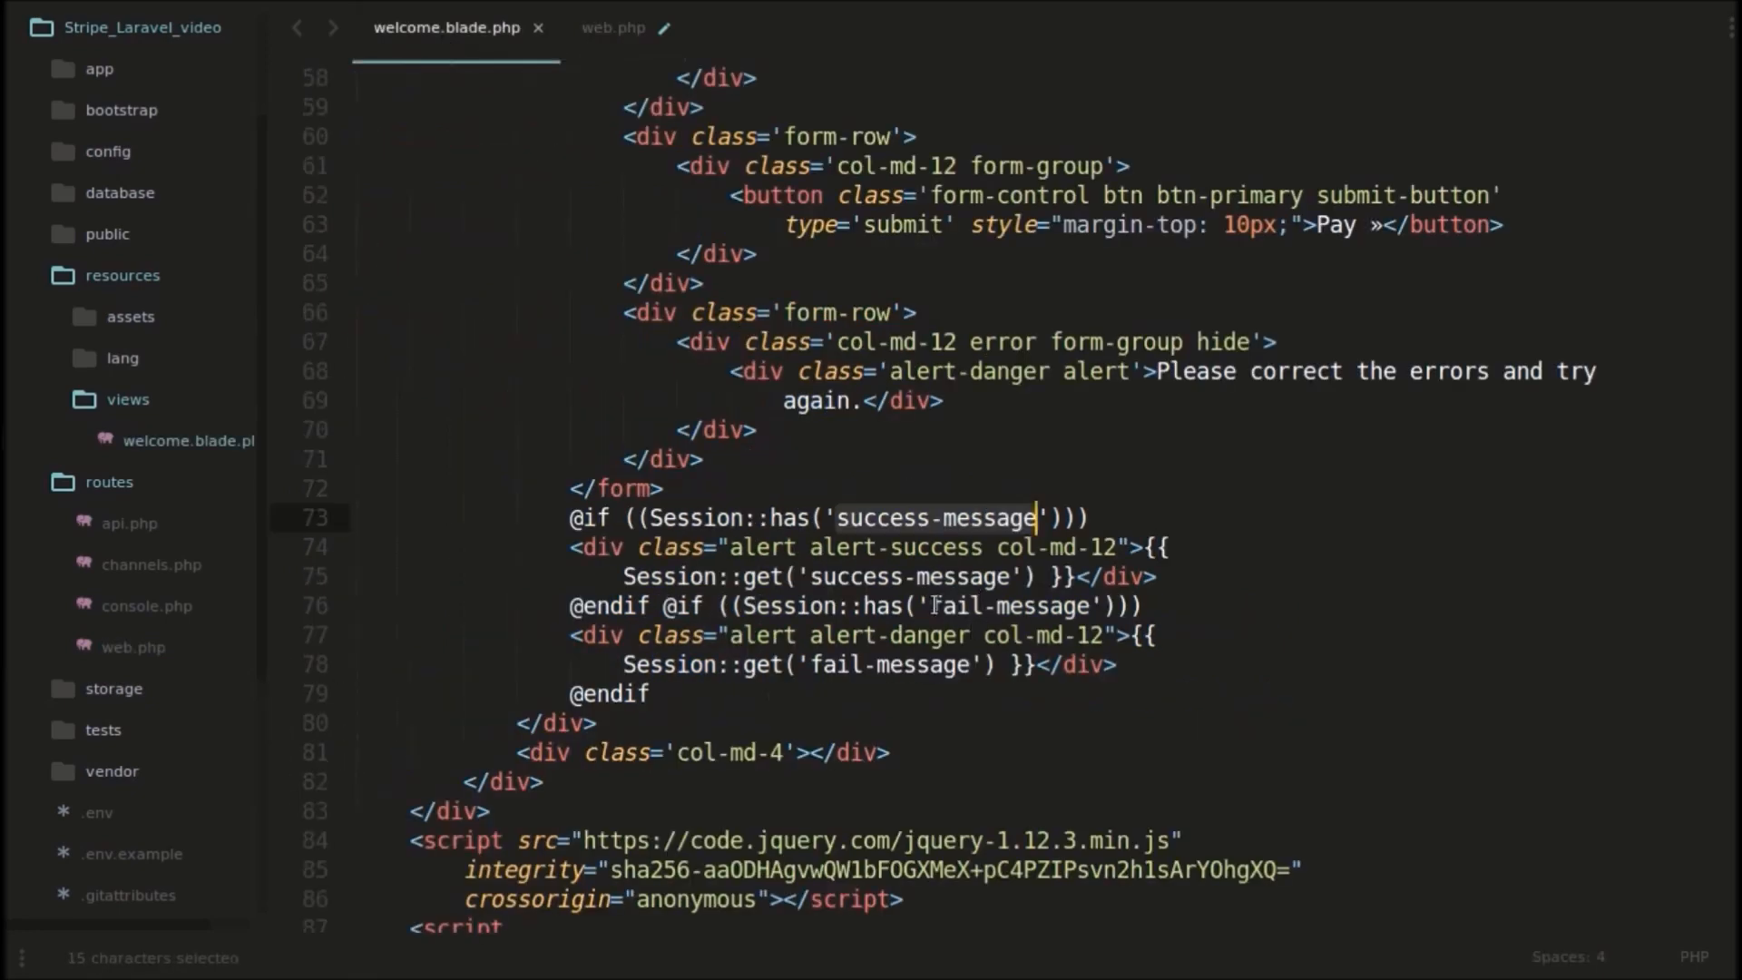
{"action": "left_click", "coordinate": [613, 27]}
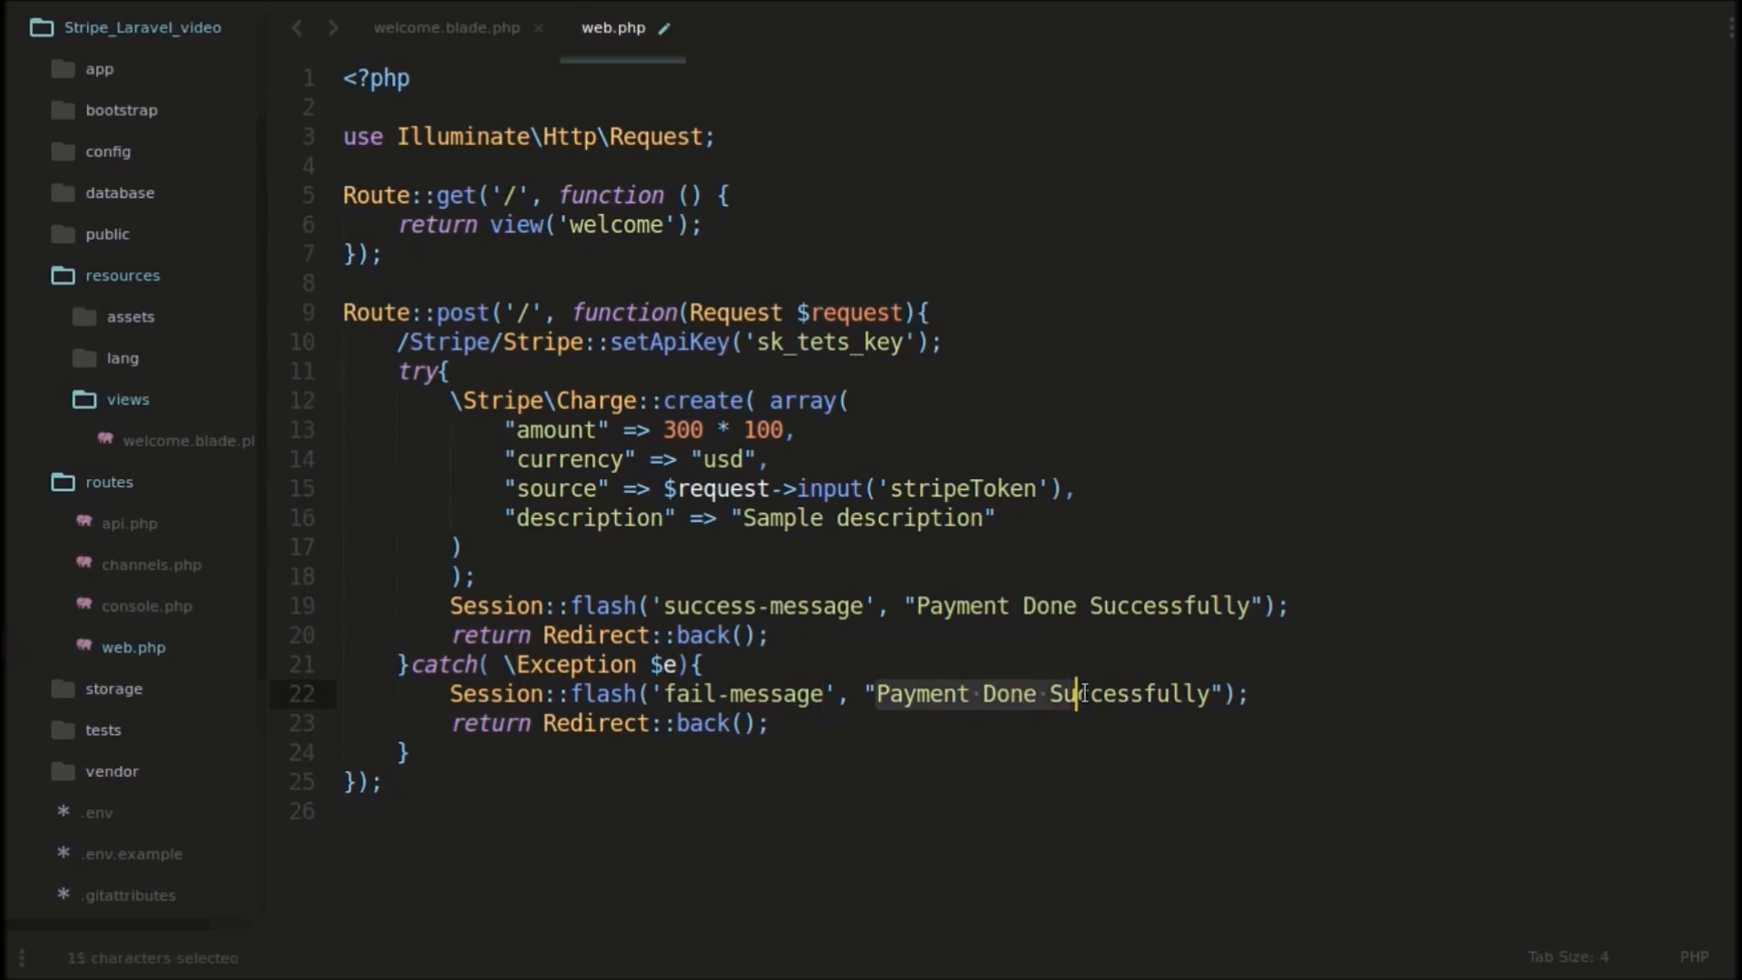
{"action": "type", "text": "E"}
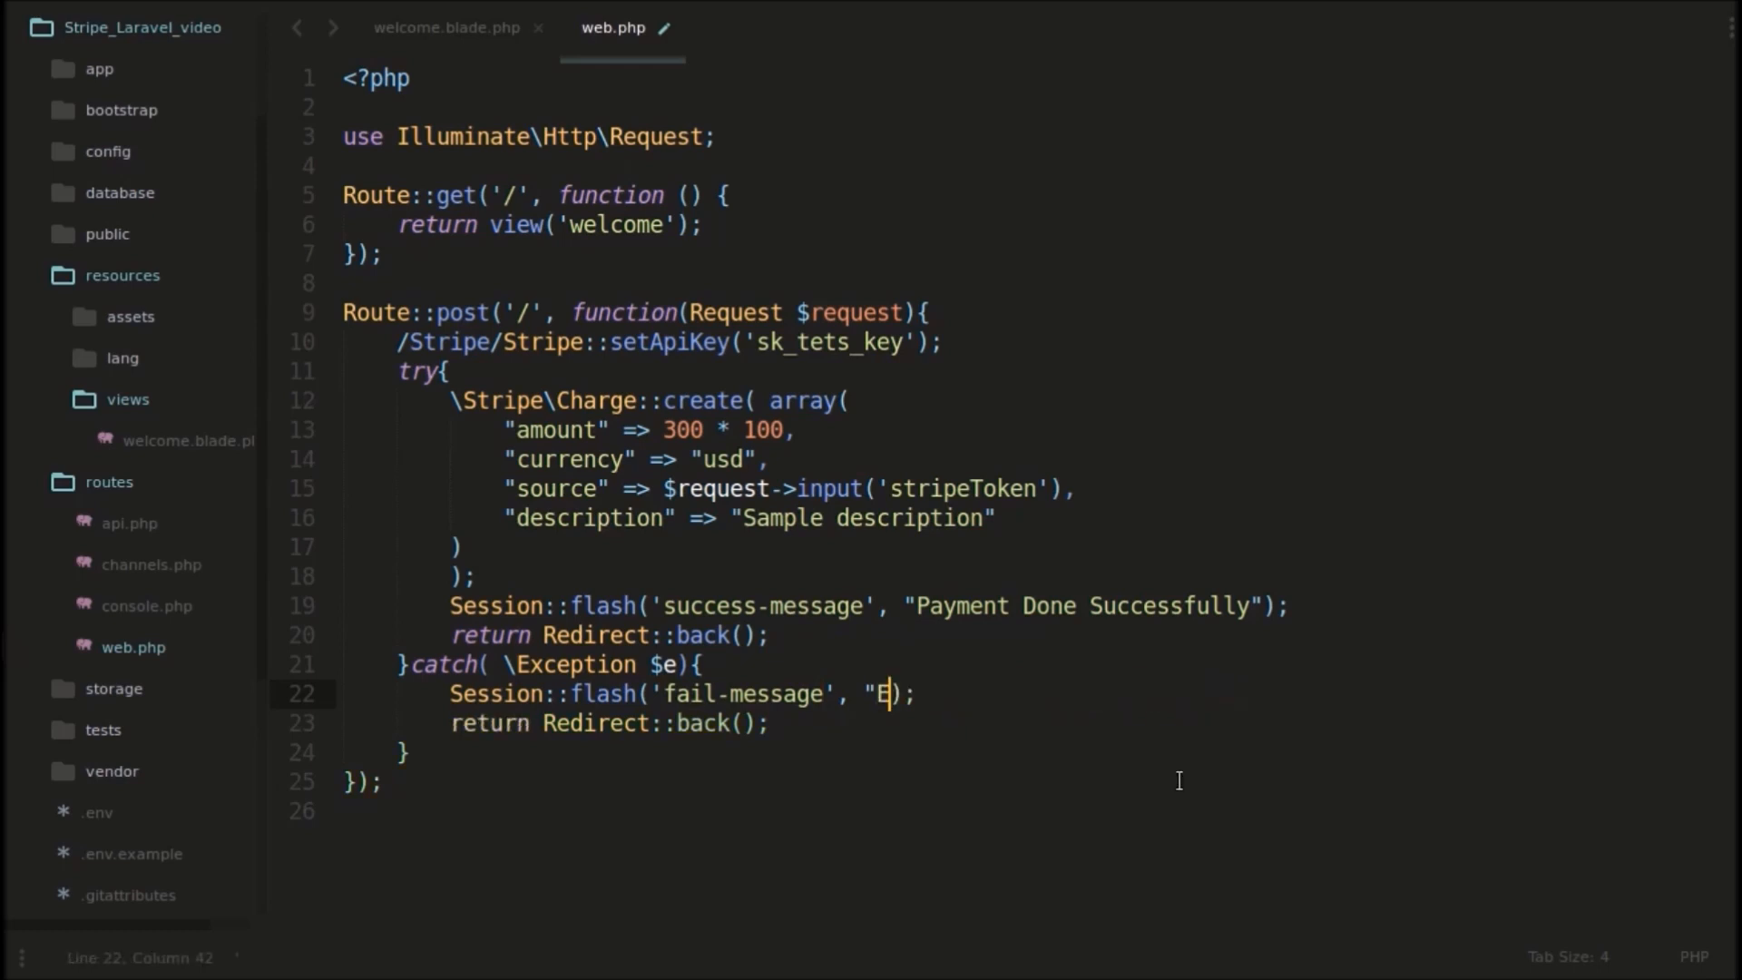
{"action": "type", "text": "rror! Please try again\""}
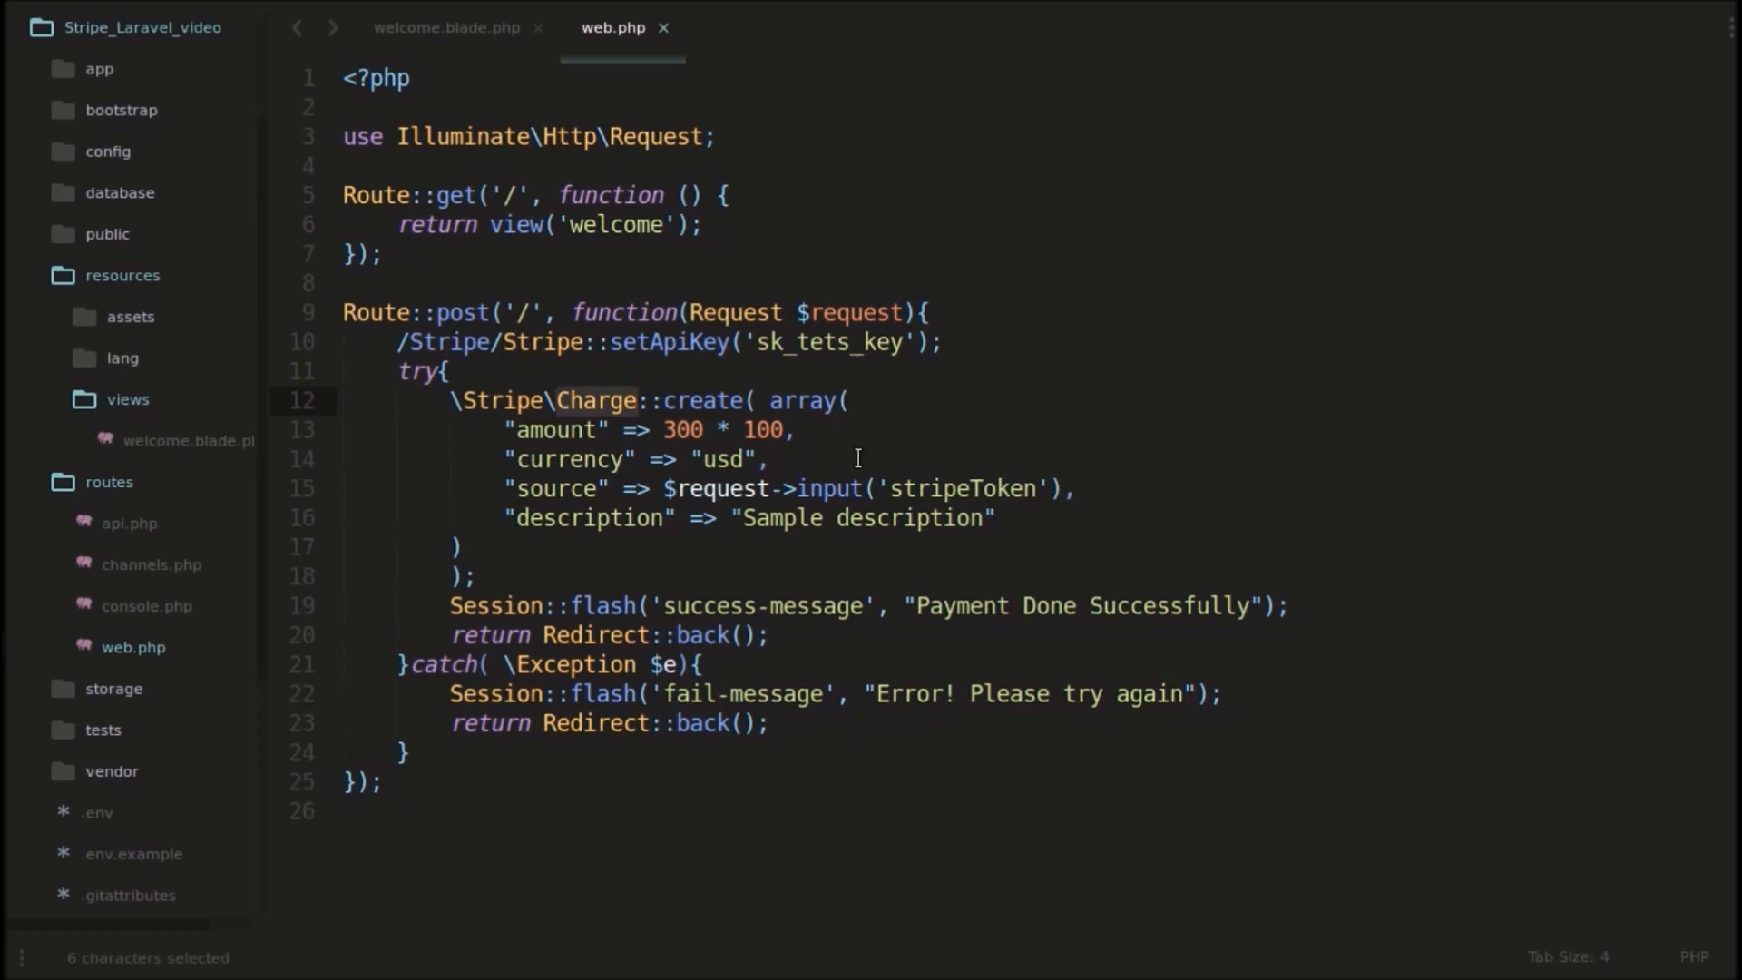
Review the Stripe Charge call, the placeholder secret key, and the view's fail-message check
{"action": "left_click", "coordinate": [593, 400]}
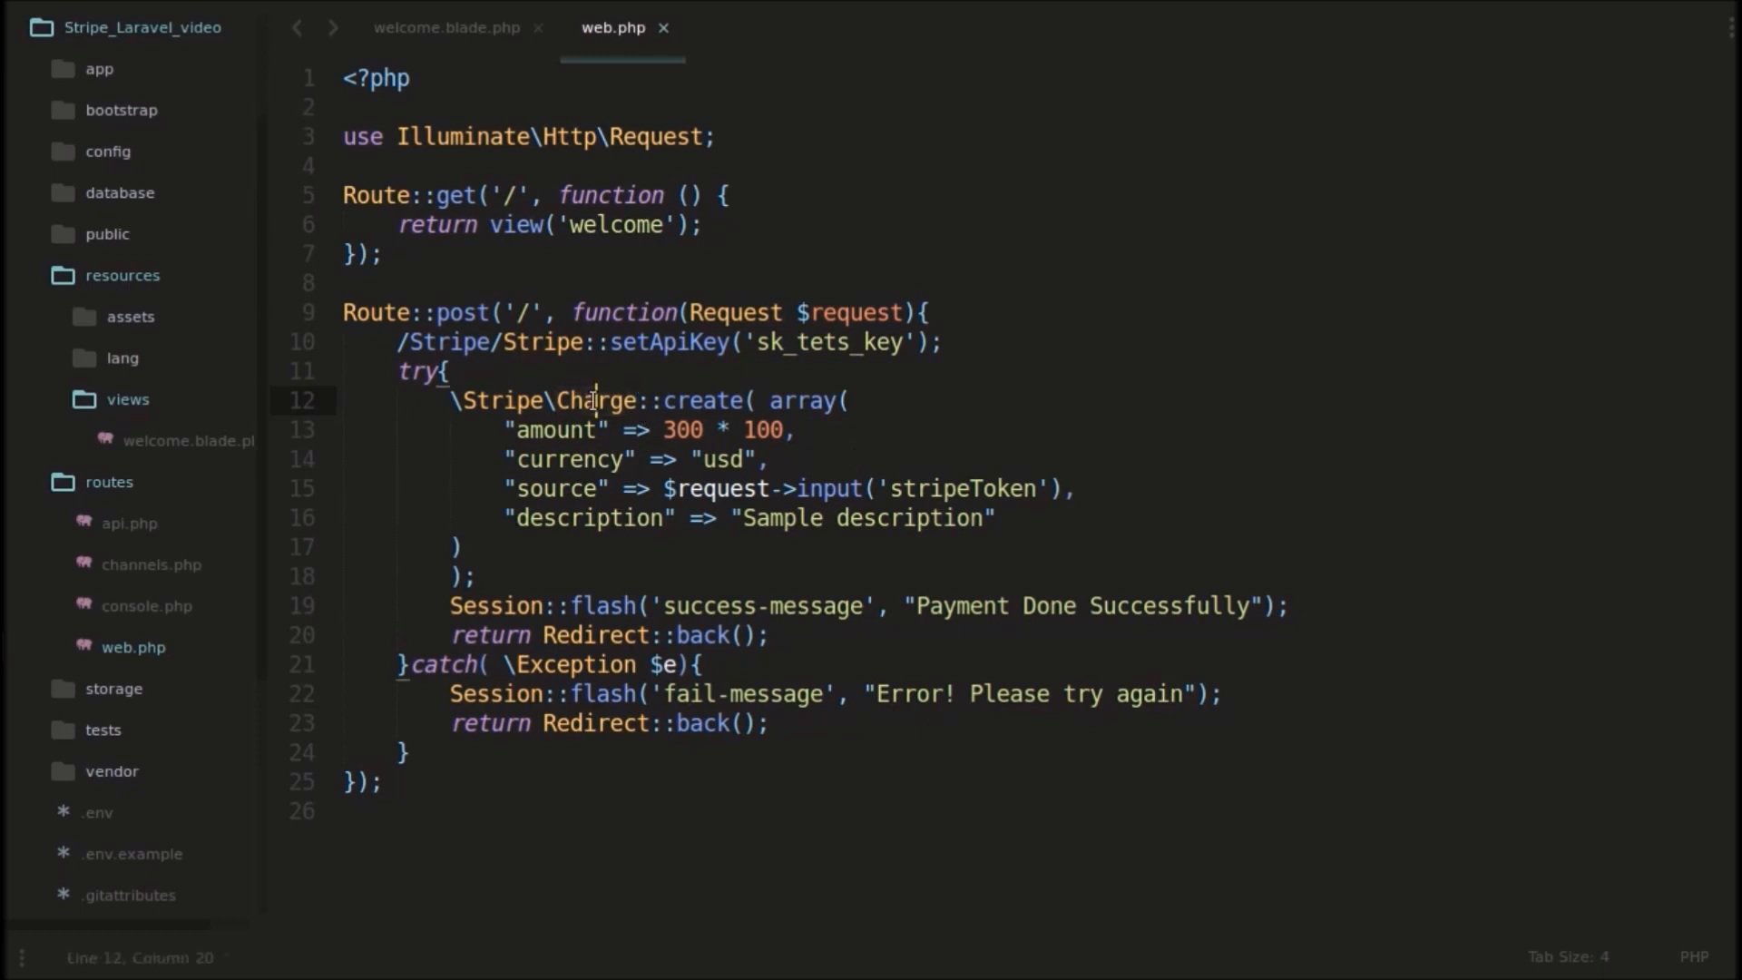
{"action": "double_click", "coordinate": [594, 400]}
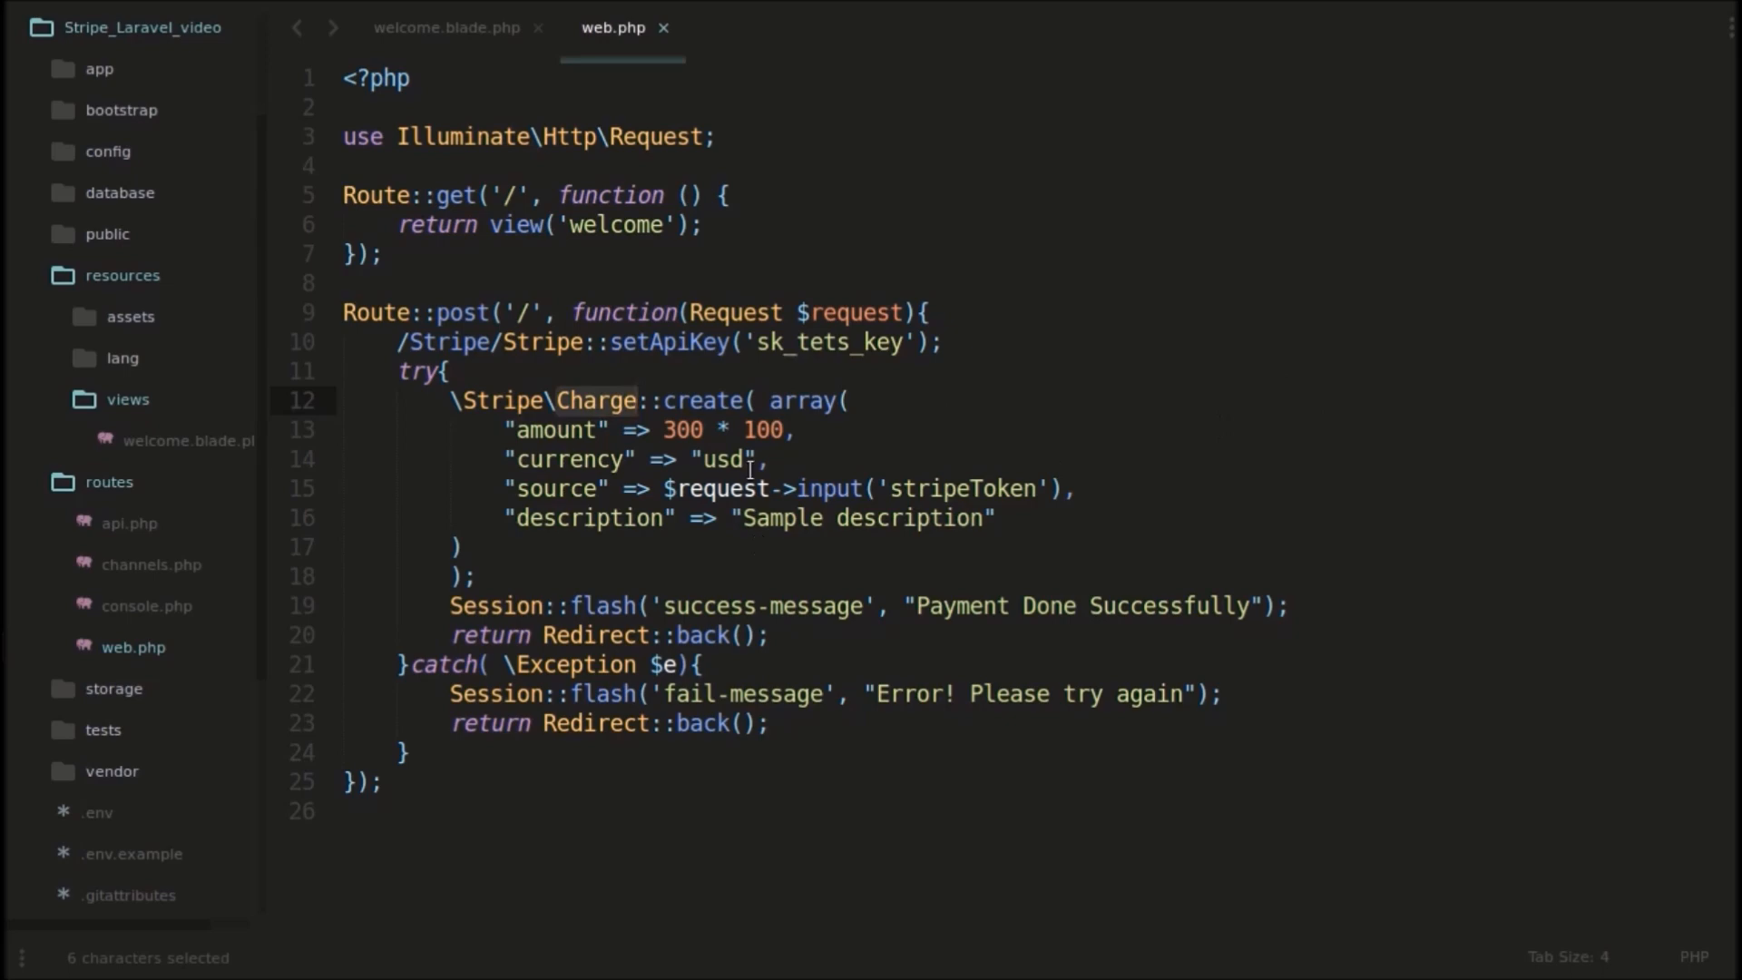
{"action": "left_click", "coordinate": [446, 28]}
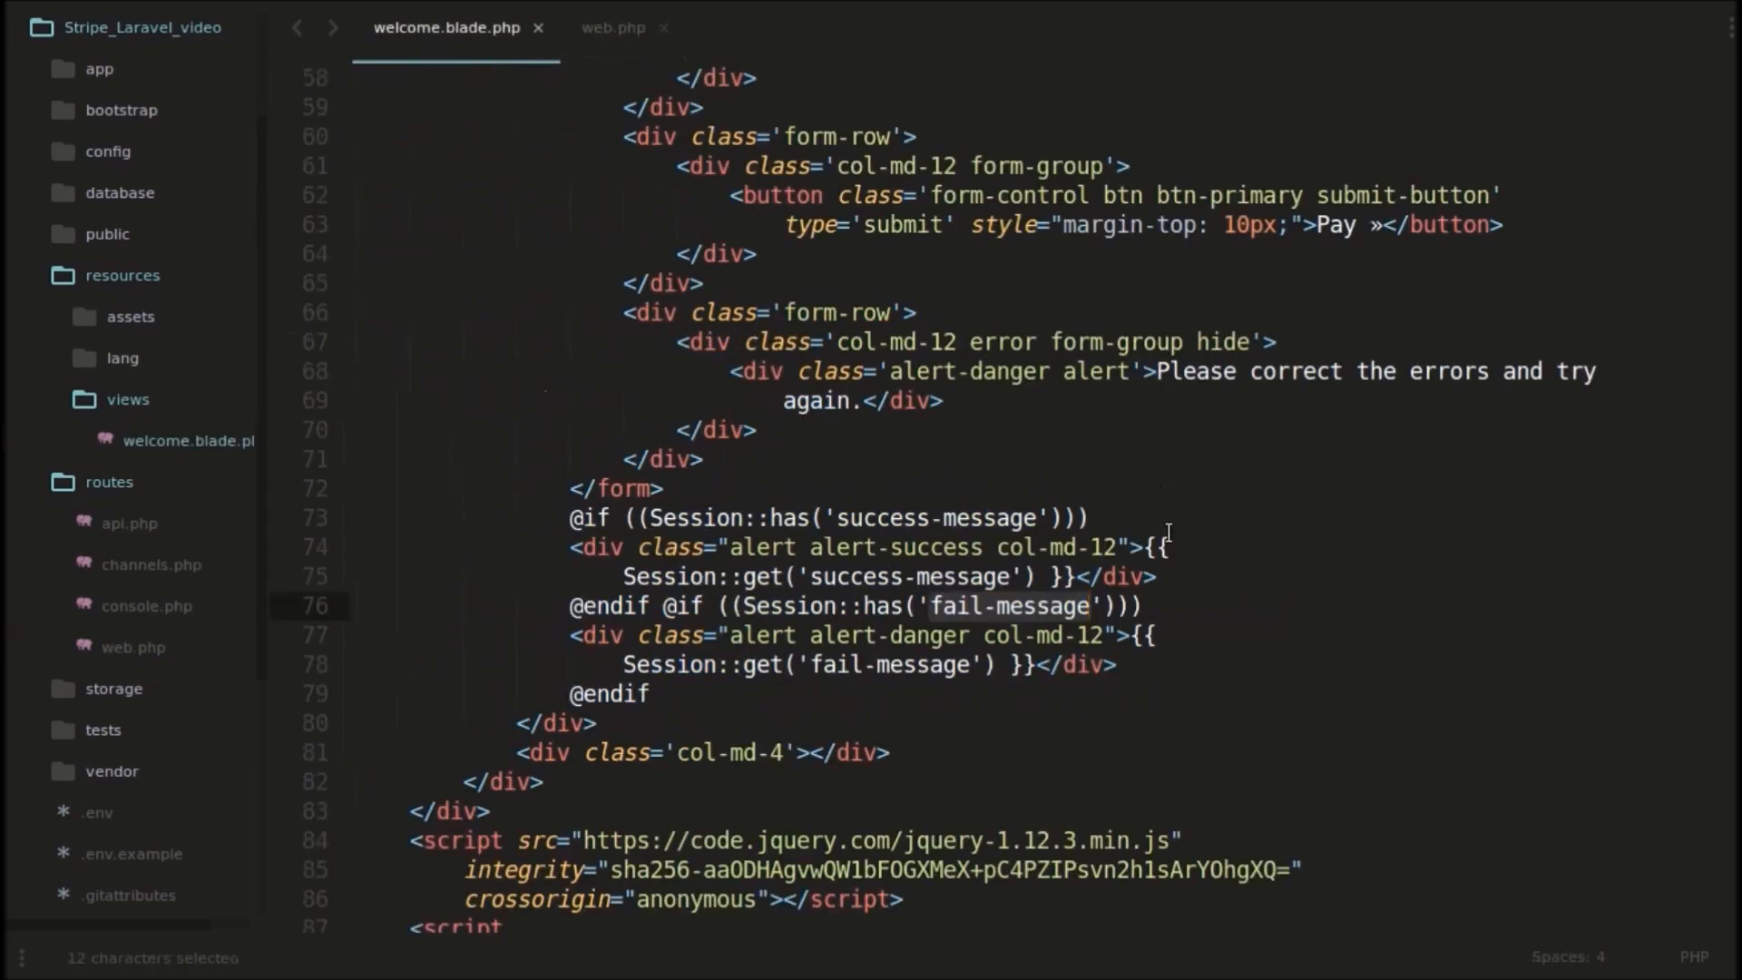
{"action": "left_click", "coordinate": [613, 26]}
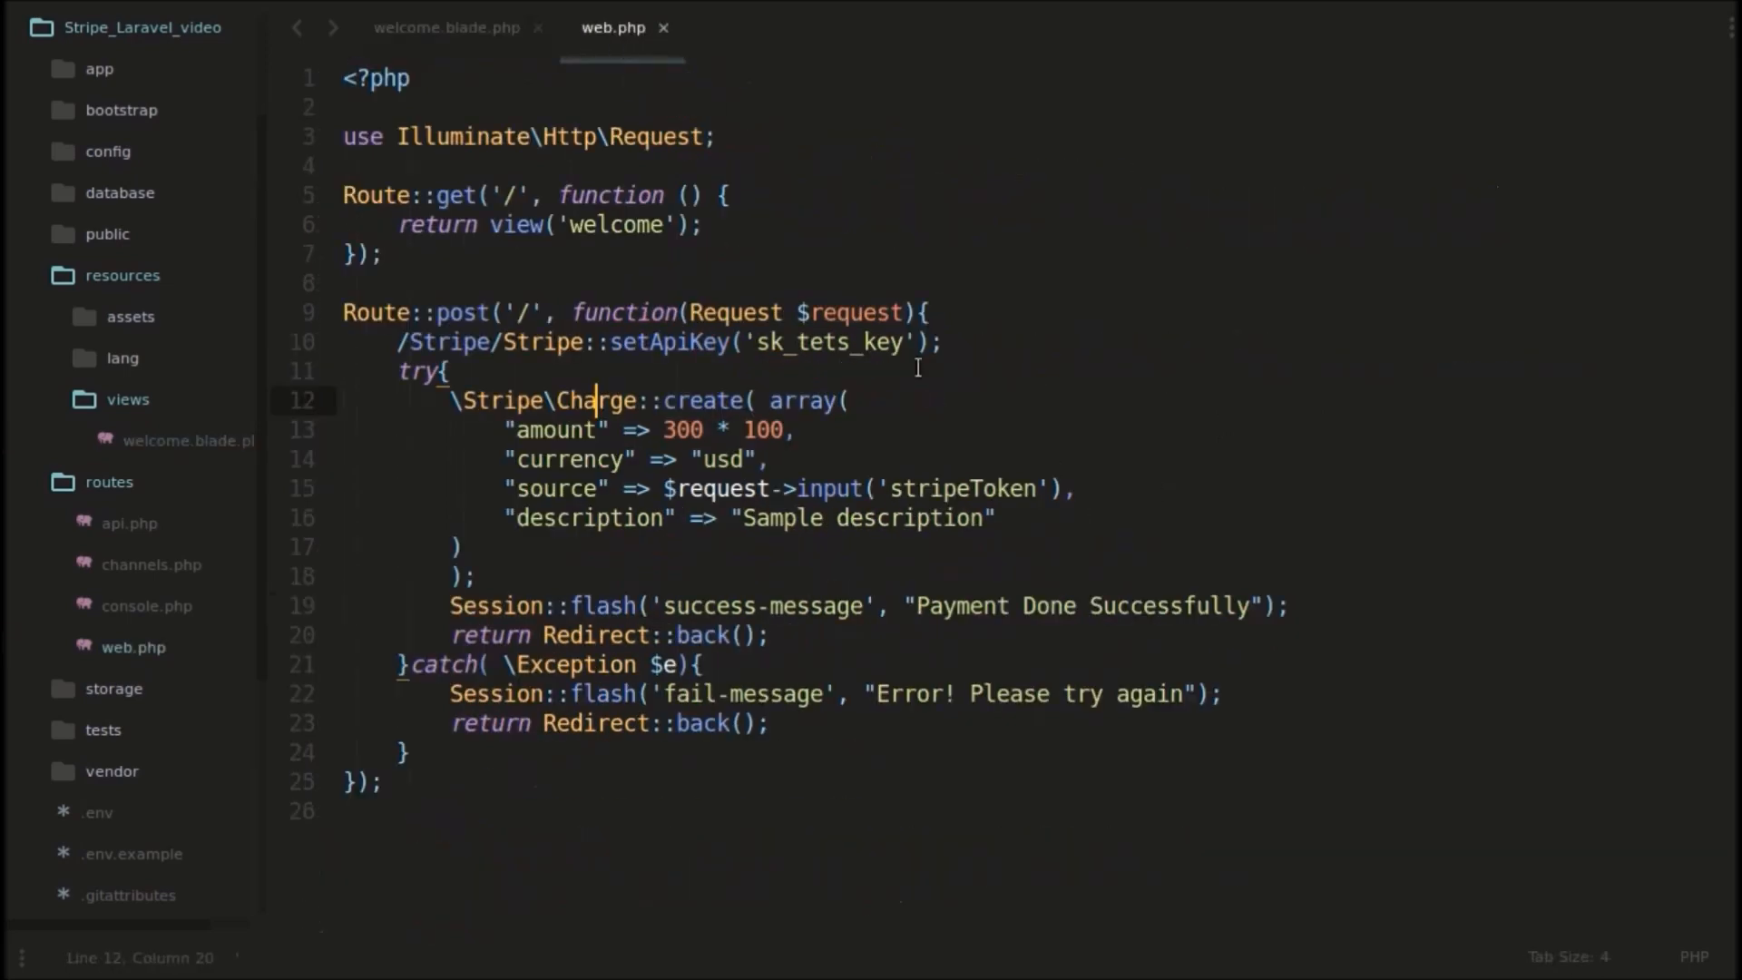
{"action": "double_click", "coordinate": [827, 342]}
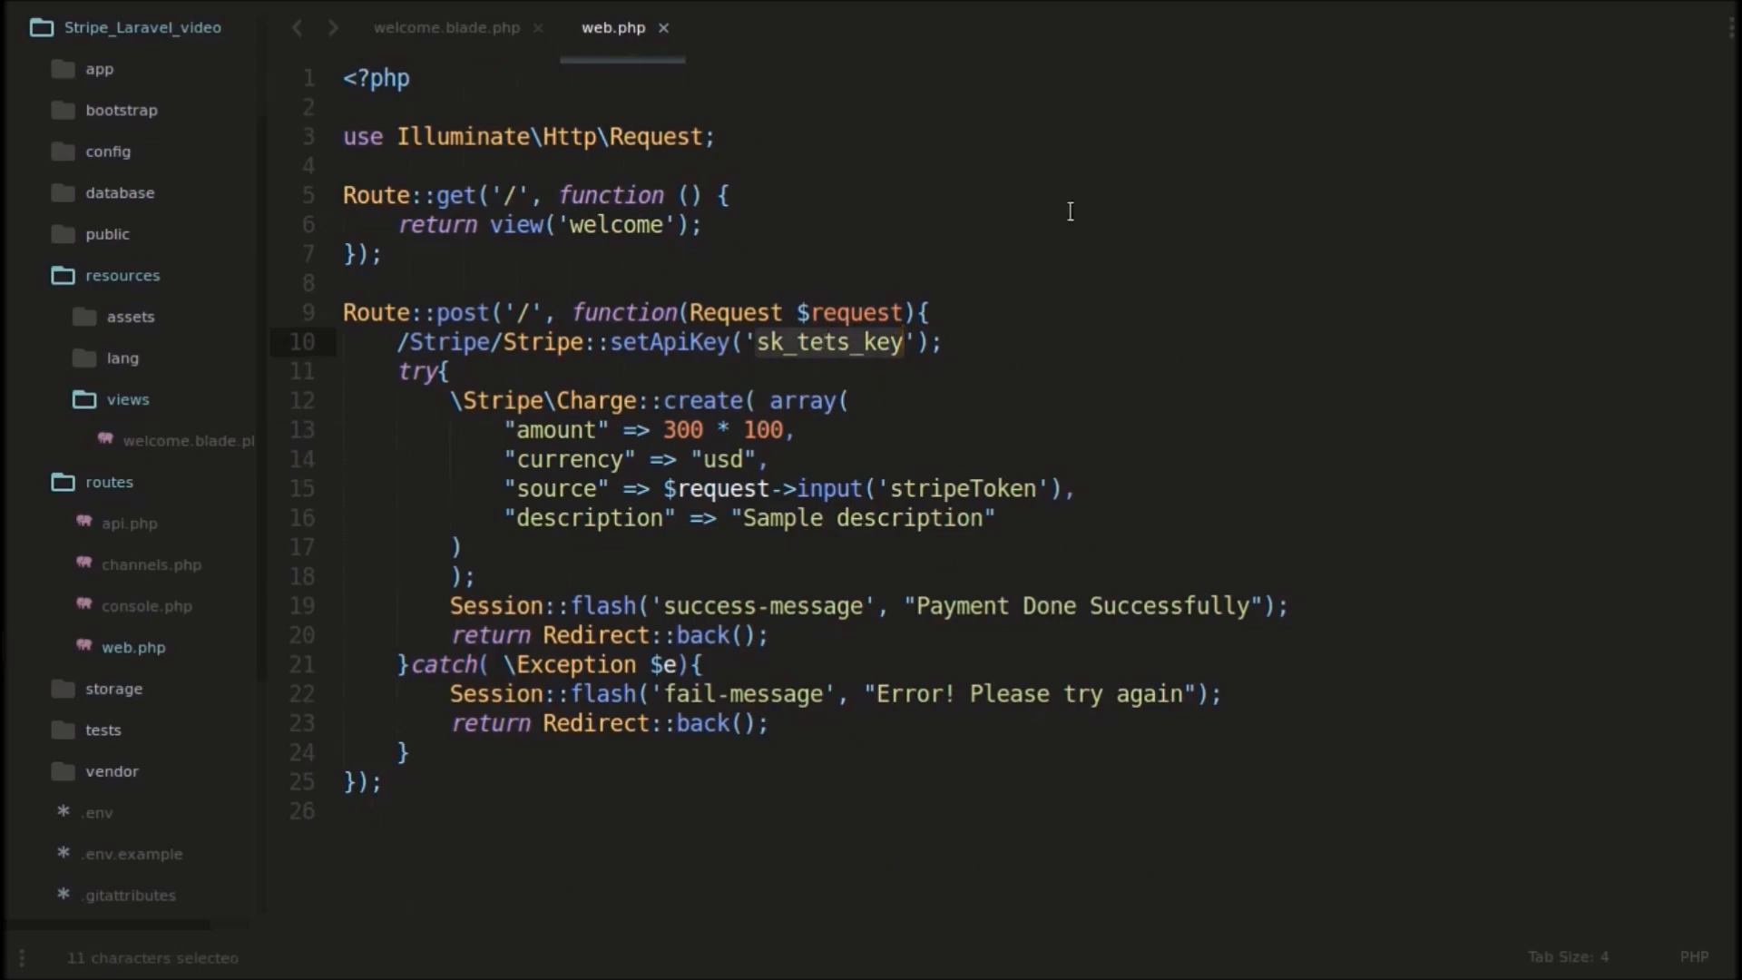
{"action": "left_click", "coordinate": [447, 28]}
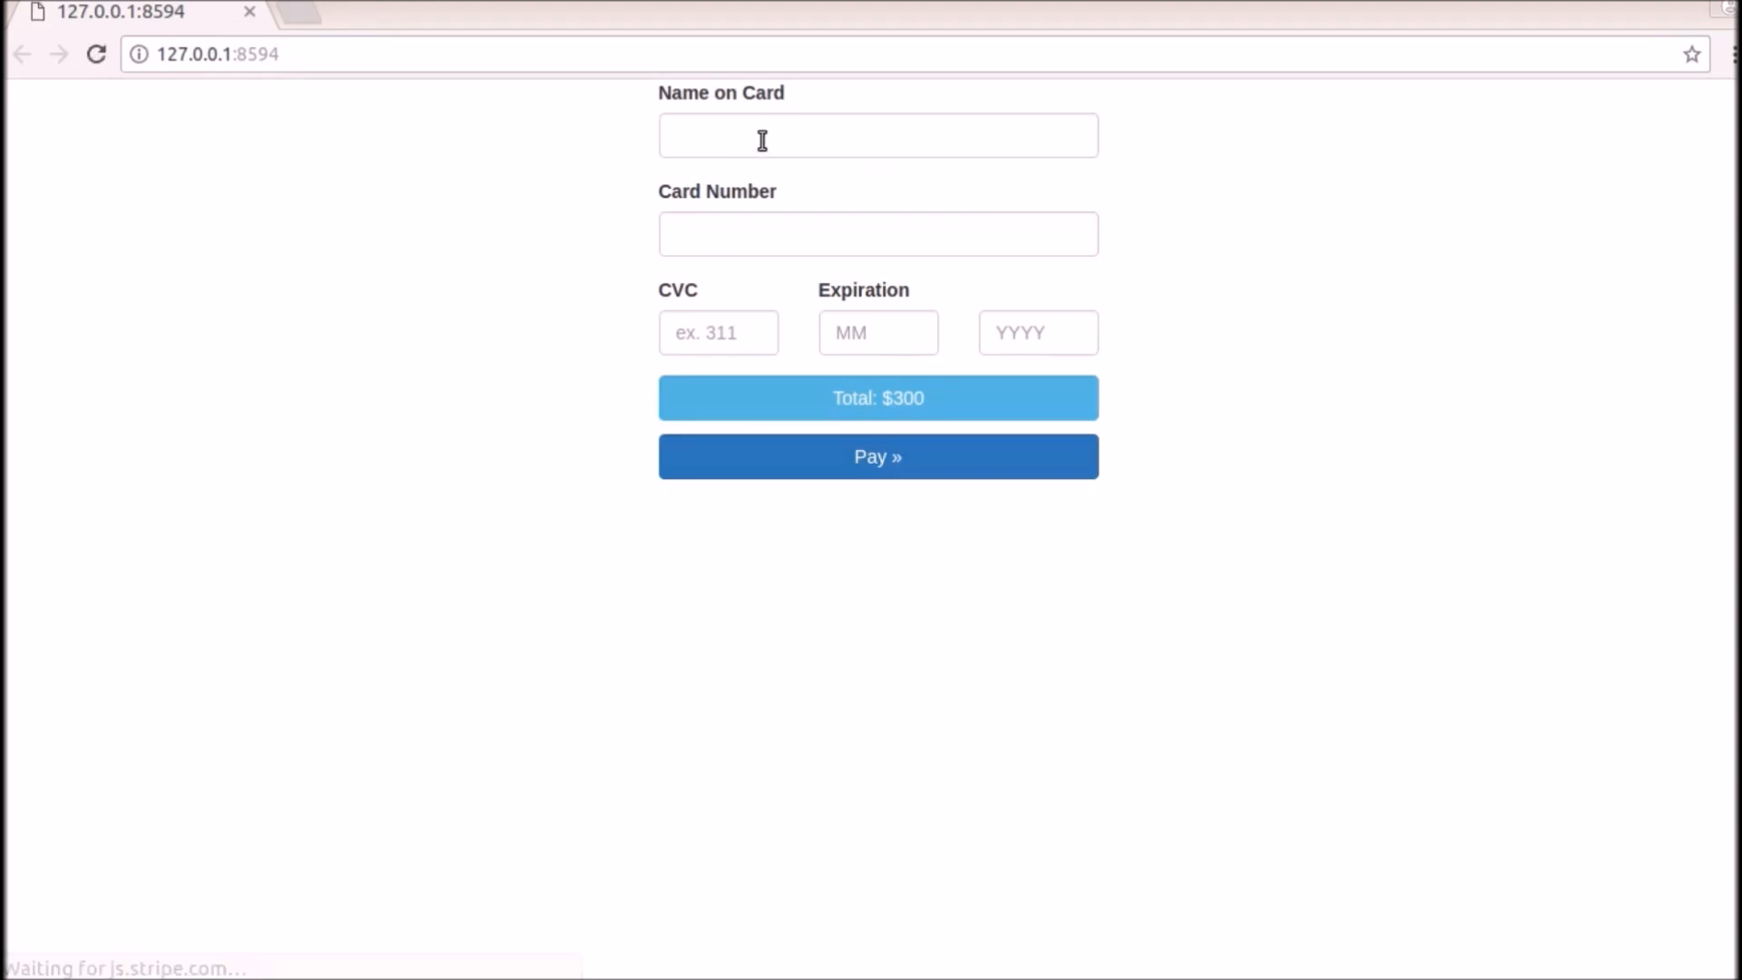
Enter a test cardholder name in the Name on Card field
{"action": "left_click", "coordinate": [877, 135]}
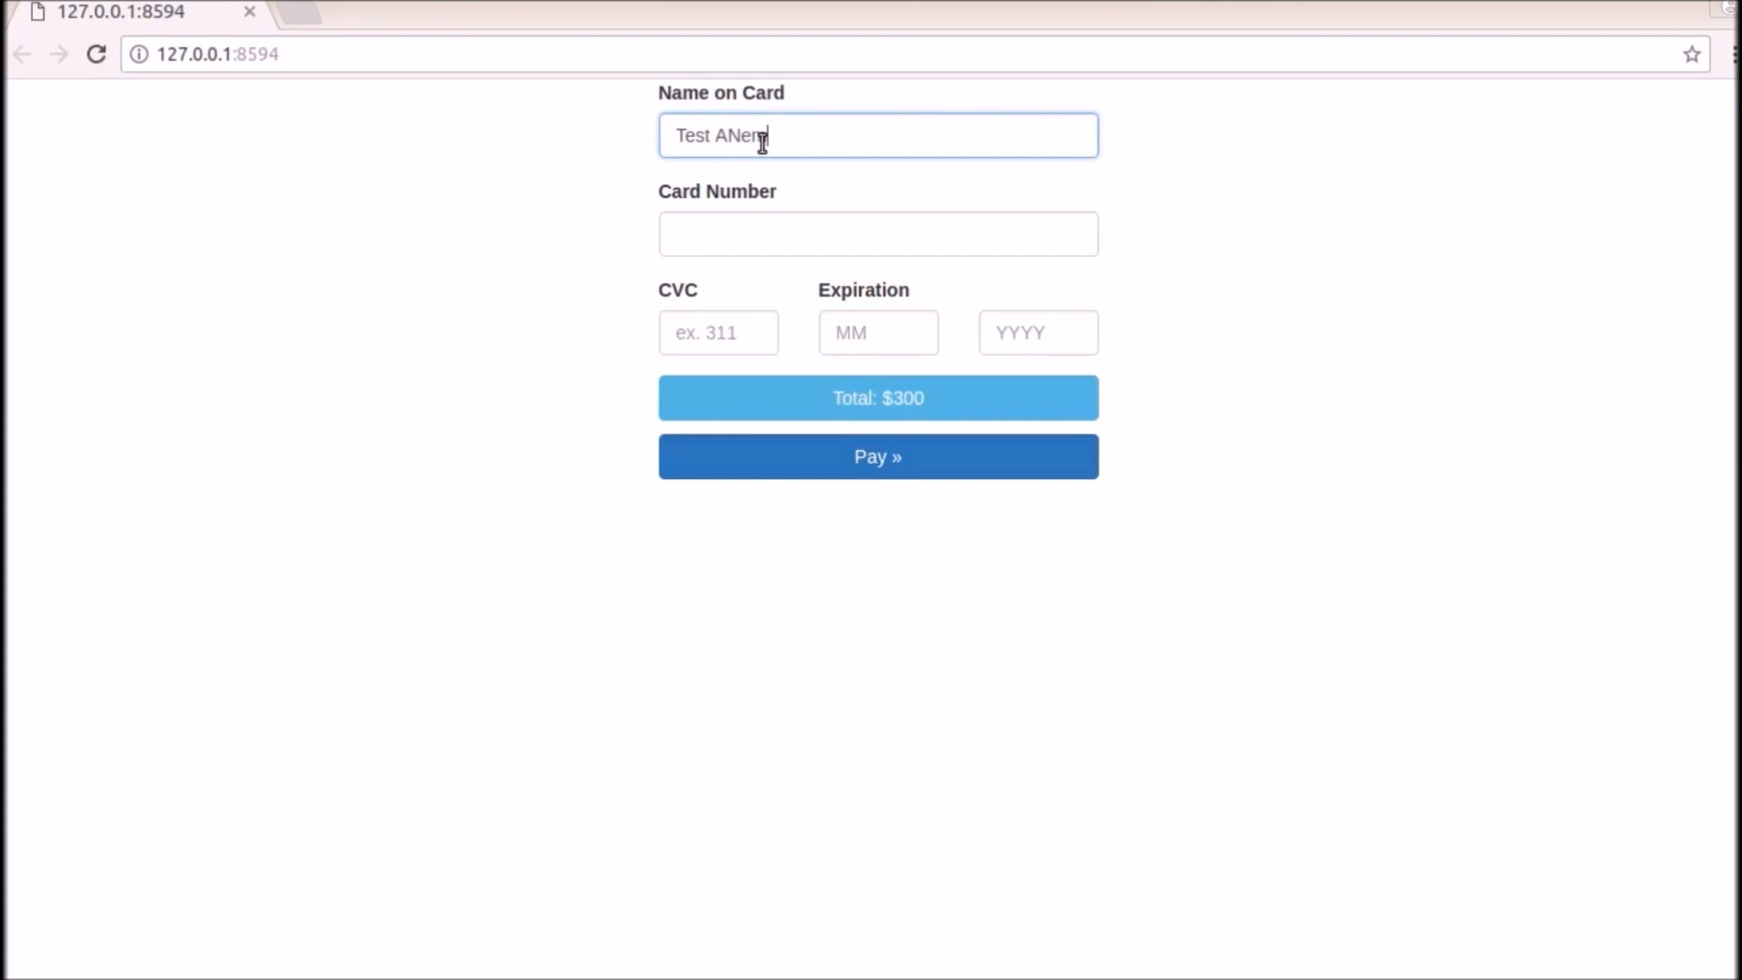
{"action": "left_click", "coordinate": [876, 233]}
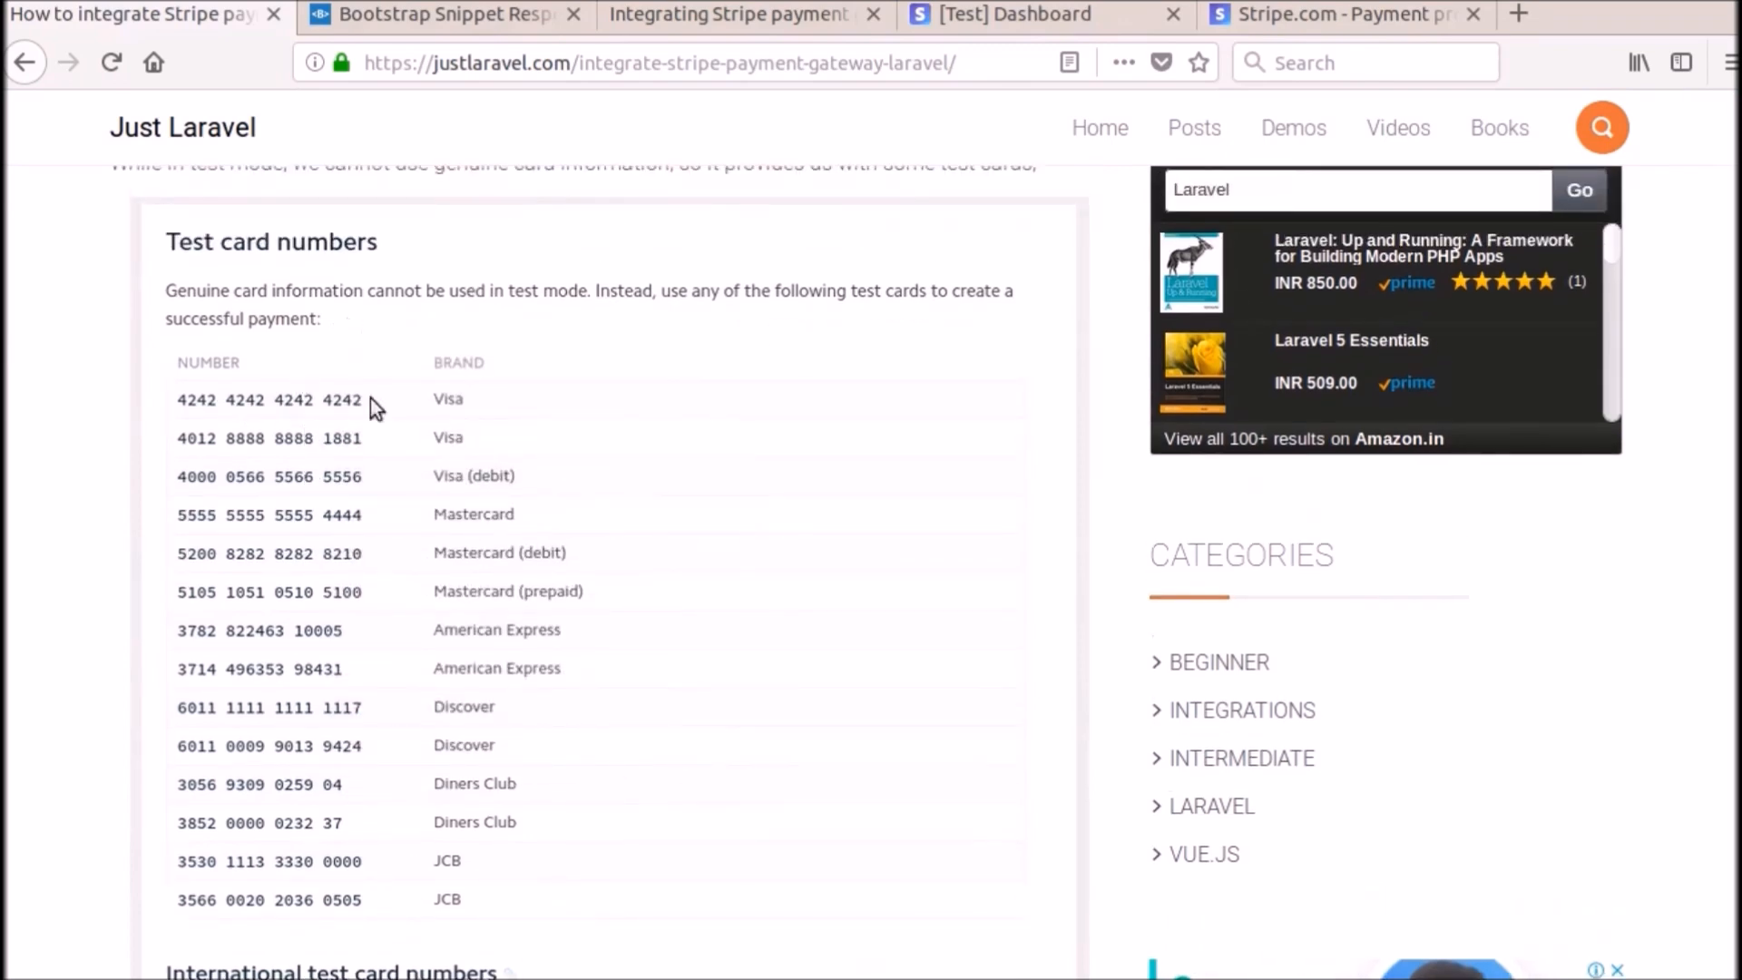
{"action": "mouse_move", "coordinate": [588, 434]}
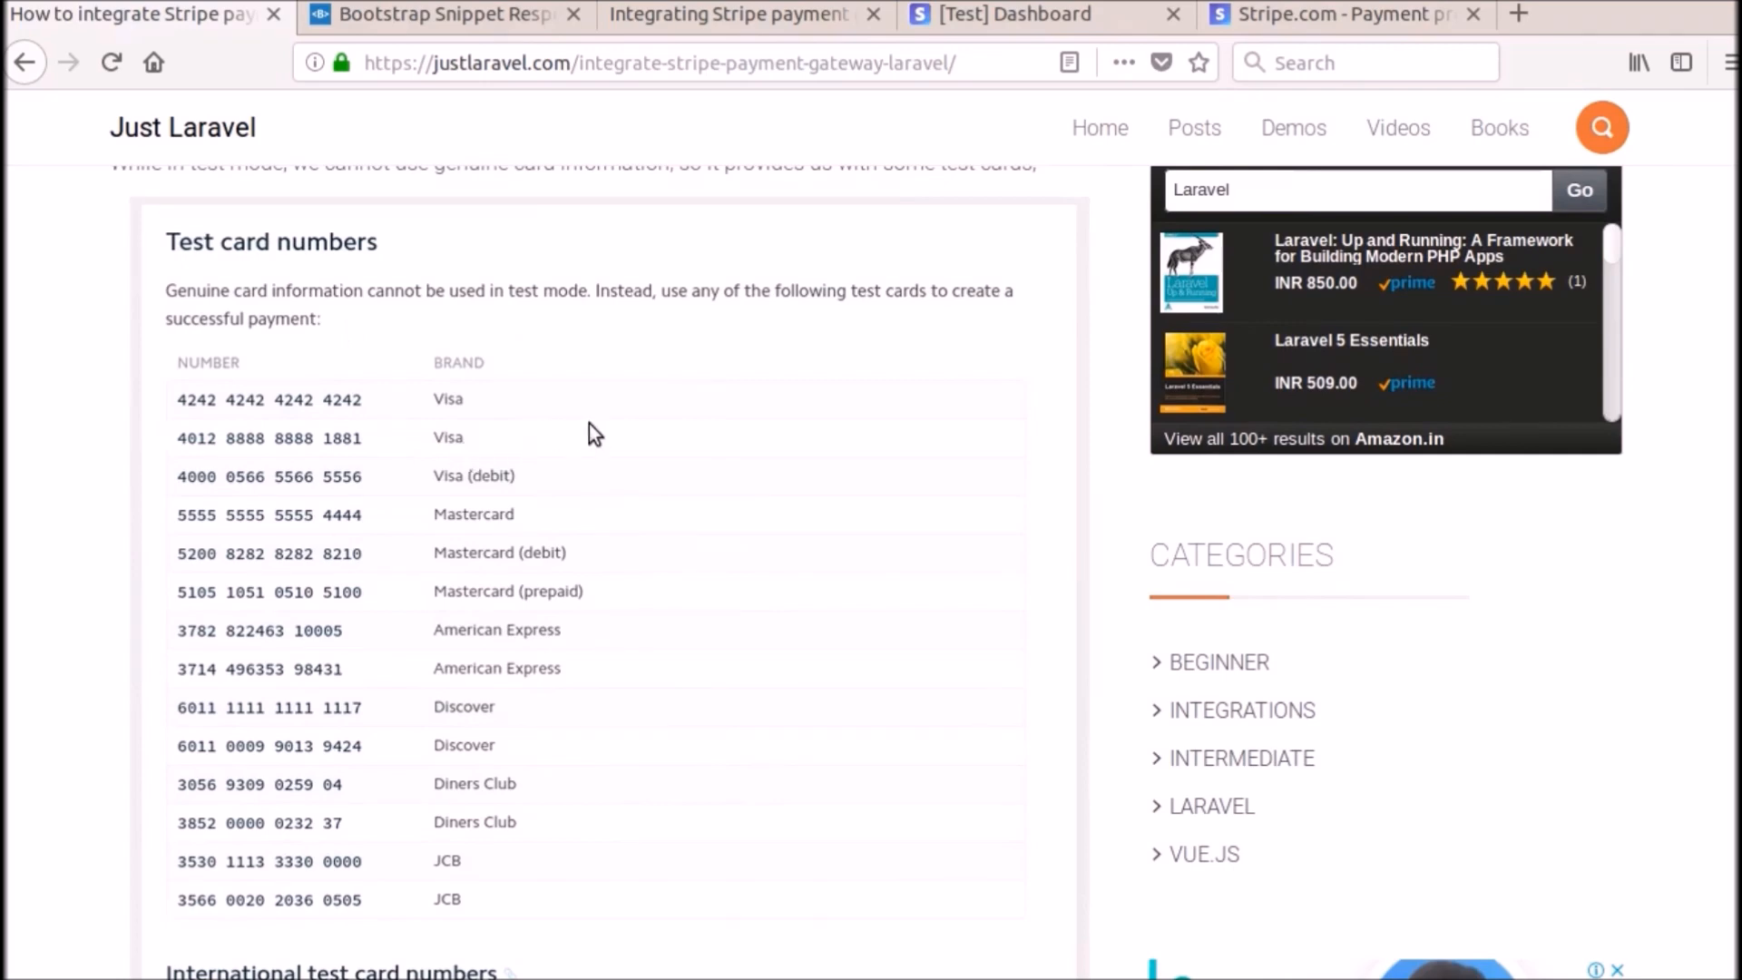
{"action": "mouse_move", "coordinate": [553, 446]}
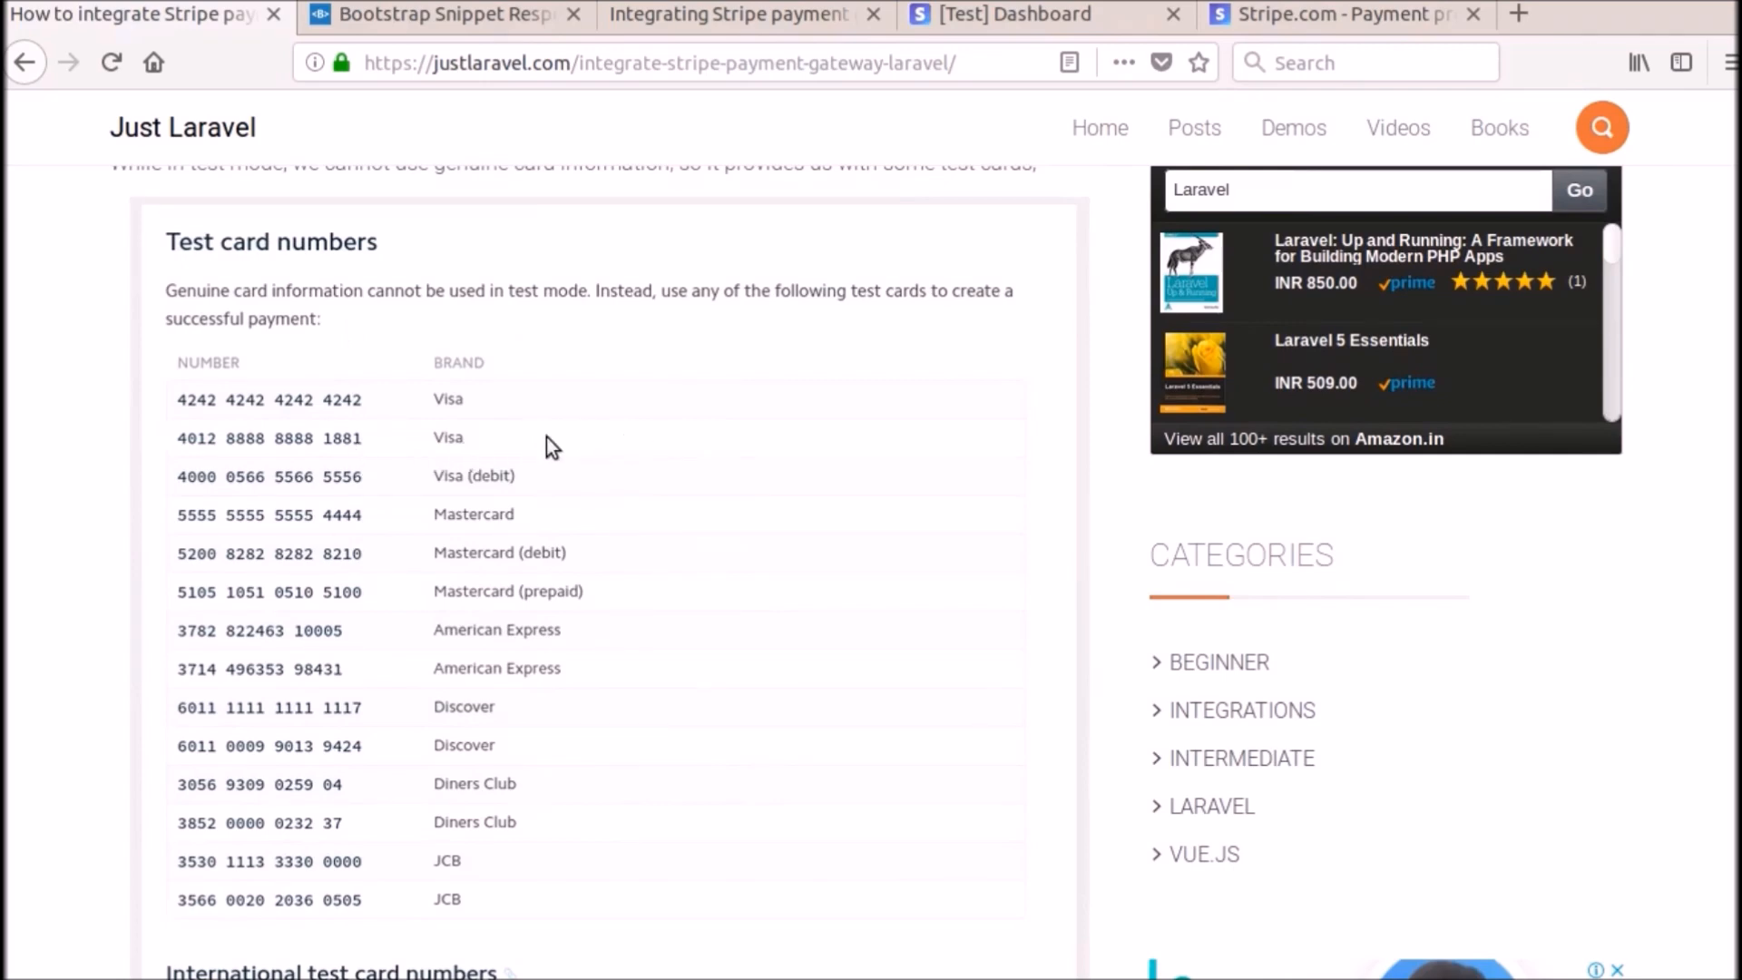
Scroll the justlaravel tutorial down toward the Stripe test card numbers table
{"action": "scroll", "scroll_direction": "down", "scroll_amount": 3}
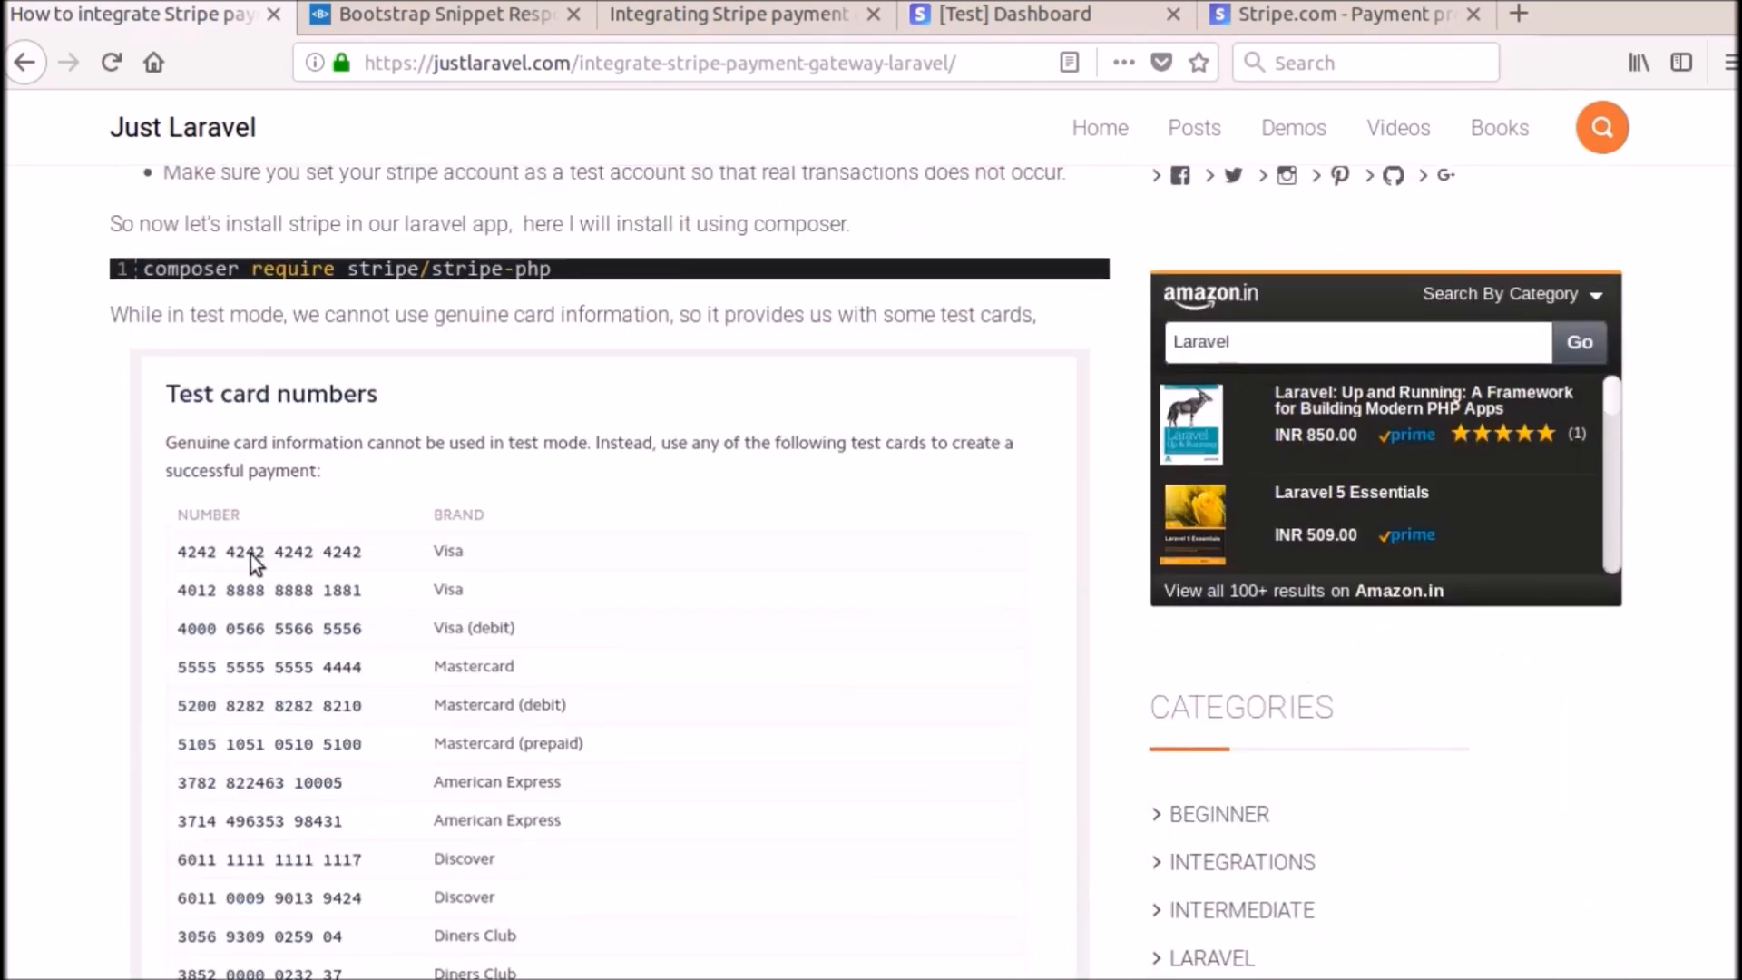
{"action": "mouse_move", "coordinate": [750, 53]}
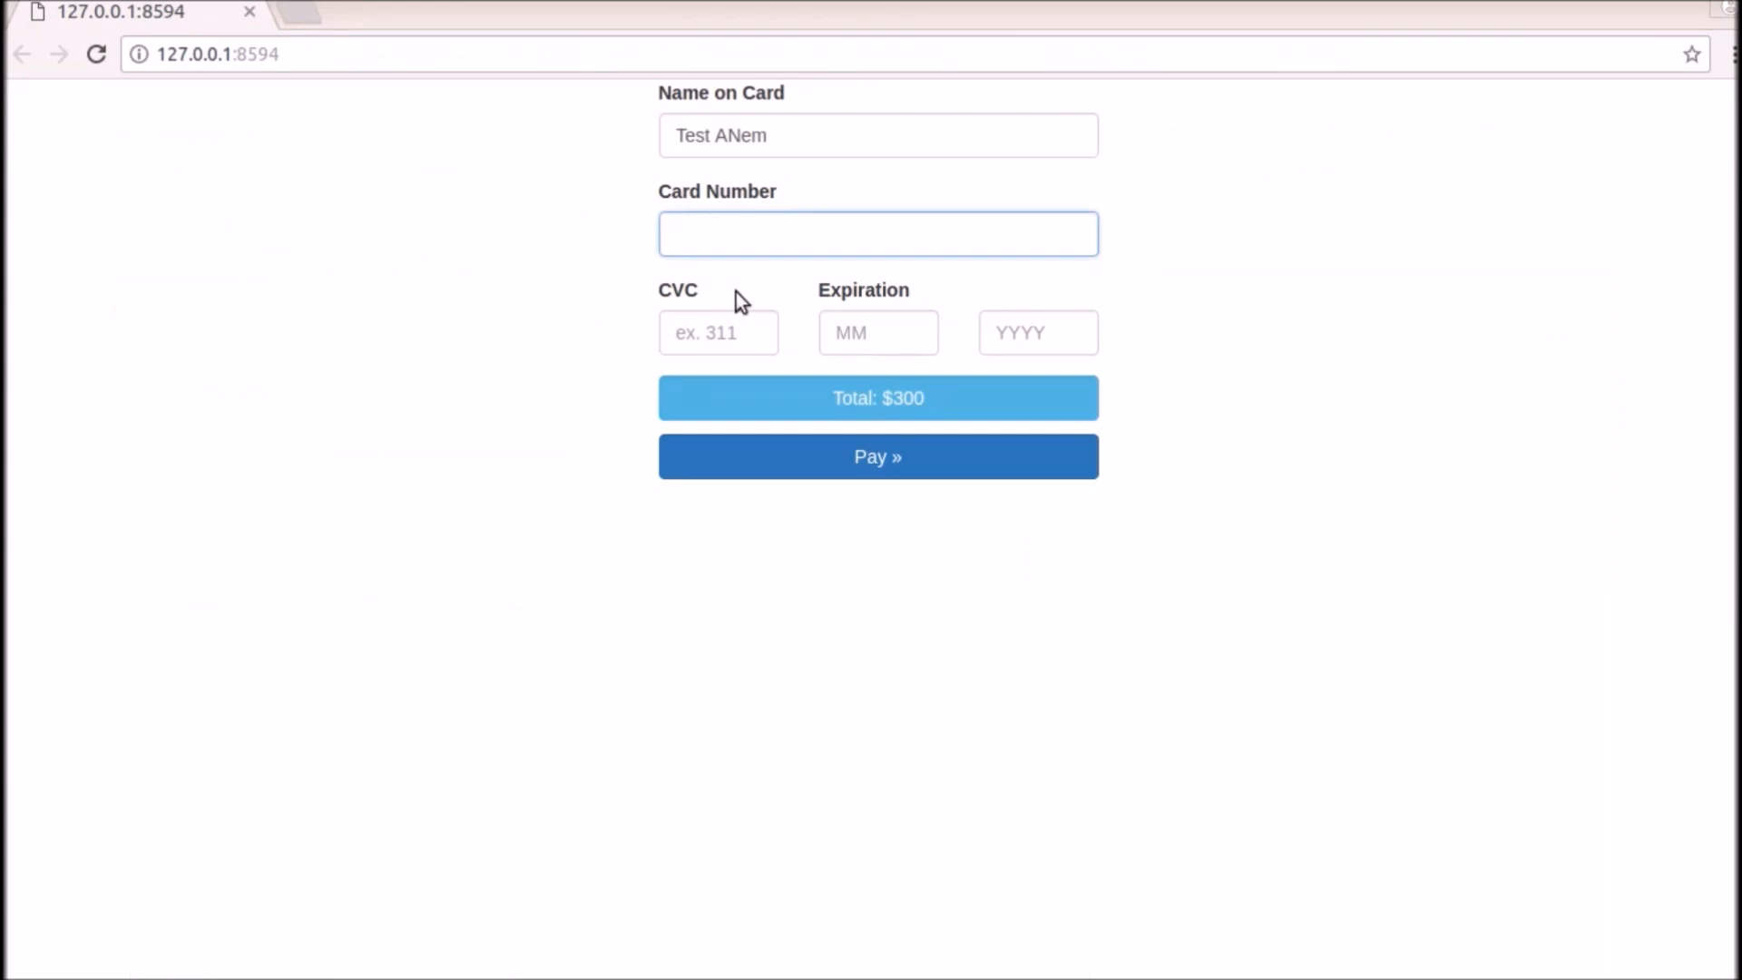
{"action": "type", "text": "42442"}
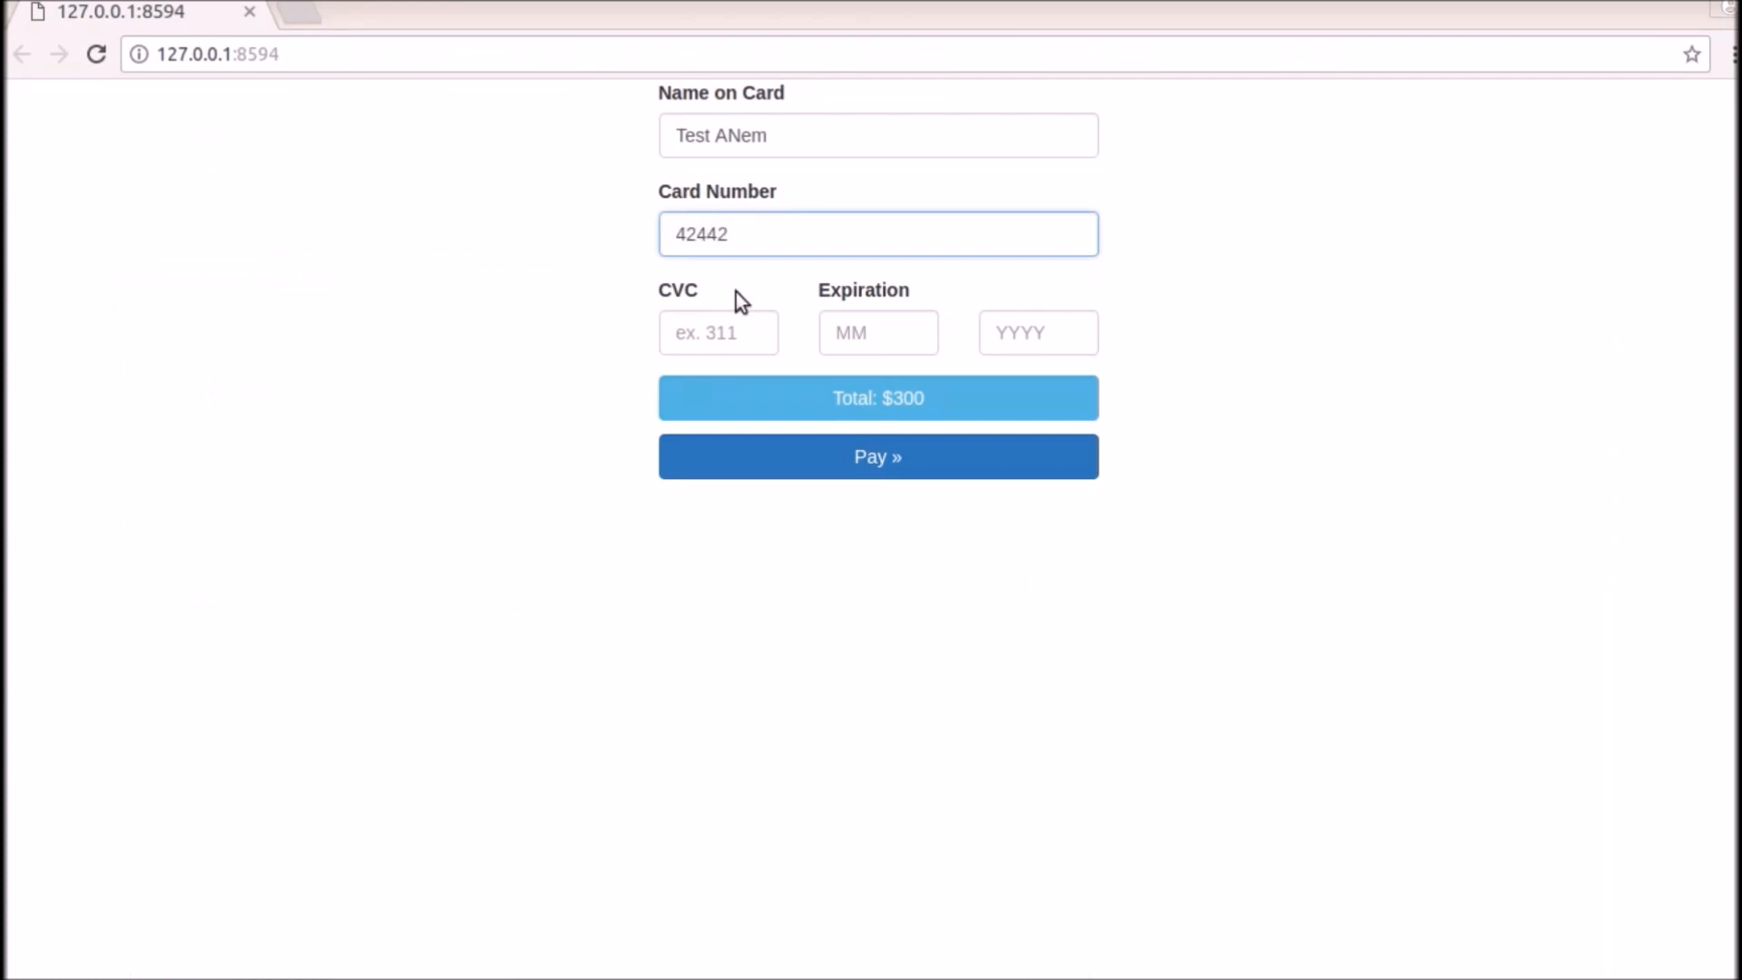
{"action": "type", "text": "4242424242424242"}
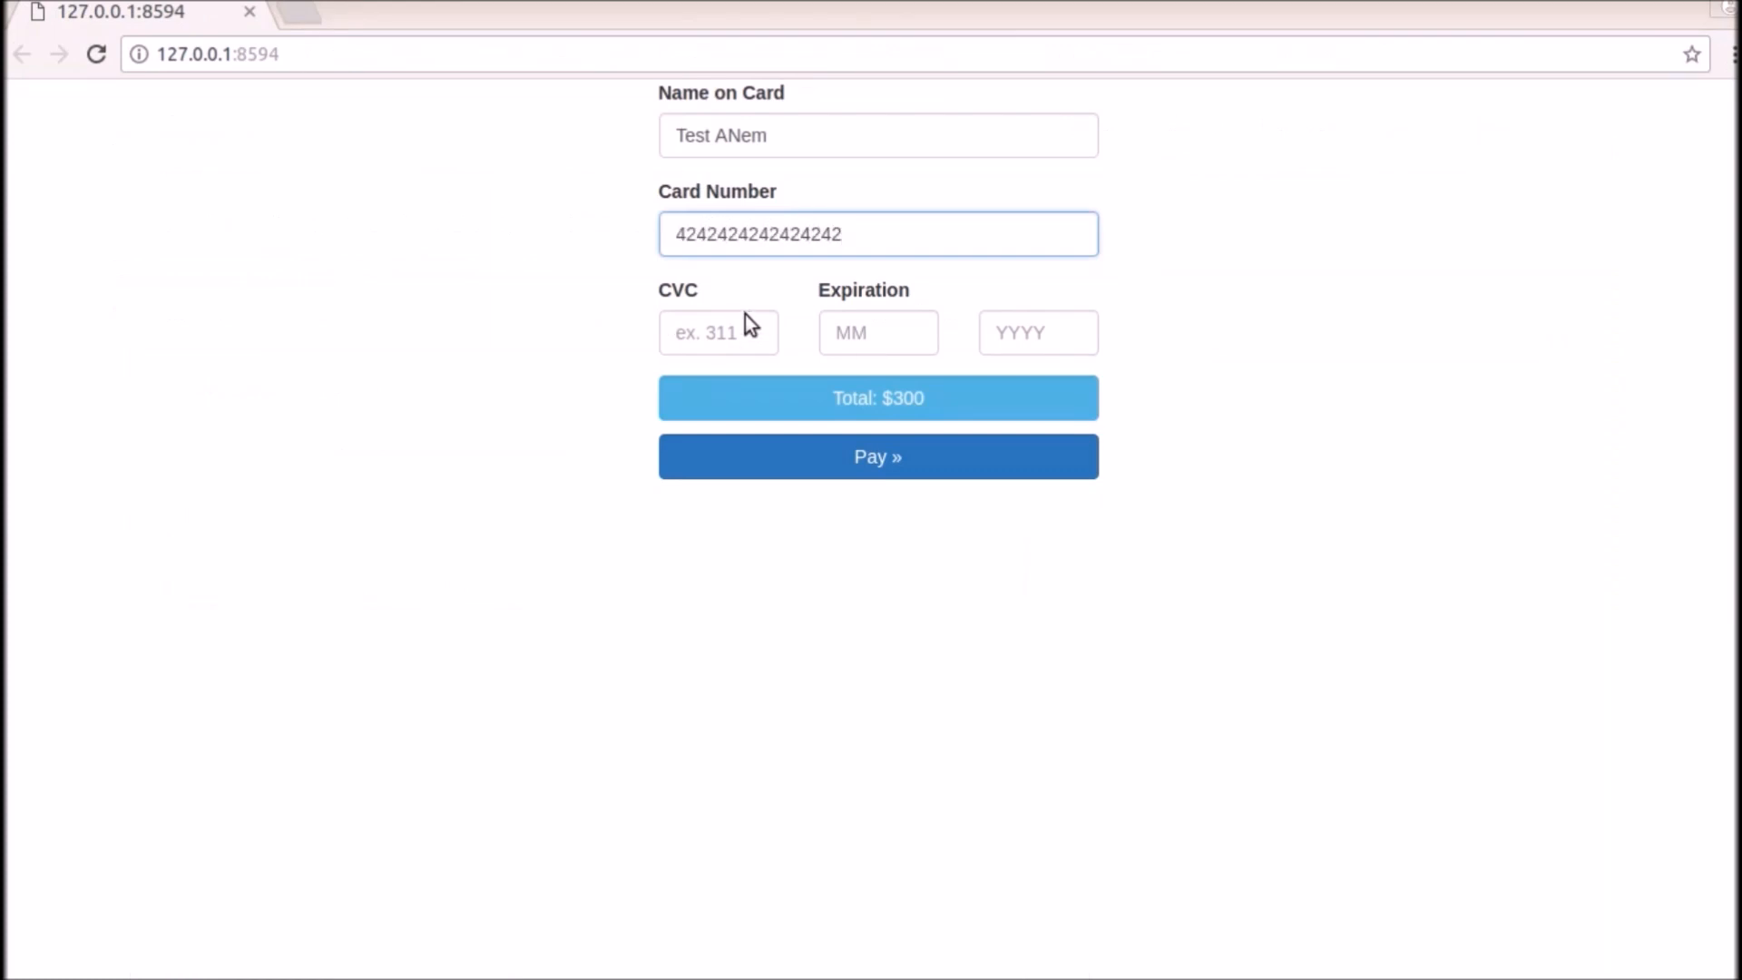
{"action": "type", "text": "123"}
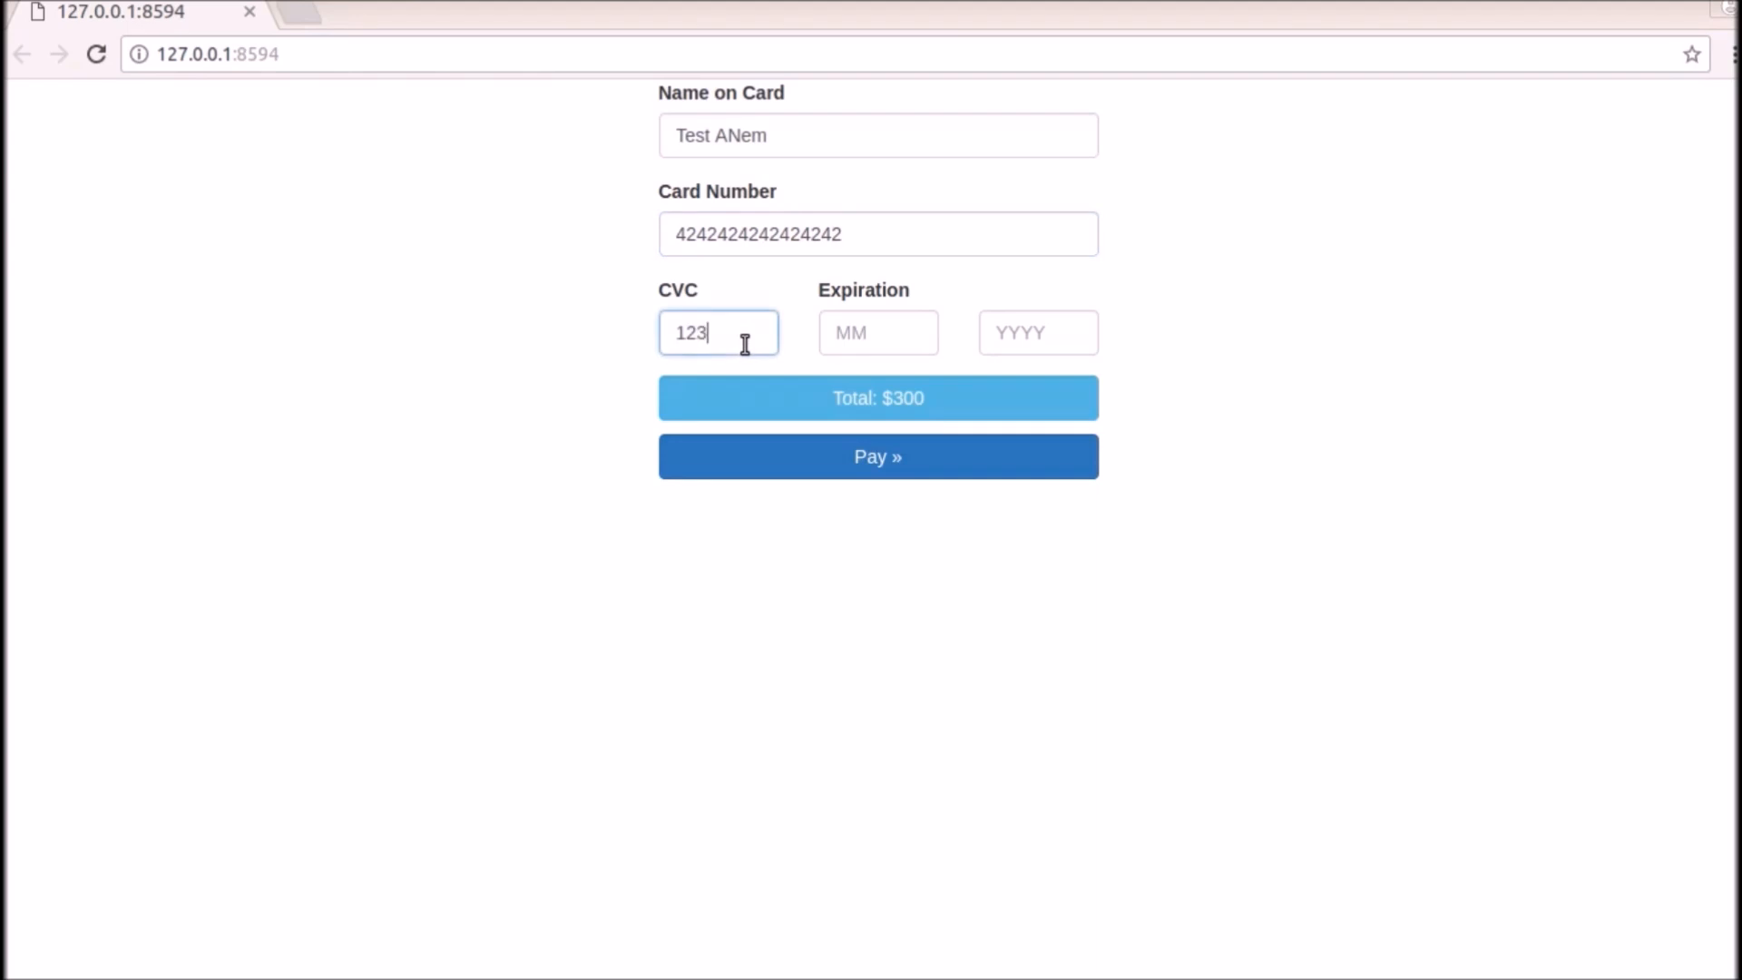
{"action": "left_click", "coordinate": [877, 332]}
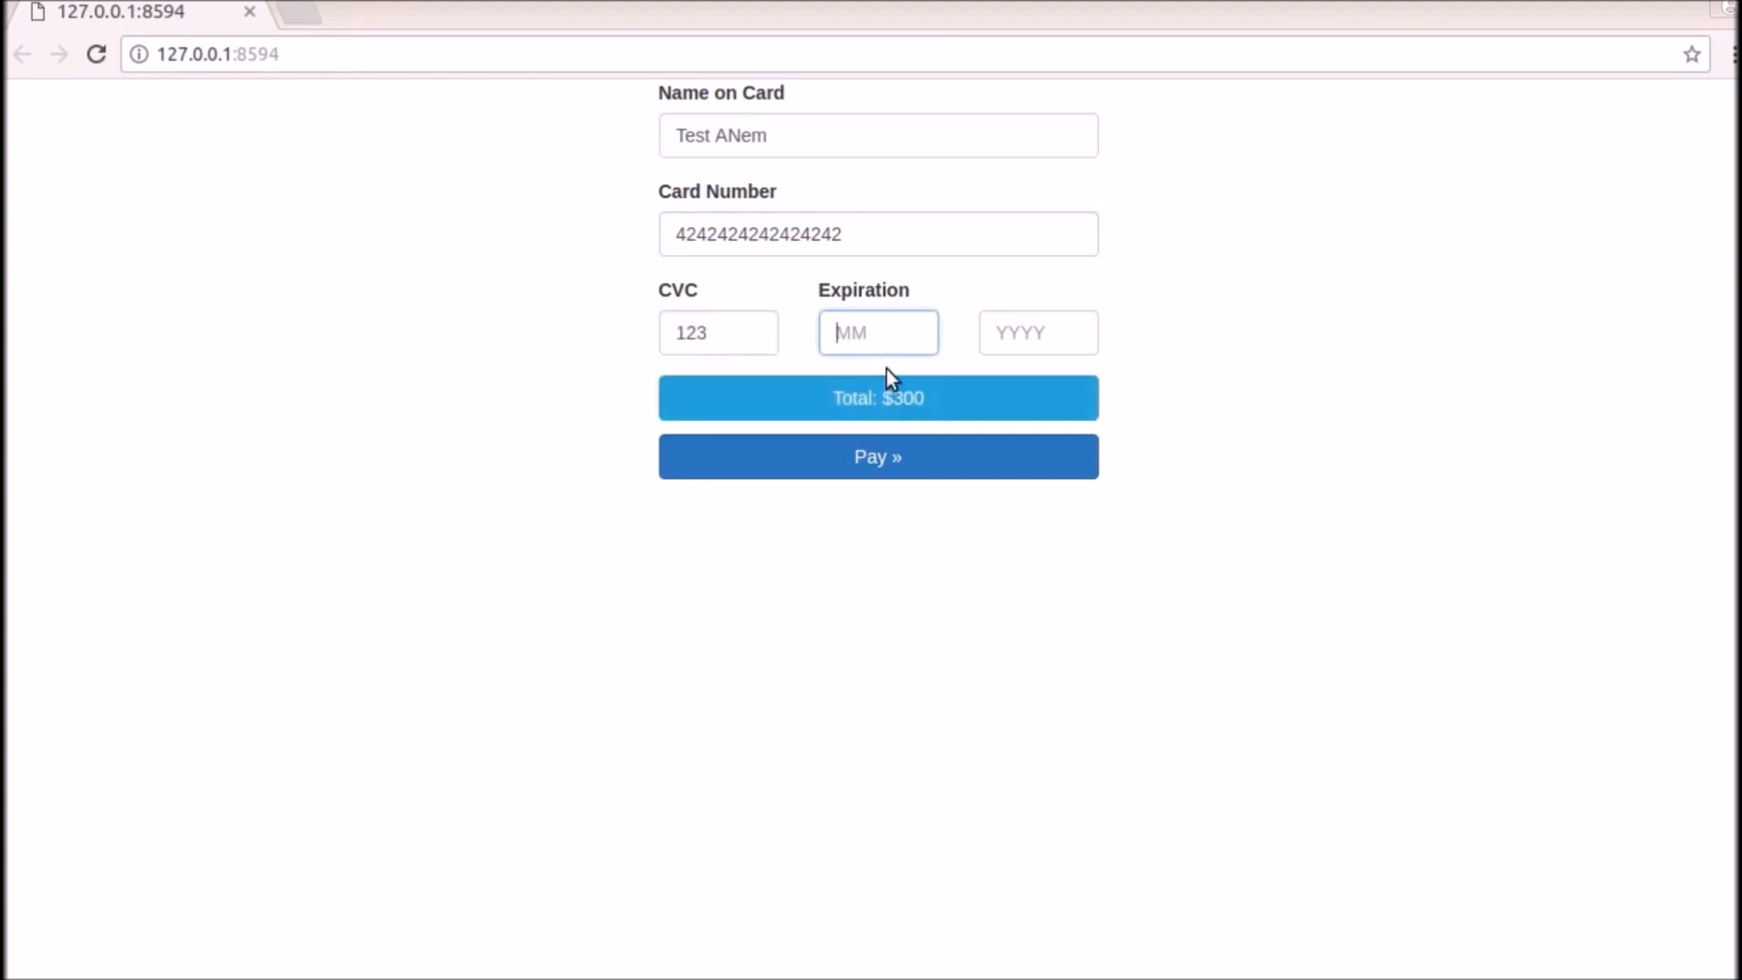
{"action": "type", "text": "12"}
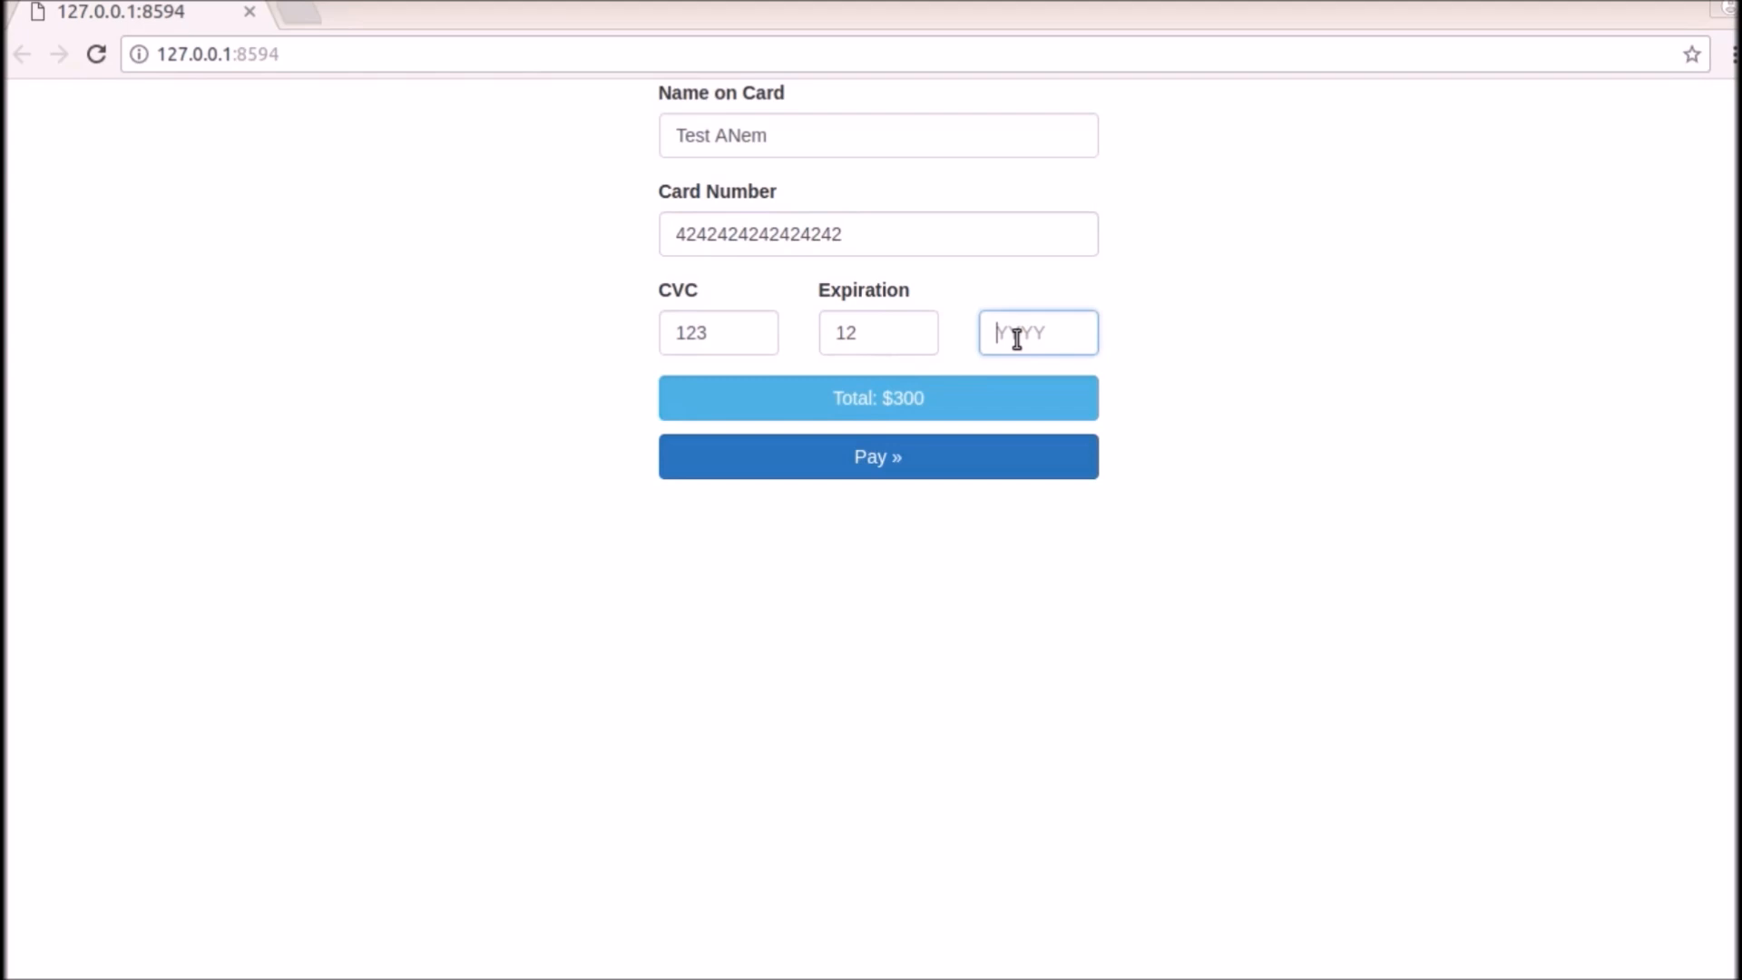
{"action": "type", "text": "2020"}
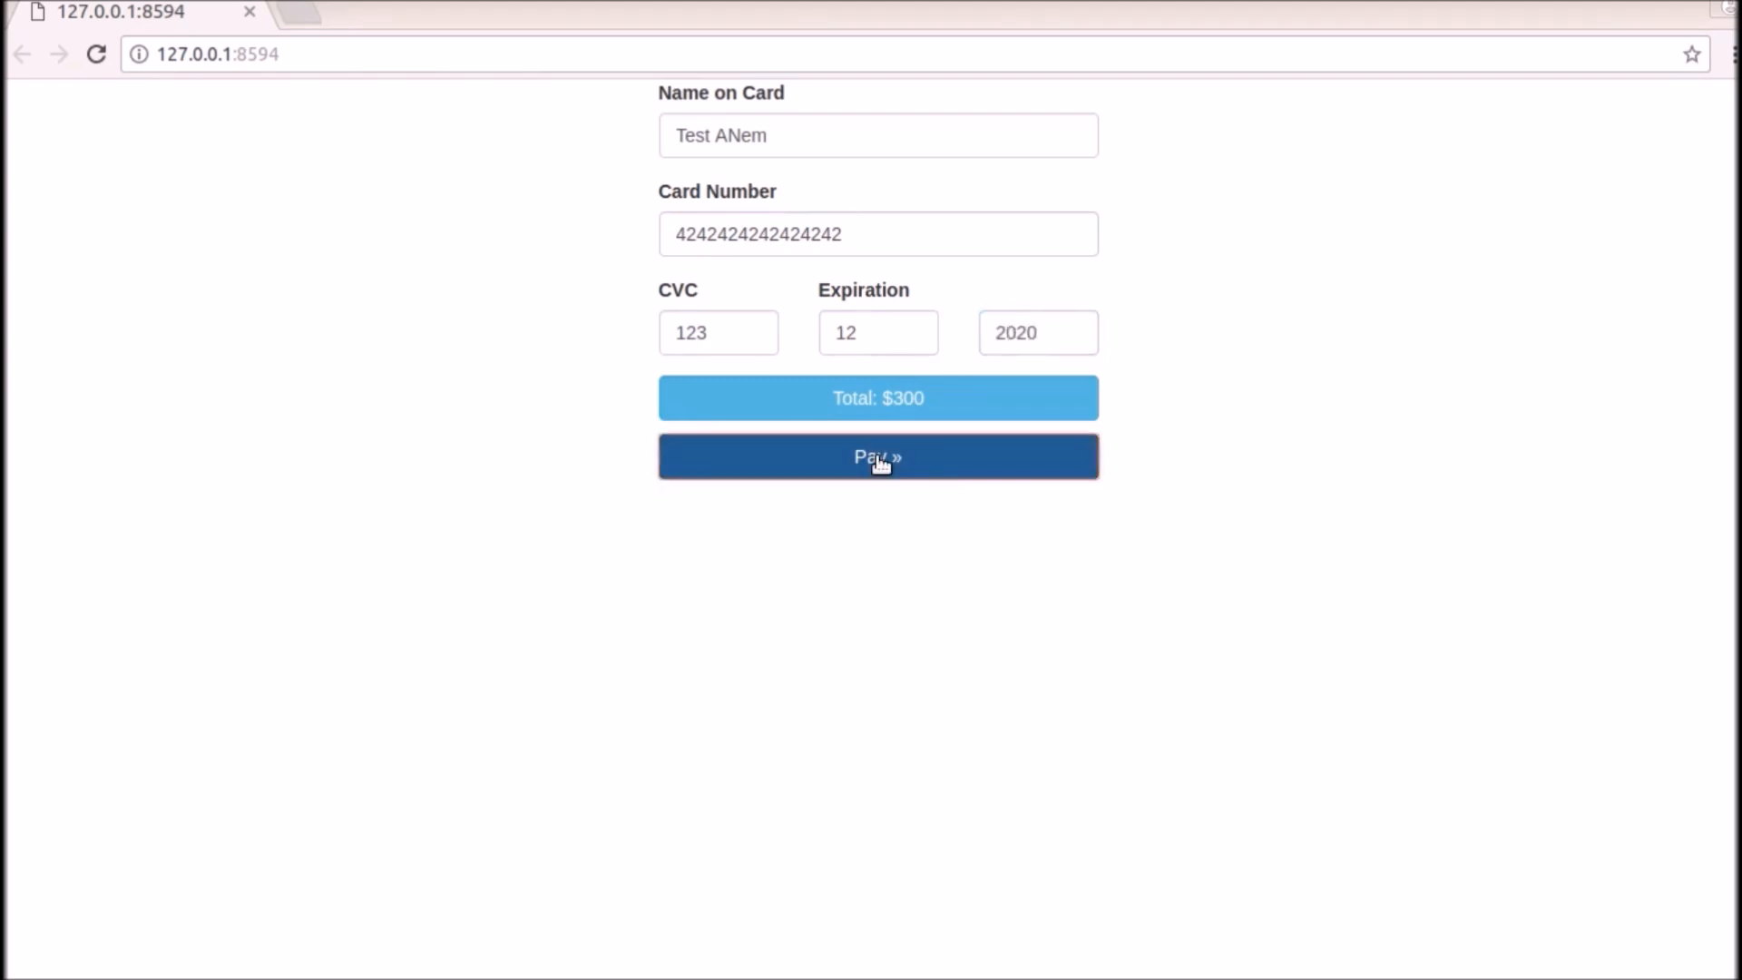
{"action": "left_click", "coordinate": [876, 456]}
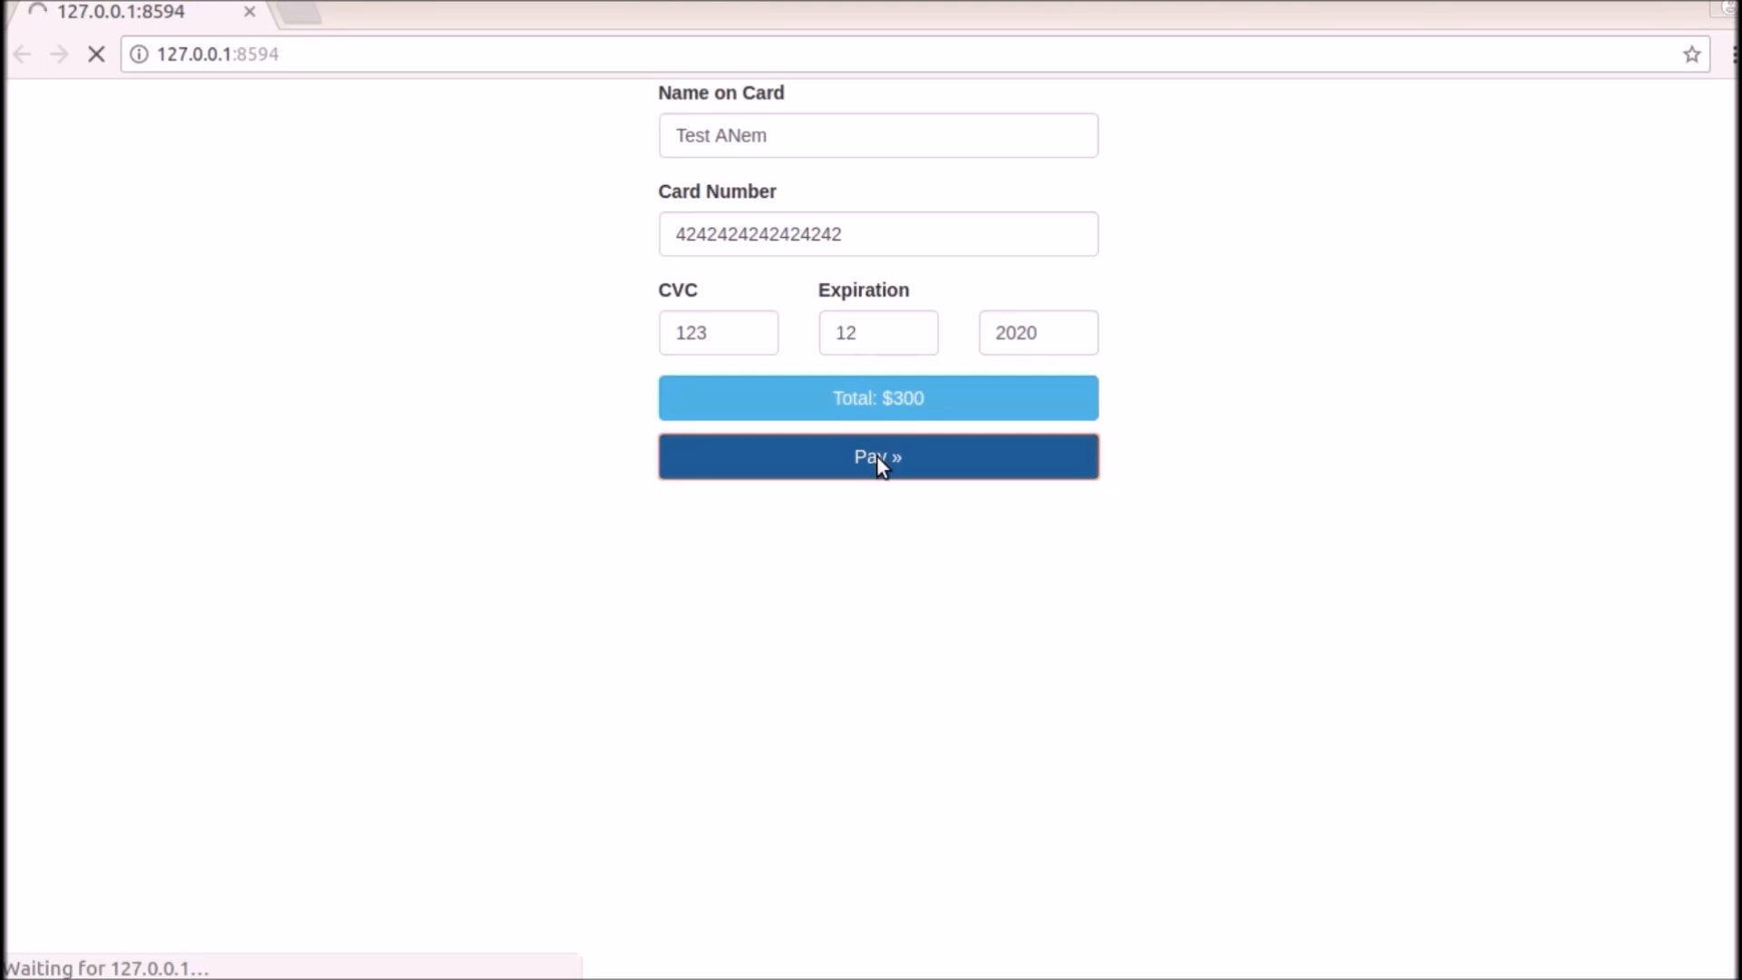
{"action": "left_click", "coordinate": [877, 455]}
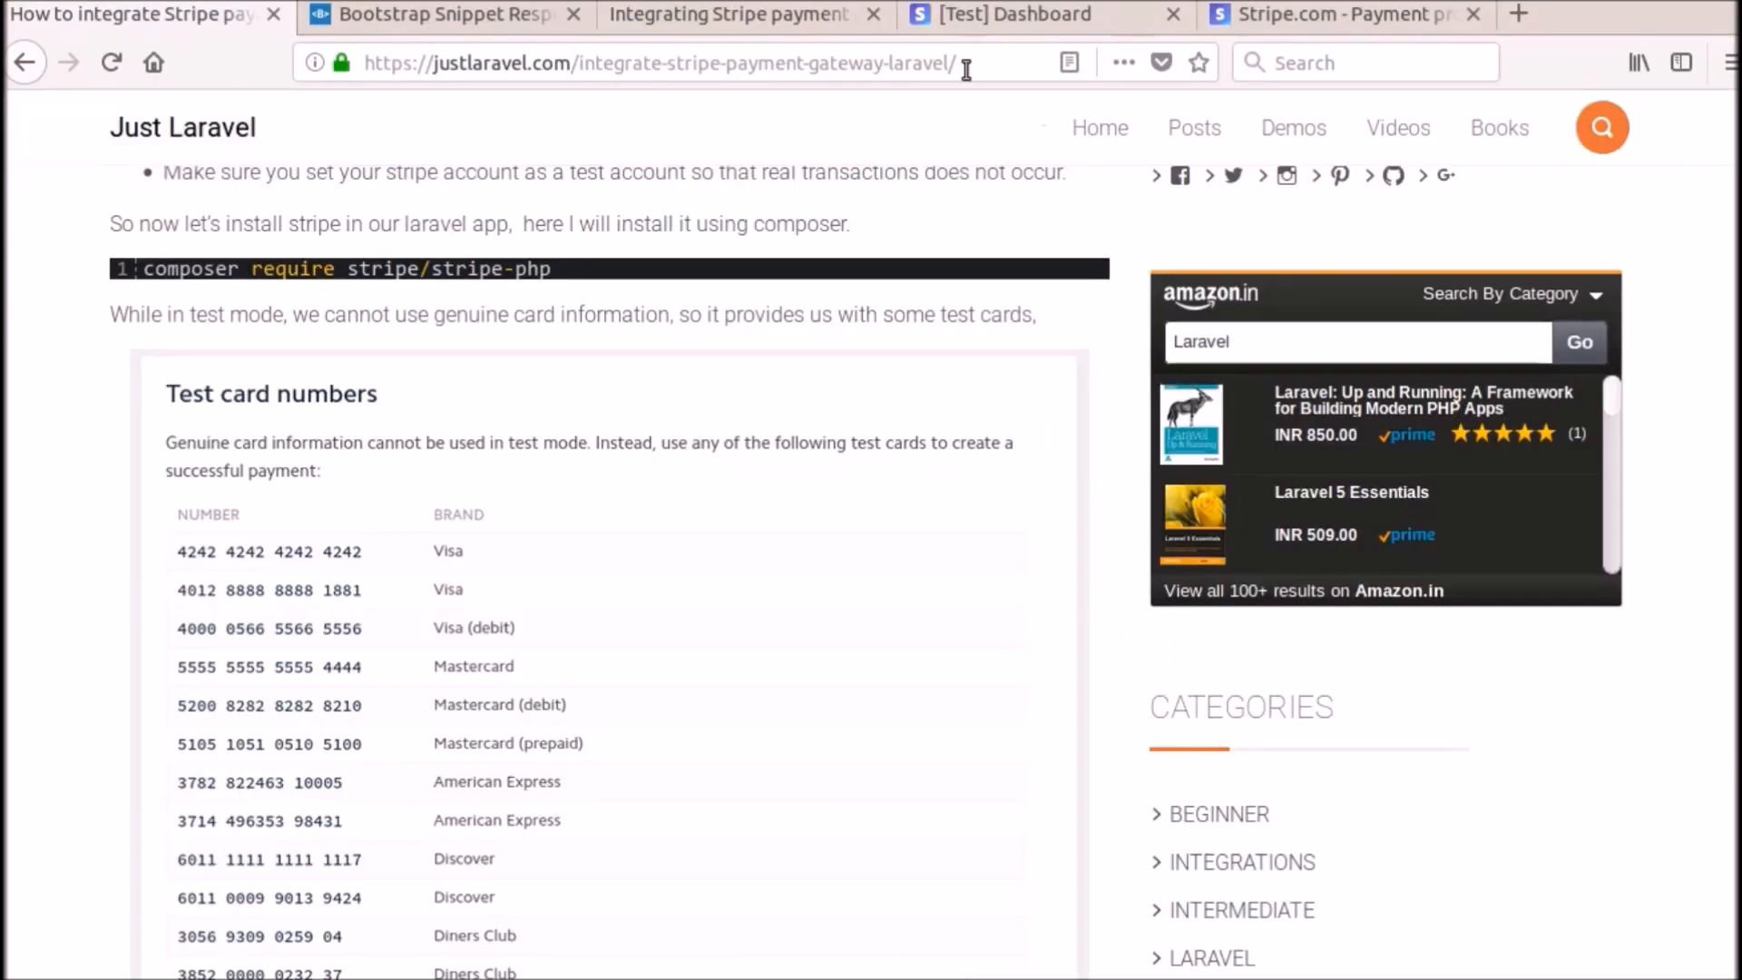
Open the $300.00 payment from Payments in the Stripe test dashboard and review its Visa card details
{"action": "left_click", "coordinate": [1022, 14]}
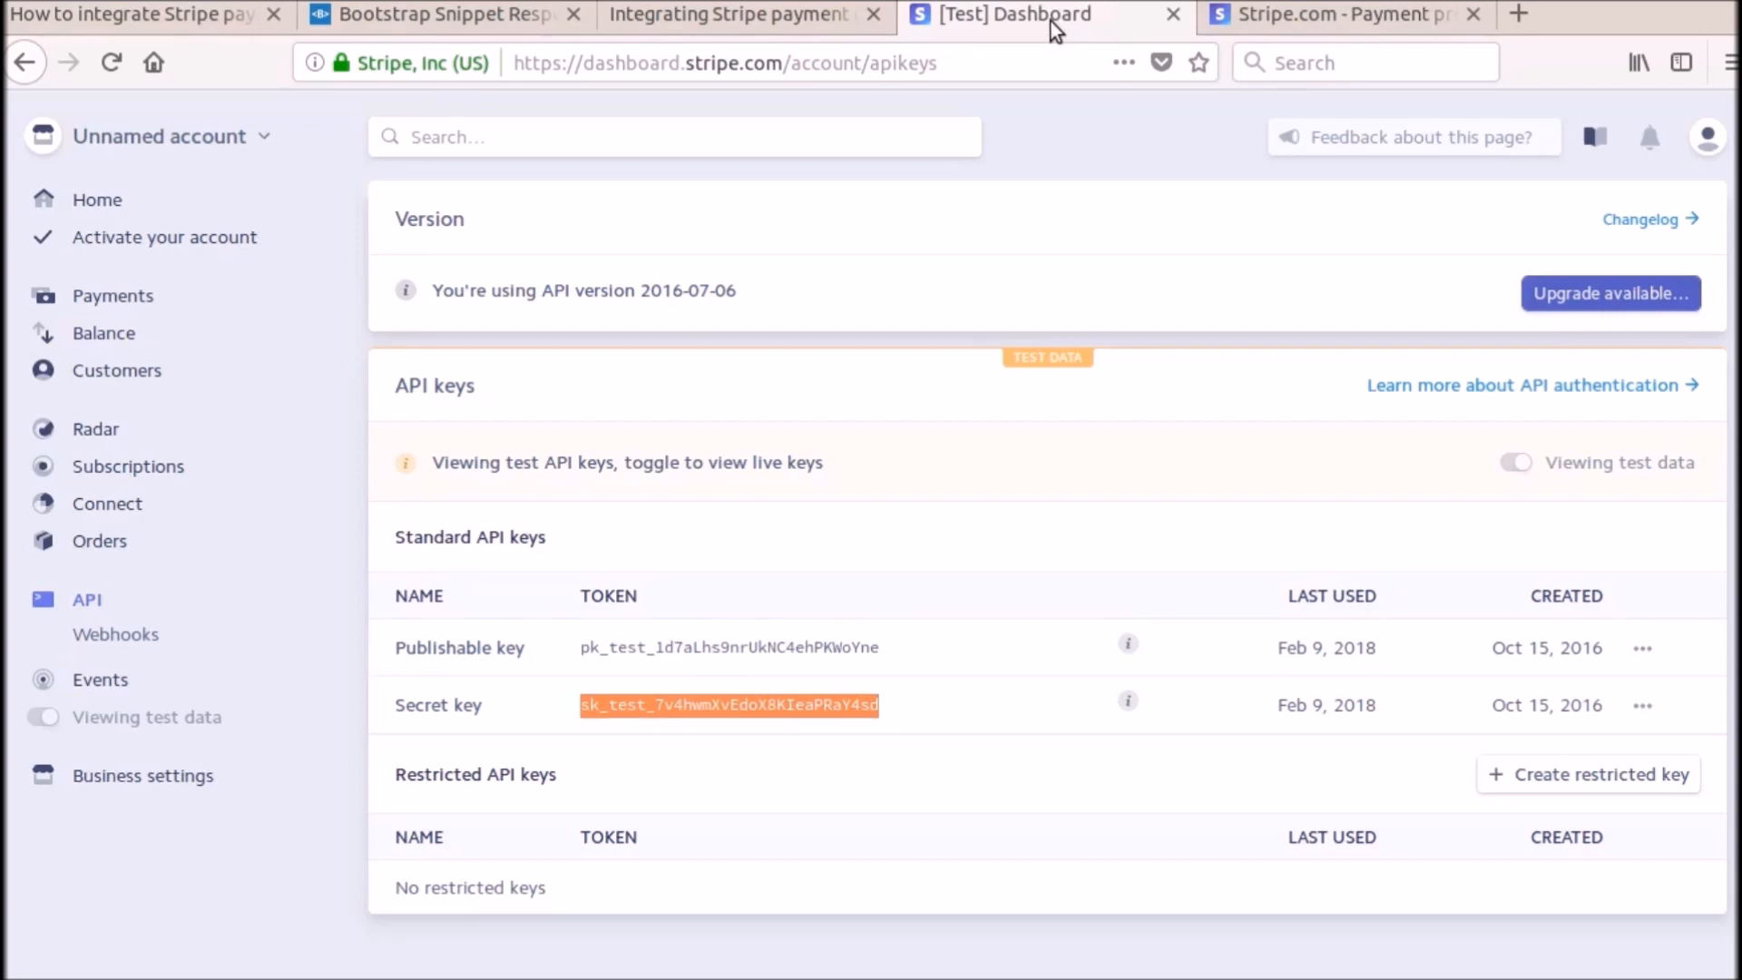
{"action": "mouse_move", "coordinate": [104, 331]}
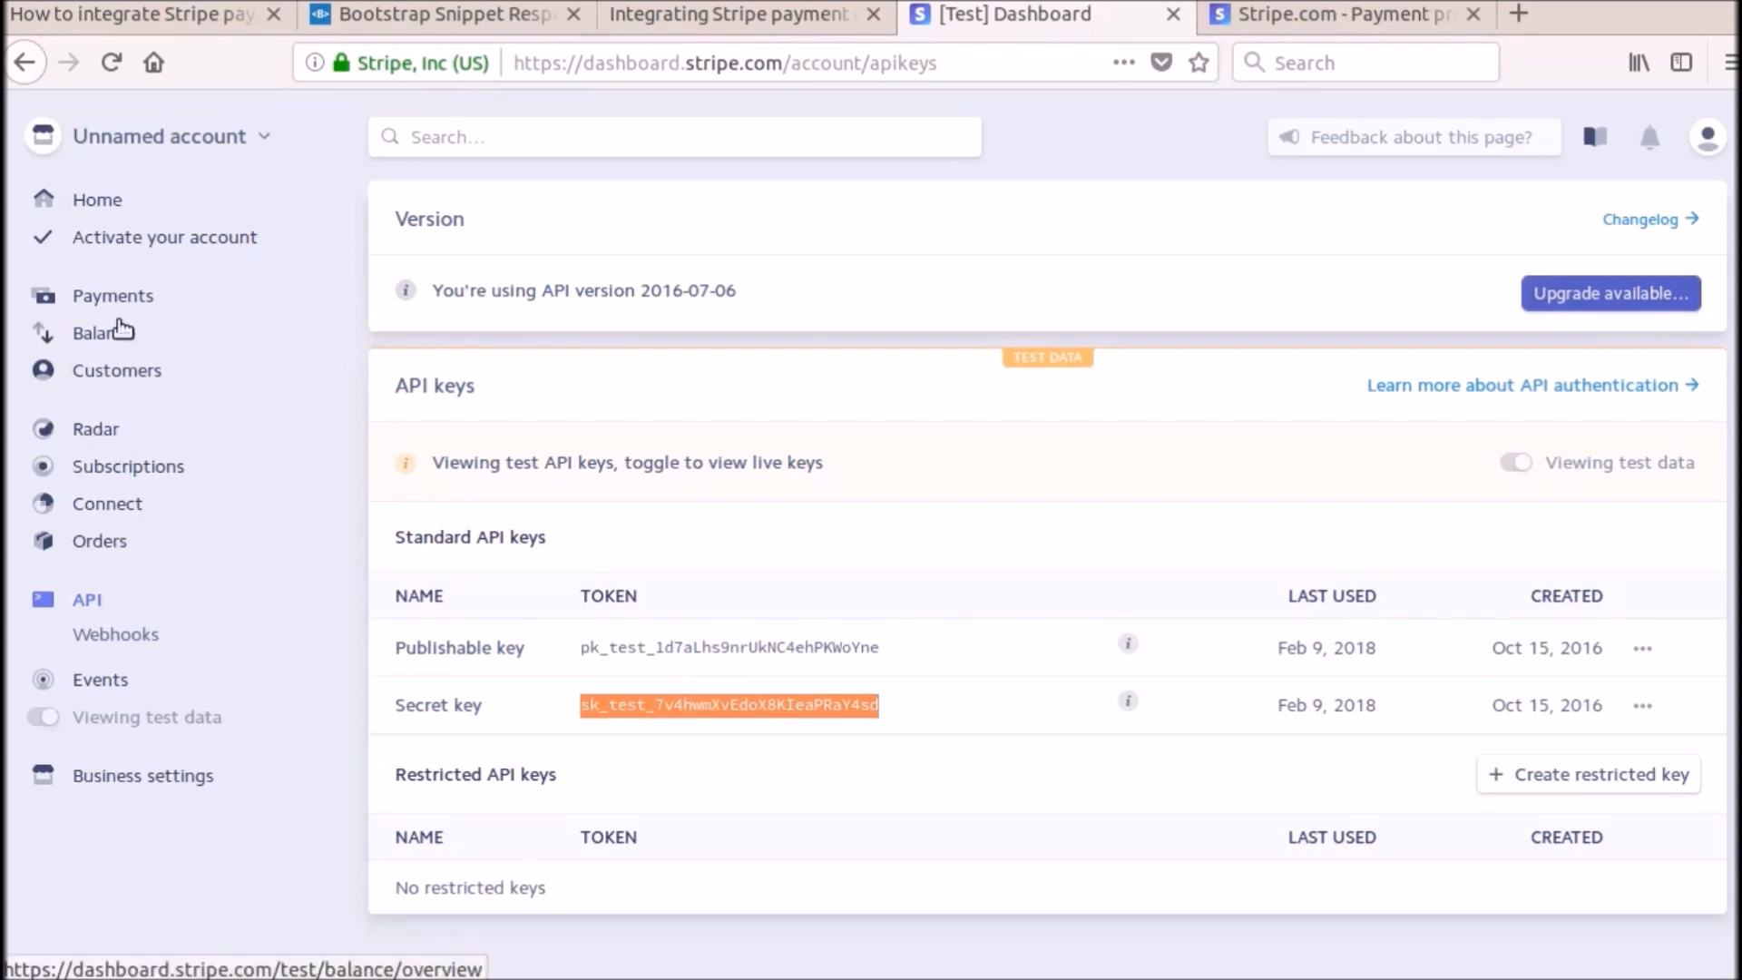
{"action": "left_click", "coordinate": [112, 296]}
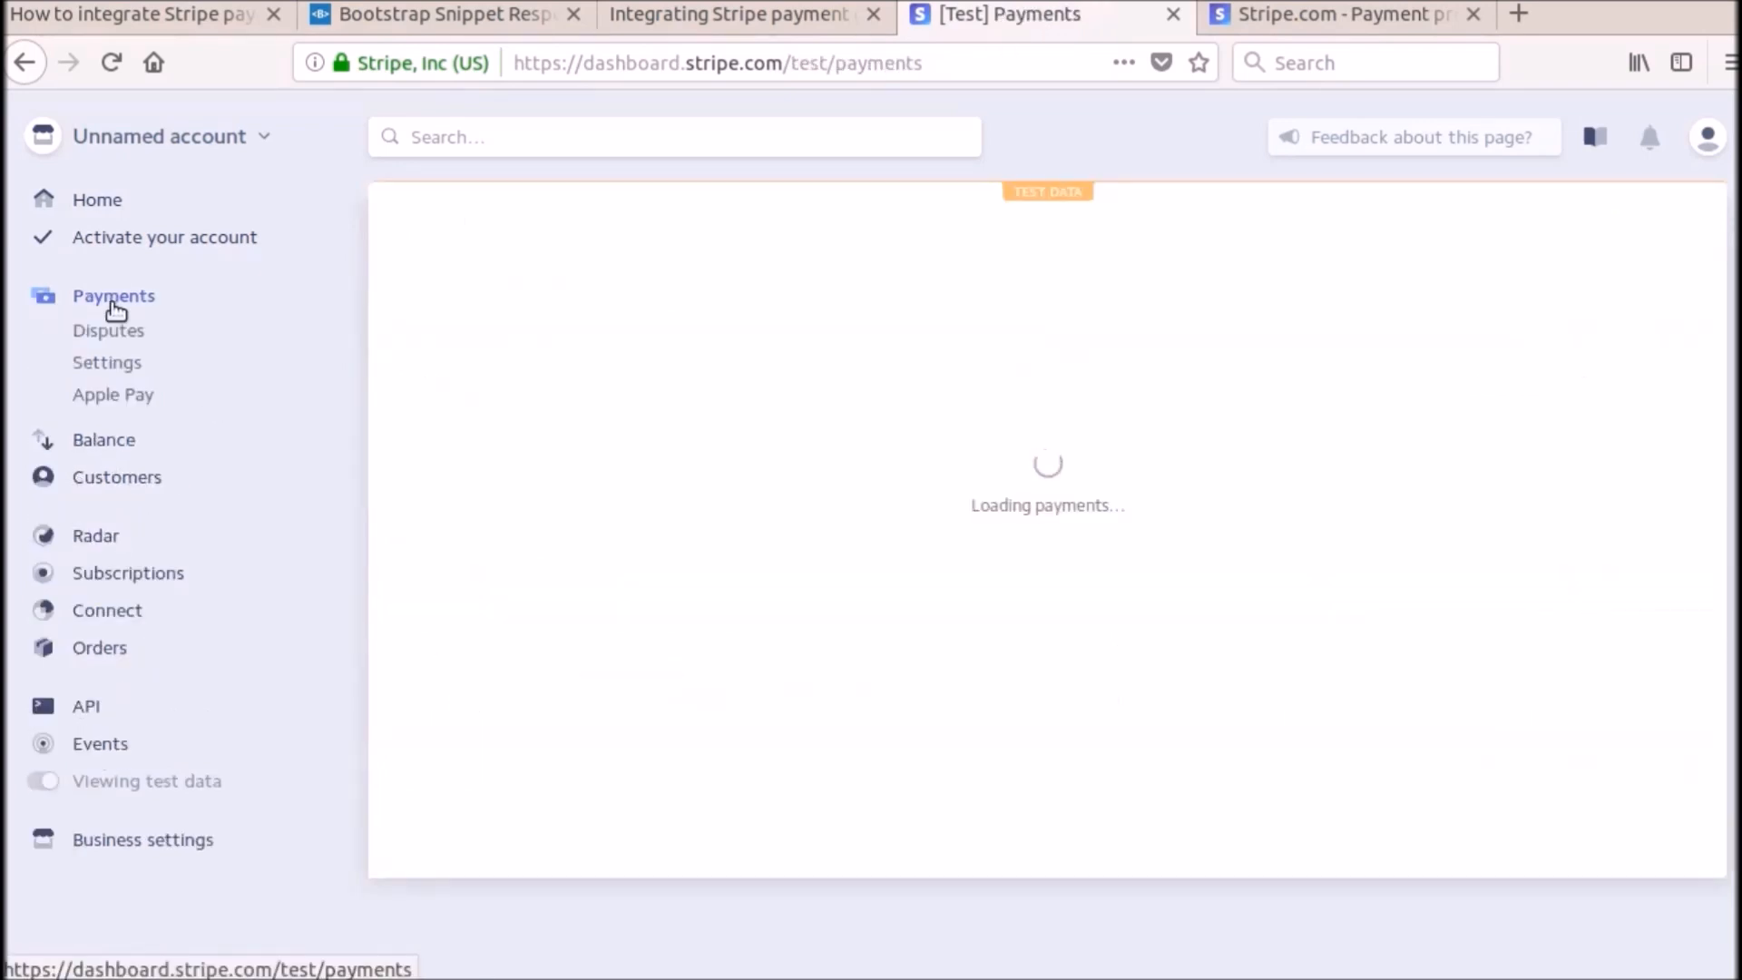
{"action": "left_click", "coordinate": [113, 296]}
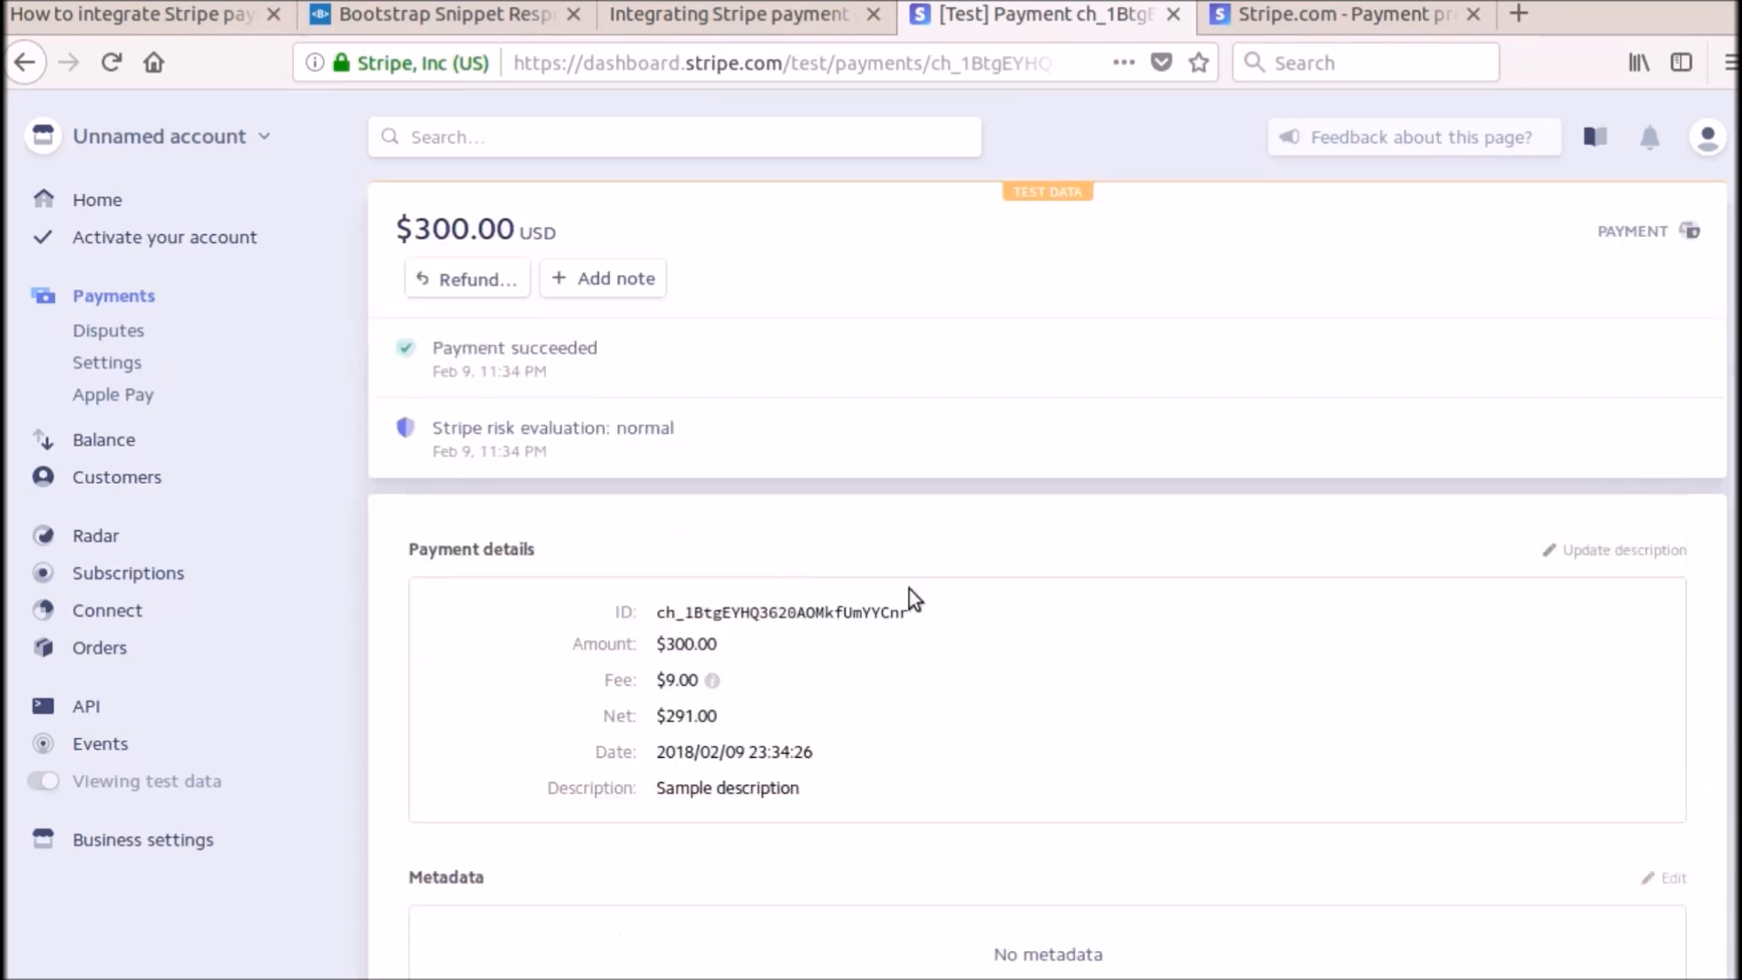
{"action": "scroll", "scroll_direction": "down", "scroll_amount": 3}
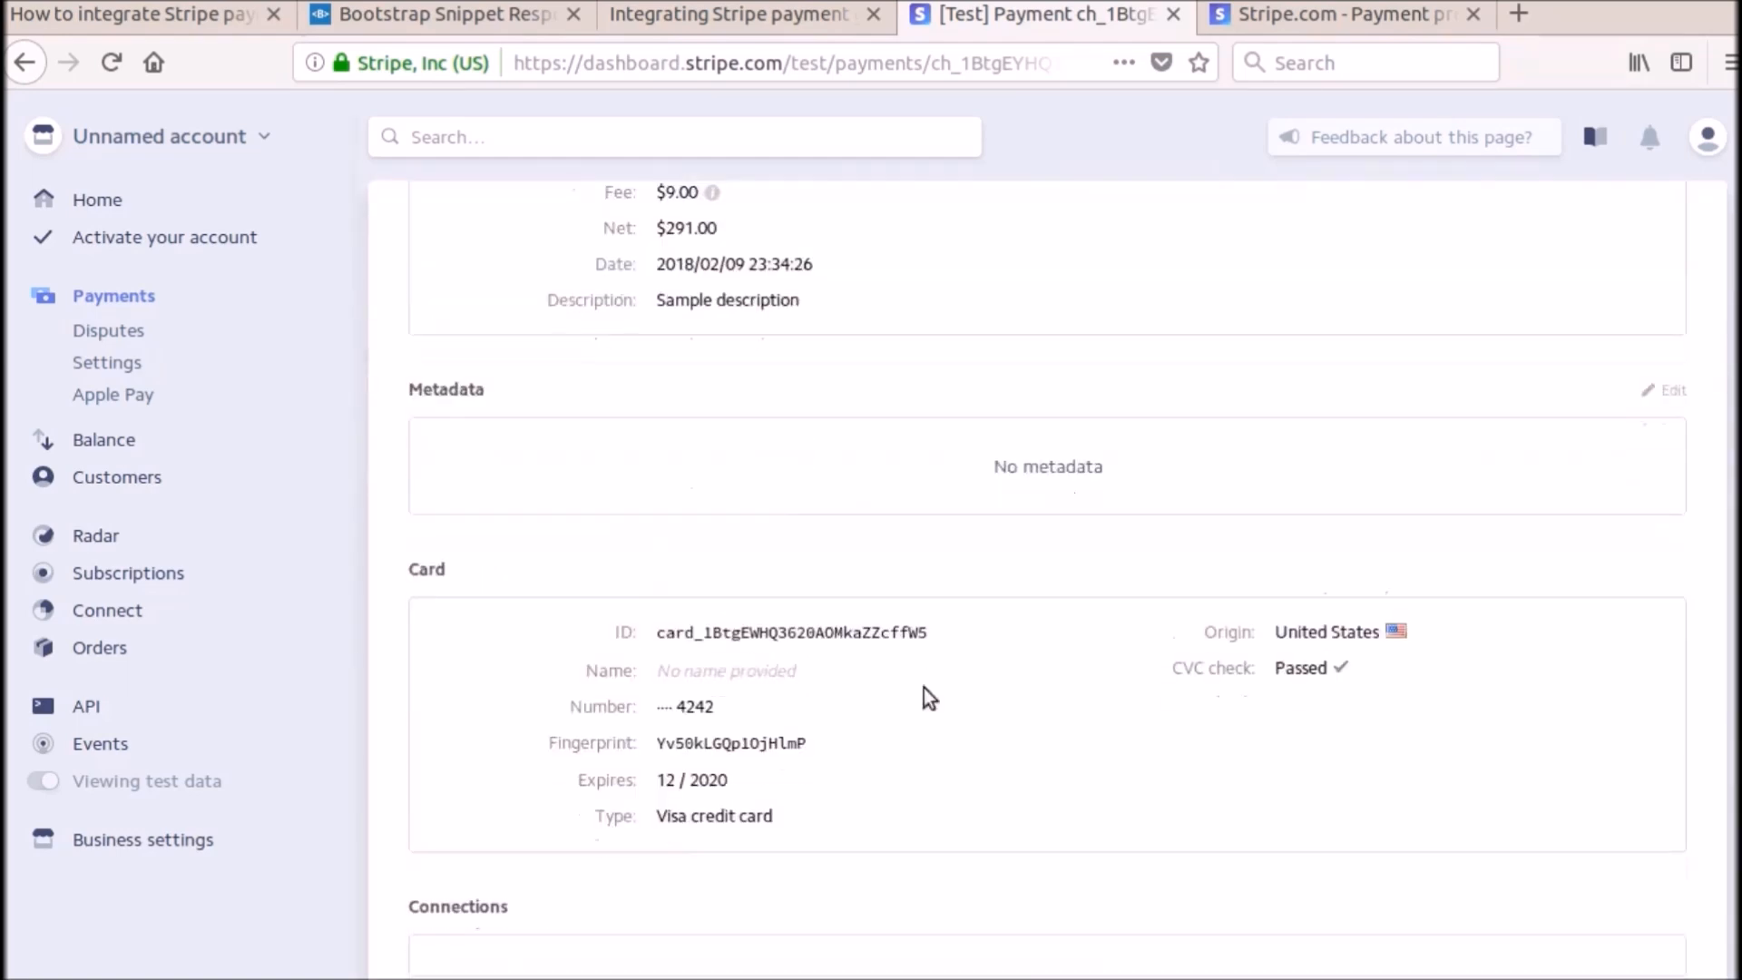
{"action": "scroll", "scroll_direction": "down", "scroll_amount": 3}
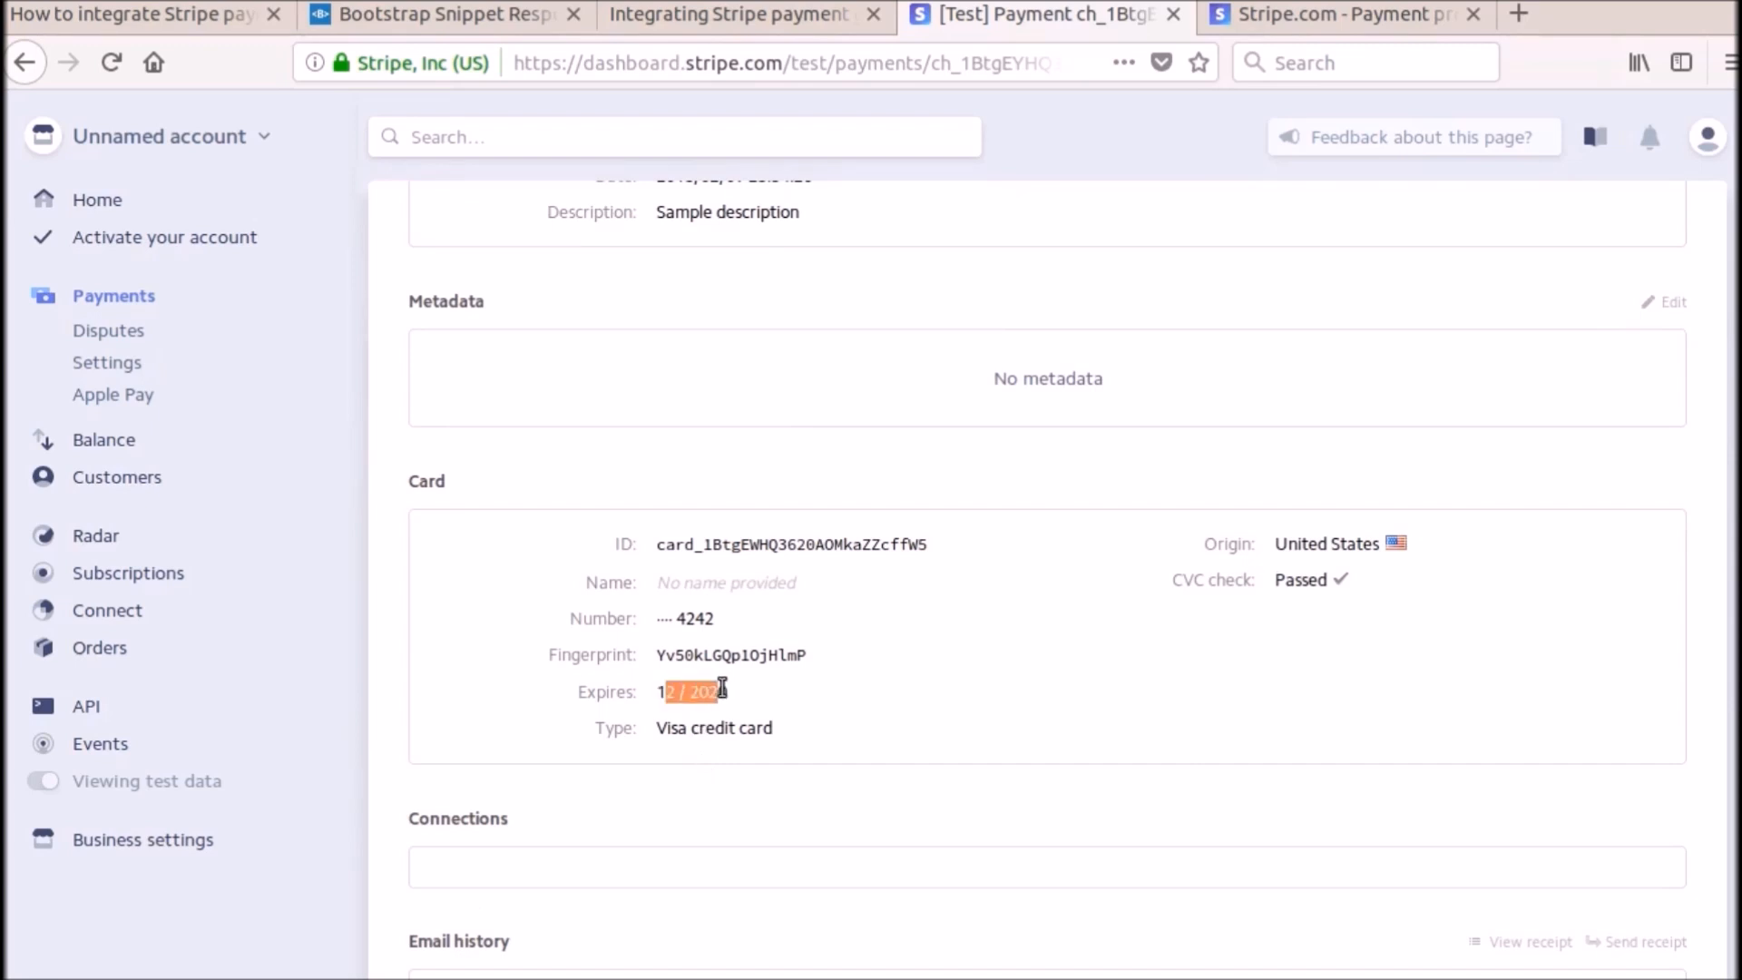
{"action": "left_click", "coordinate": [694, 618]}
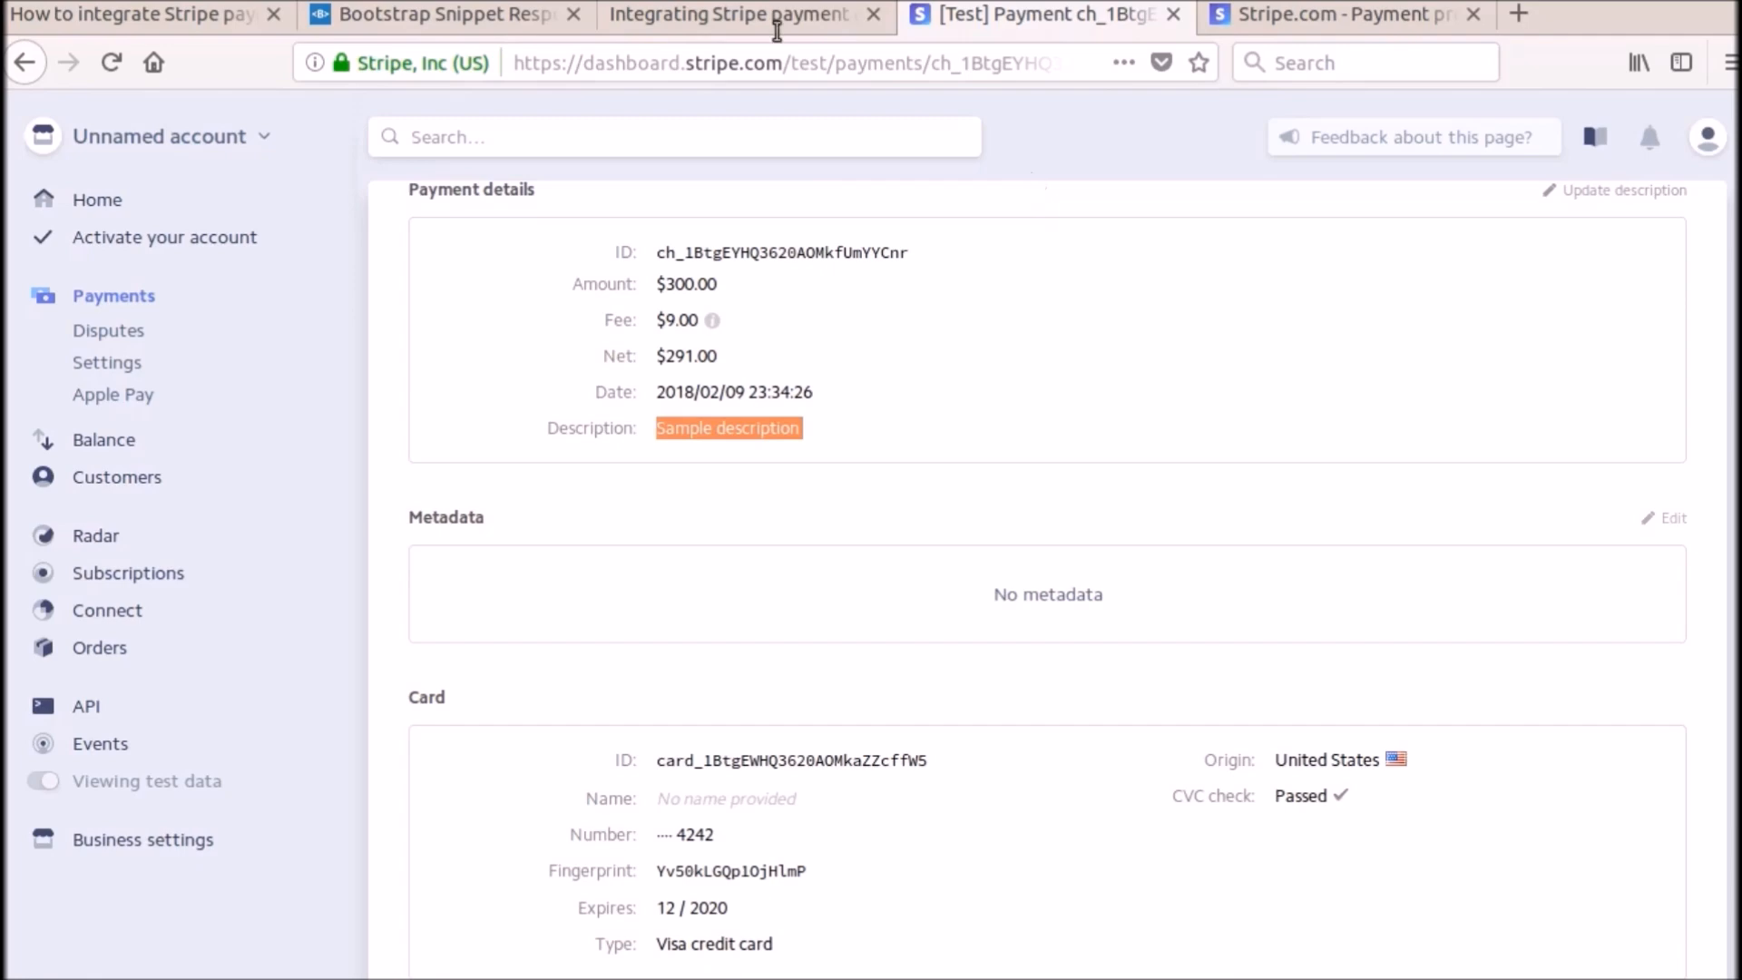
{"action": "left_click", "coordinate": [731, 14]}
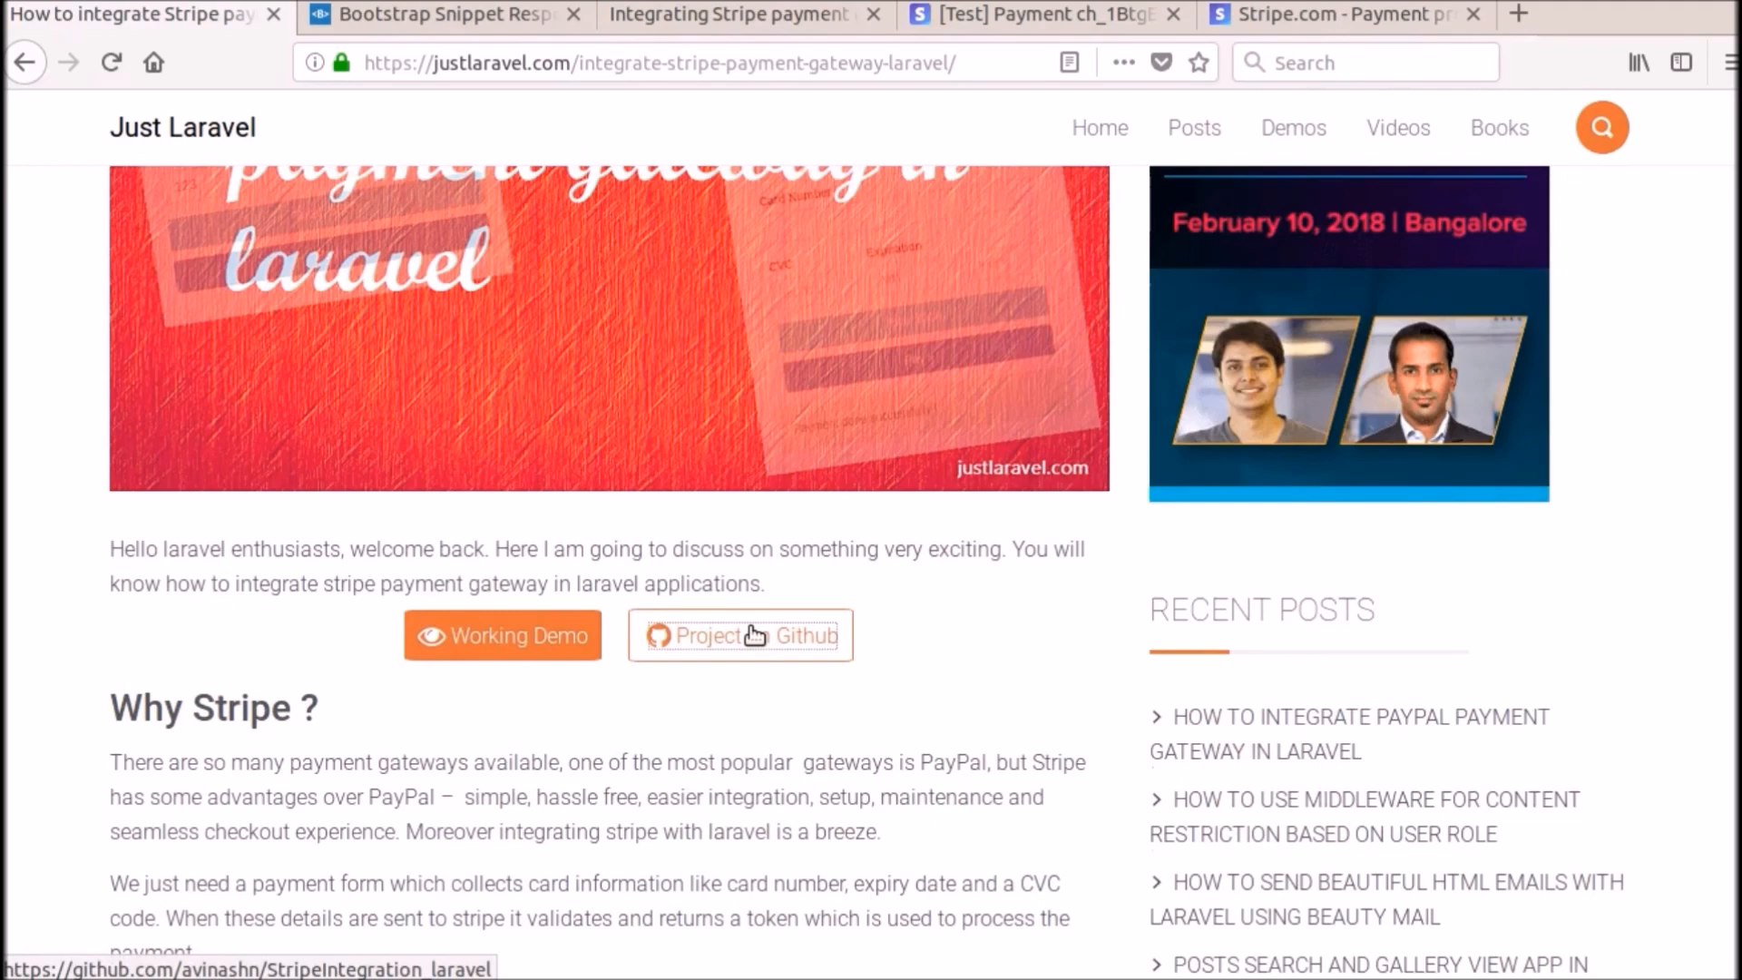
Browse the StripeIntegration_laravel repository's file list and readme on GitHub
{"action": "left_click", "coordinate": [740, 634]}
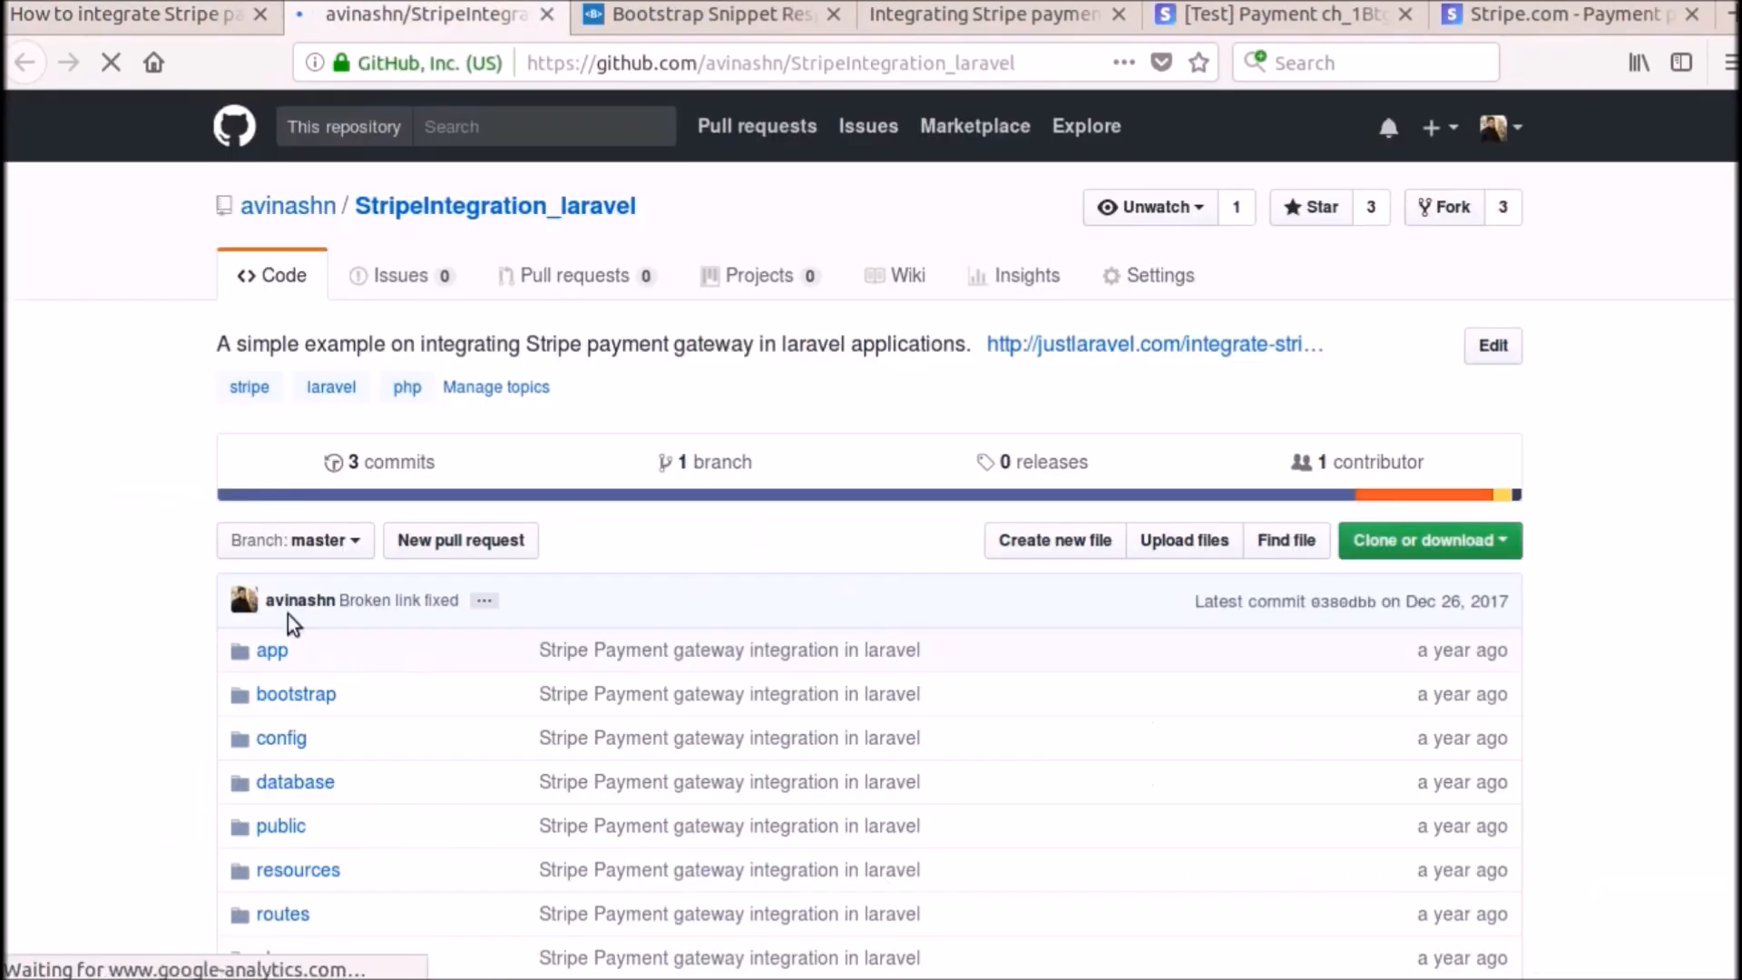
{"action": "scroll", "scroll_direction": "down", "scroll_amount": 3}
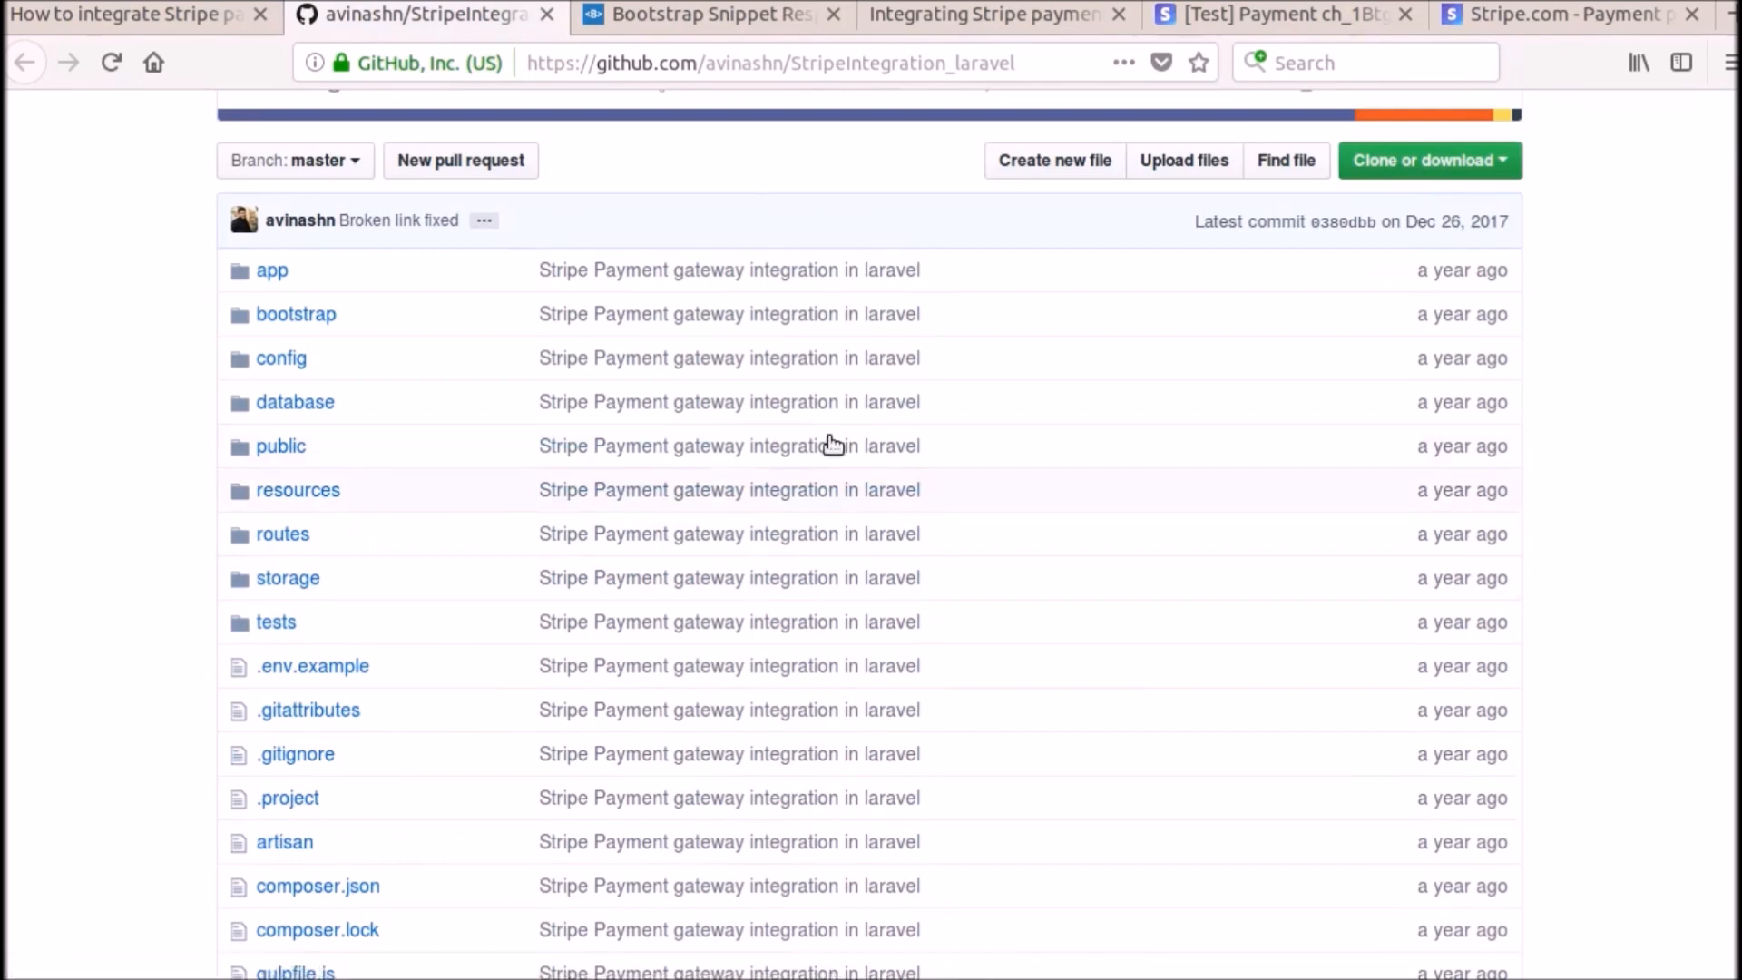
{"action": "scroll", "scroll_direction": "down", "scroll_amount": 3}
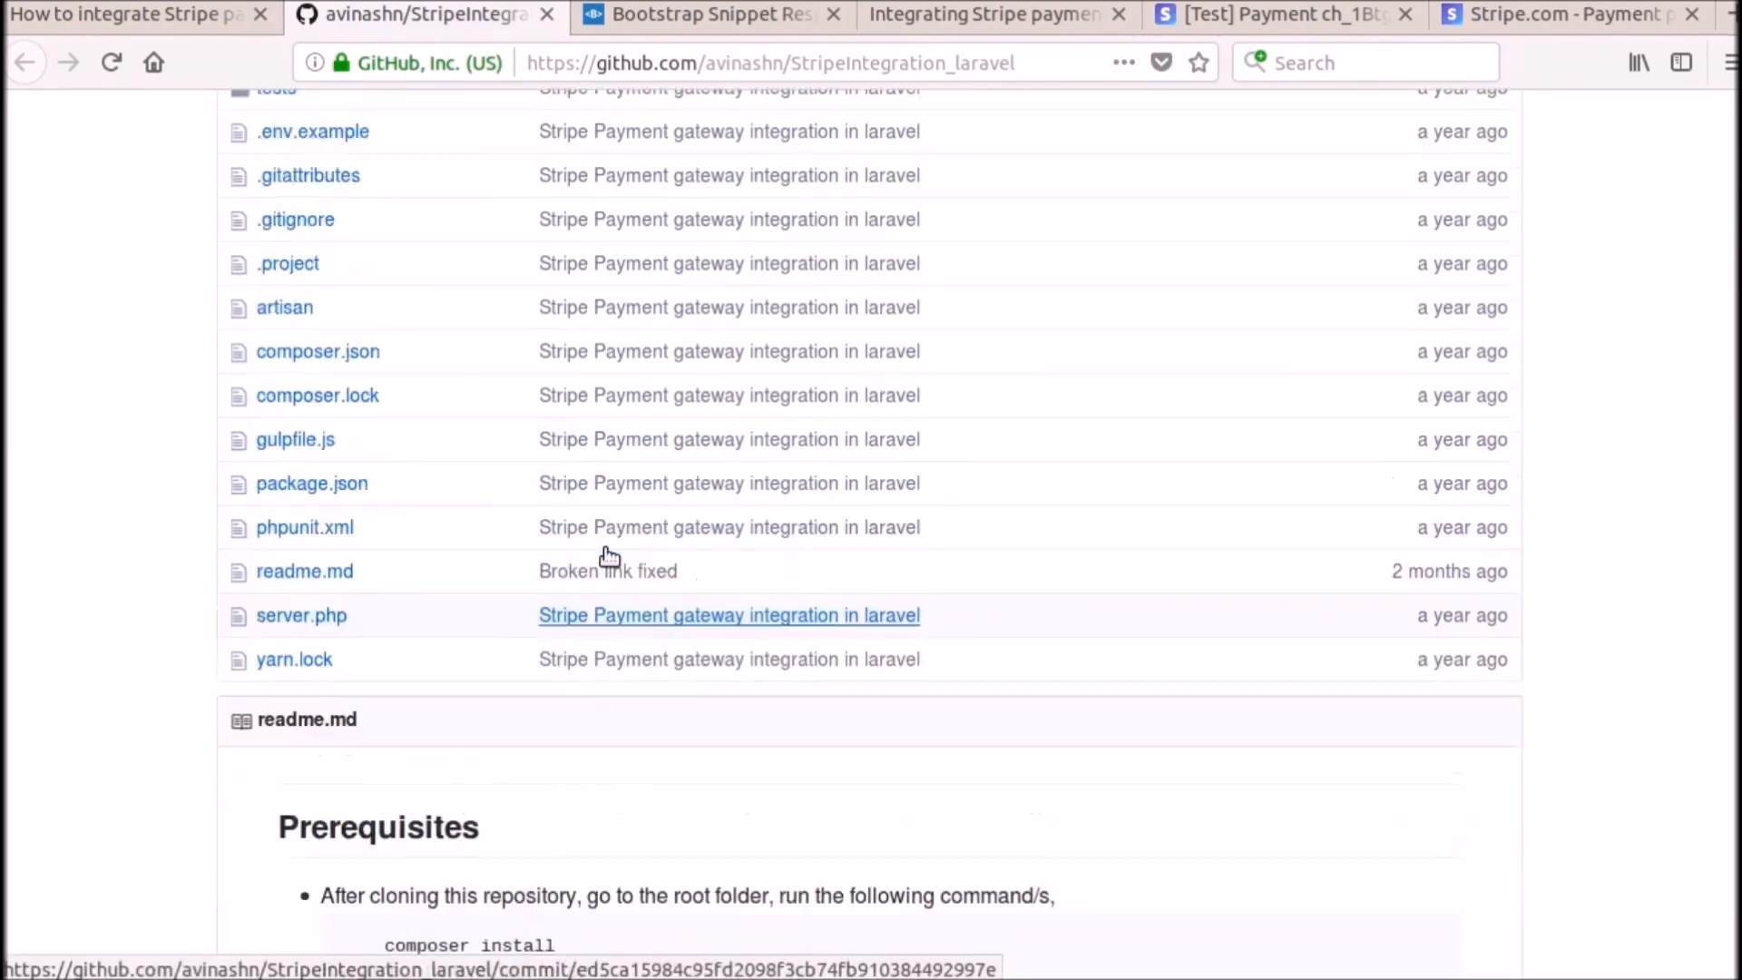
{"action": "scroll", "scroll_direction": "up", "scroll_amount": 3}
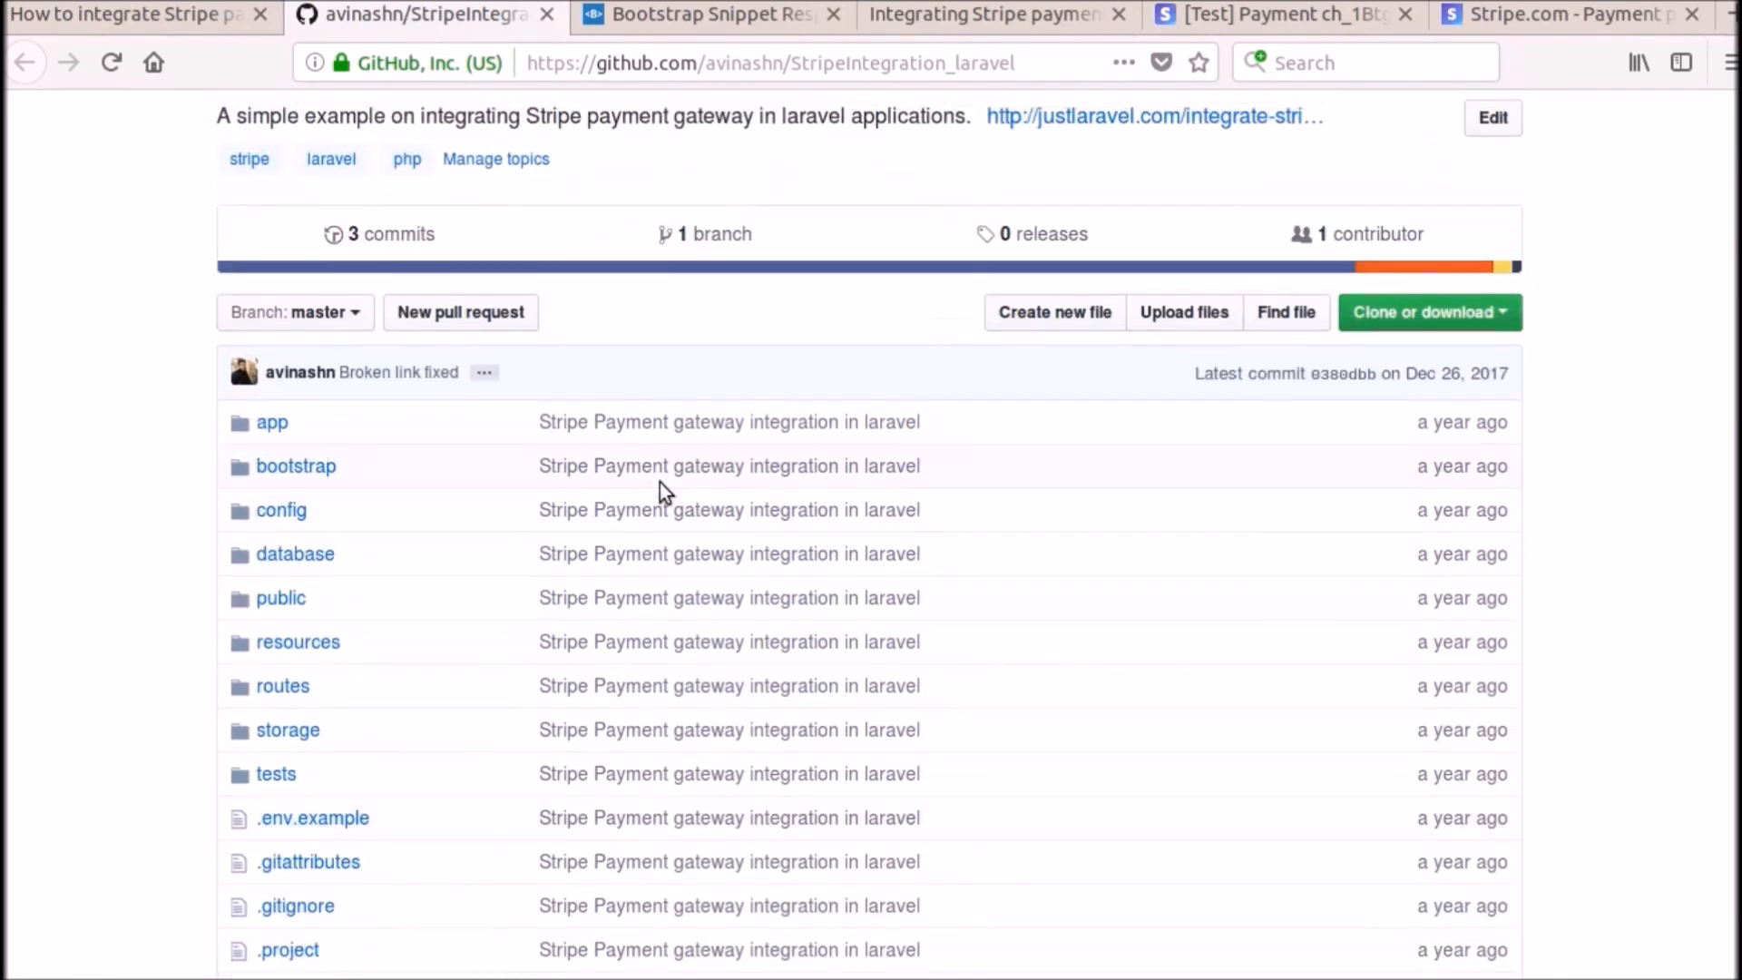
{"action": "mouse_move", "coordinate": [460, 312]}
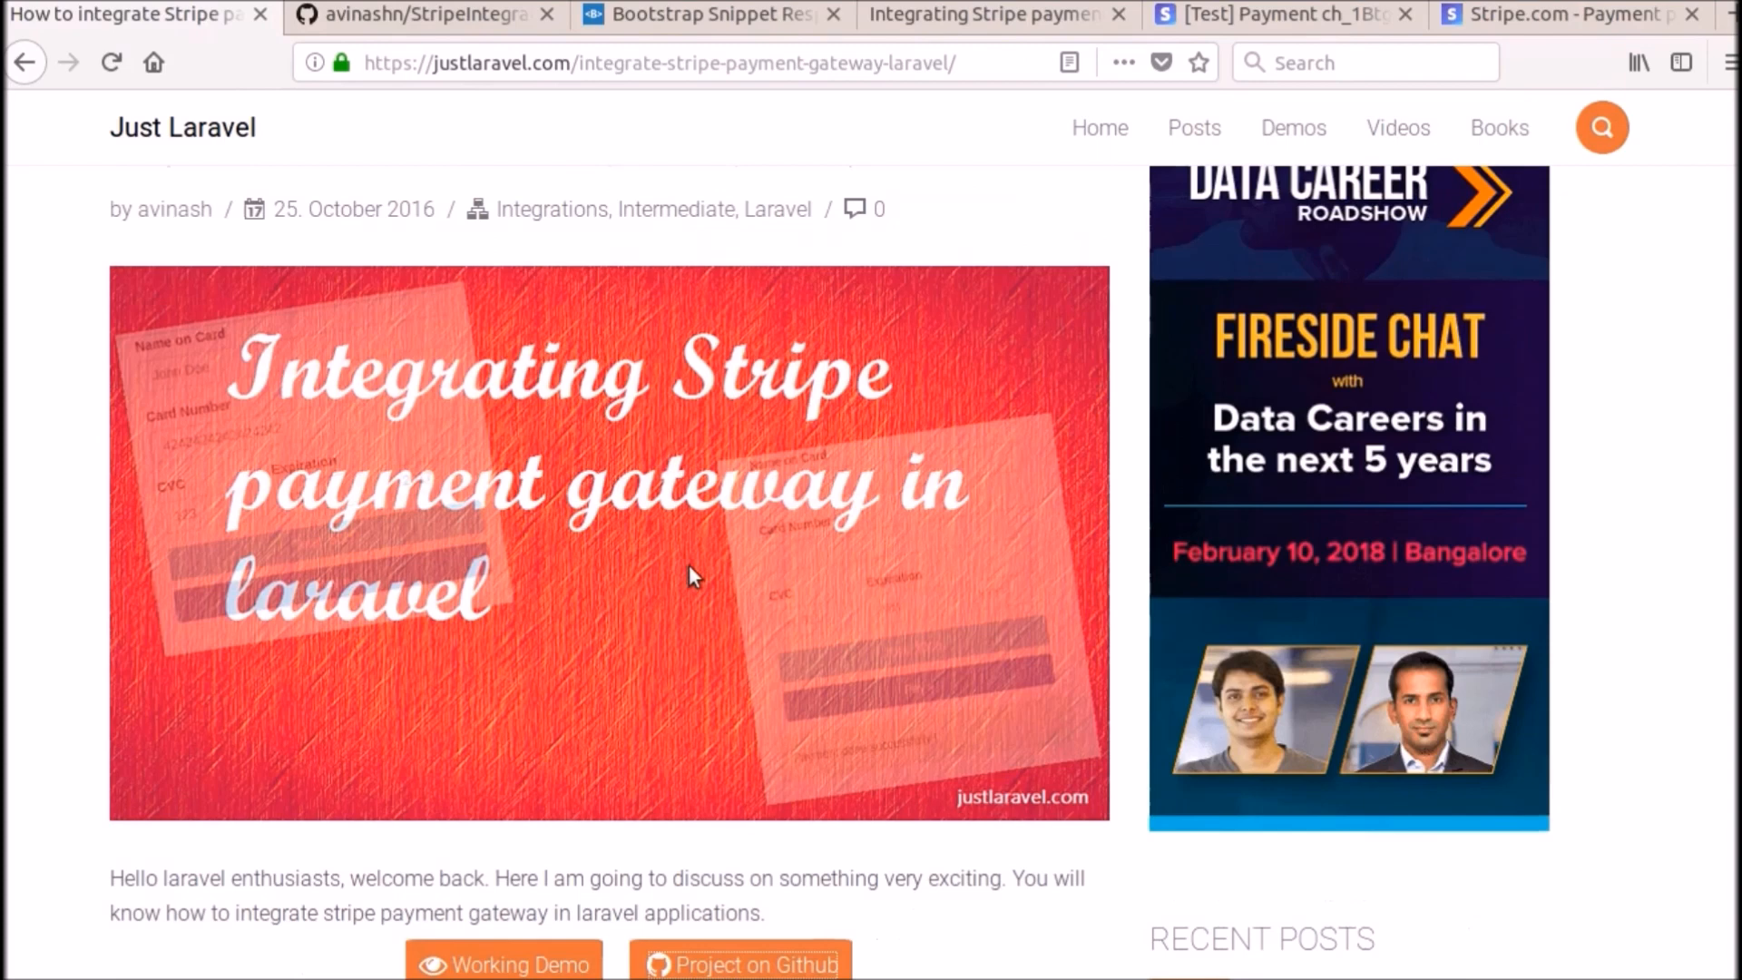
{"action": "scroll", "scroll_direction": "down", "scroll_amount": 3}
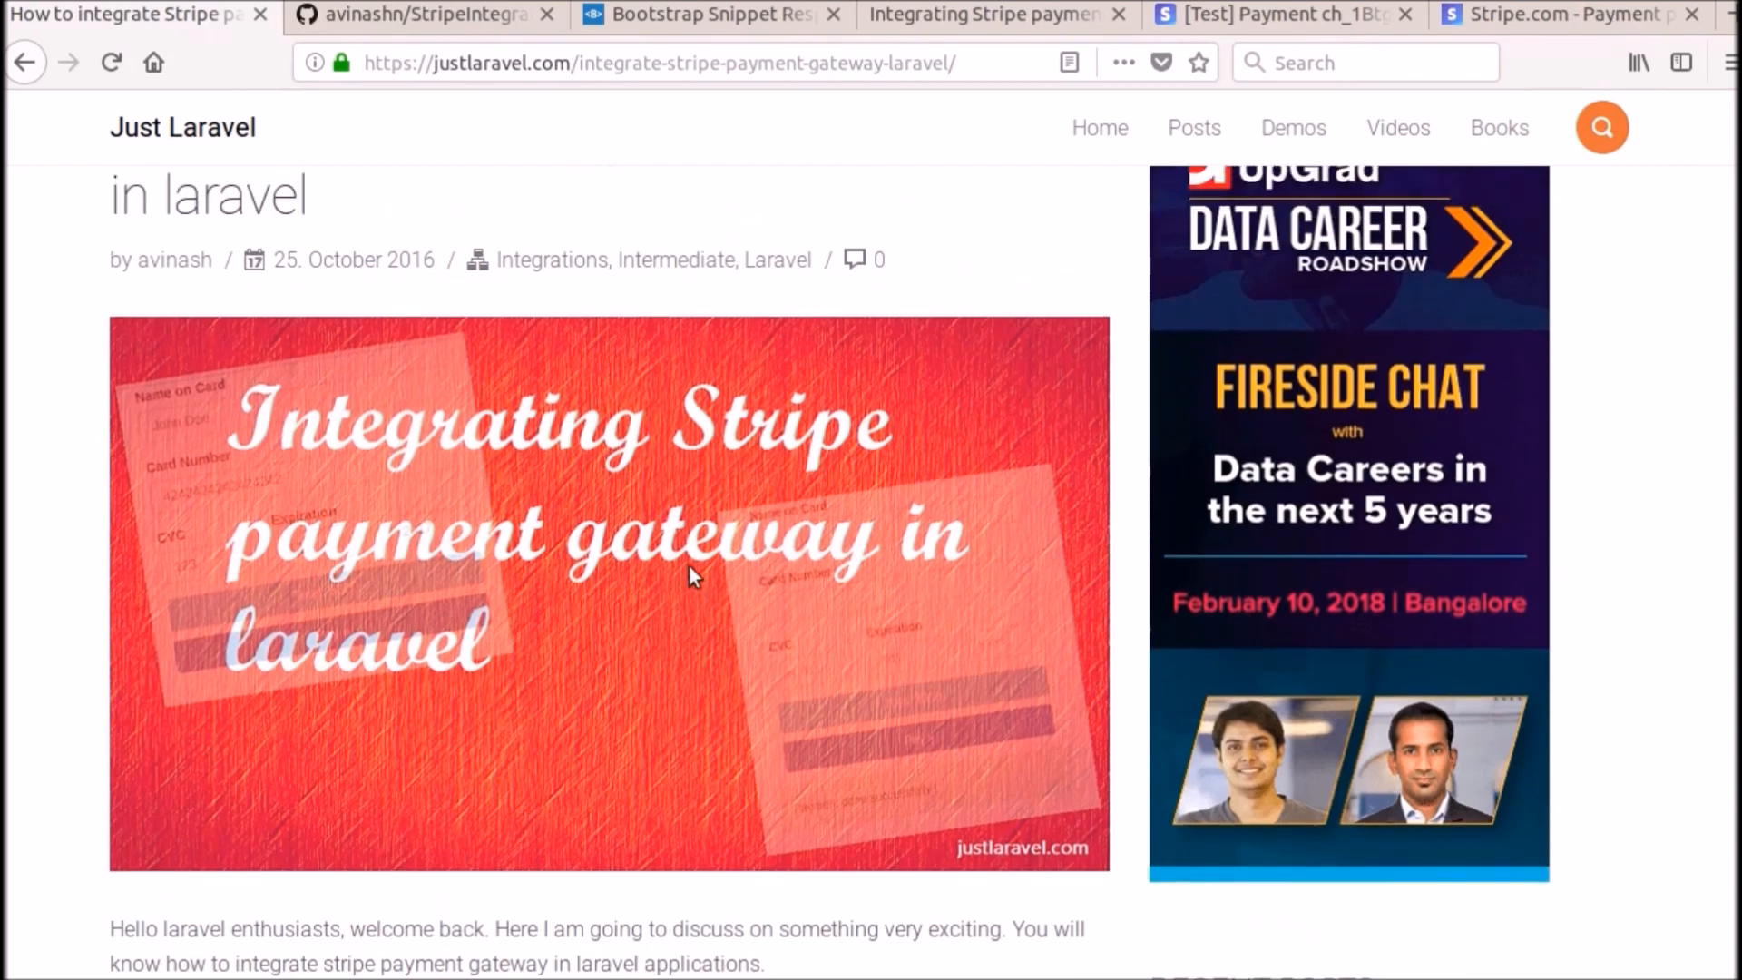